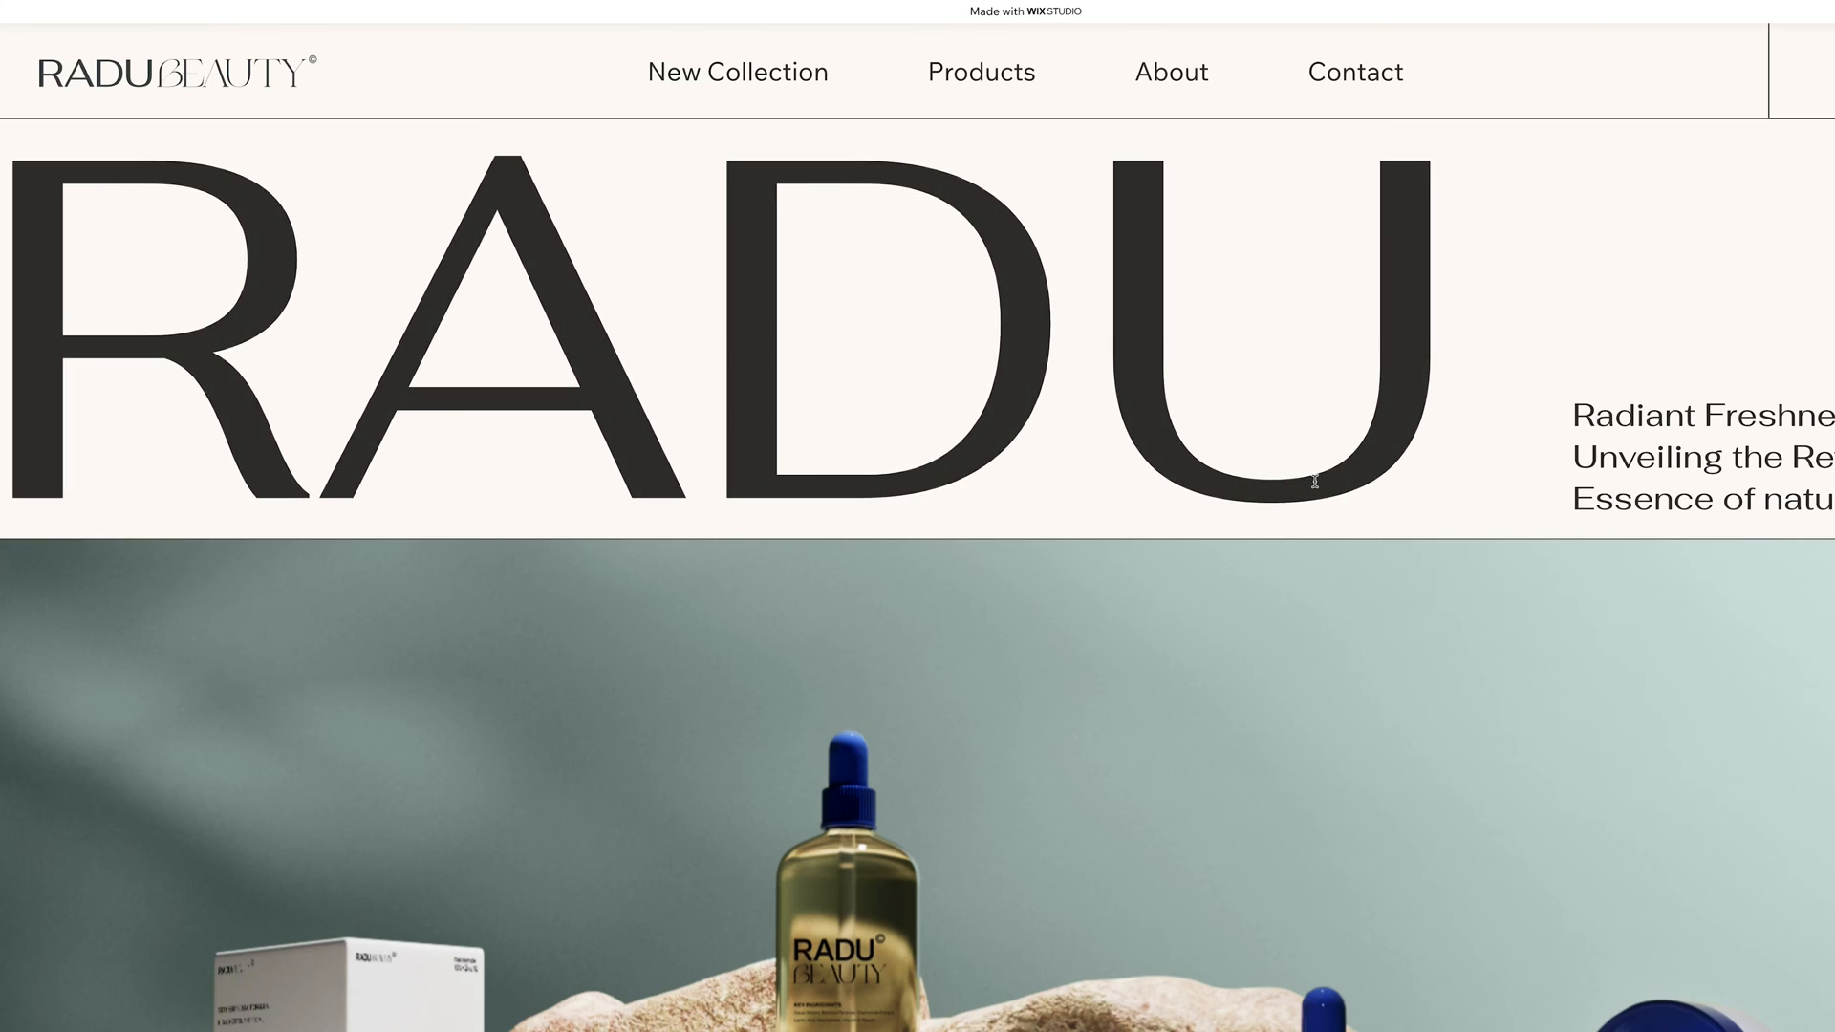
Return to the editor, select the RADU heading and add an Entrance interaction
scroll(down, 3)
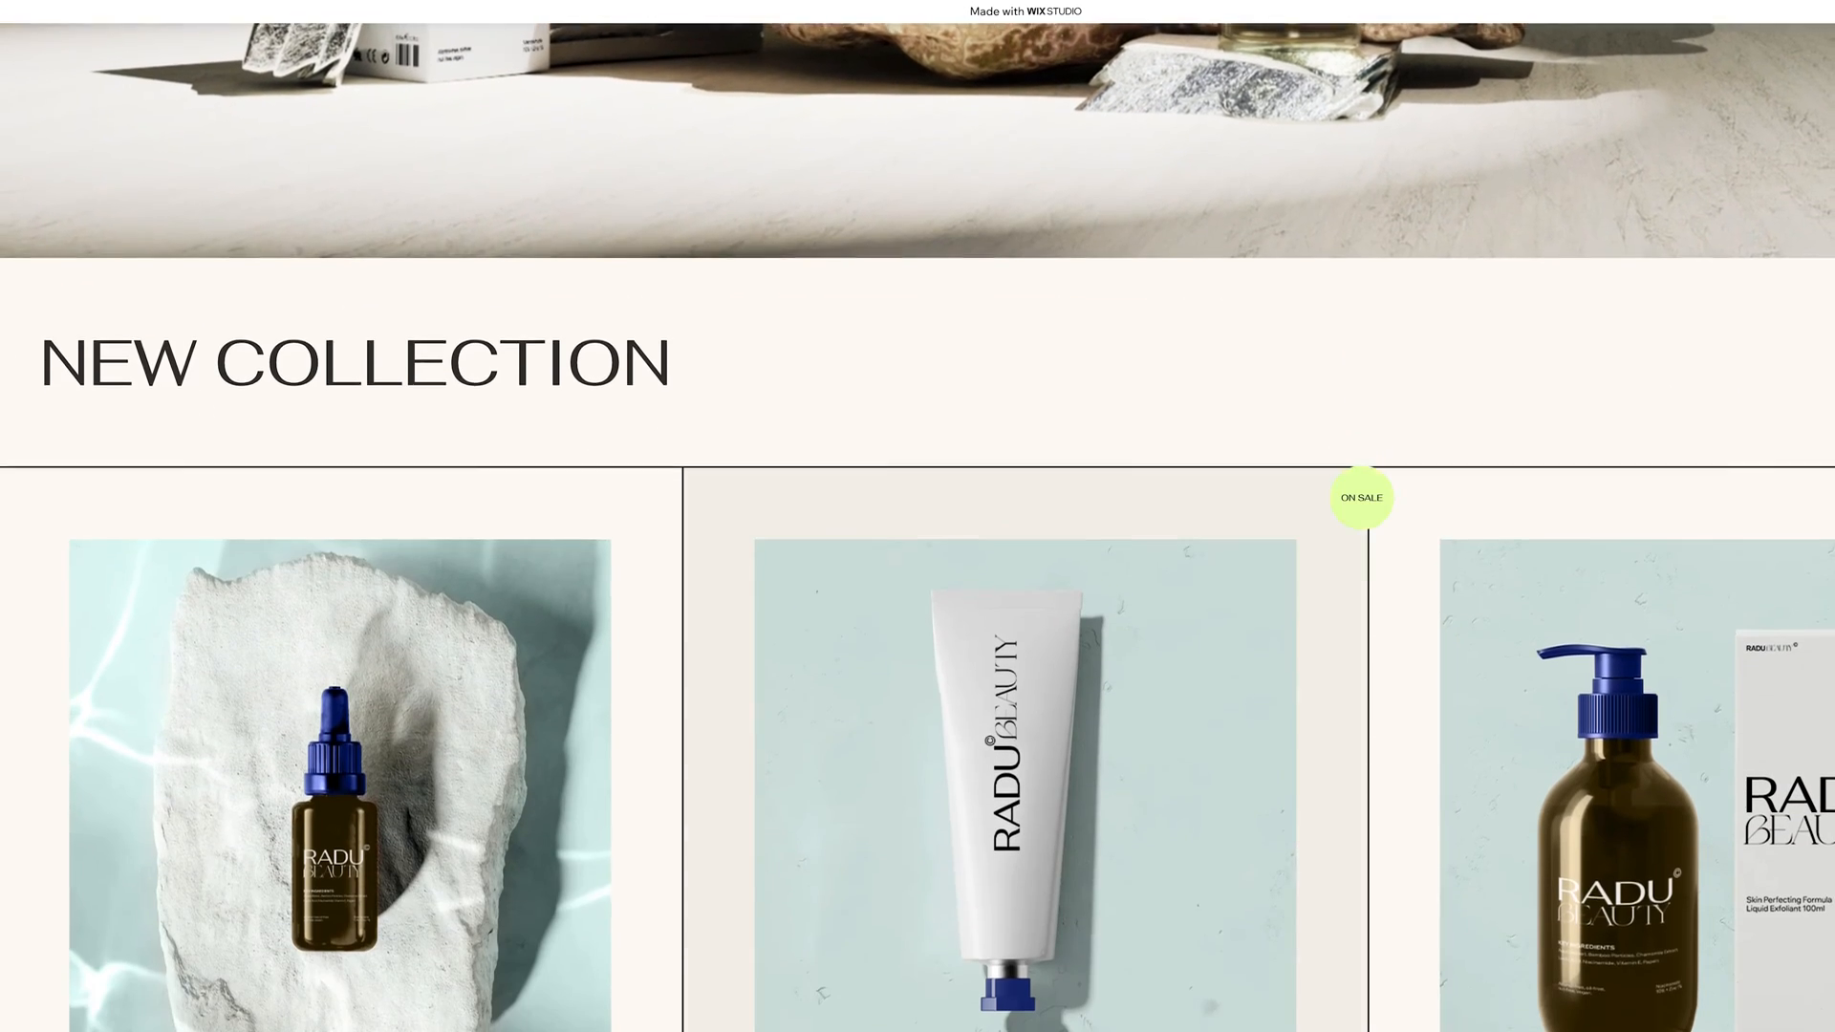
scroll(down, 3)
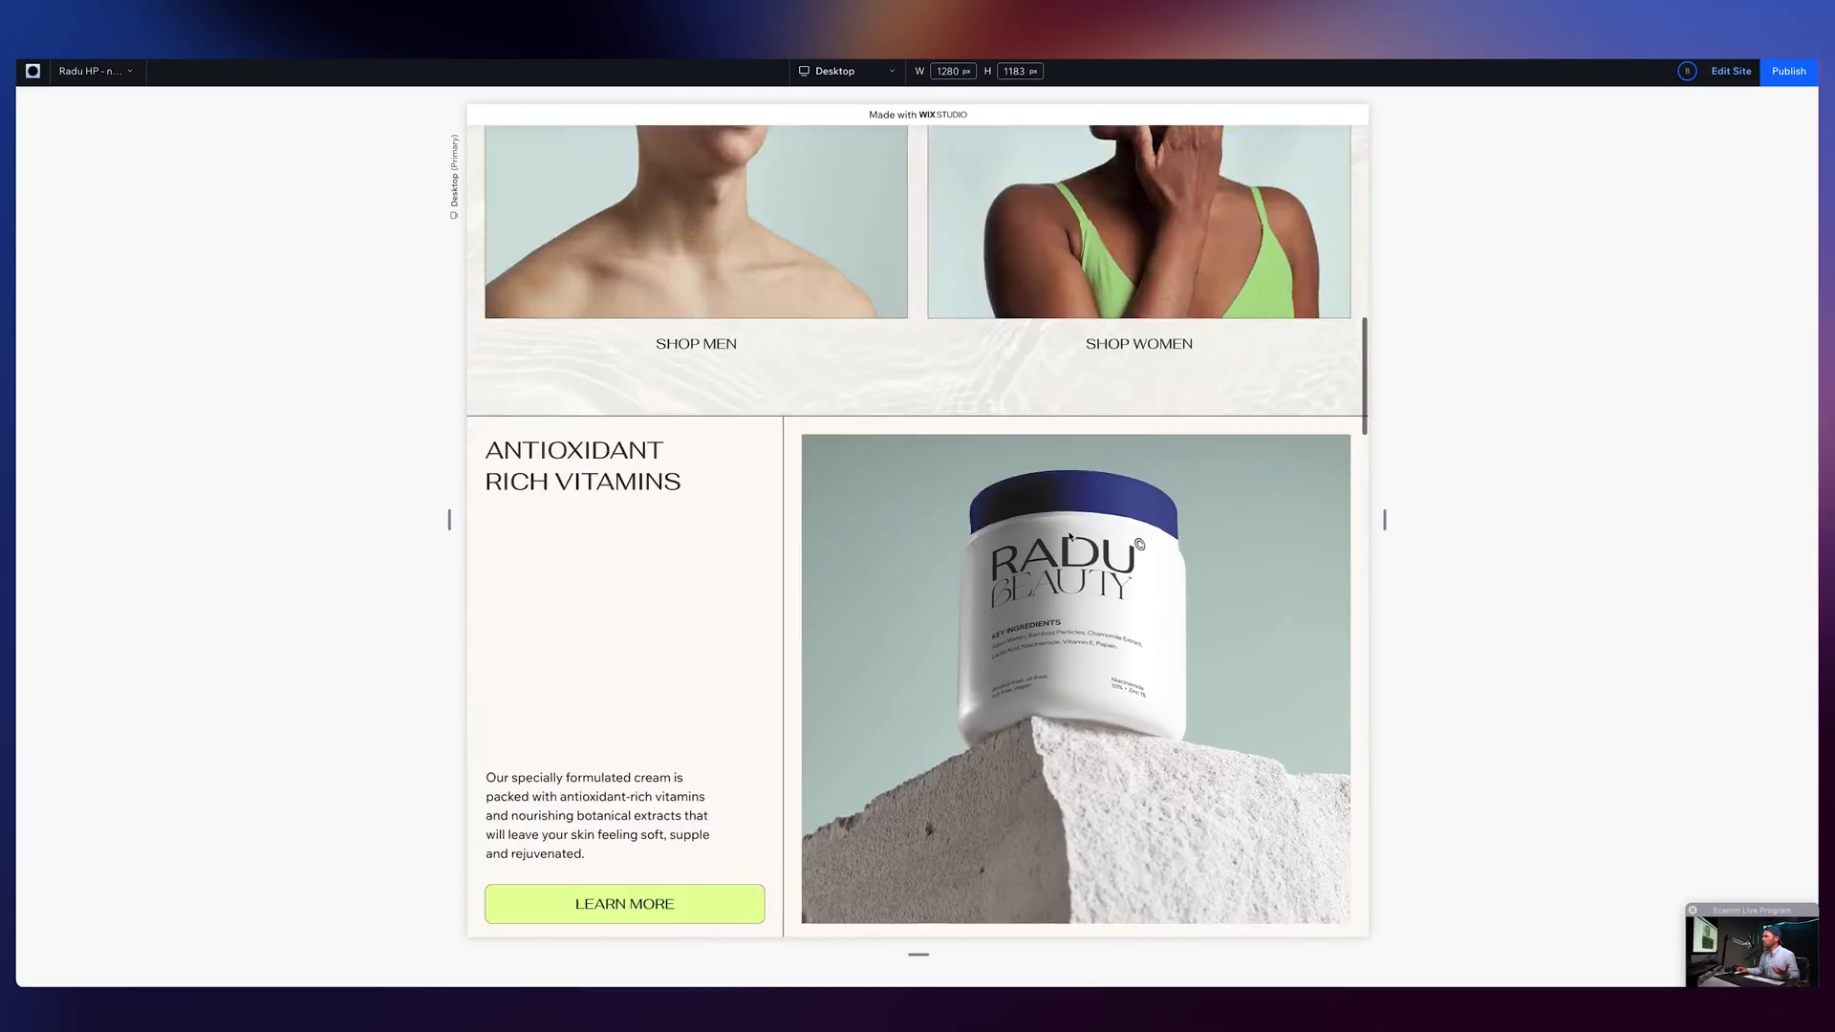
scroll(up, 3)
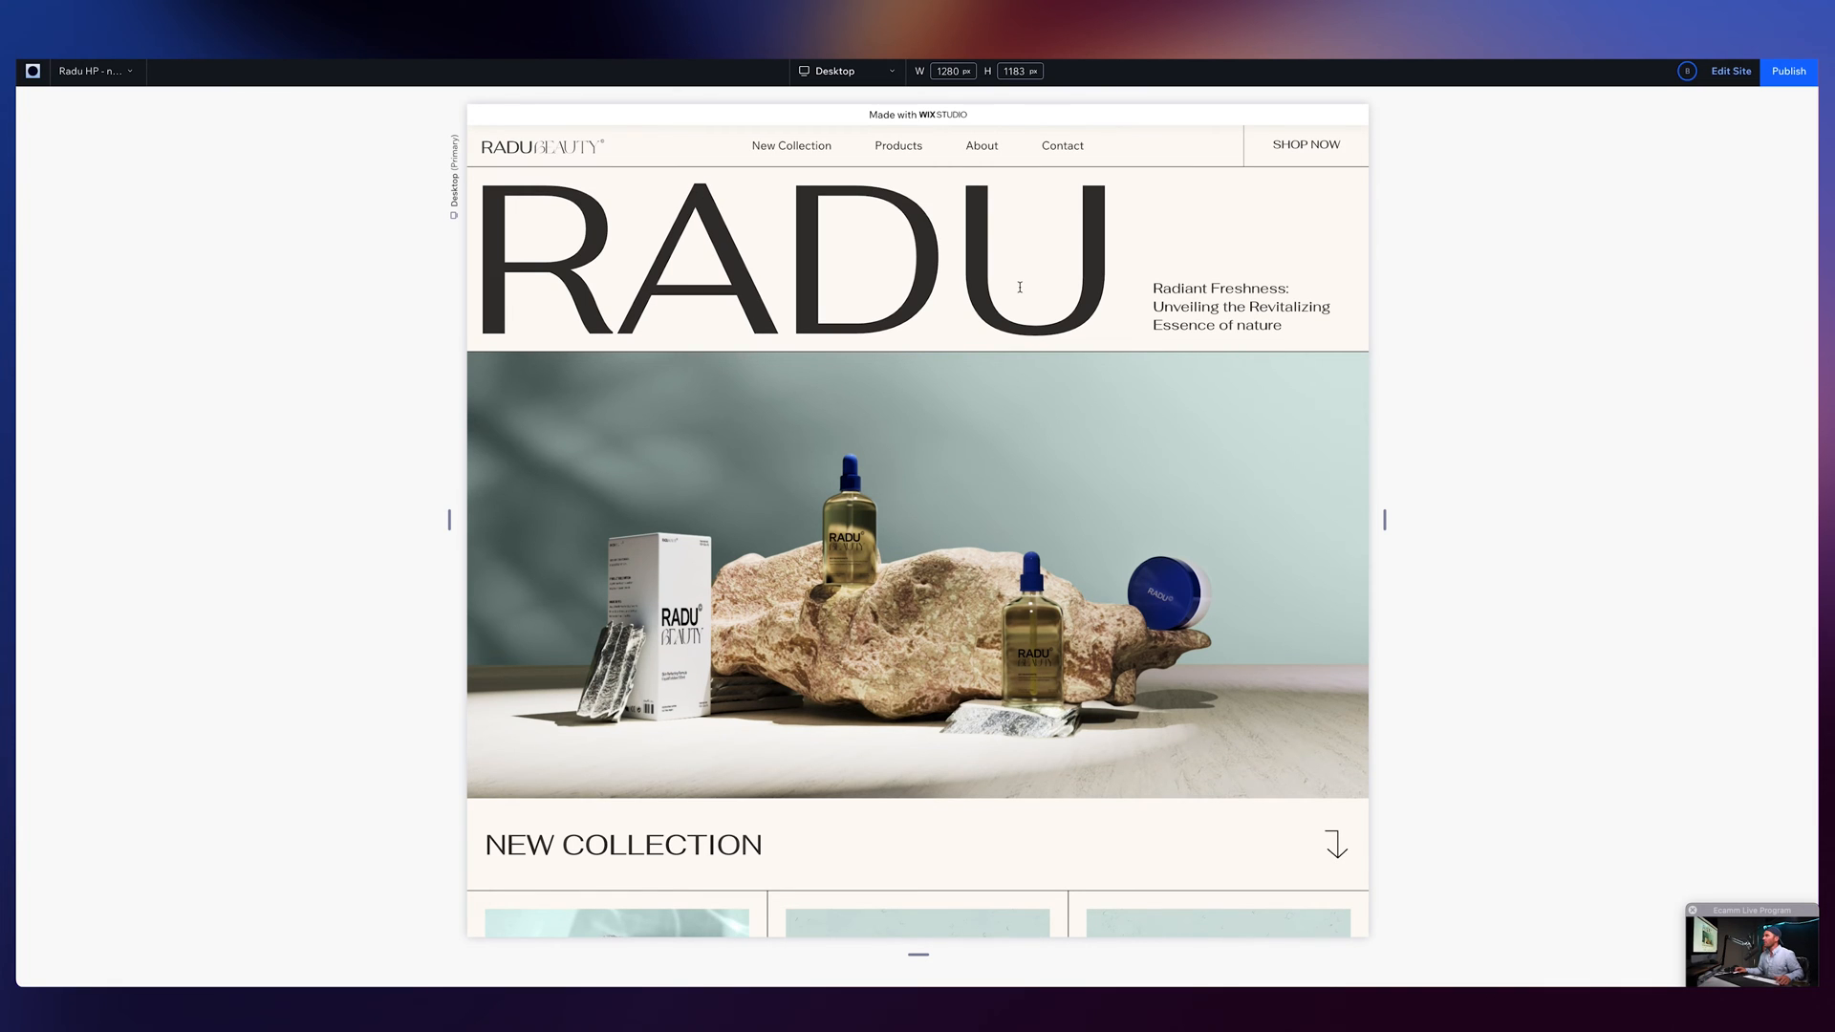
mouse_move(776, 174)
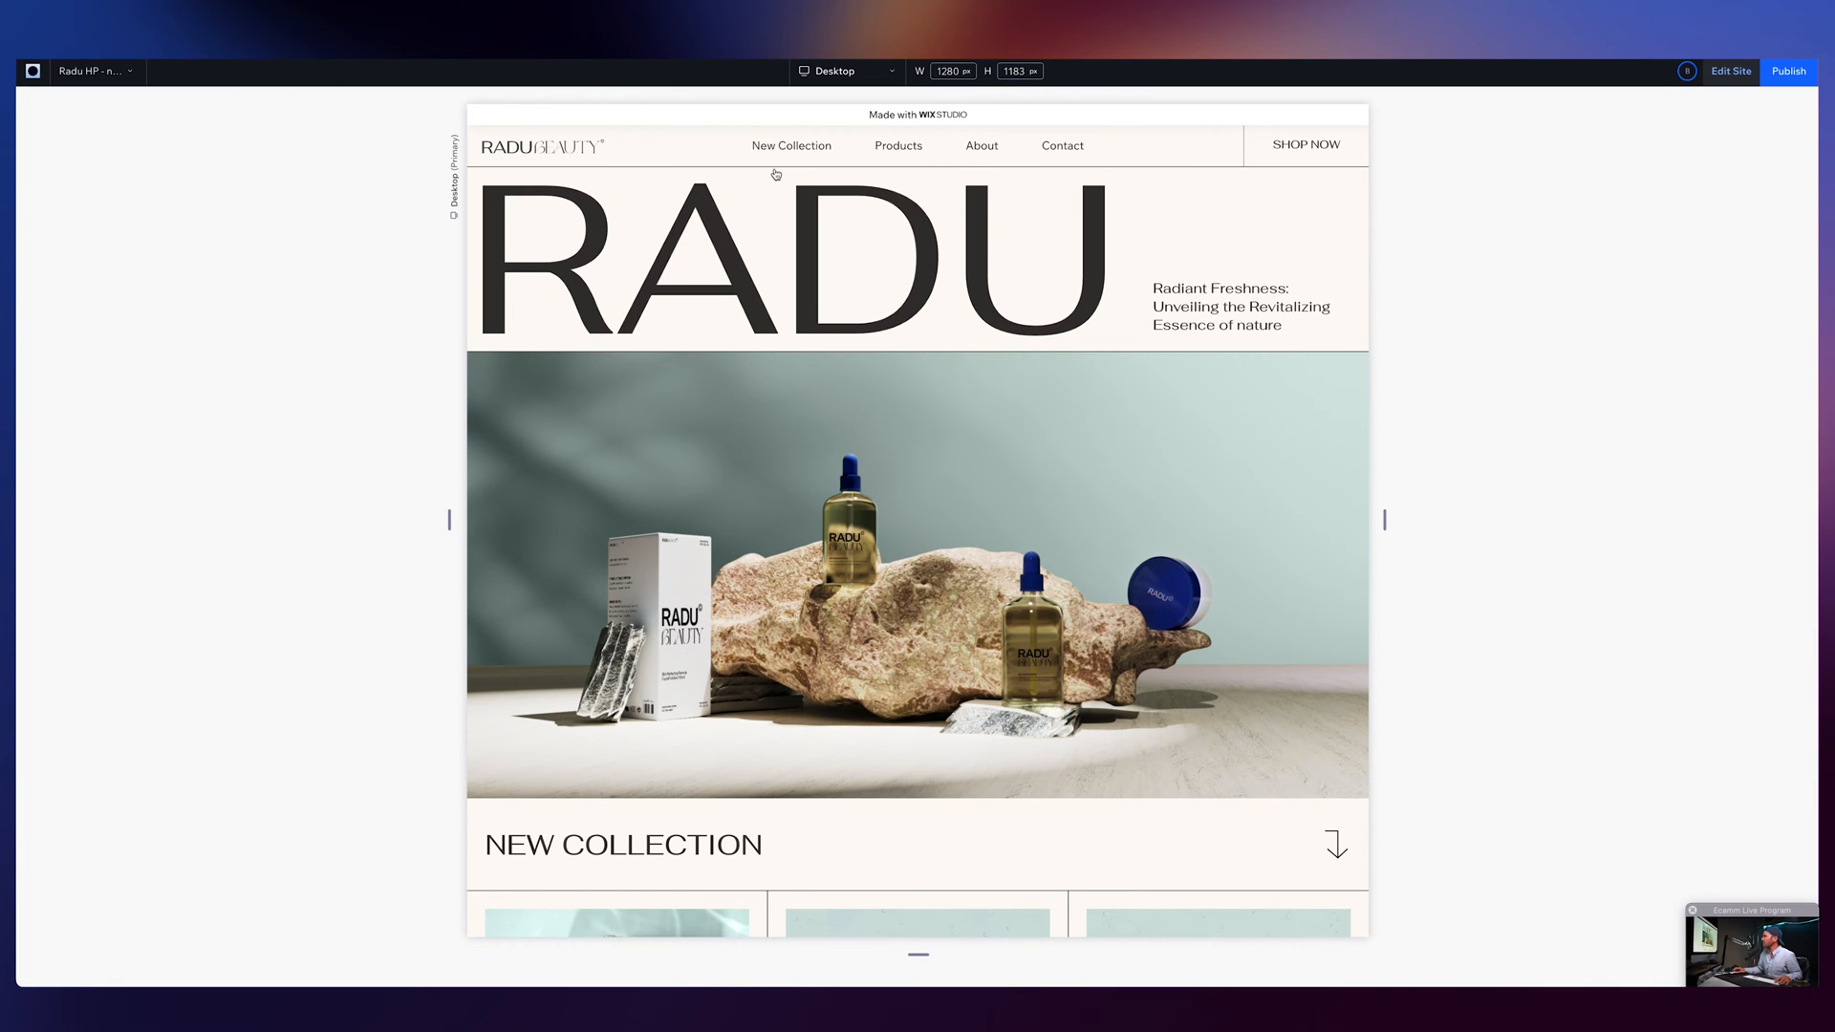
click(777, 258)
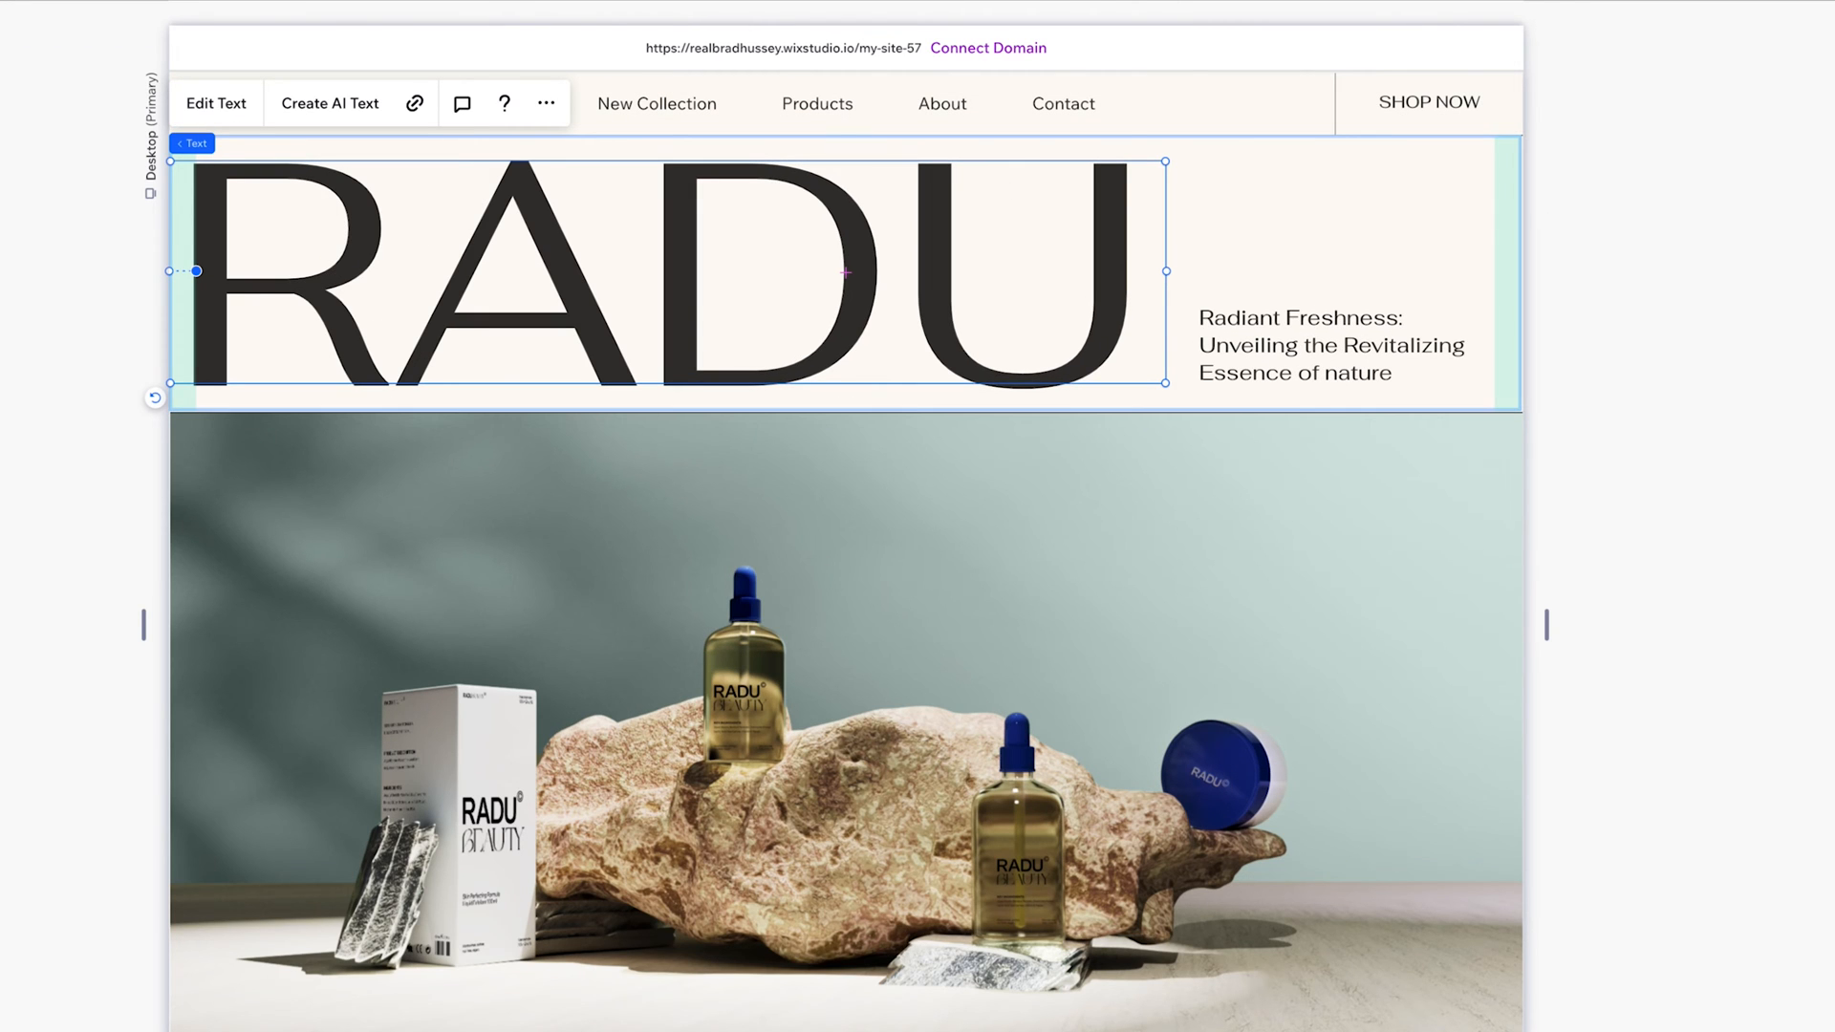
click(1698, 65)
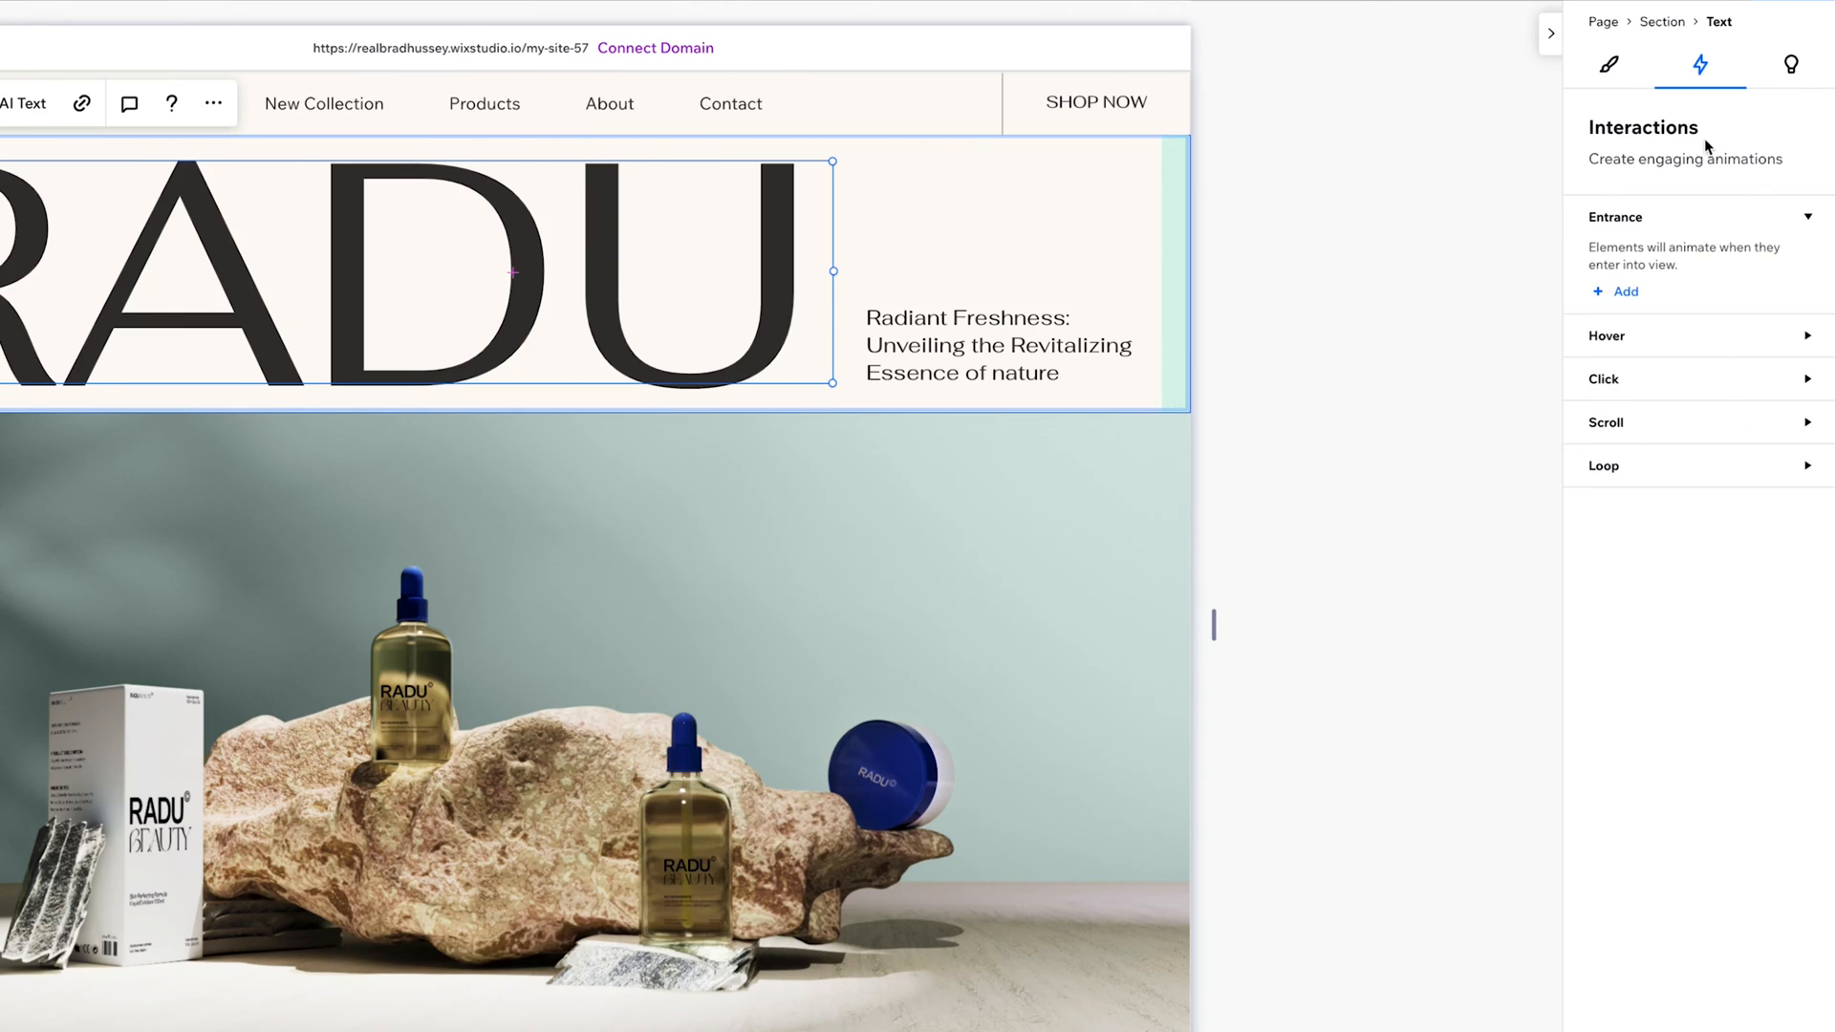
mouse_move(1701, 65)
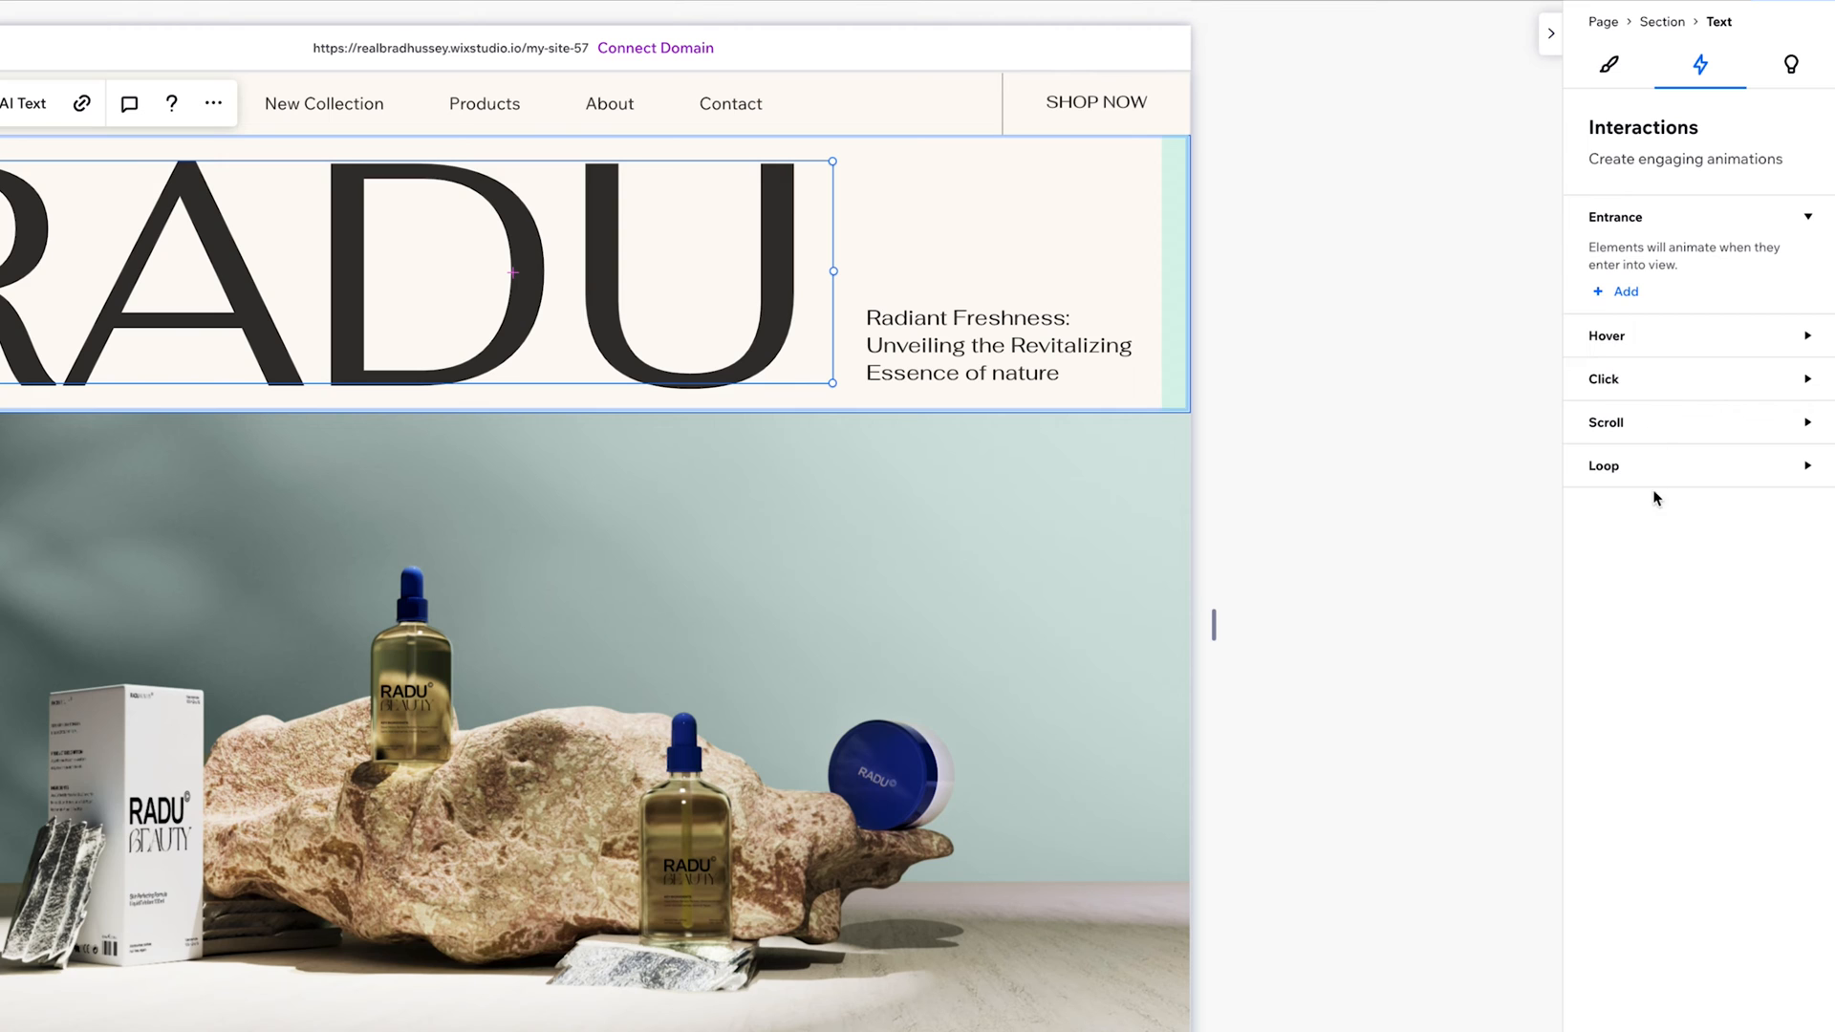
mouse_move(1660, 341)
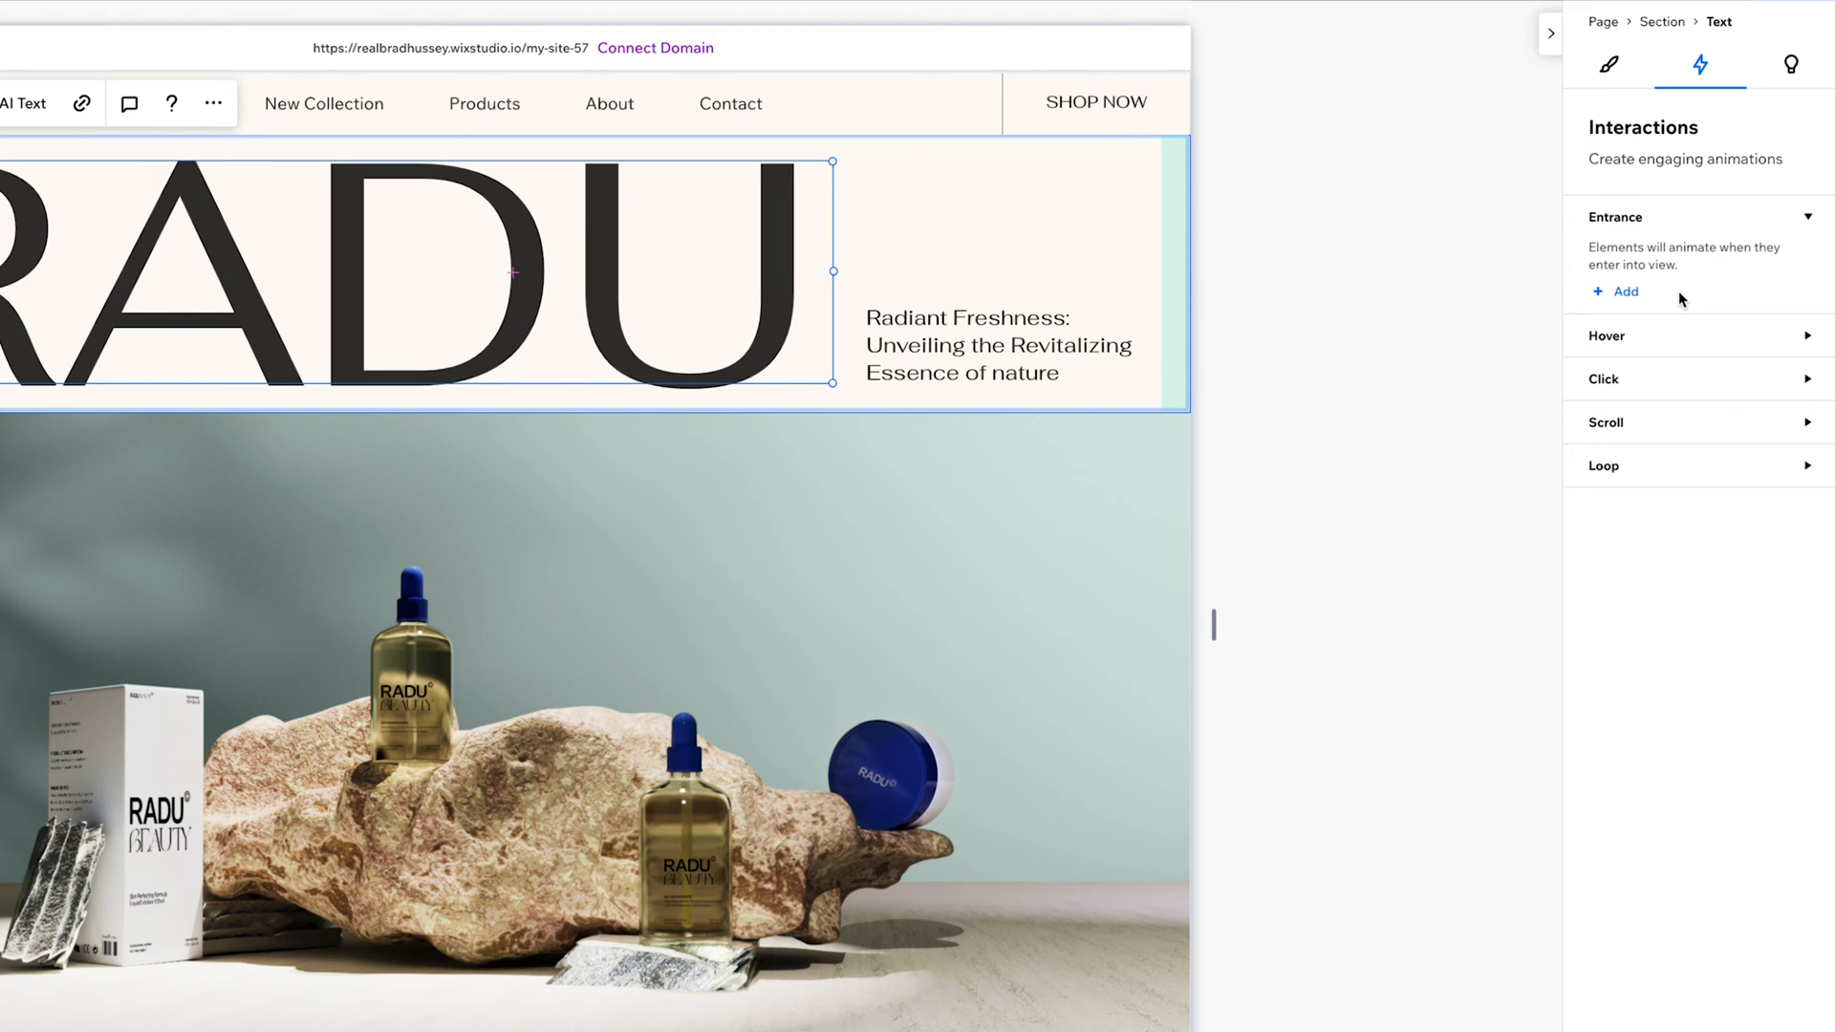
mouse_move(982, 86)
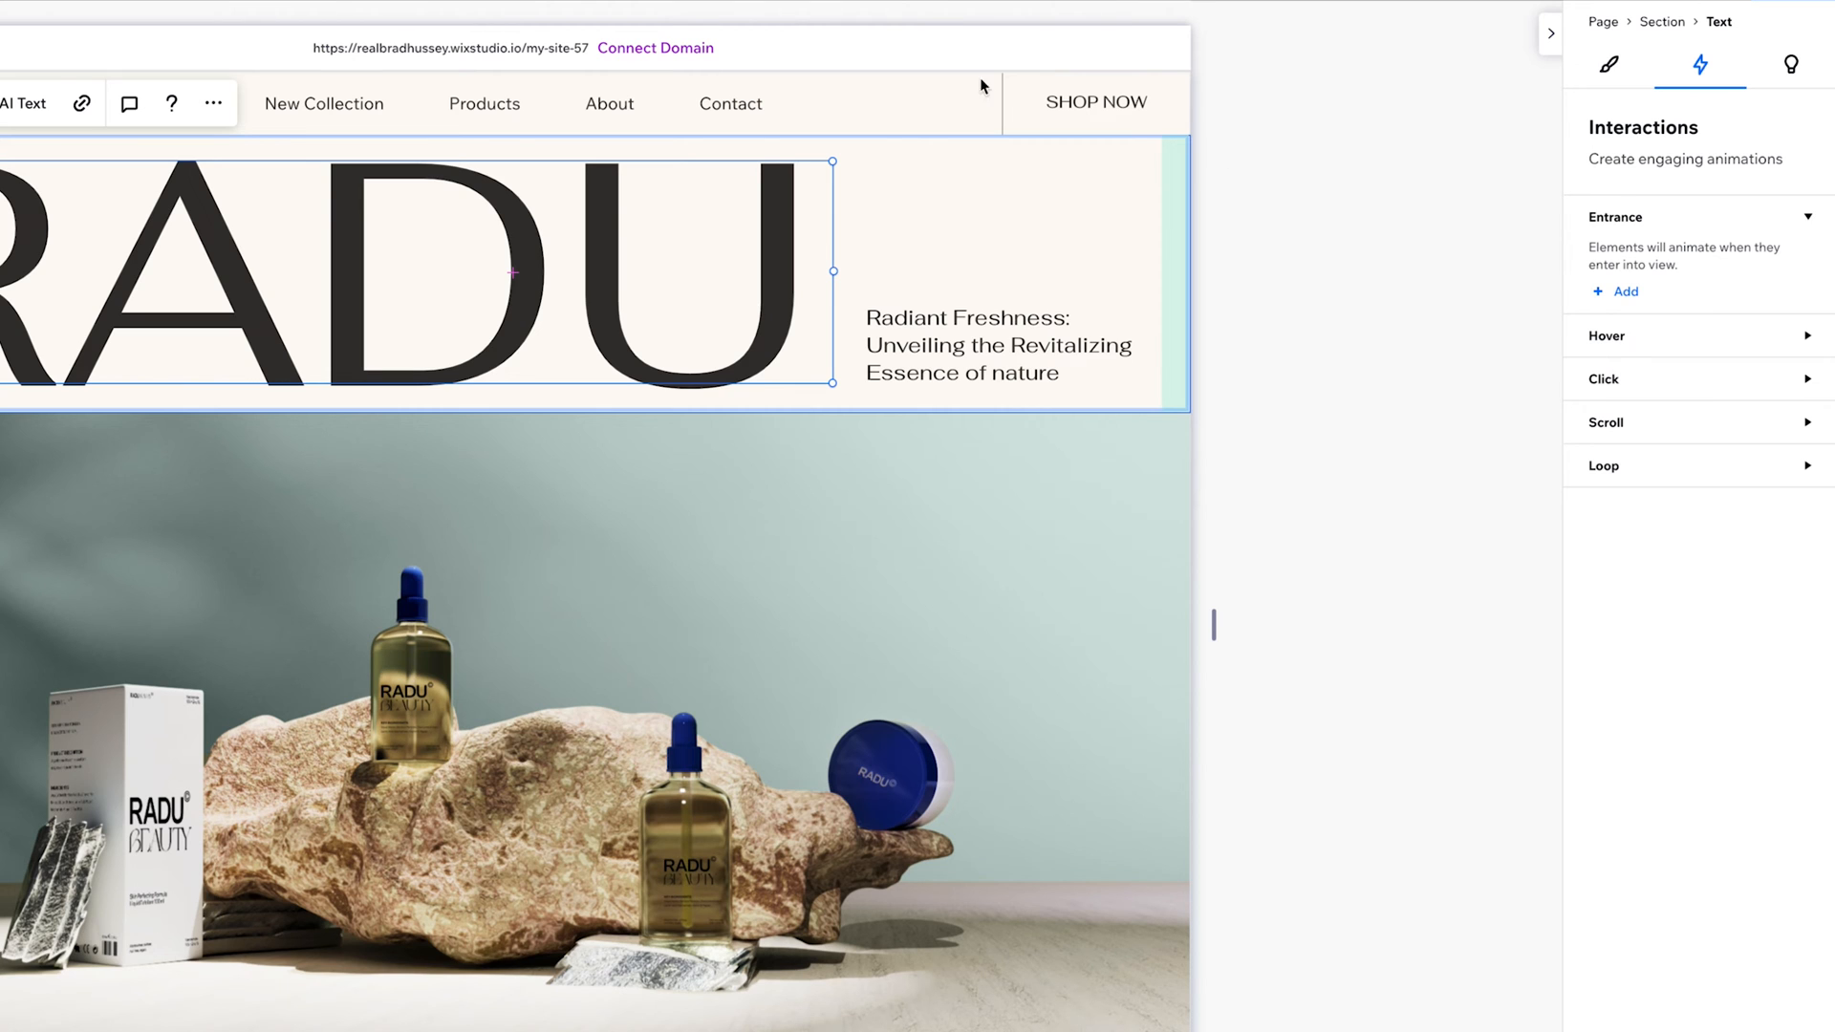
mouse_move(1622, 296)
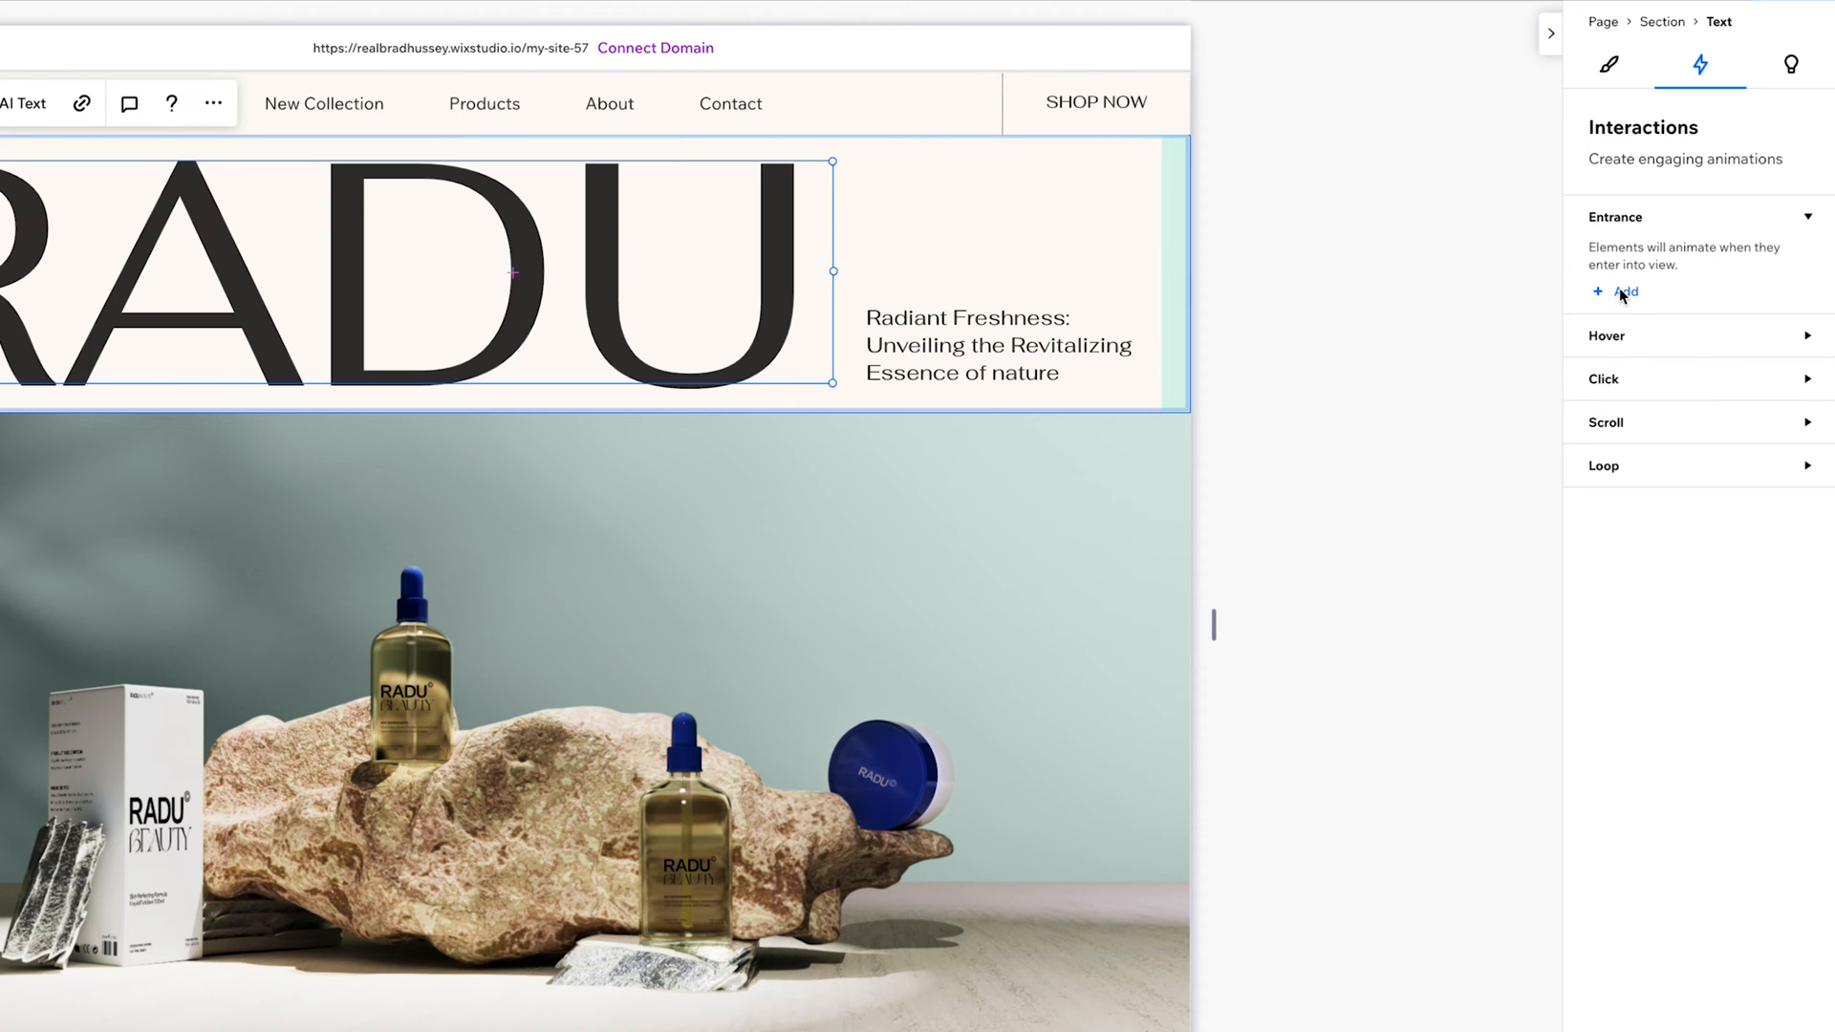
click(1618, 292)
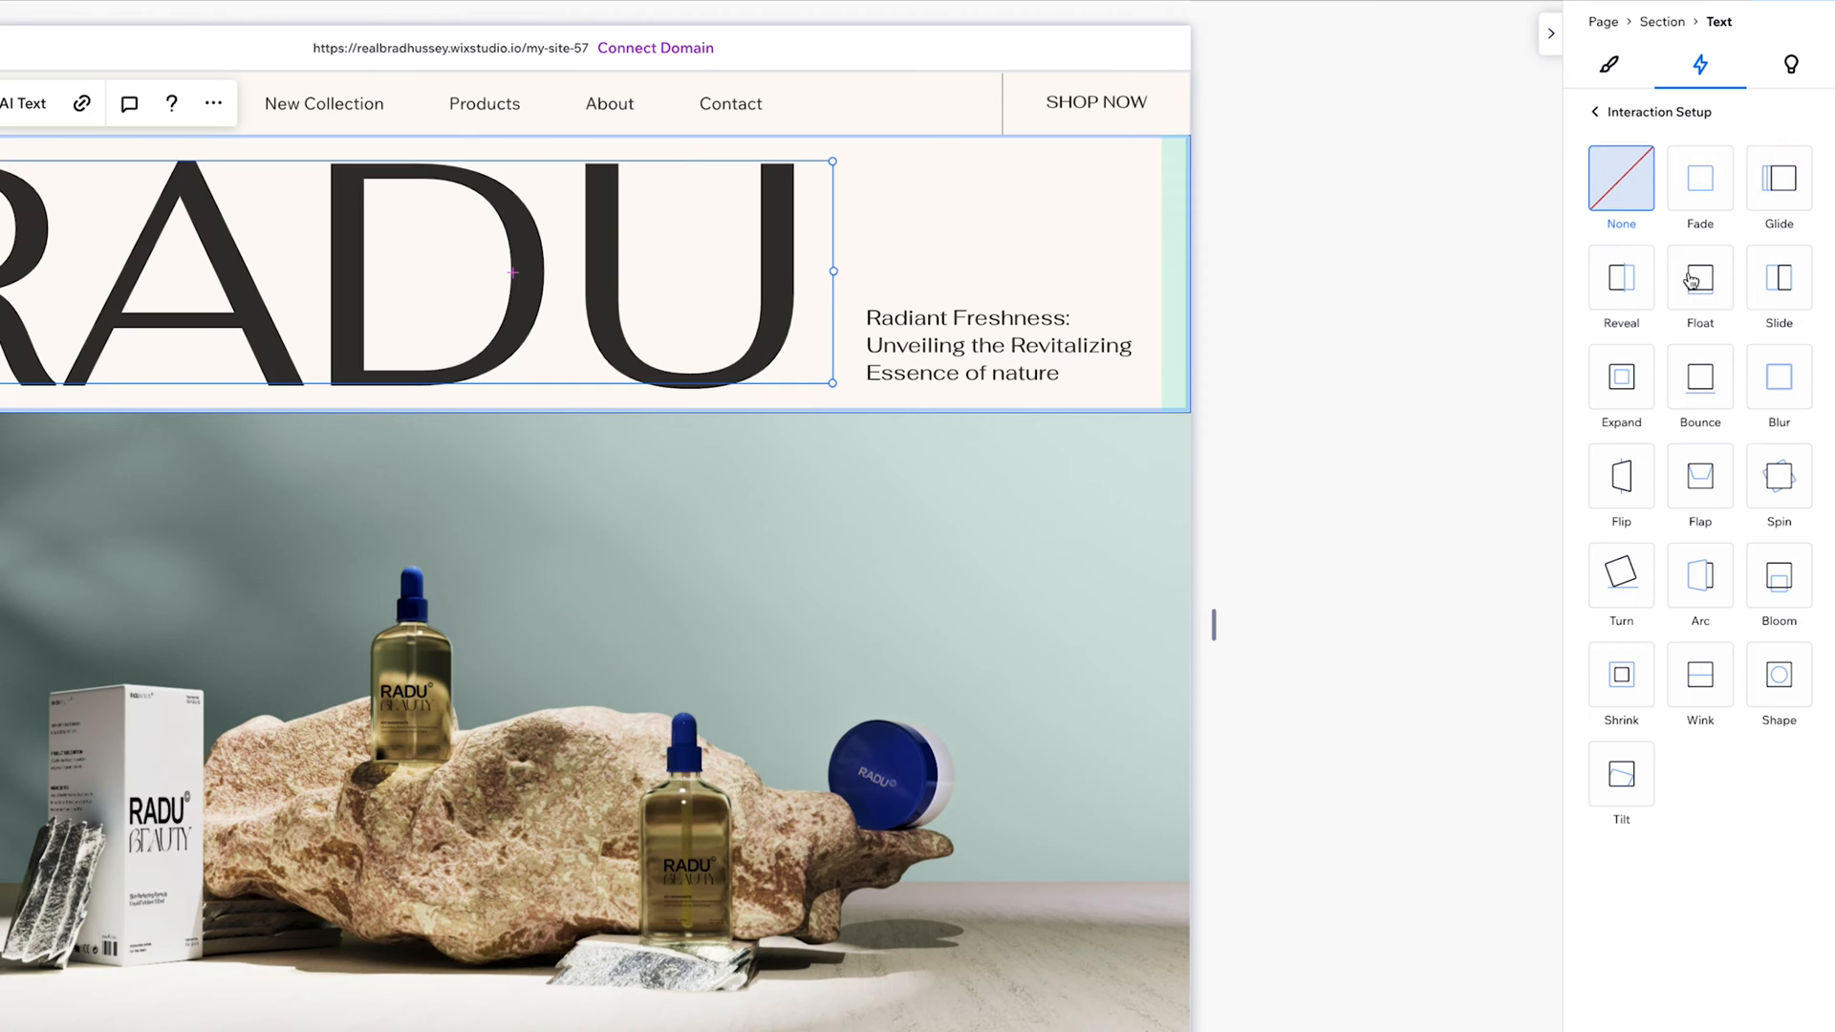
mouse_move(1809, 541)
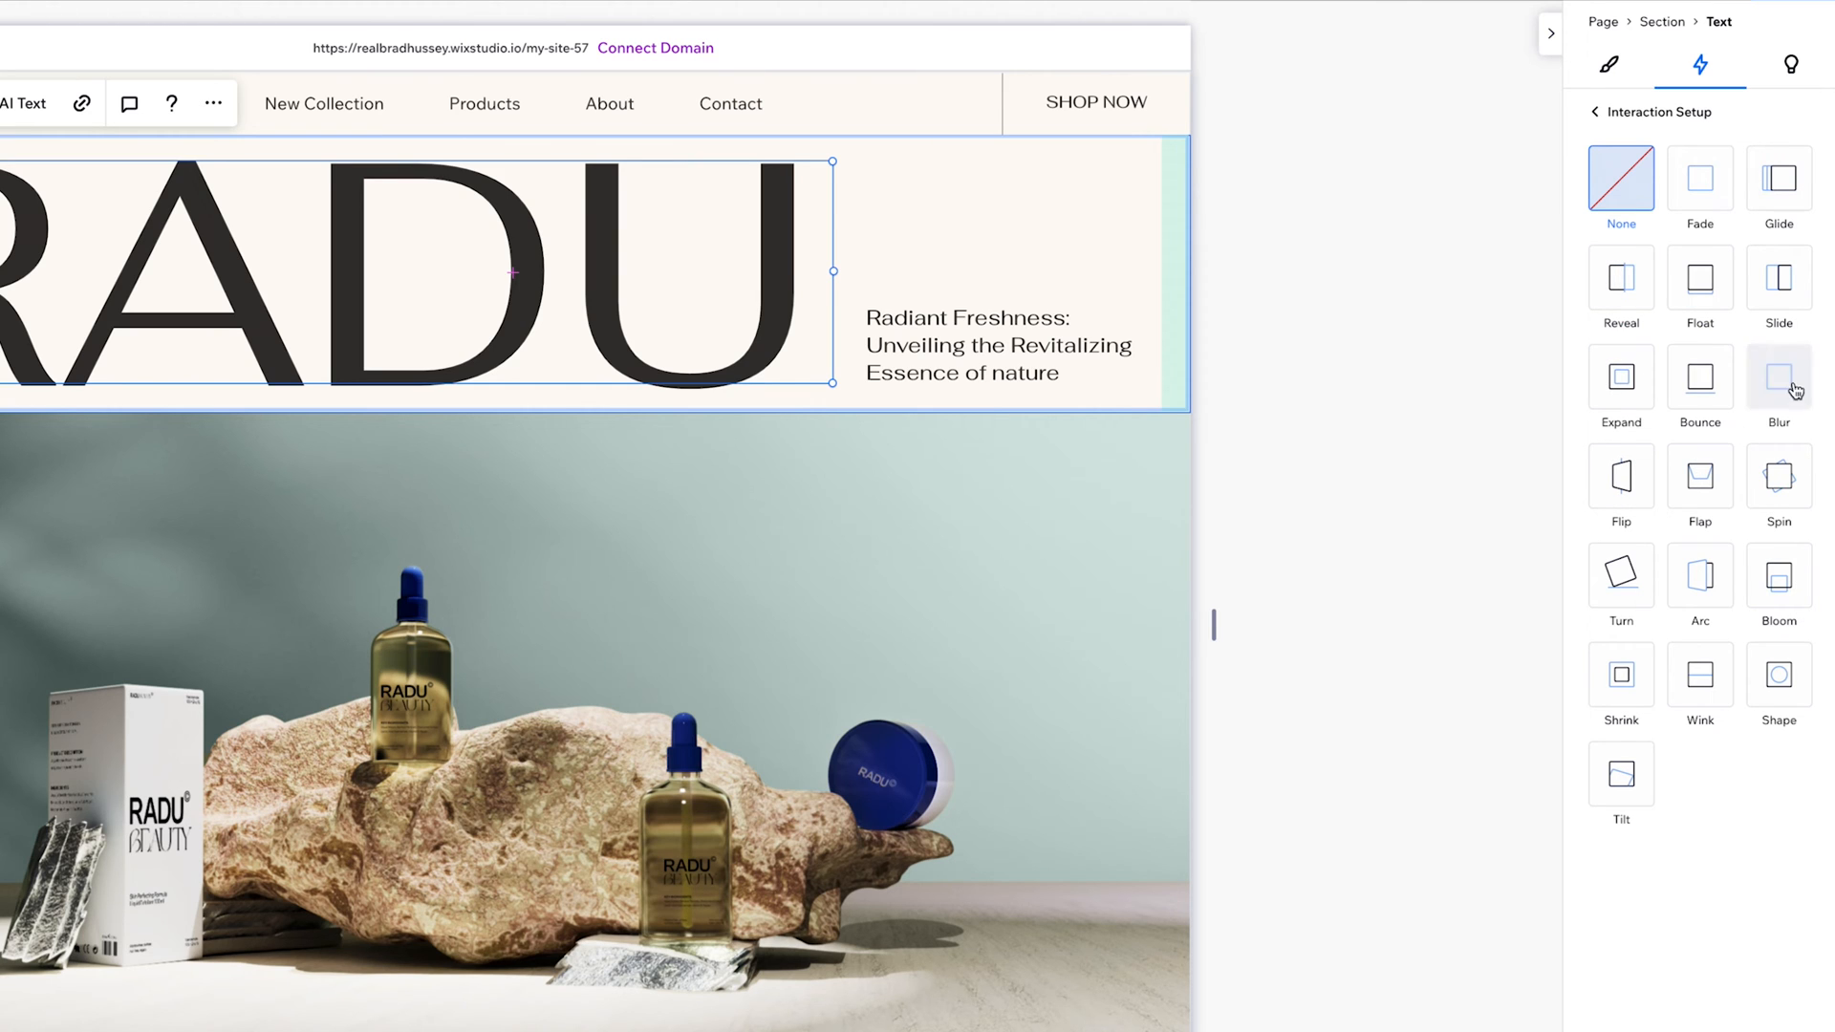
mouse_move(1767, 747)
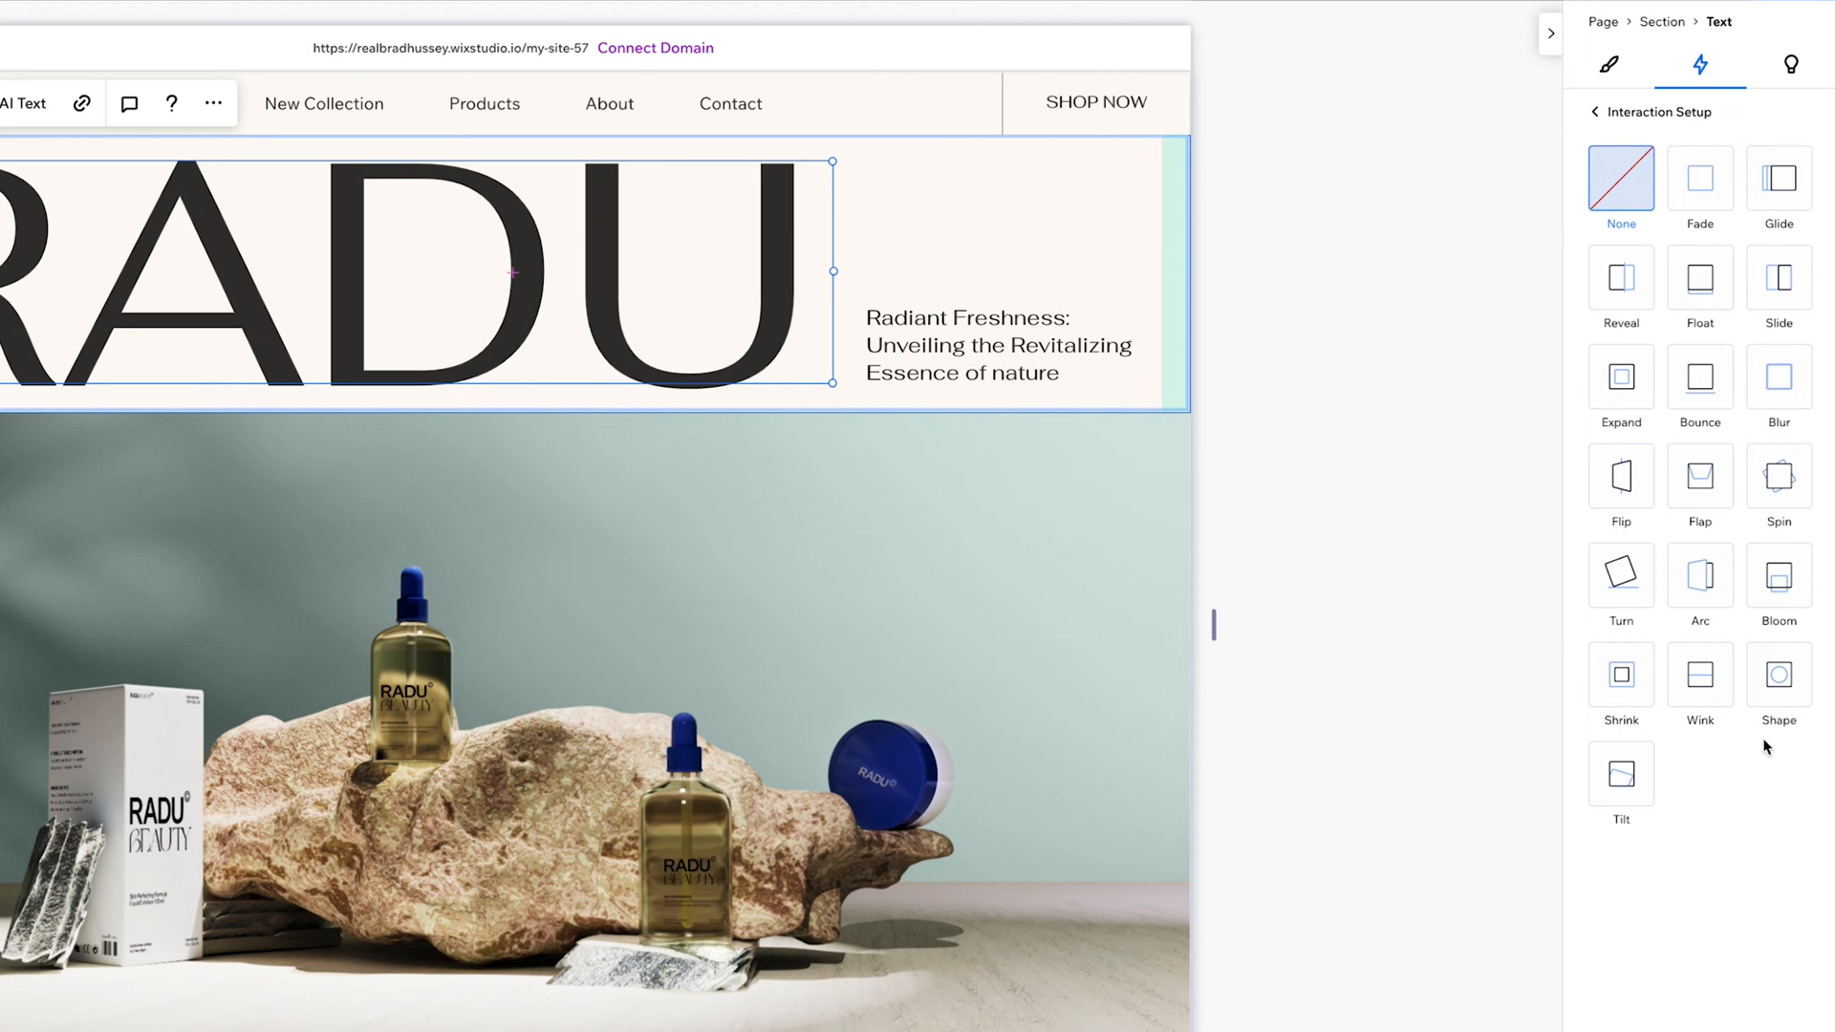
mouse_move(1779, 589)
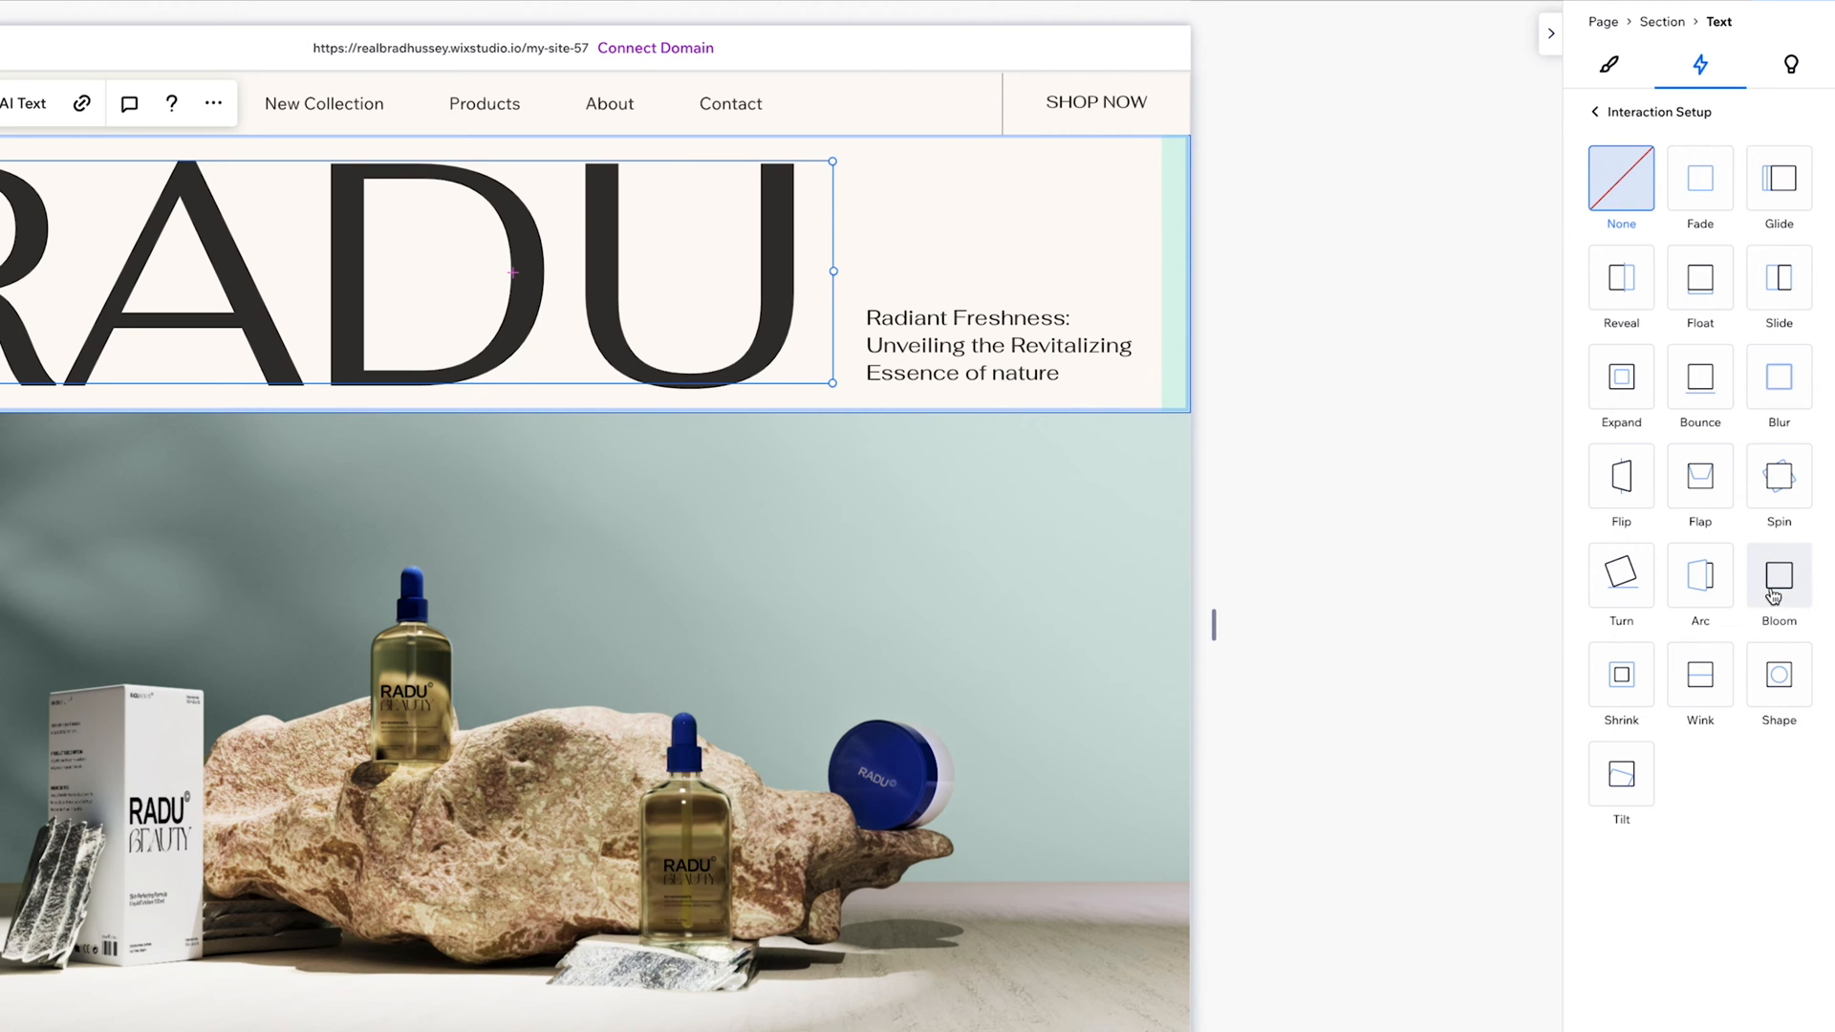
Apply the Bloom entrance preset to RADU with direction 270 and distance 100%
click(1778, 575)
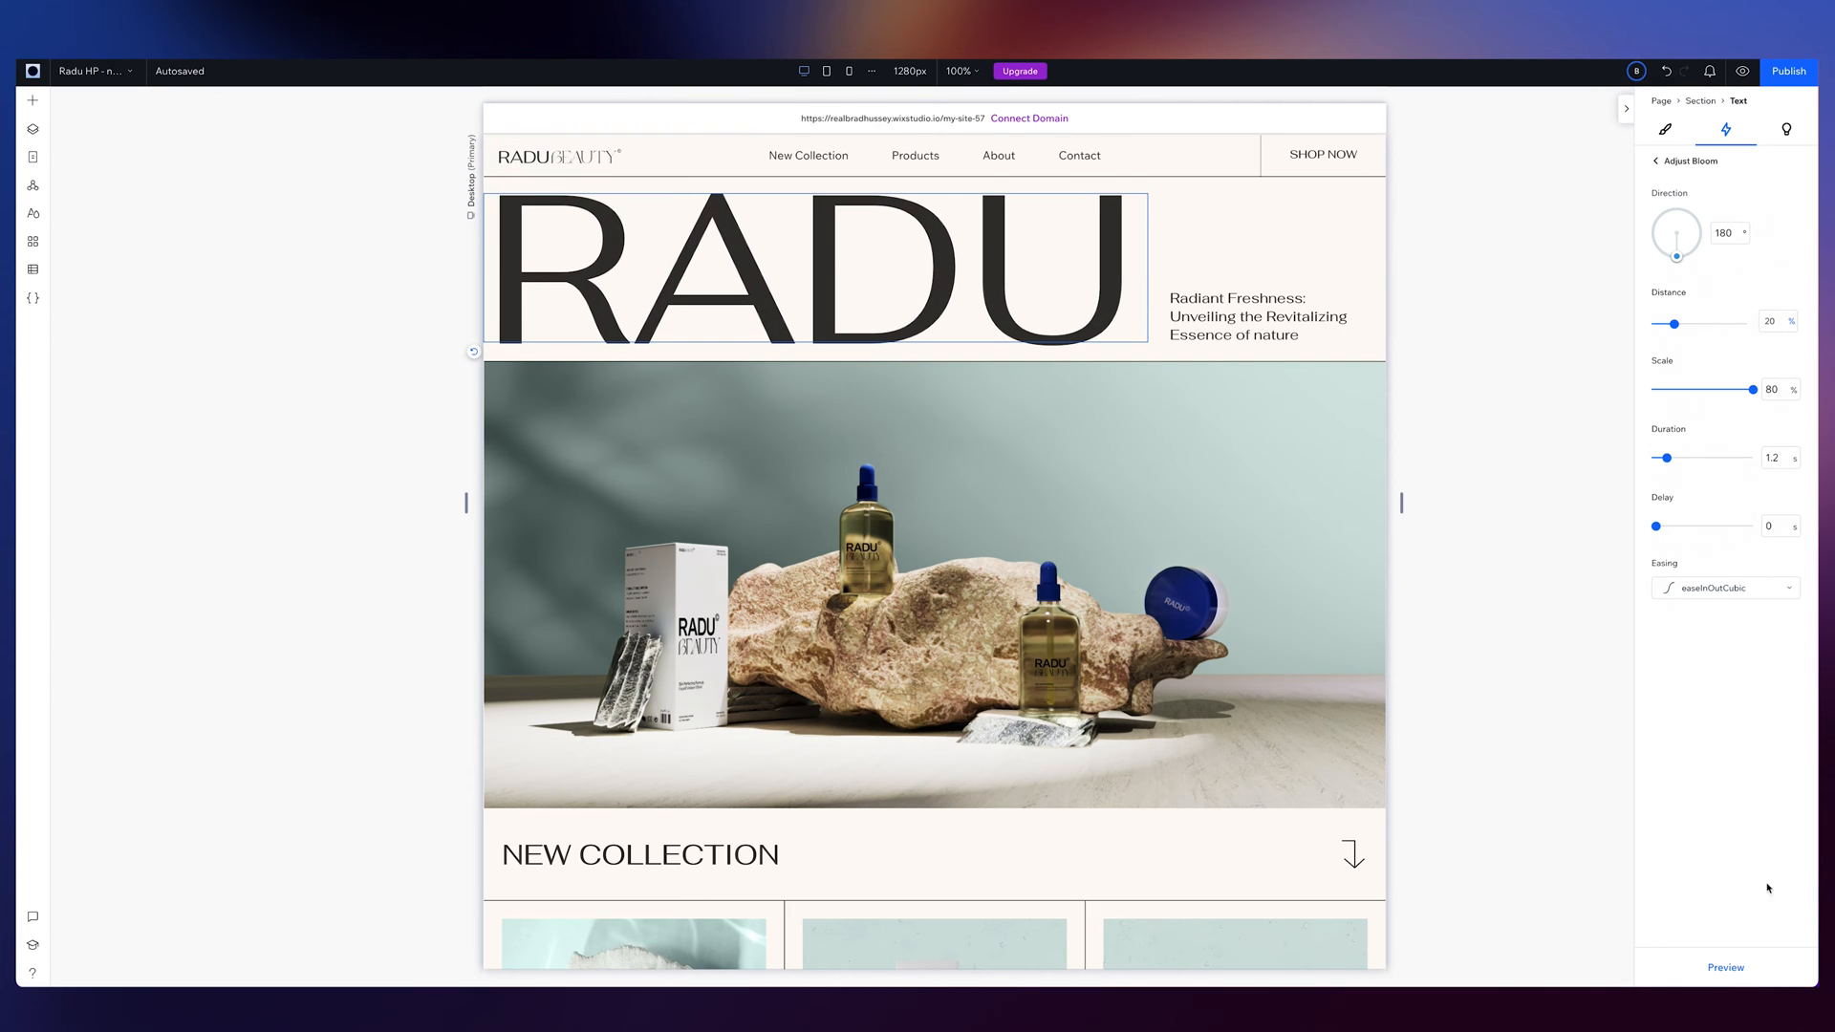
drag(1674, 249, 1656, 224)
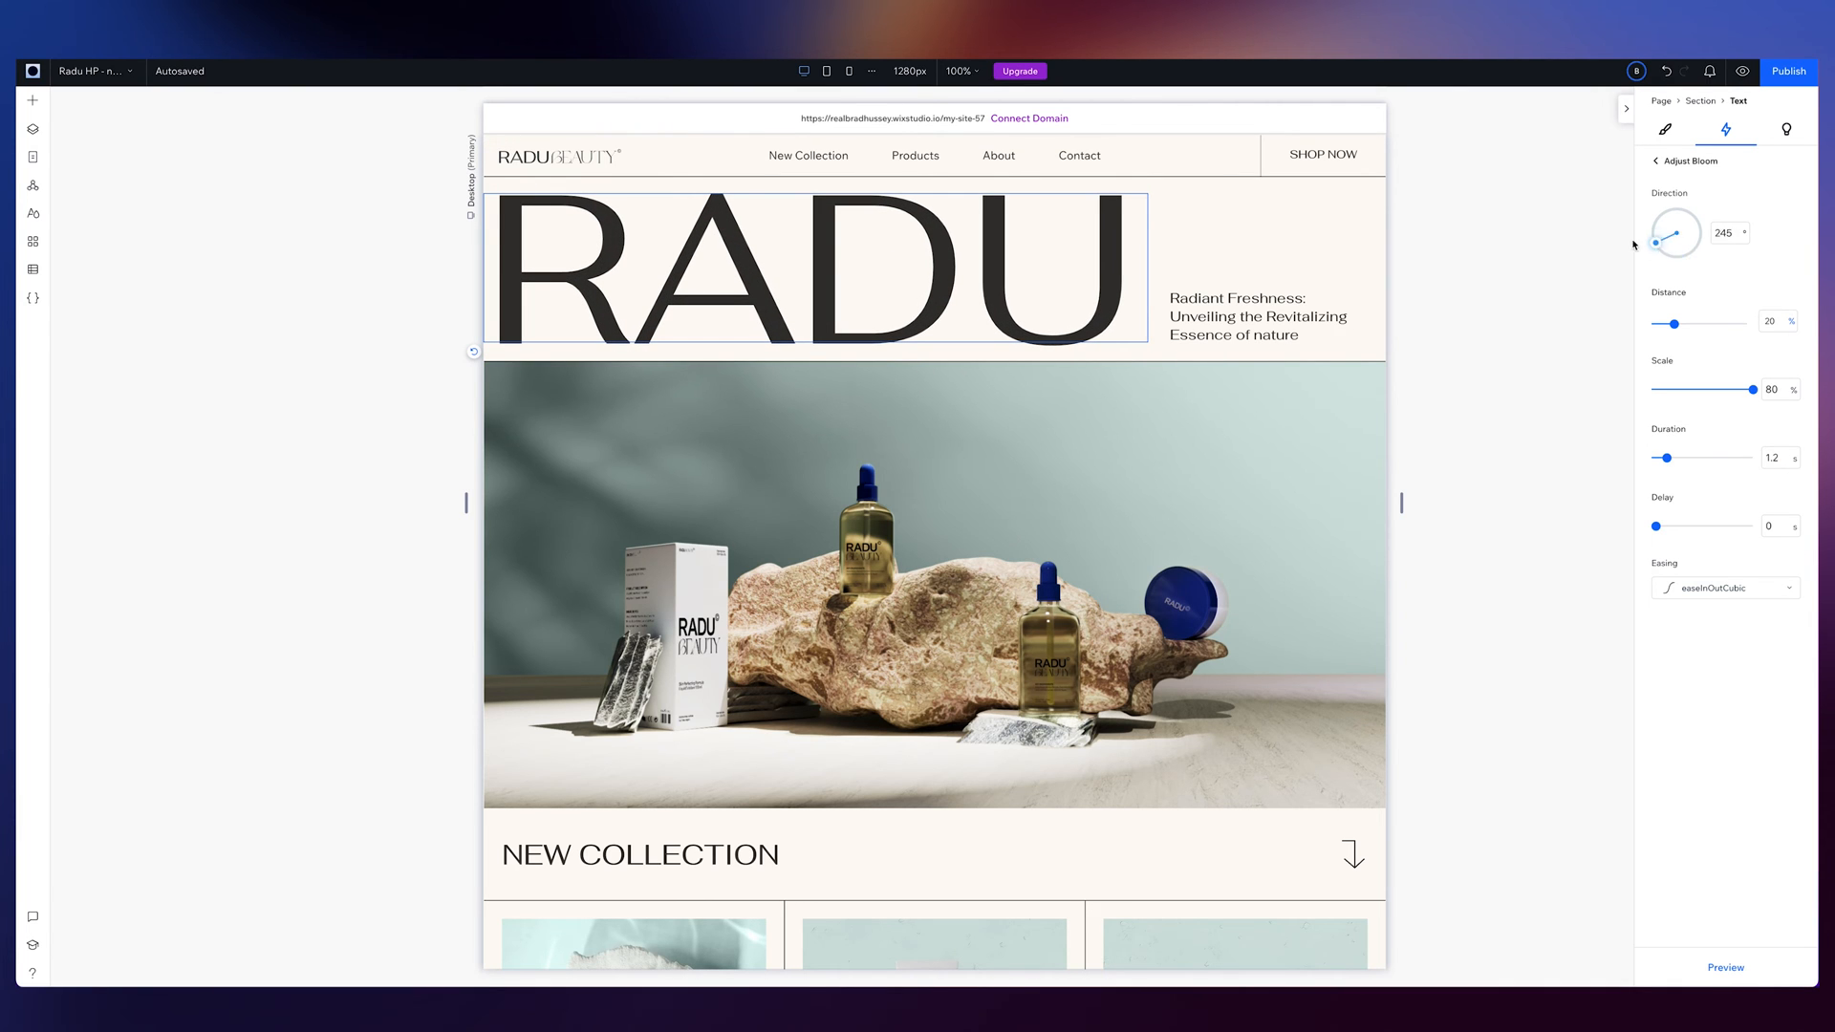
drag(1685, 219, 1651, 234)
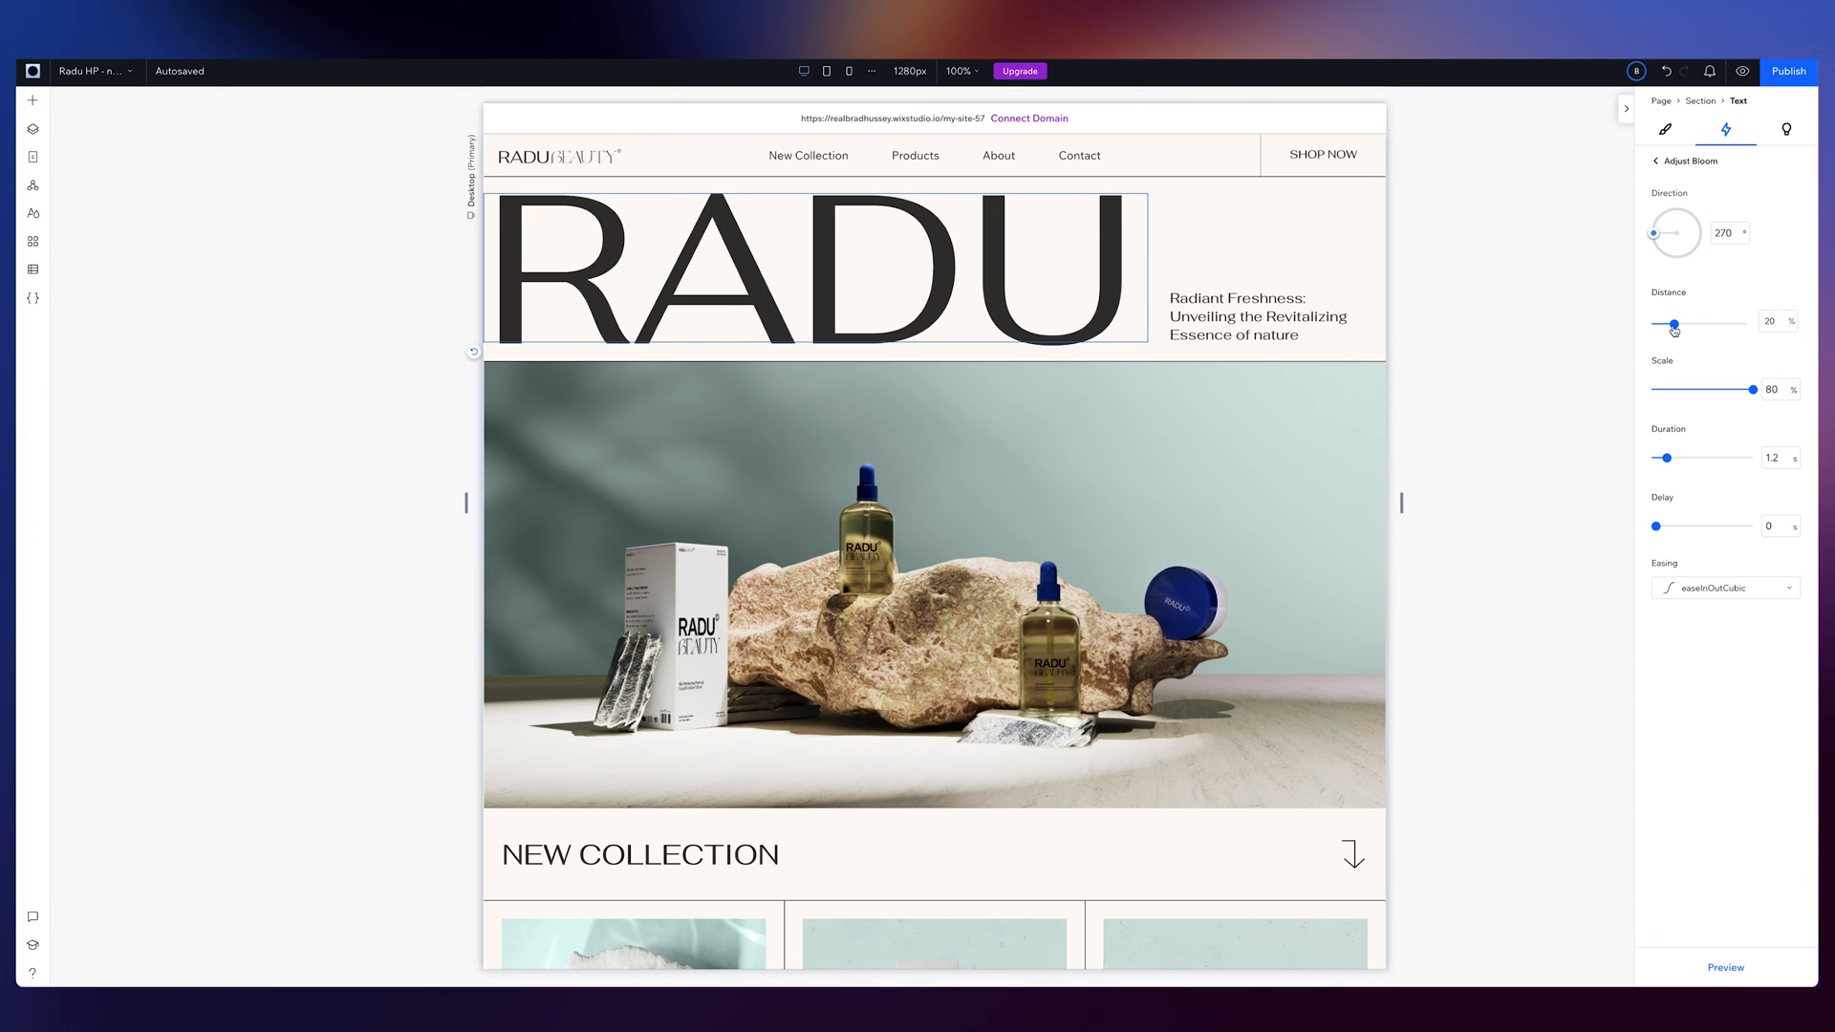
drag(1672, 325, 1719, 324)
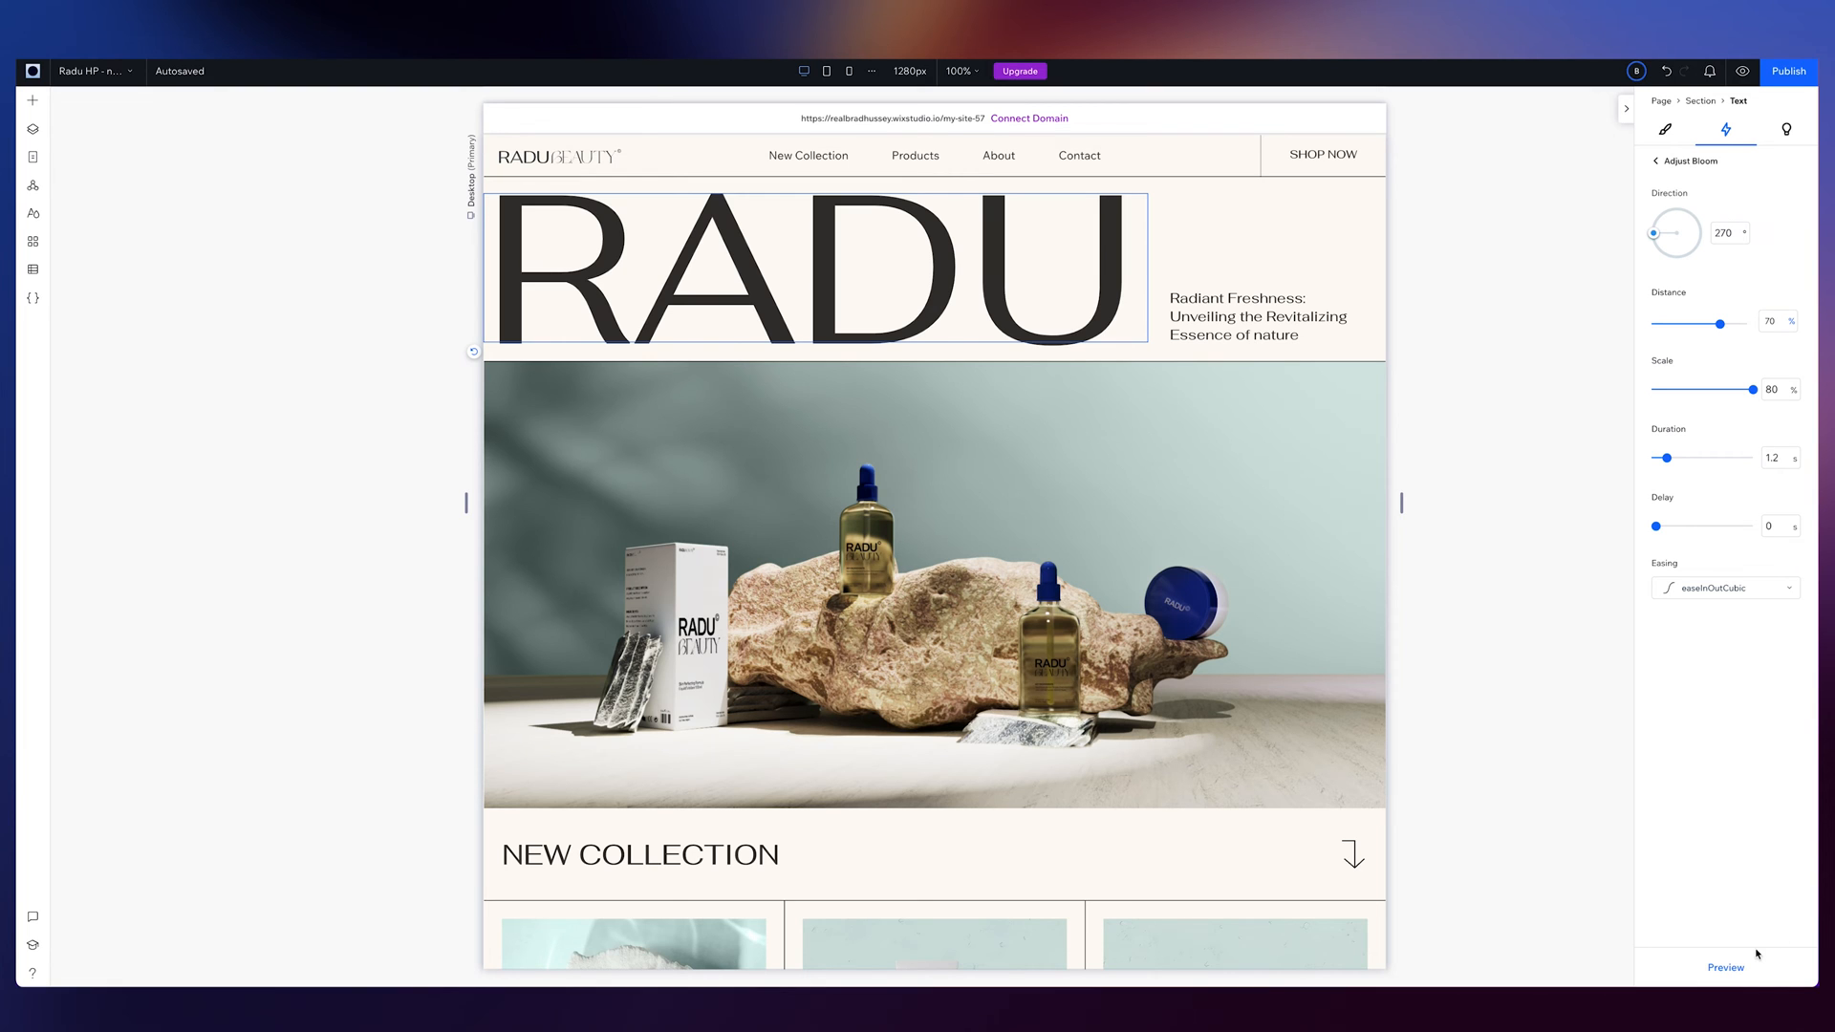
mouse_move(1744, 488)
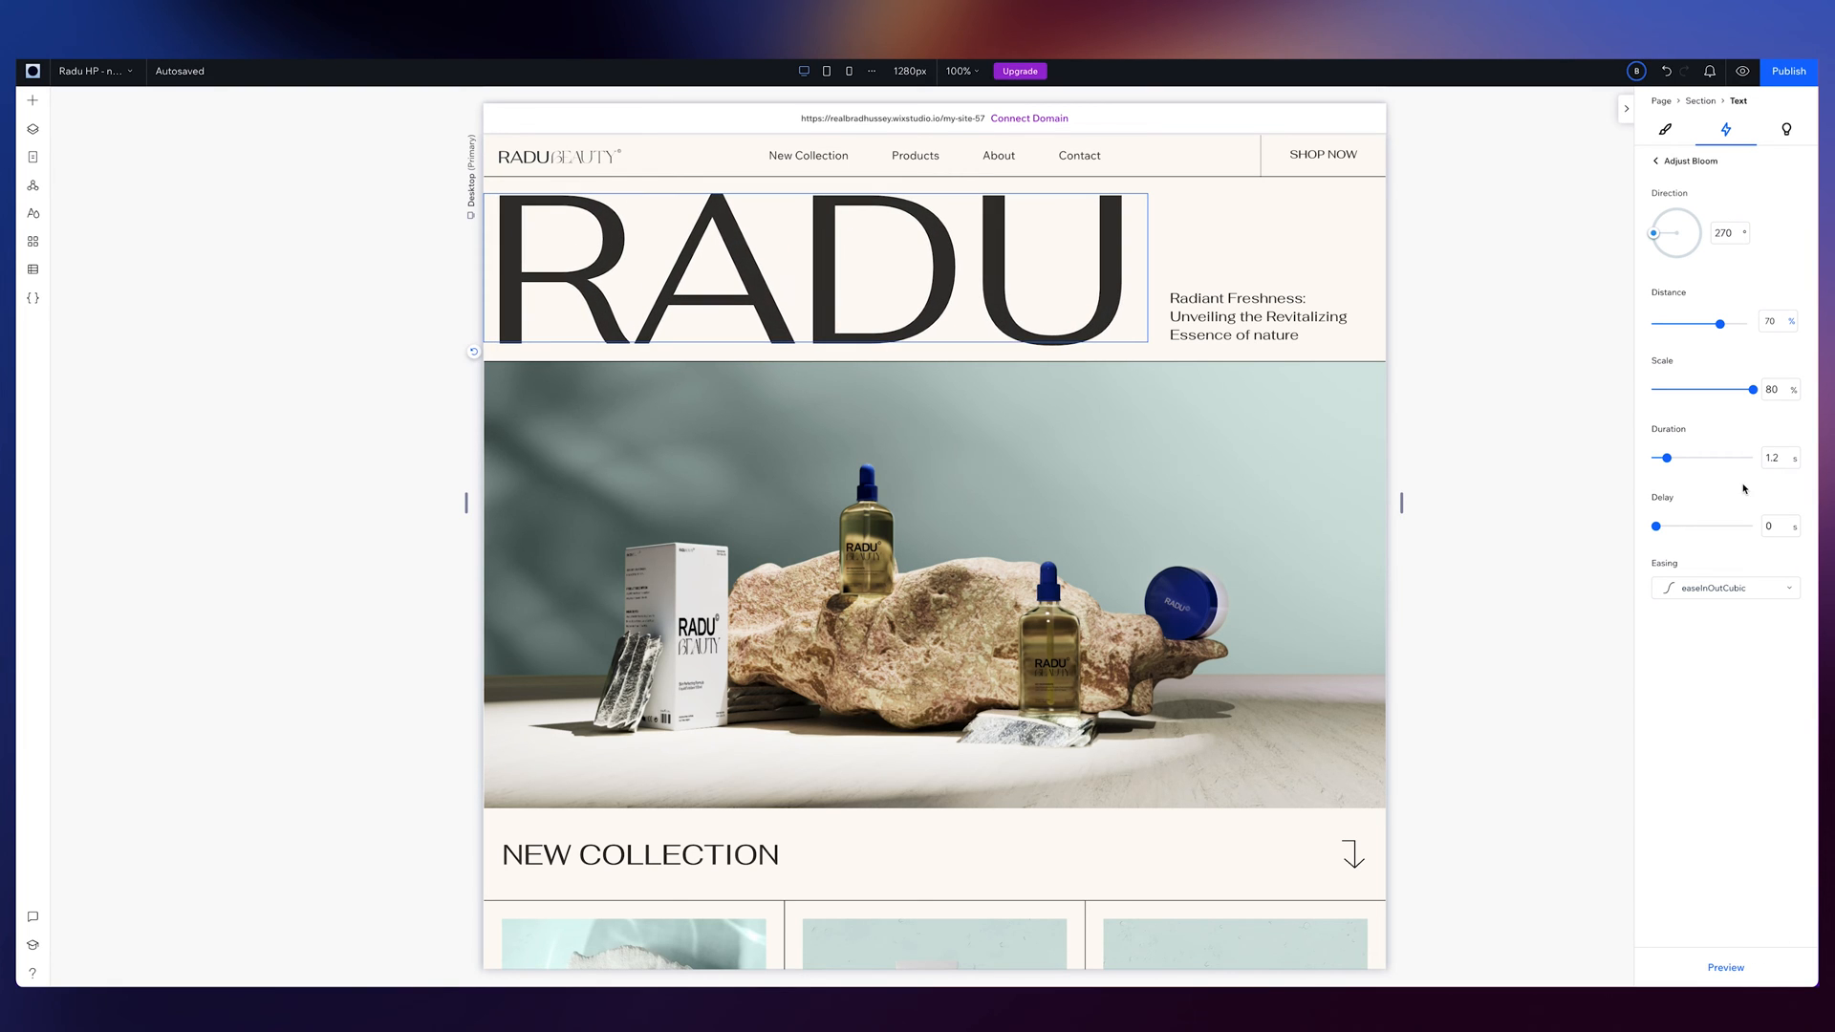
drag(1720, 323, 1743, 323)
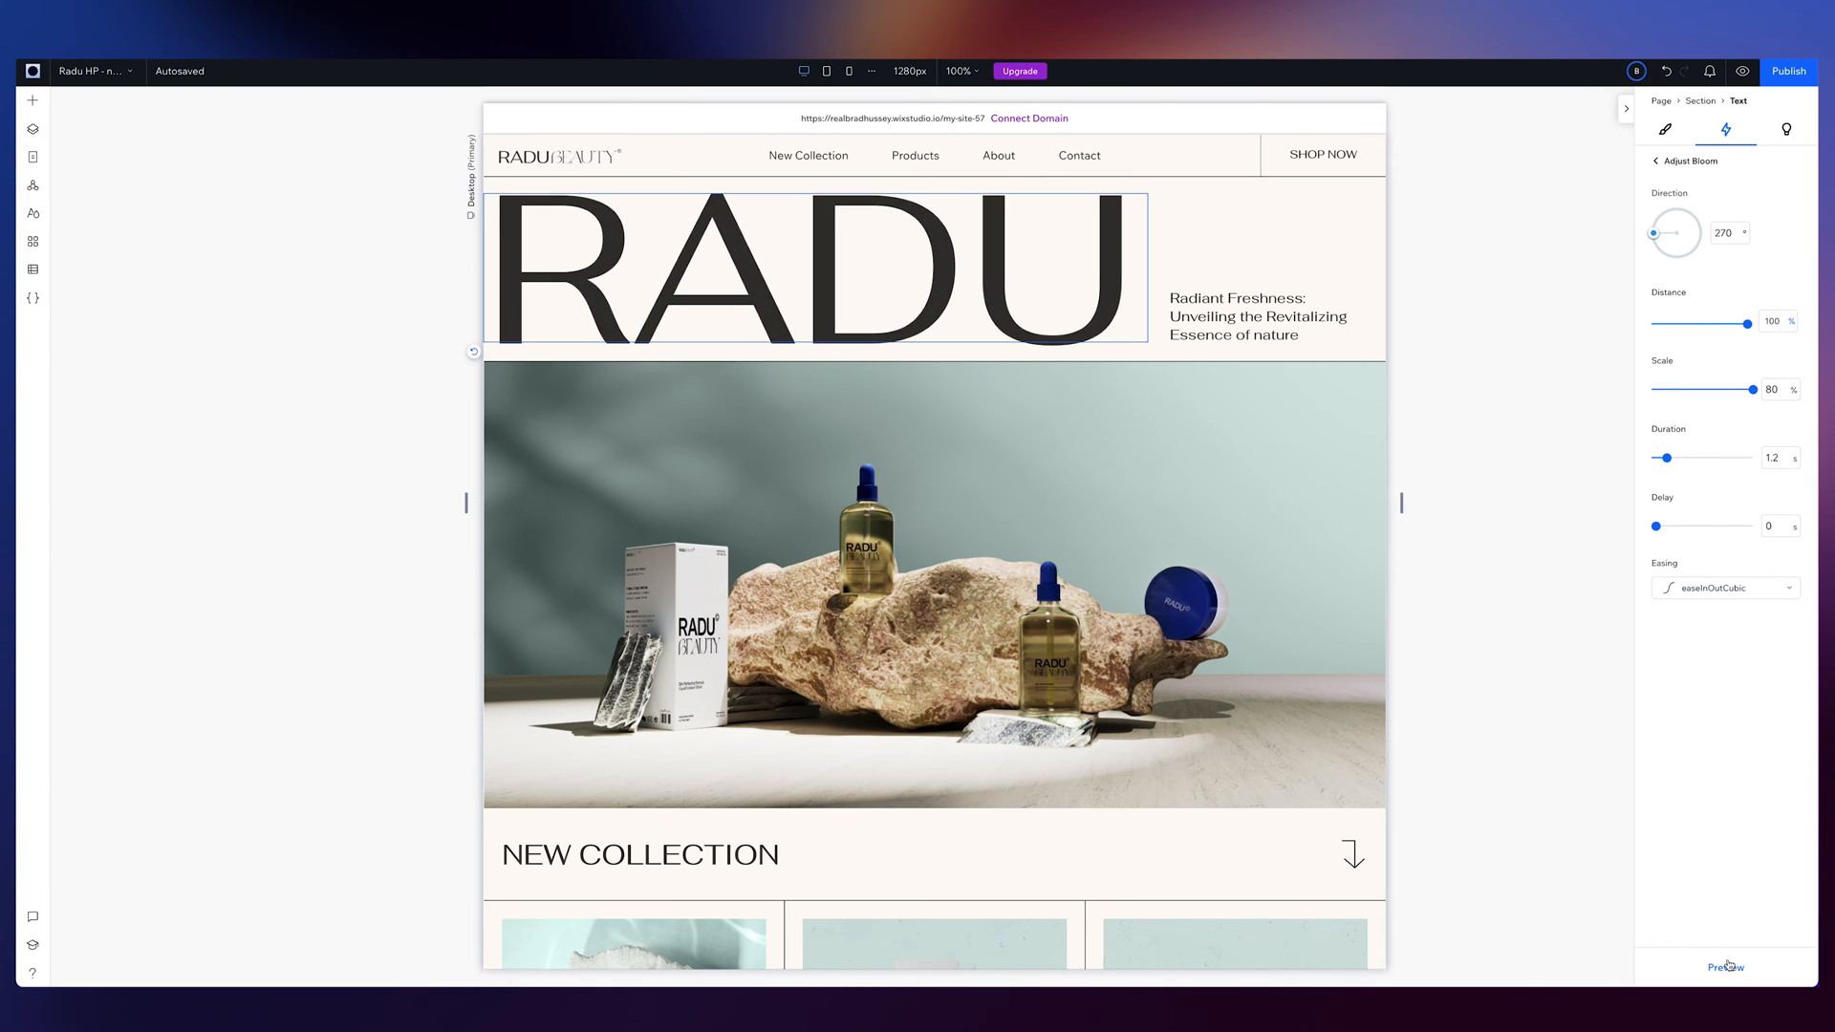
click(1725, 967)
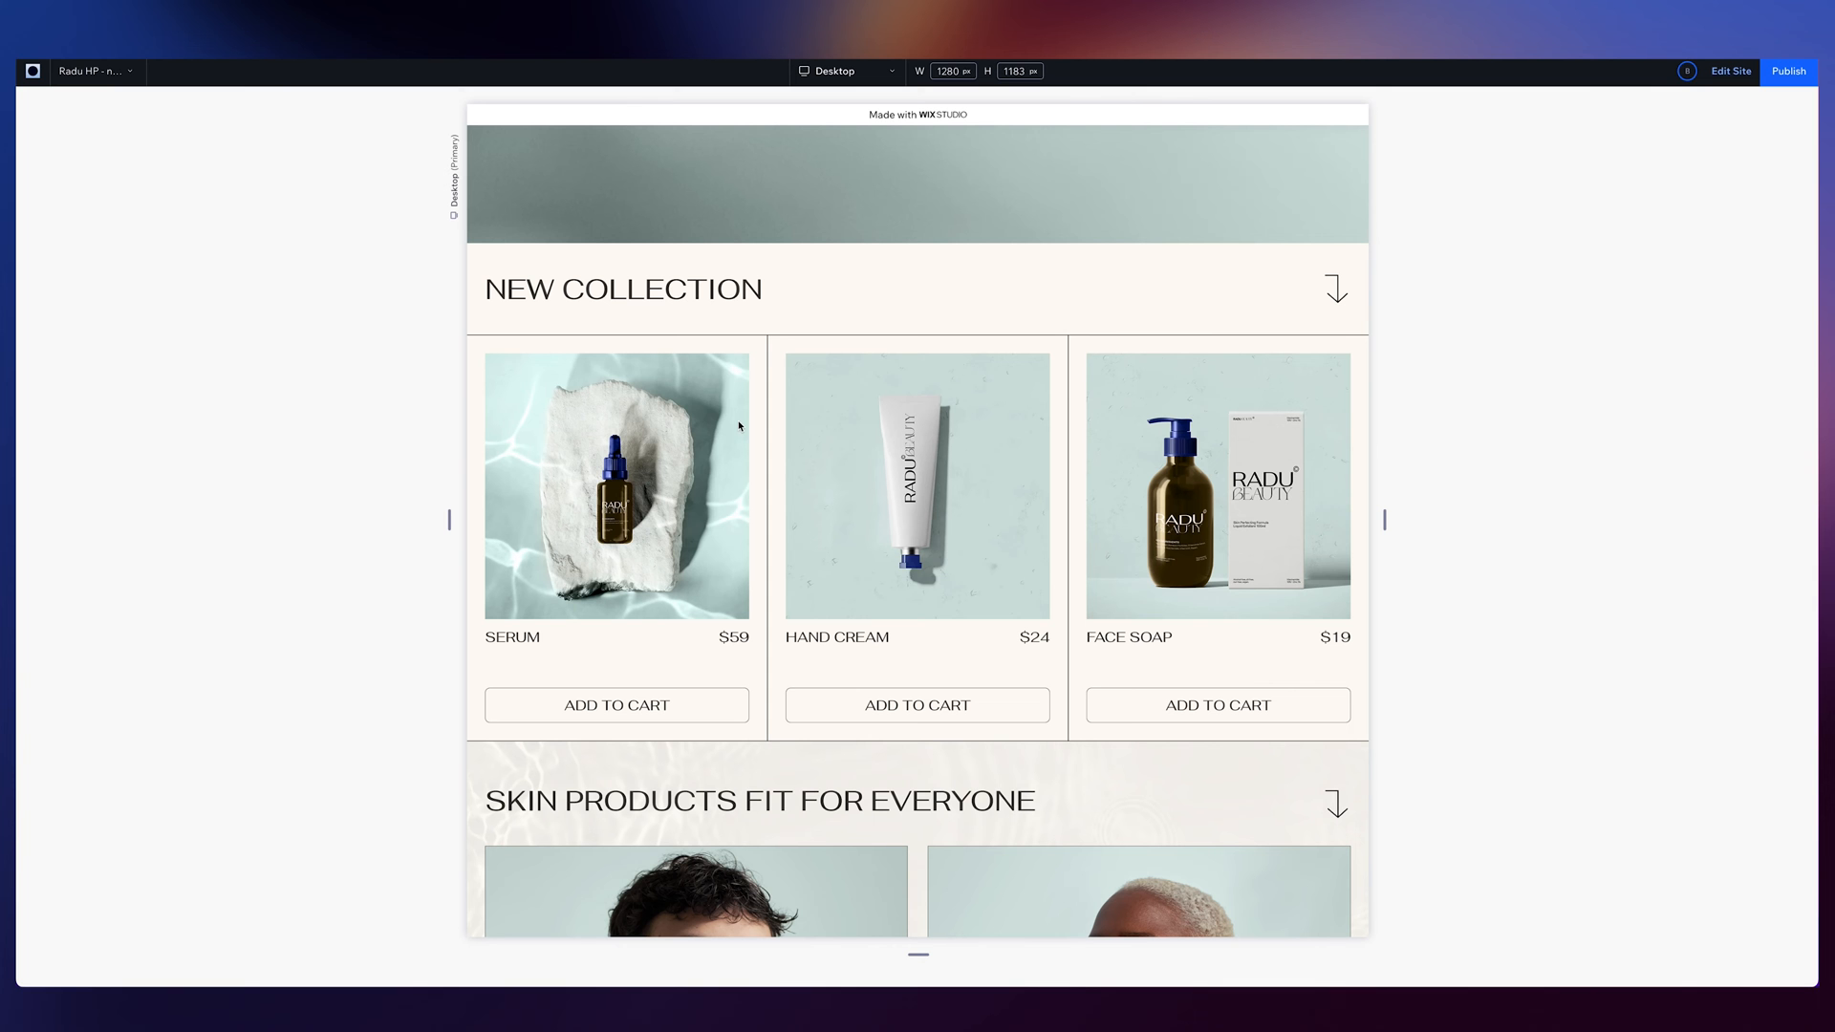
mouse_move(958, 384)
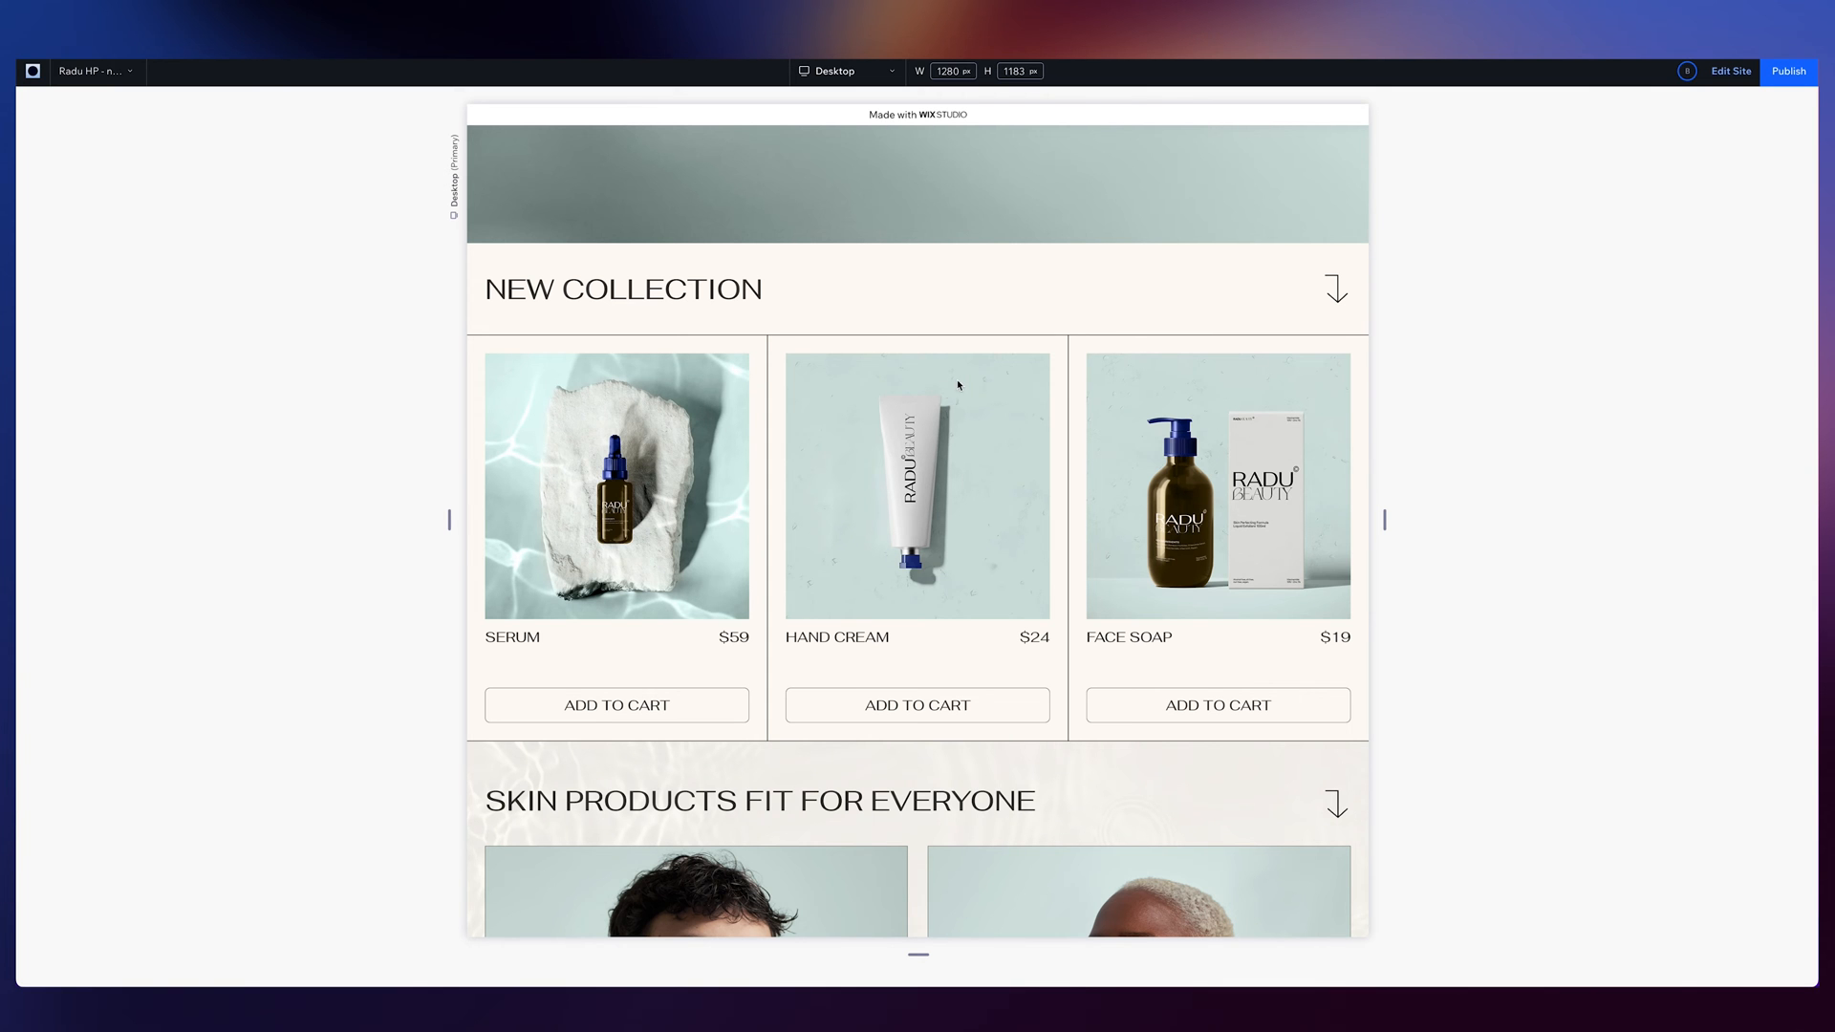
mouse_move(621, 435)
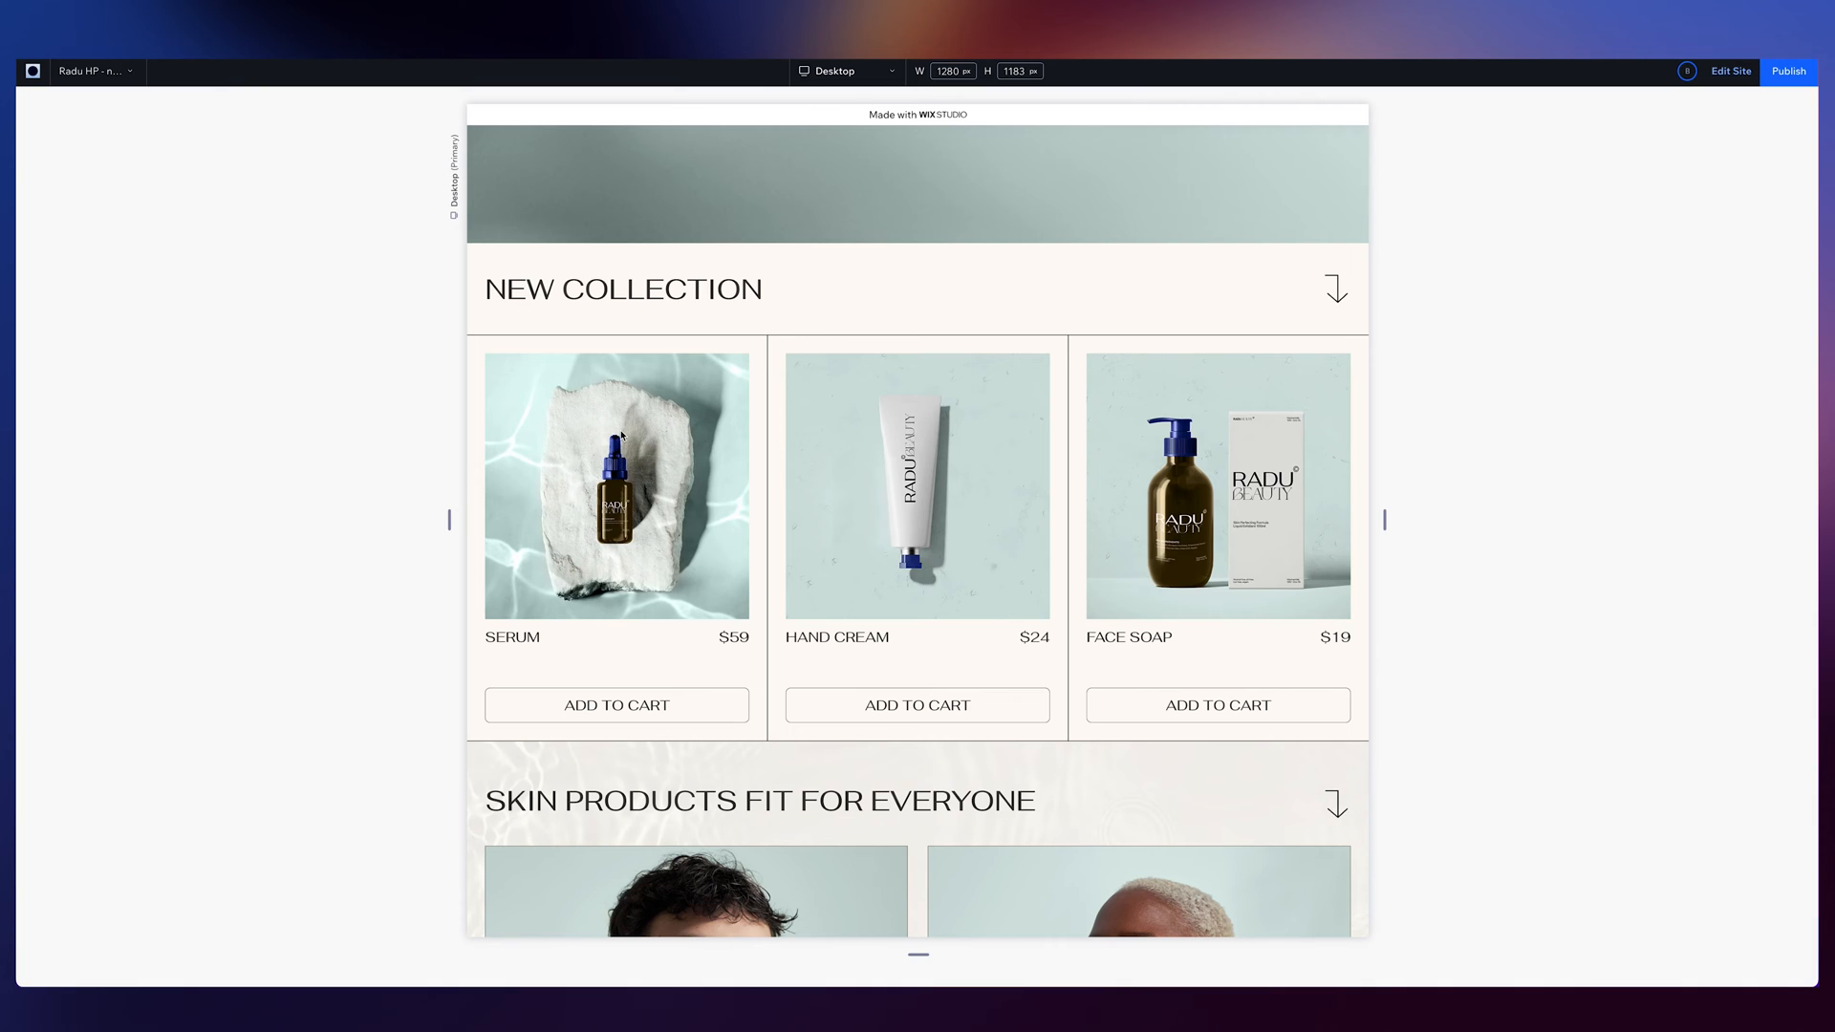
mouse_move(1068, 150)
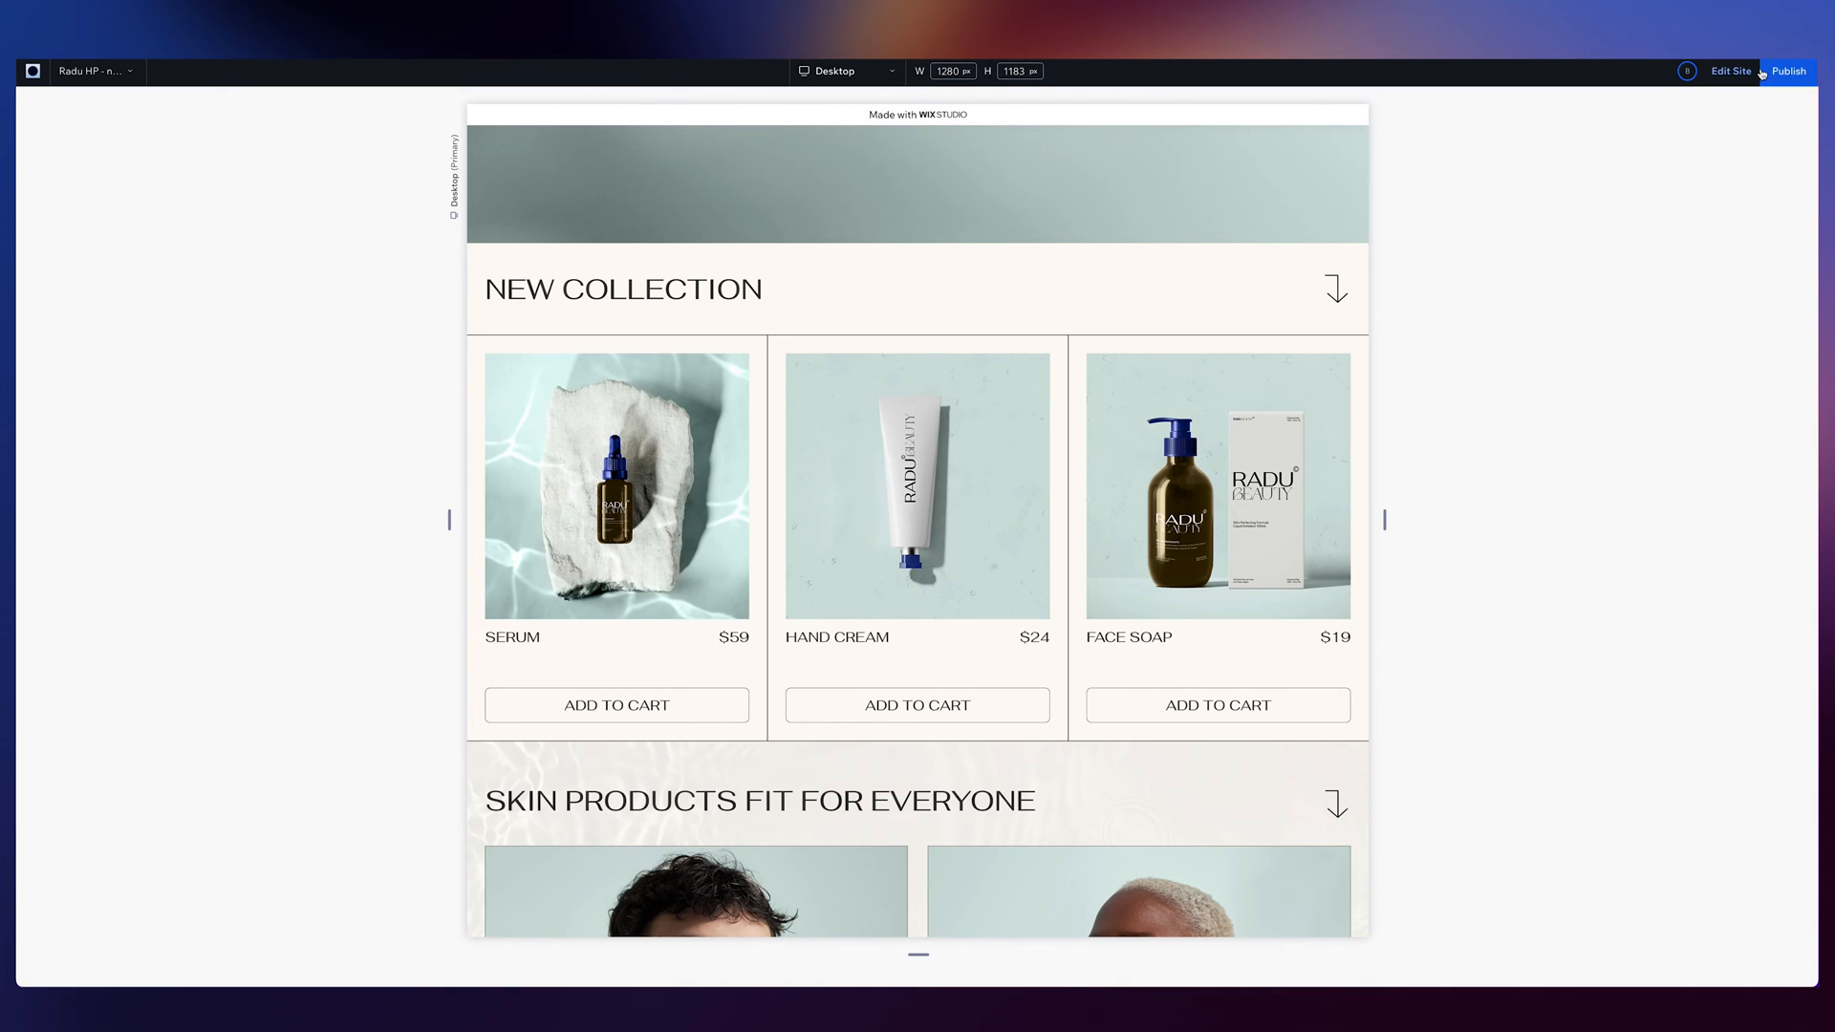
click(1731, 71)
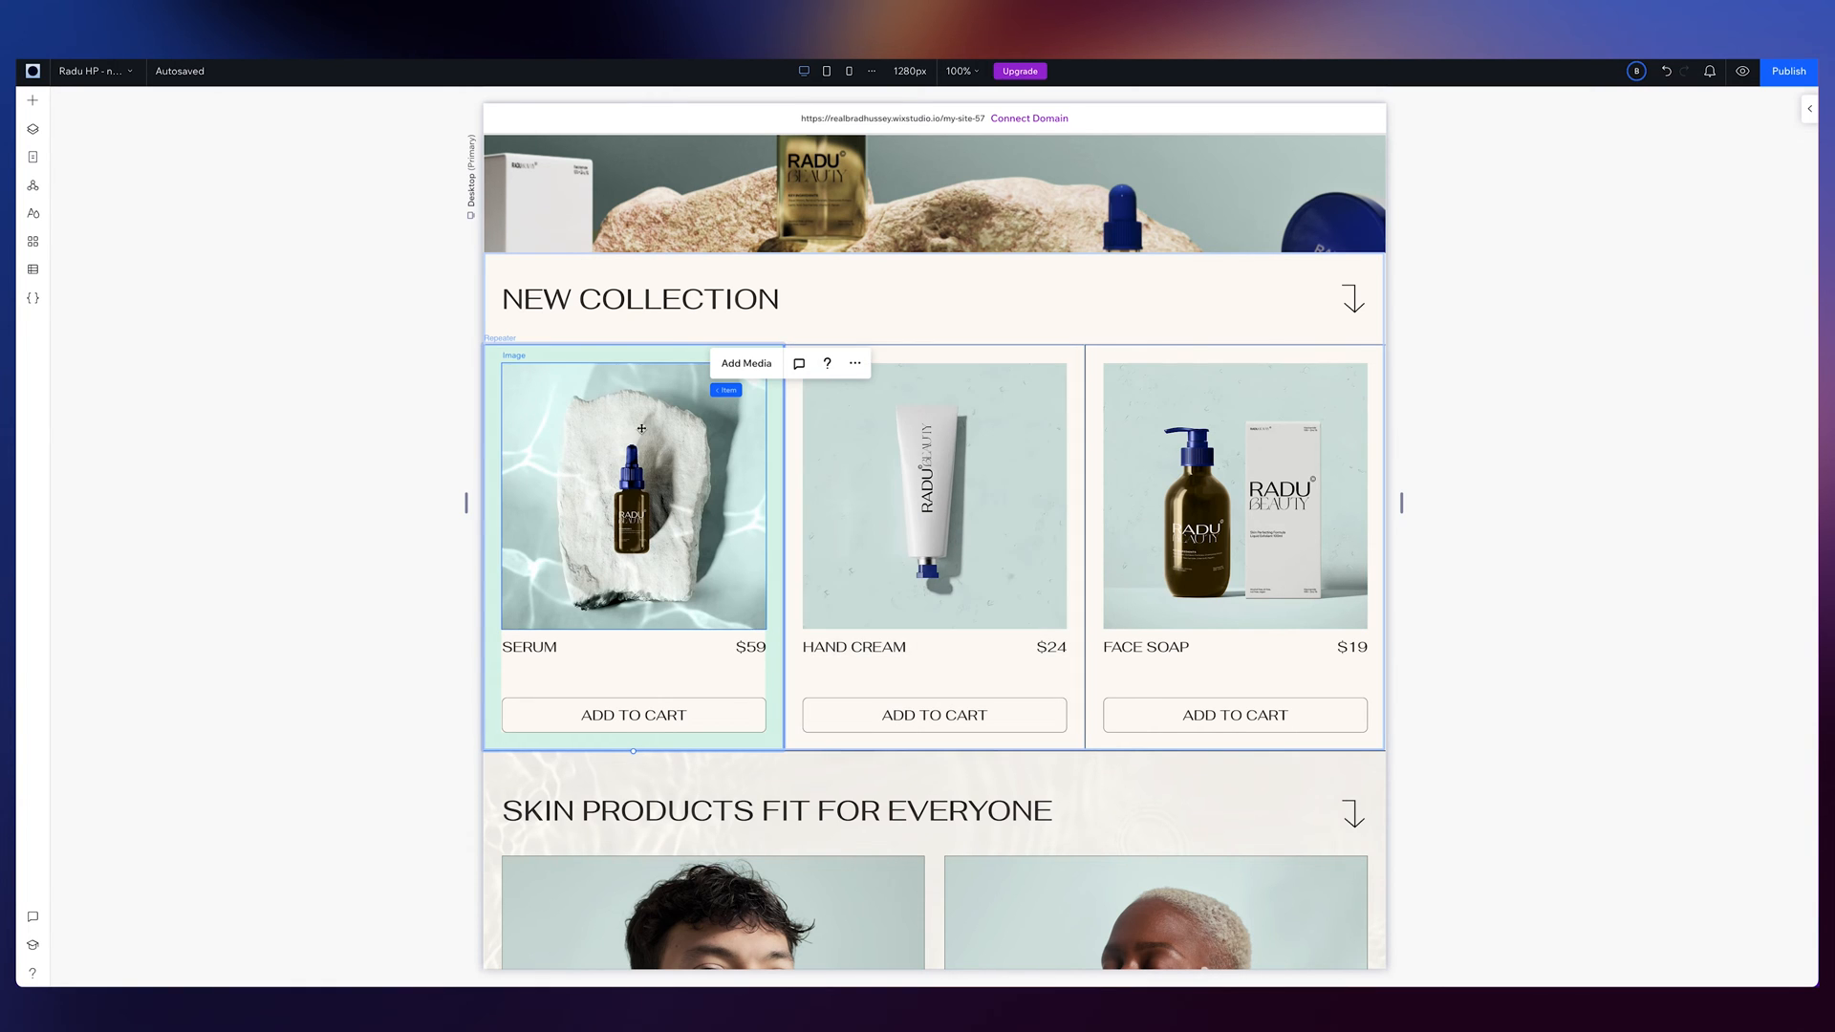
mouse_move(632, 476)
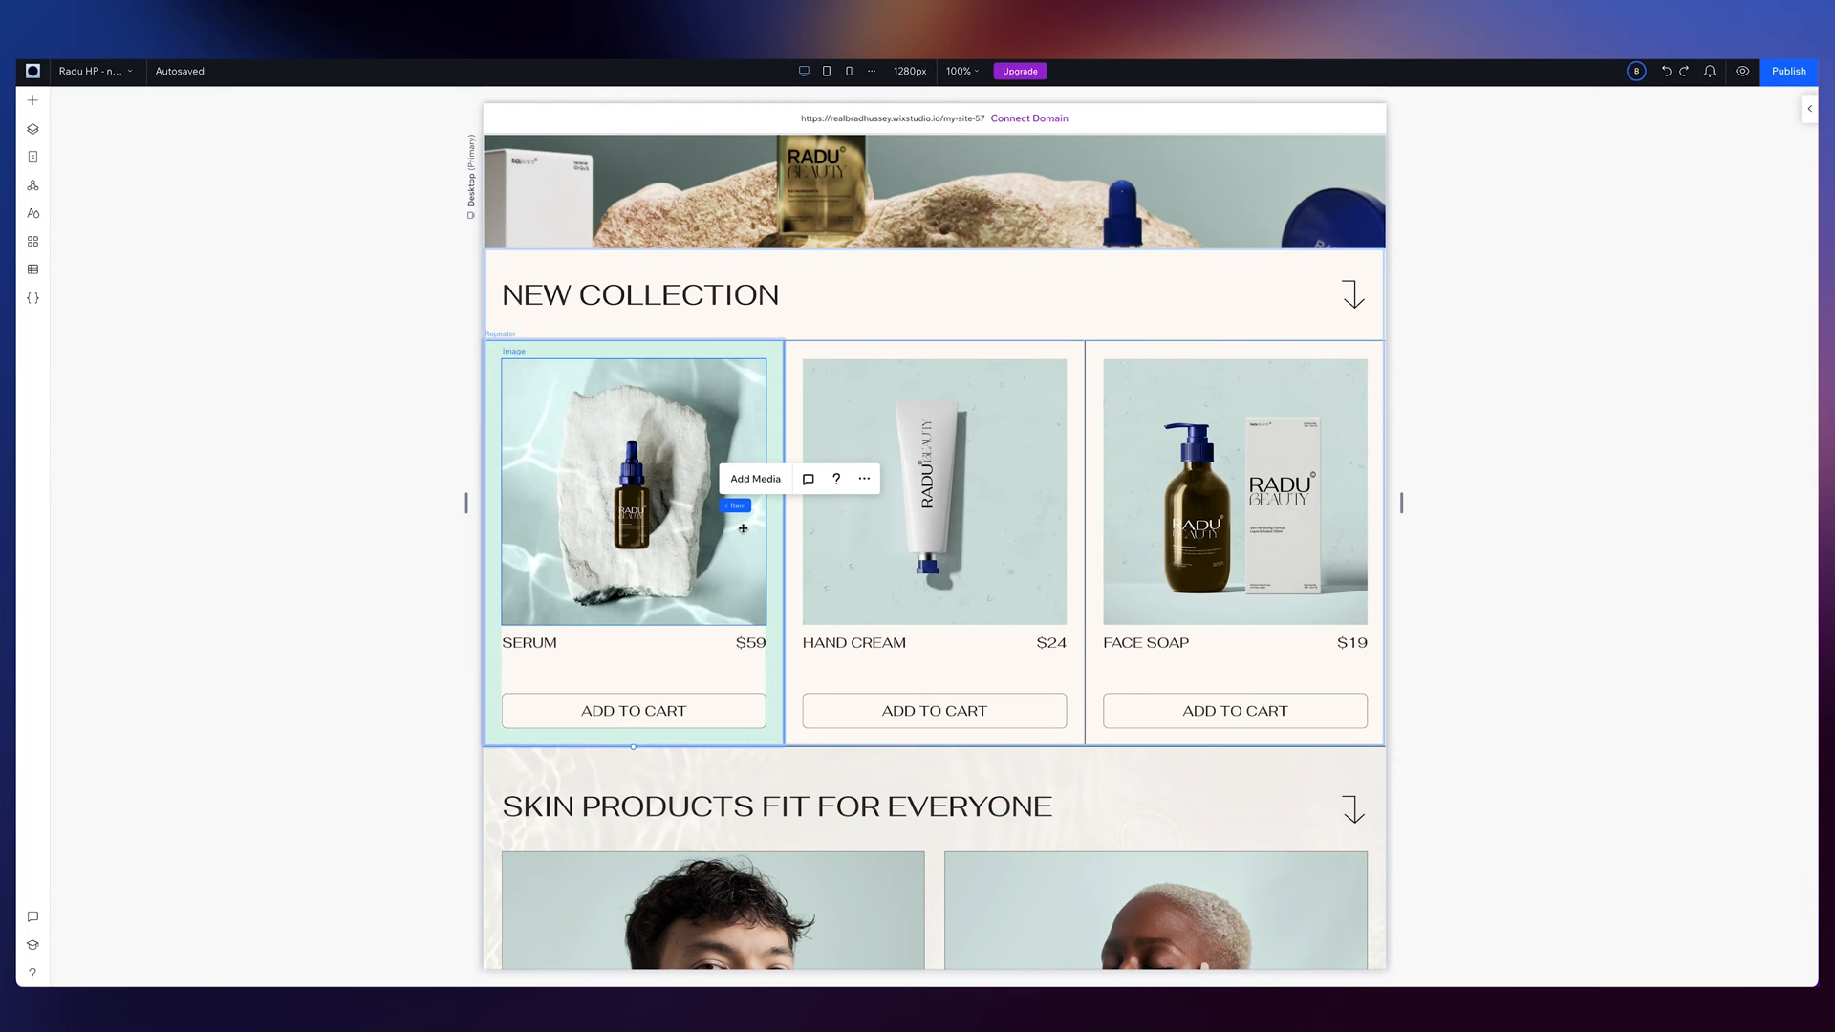
Select the serum product image in the New Collection repeater
click(633, 490)
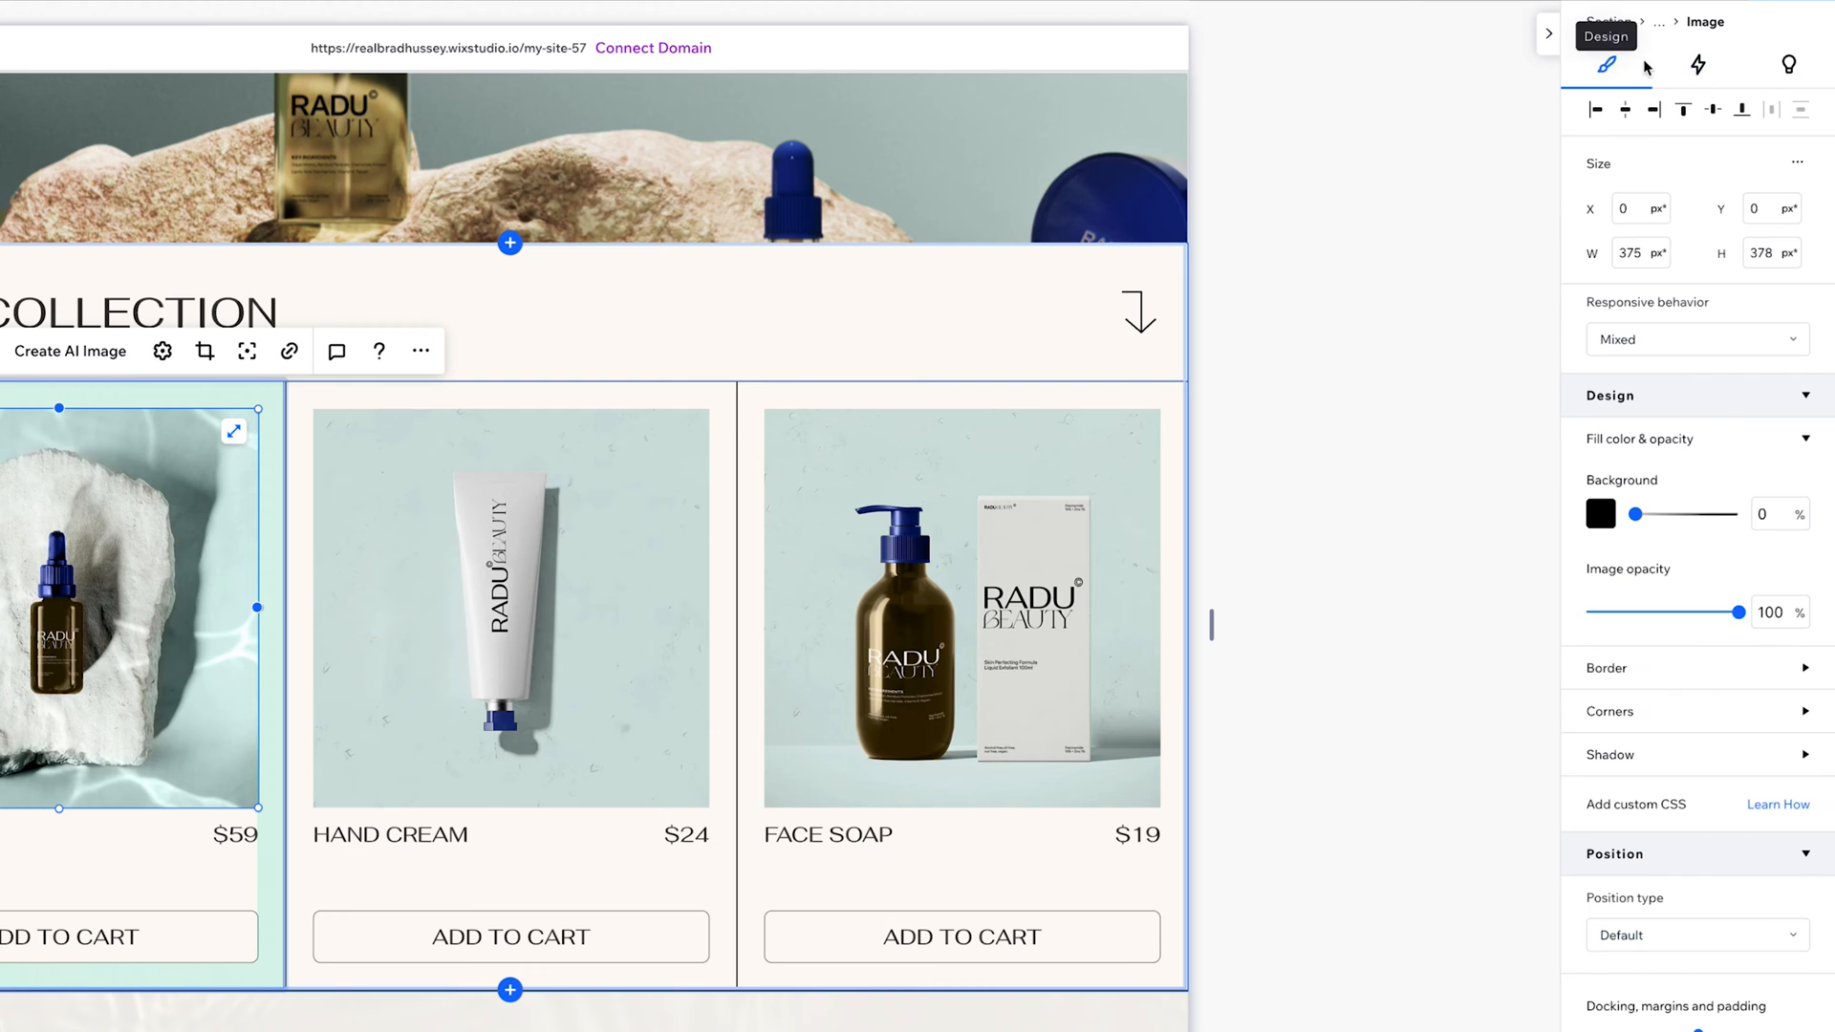
Add a hover interaction to the serum image with the Expand preset and view Custom animations
click(1697, 65)
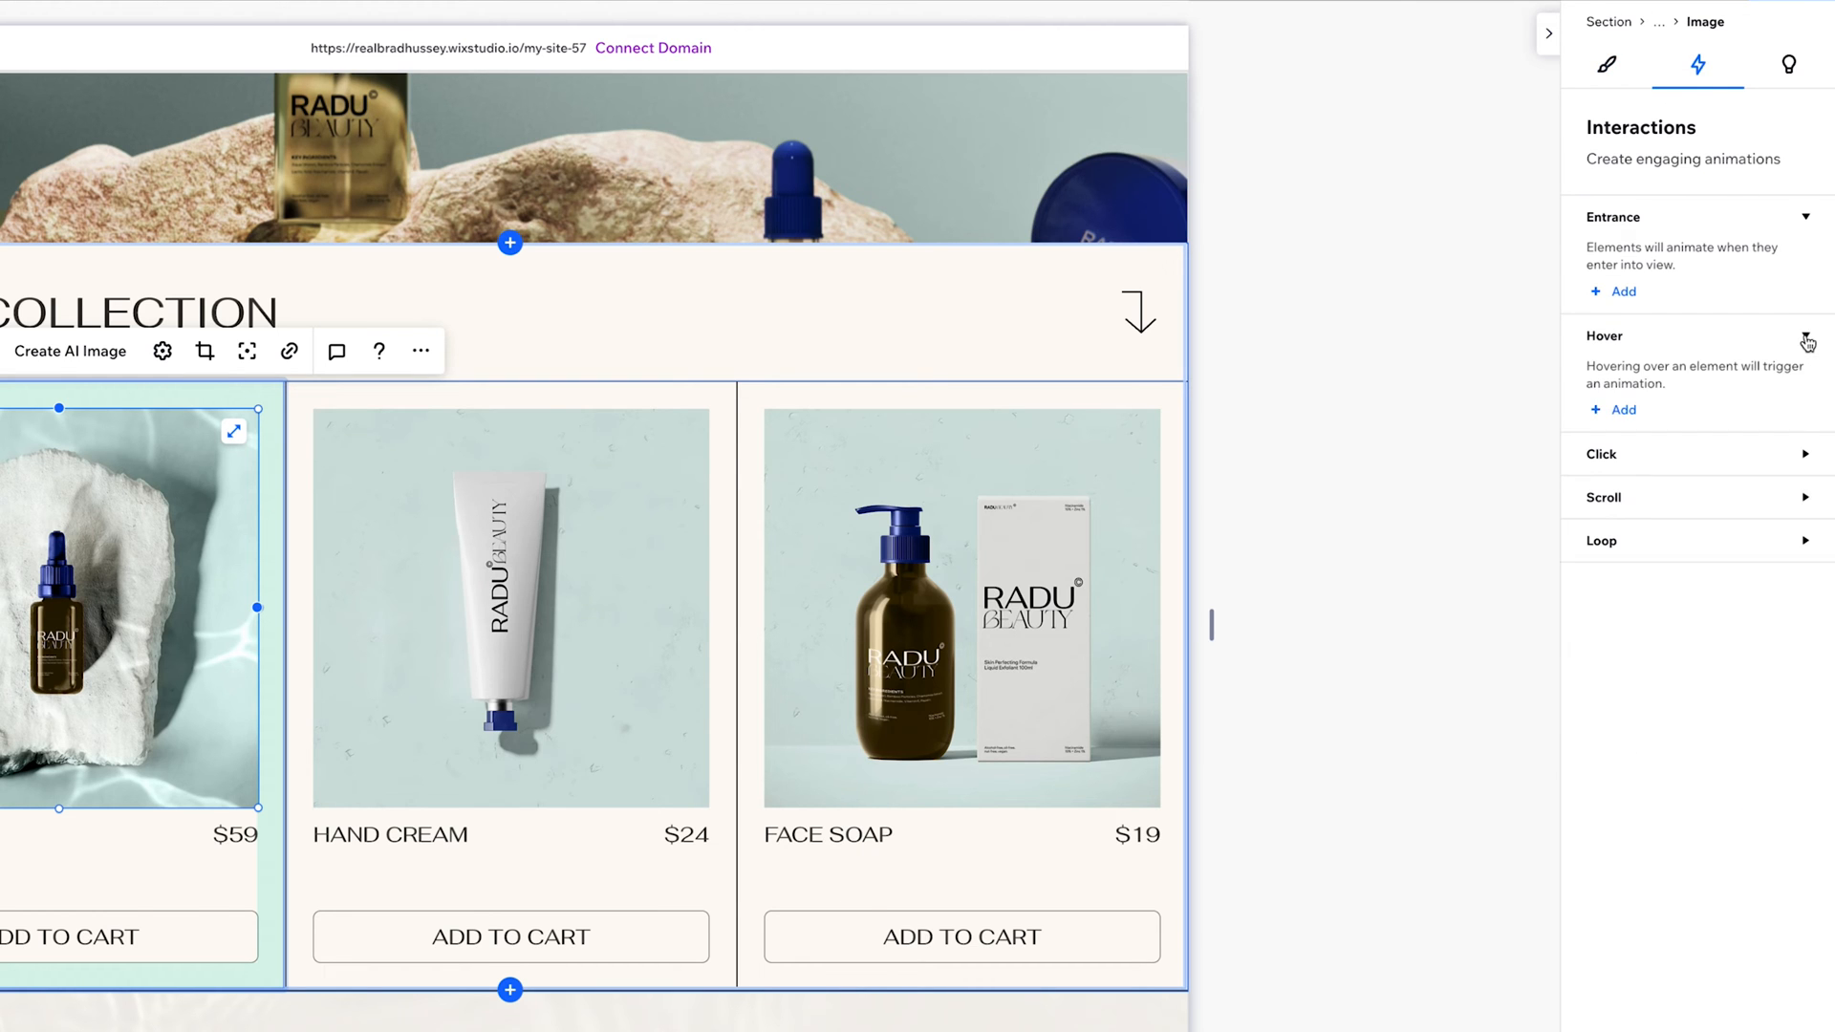
mouse_move(1629, 413)
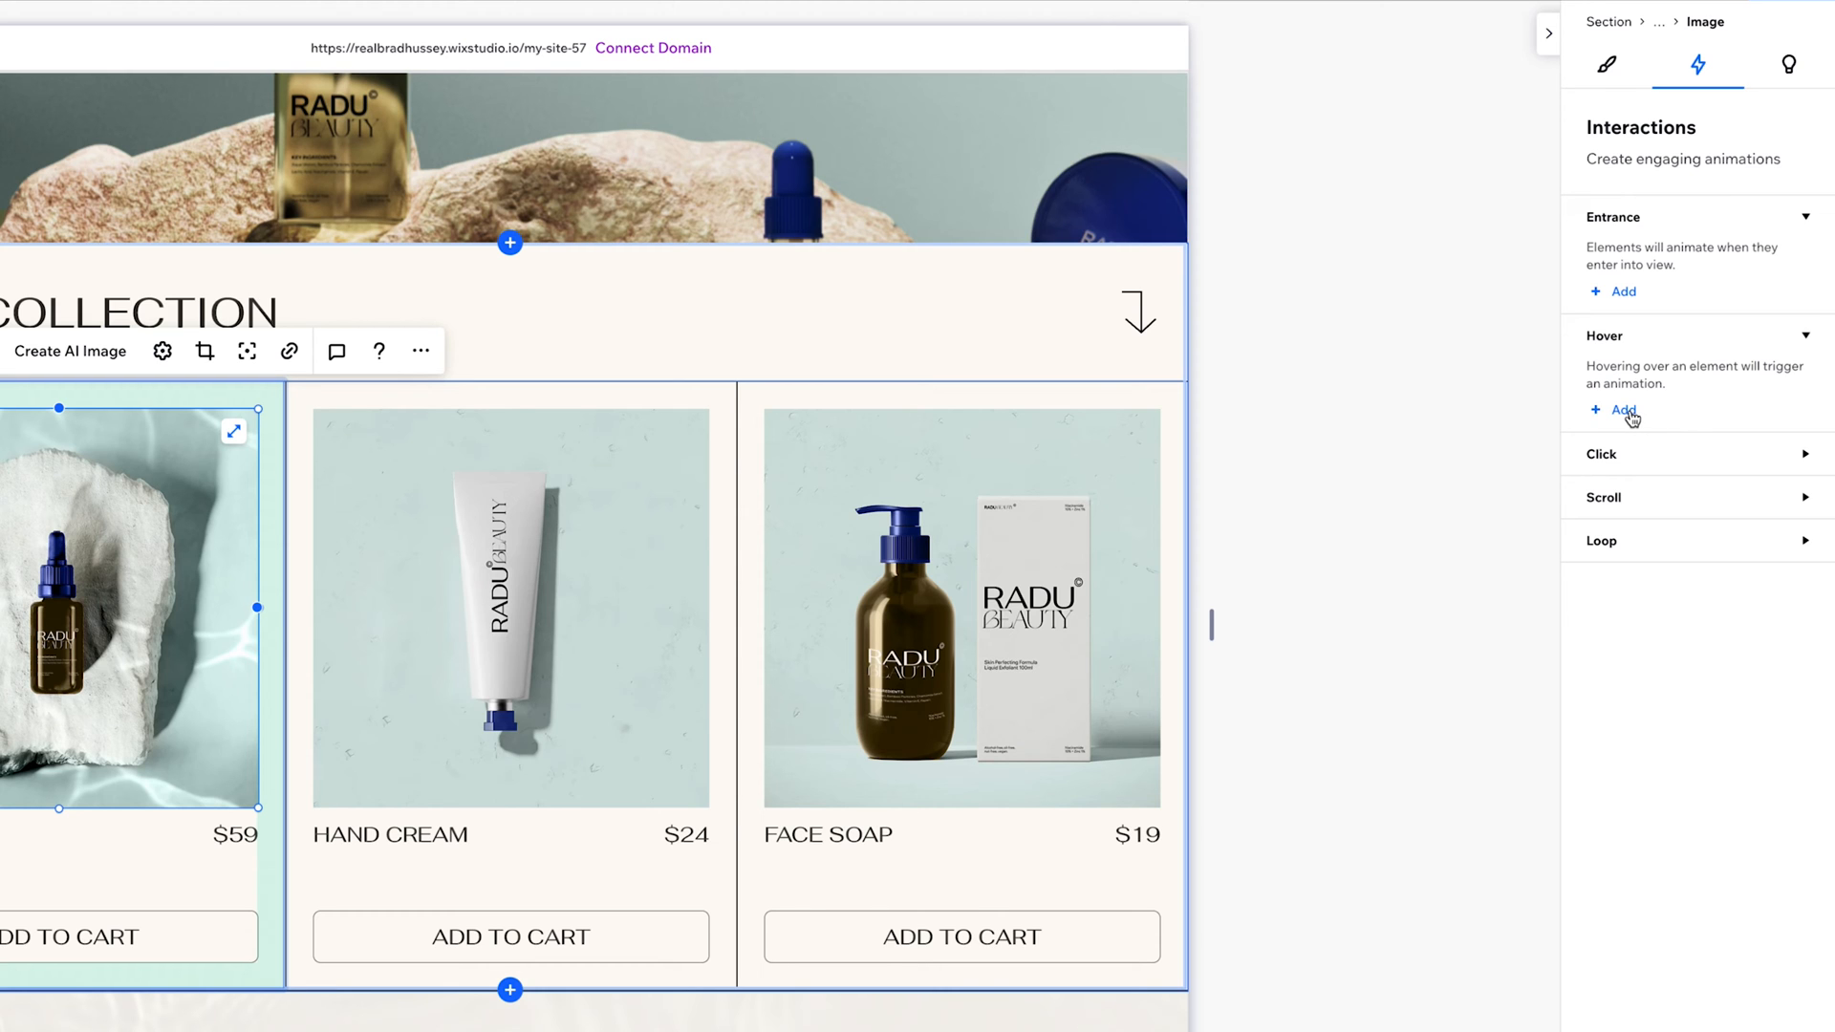
click(1624, 410)
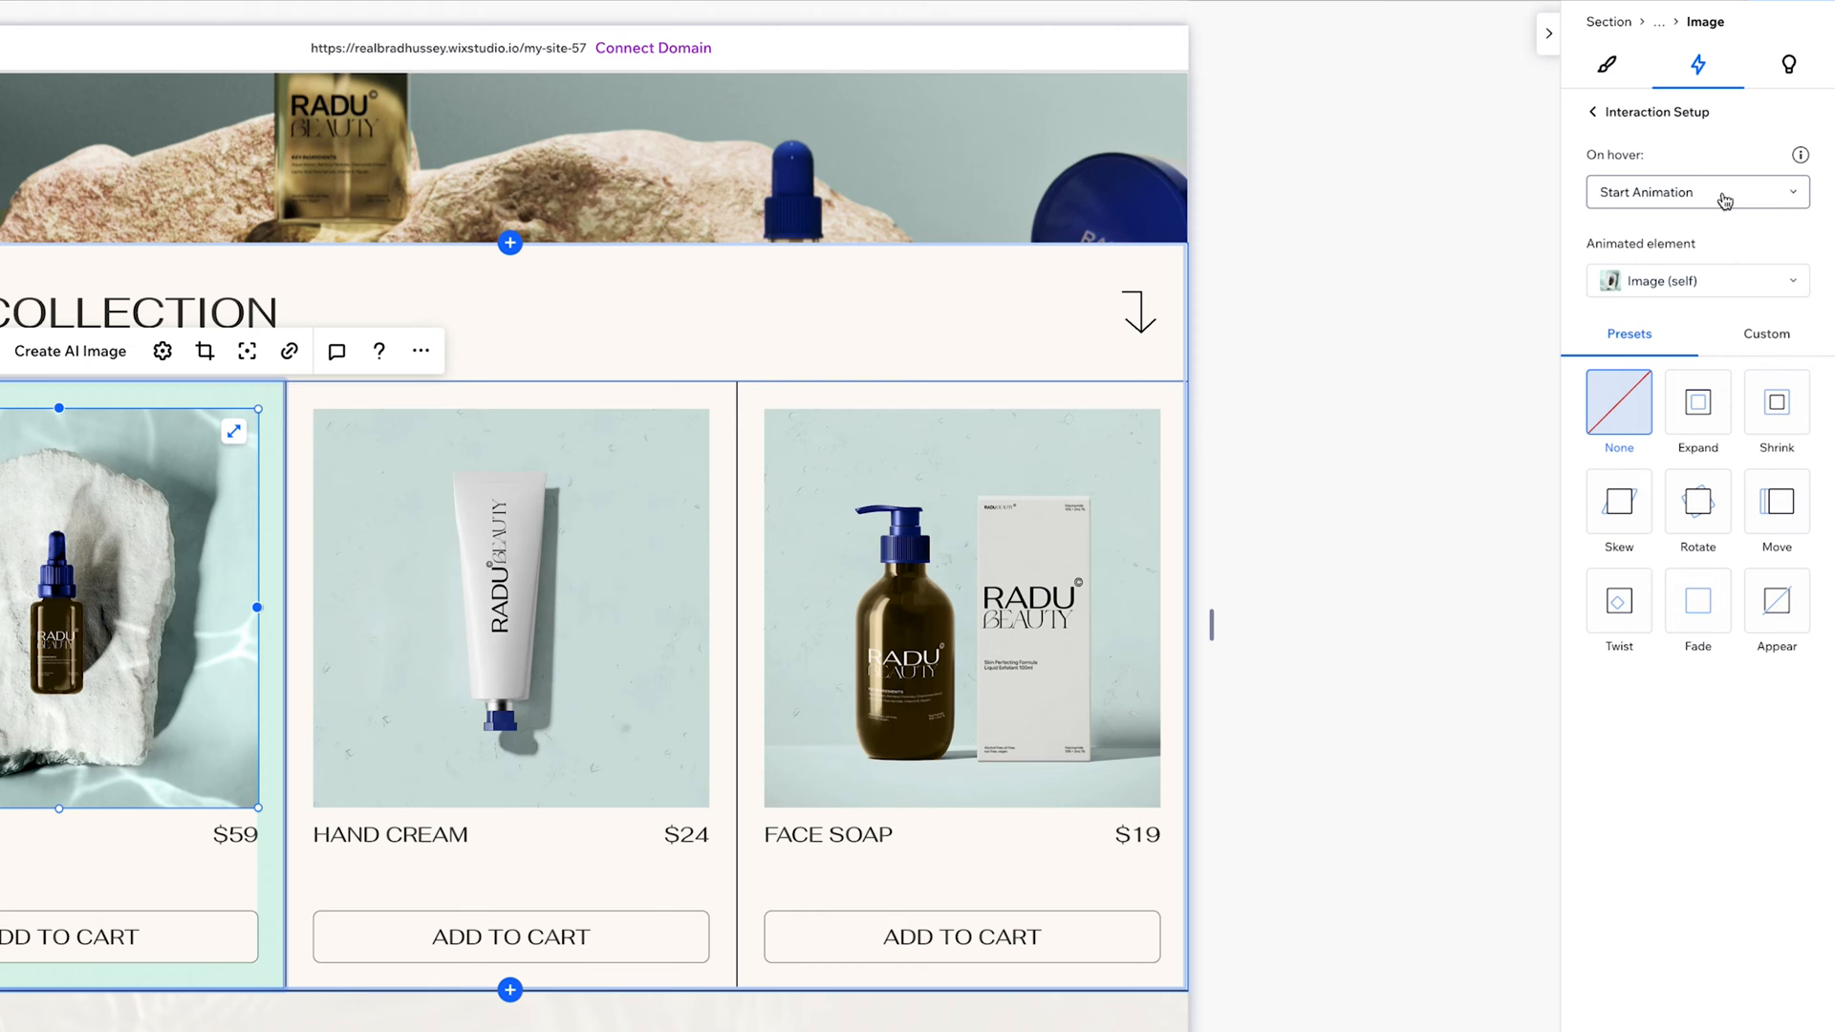
mouse_move(1745, 258)
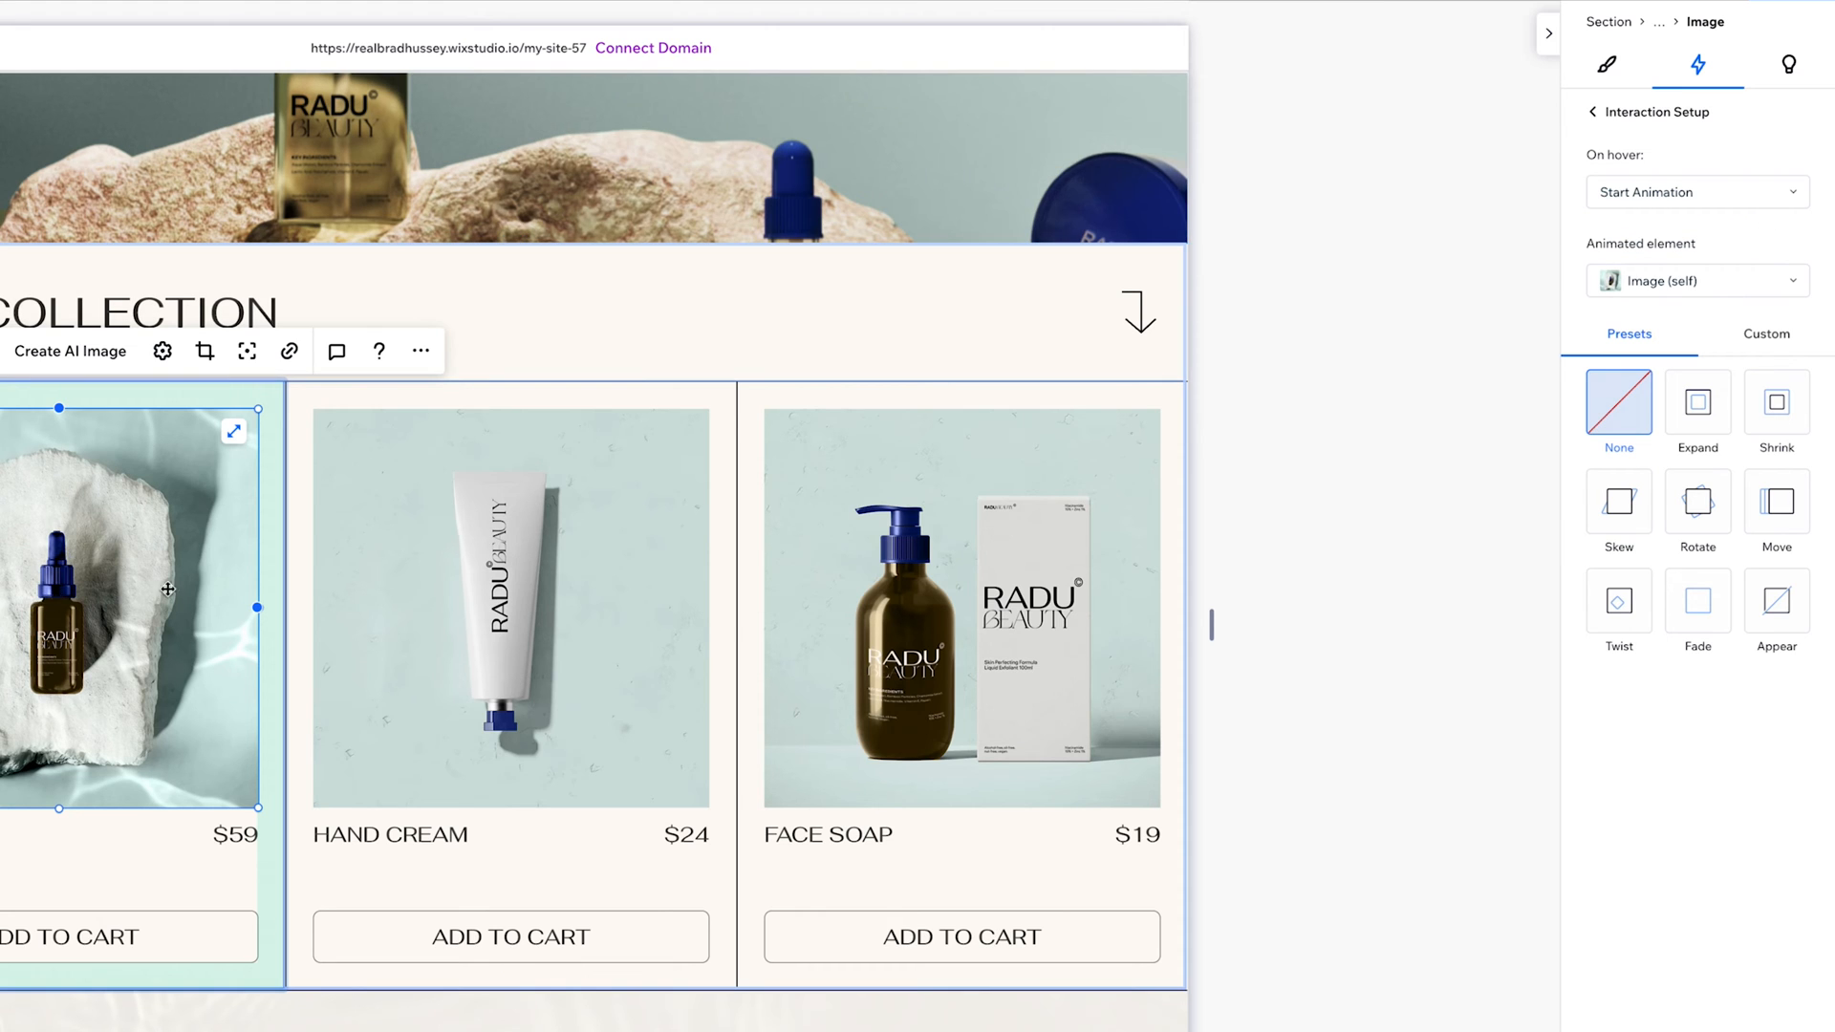
click(1697, 280)
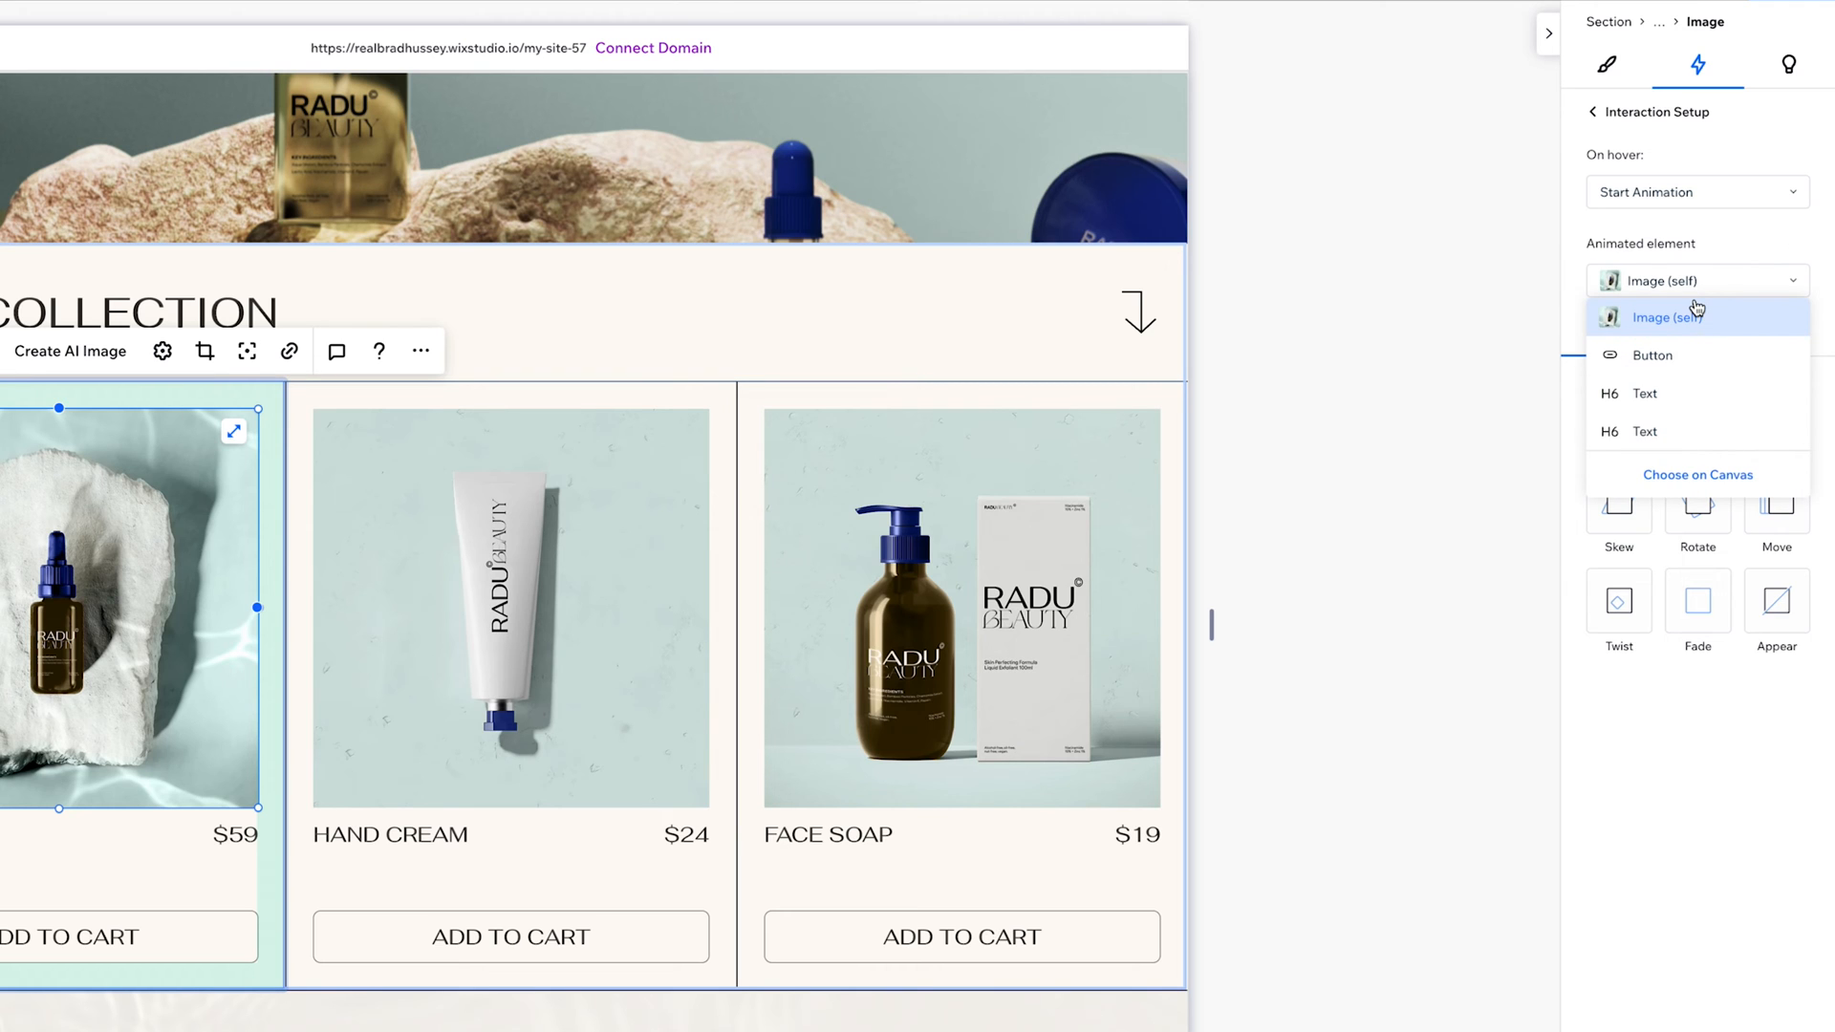
mouse_move(1665, 293)
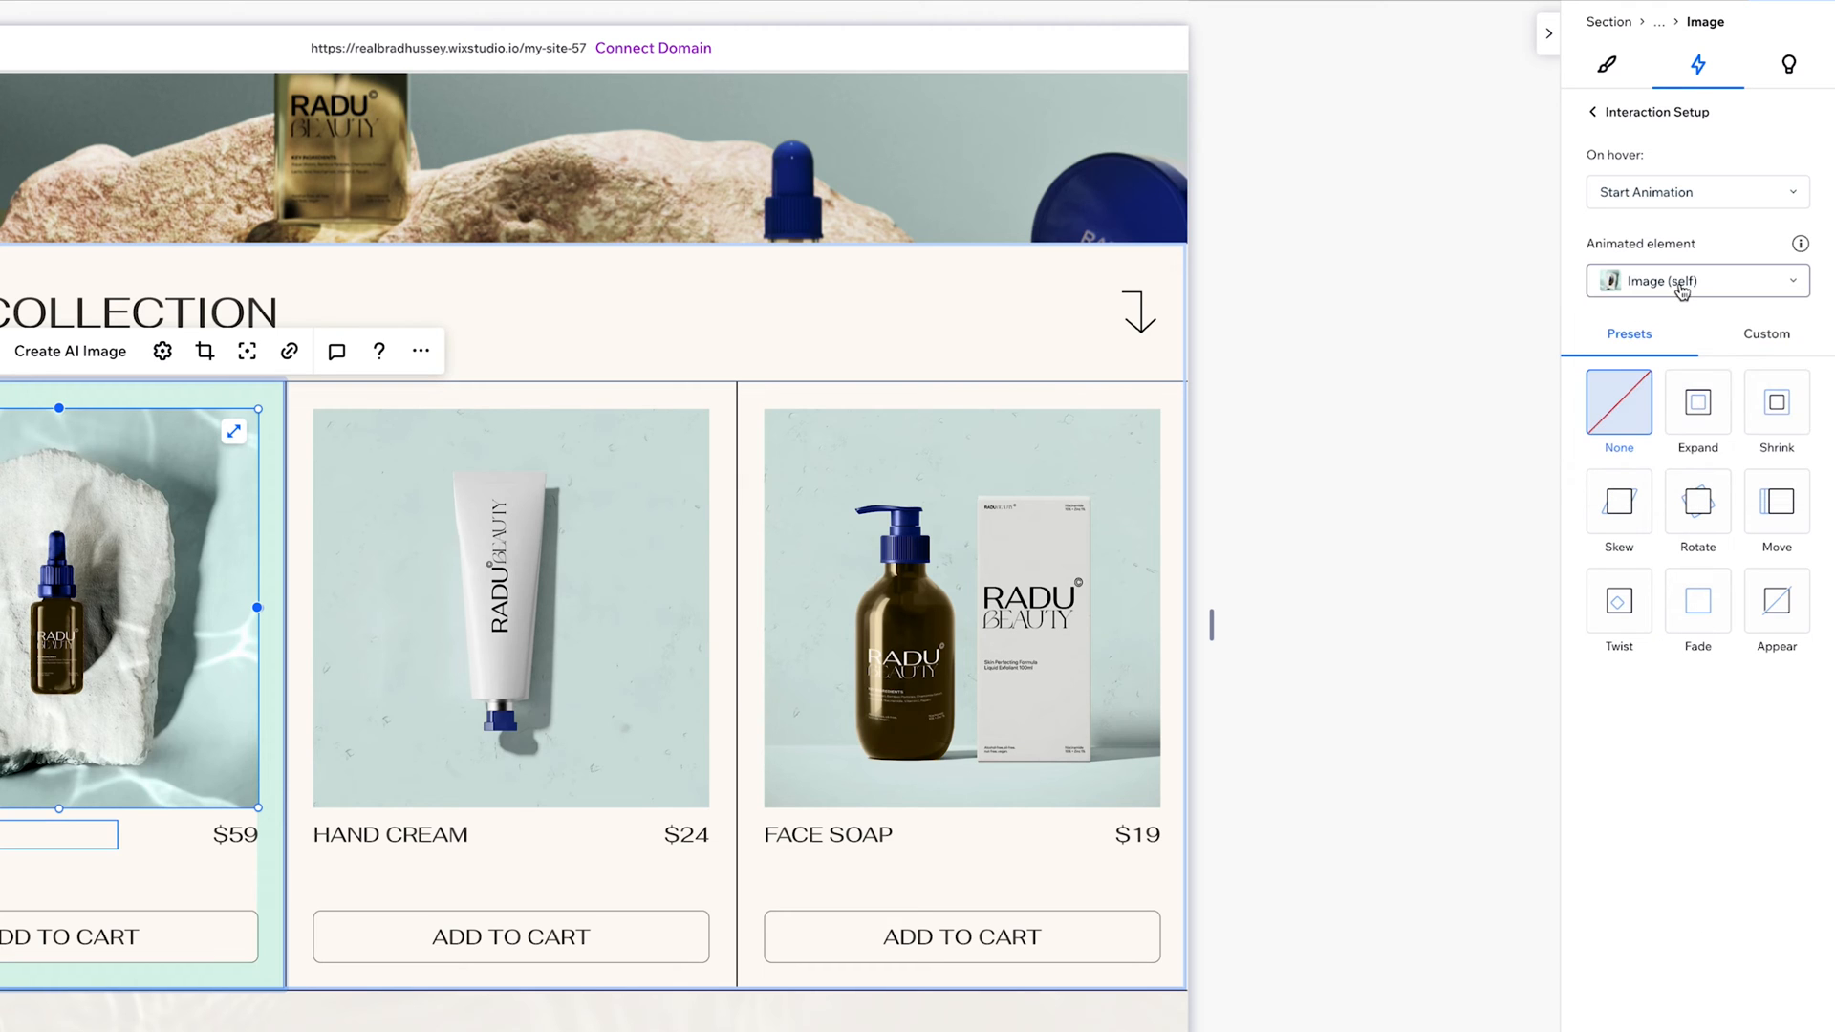
mouse_move(1522, 412)
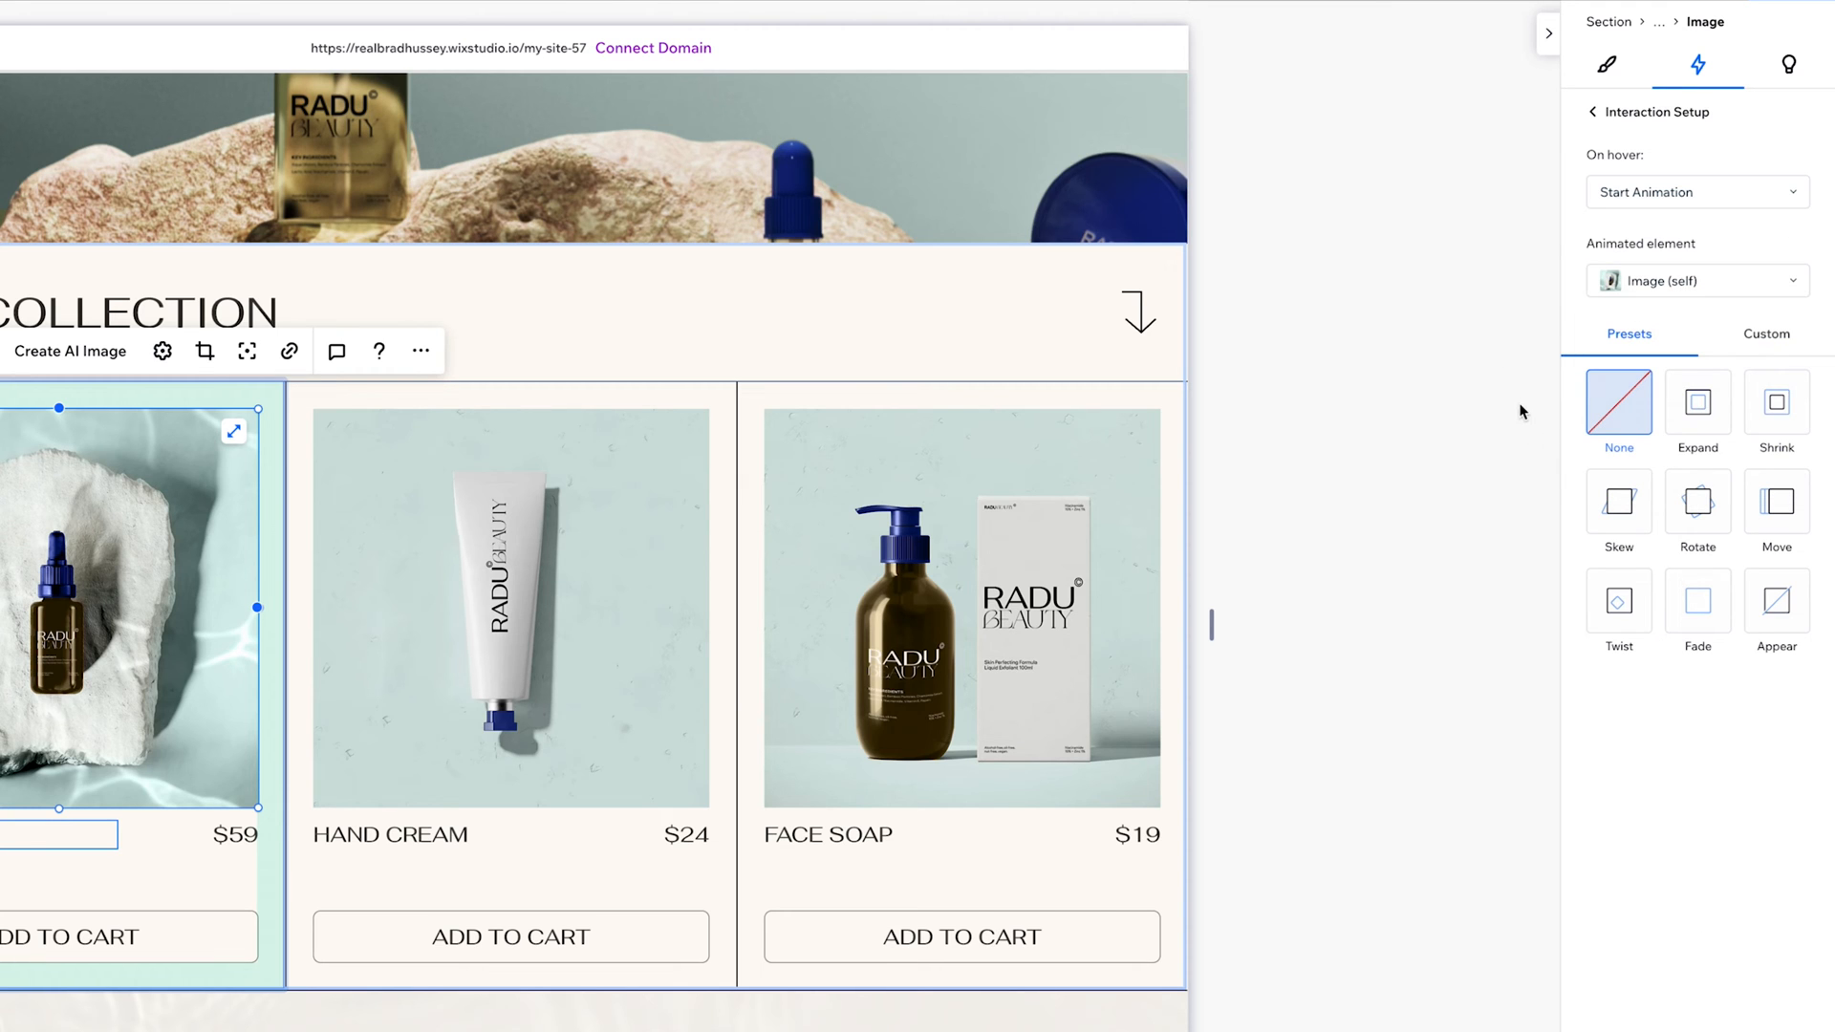
mouse_move(1697, 419)
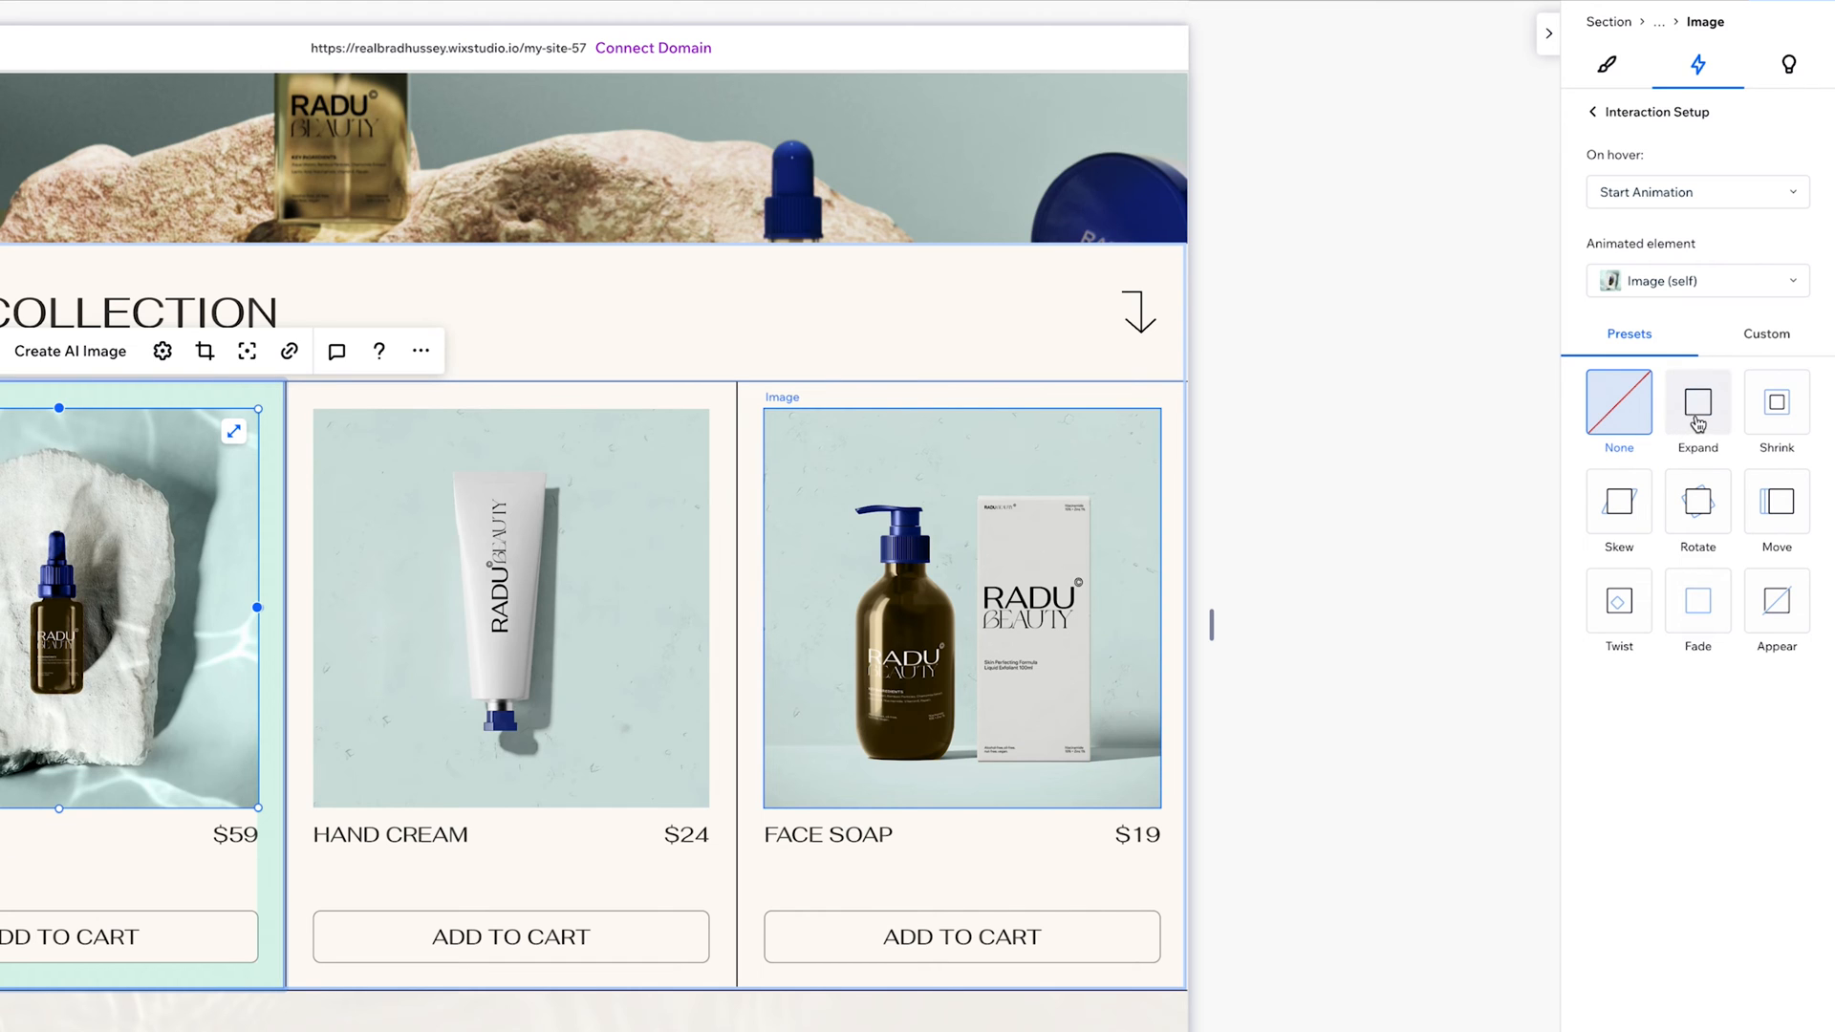
mouse_move(1697, 609)
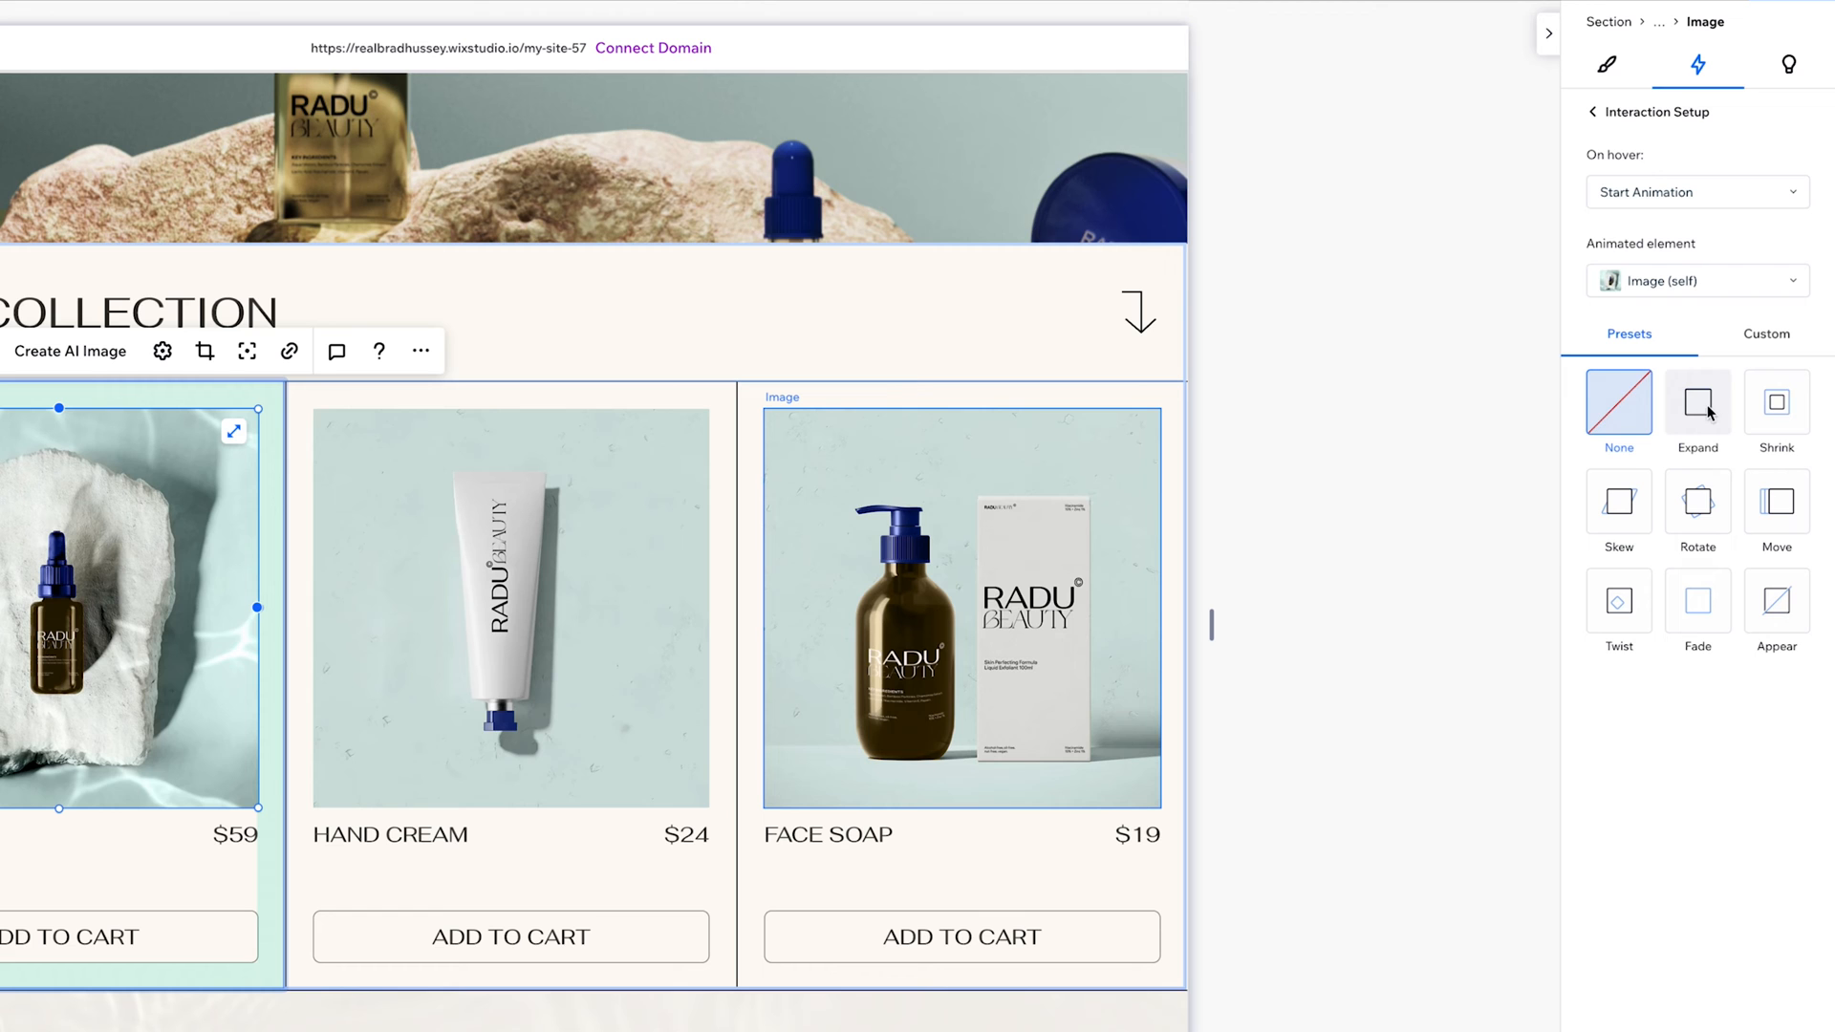
click(1697, 404)
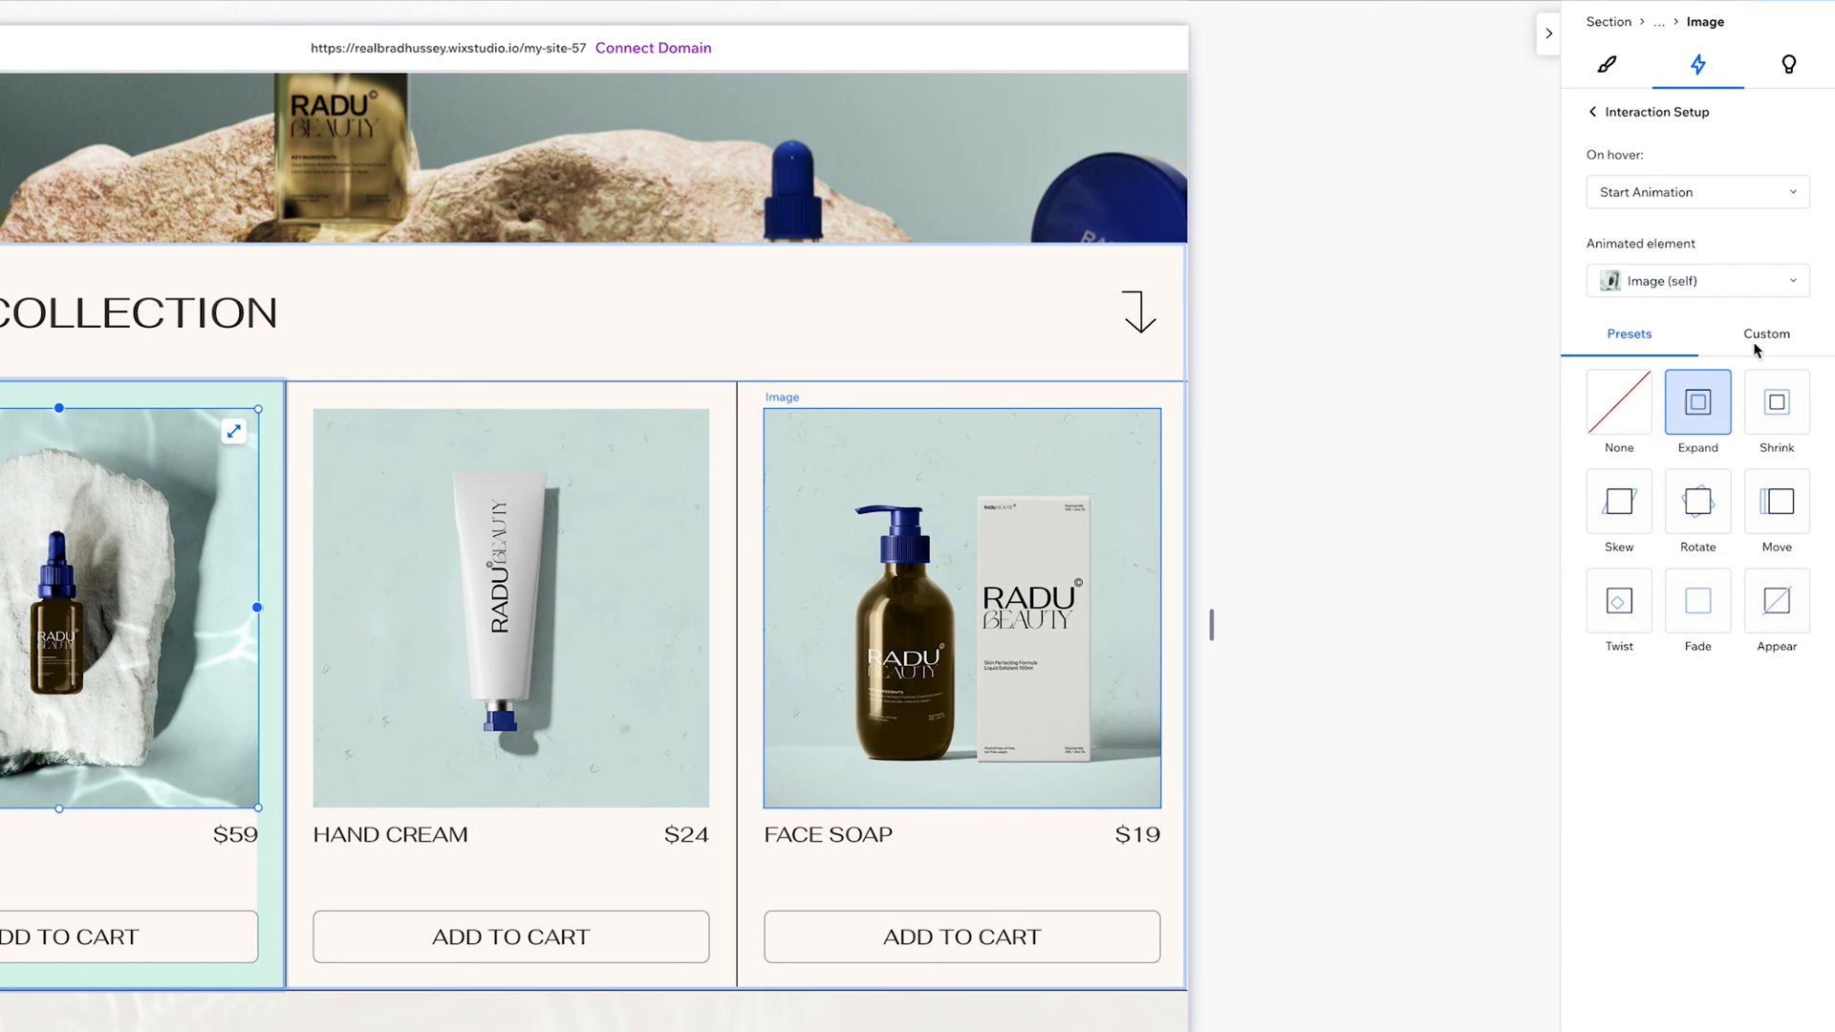
click(1766, 333)
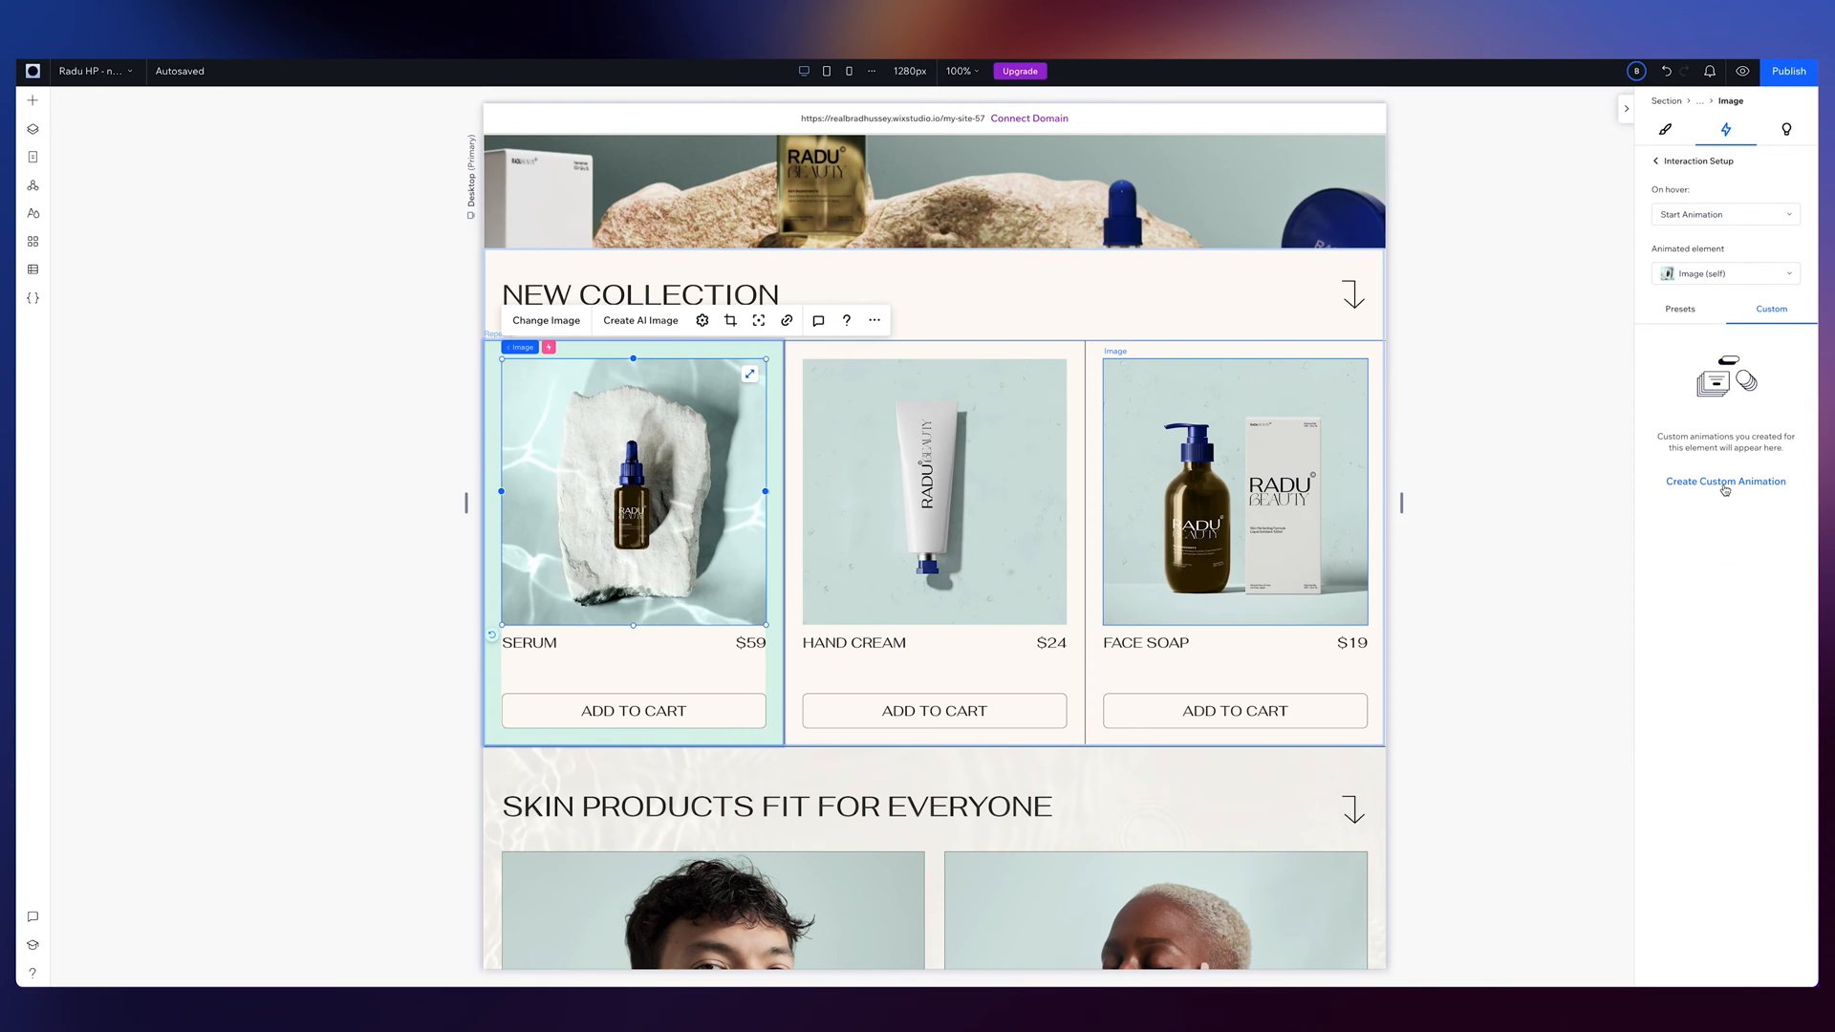
click(1725, 480)
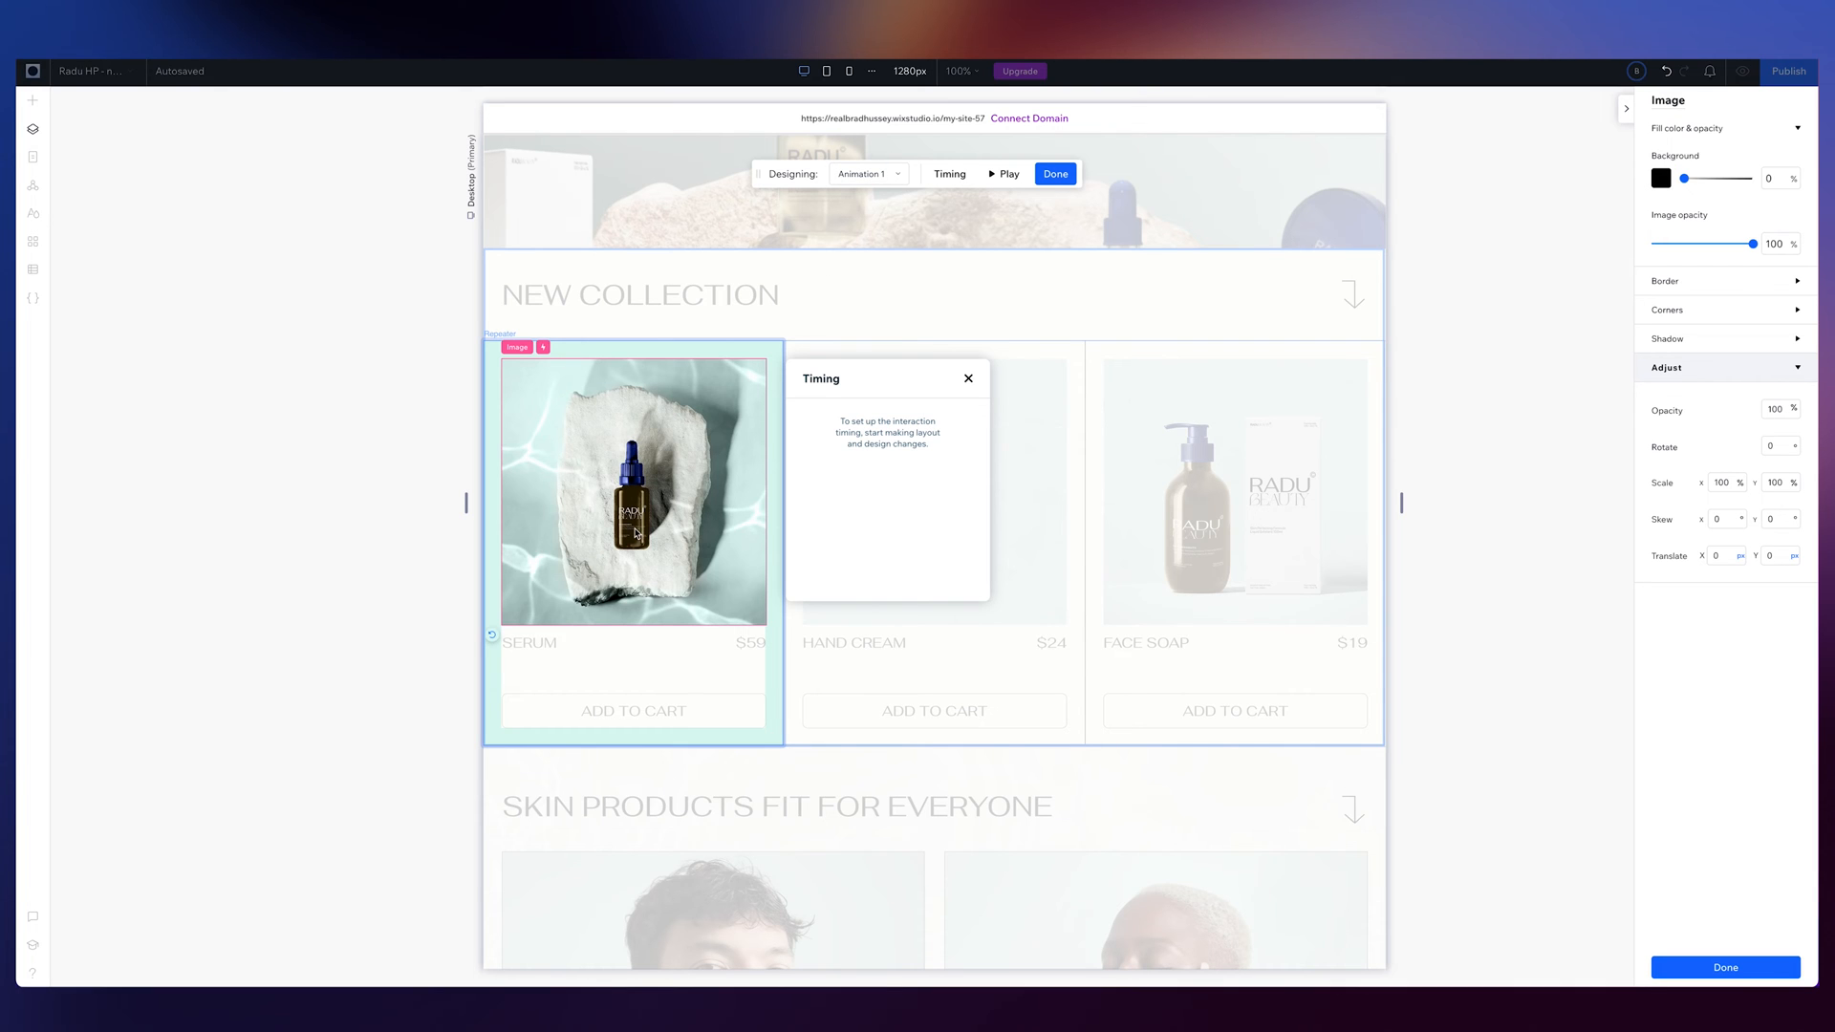
mouse_move(704, 440)
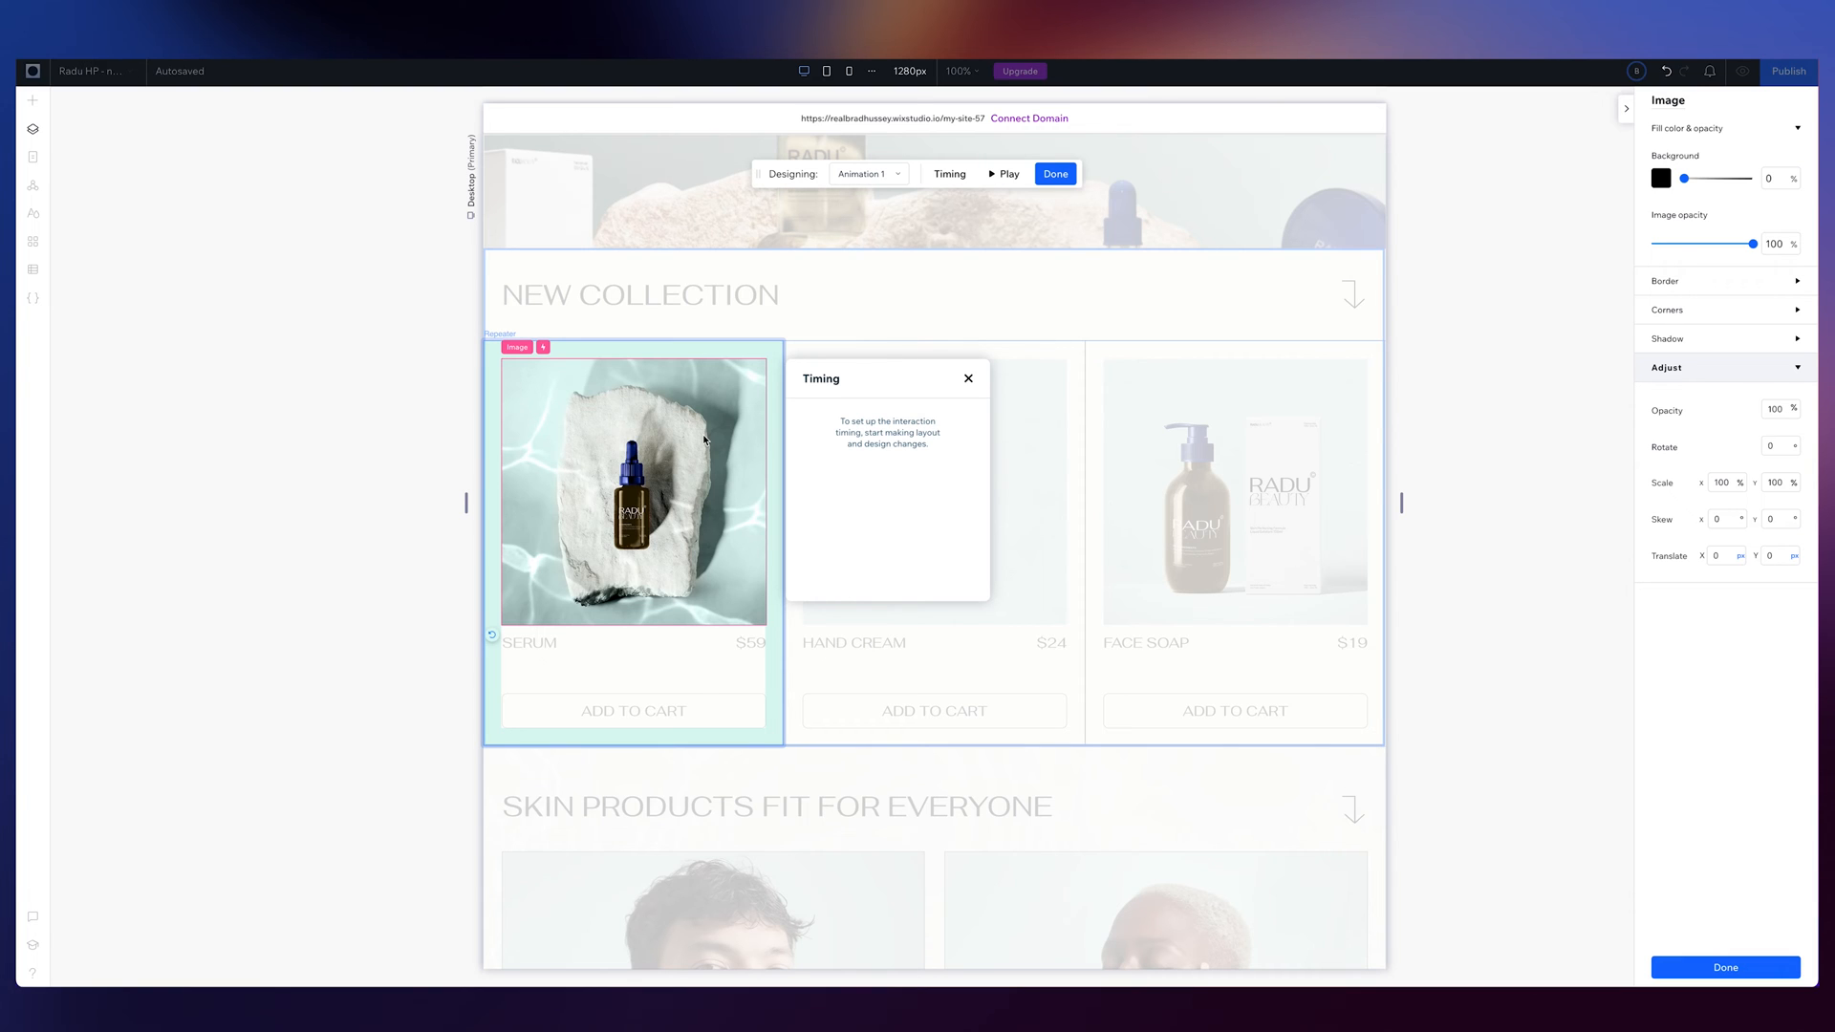
mouse_move(1078, 239)
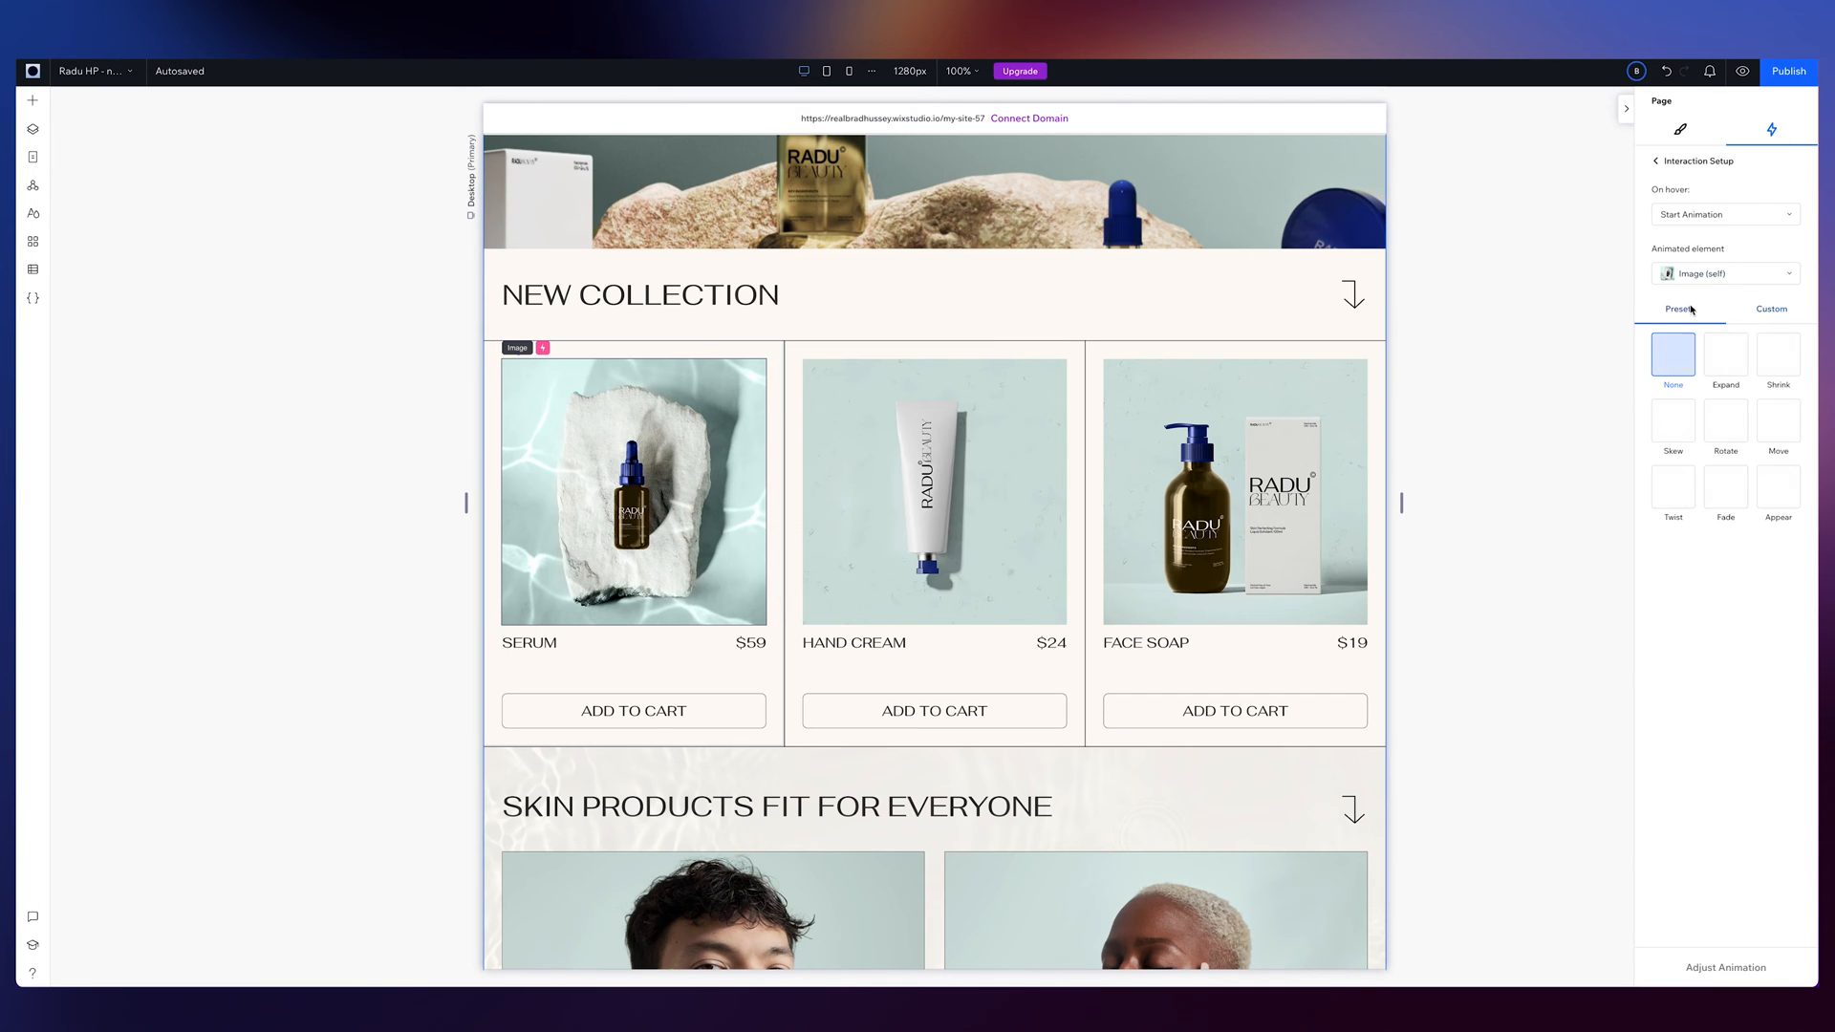
Tune the Expand hover animation to grow from current position to 108% over 1.5 s, and preview
click(1725, 354)
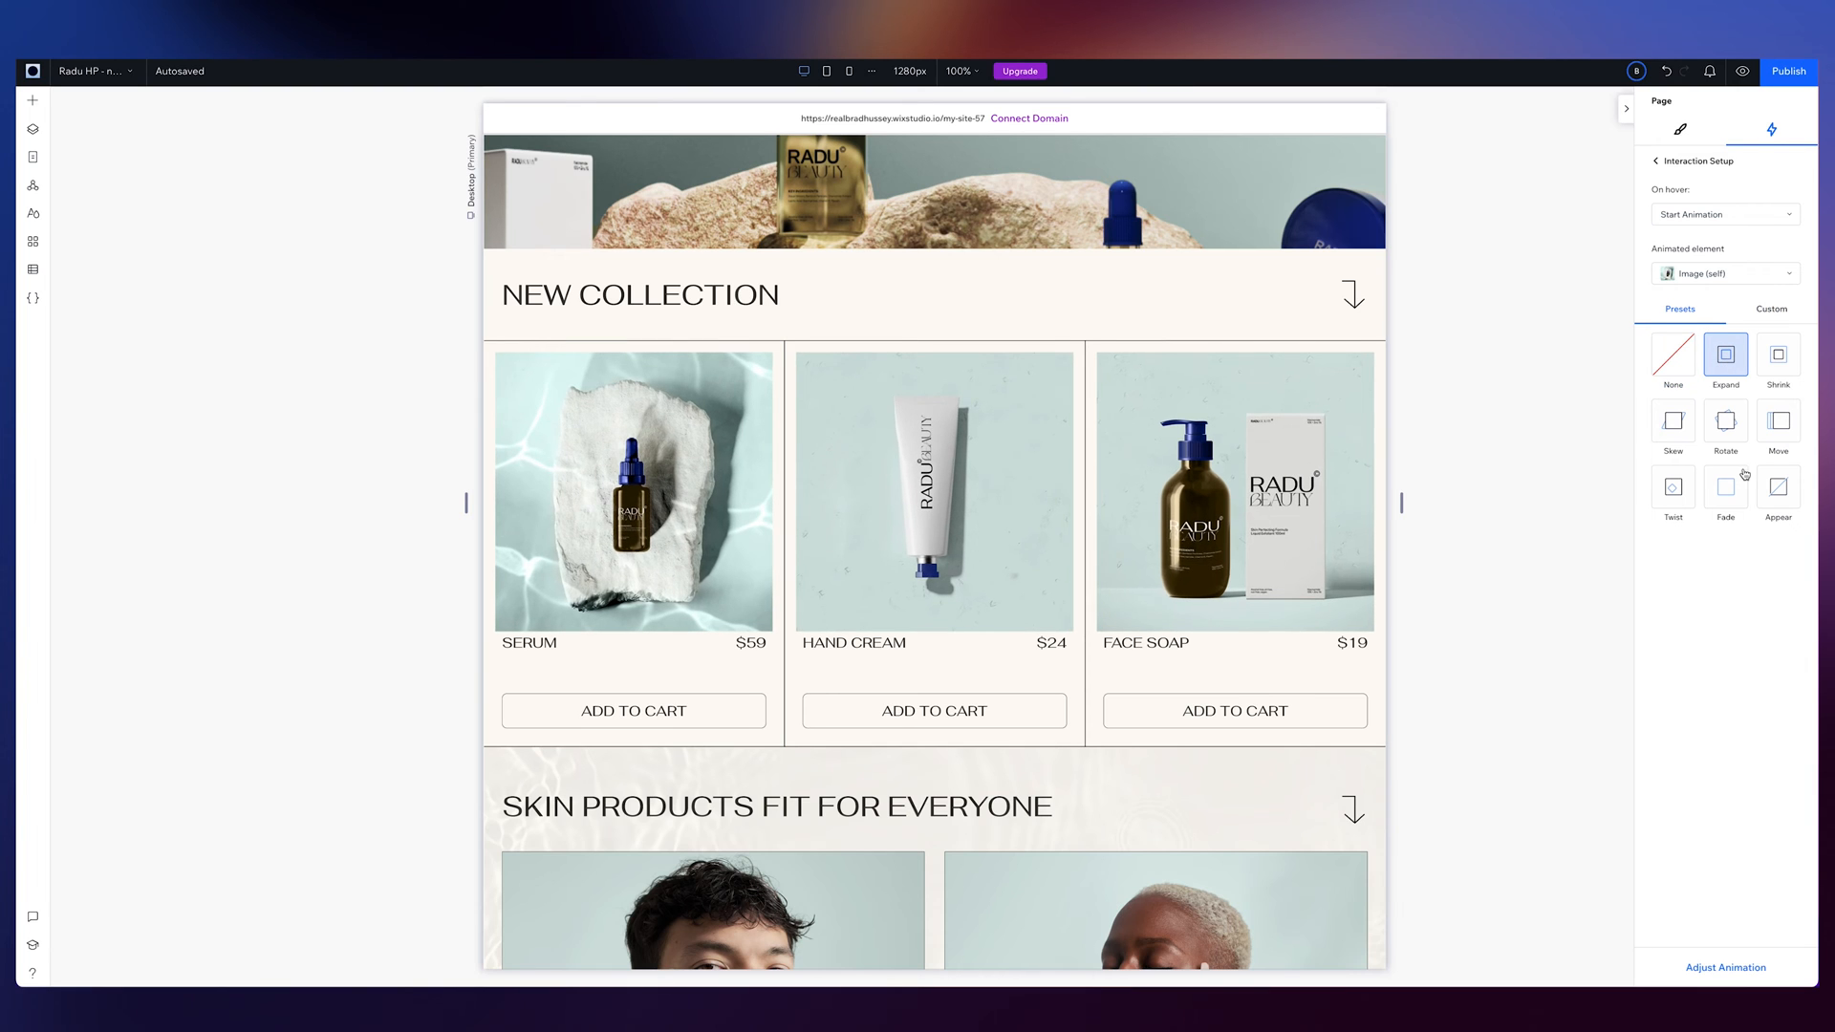
click(1725, 355)
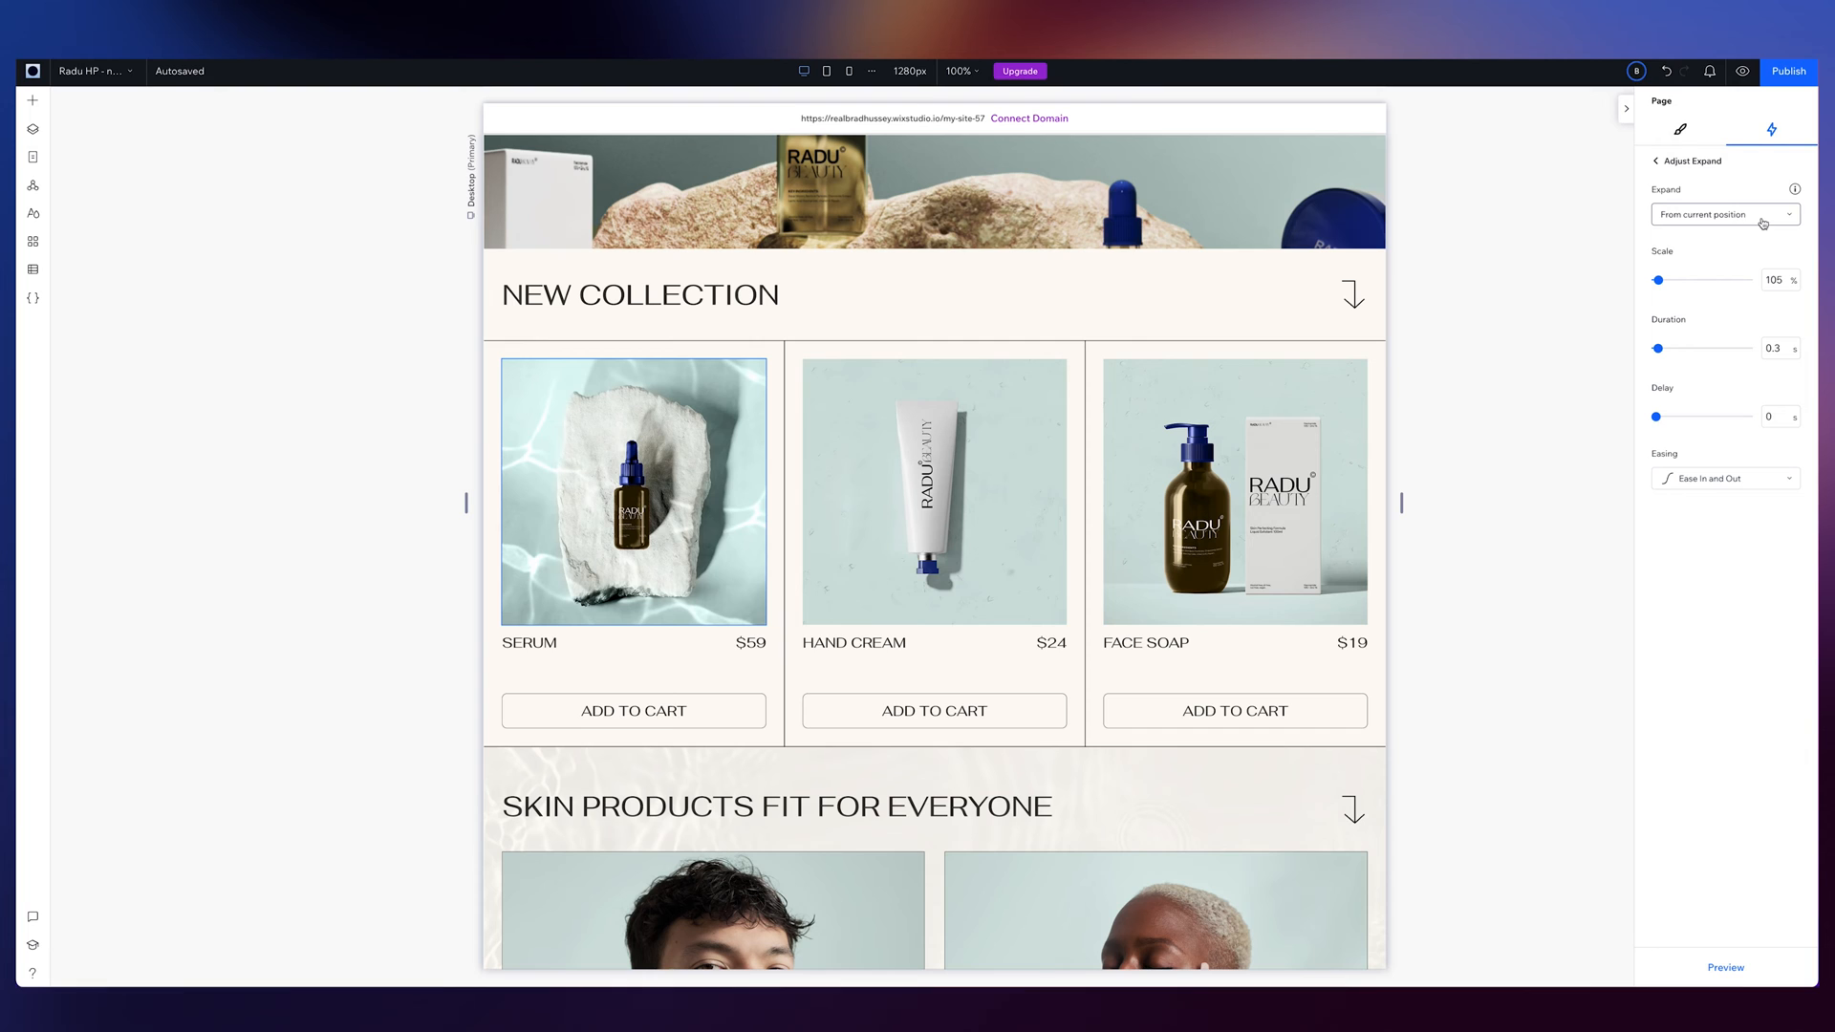
click(1725, 214)
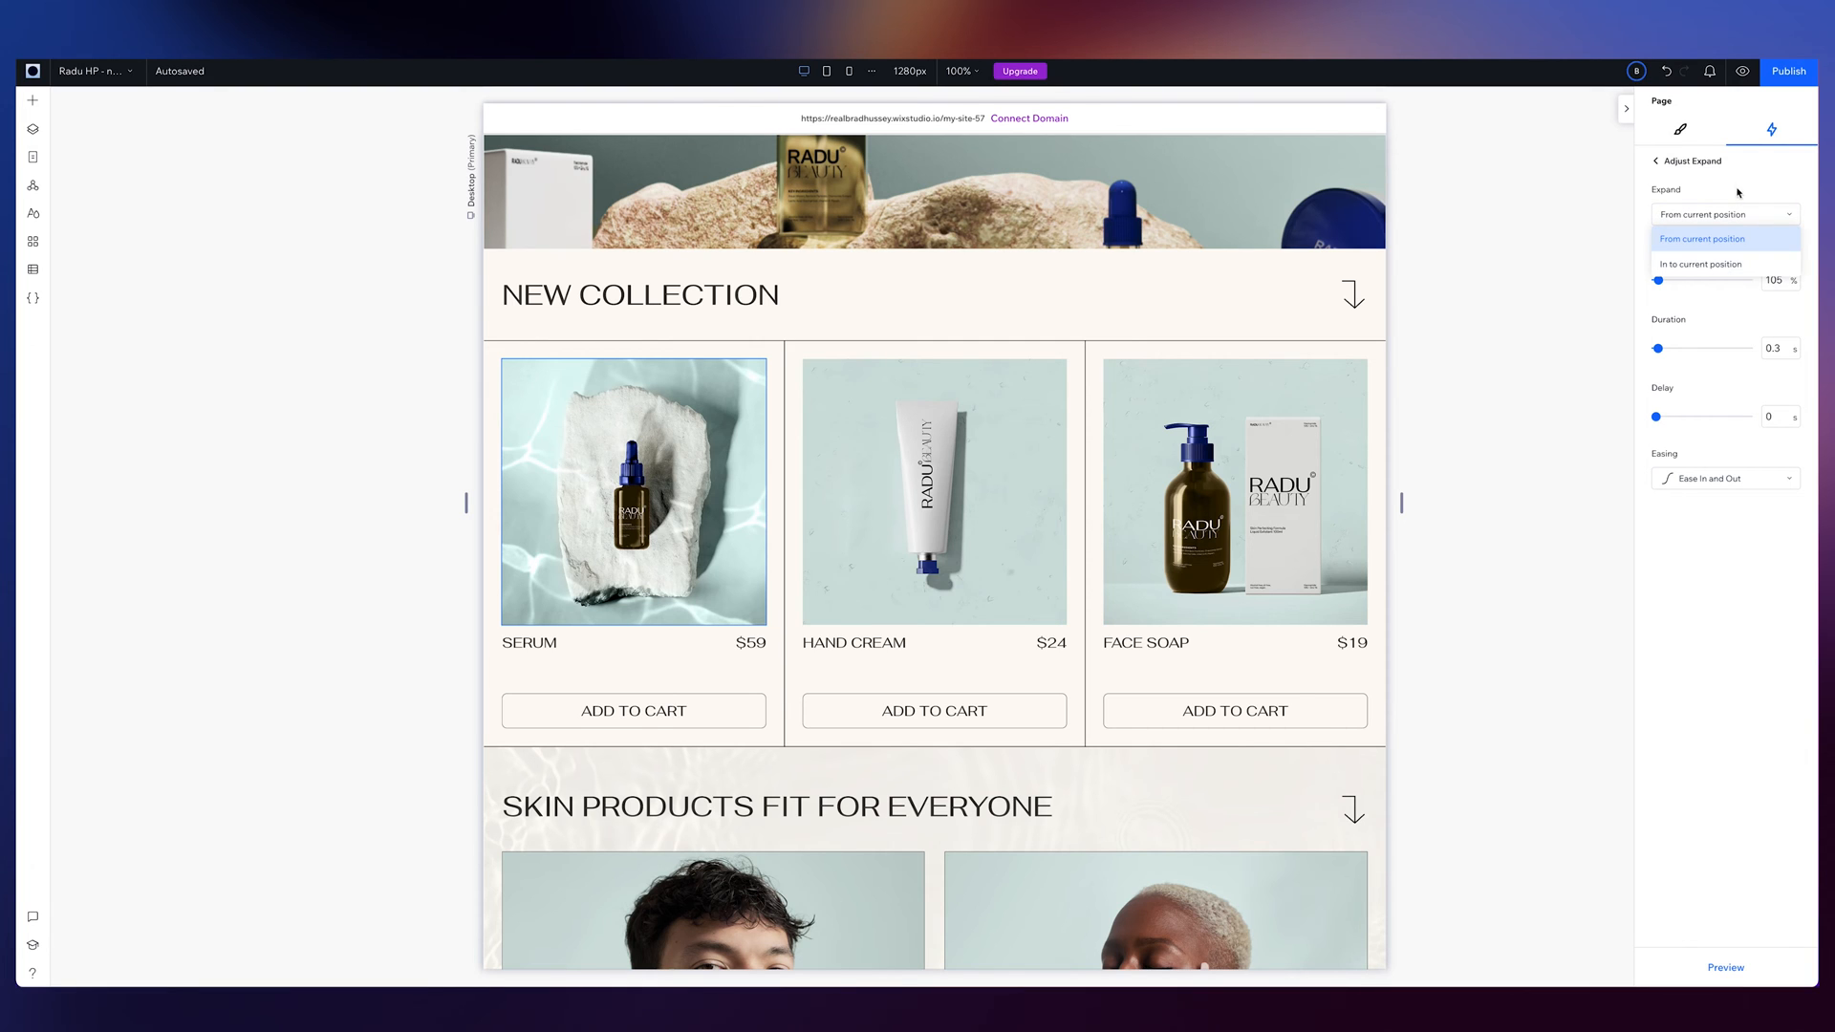
click(1702, 238)
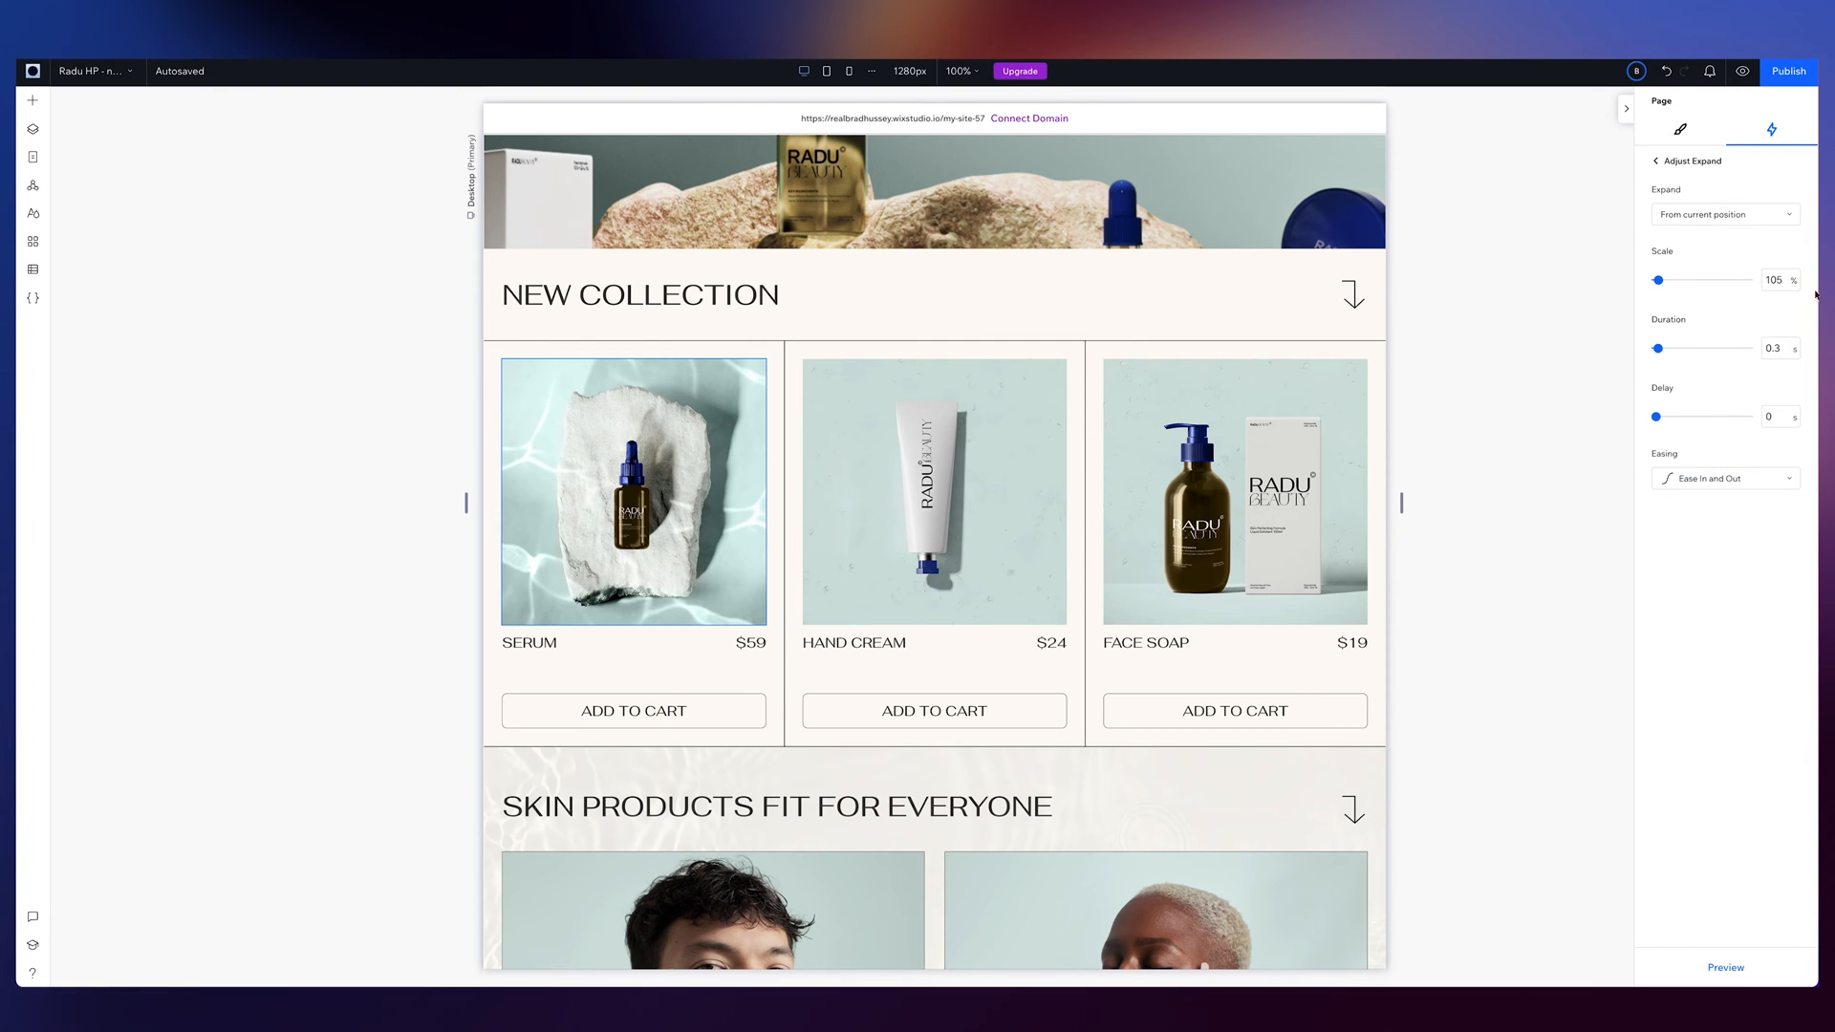
click(1781, 279)
text(108)
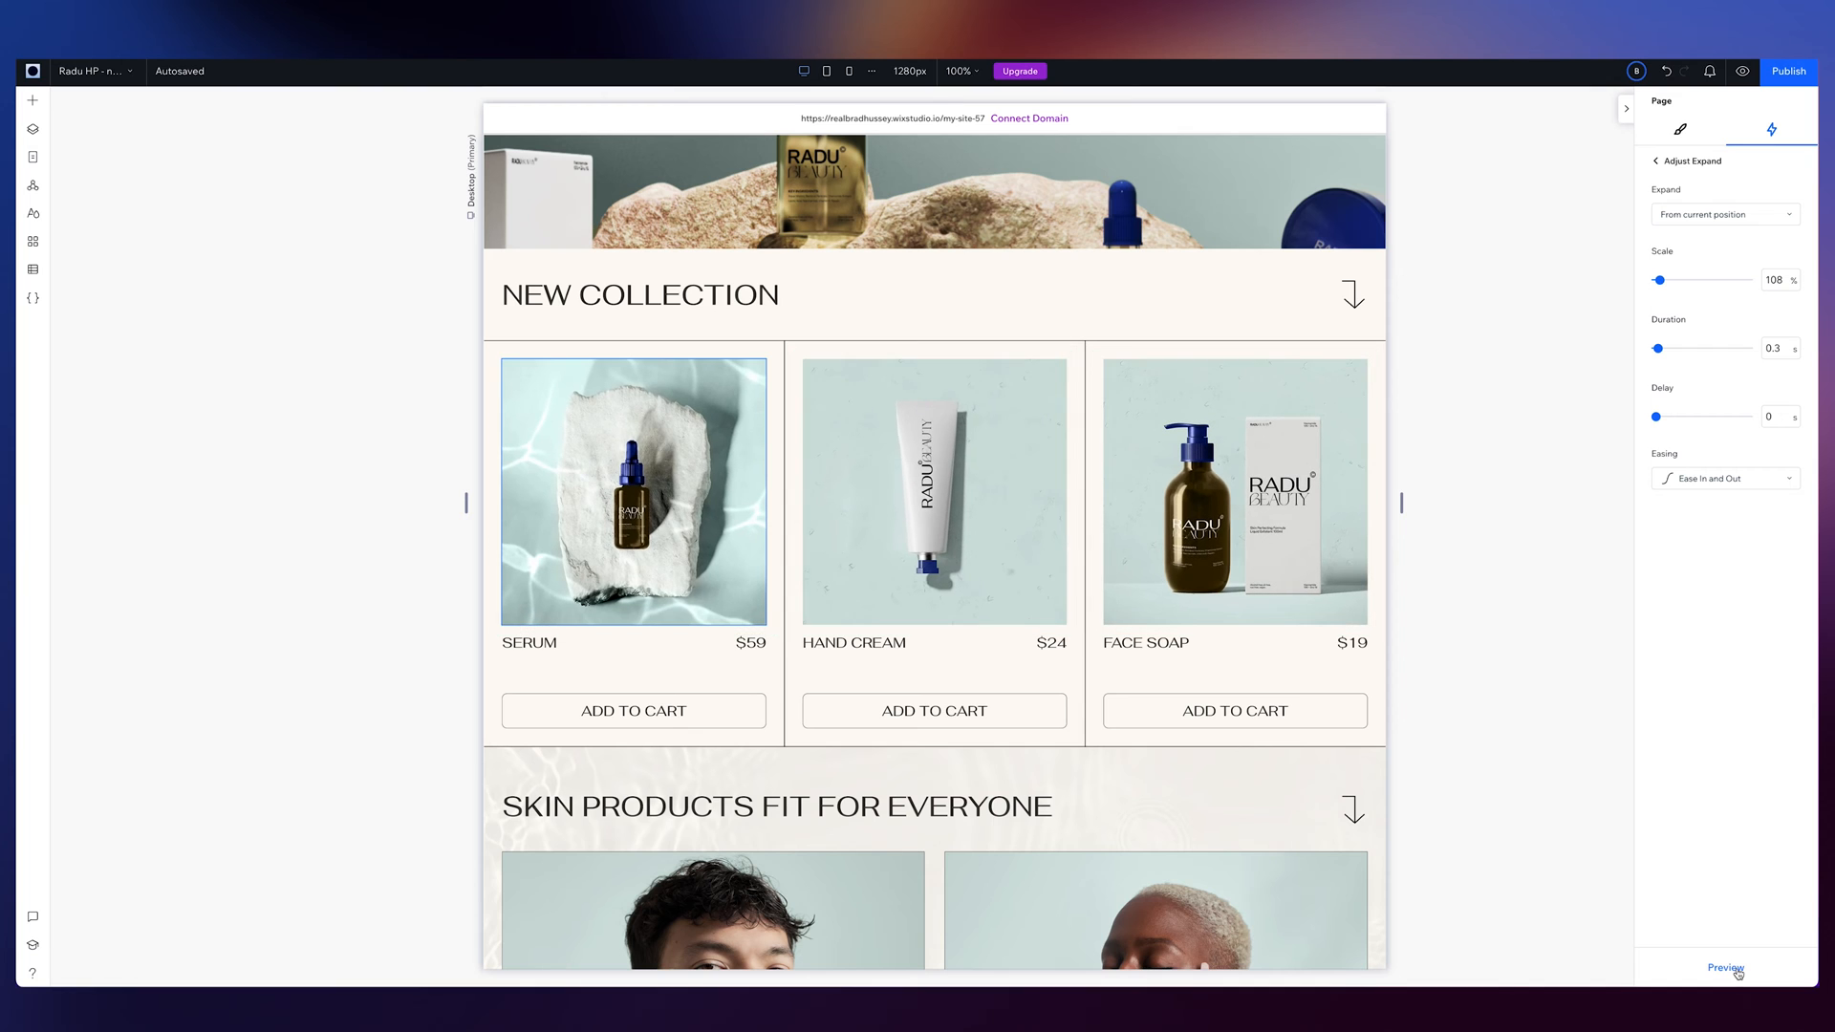
click(1778, 347)
text(1.5)
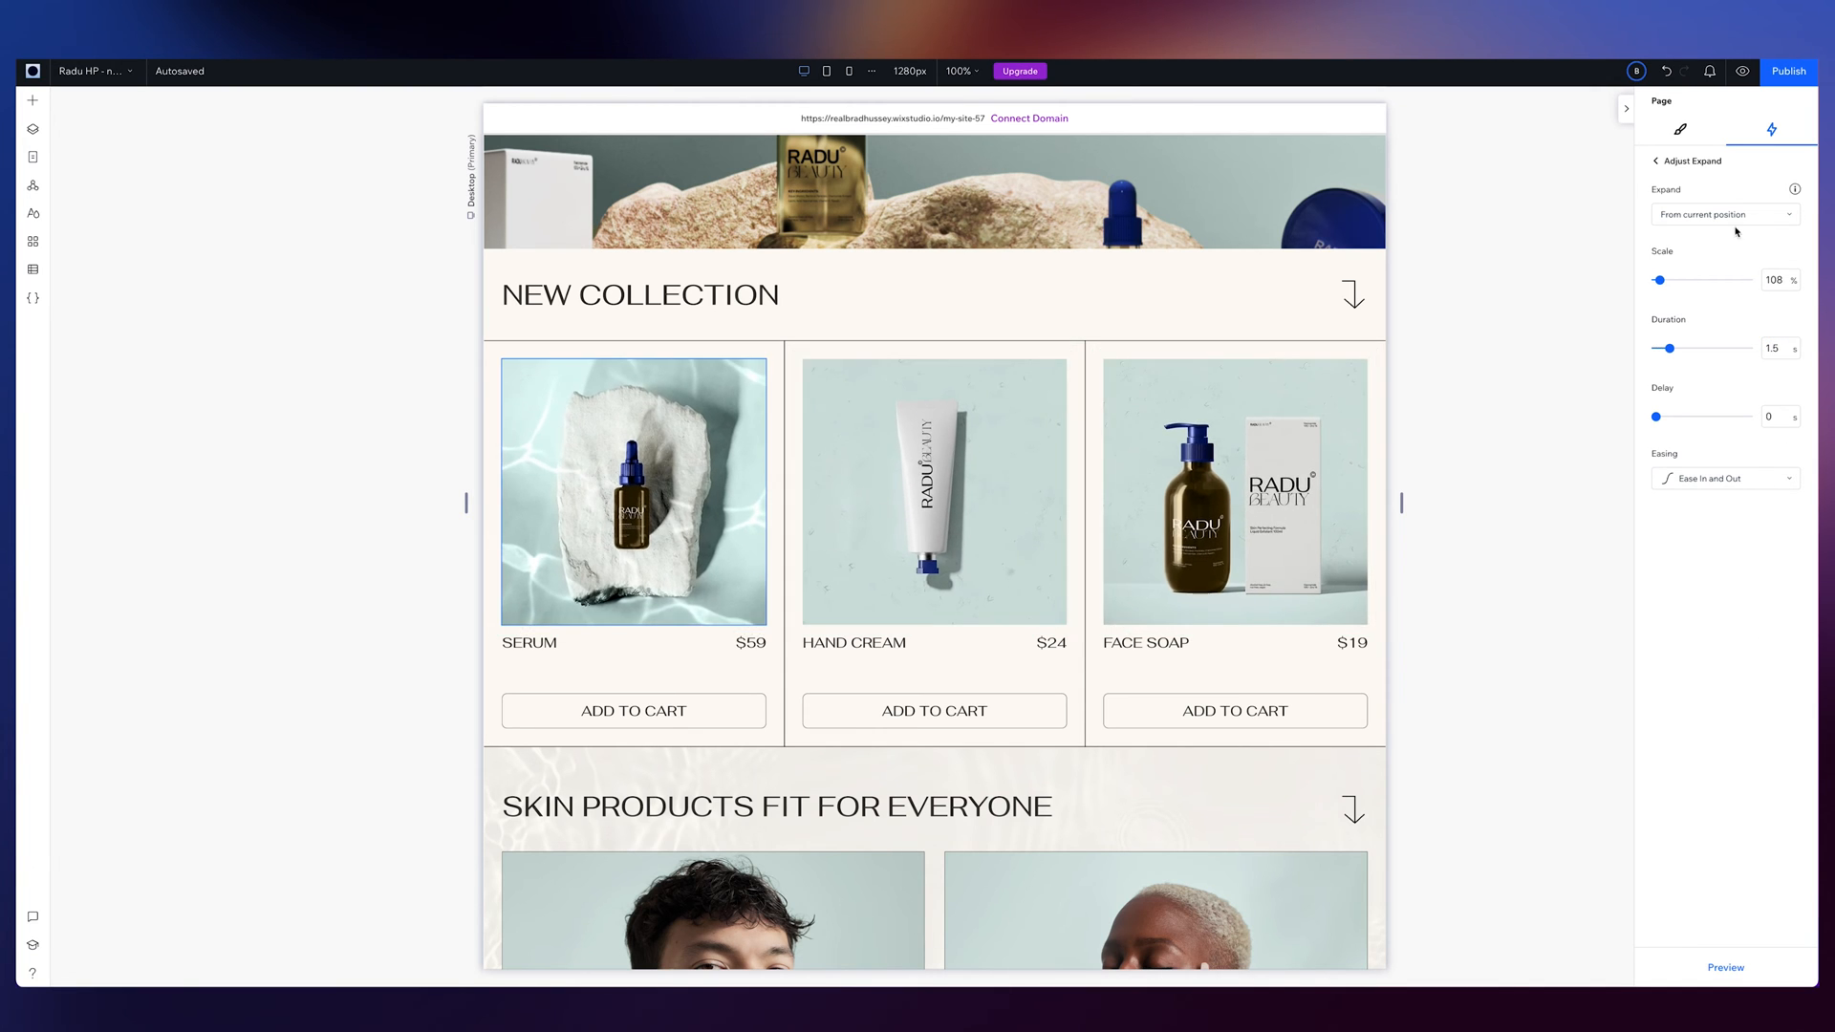
click(1721, 967)
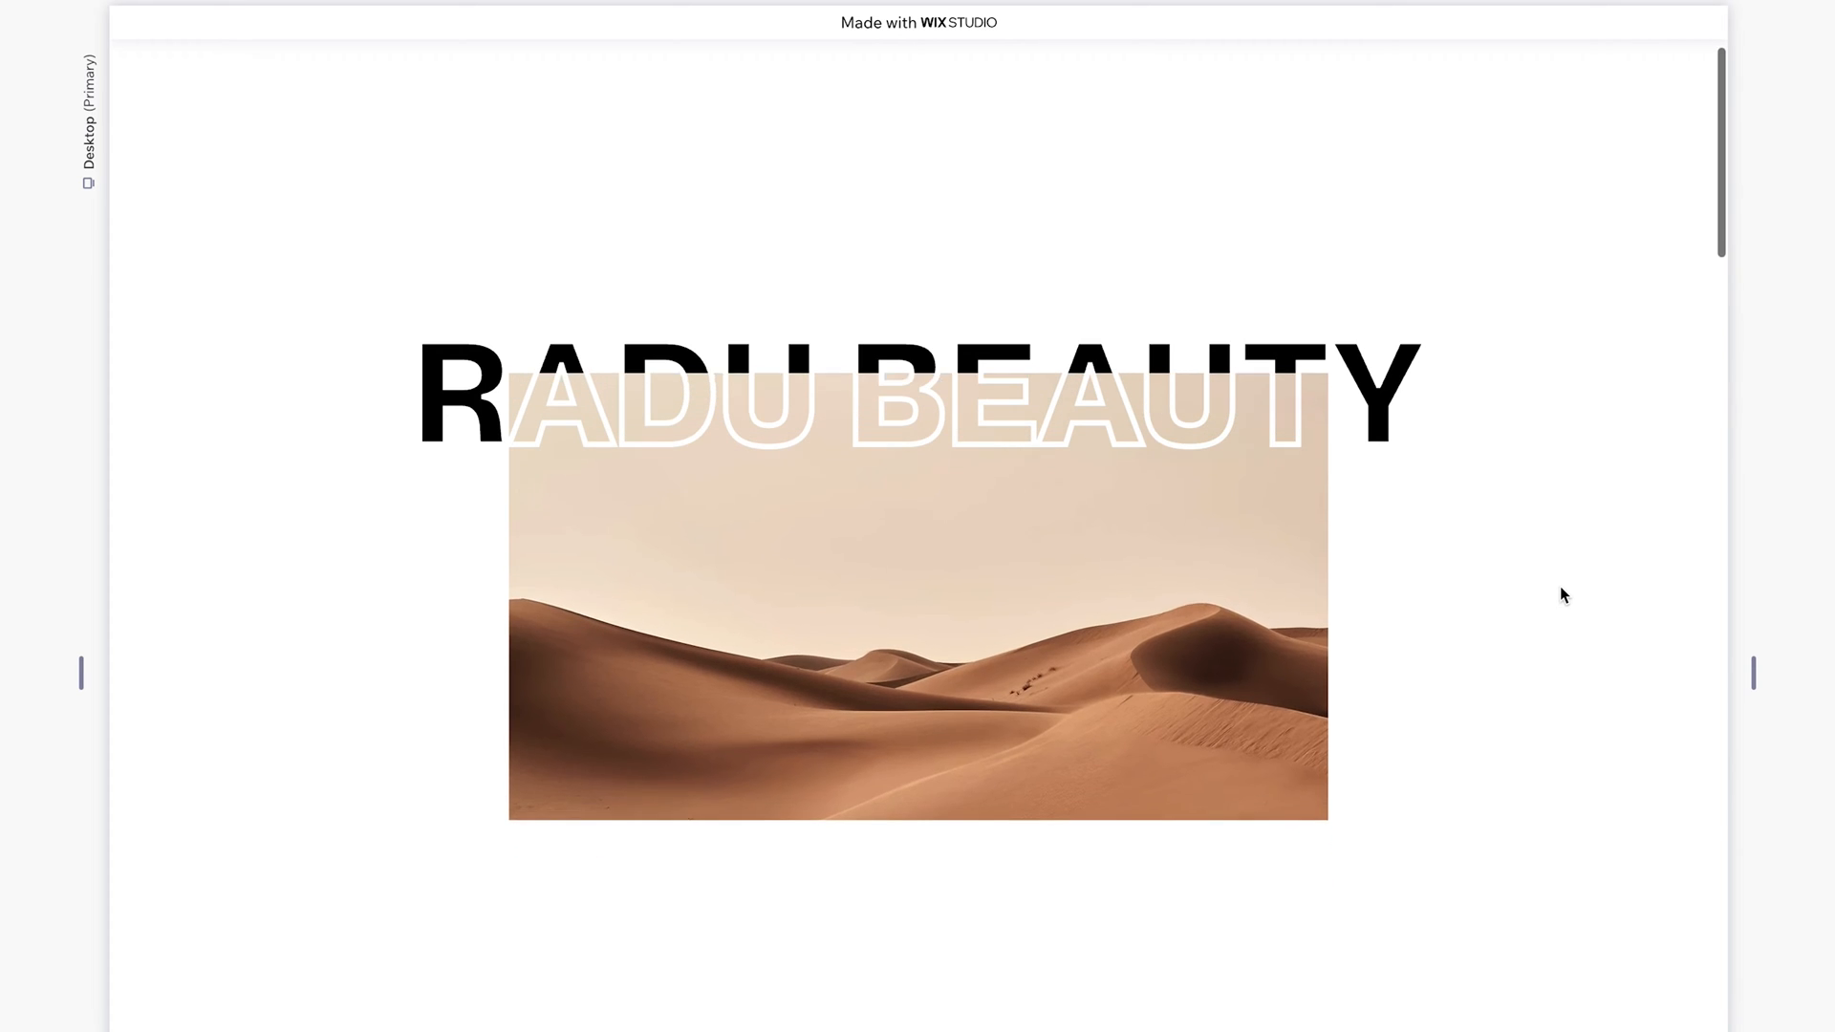
Scroll through the other Radu Beauty site's hero section
scroll(down, 3)
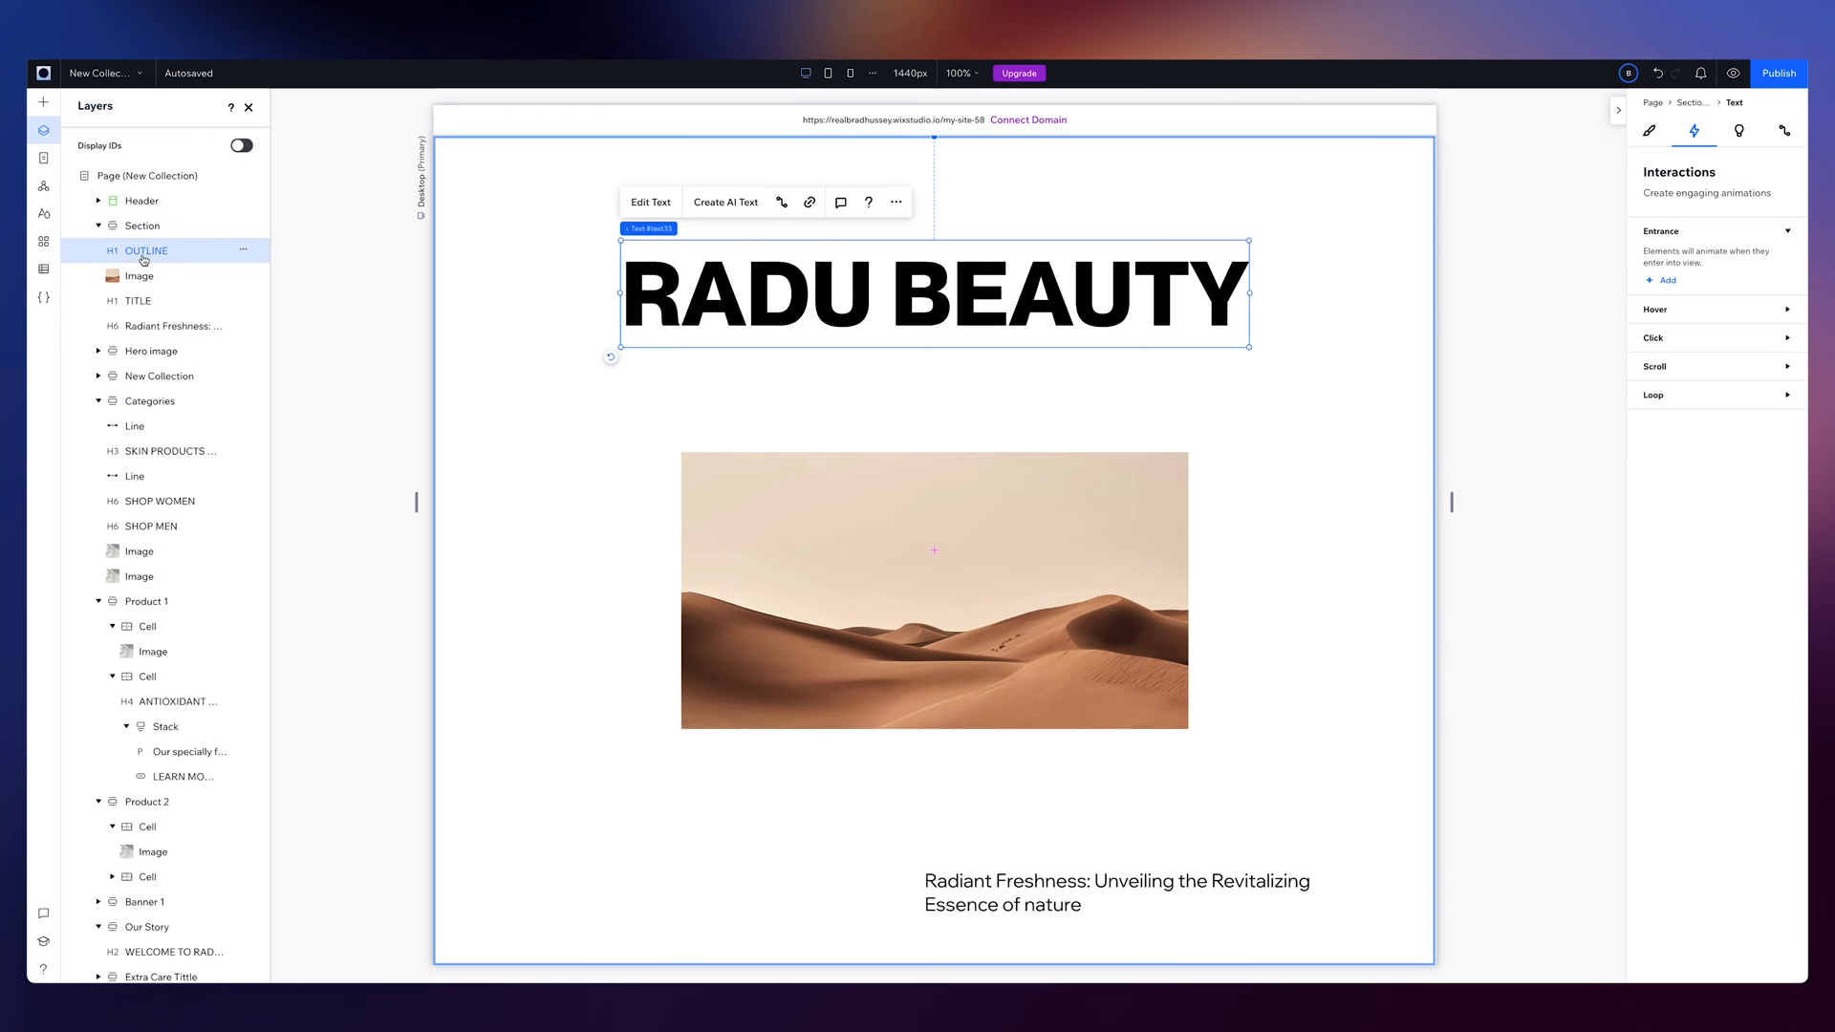
Check the TITLE heading and Radiant Freshness paragraph layers in the hero section
click(137, 301)
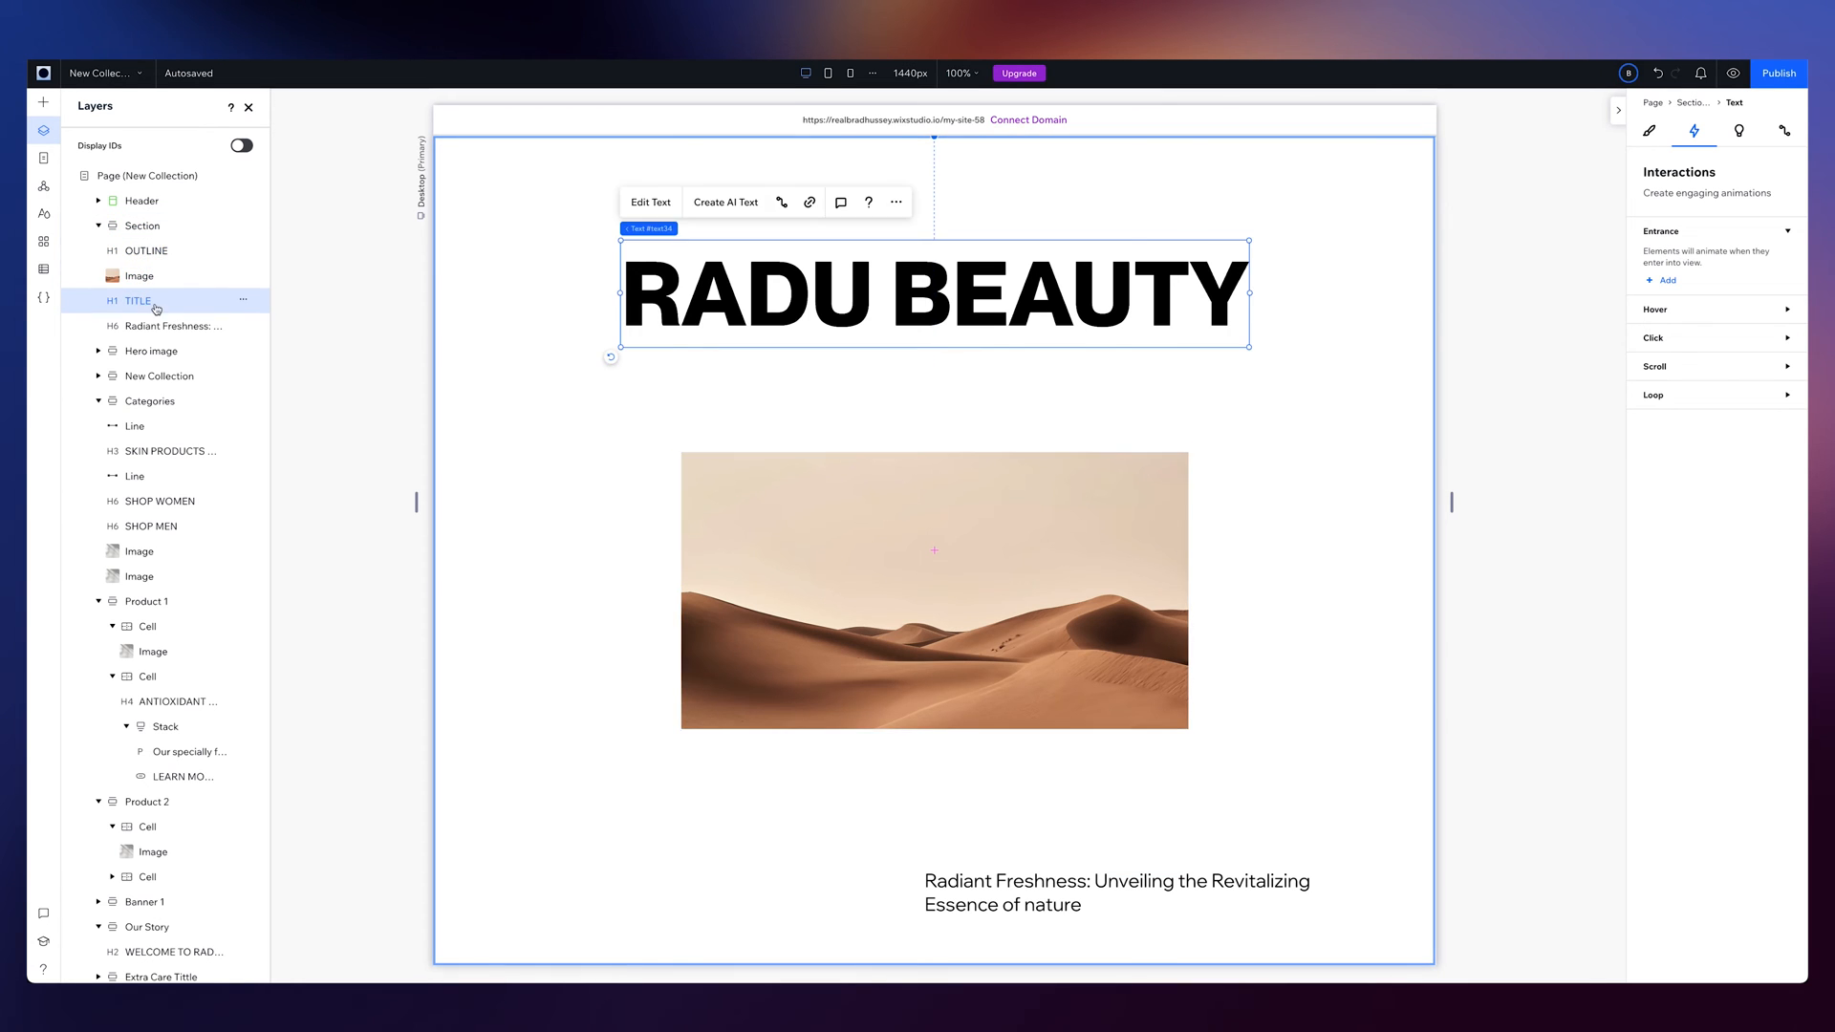
click(172, 325)
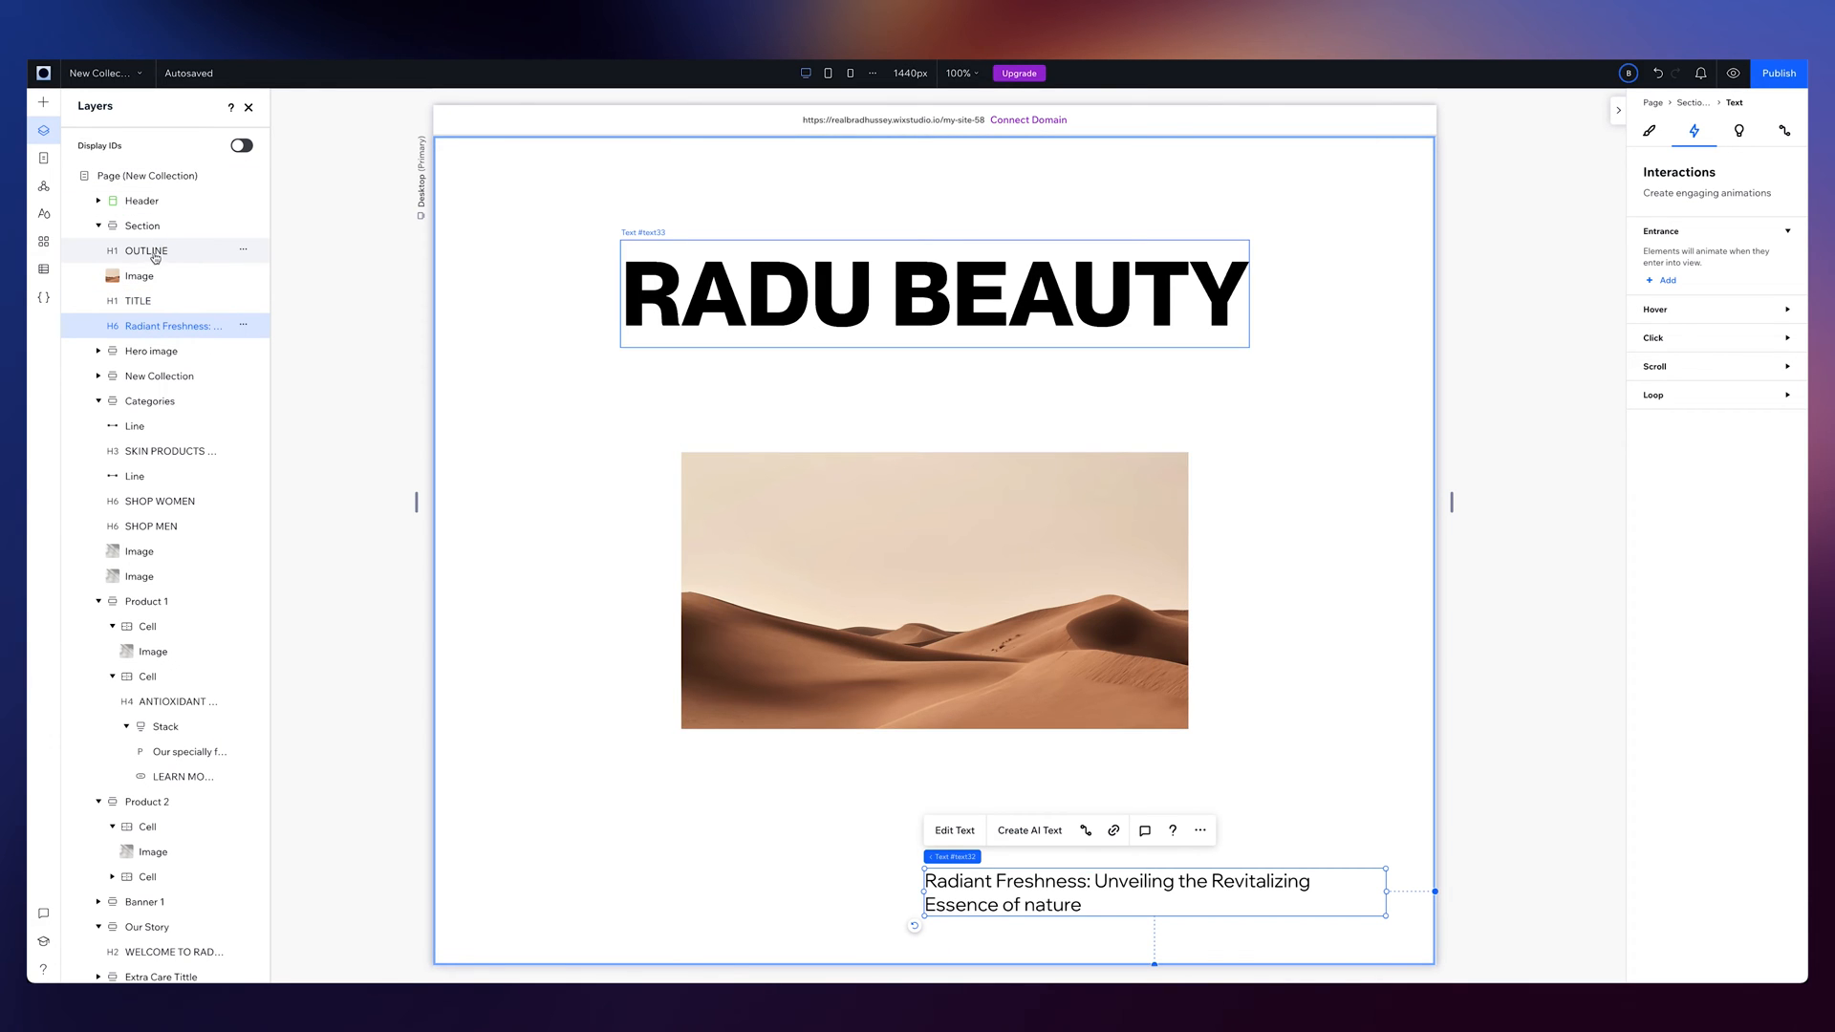
mouse_move(165, 262)
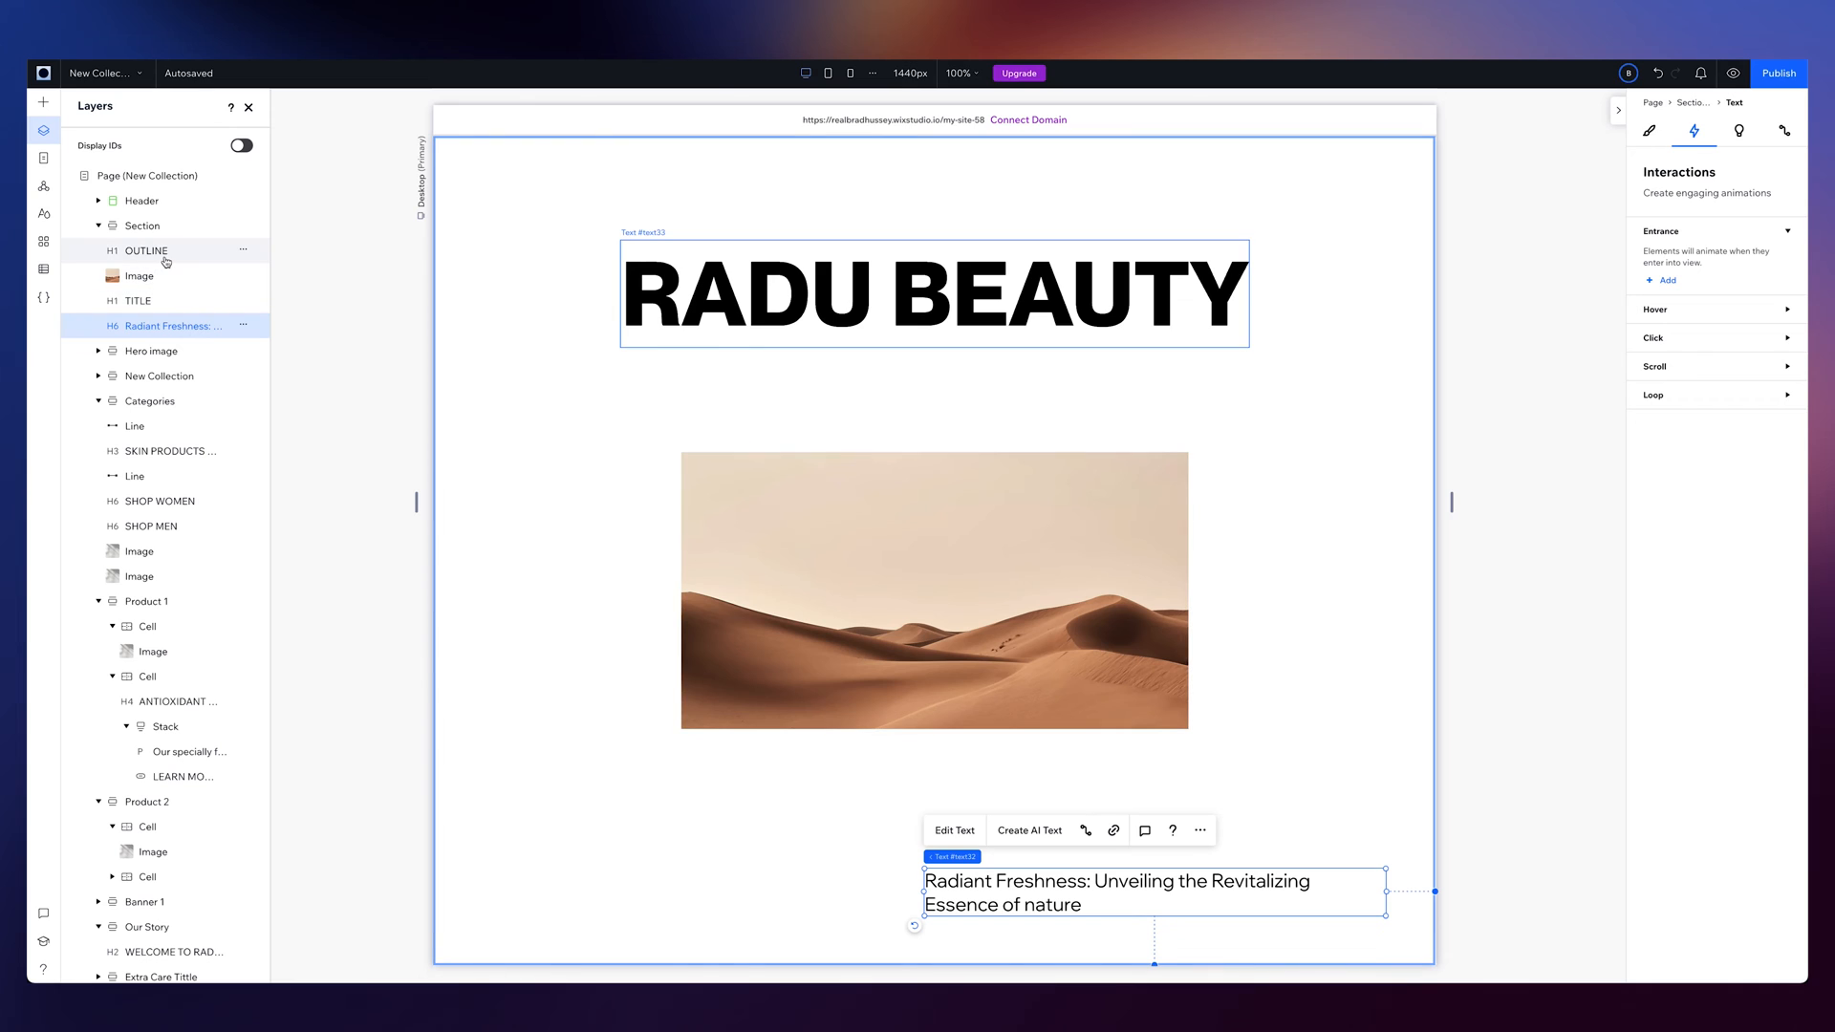
mouse_move(180, 256)
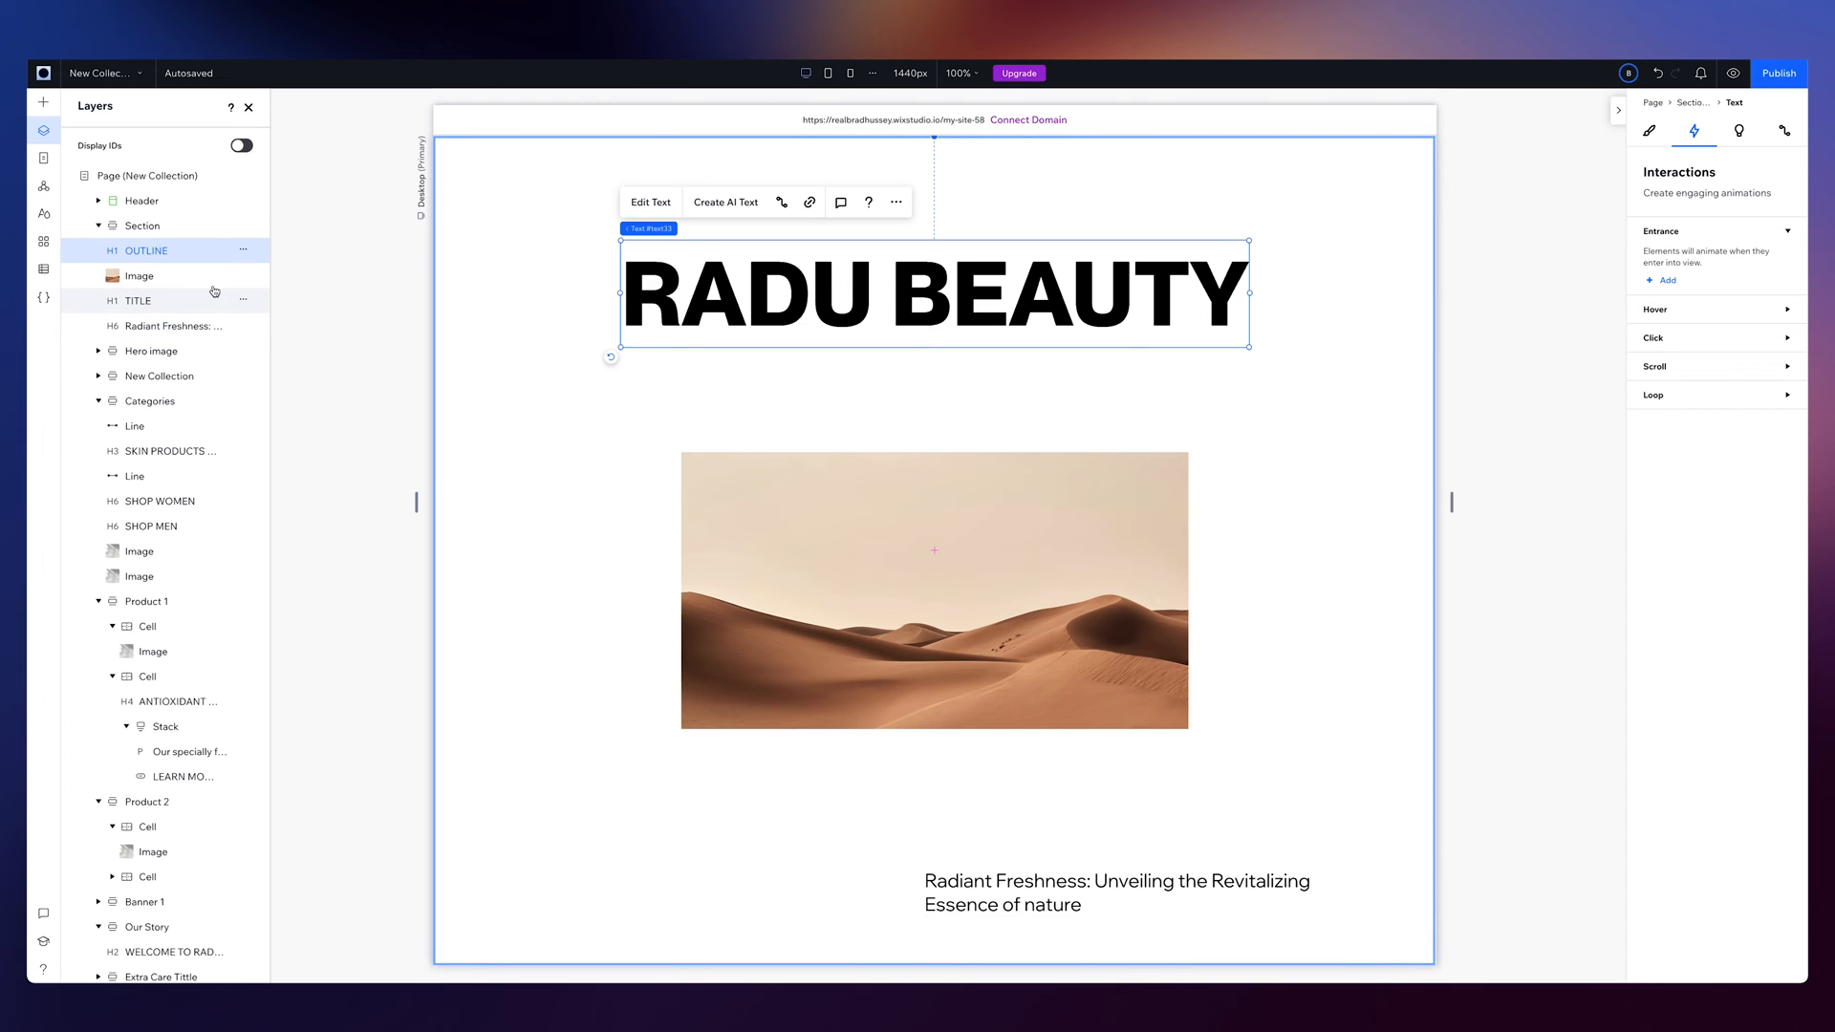
drag(933, 293, 906, 352)
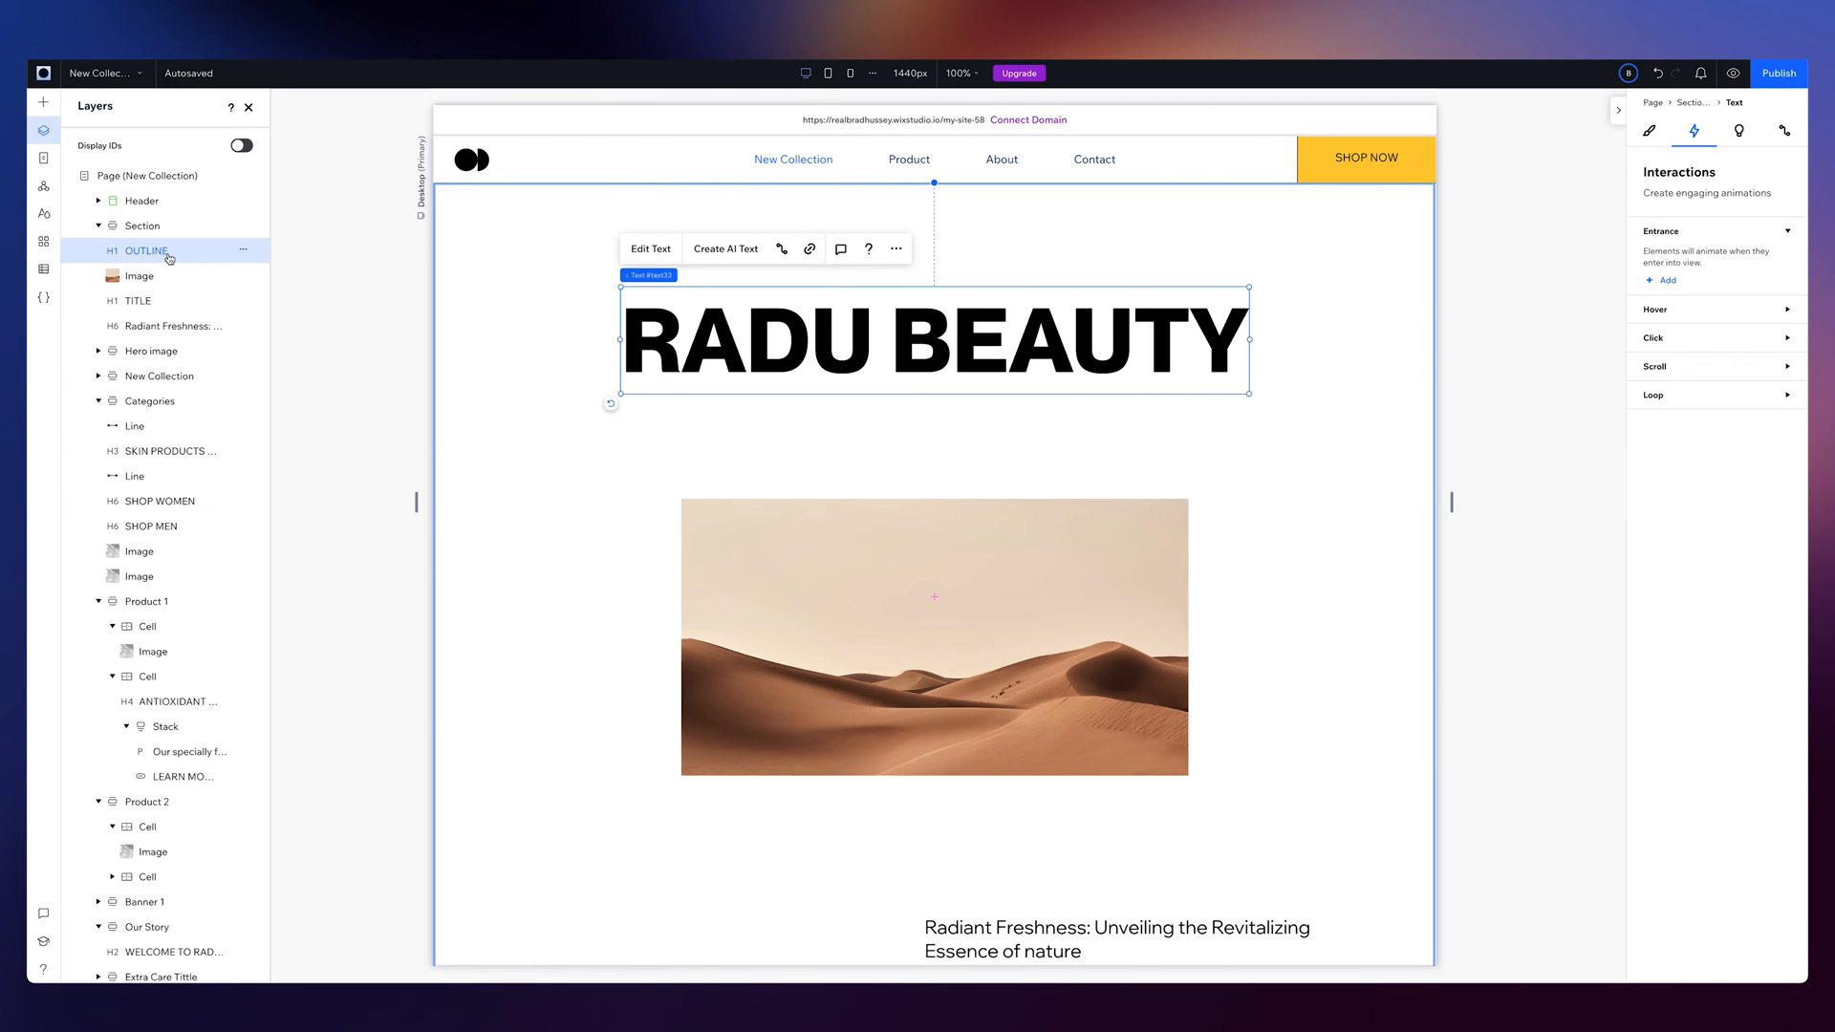
mouse_move(891, 584)
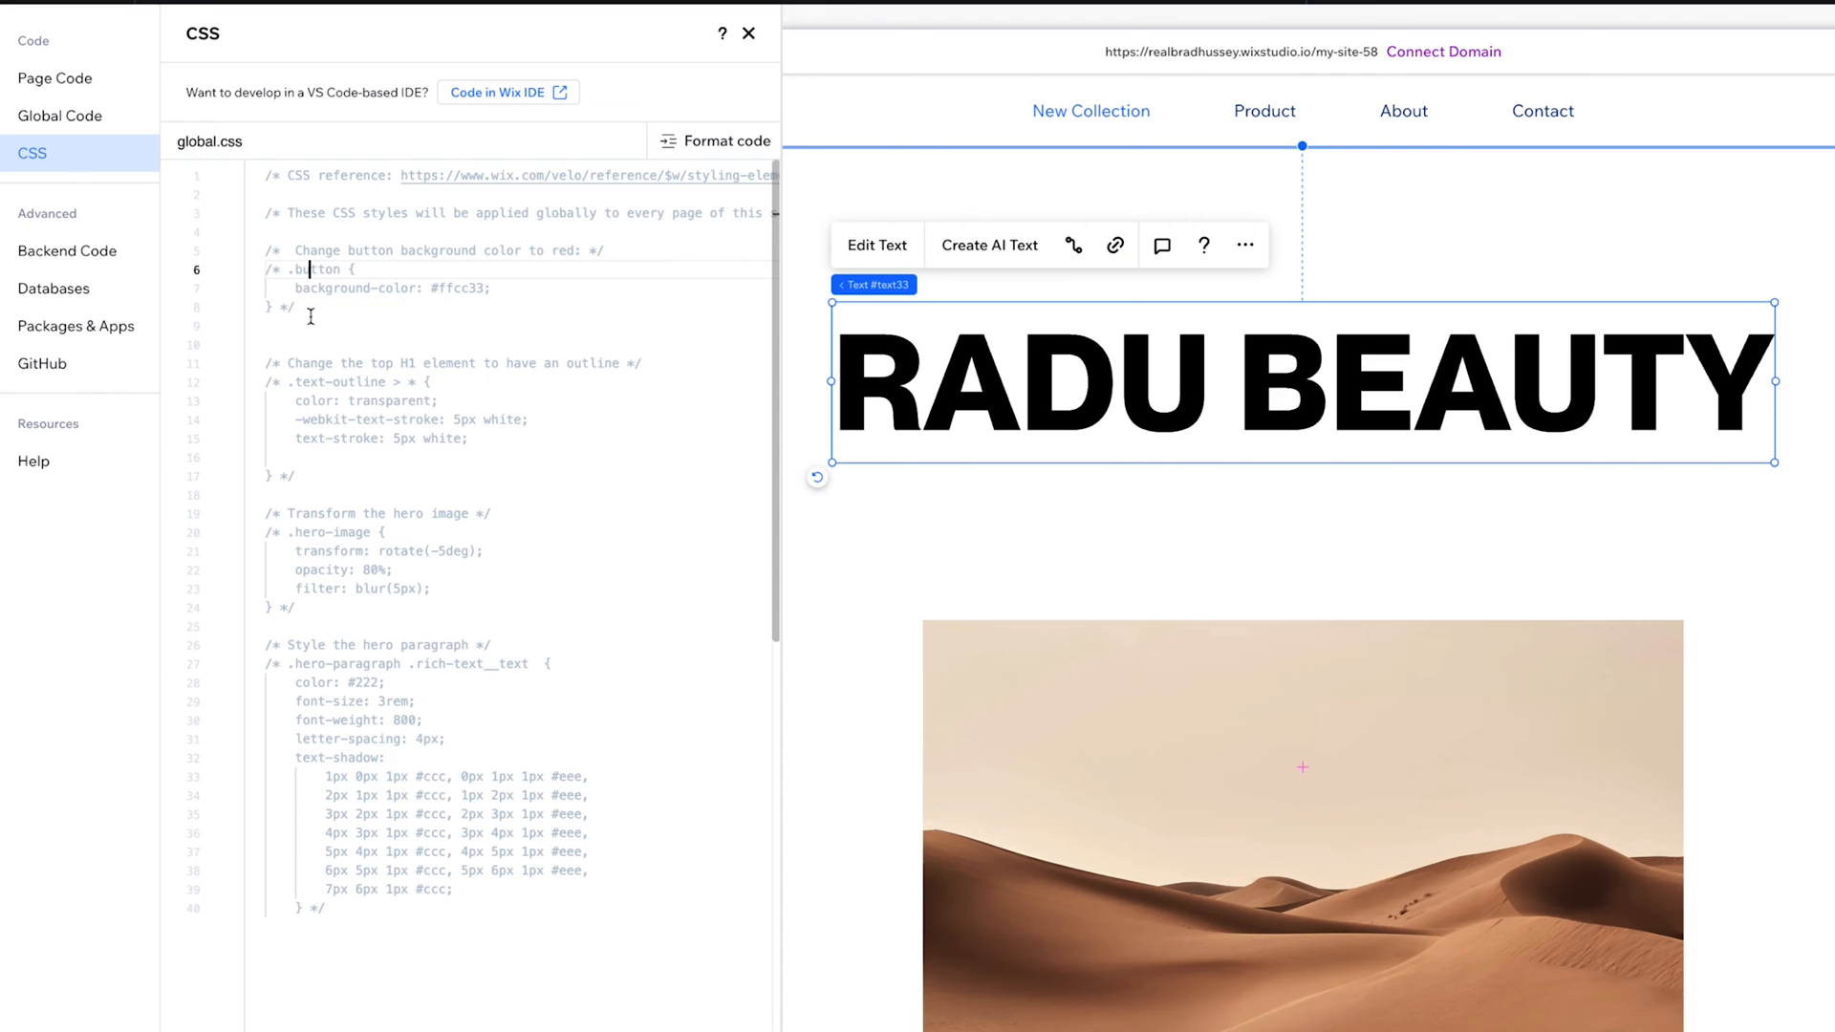
Uncomment the .button rule in global.css so the buttons turn yellow
drag(266, 268, 296, 306)
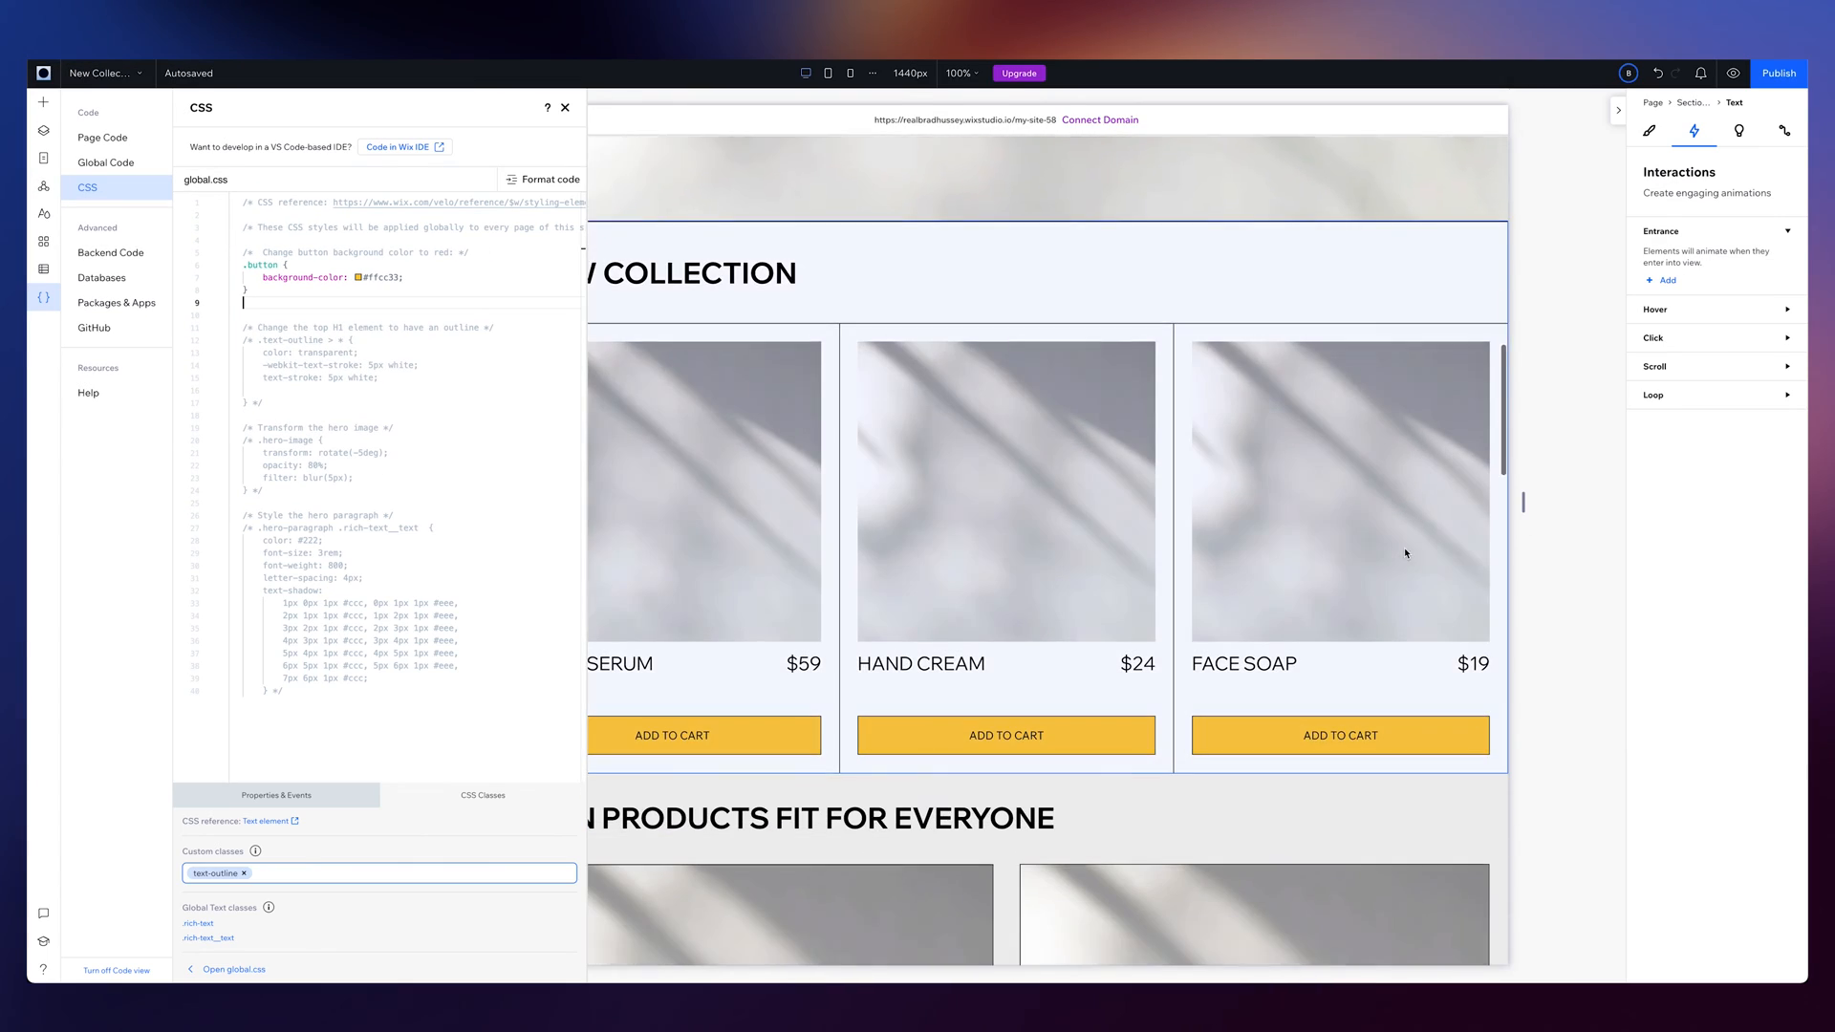
scroll(down, 3)
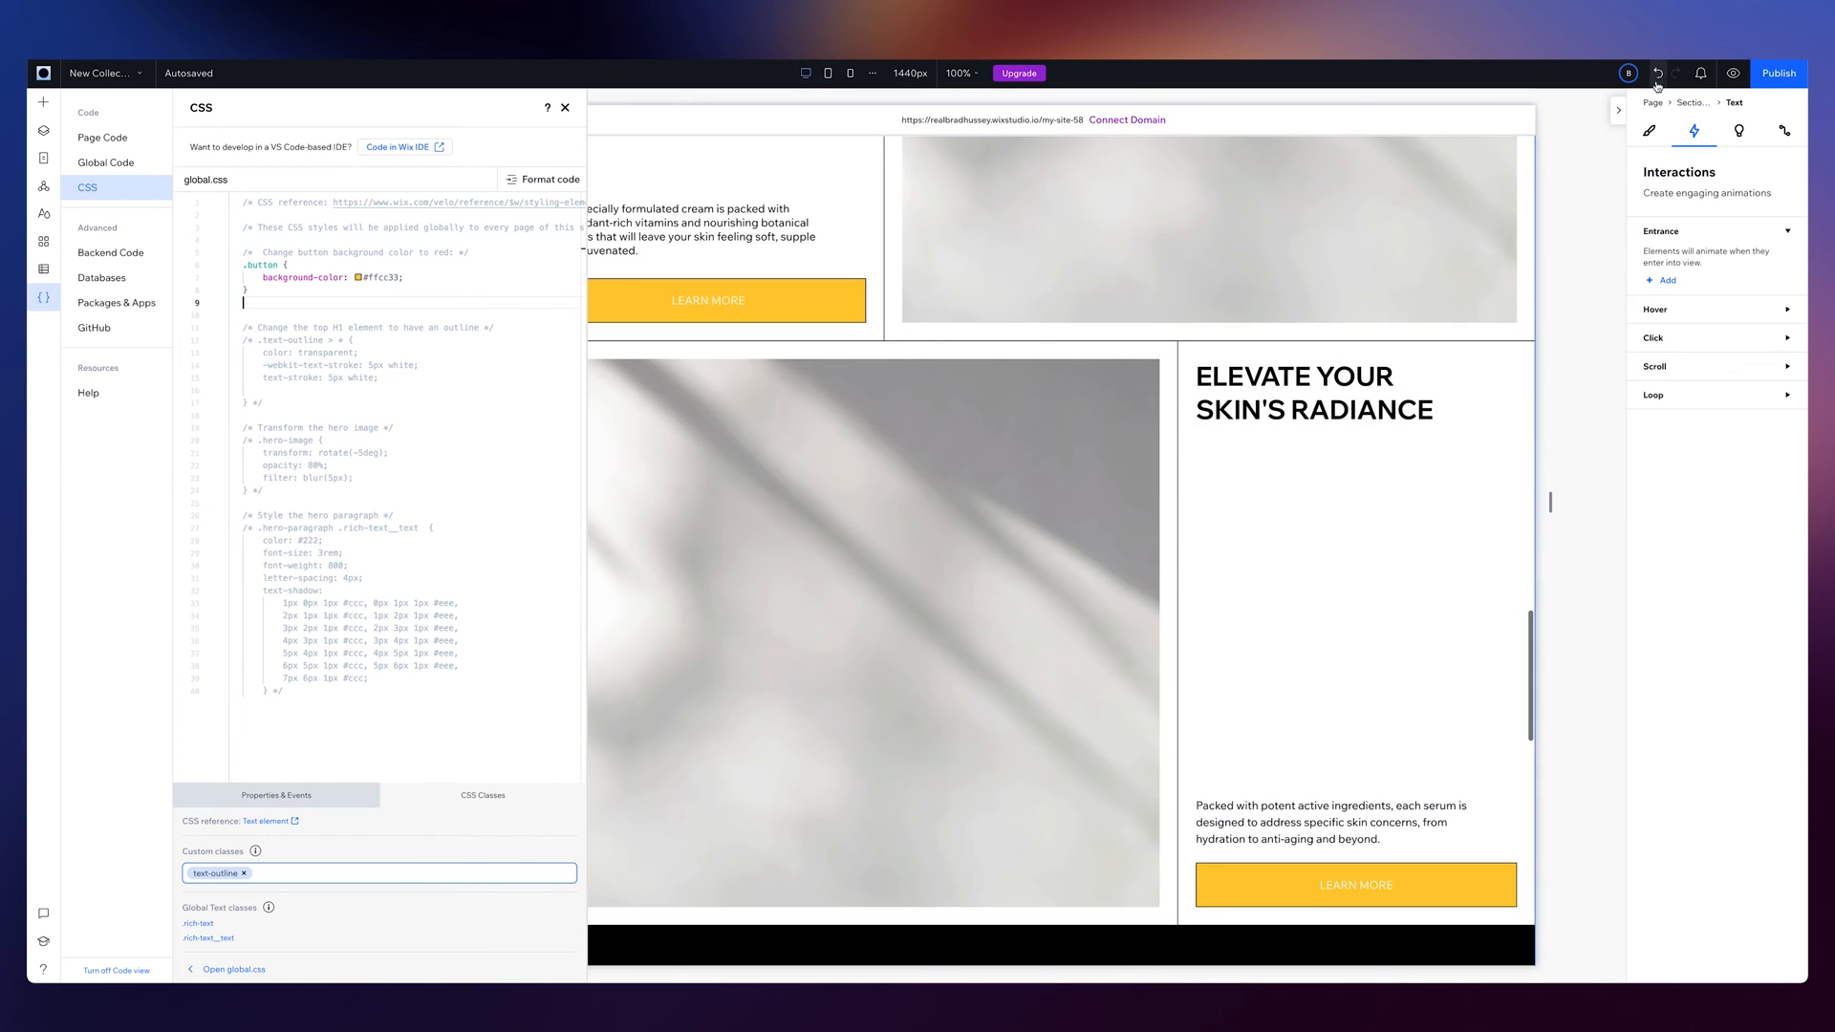
click(1649, 131)
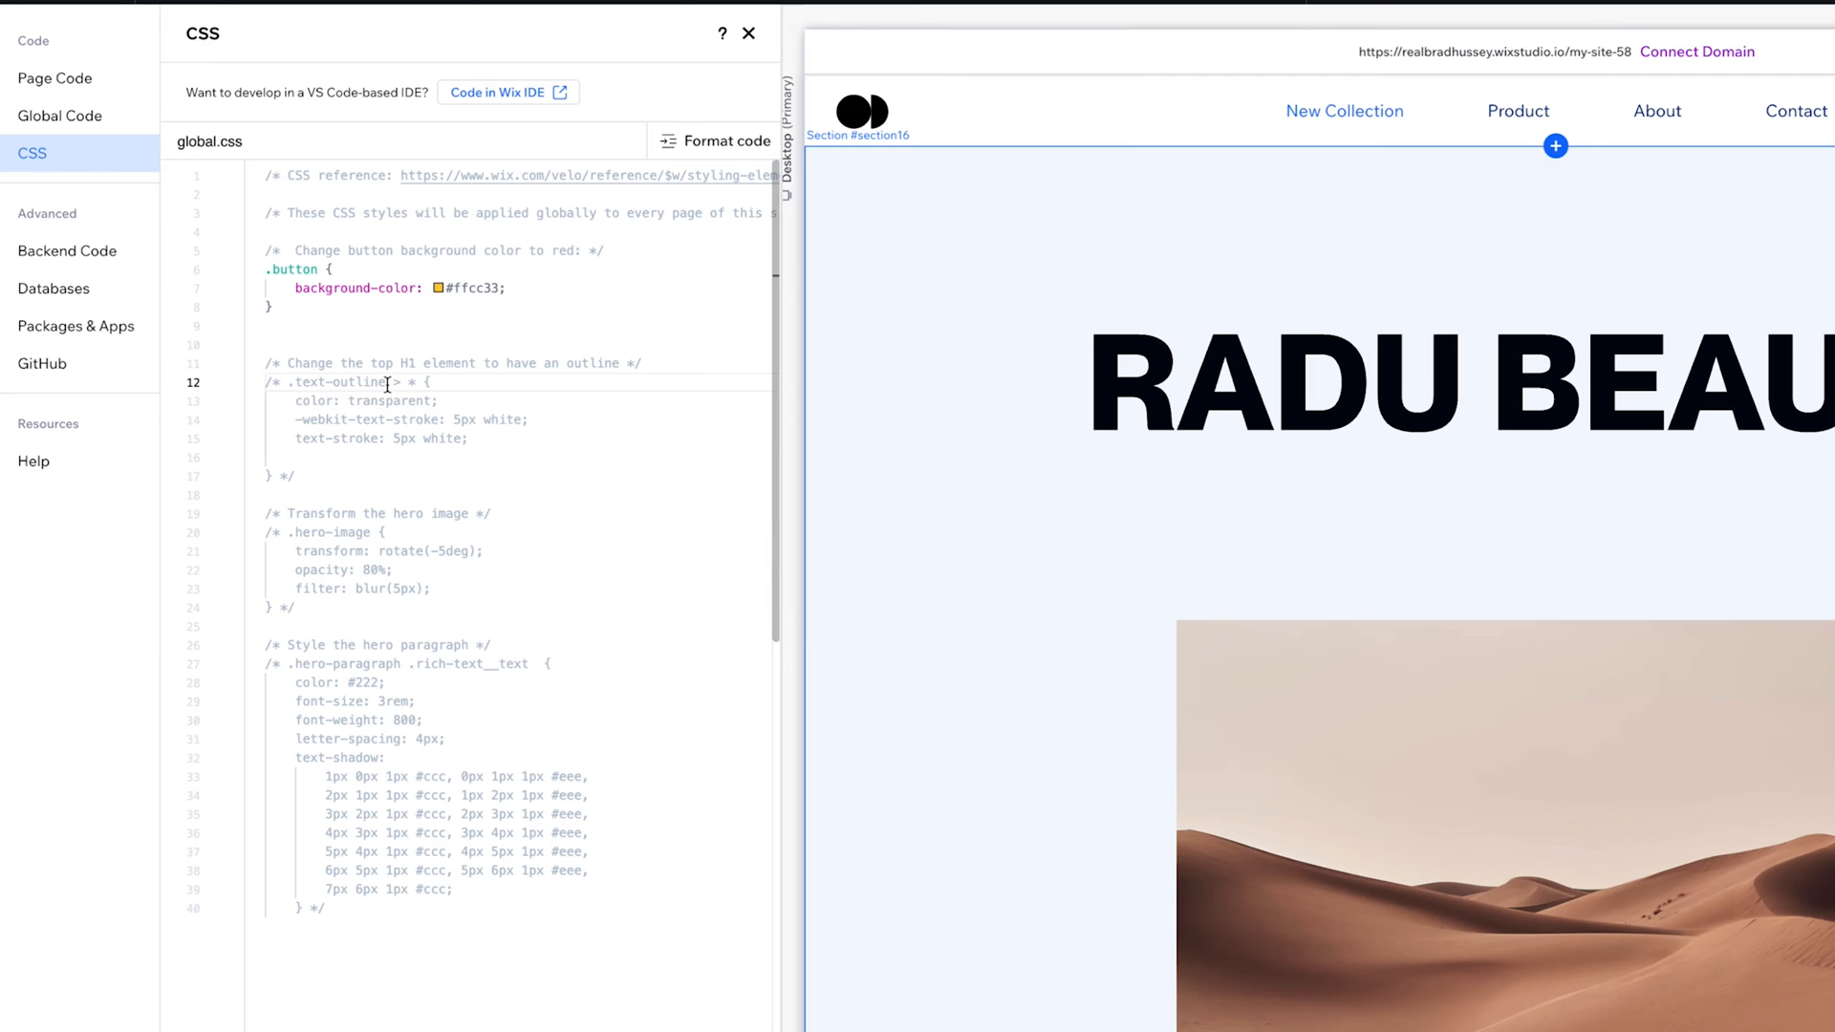
Remove and re-add the text-outline custom class on the RADU BEAUTY headline
double_click(334, 382)
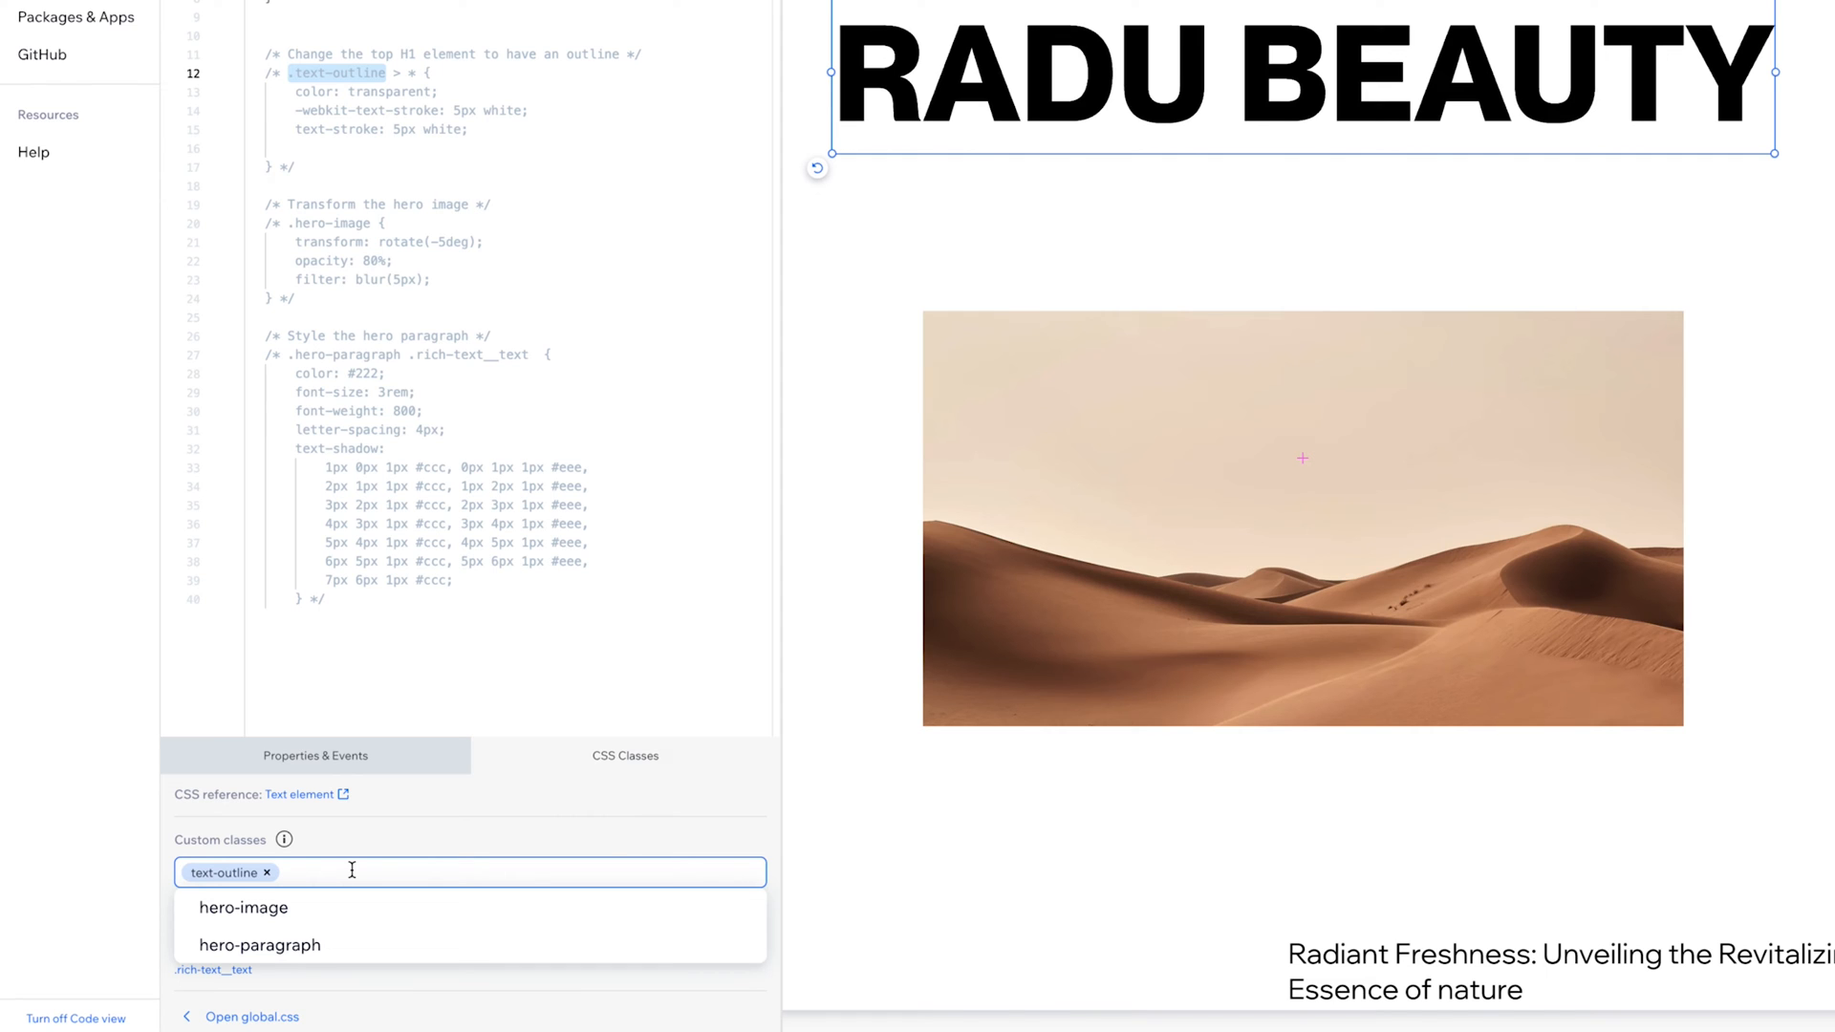
click(265, 872)
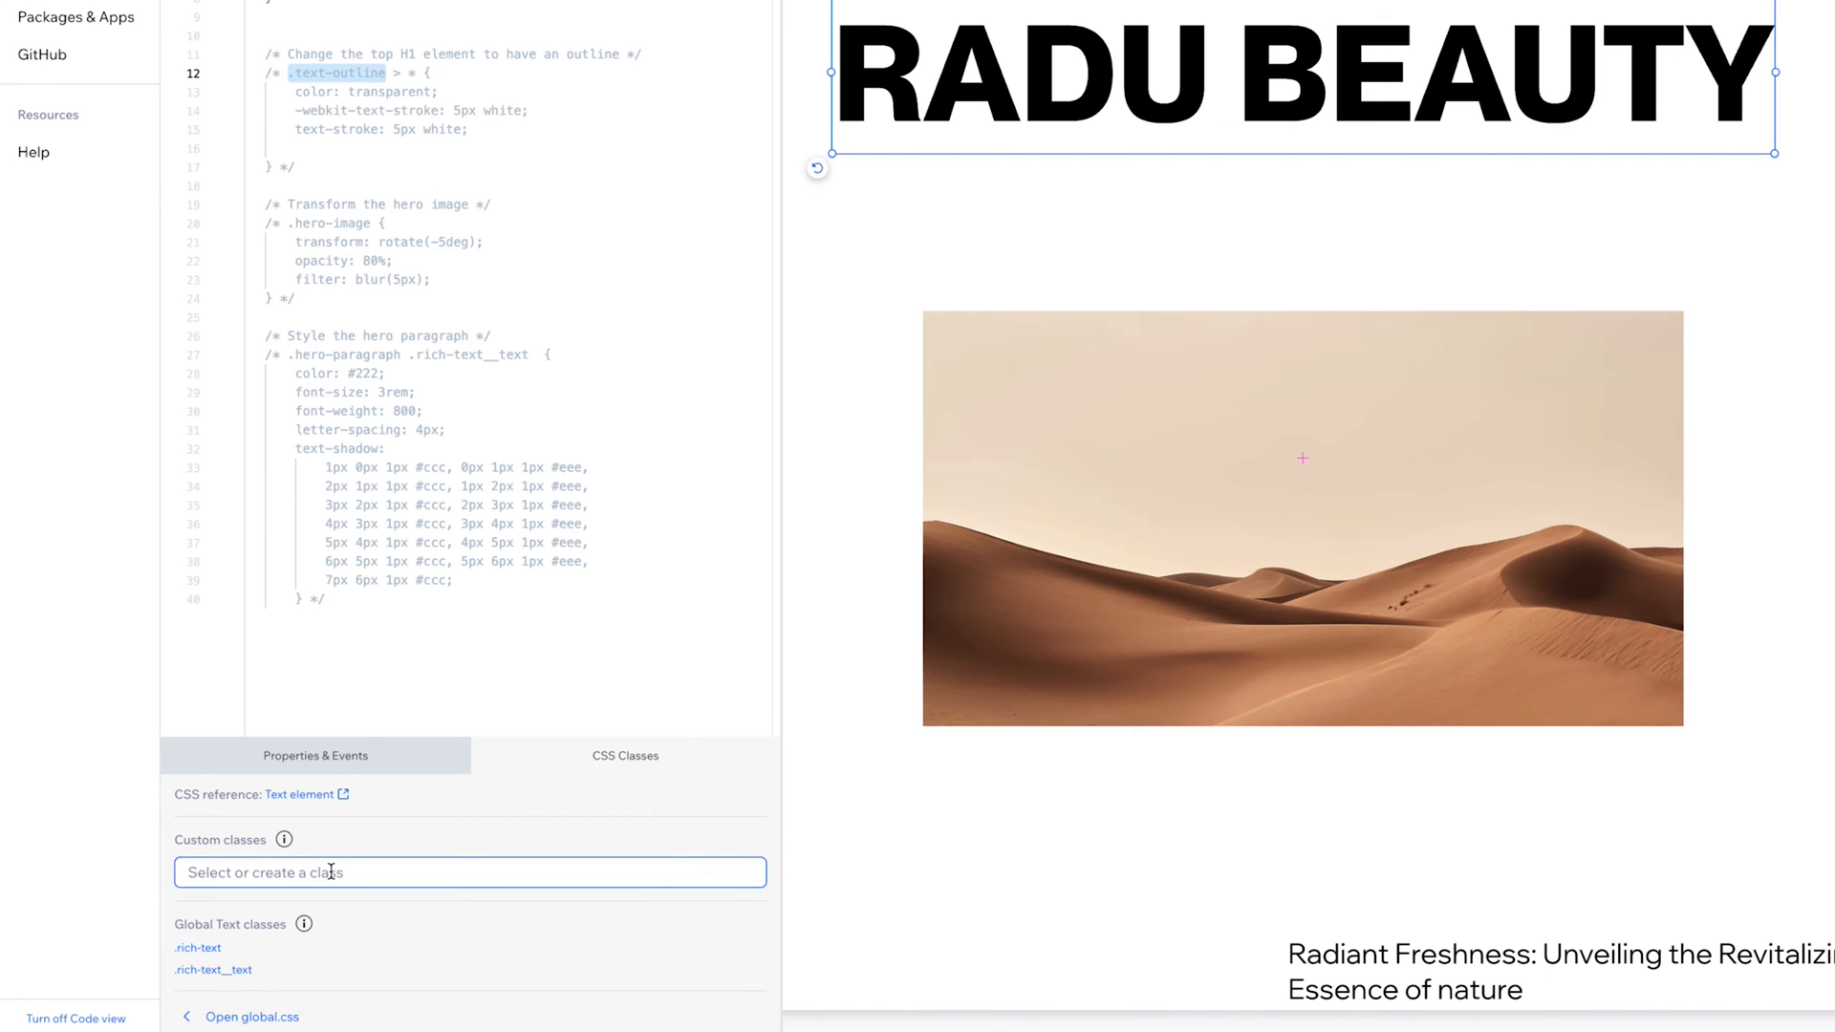
text(text-outline)
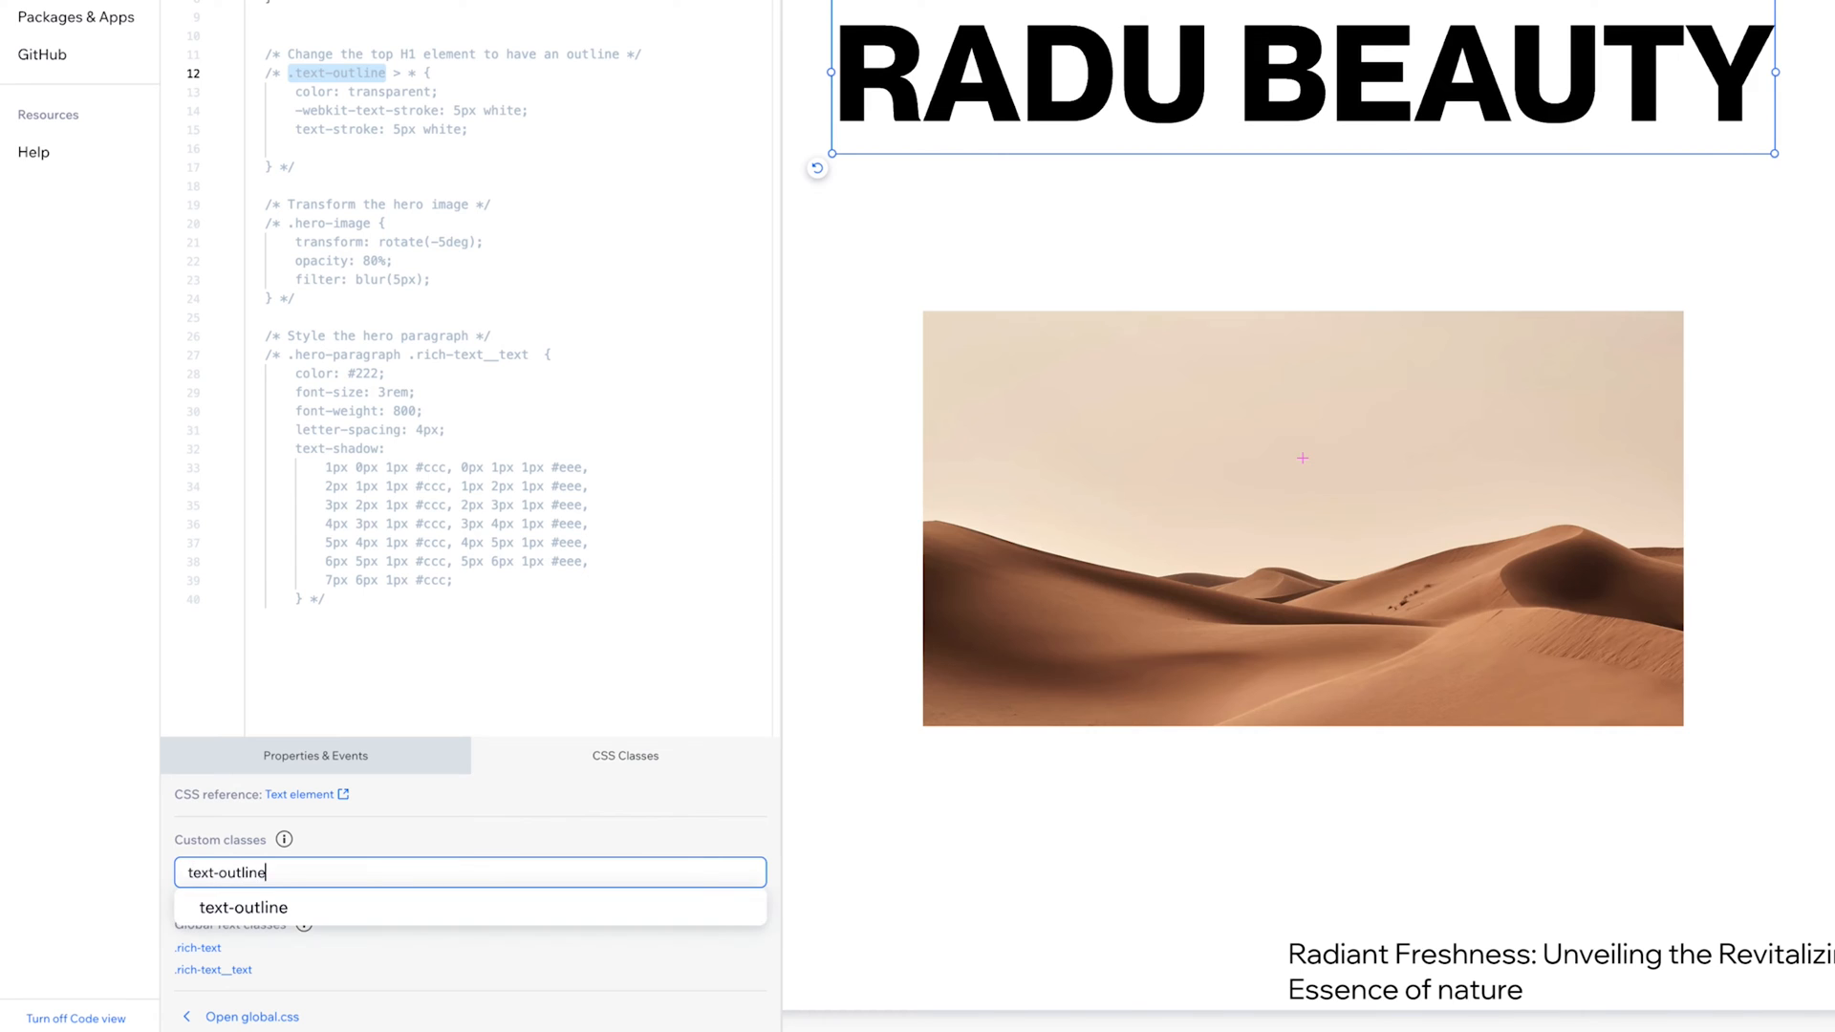
click(243, 907)
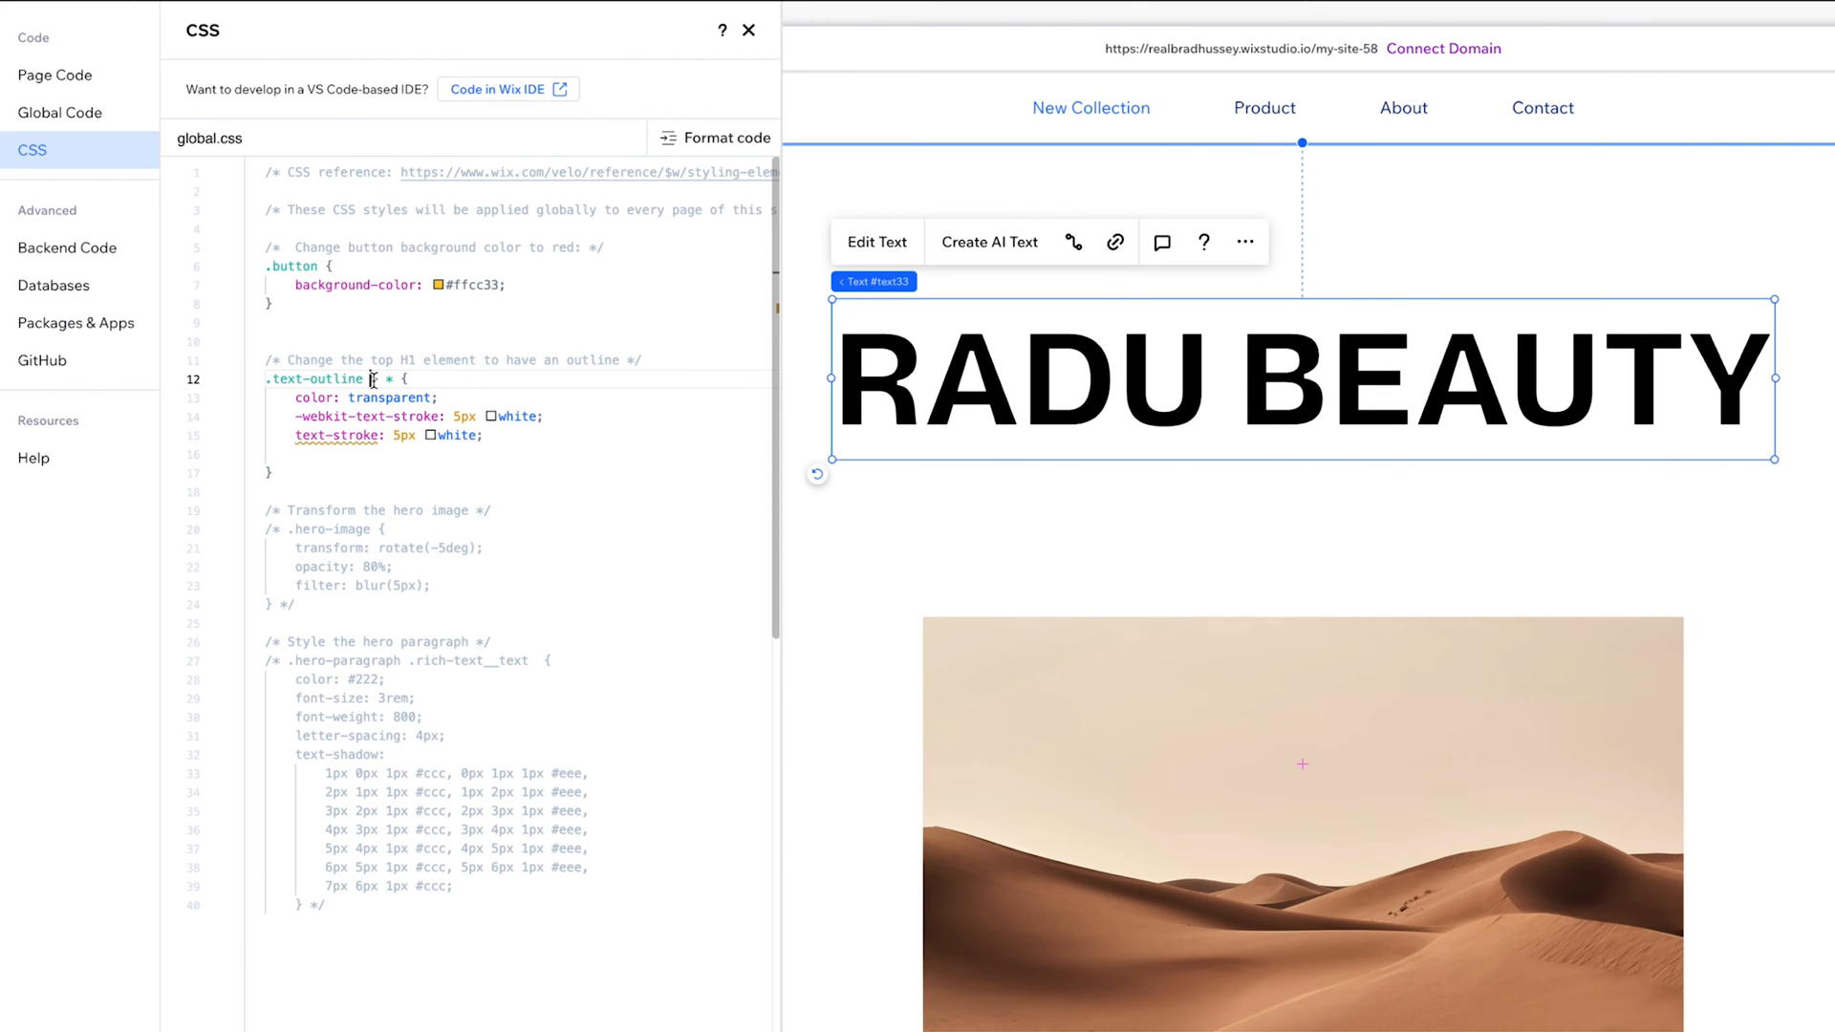
Test a red stroke in the text-outline rule, then set the stroke colour to white
double_click(315, 378)
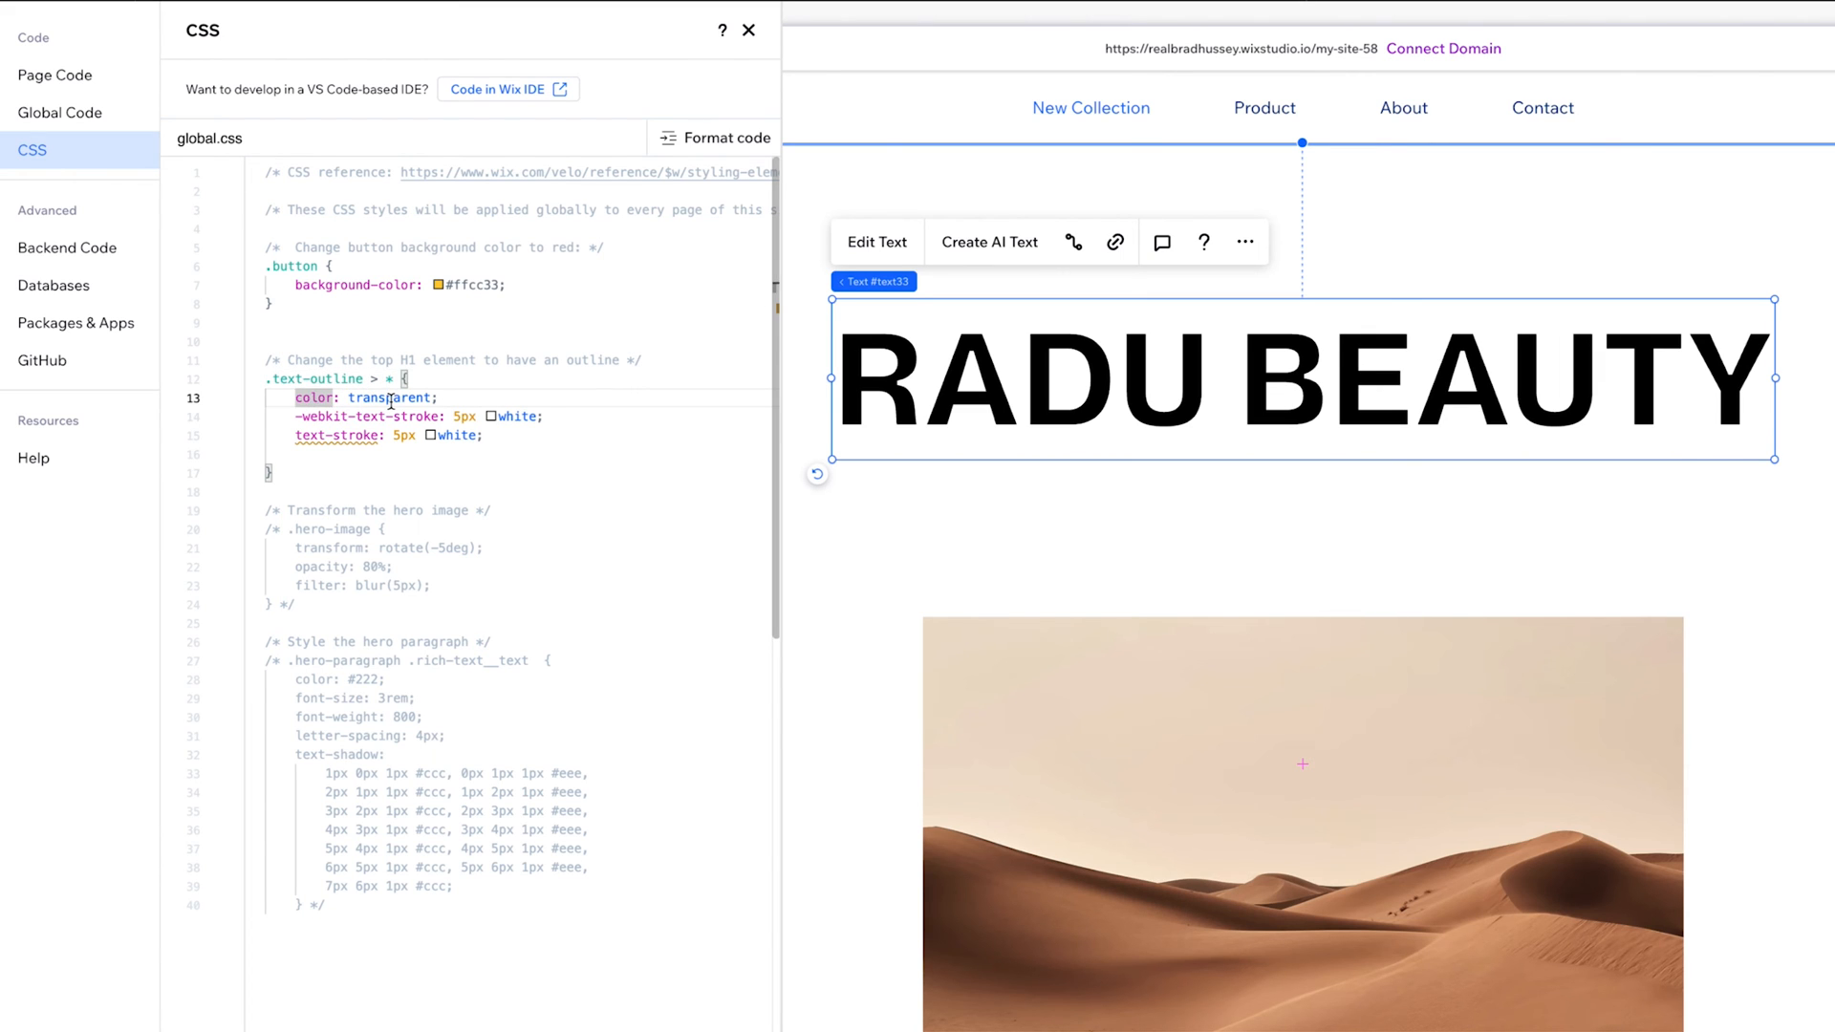
double_click(388, 397)
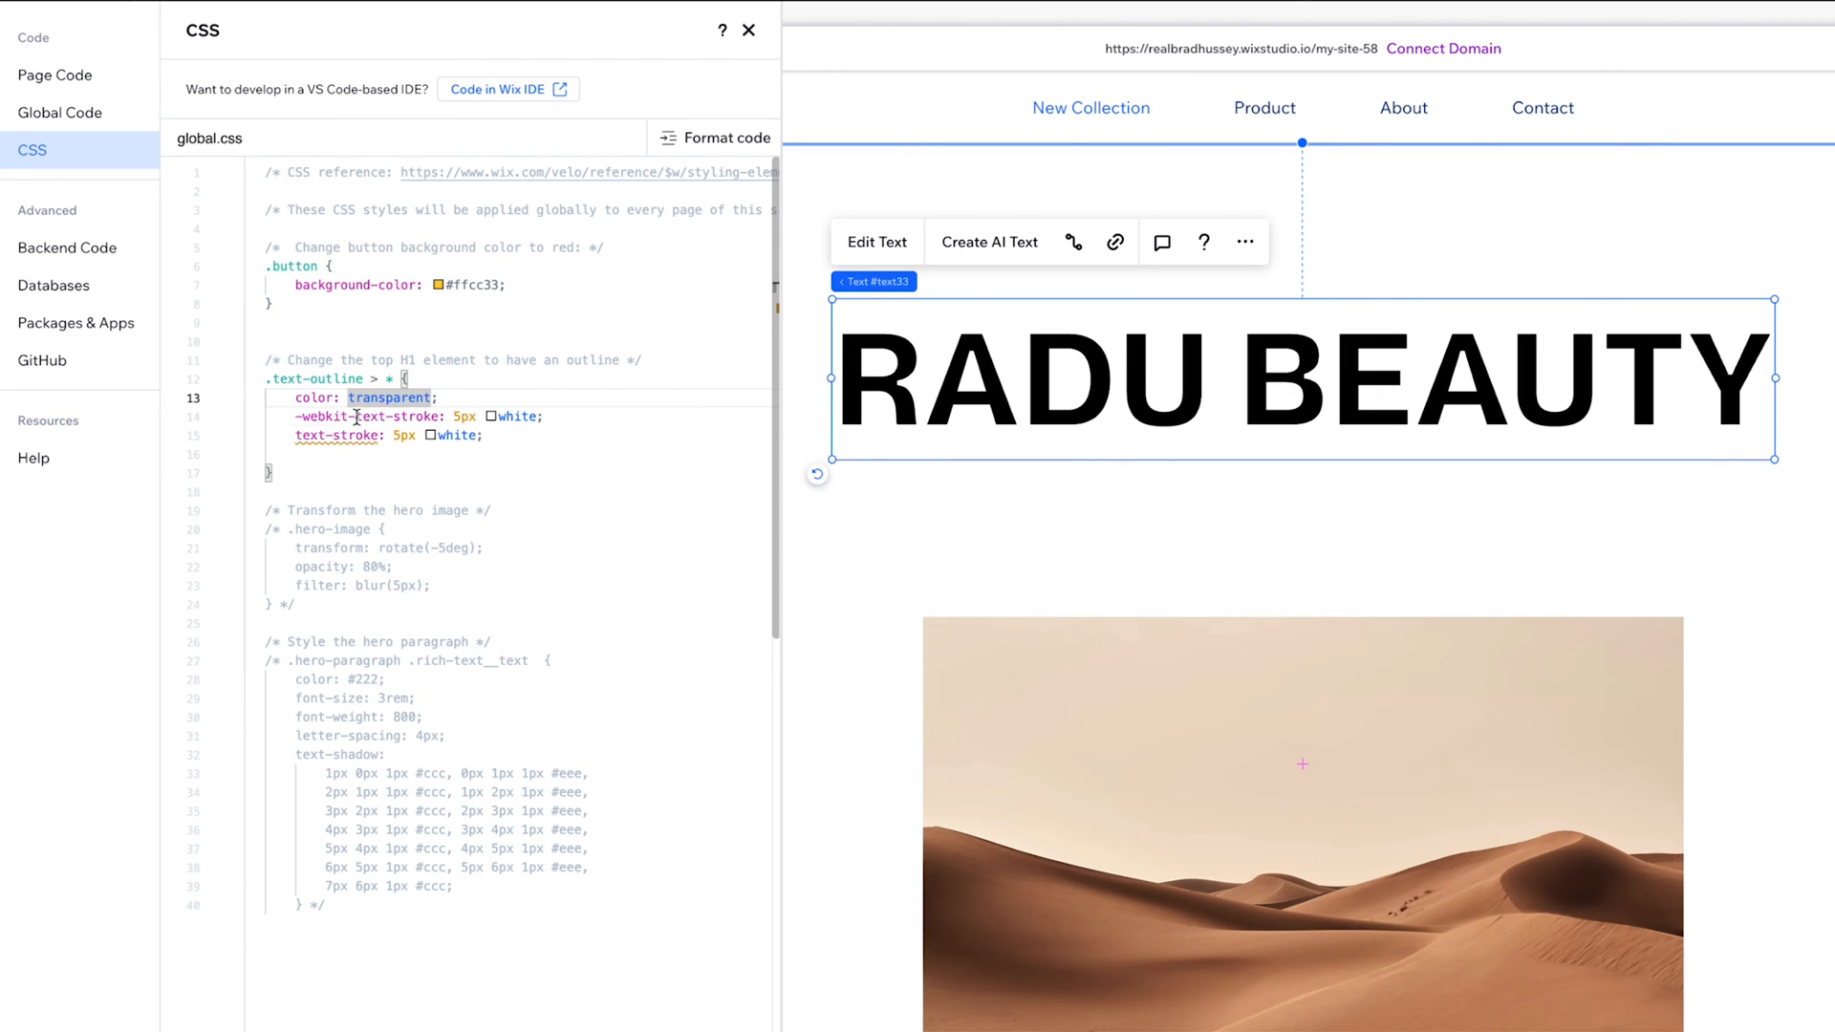
double_click(320, 435)
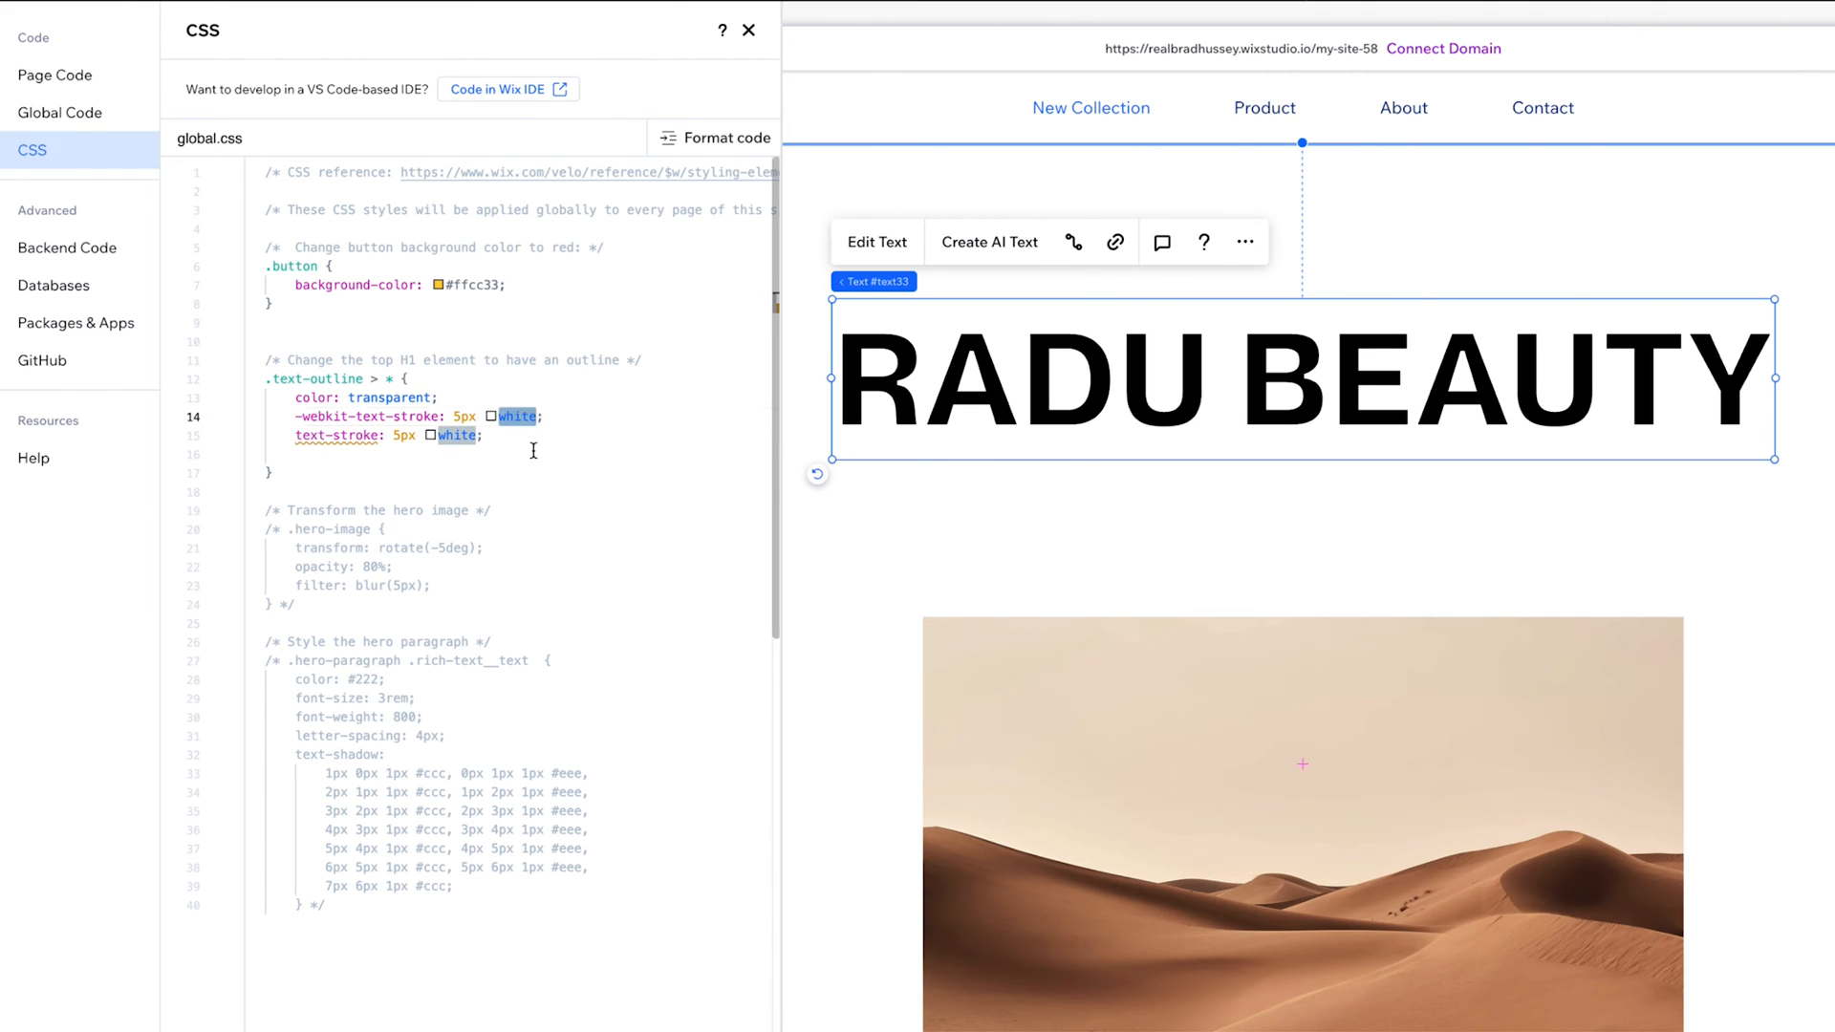
text(red)
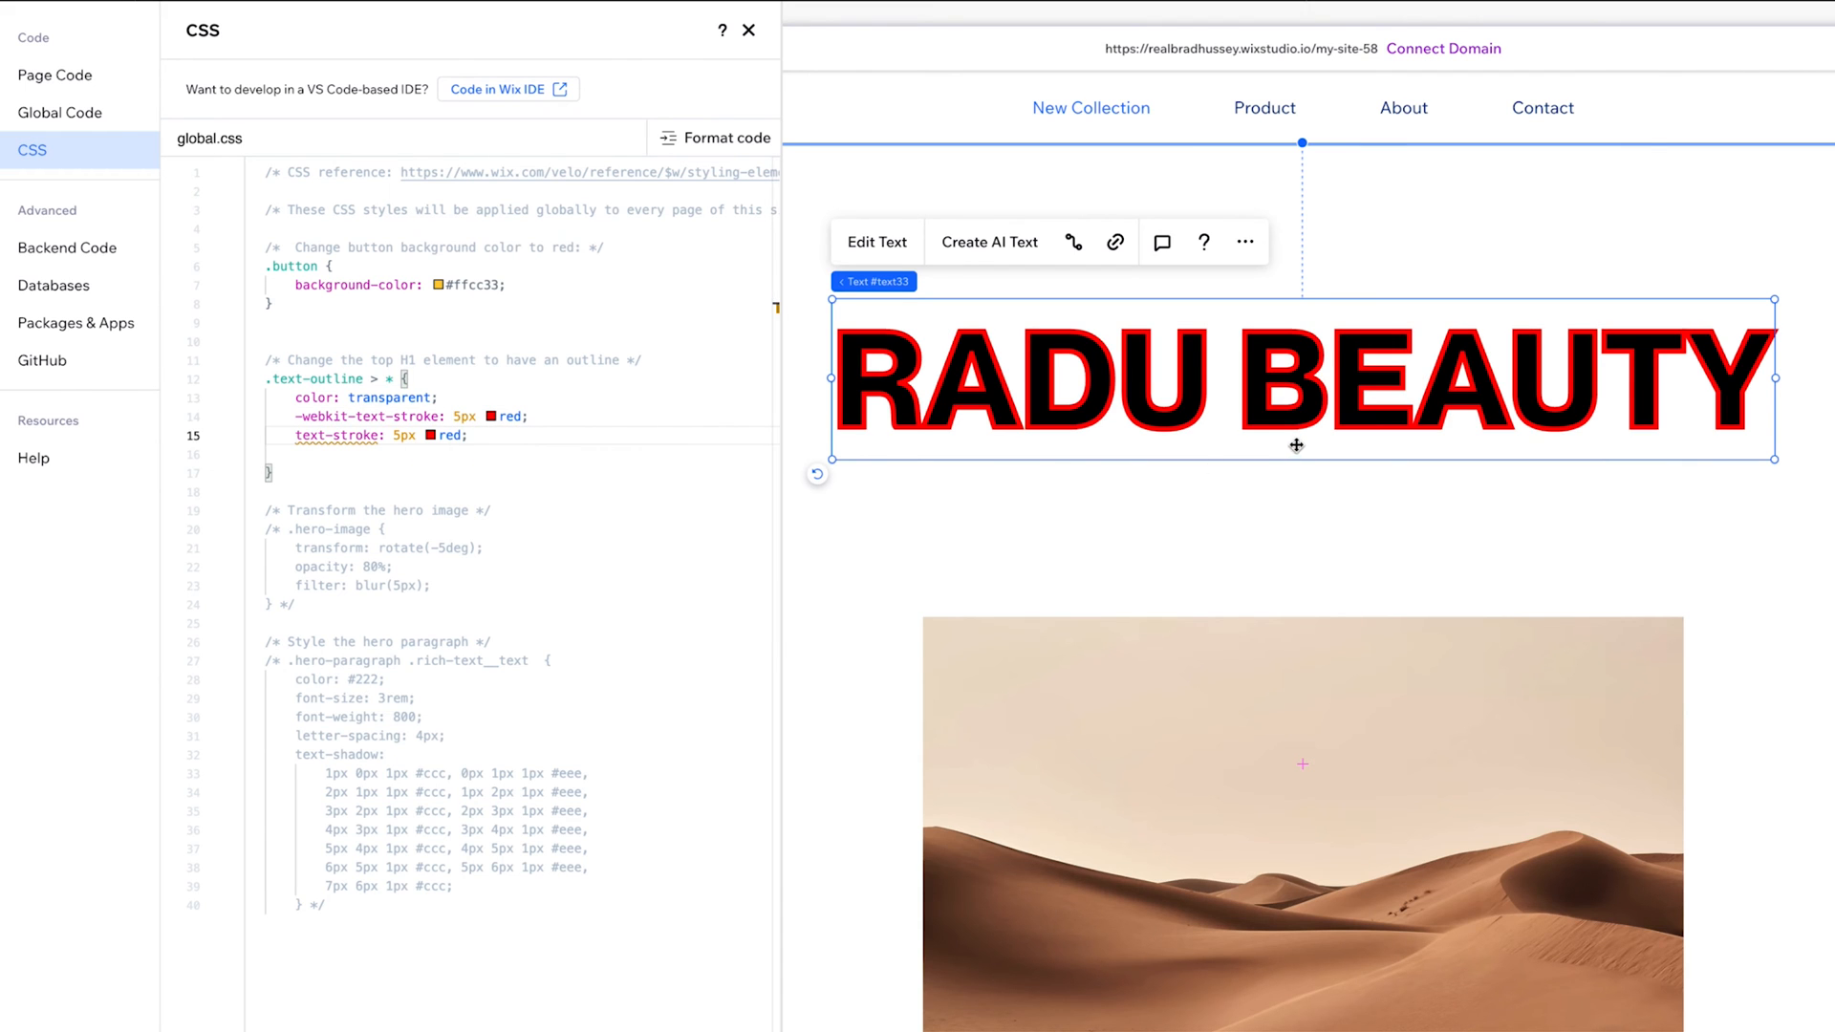
text(w)
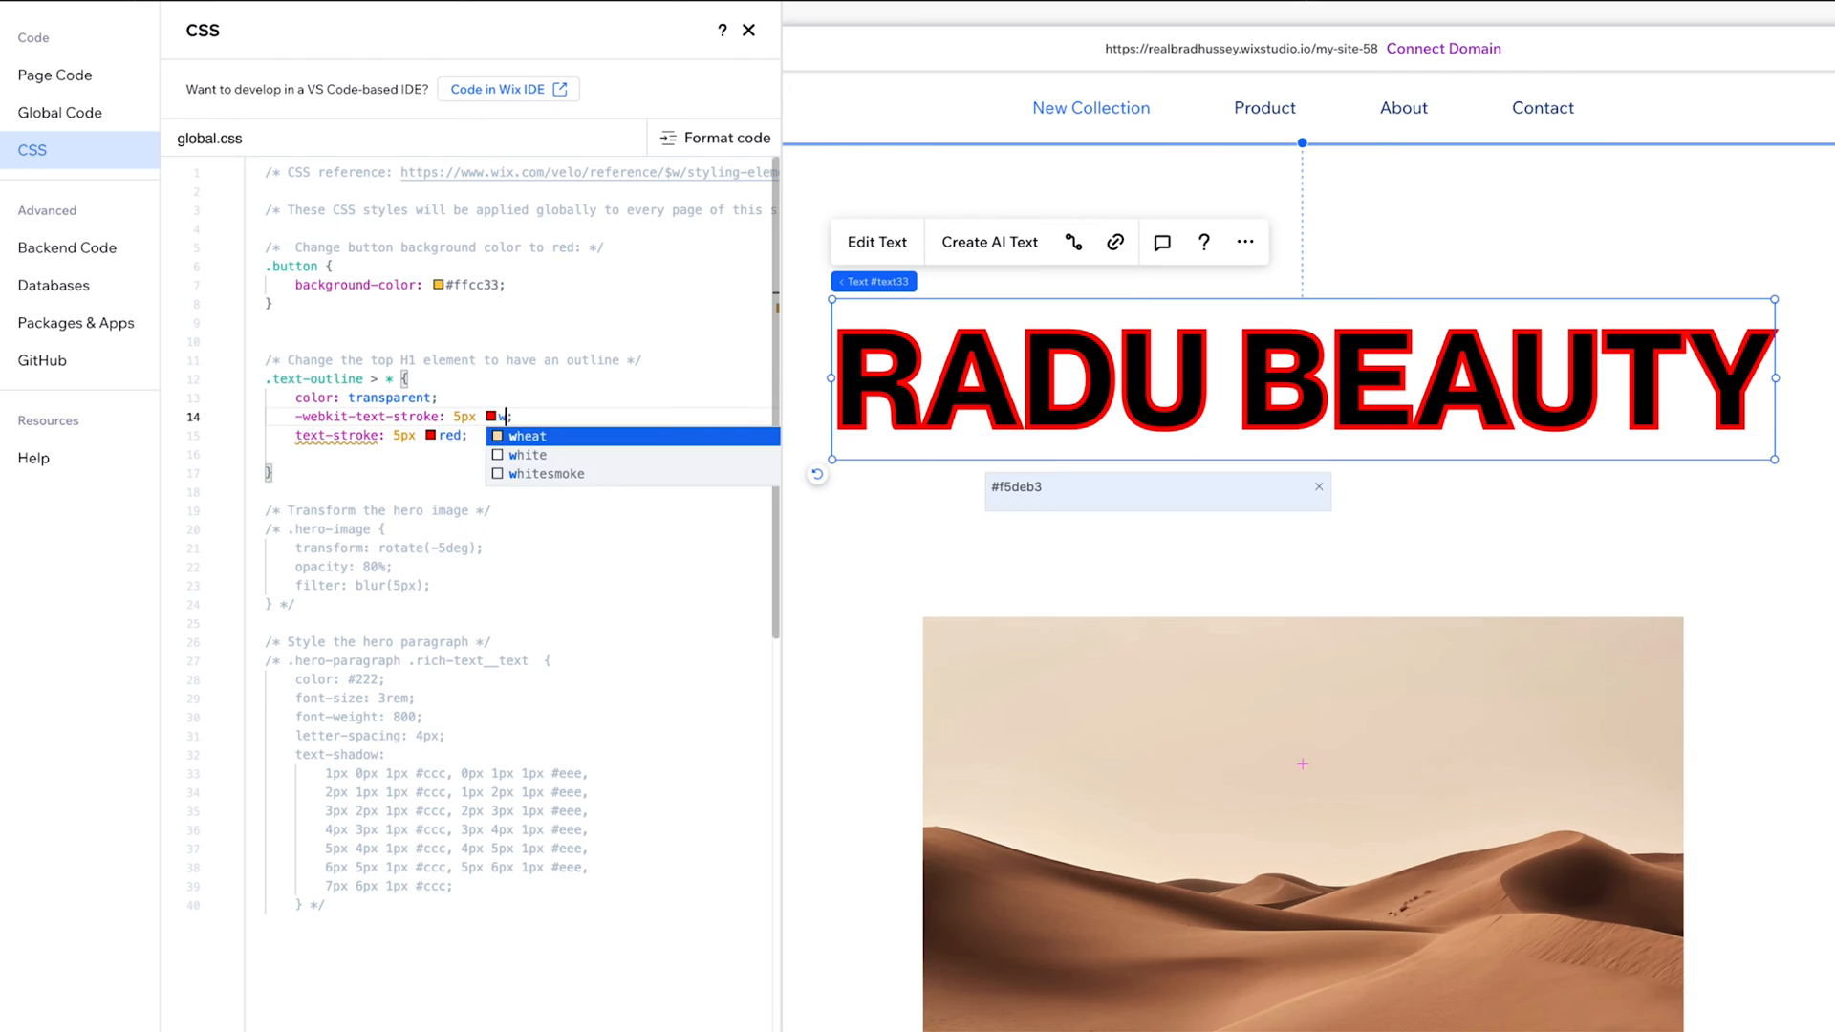
click(529, 454)
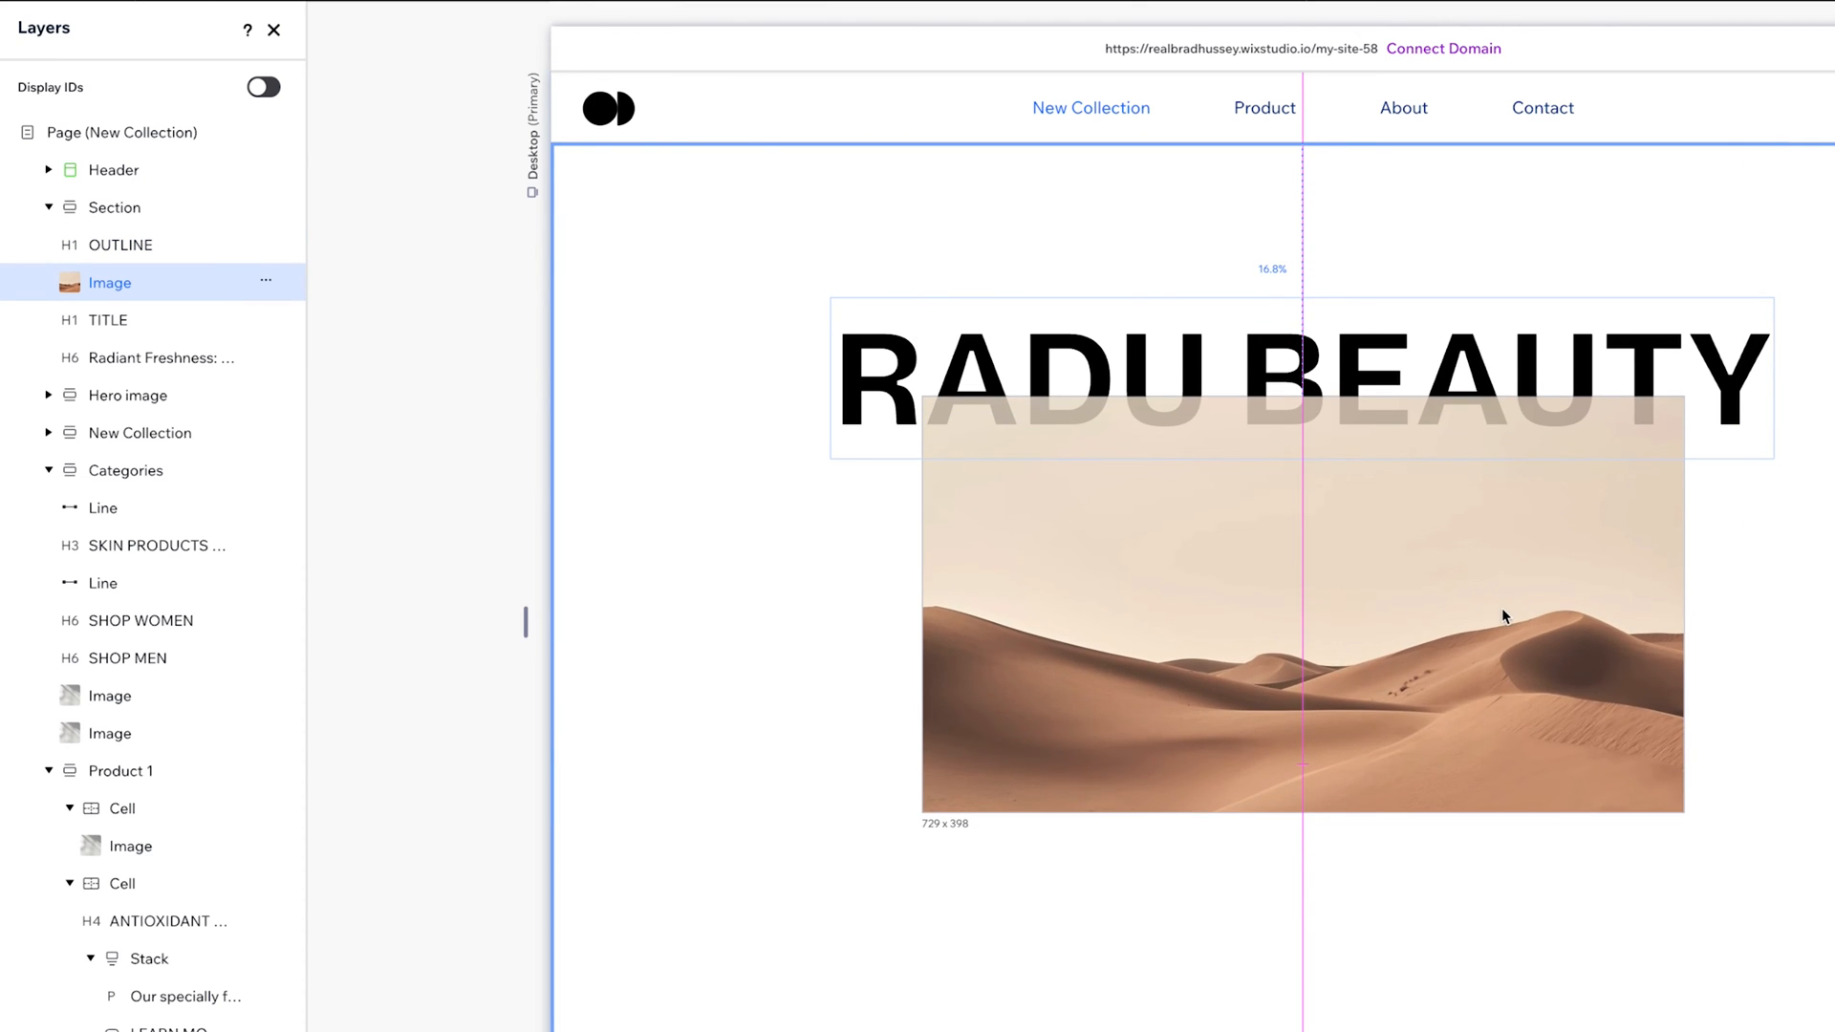
Select the desert image and scroll through the OUTLINE heading's design and position settings
click(1301, 607)
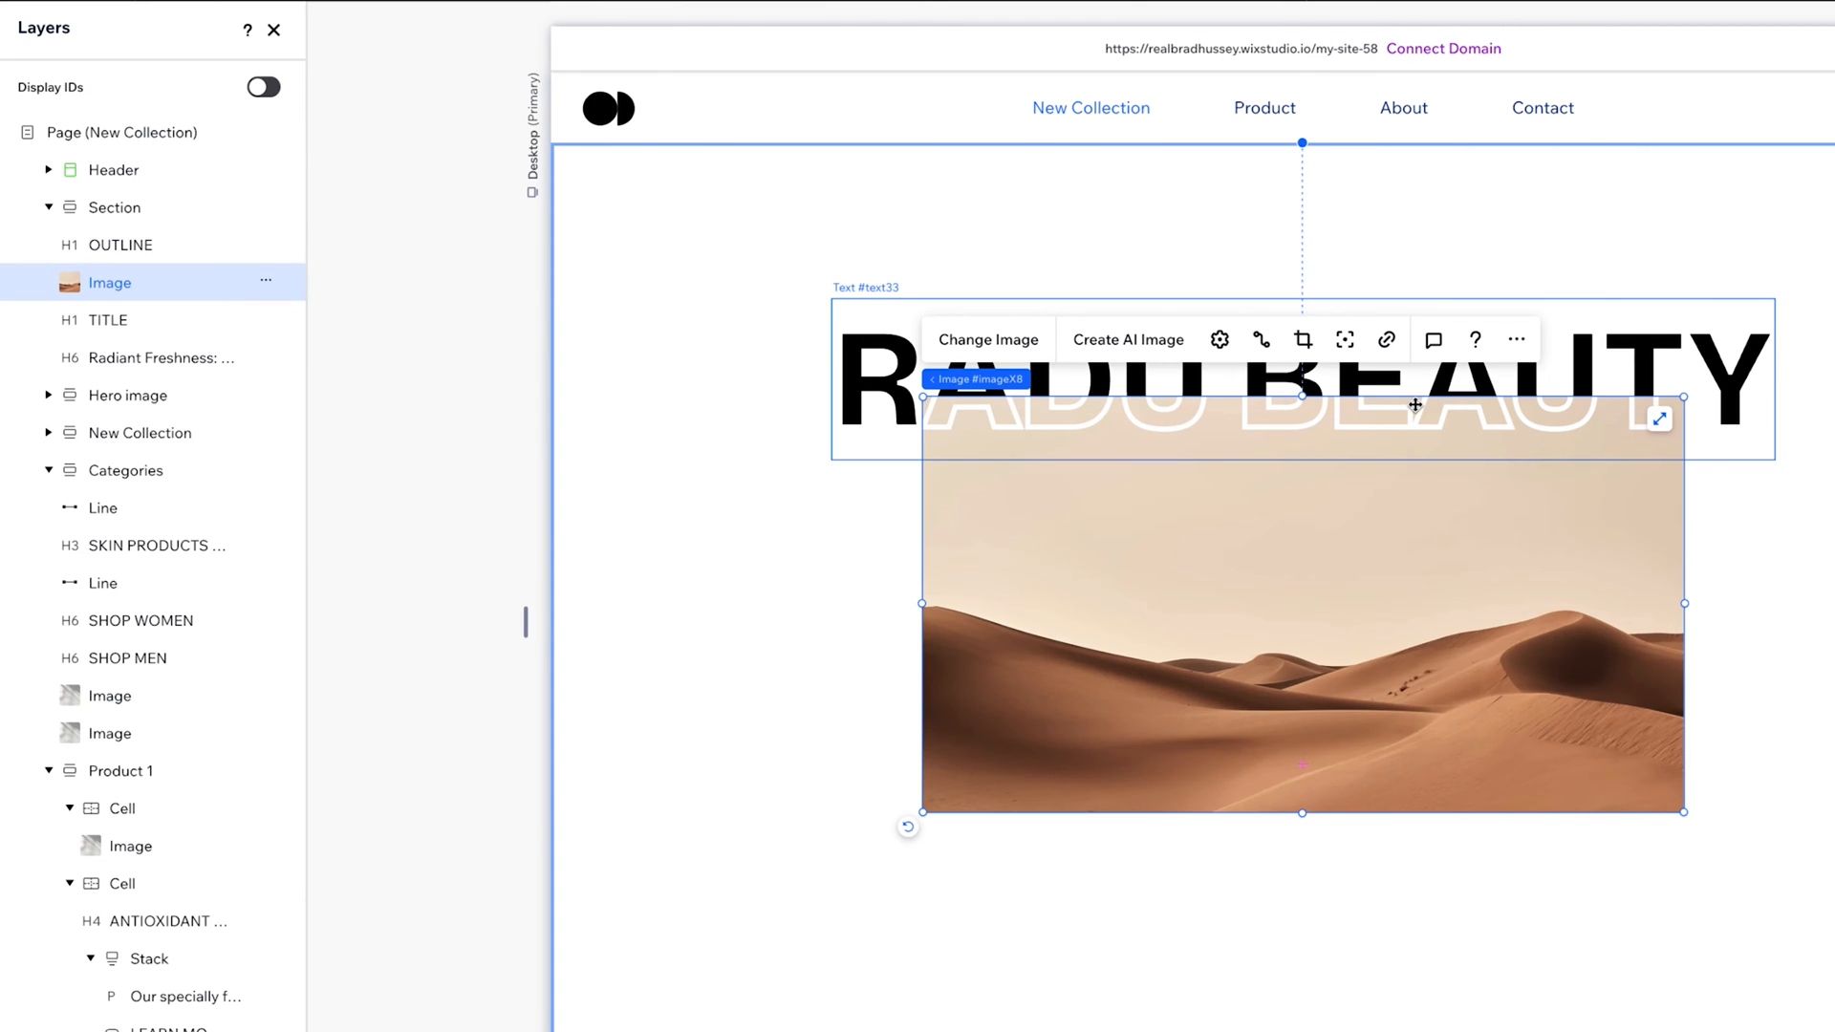
mouse_move(1789, 429)
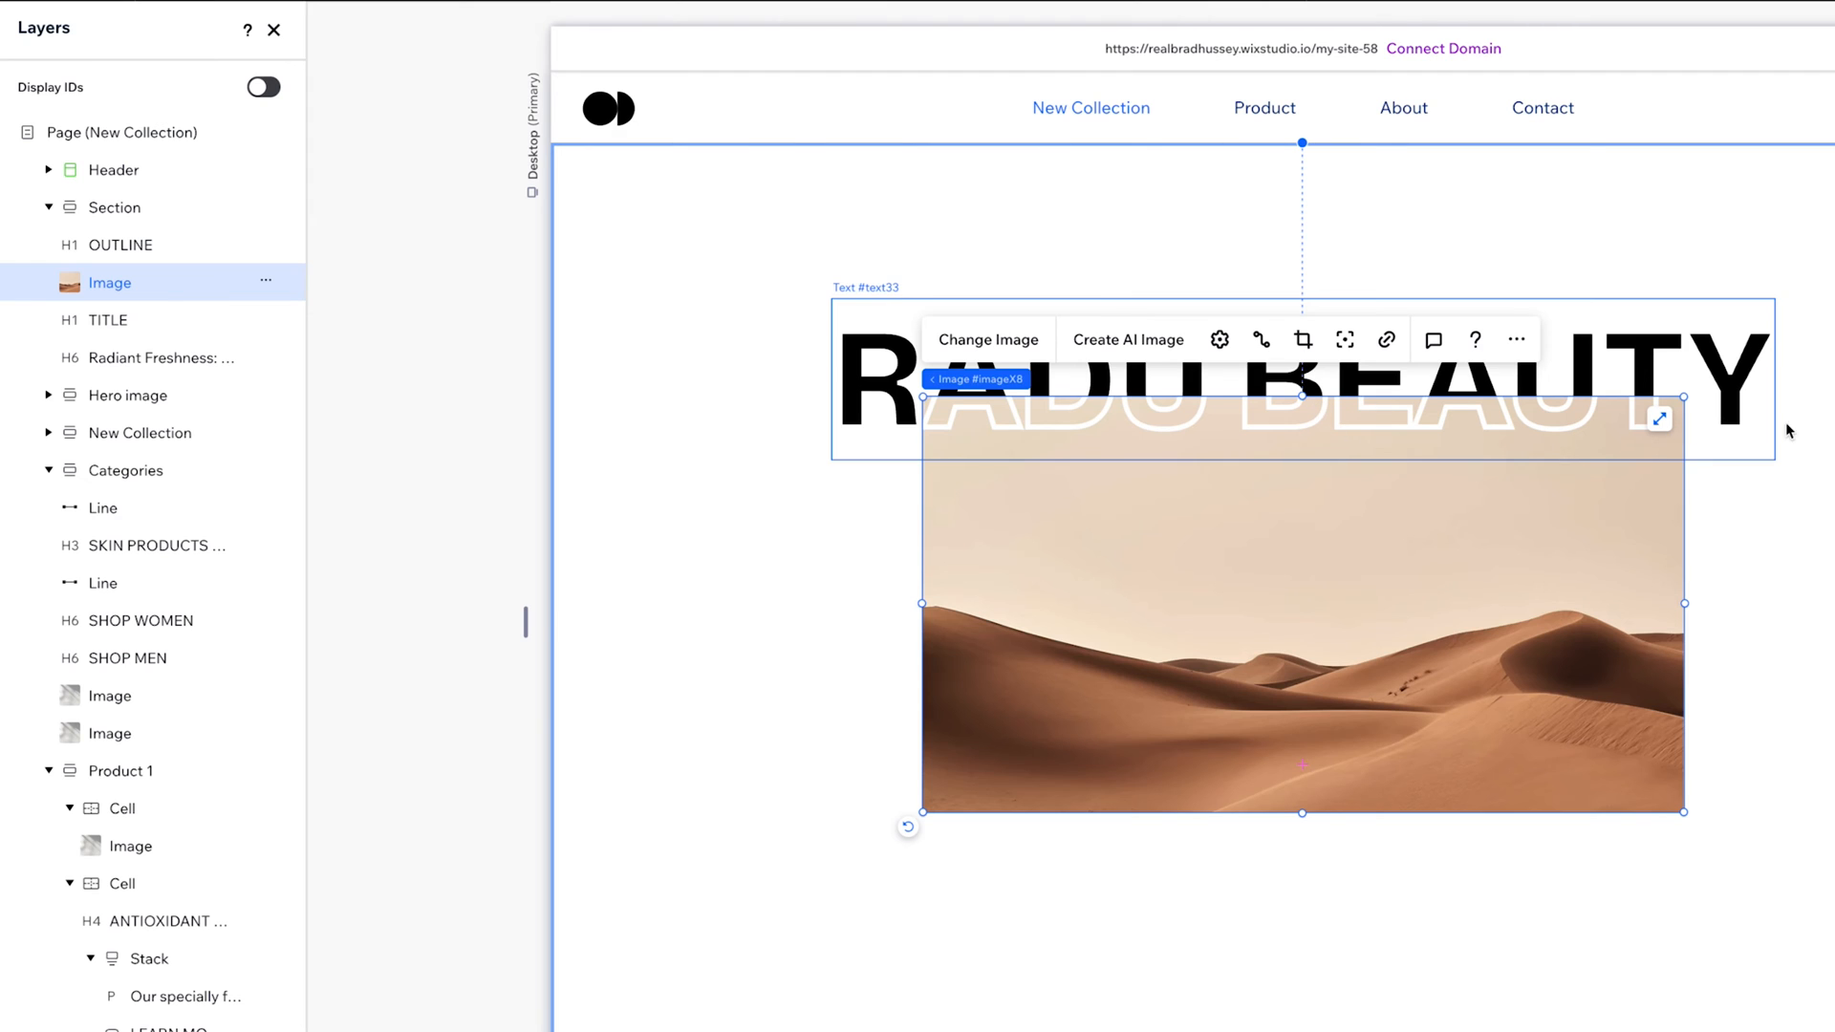
mouse_move(1224, 423)
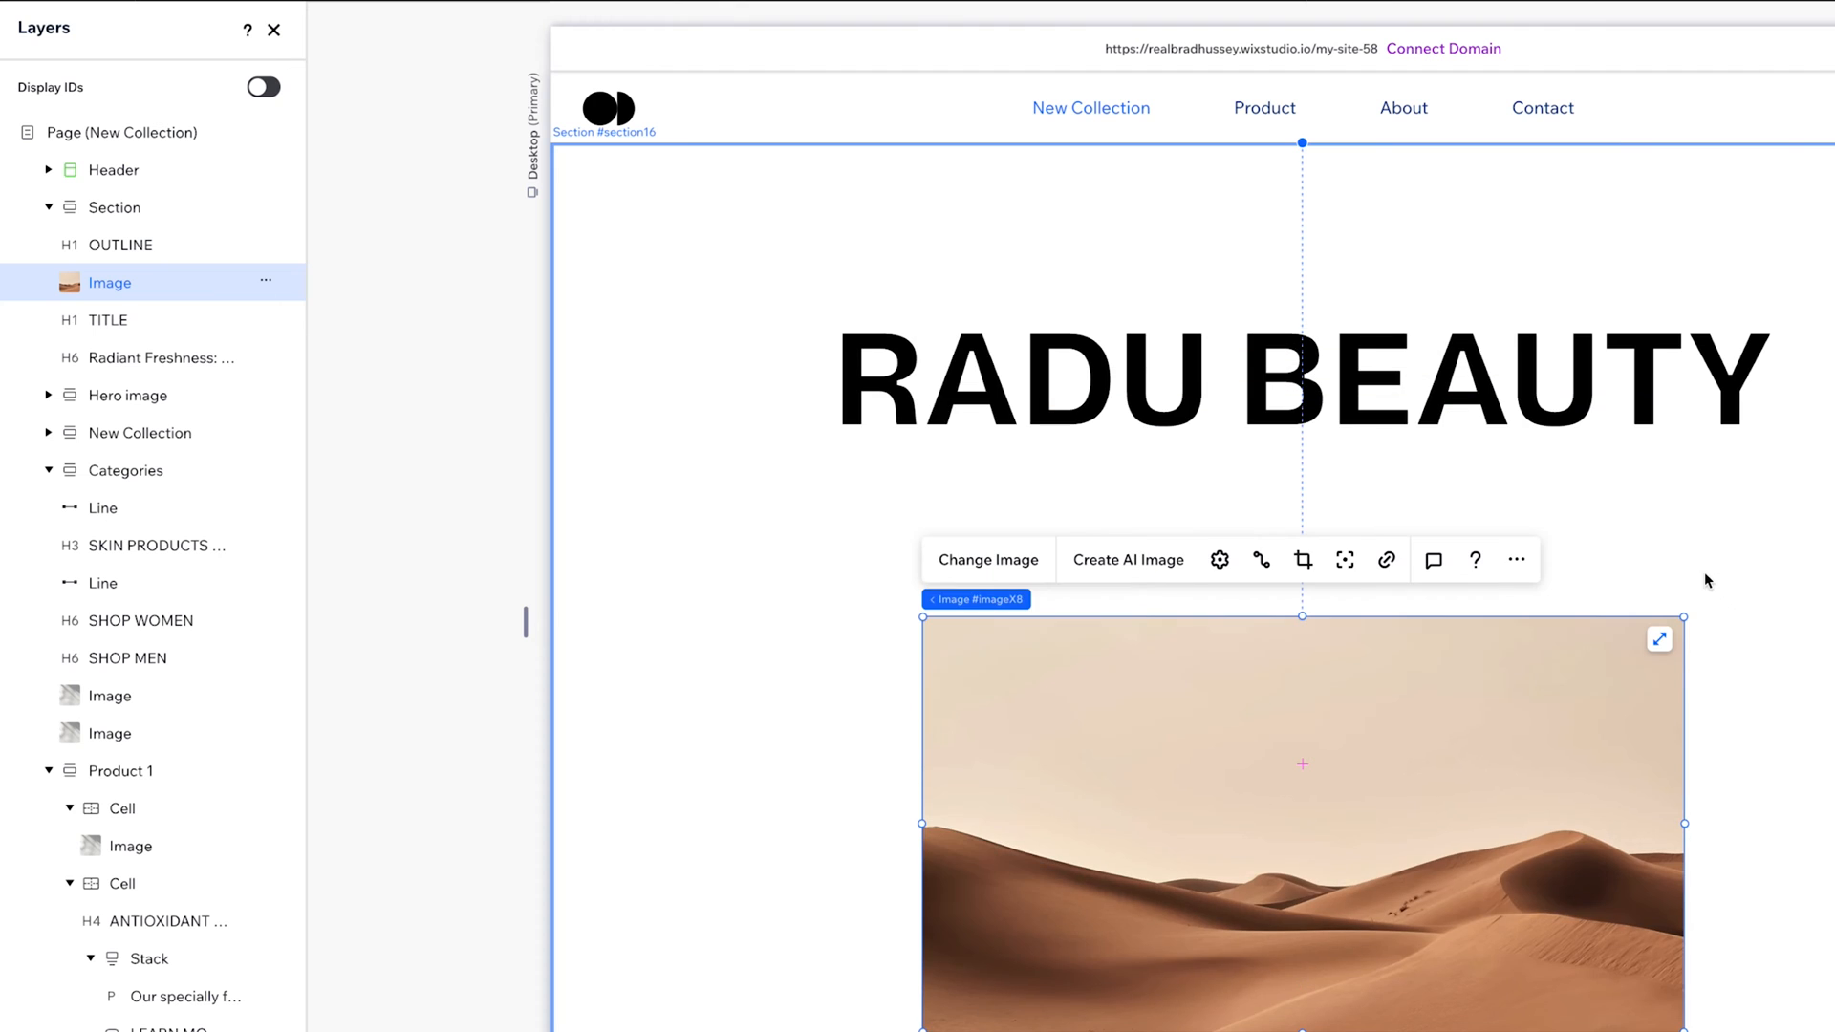
mouse_move(1647, 408)
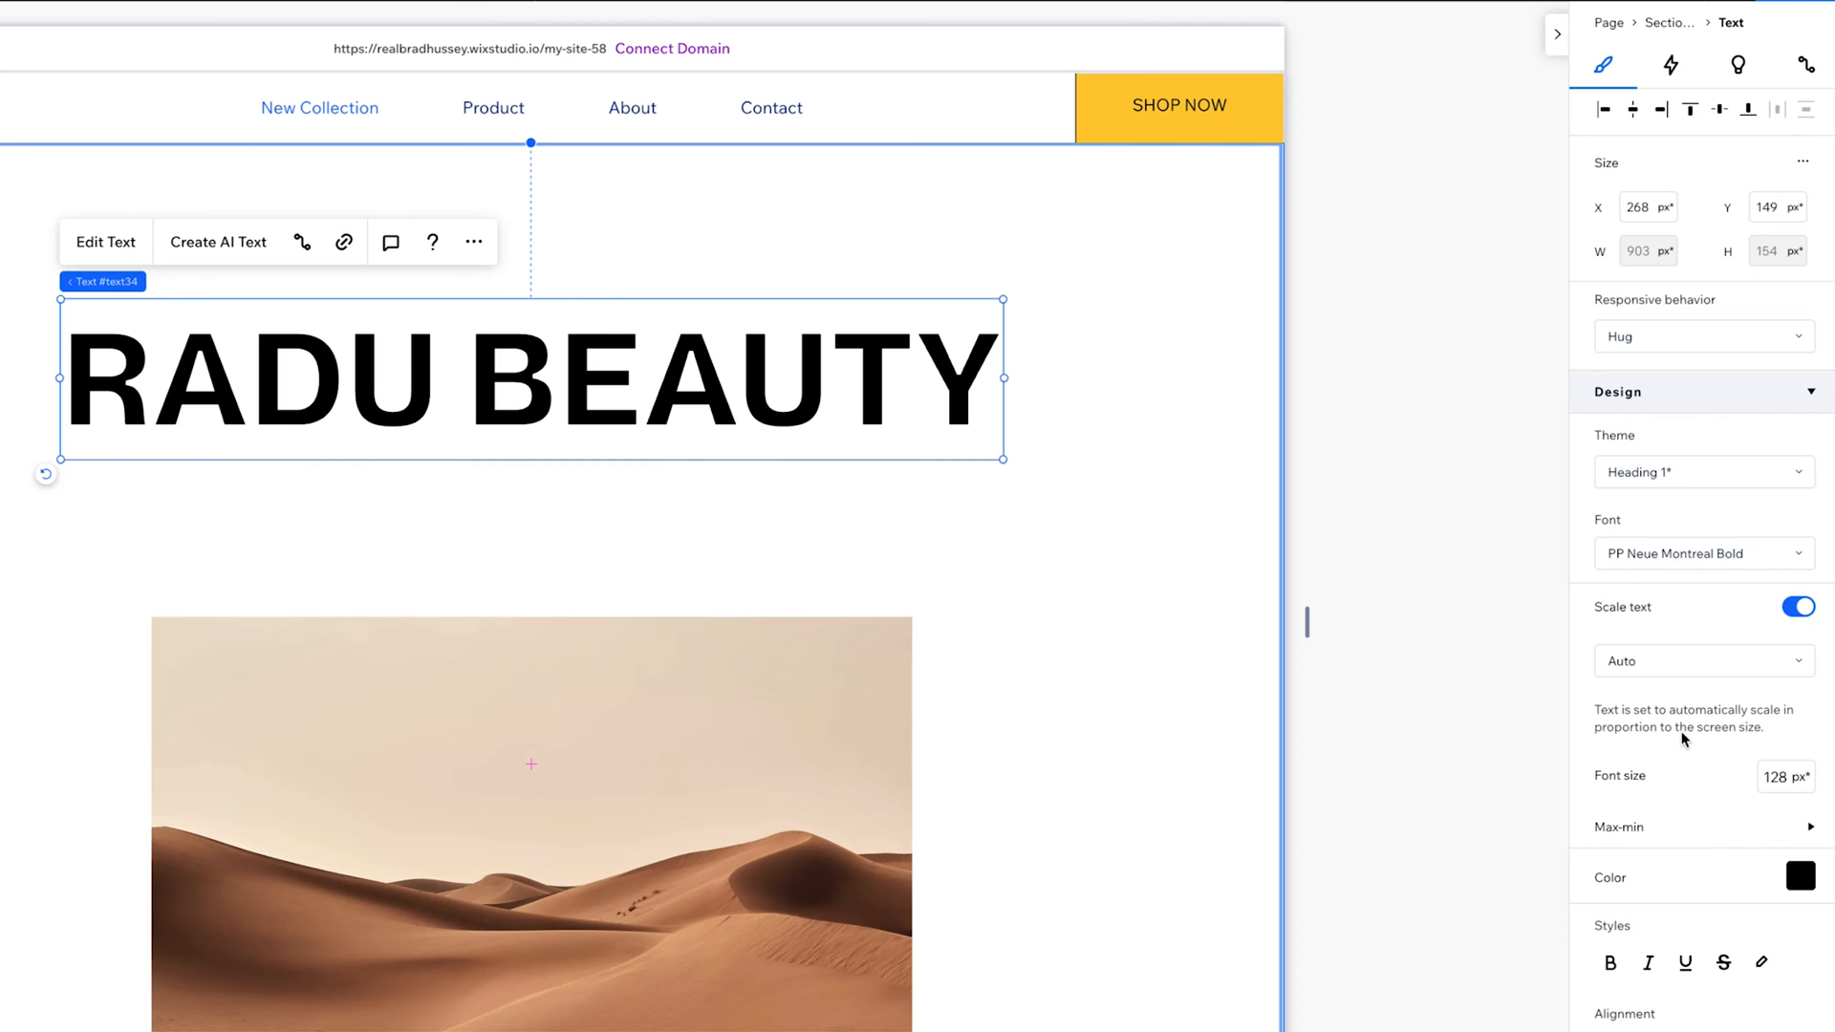
scroll(down, 3)
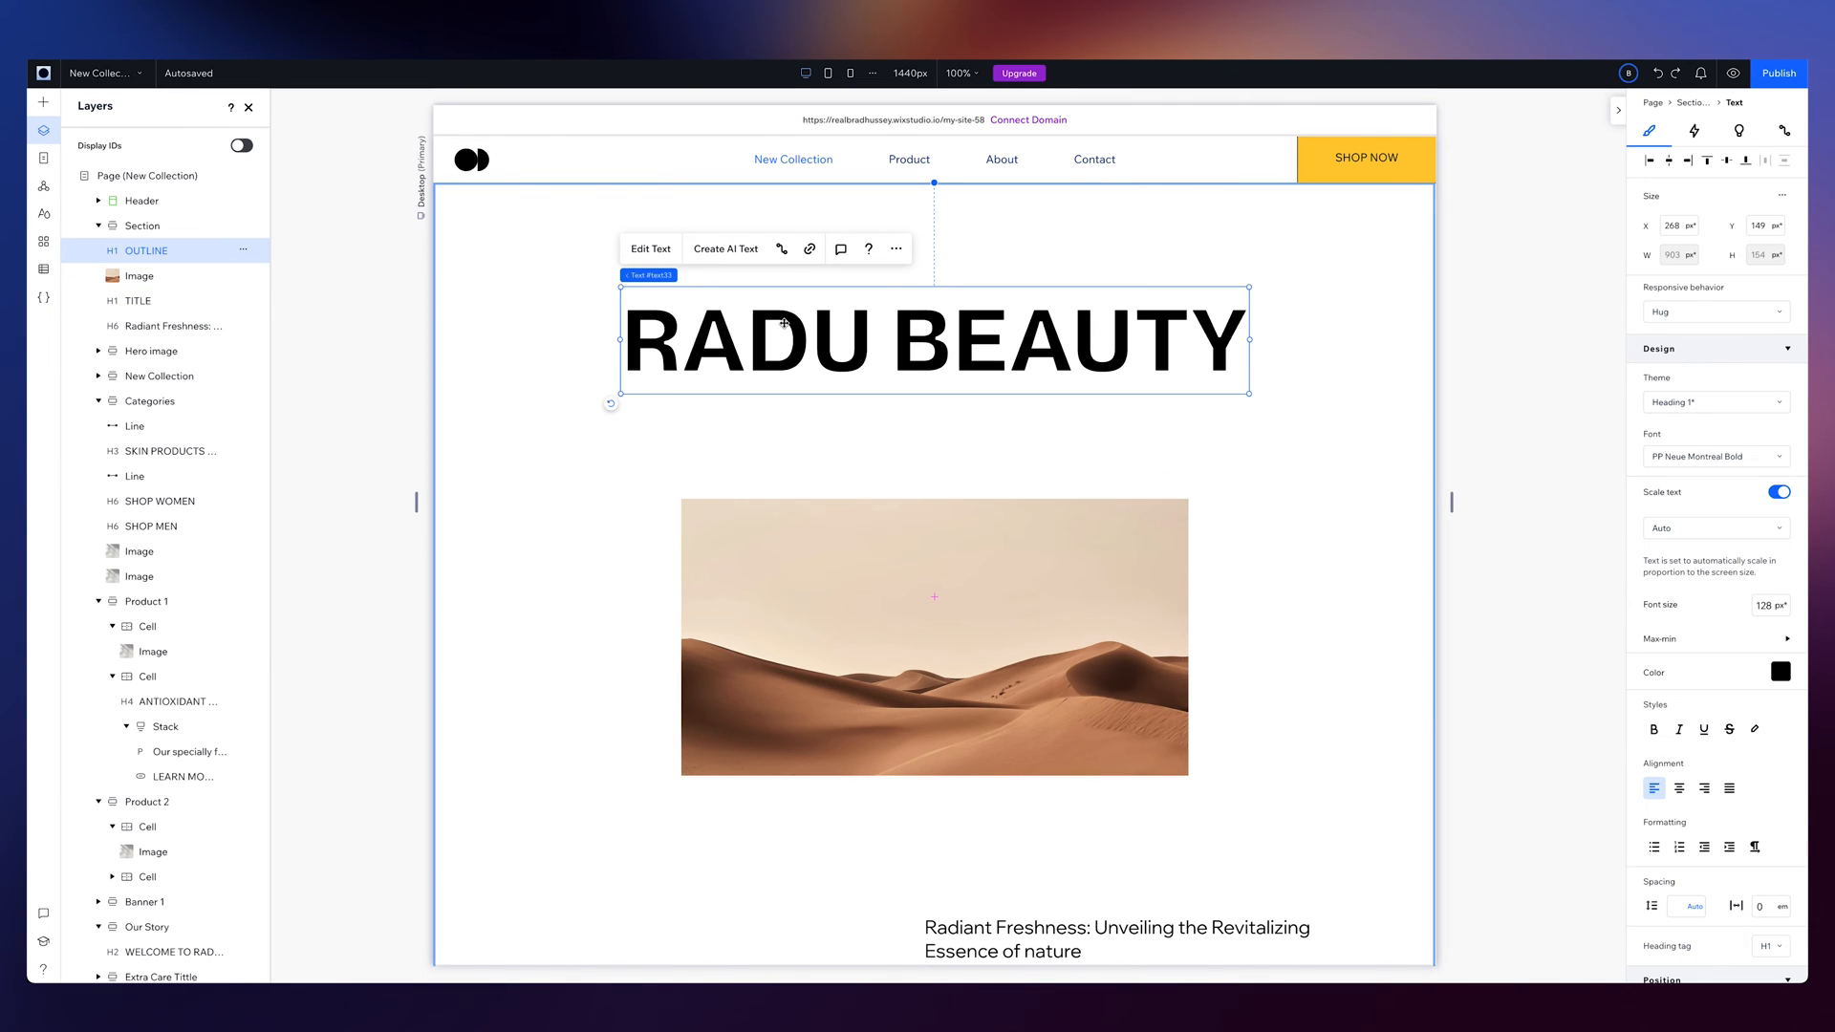
scroll(down, 3)
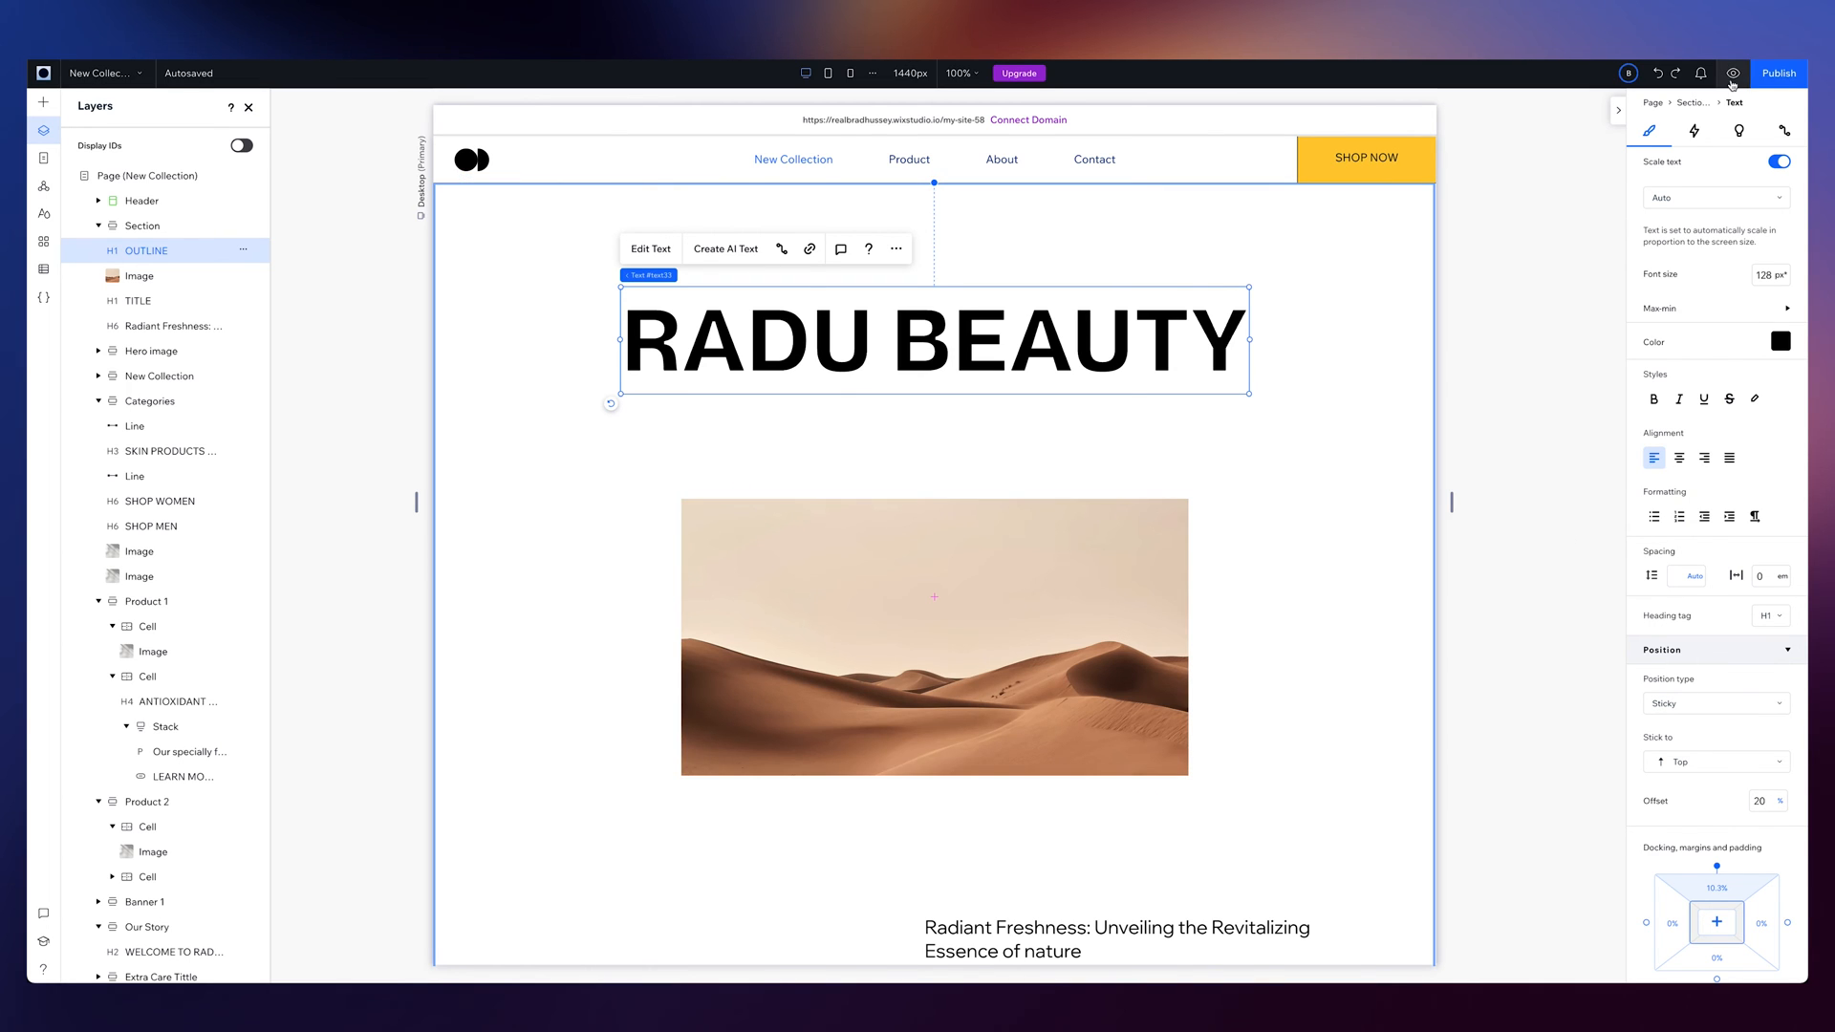
click(1735, 74)
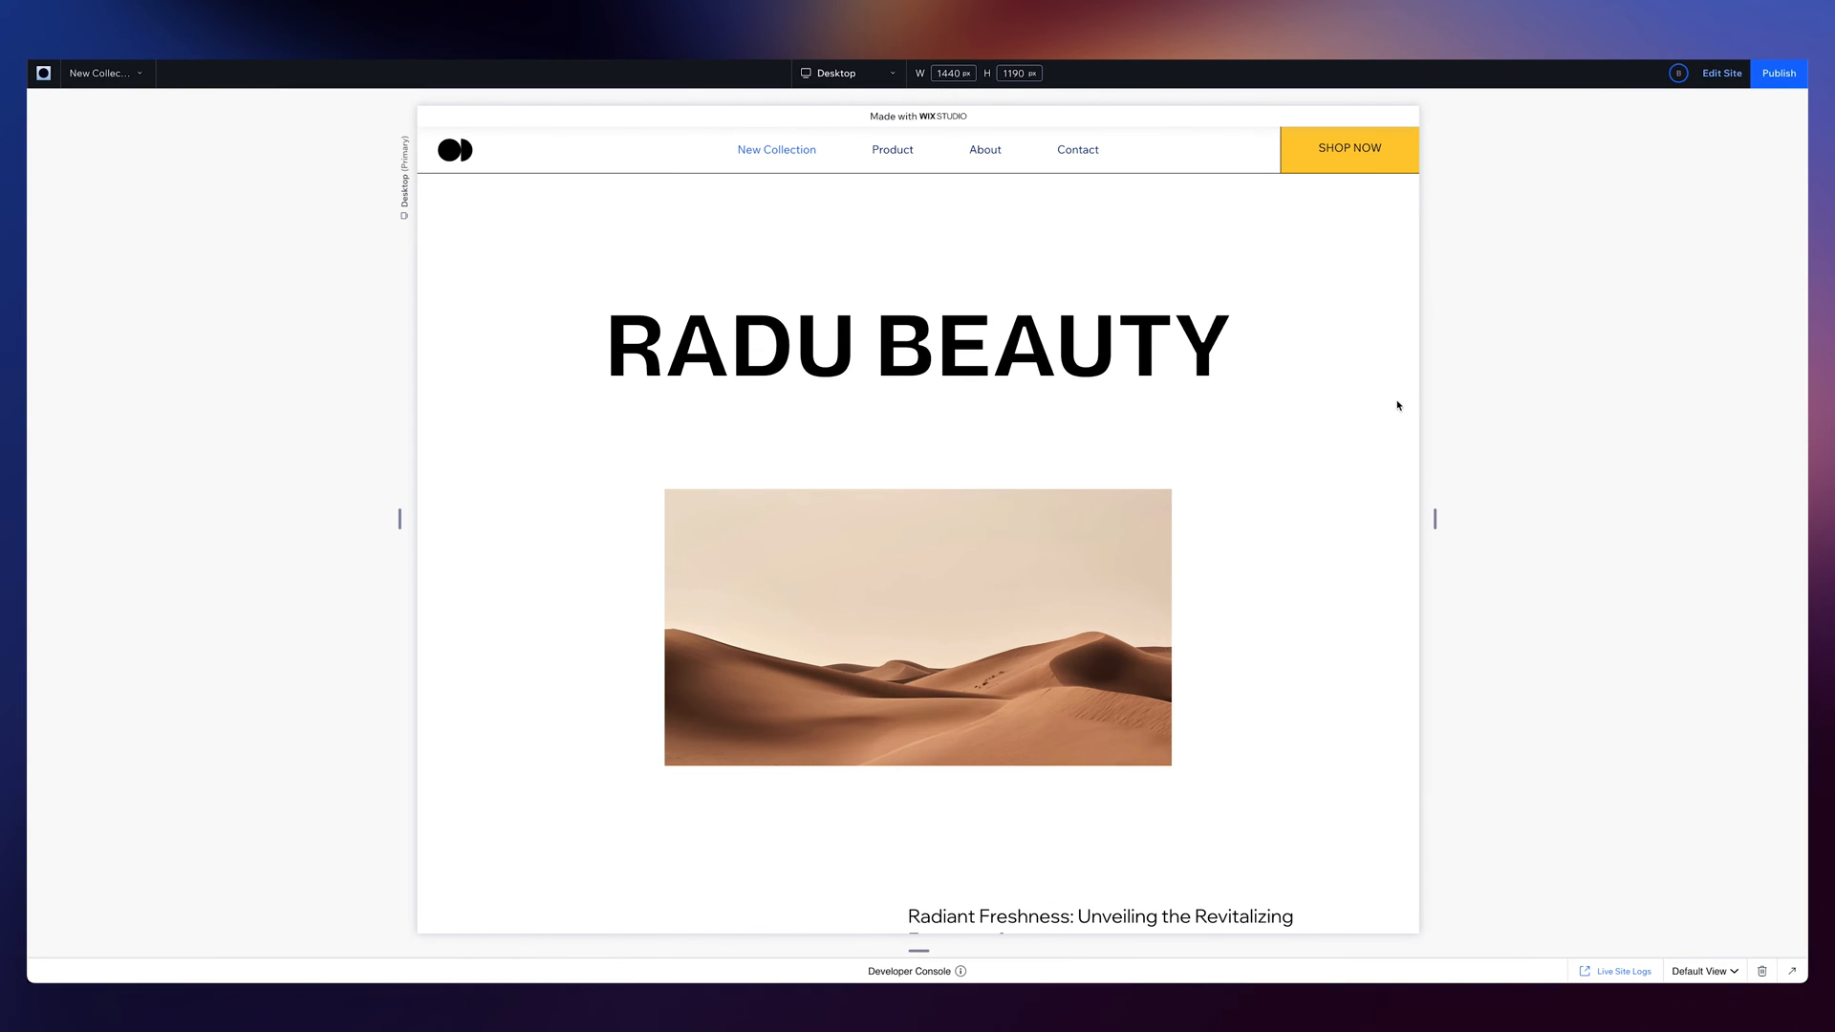
scroll(down, 3)
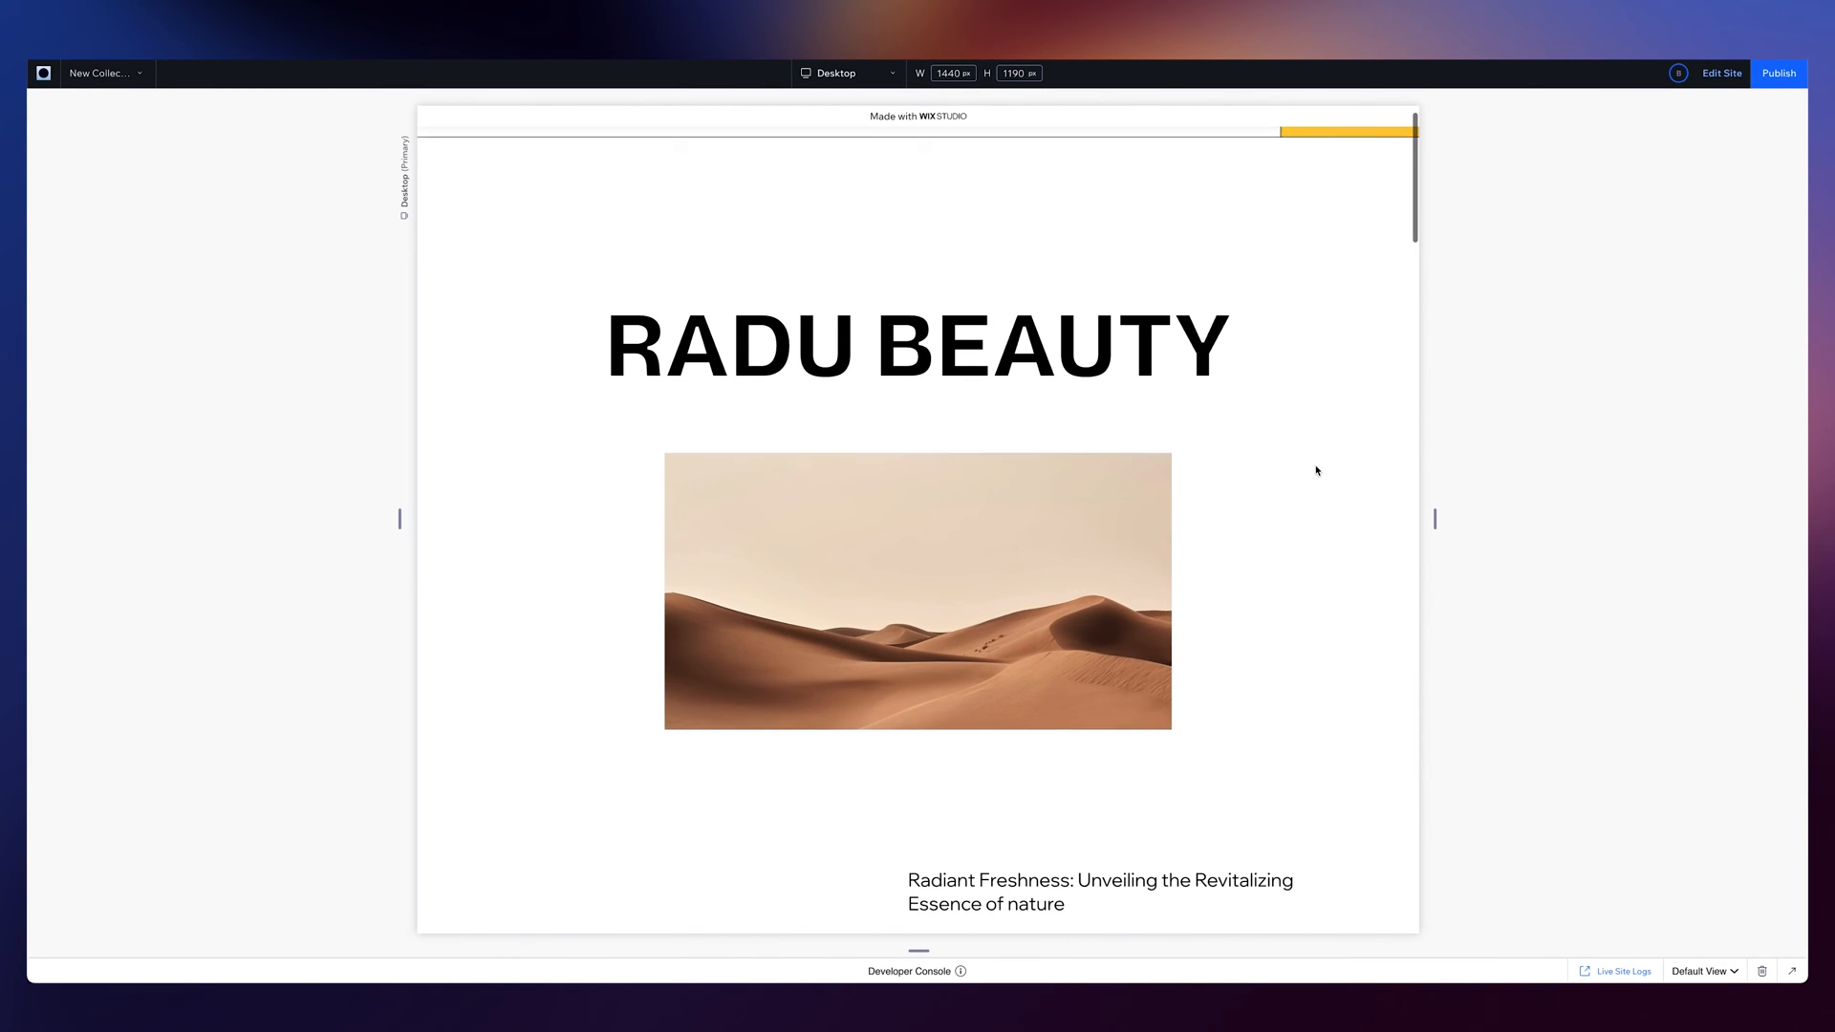
scroll(down, 3)
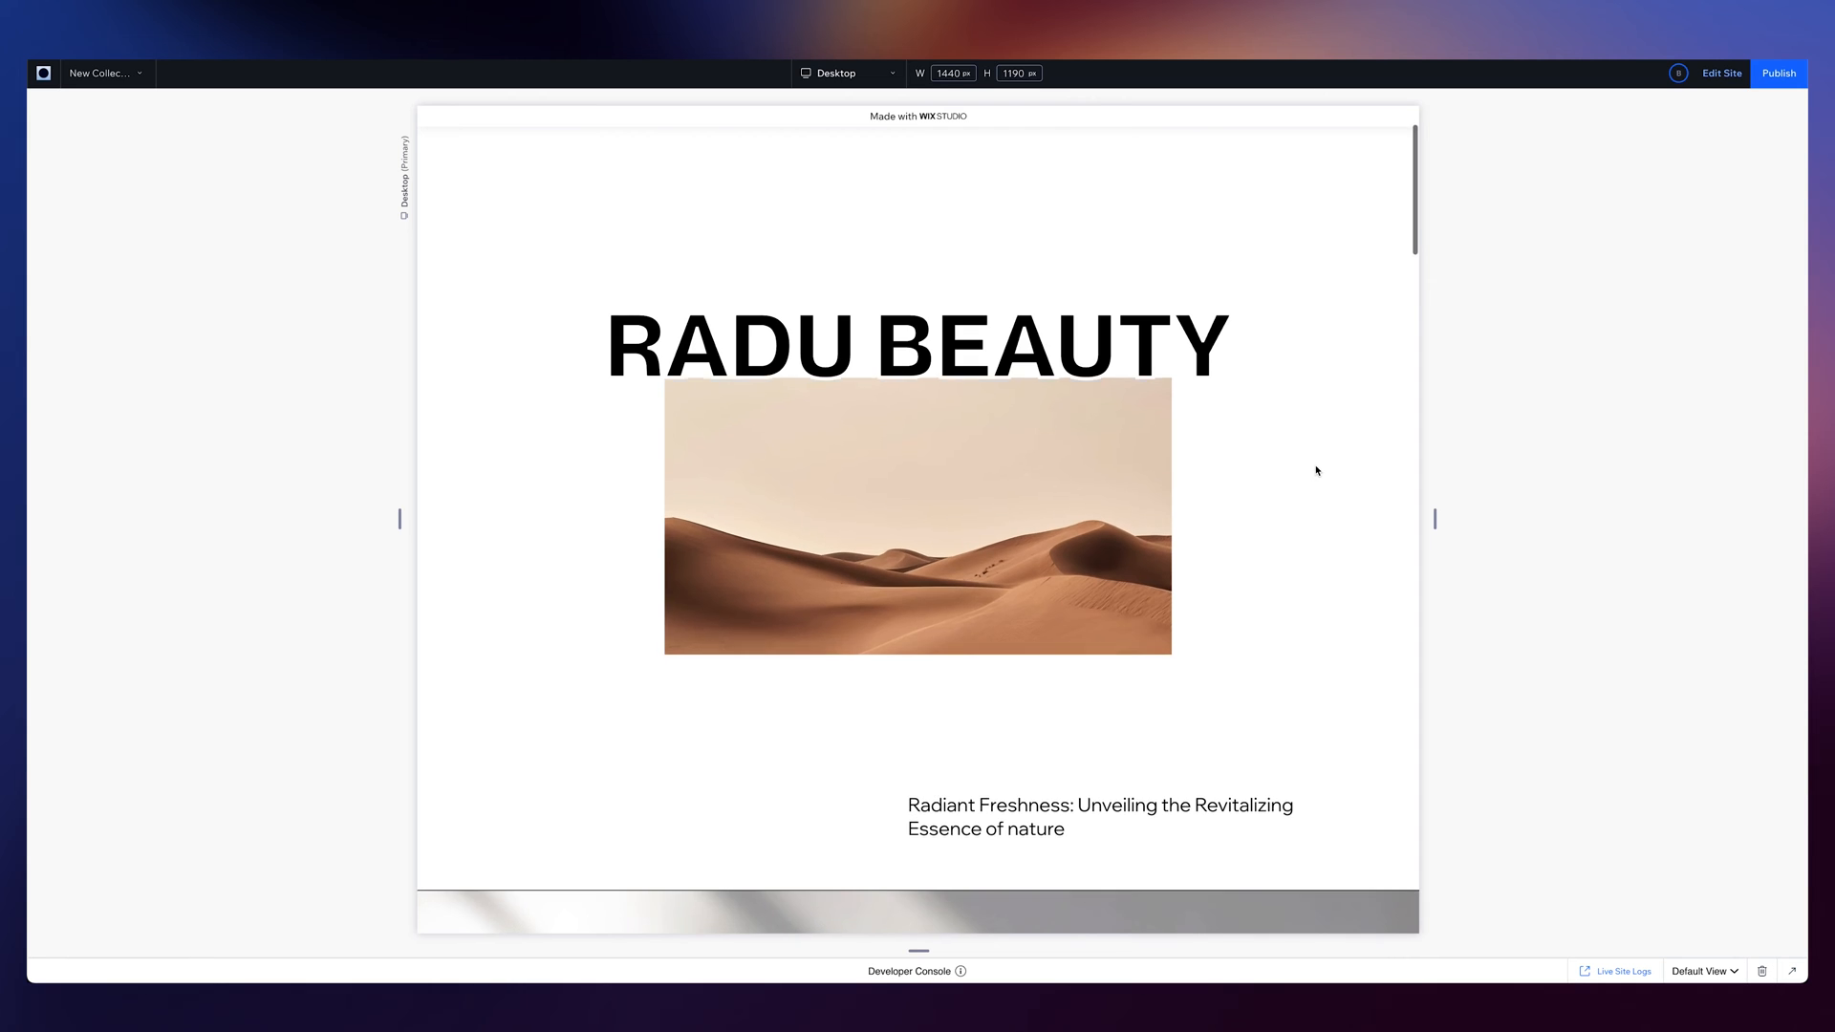
scroll(down, 3)
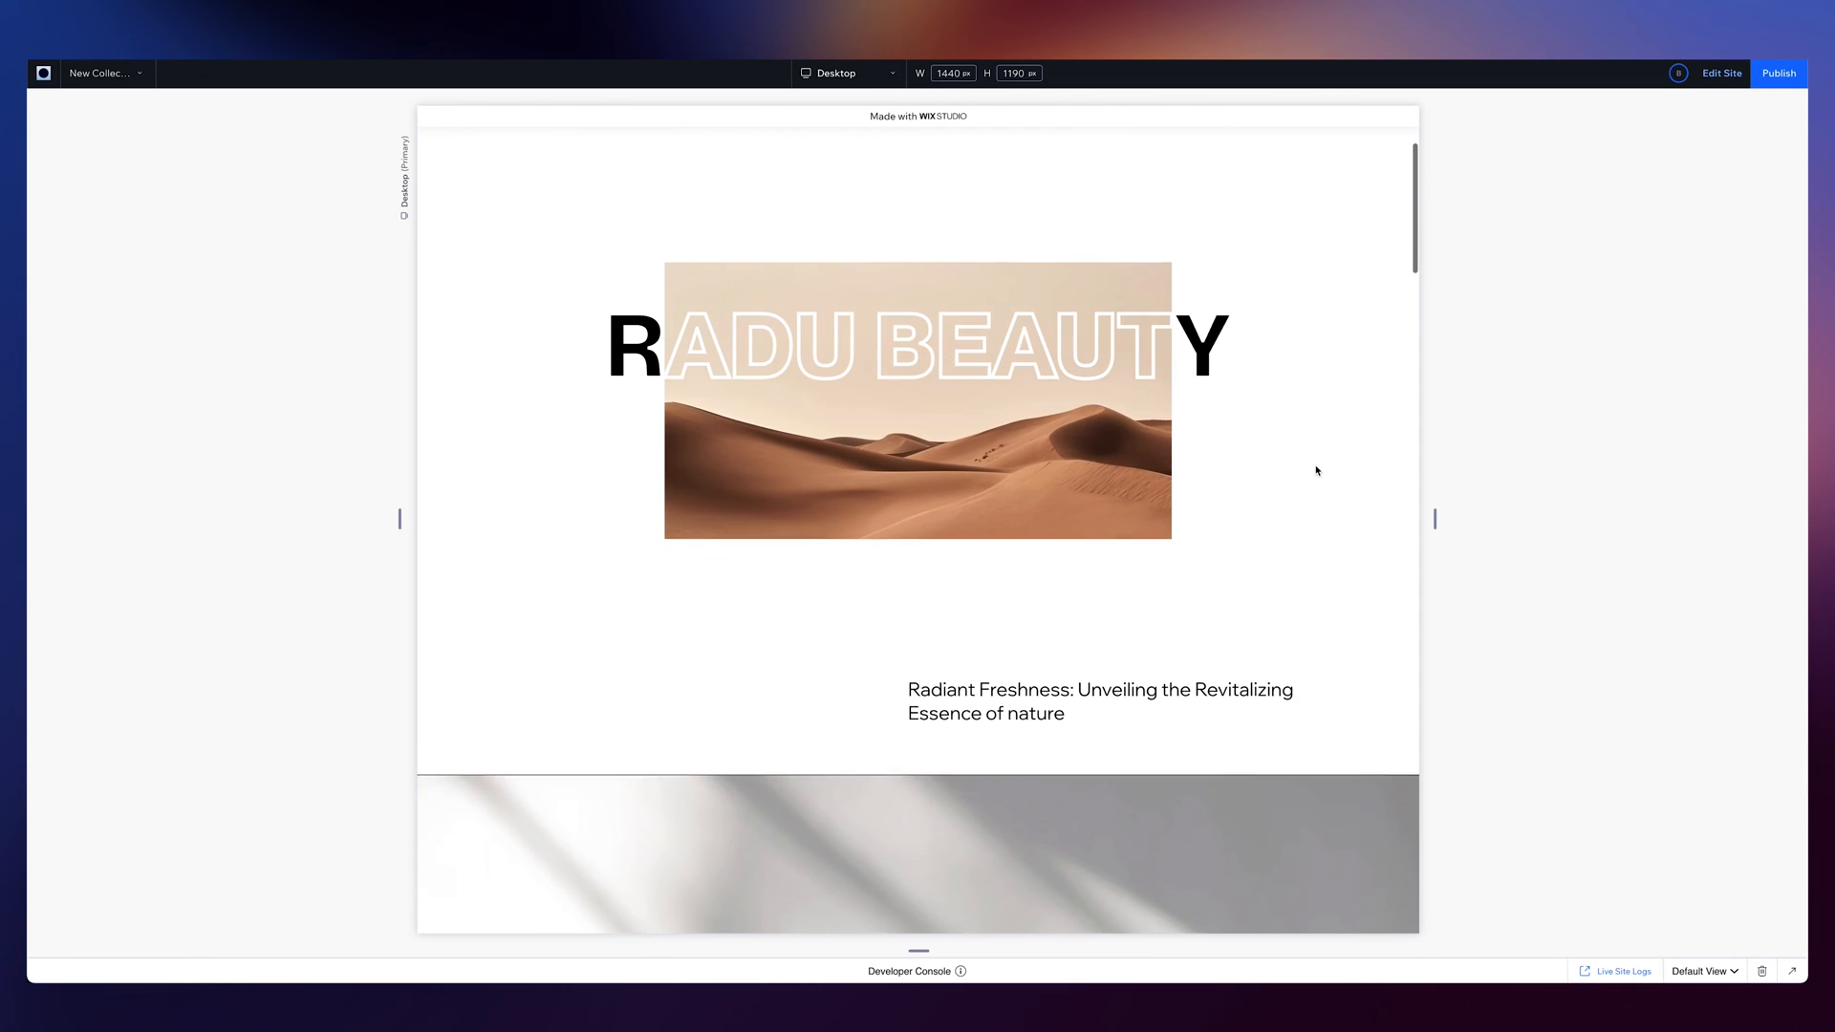
scroll(down, 3)
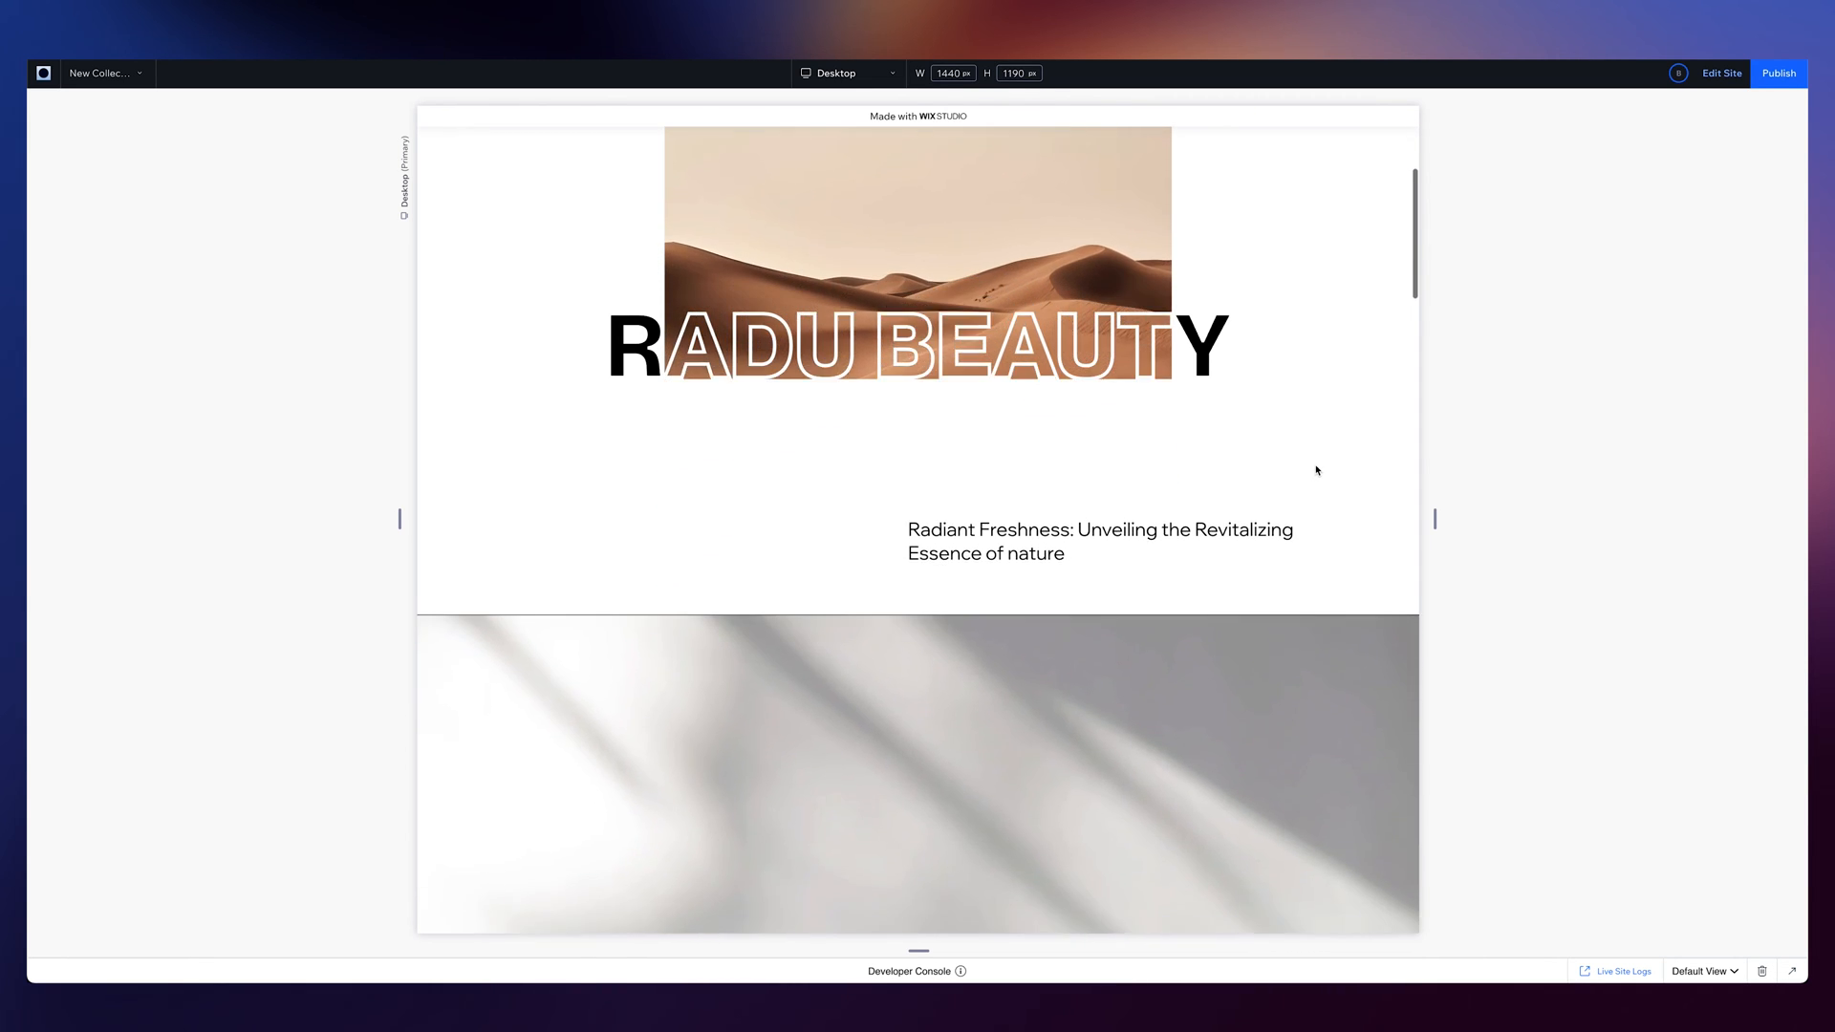
scroll(down, 3)
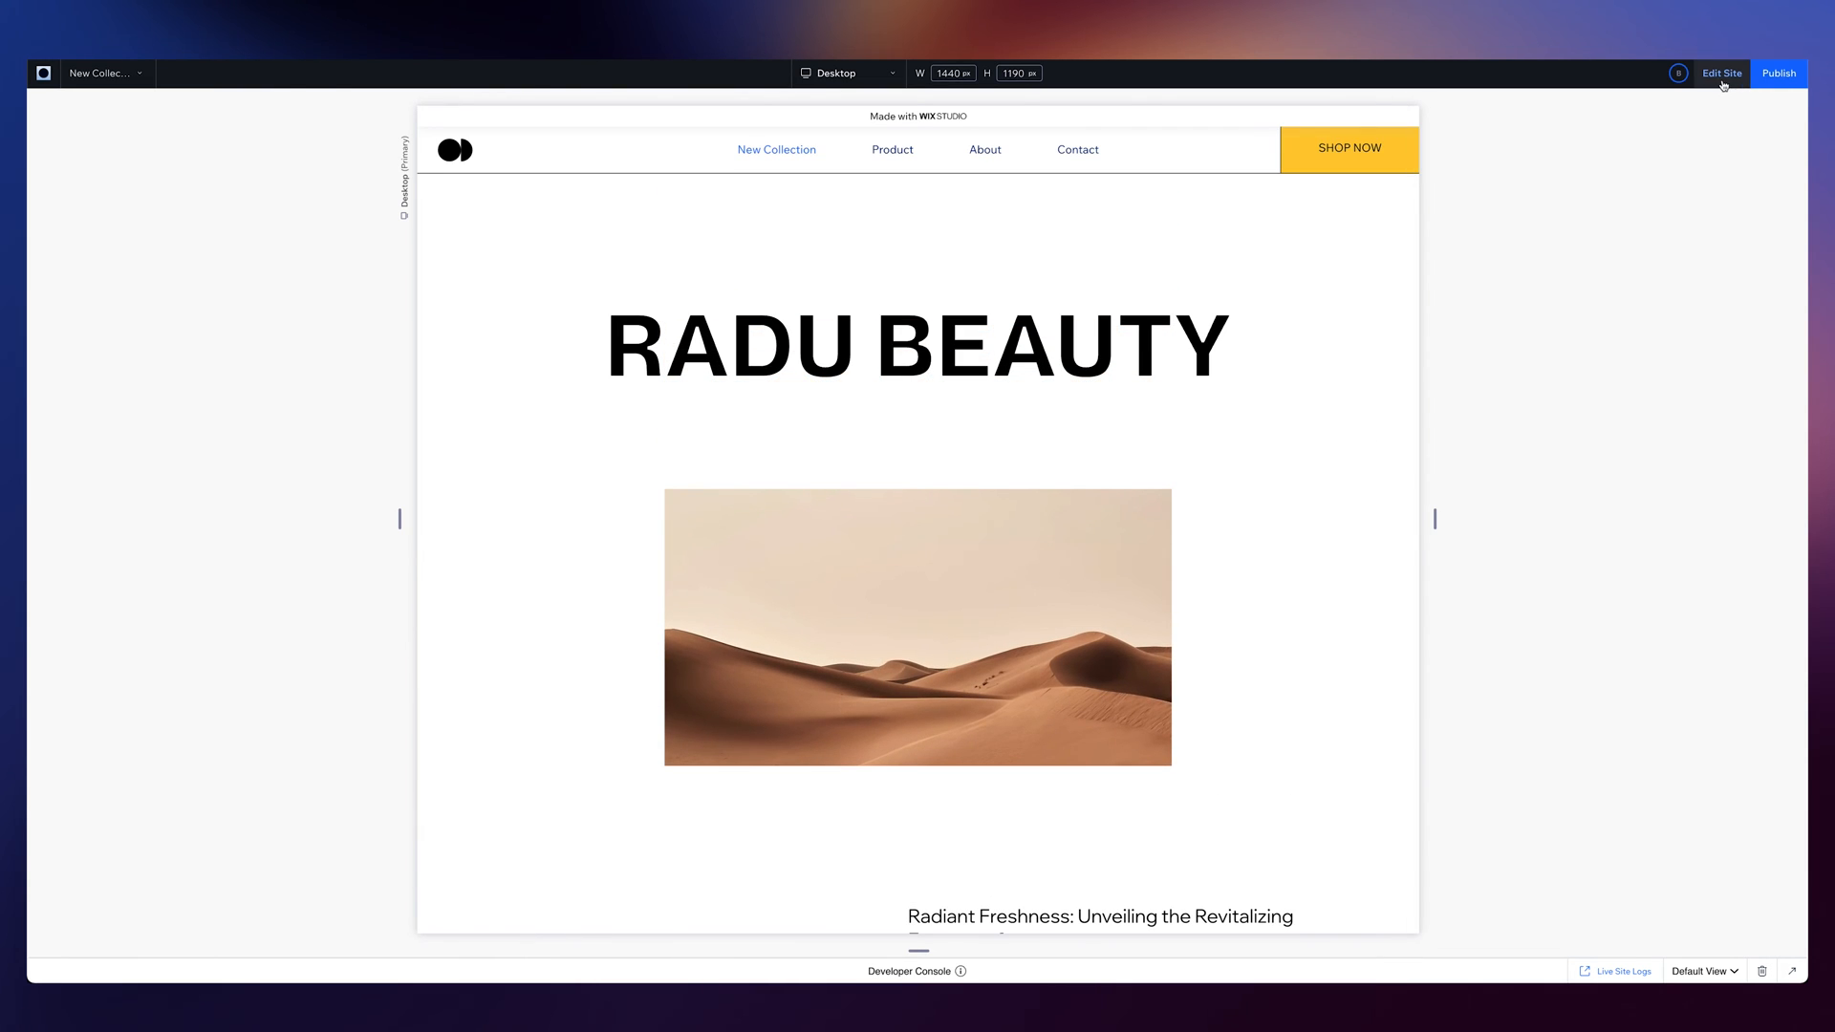
click(1725, 73)
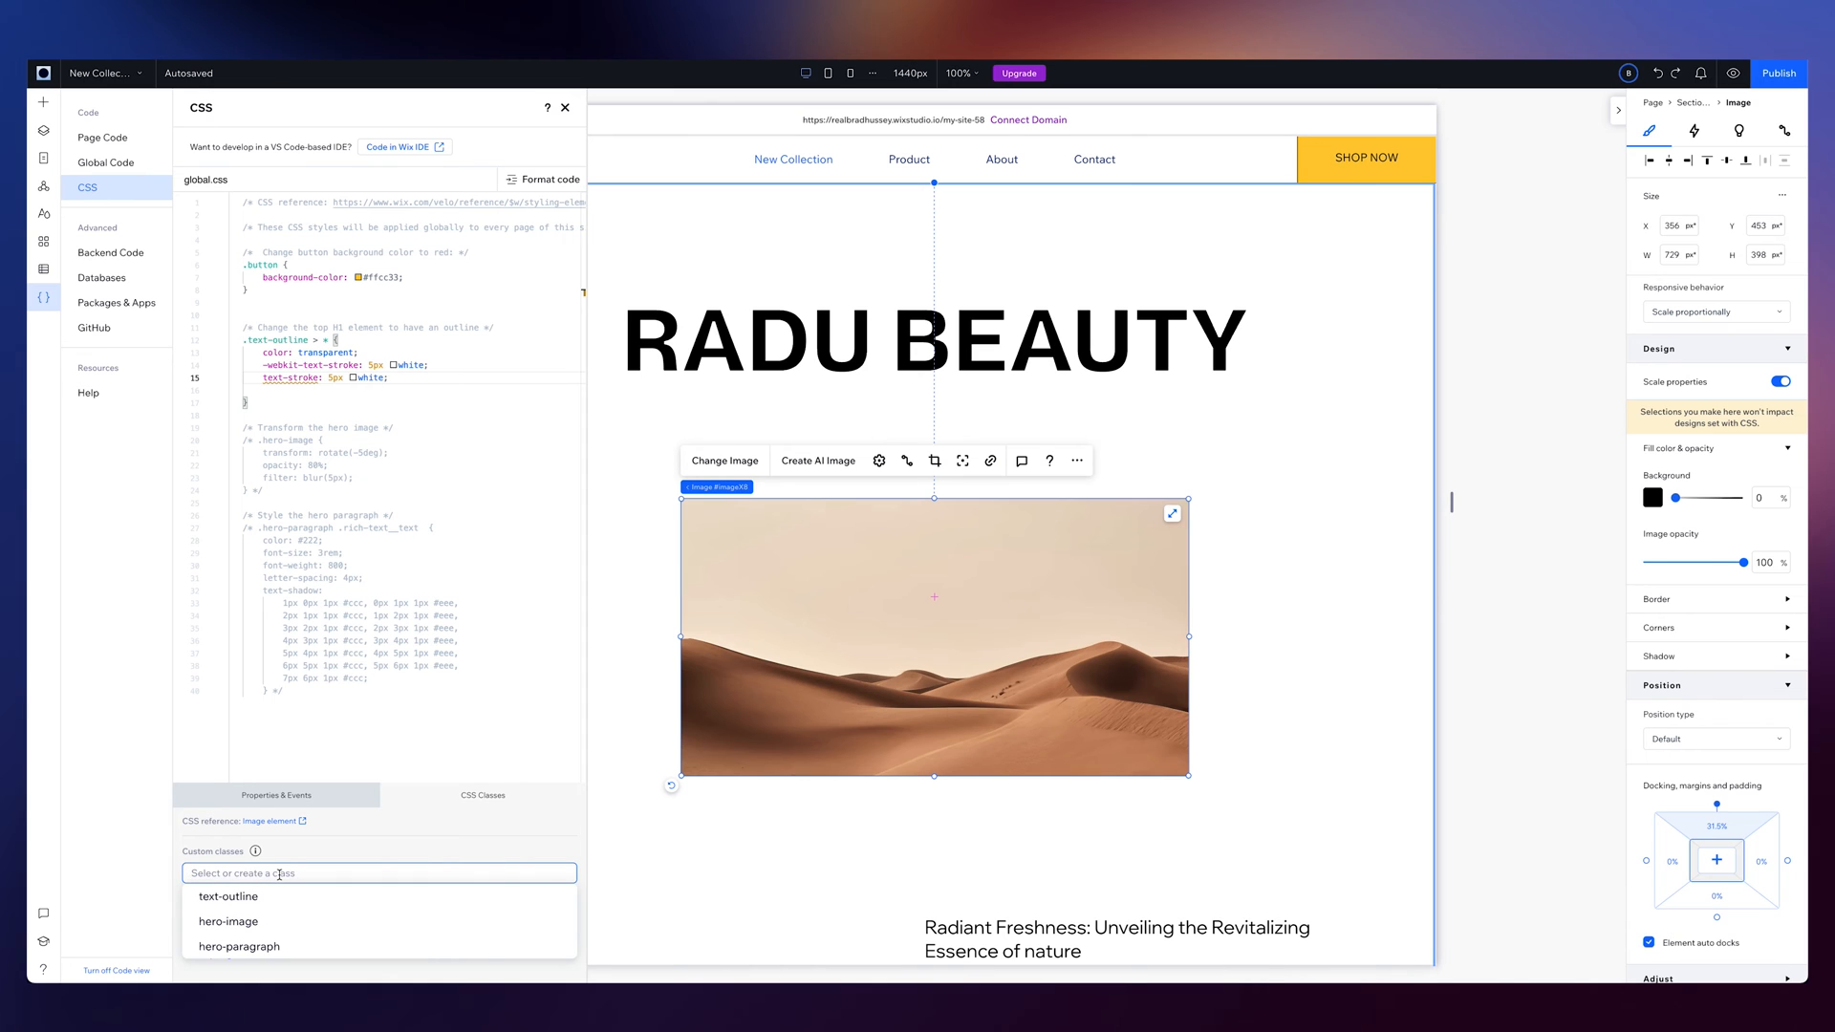
Give the desert image the hero-image class, uncomment its global.css rule, and set opacity to 80%
click(228, 921)
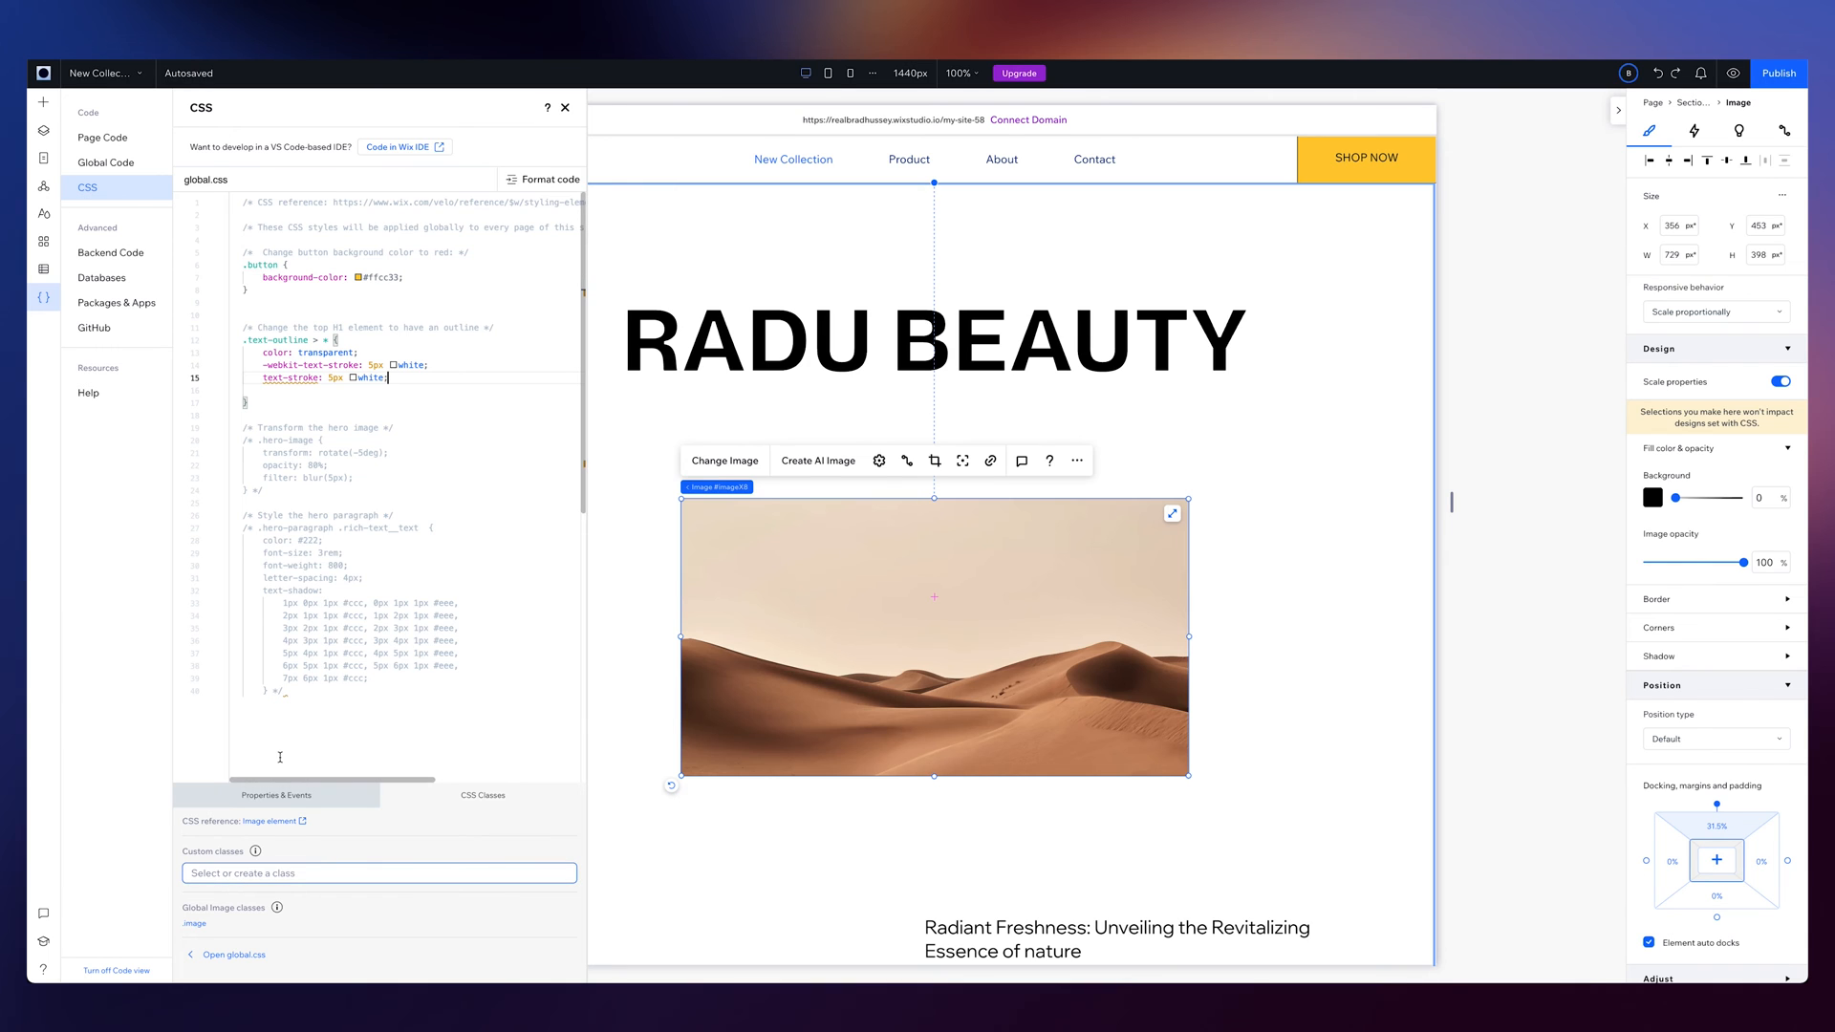
scroll(down, 3)
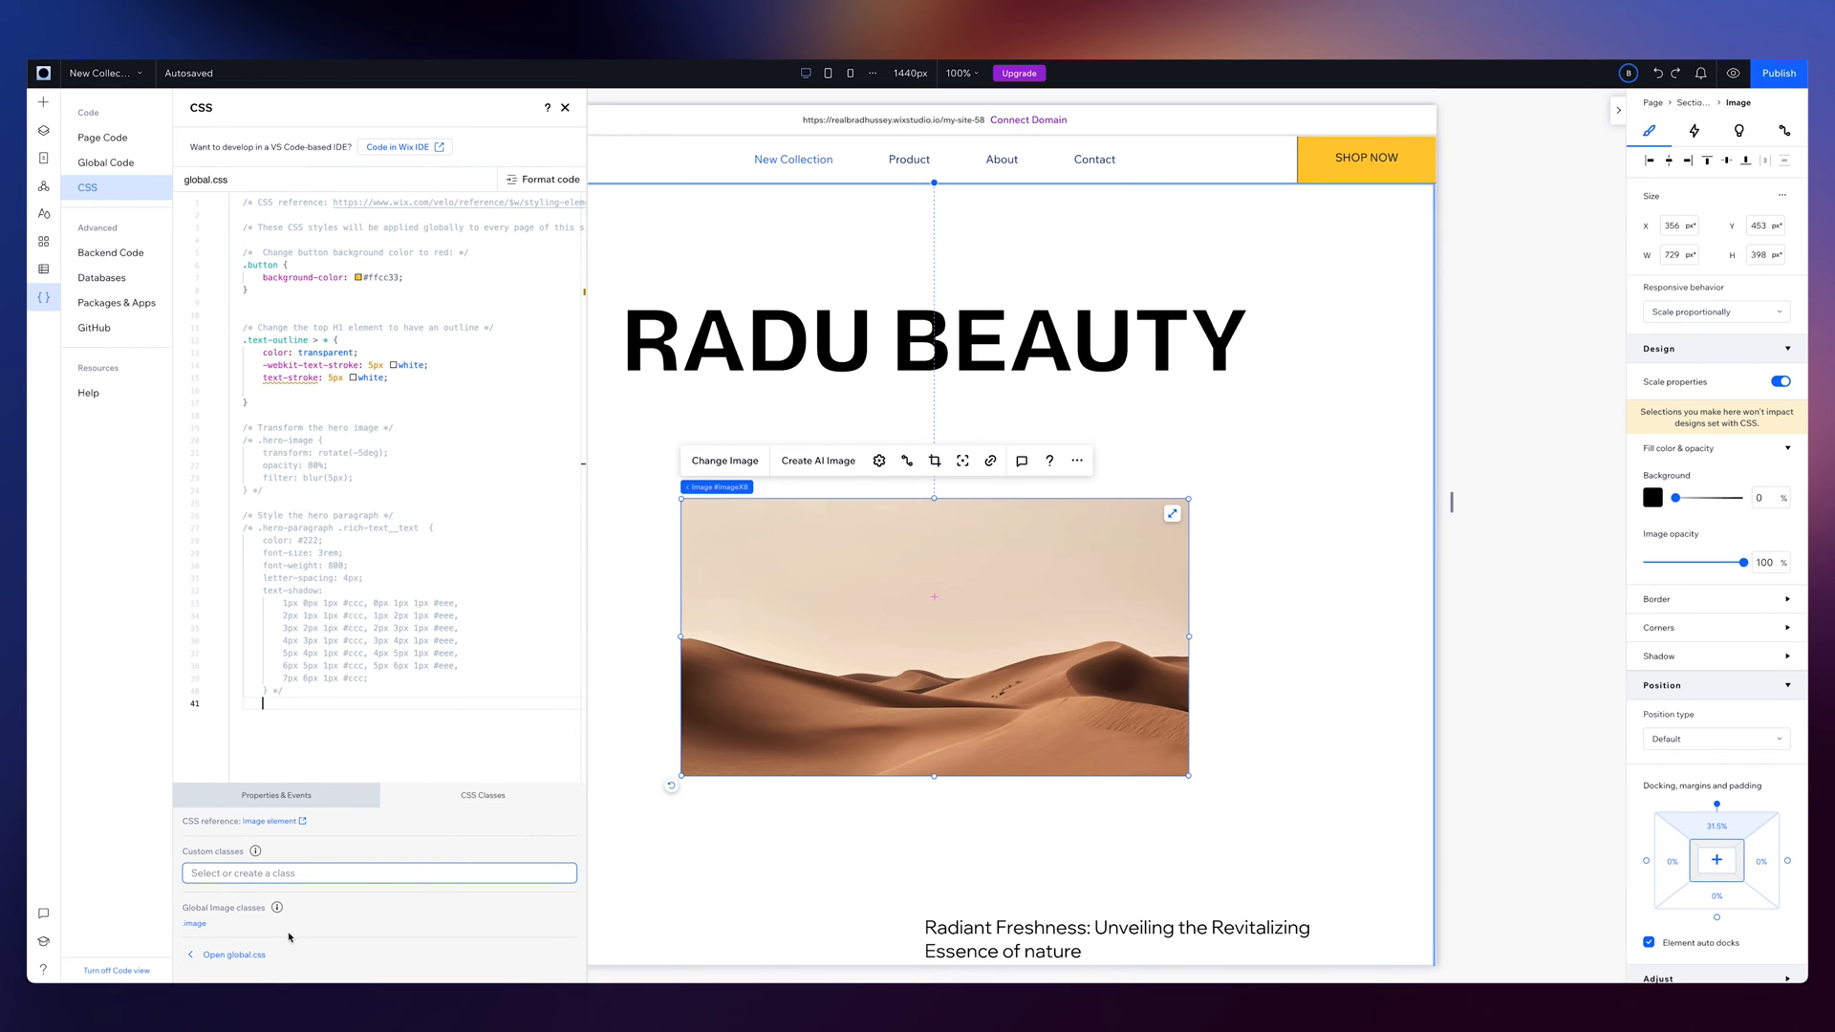
click(377, 873)
text(hero-image)
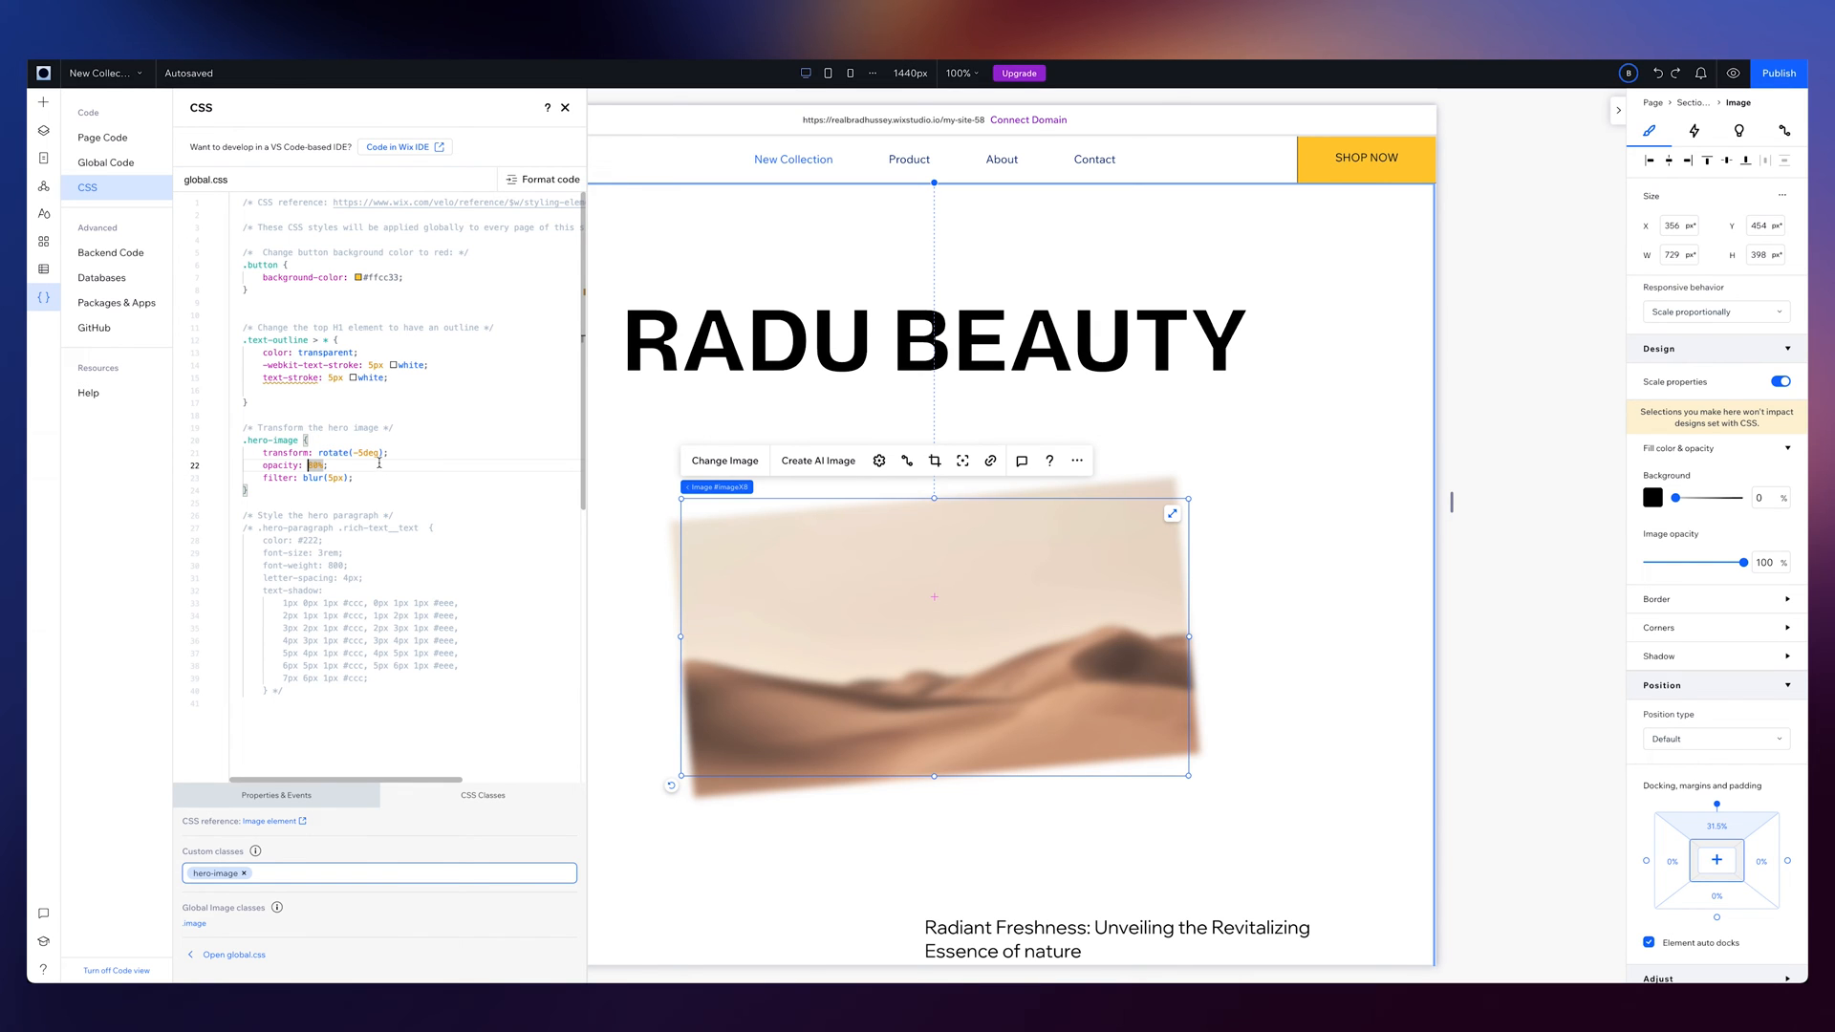
text(80%)
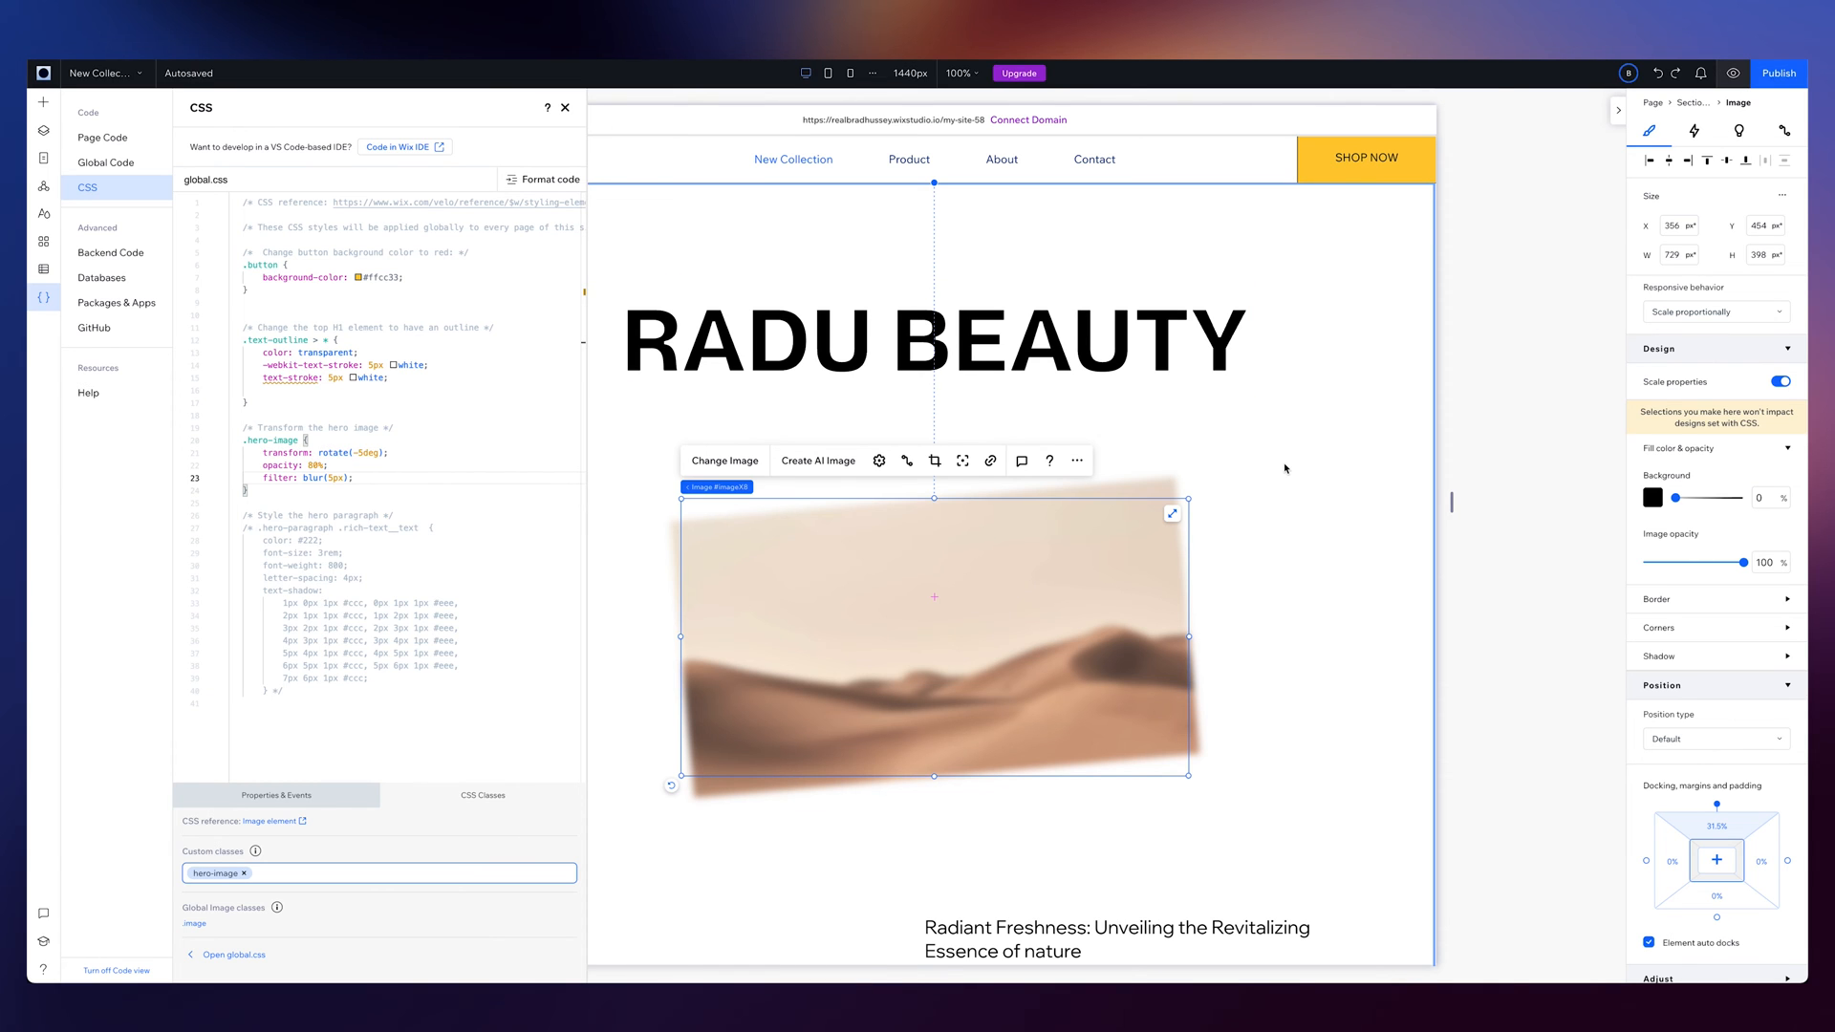
click(1733, 73)
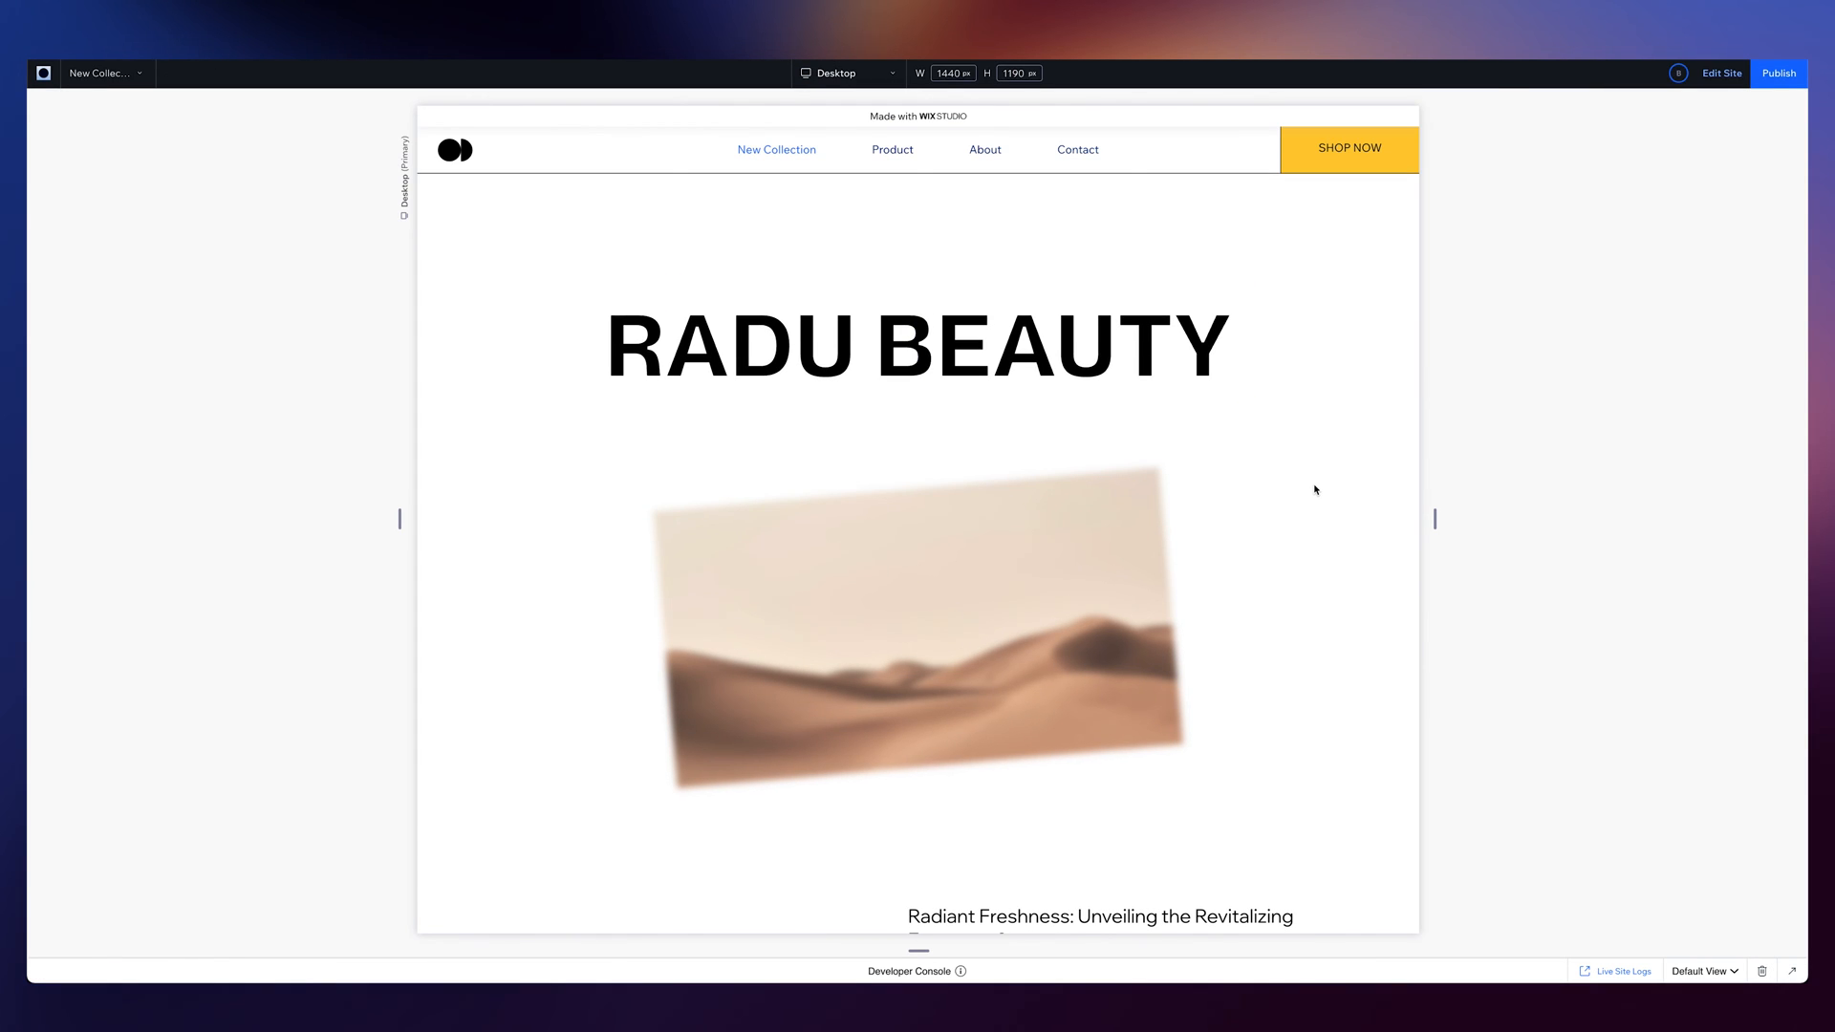
scroll(down, 3)
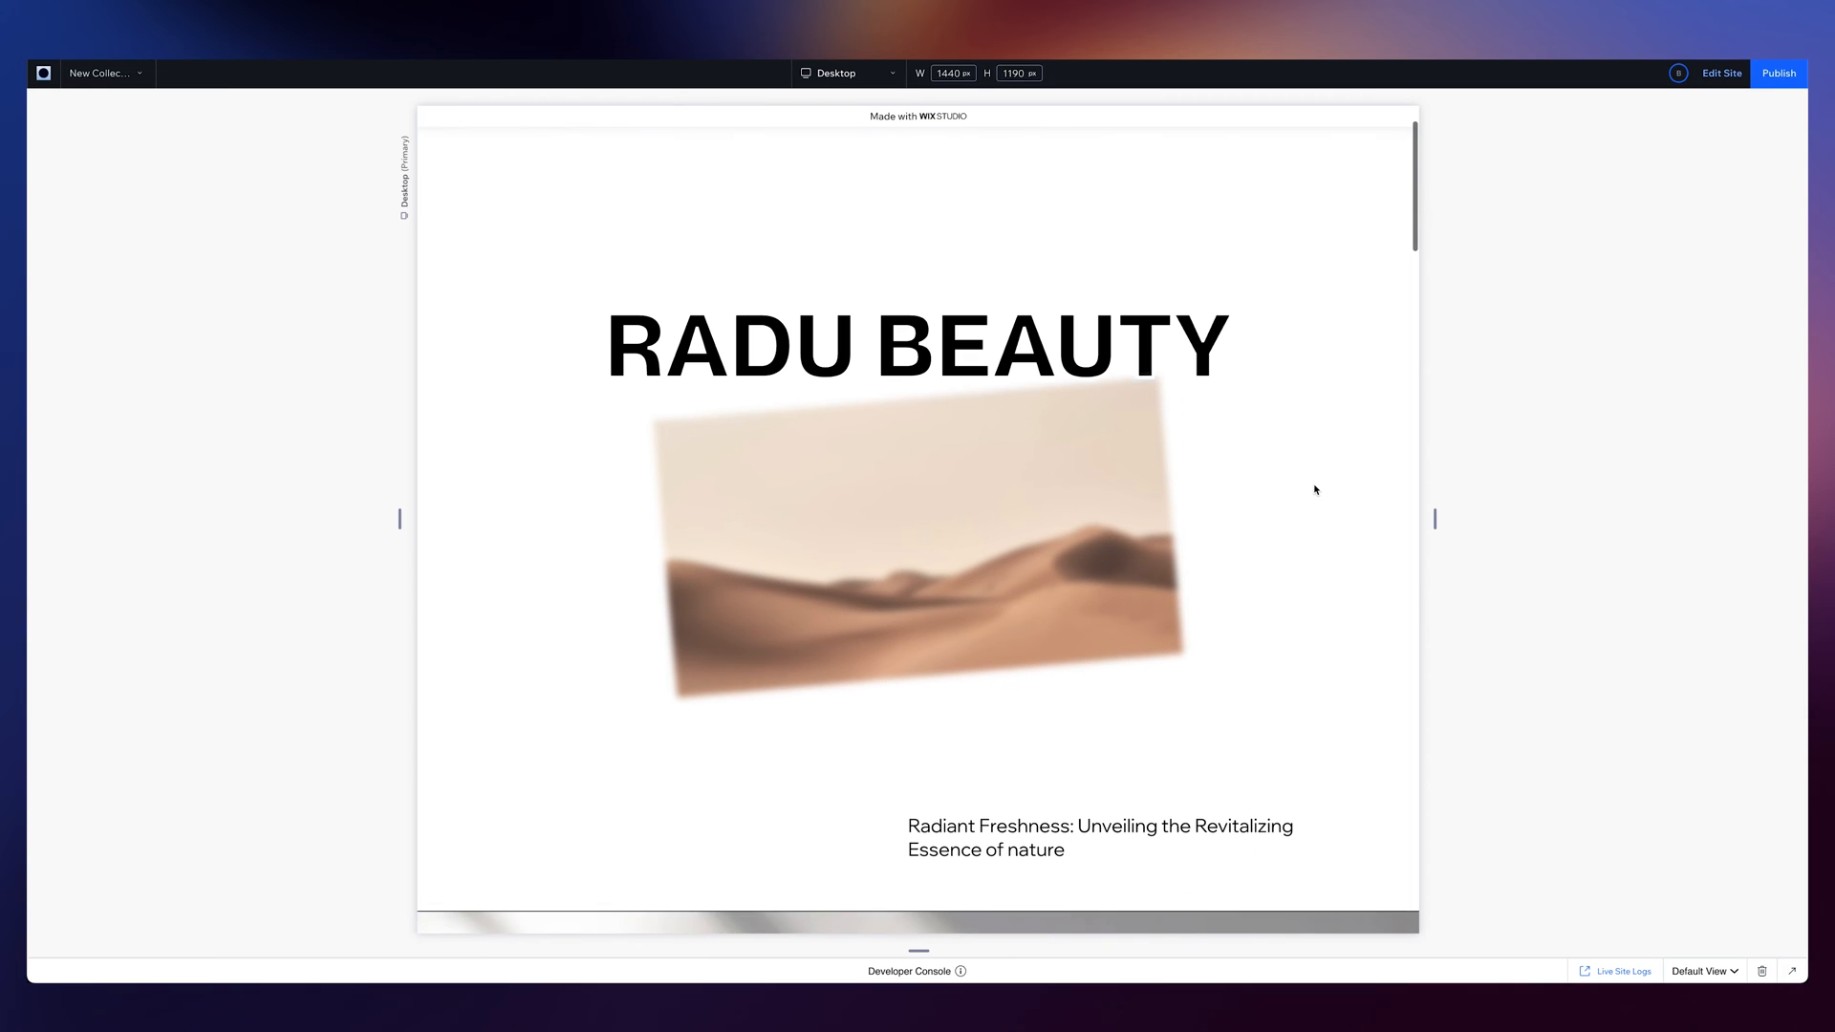
scroll(down, 3)
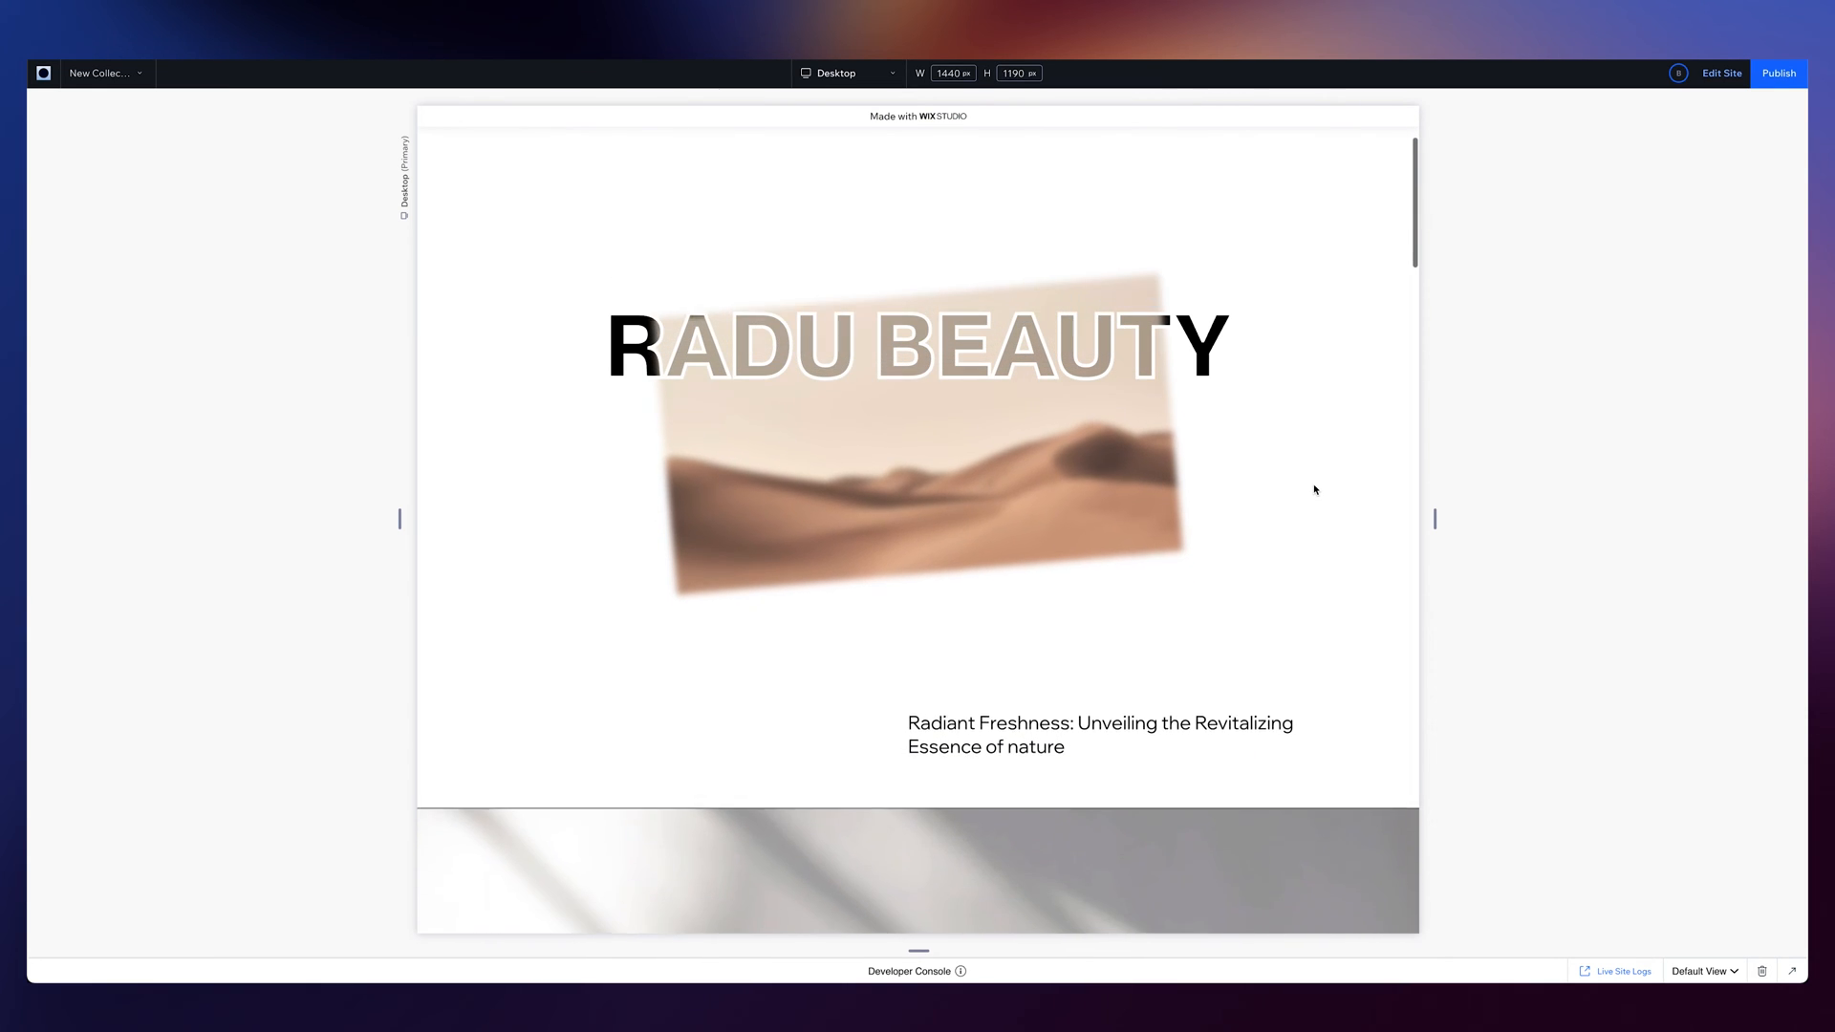
scroll(down, 3)
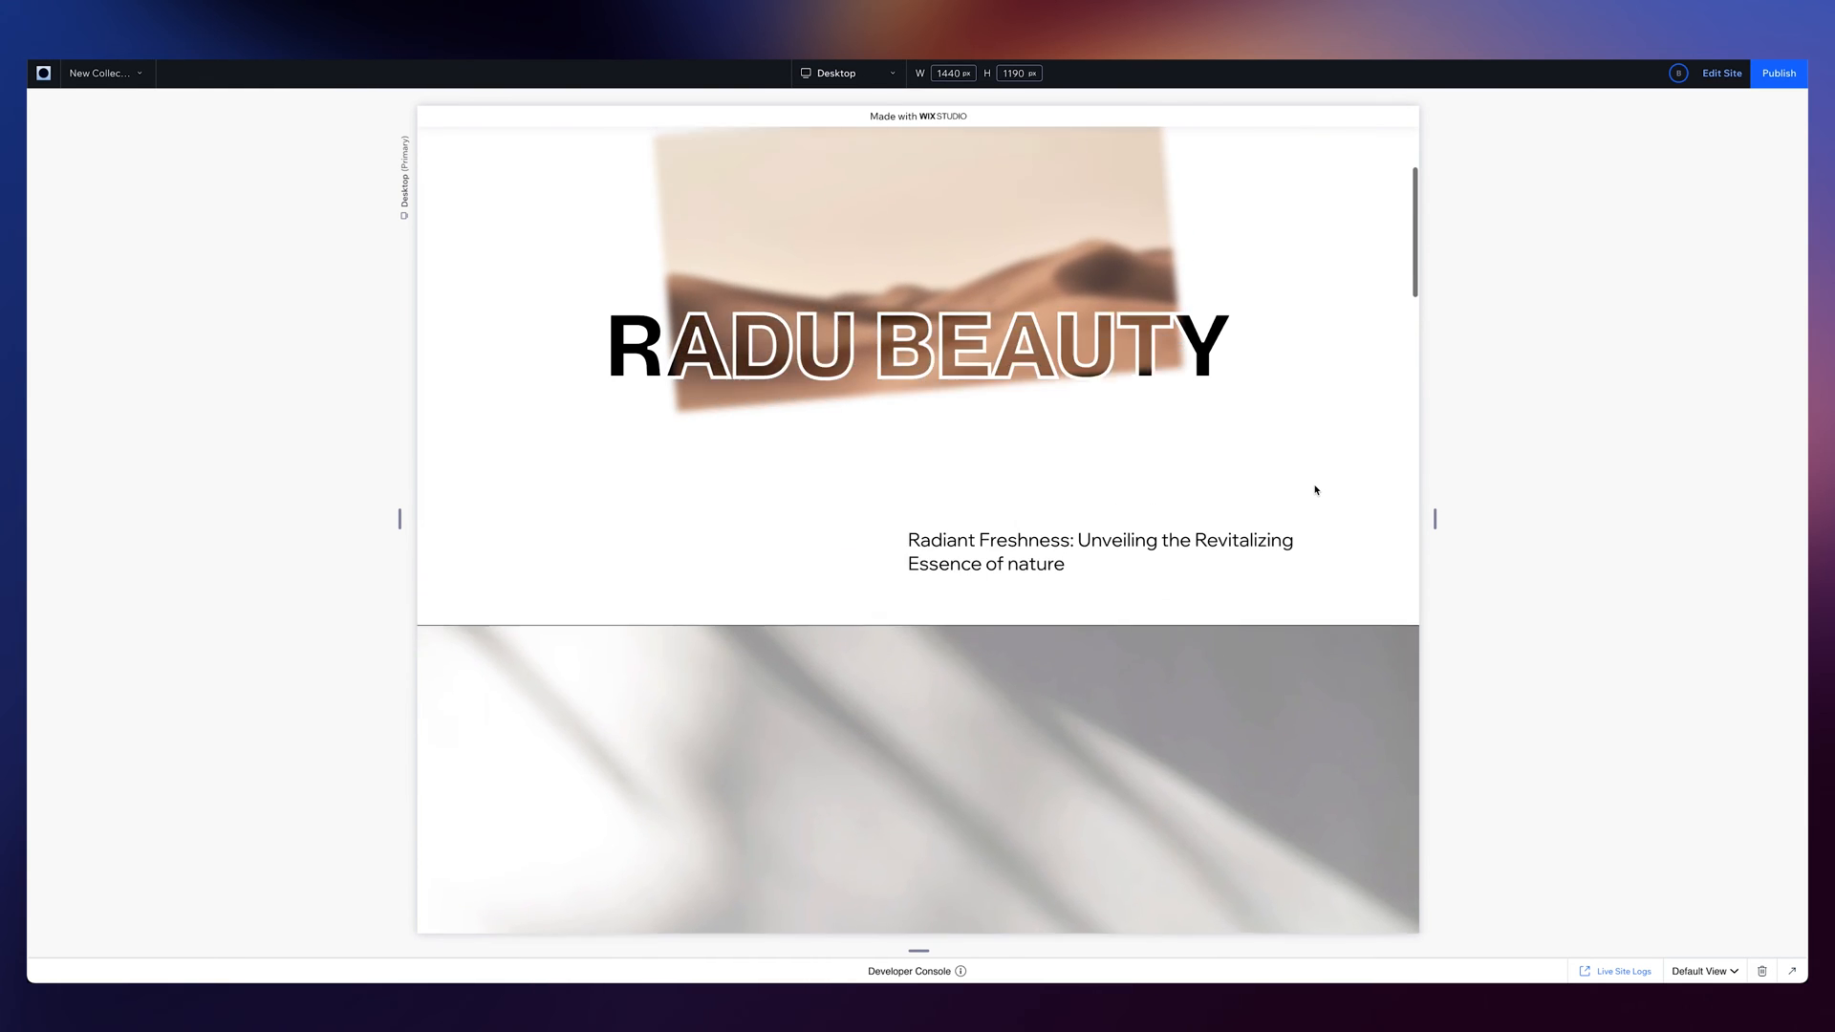
scroll(down, 3)
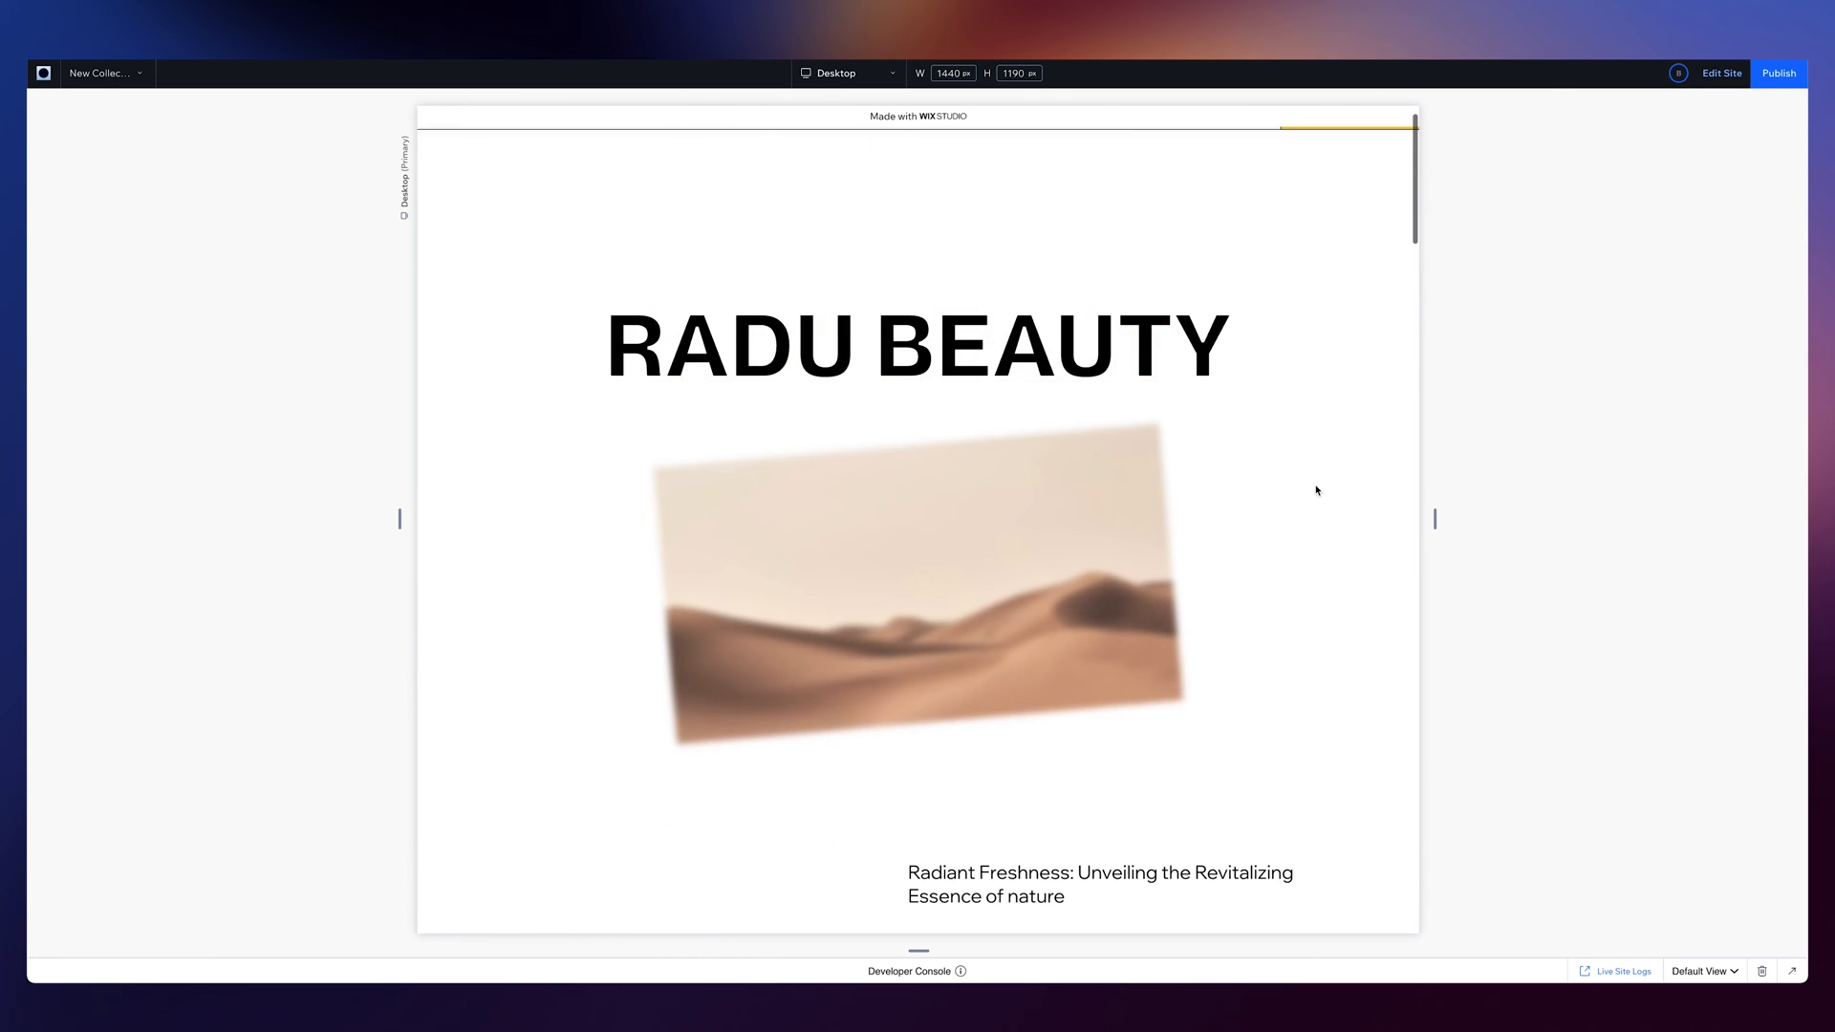
click(1721, 74)
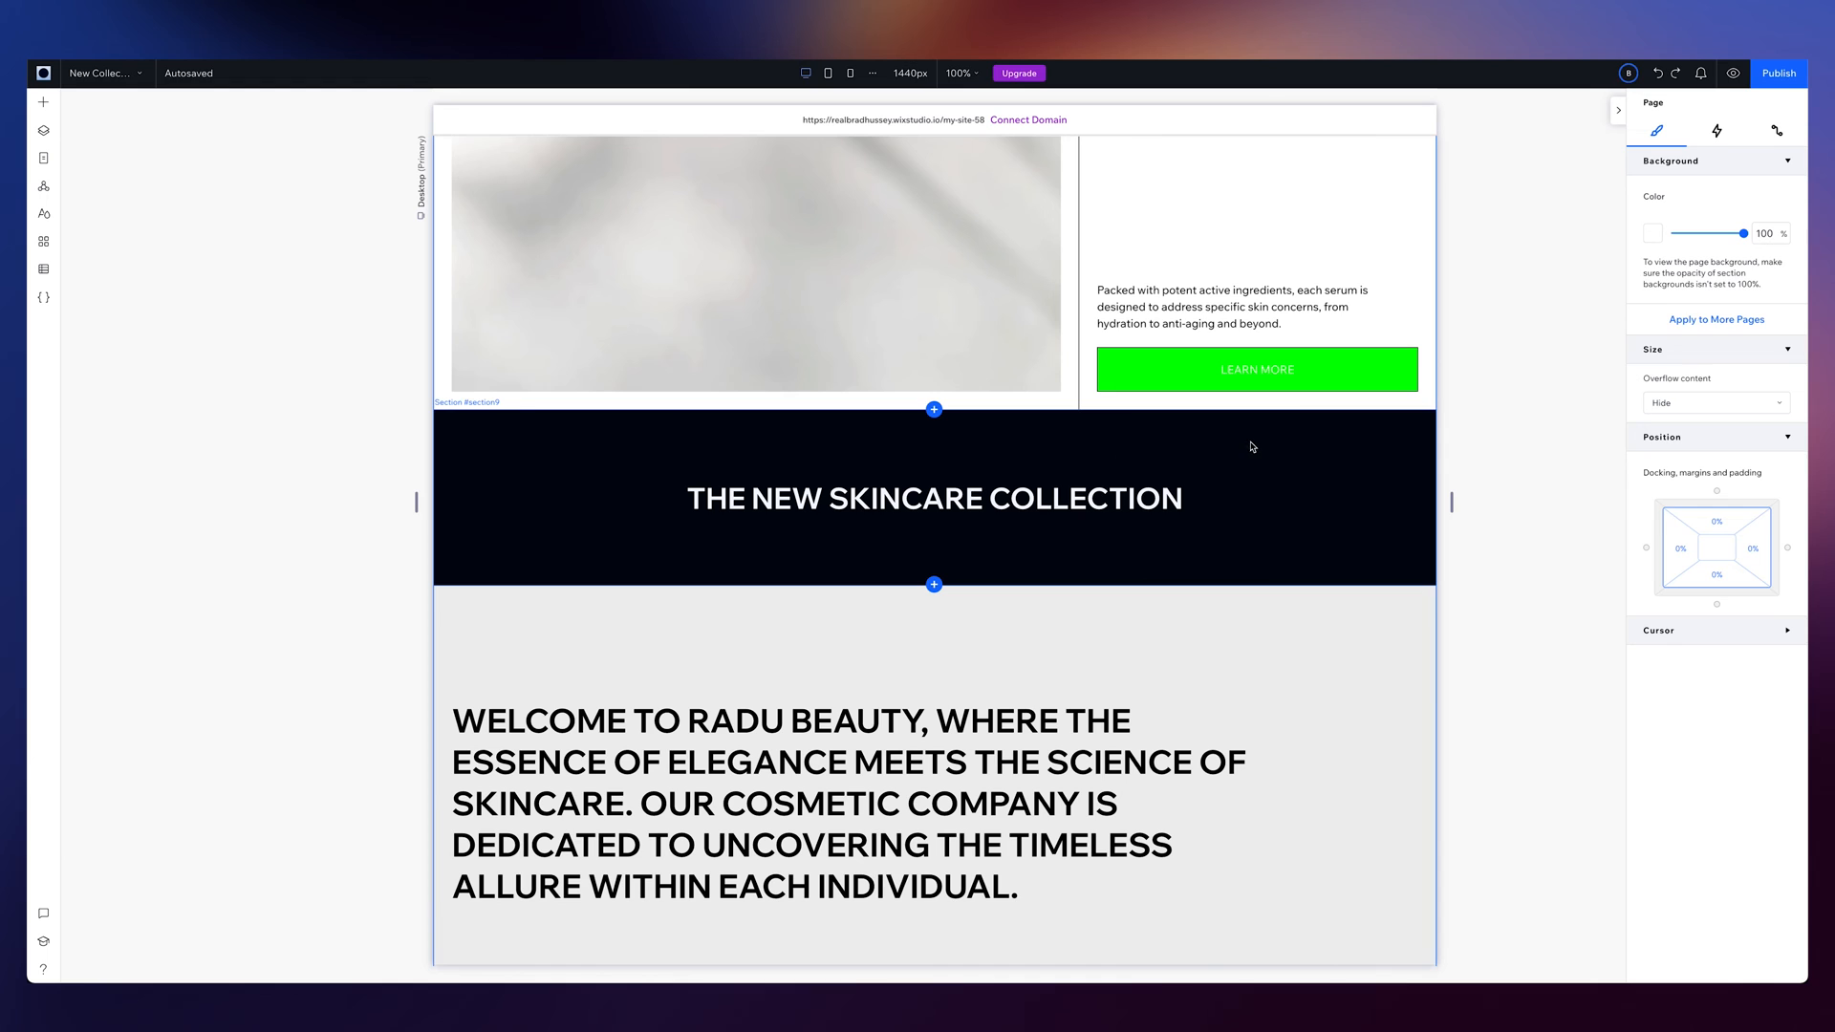
Set the black skincare collection section's responsive behavior to Fit to screen
click(934, 498)
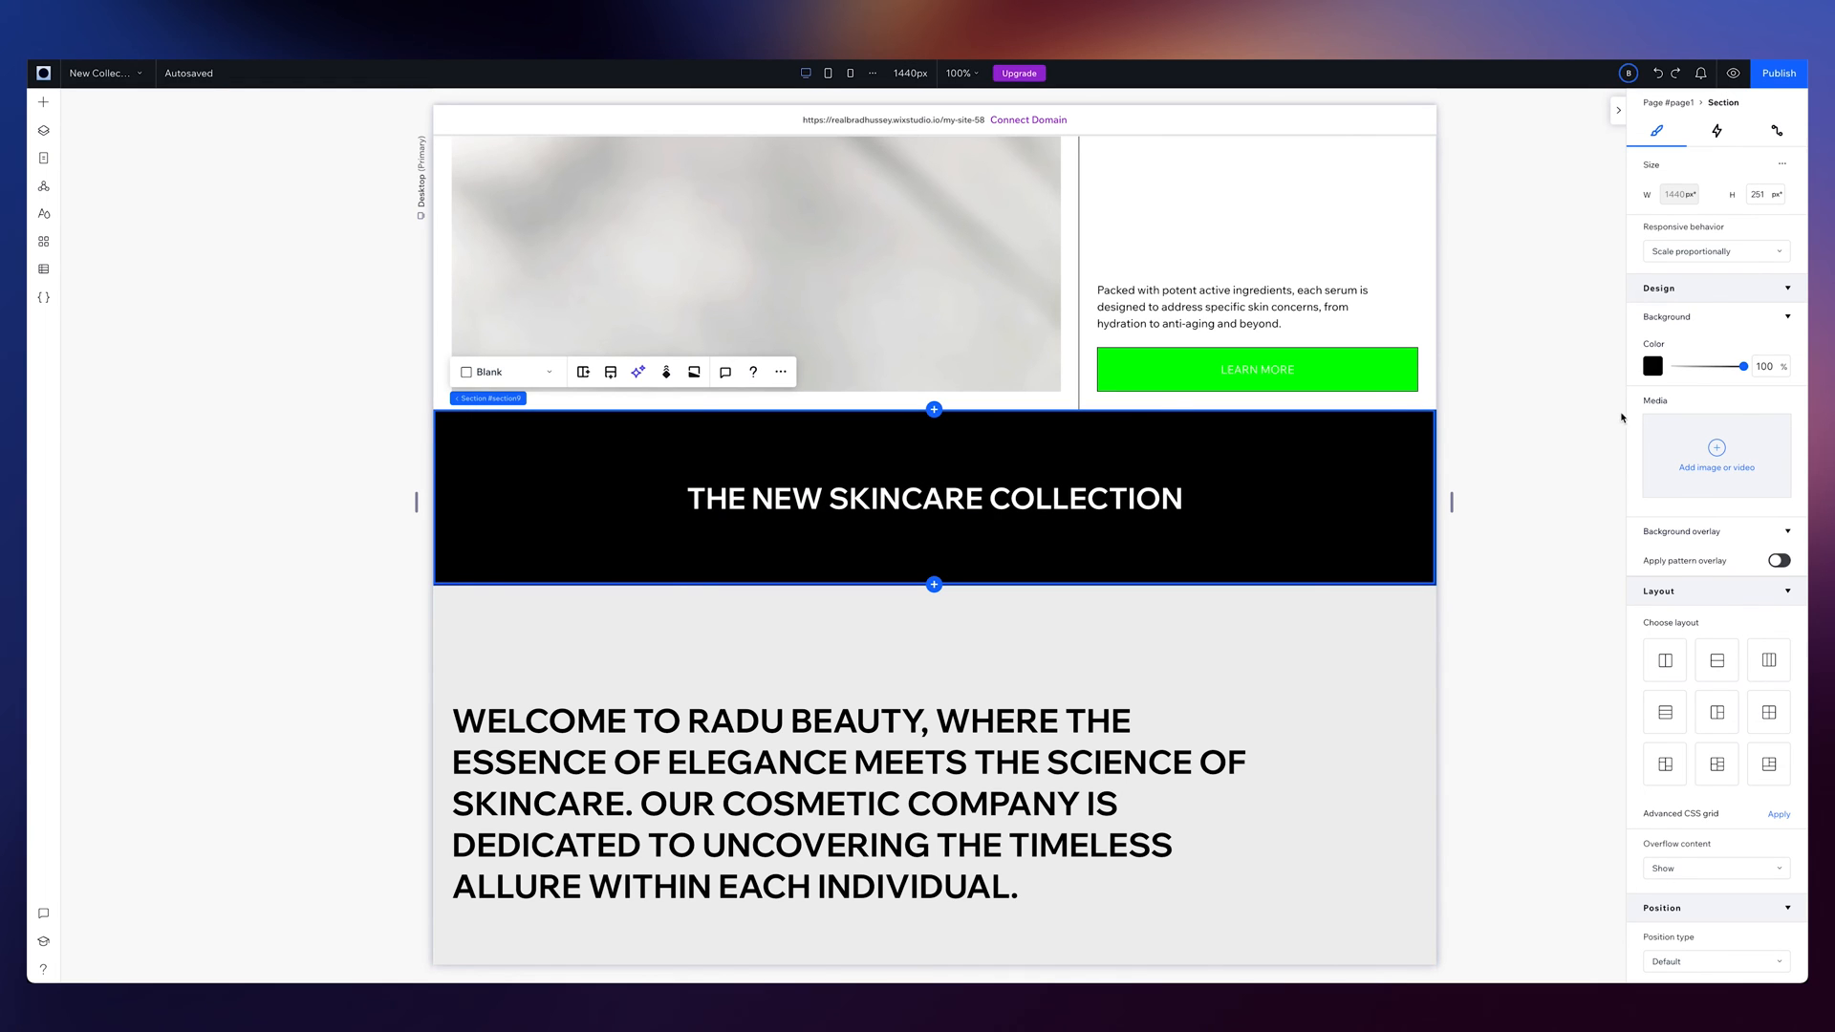
click(1715, 252)
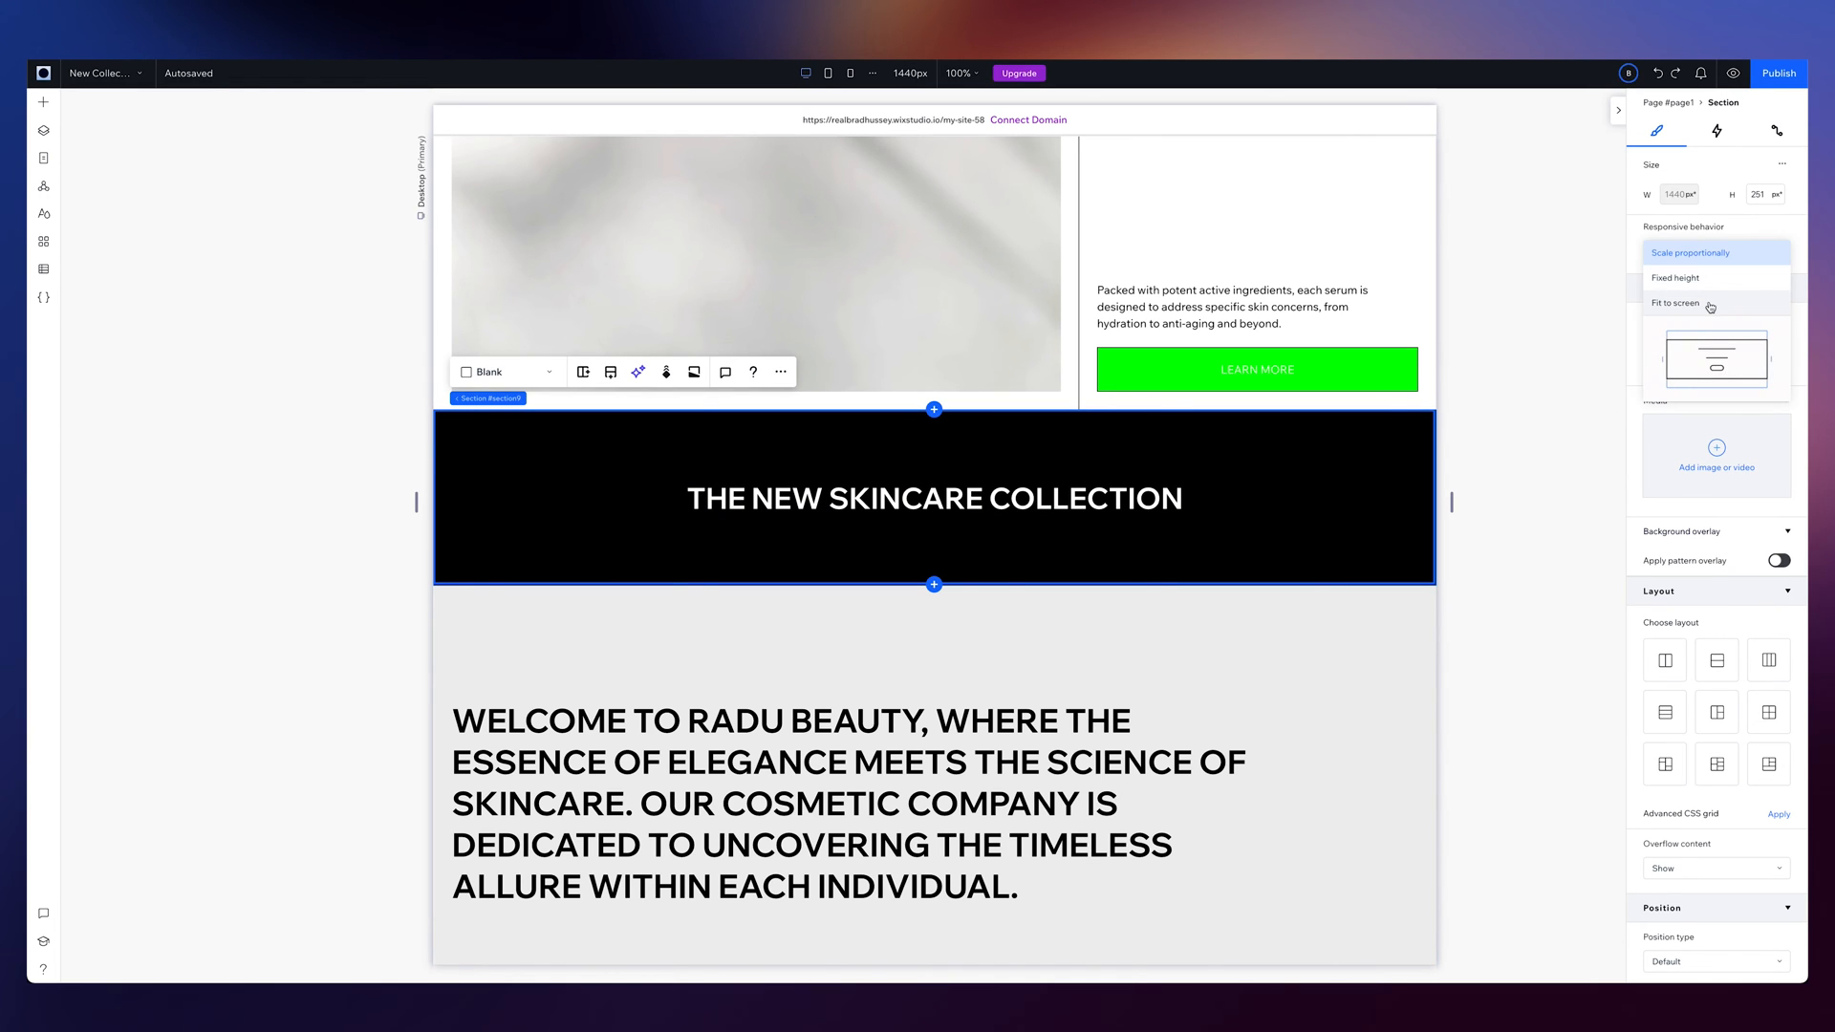
click(1675, 303)
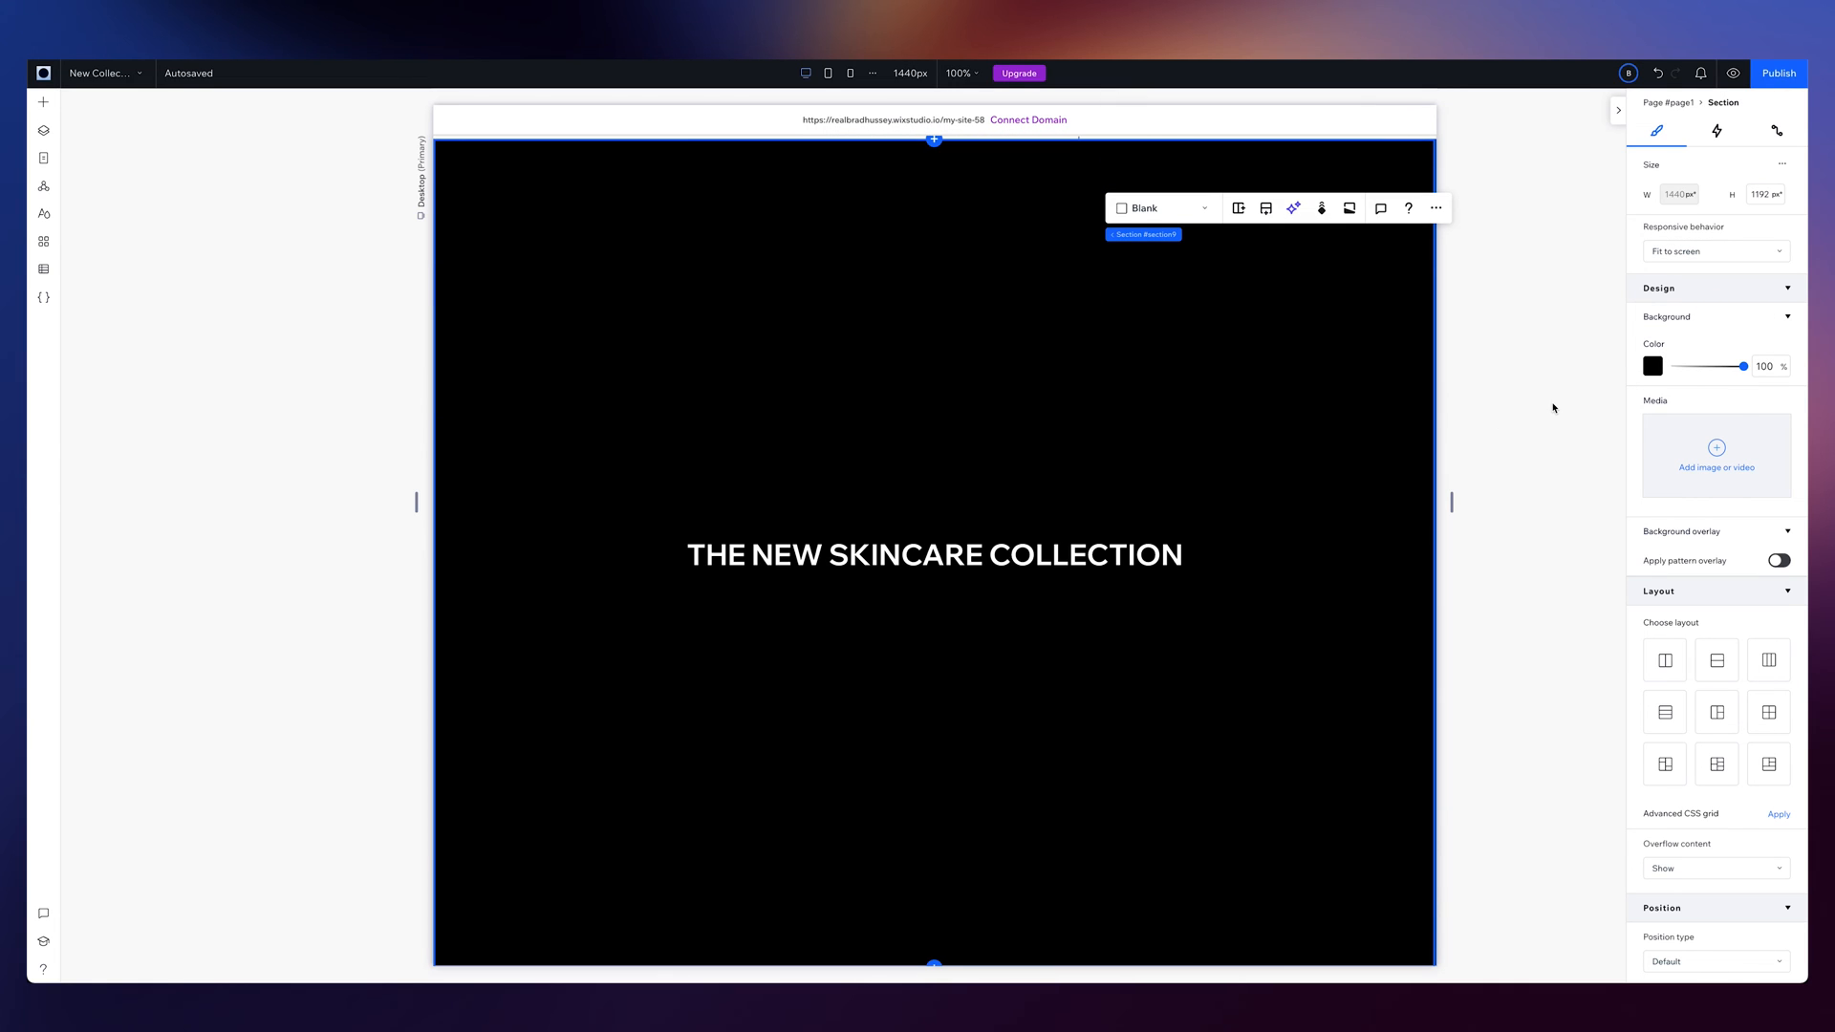
mouse_move(1533, 513)
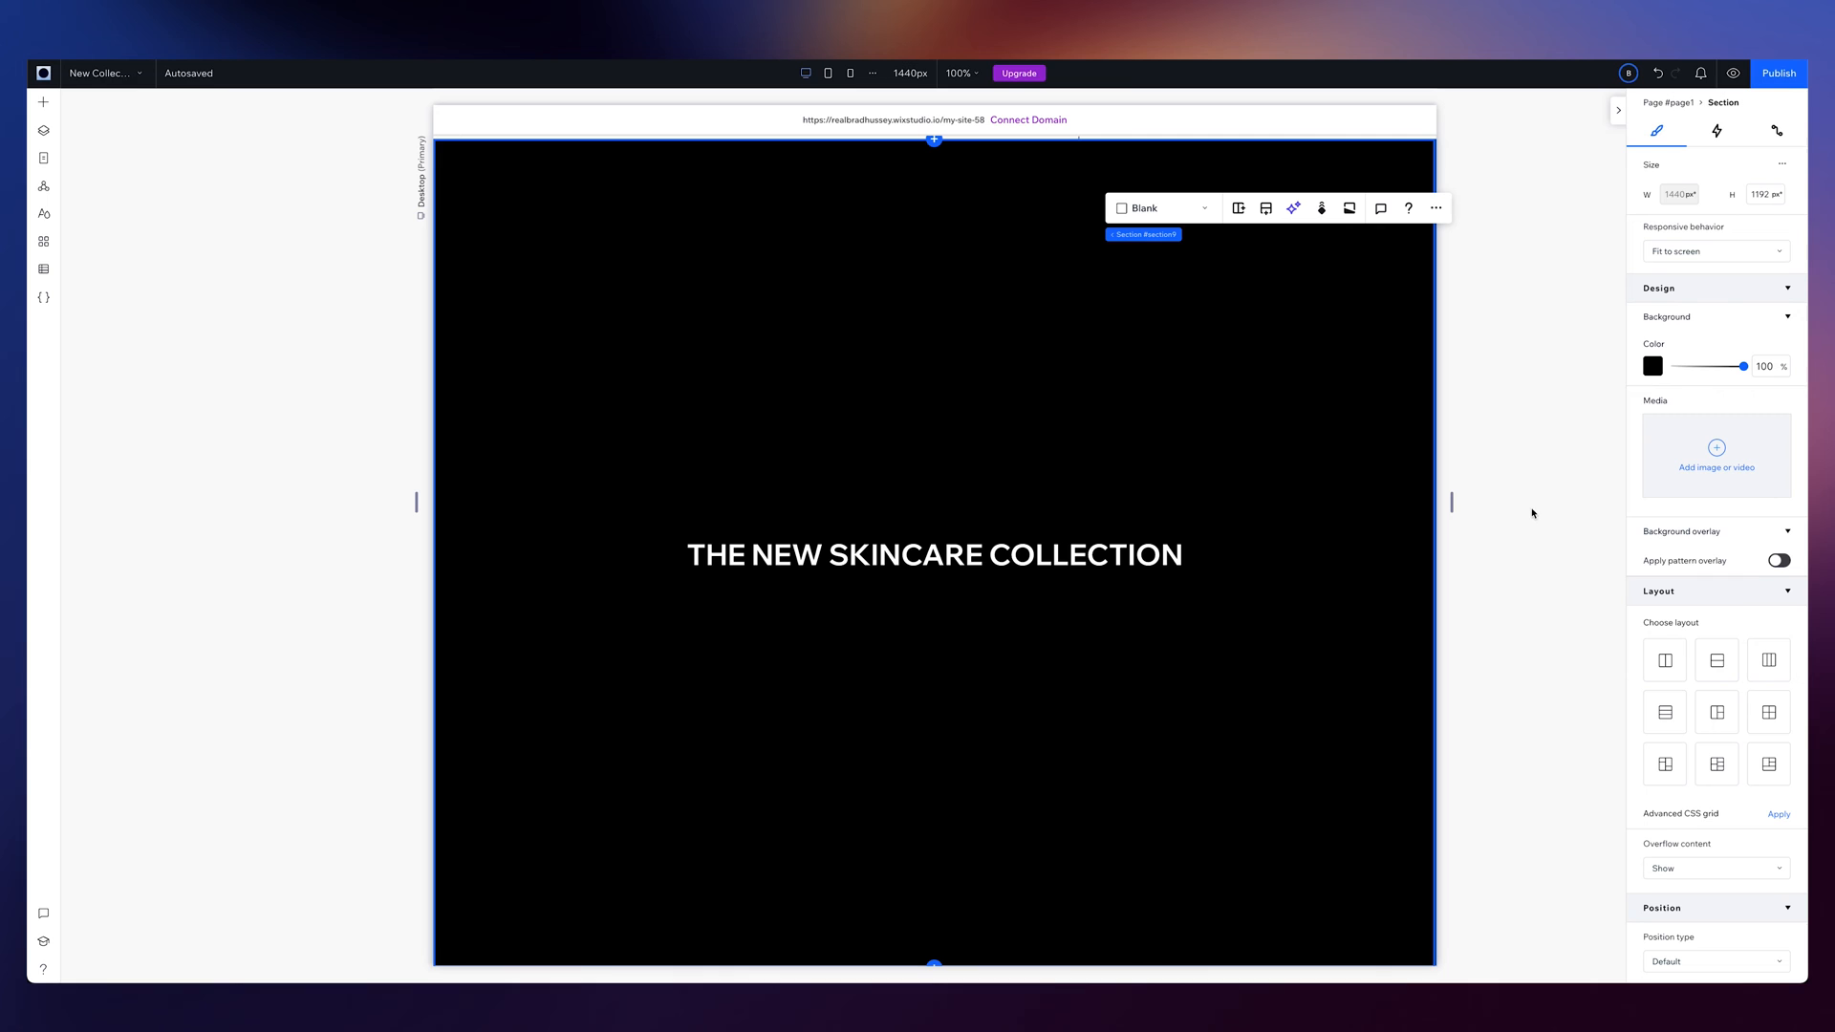
Replace the section's black background with the saved blue fluid gradient preset
click(1652, 366)
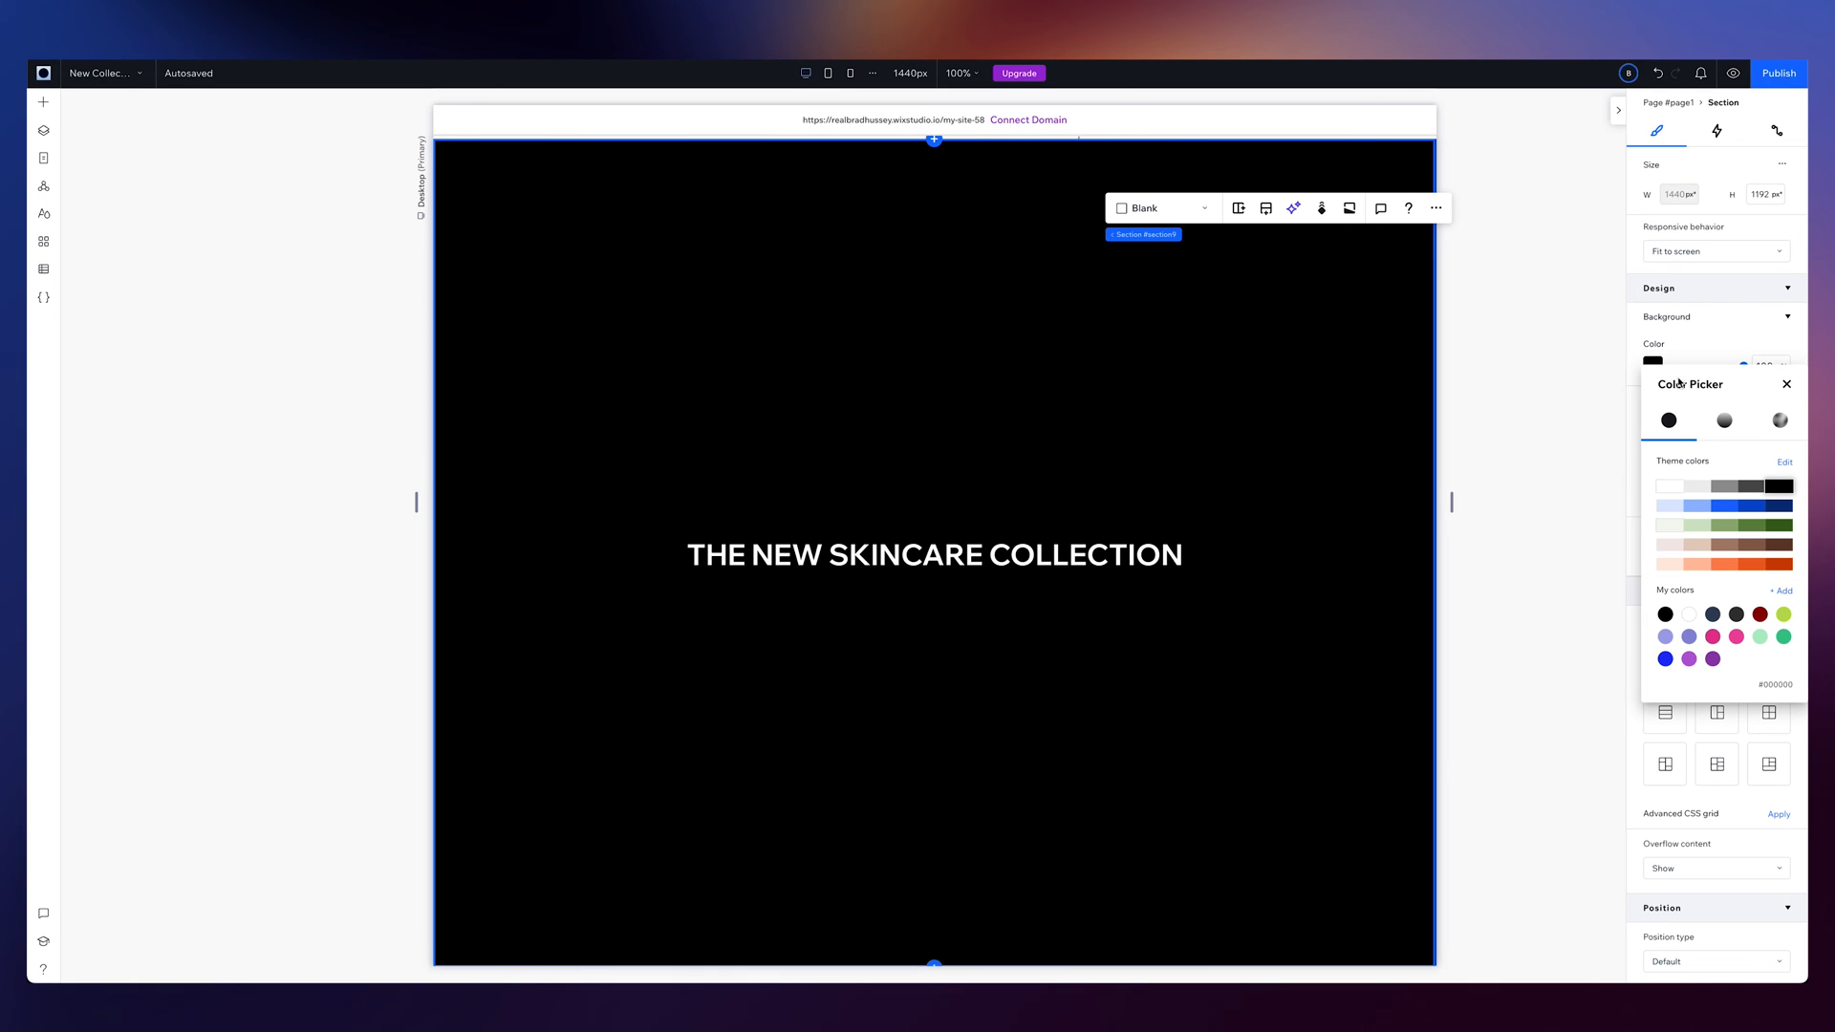
mouse_move(1724, 421)
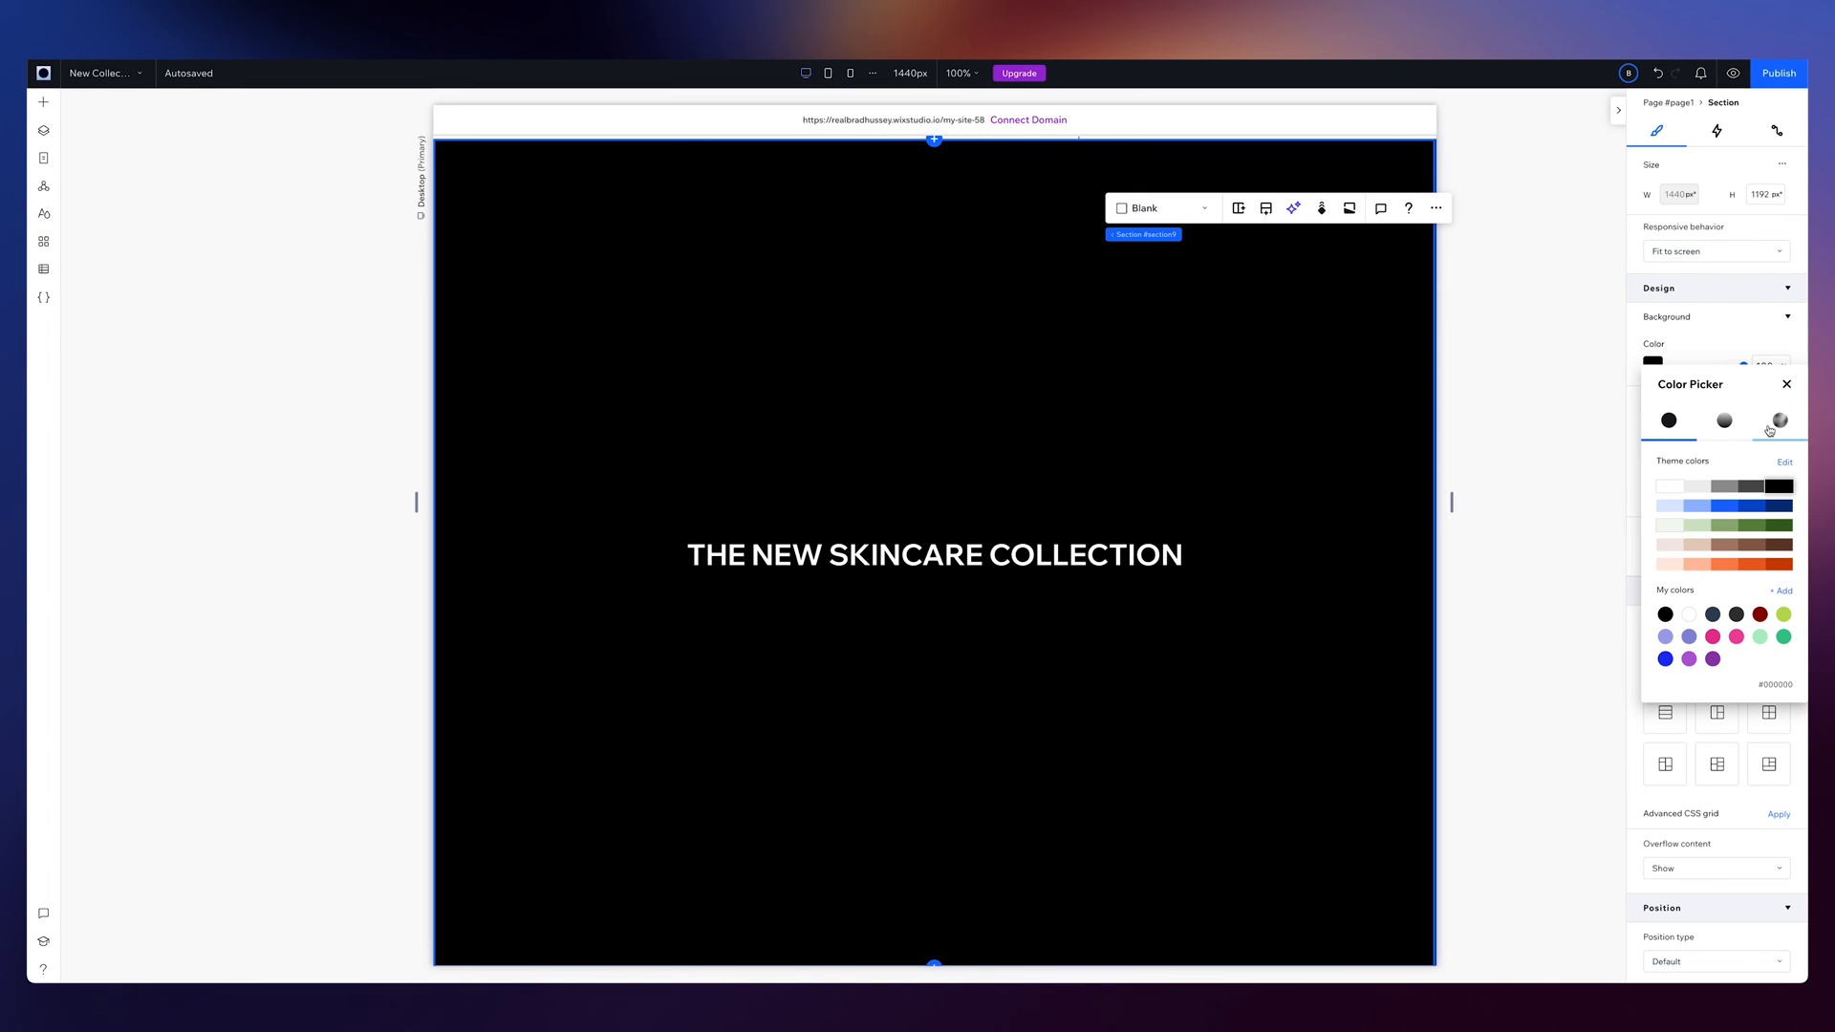
click(1777, 420)
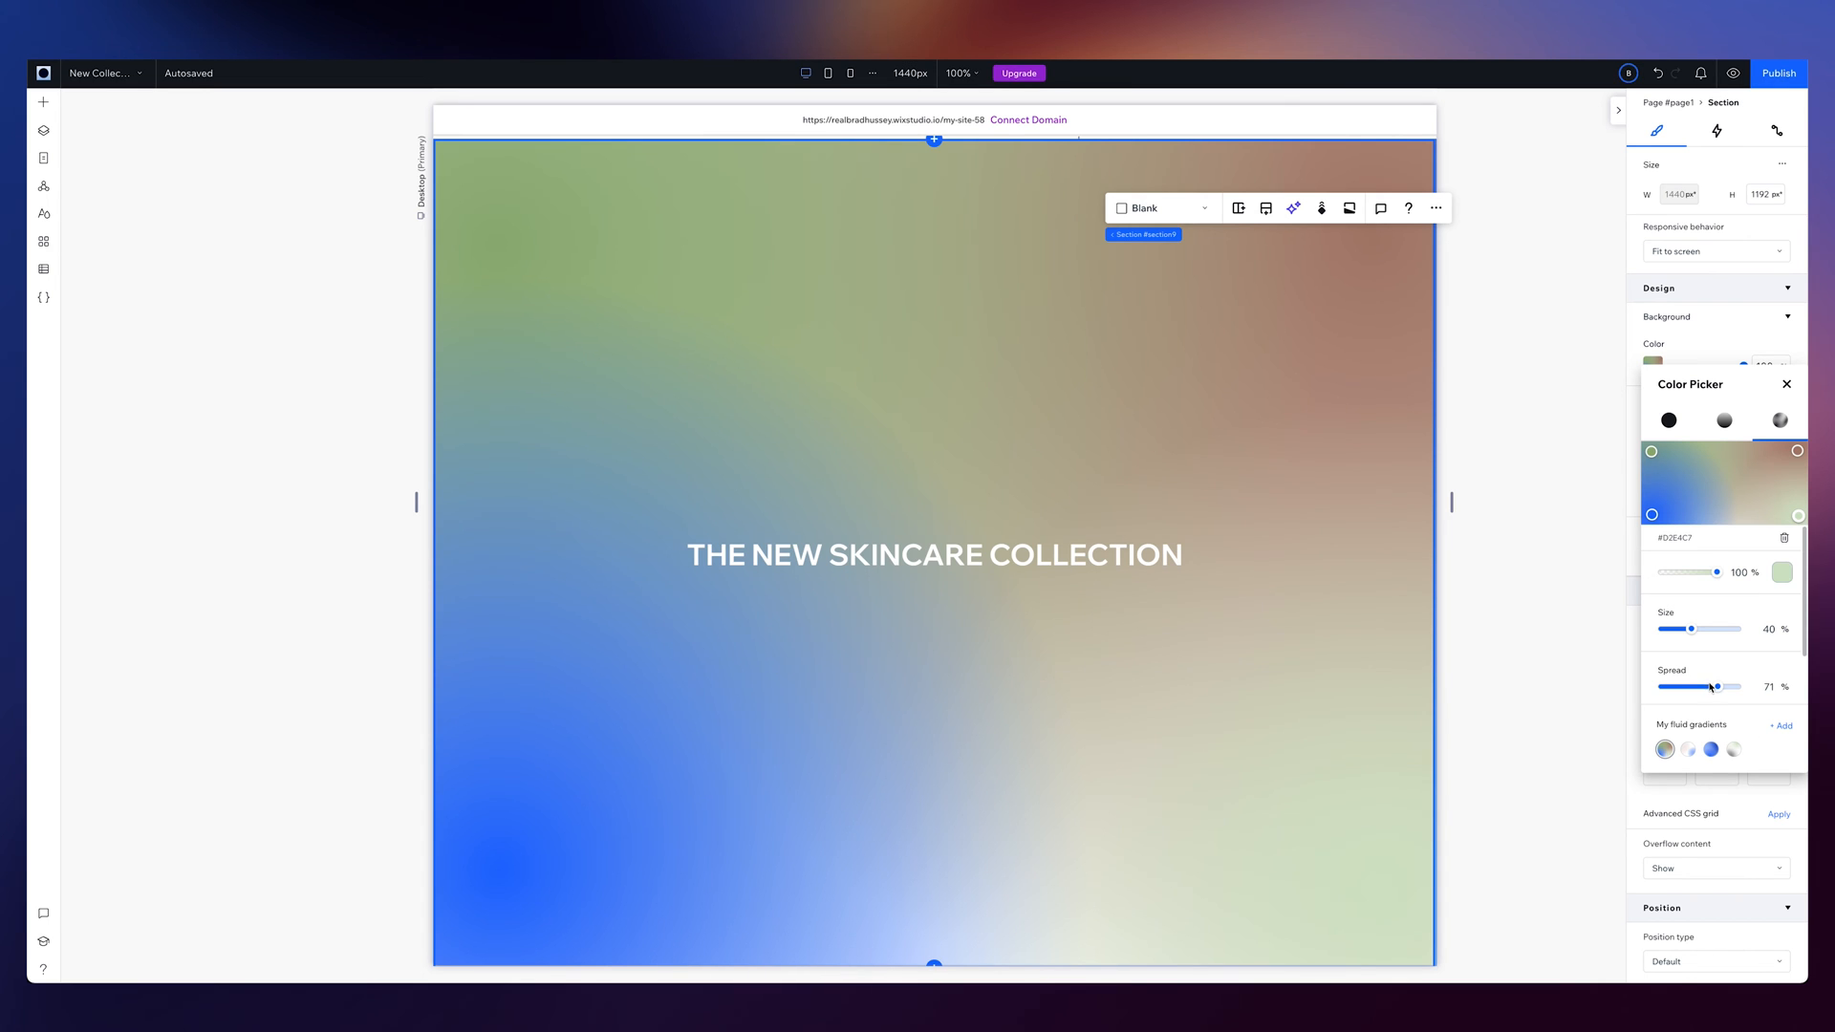
click(1711, 750)
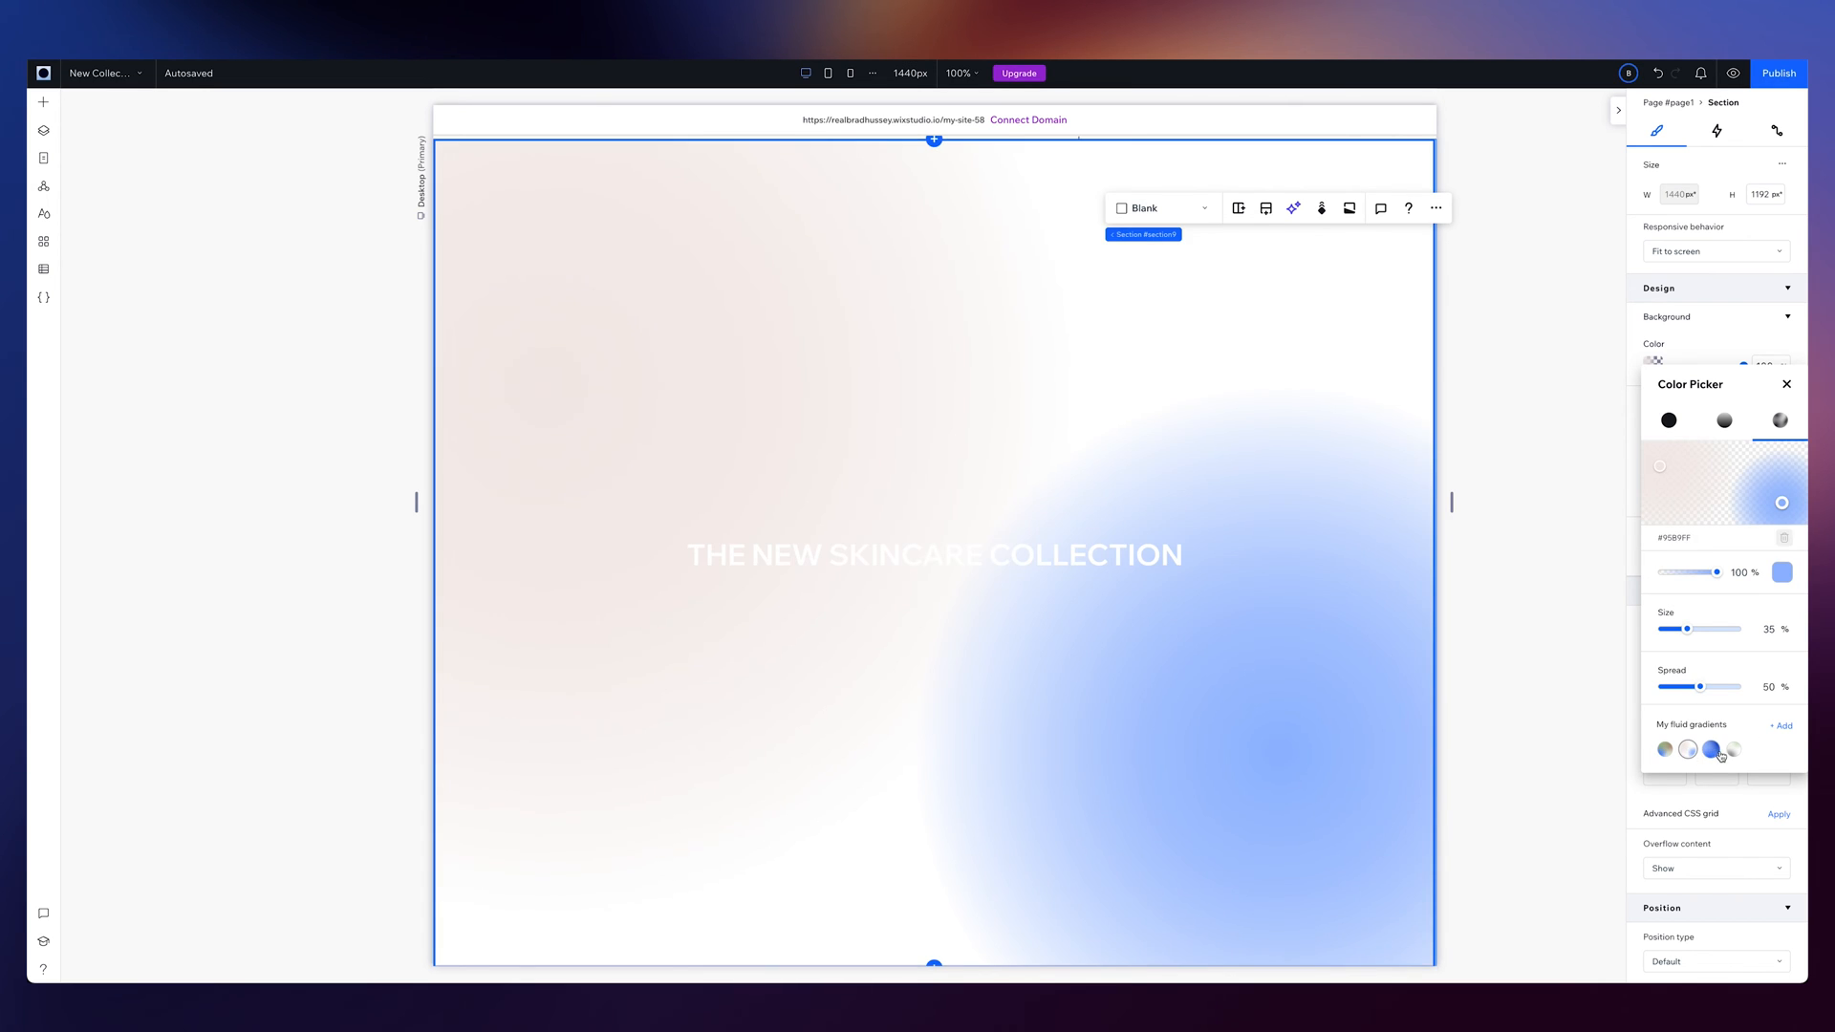
click(1706, 755)
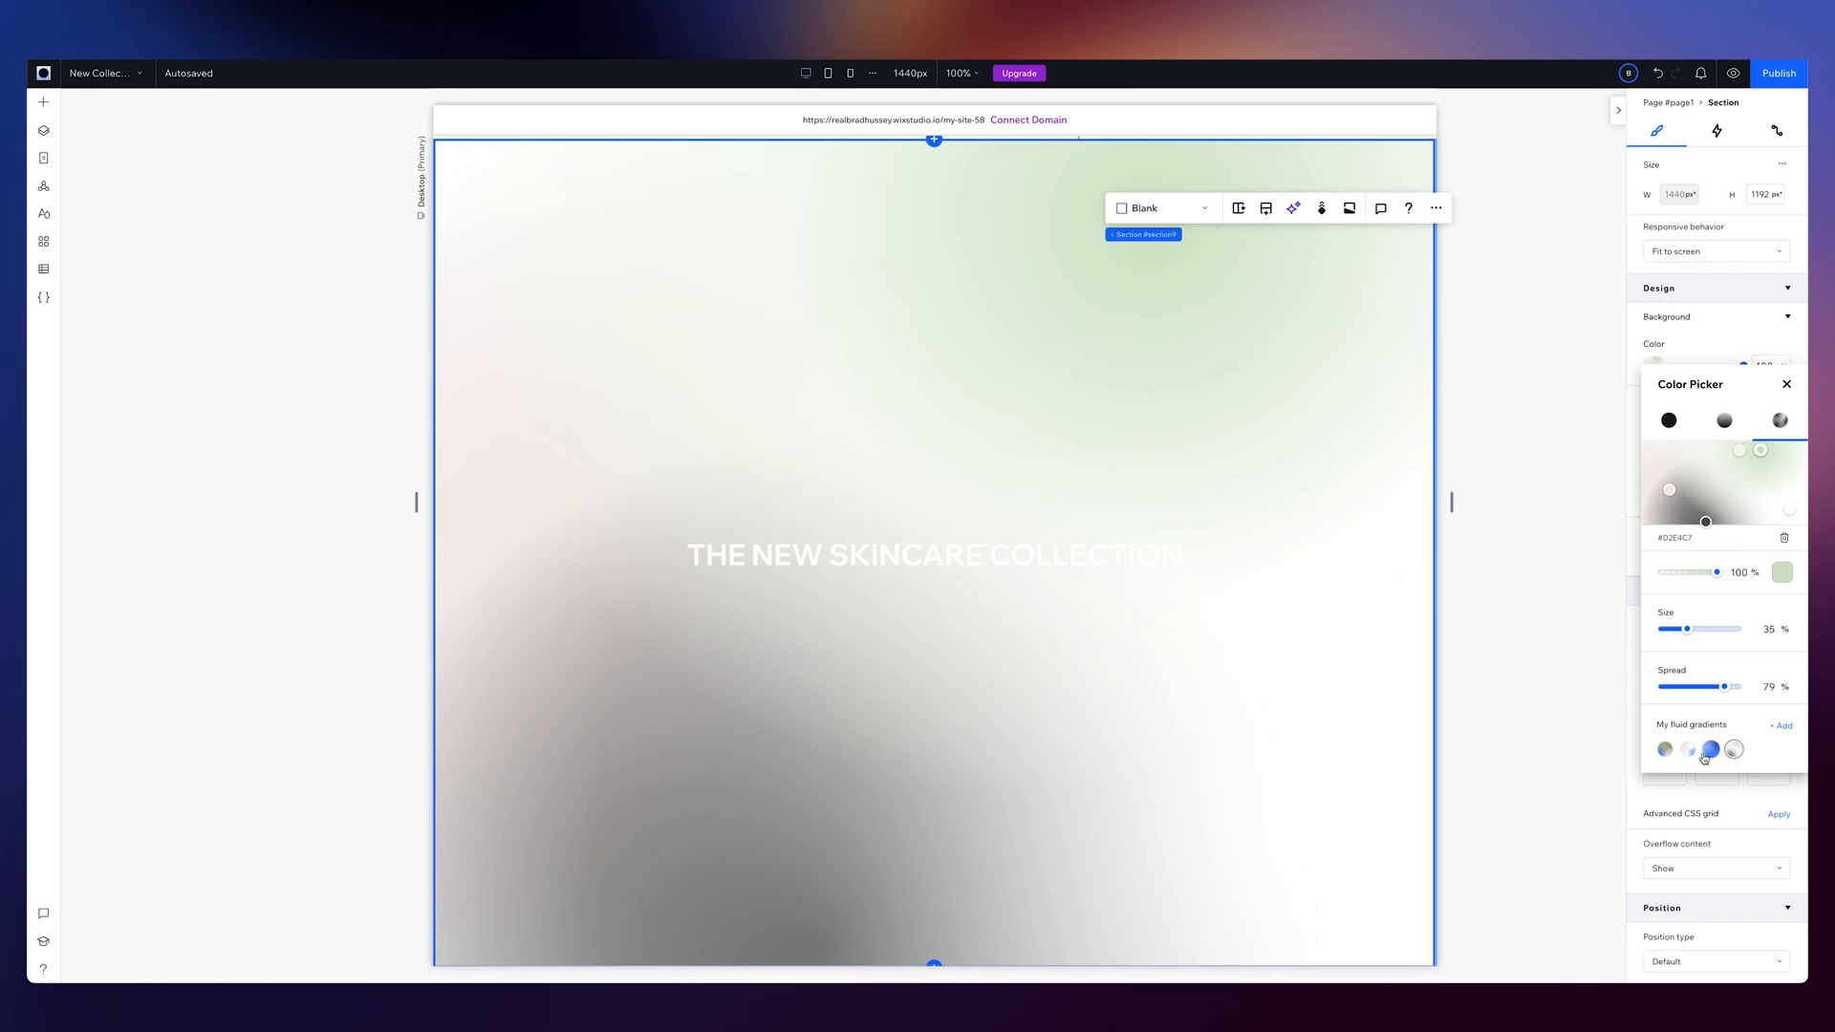
click(1708, 751)
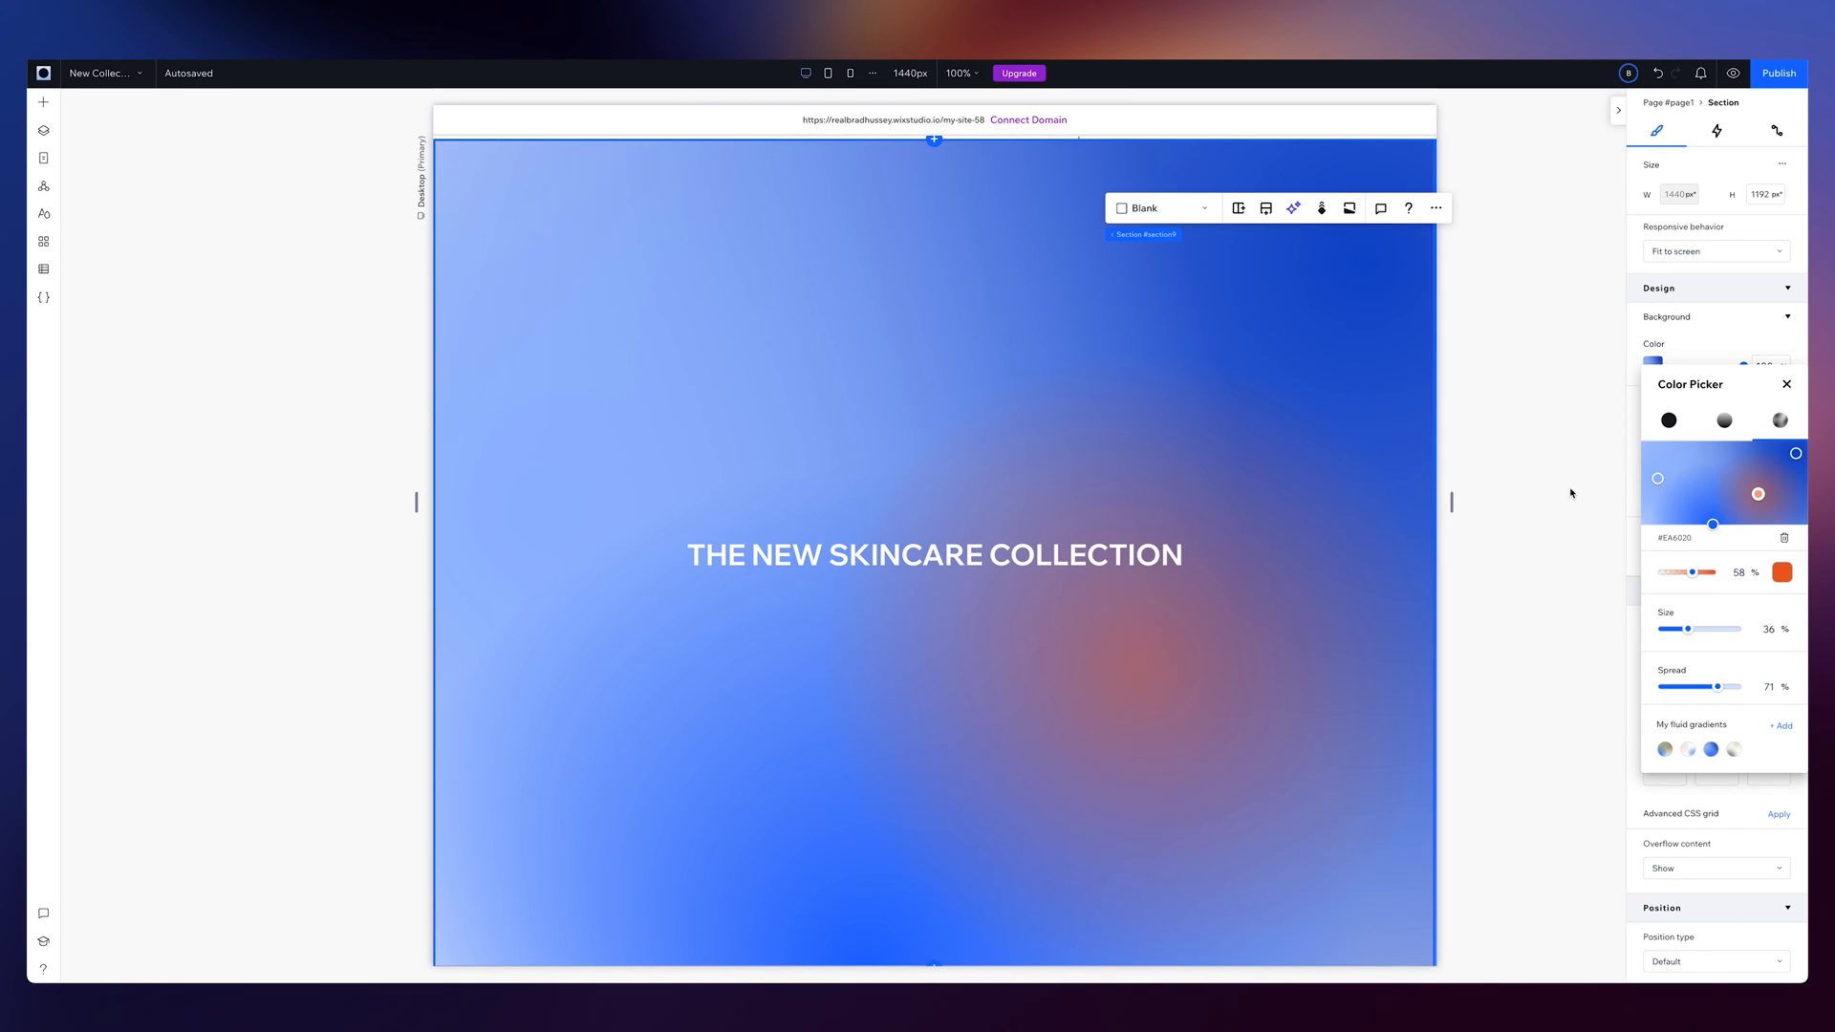
click(1786, 384)
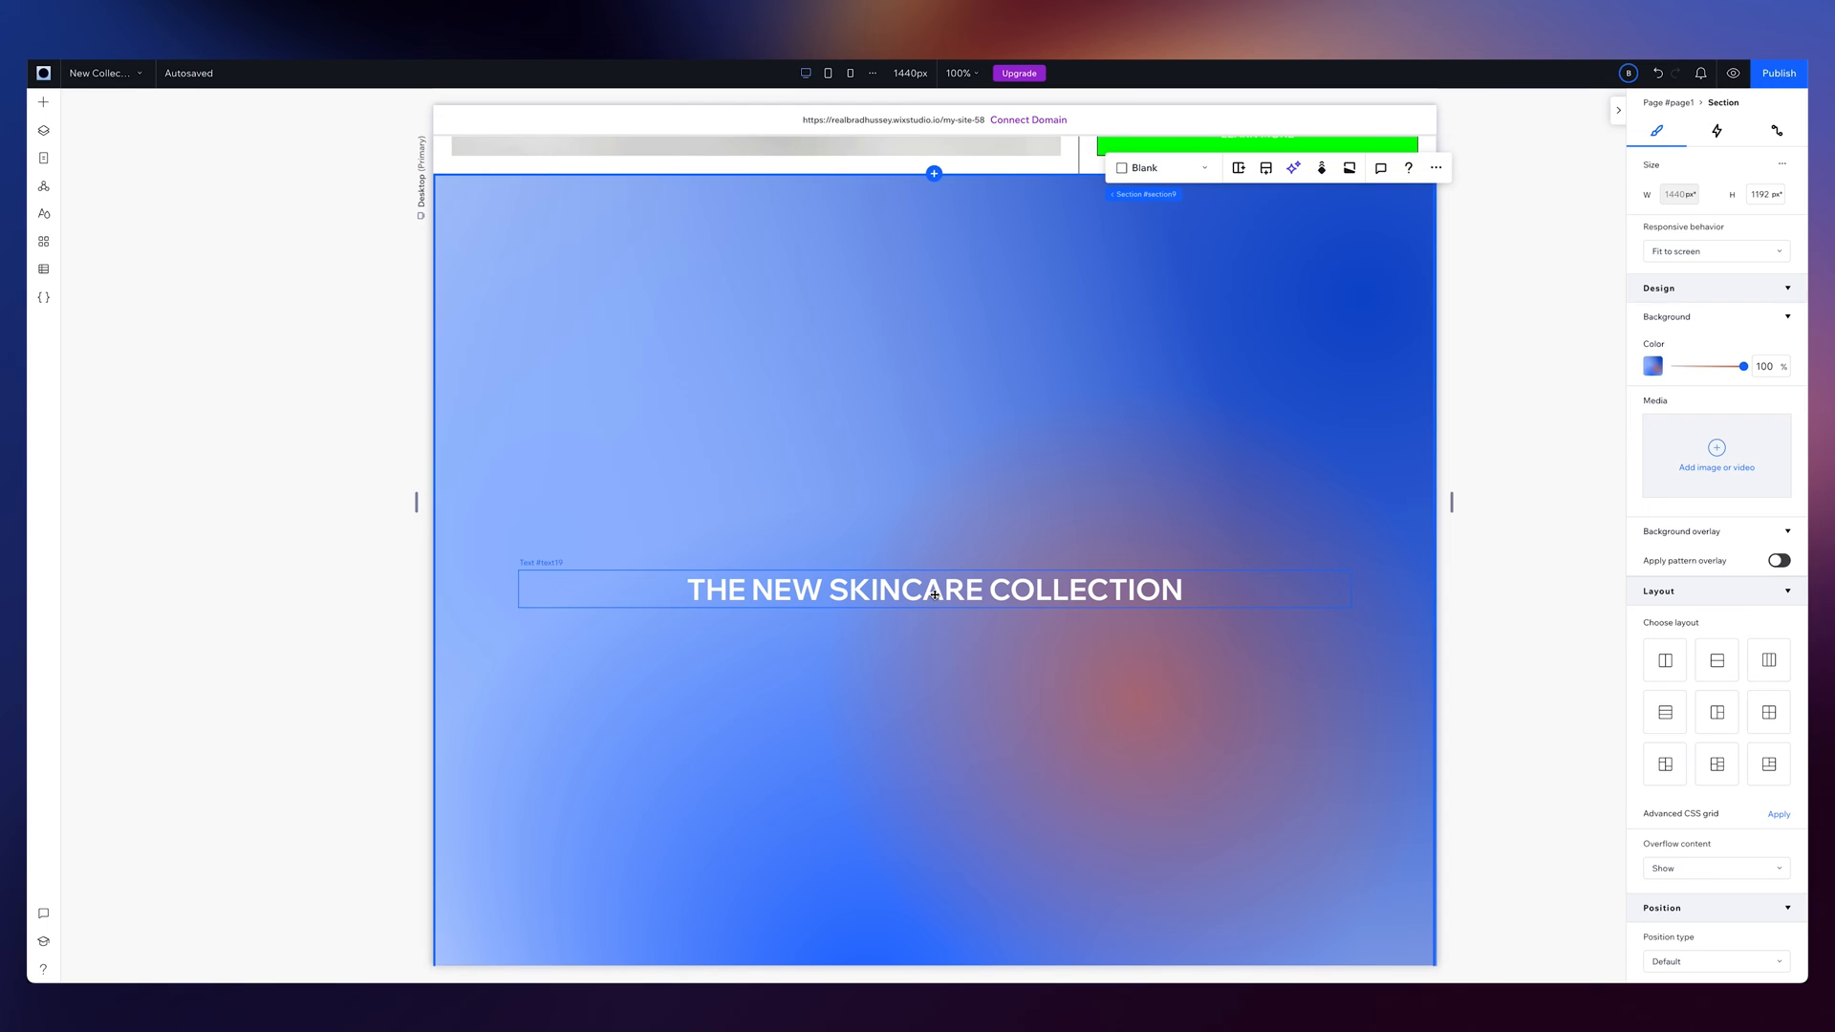
Select the heading and browse the Add Elements text options down to the Text Mask presets
click(933, 591)
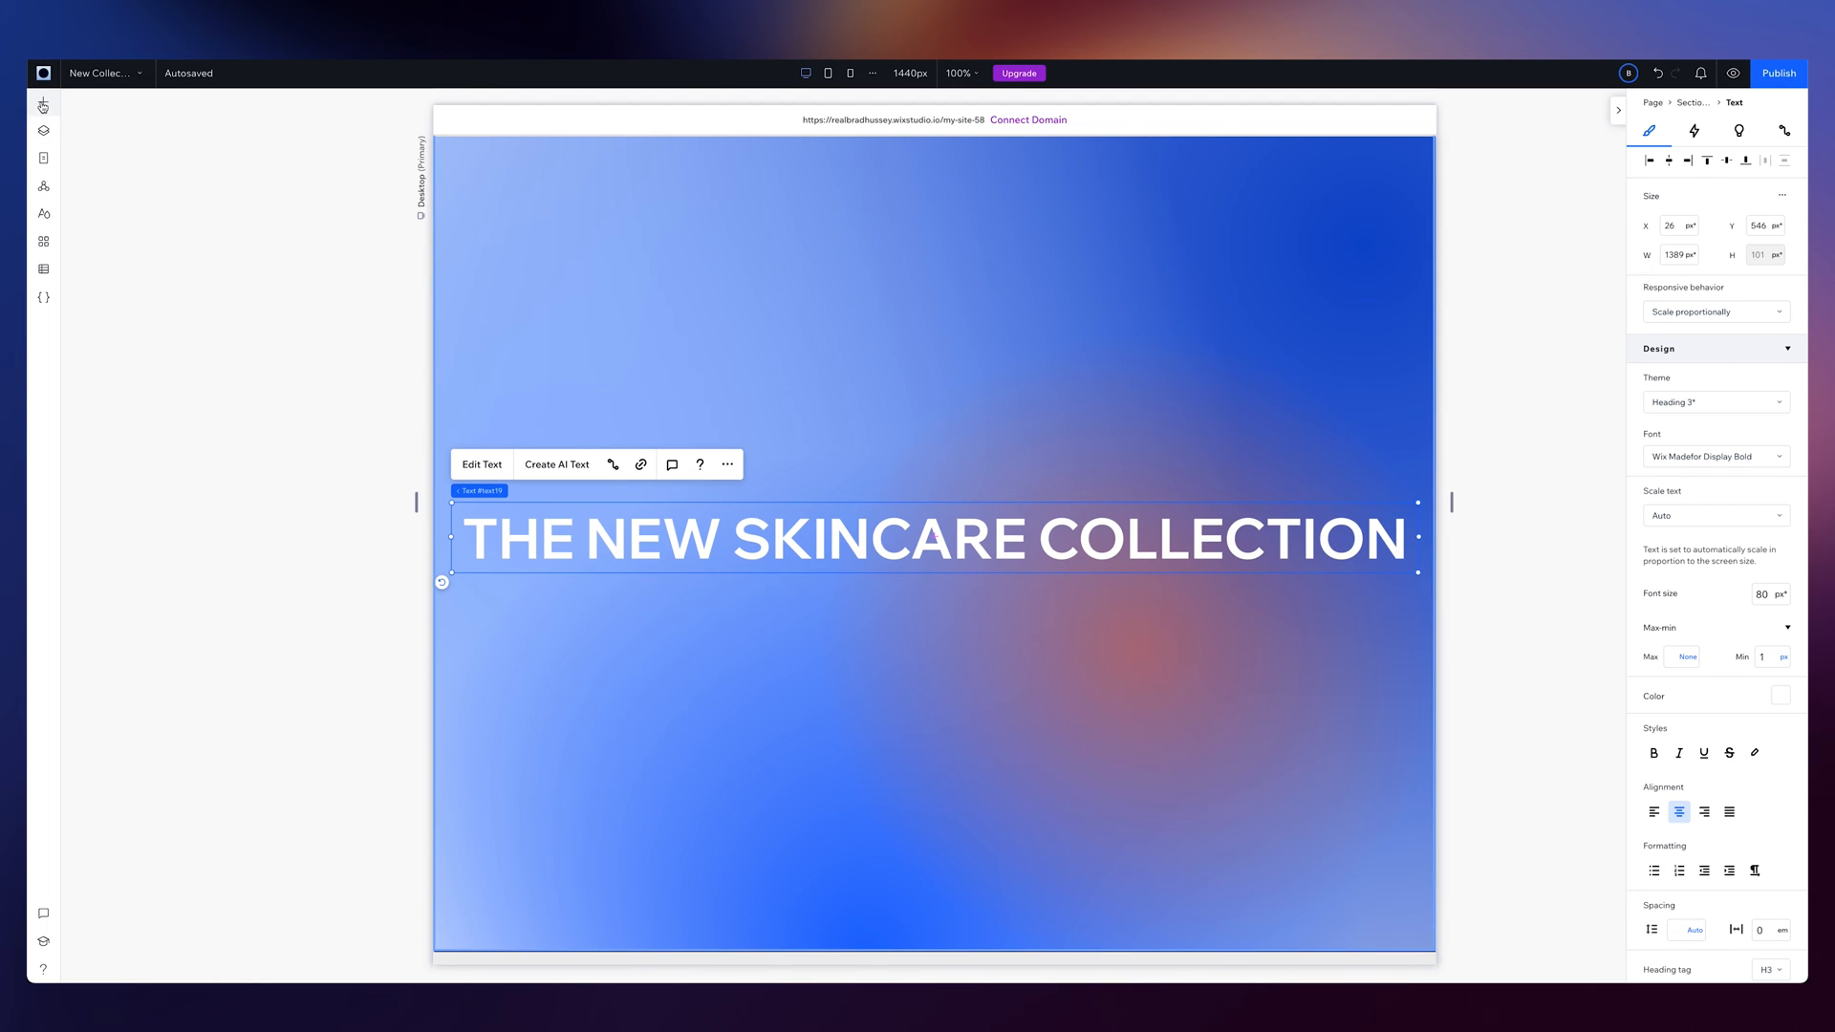
click(44, 103)
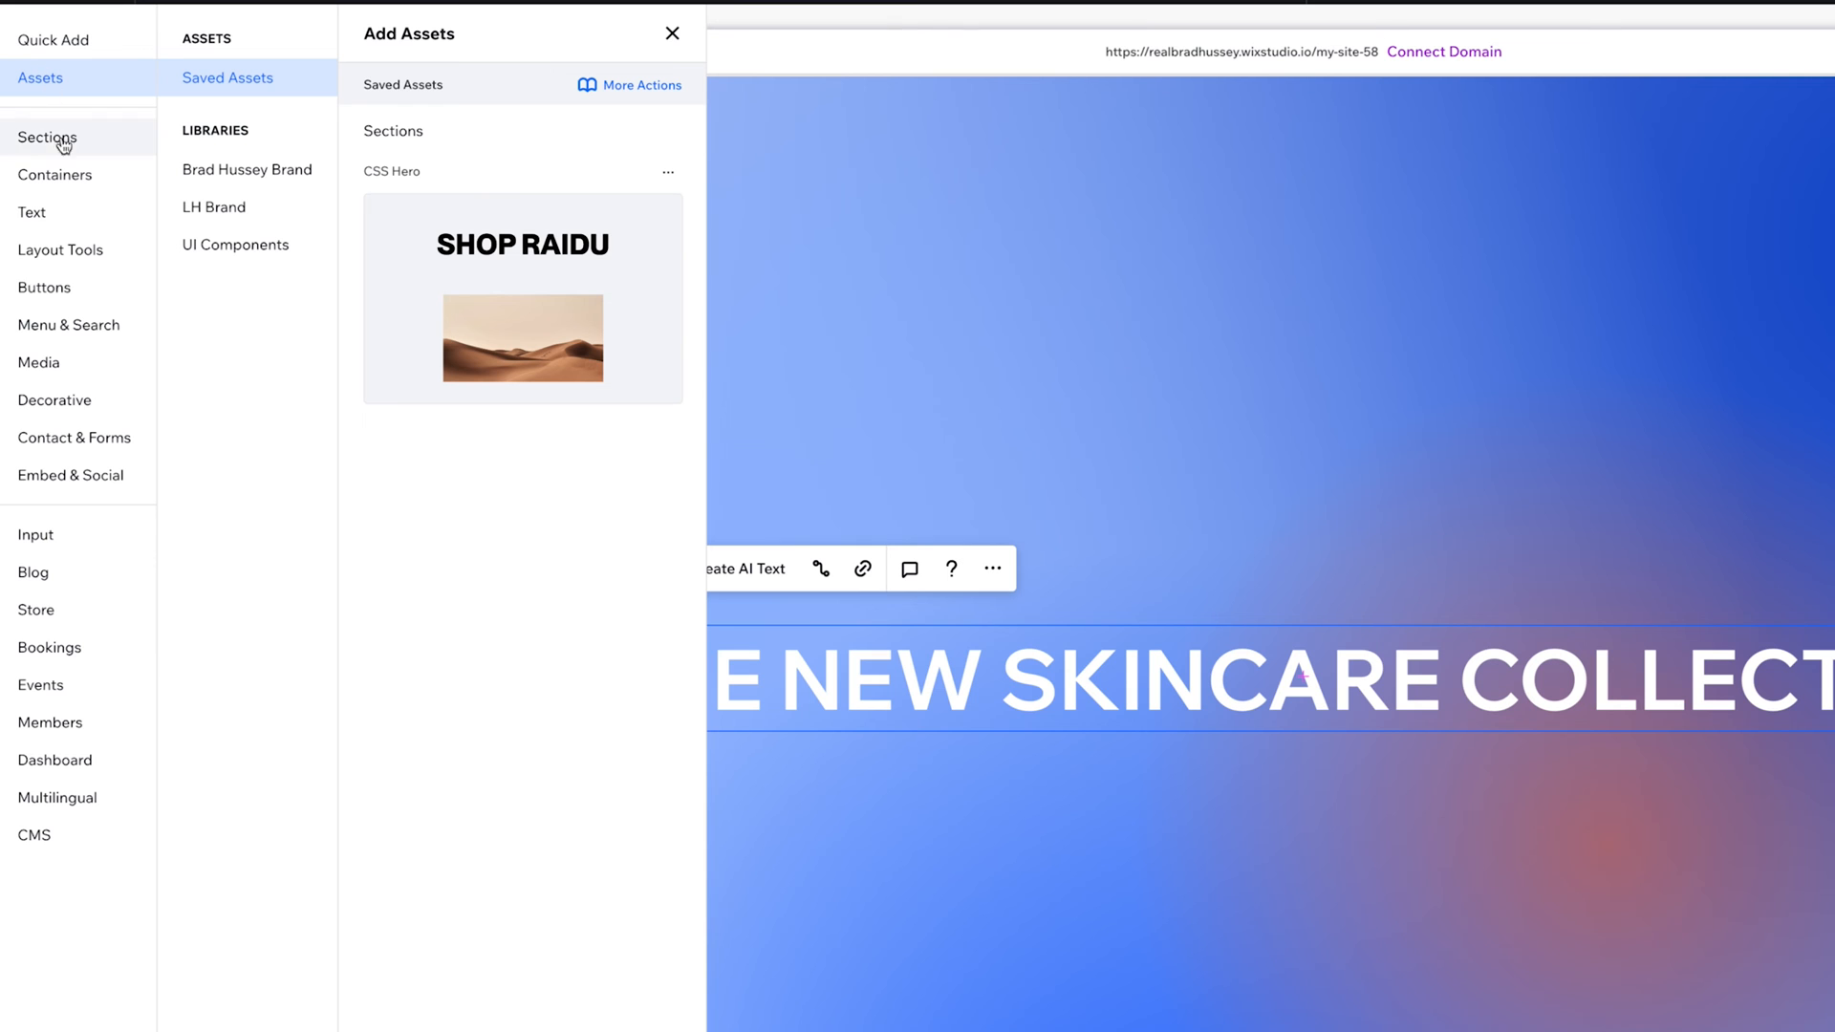
click(31, 212)
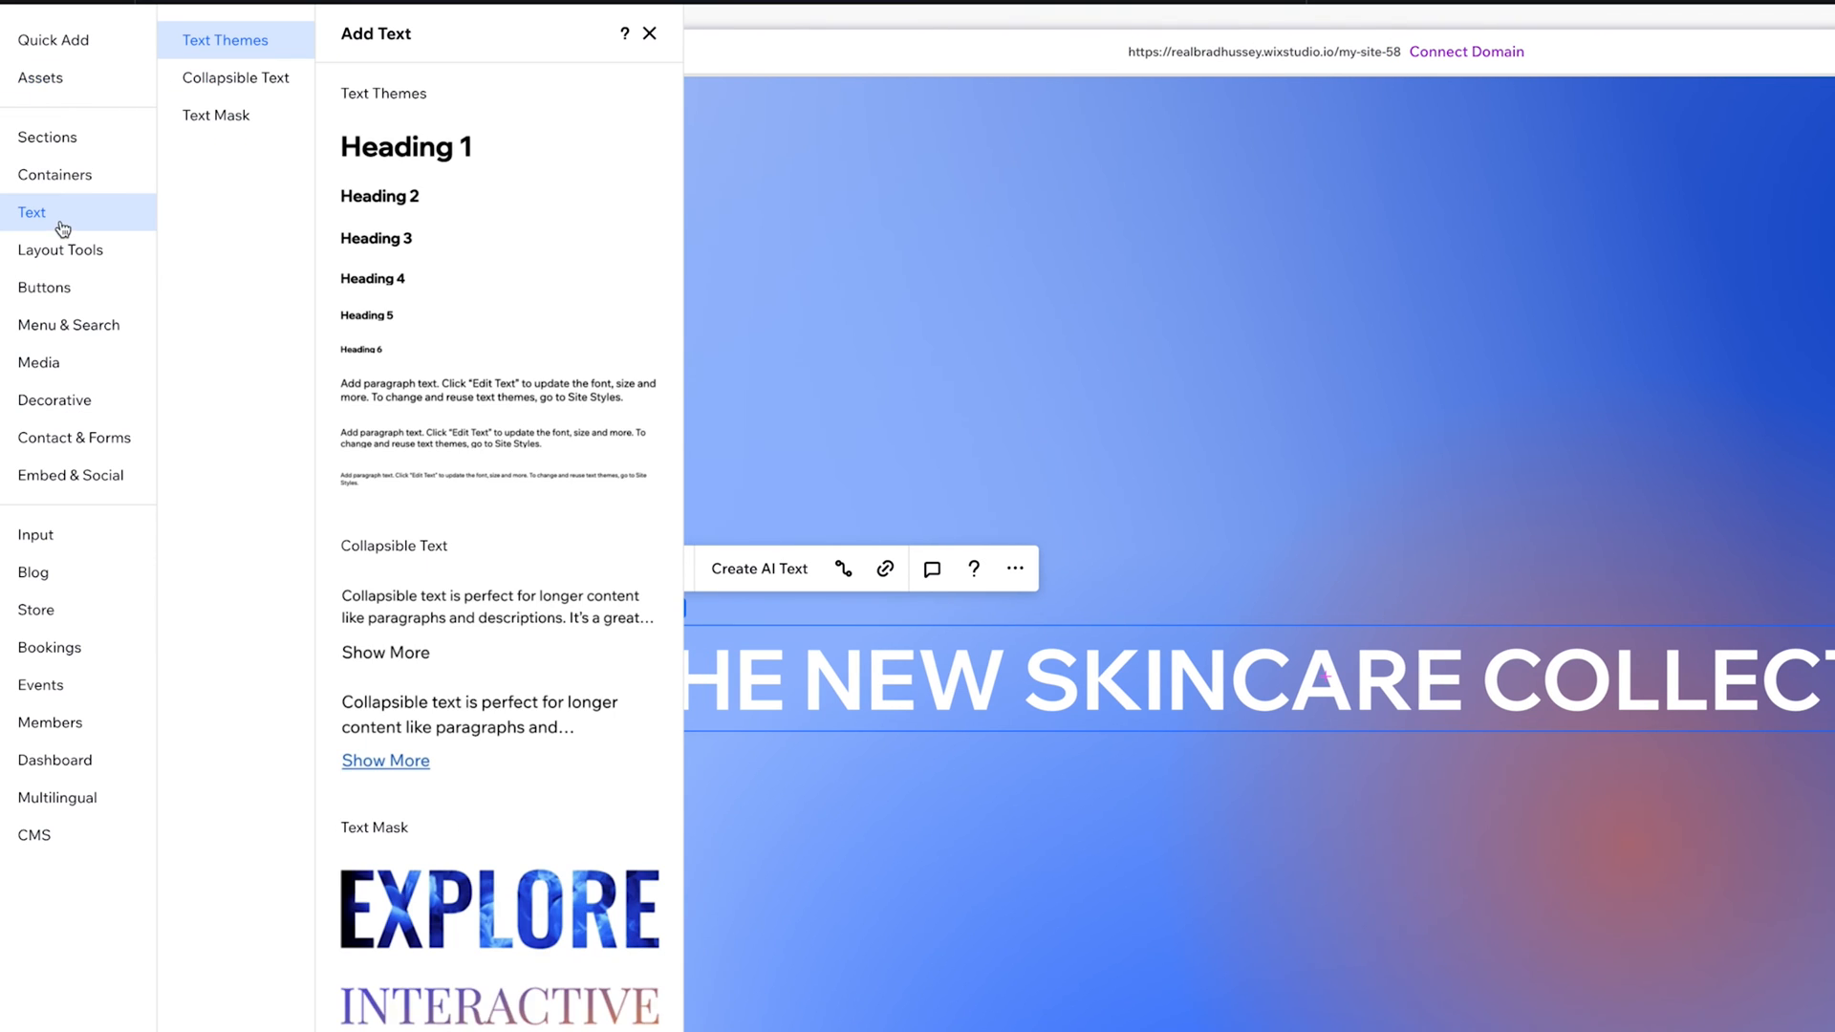
scroll(down, 3)
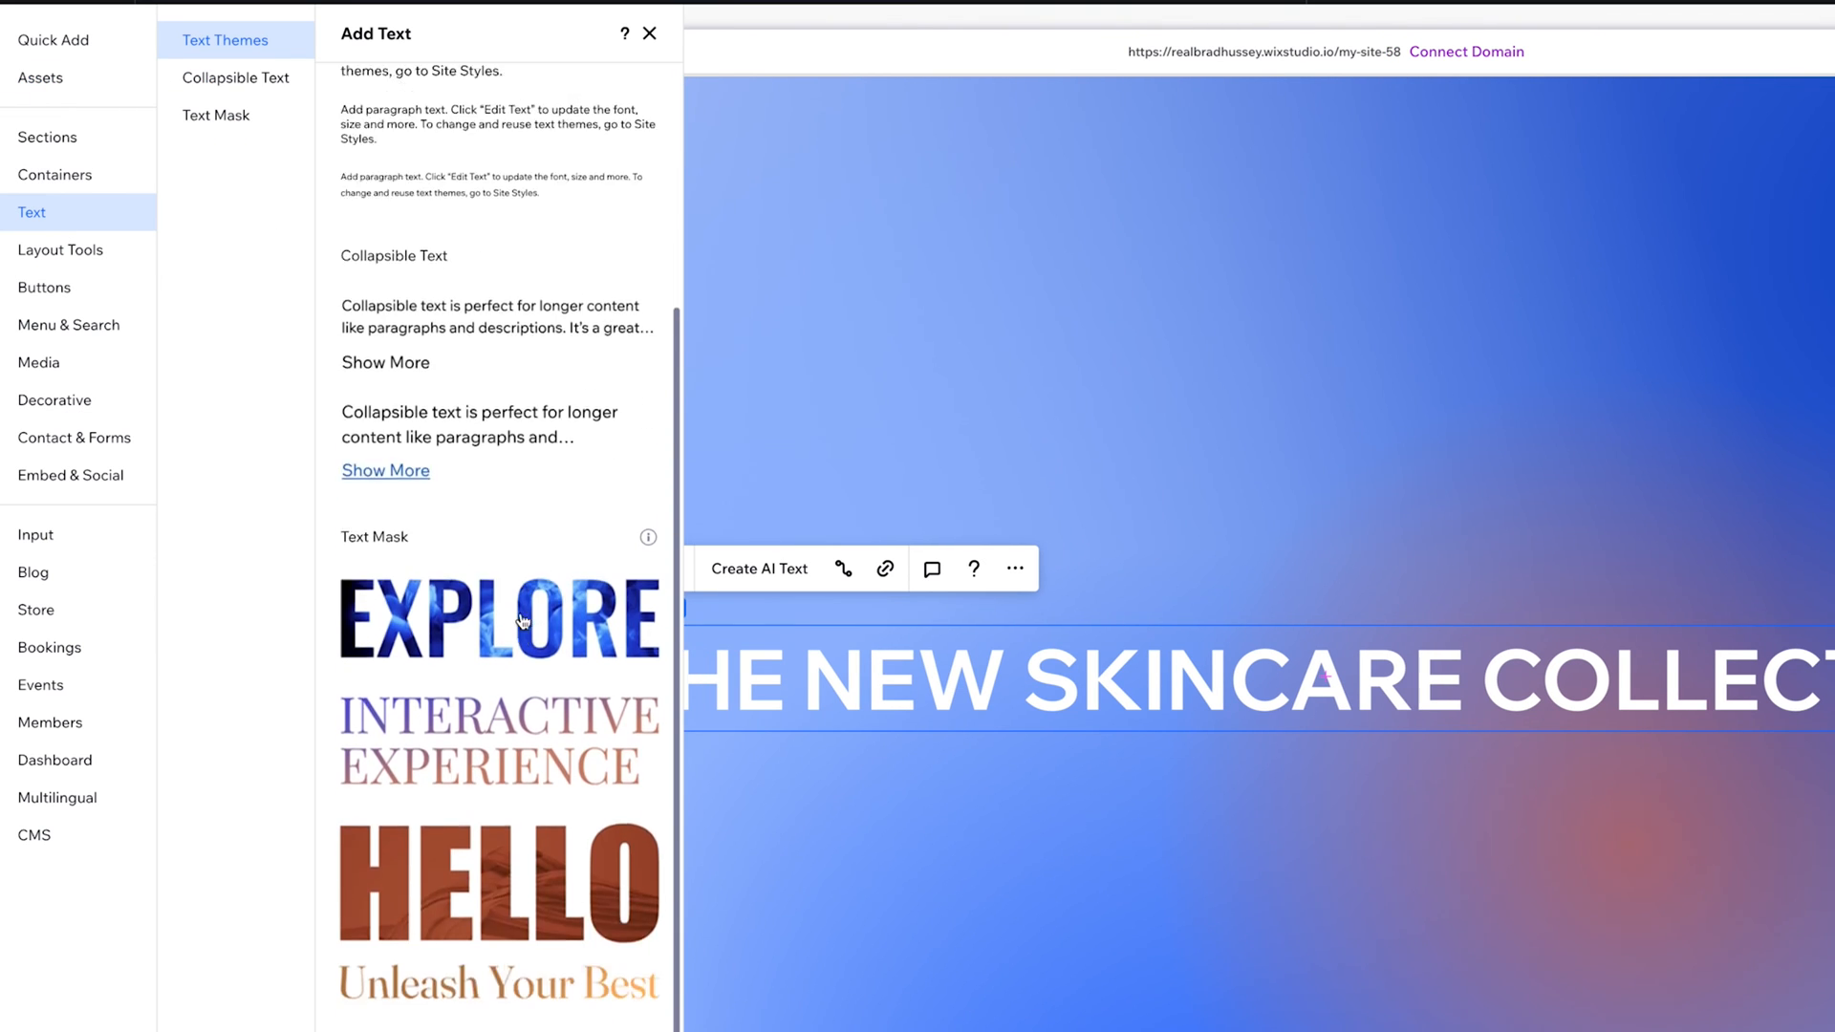
scroll(down, 3)
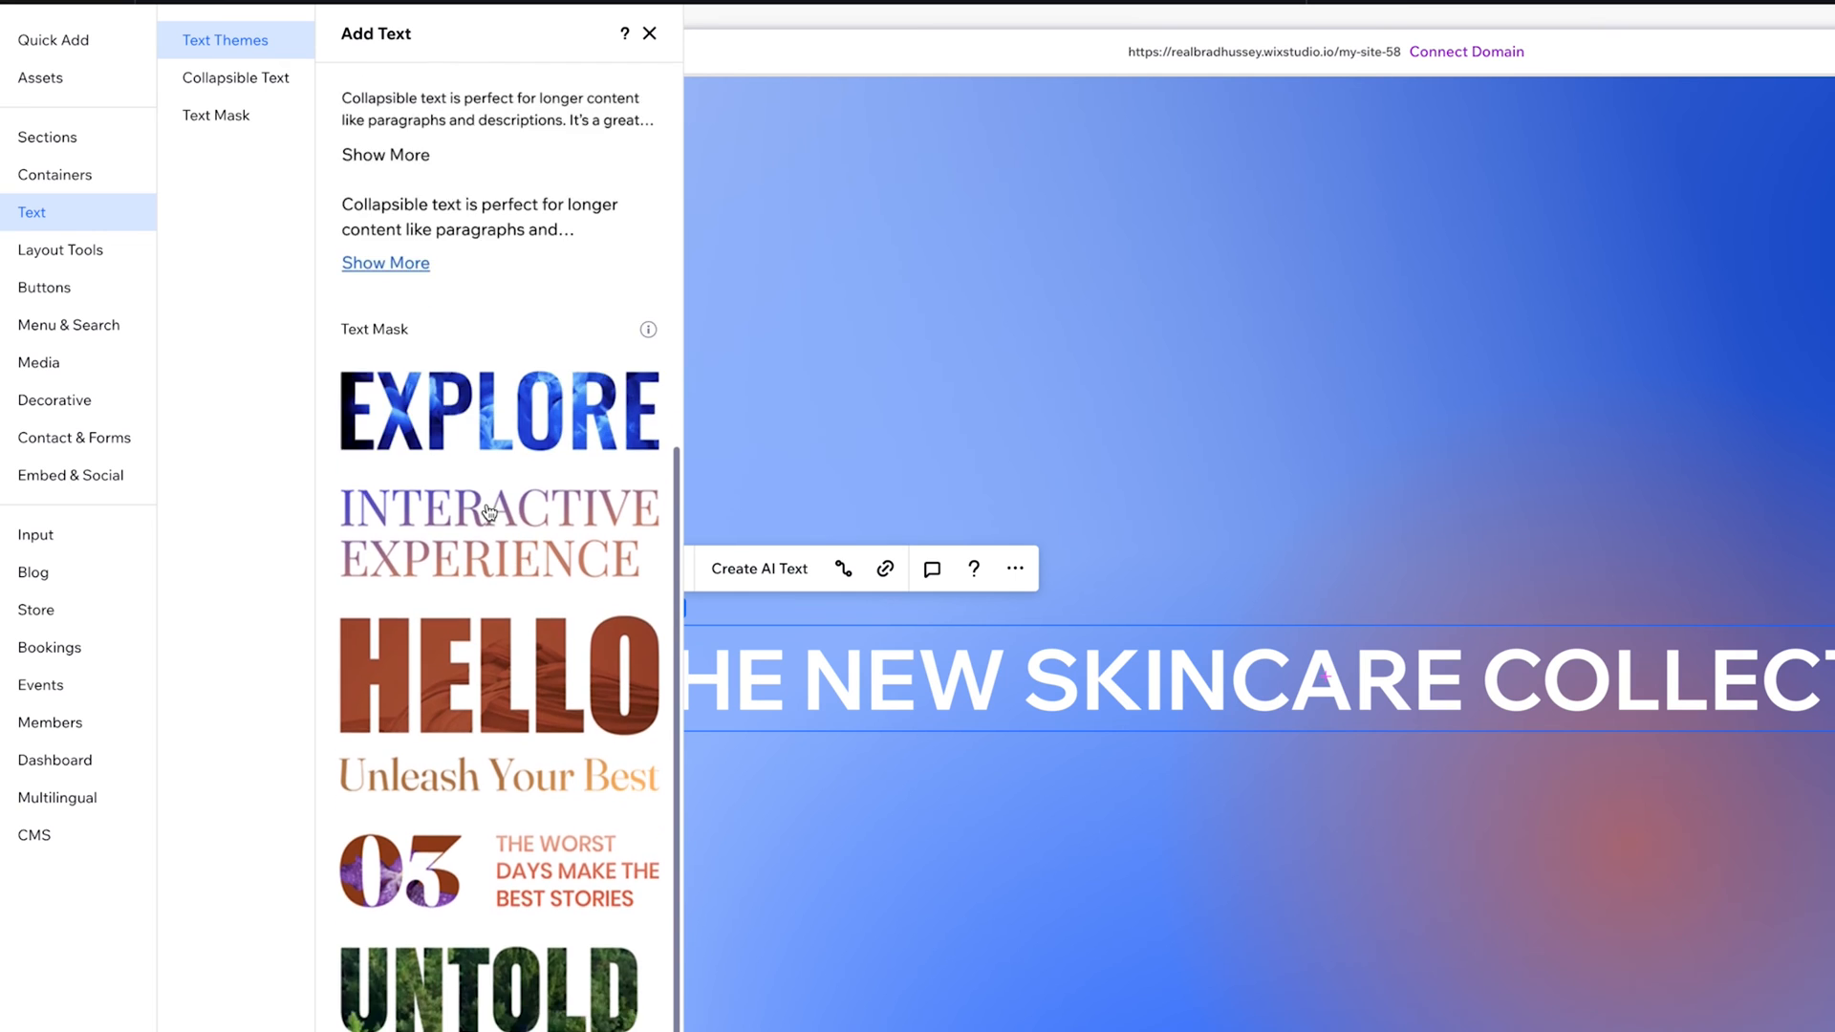
scroll(down, 3)
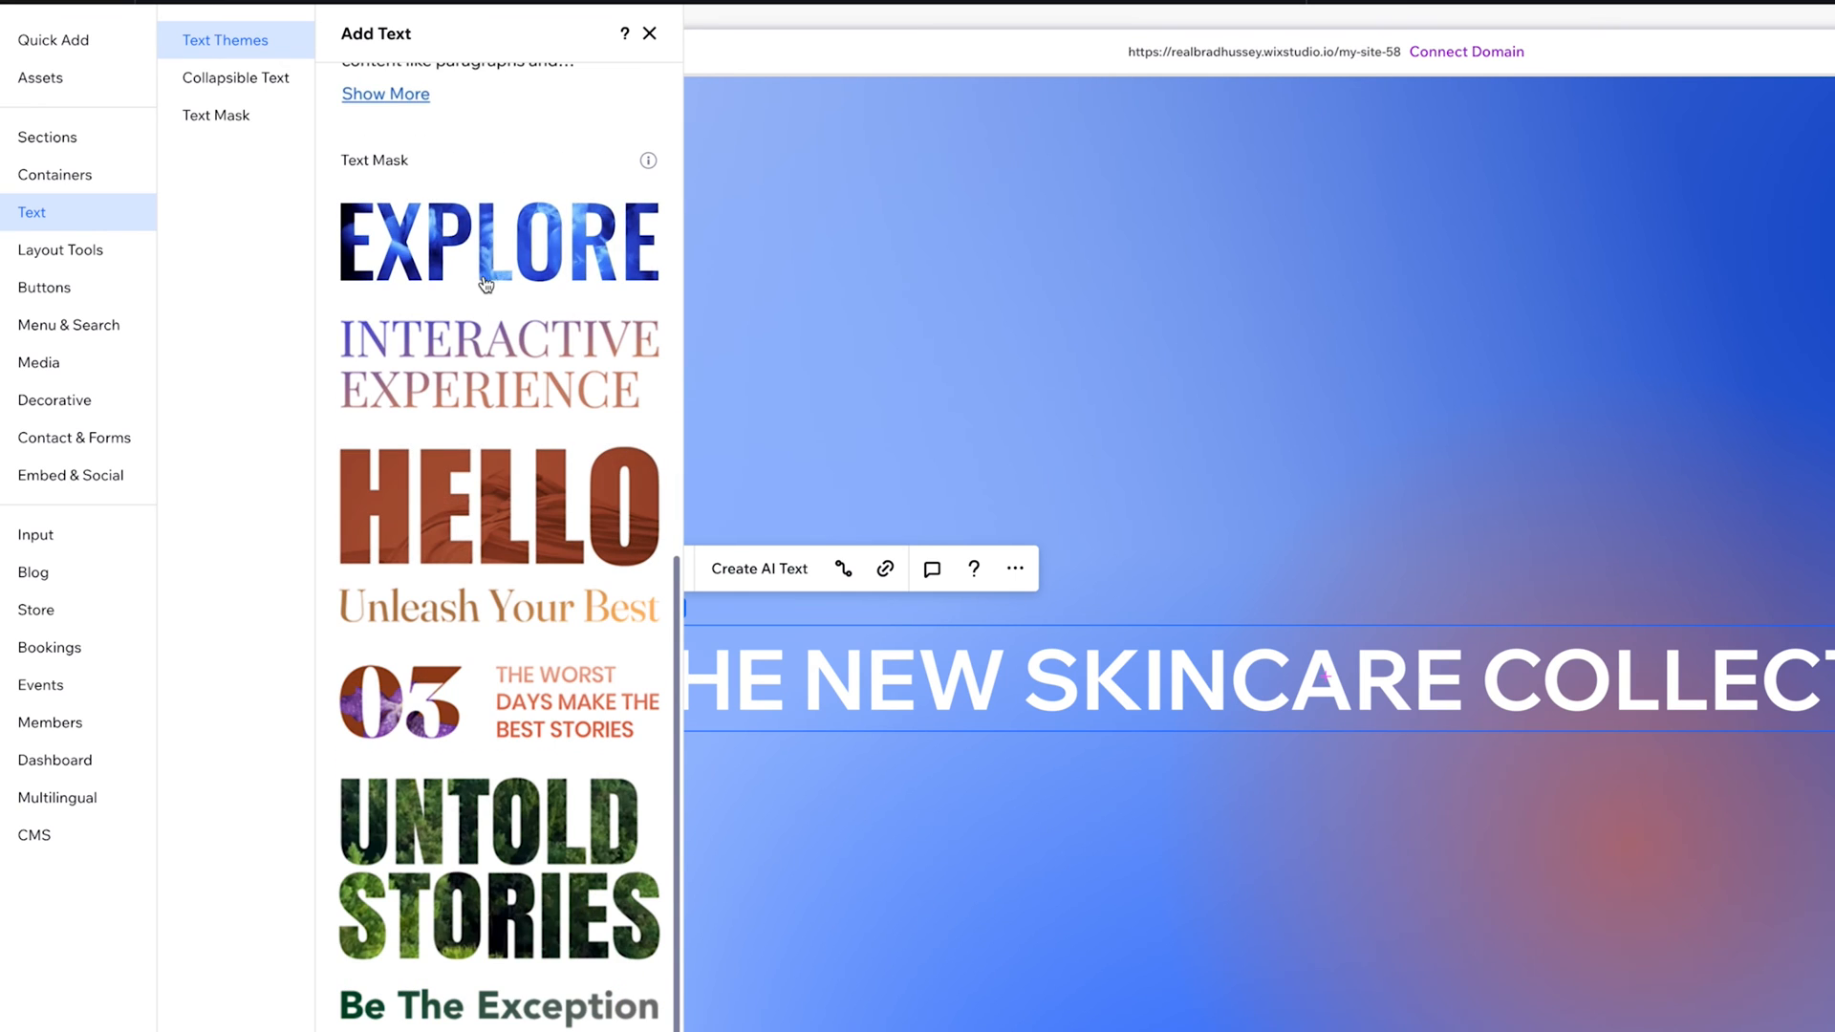
mouse_move(488, 271)
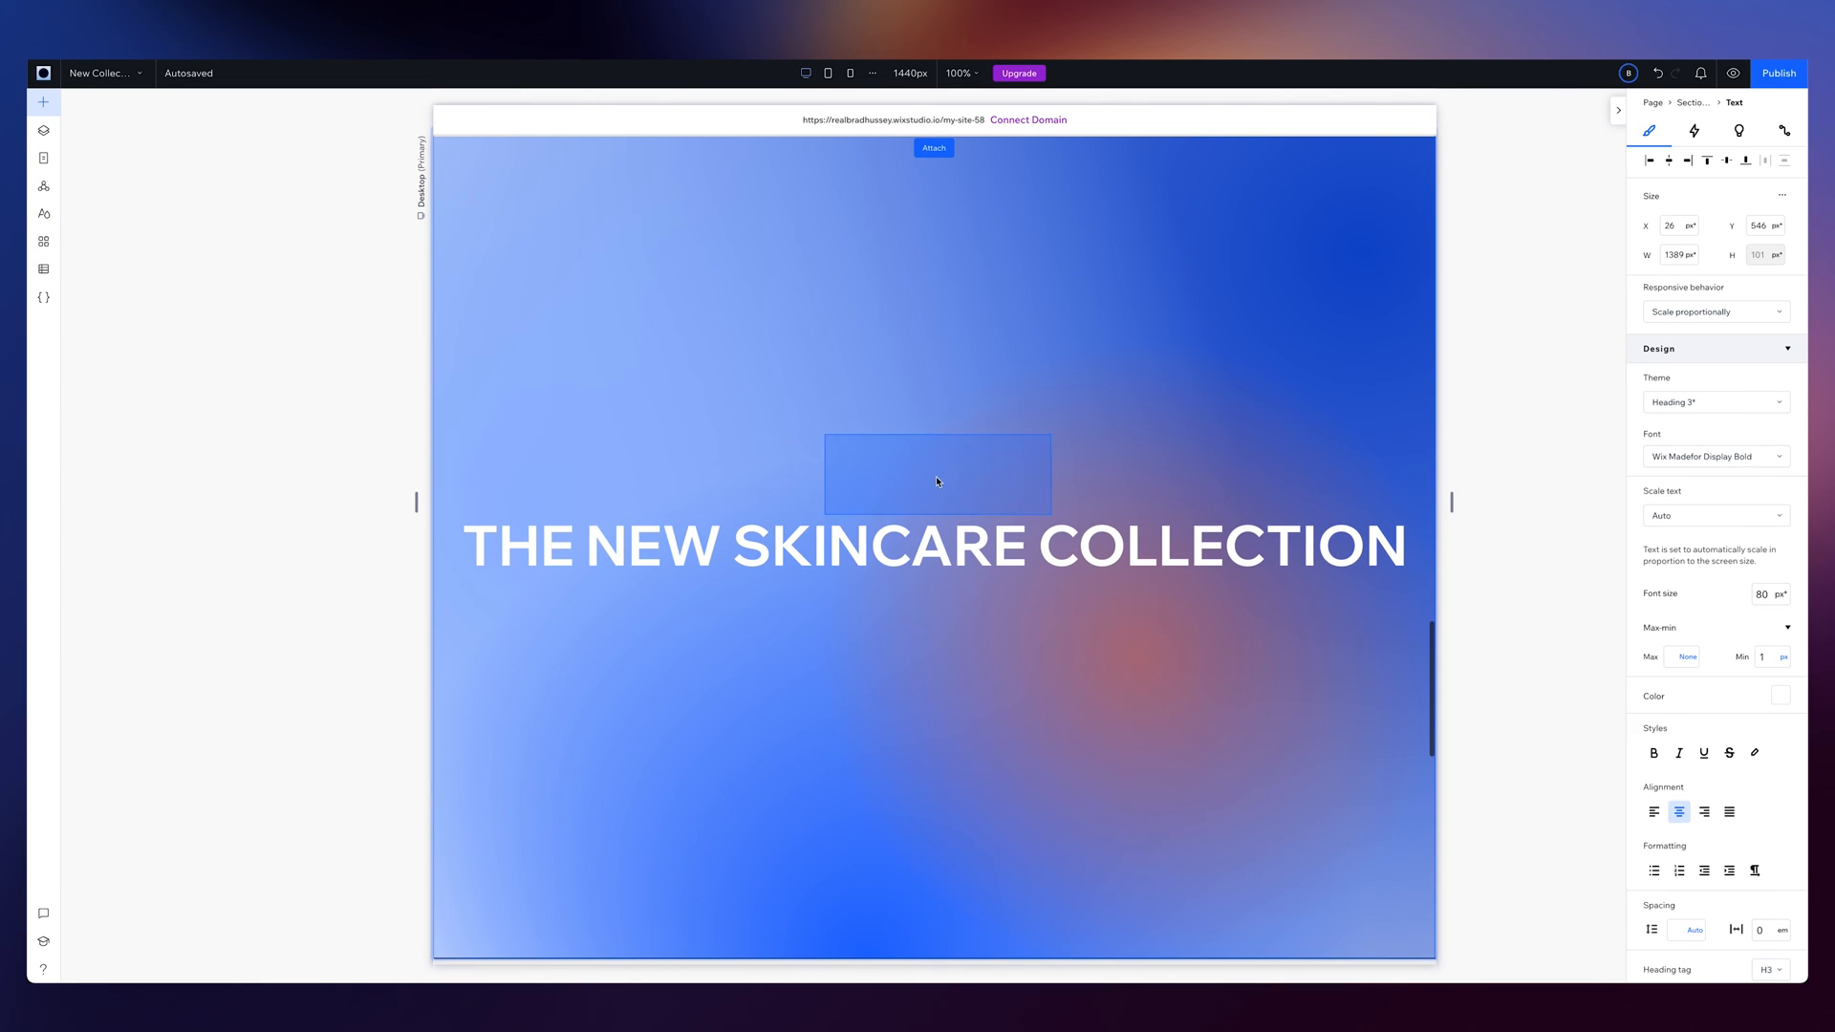
Drop the EXPLORE text mask onto the heading centre and change its text to AQUA
click(938, 481)
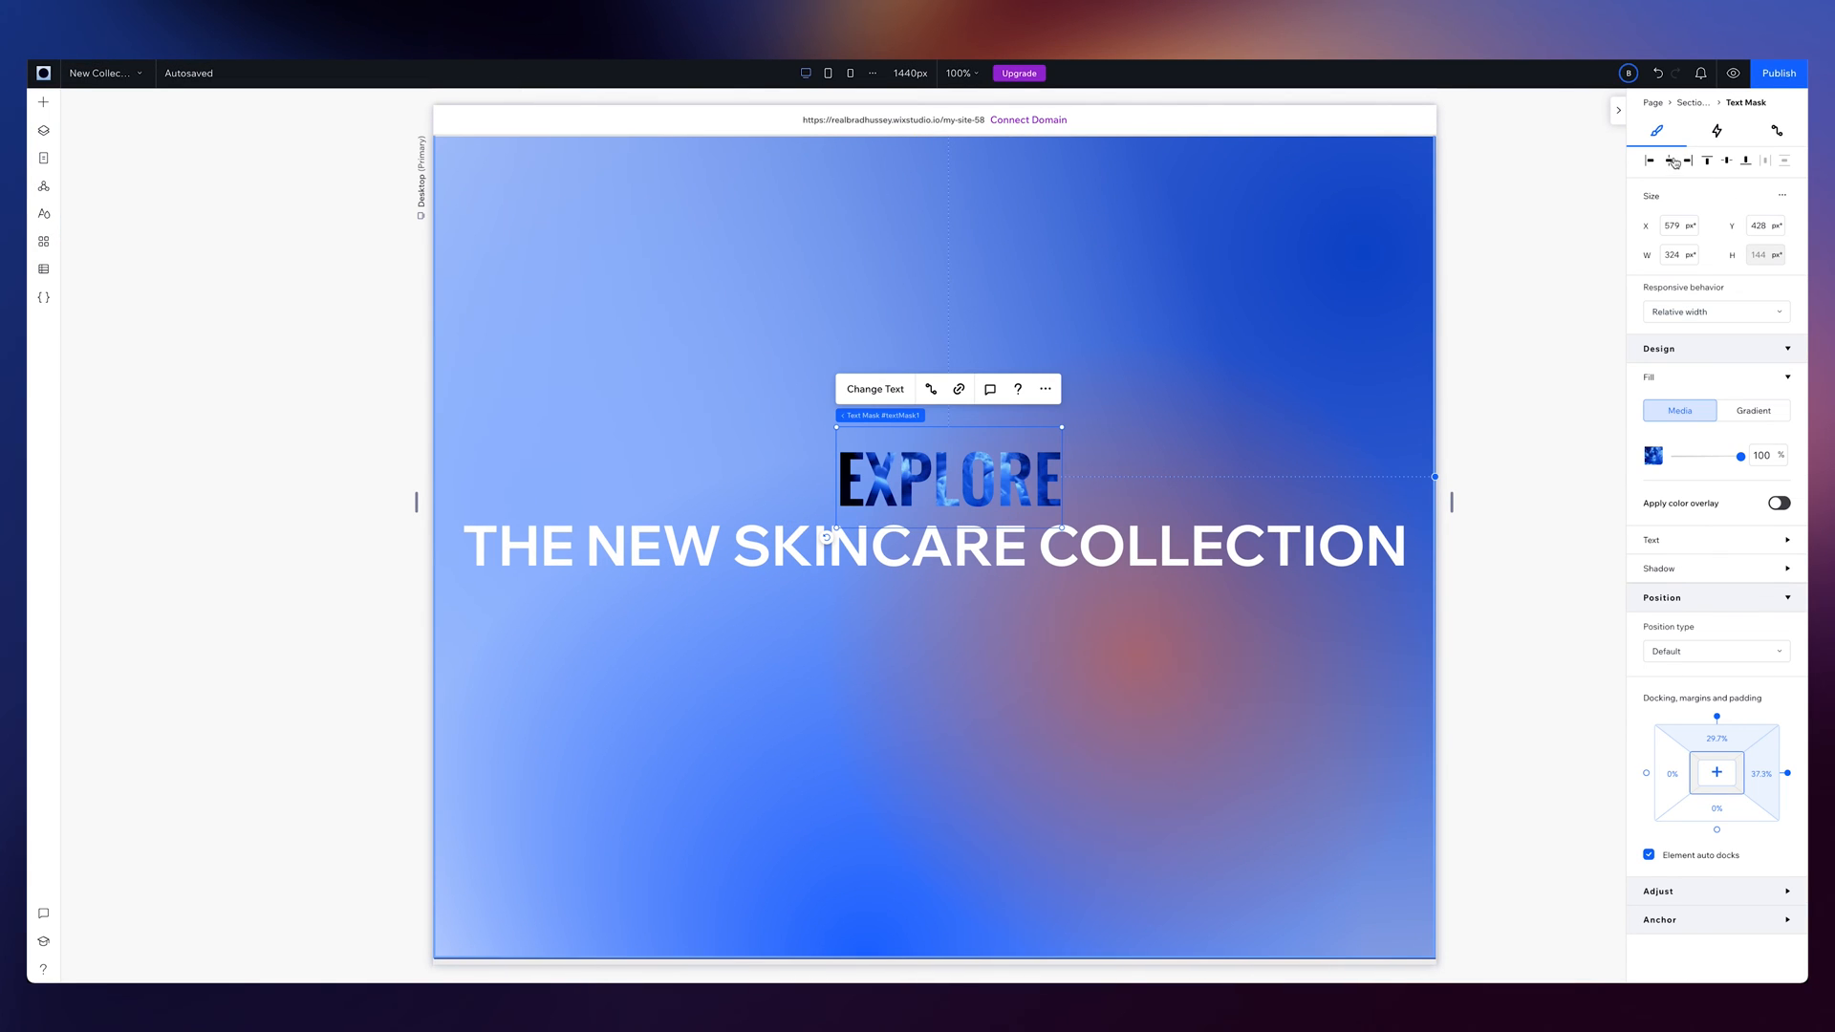
drag(948, 468, 933, 547)
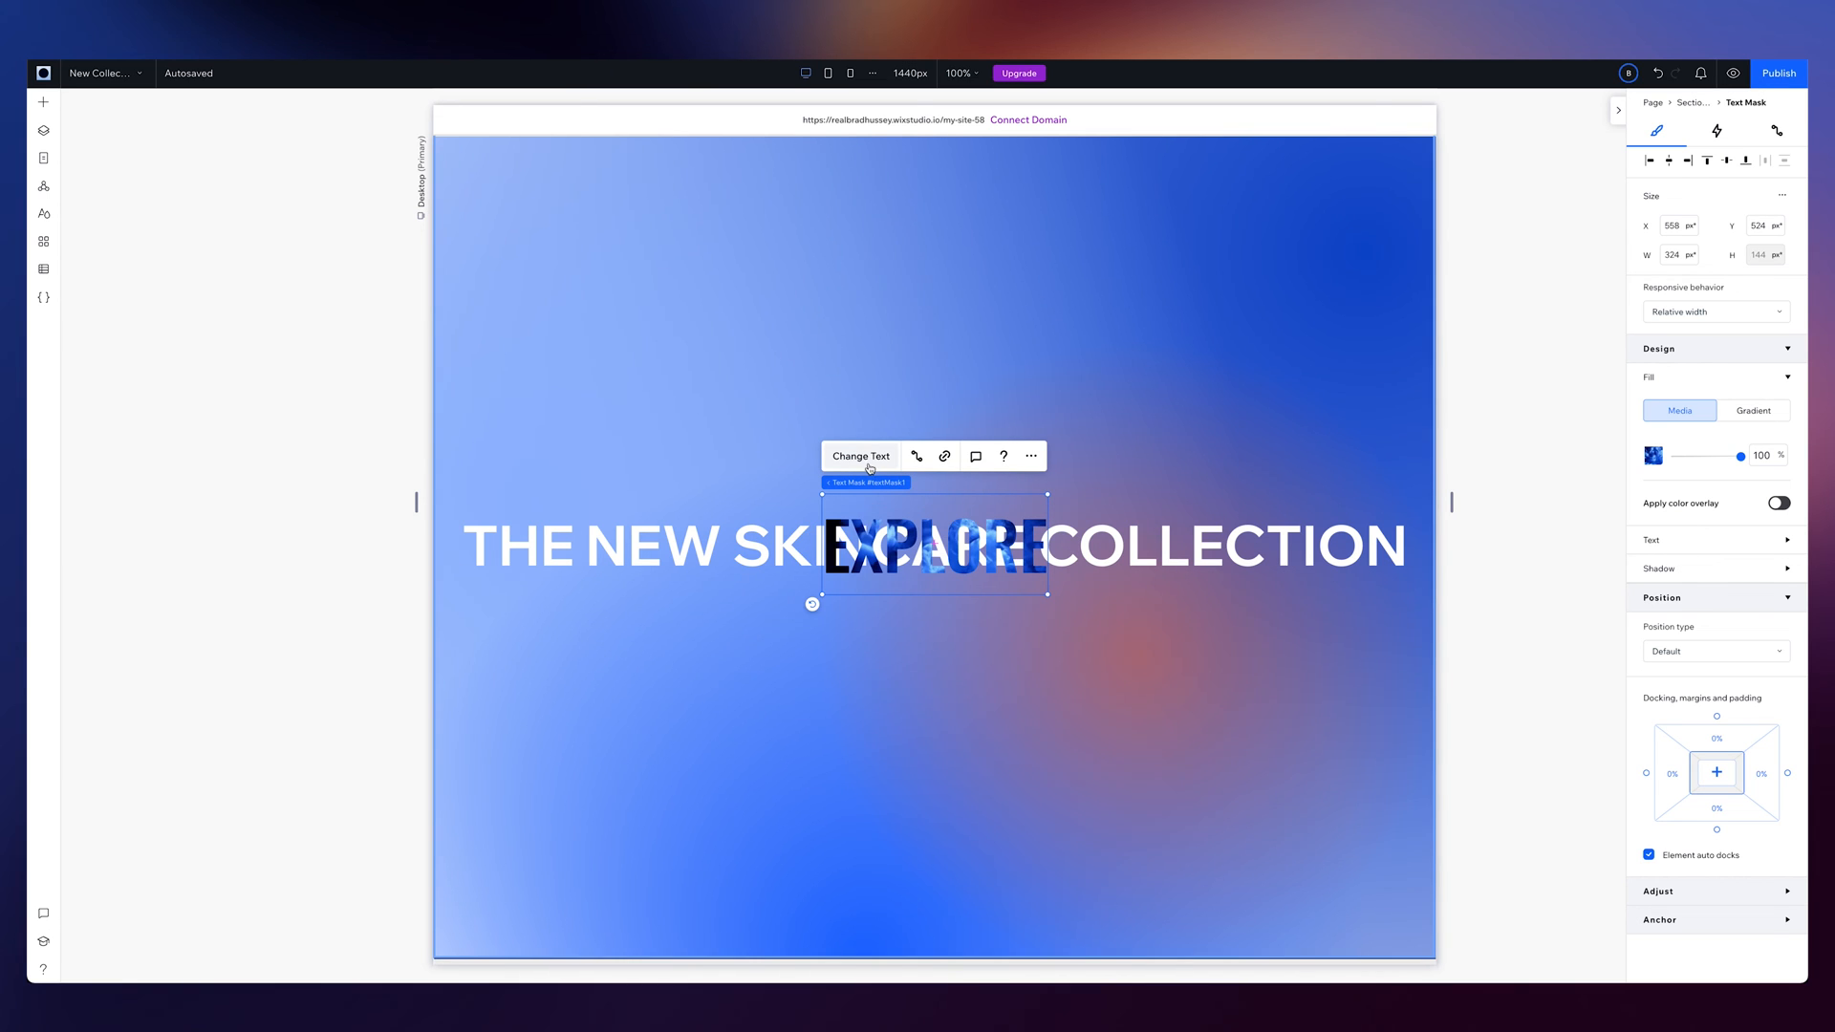
click(860, 456)
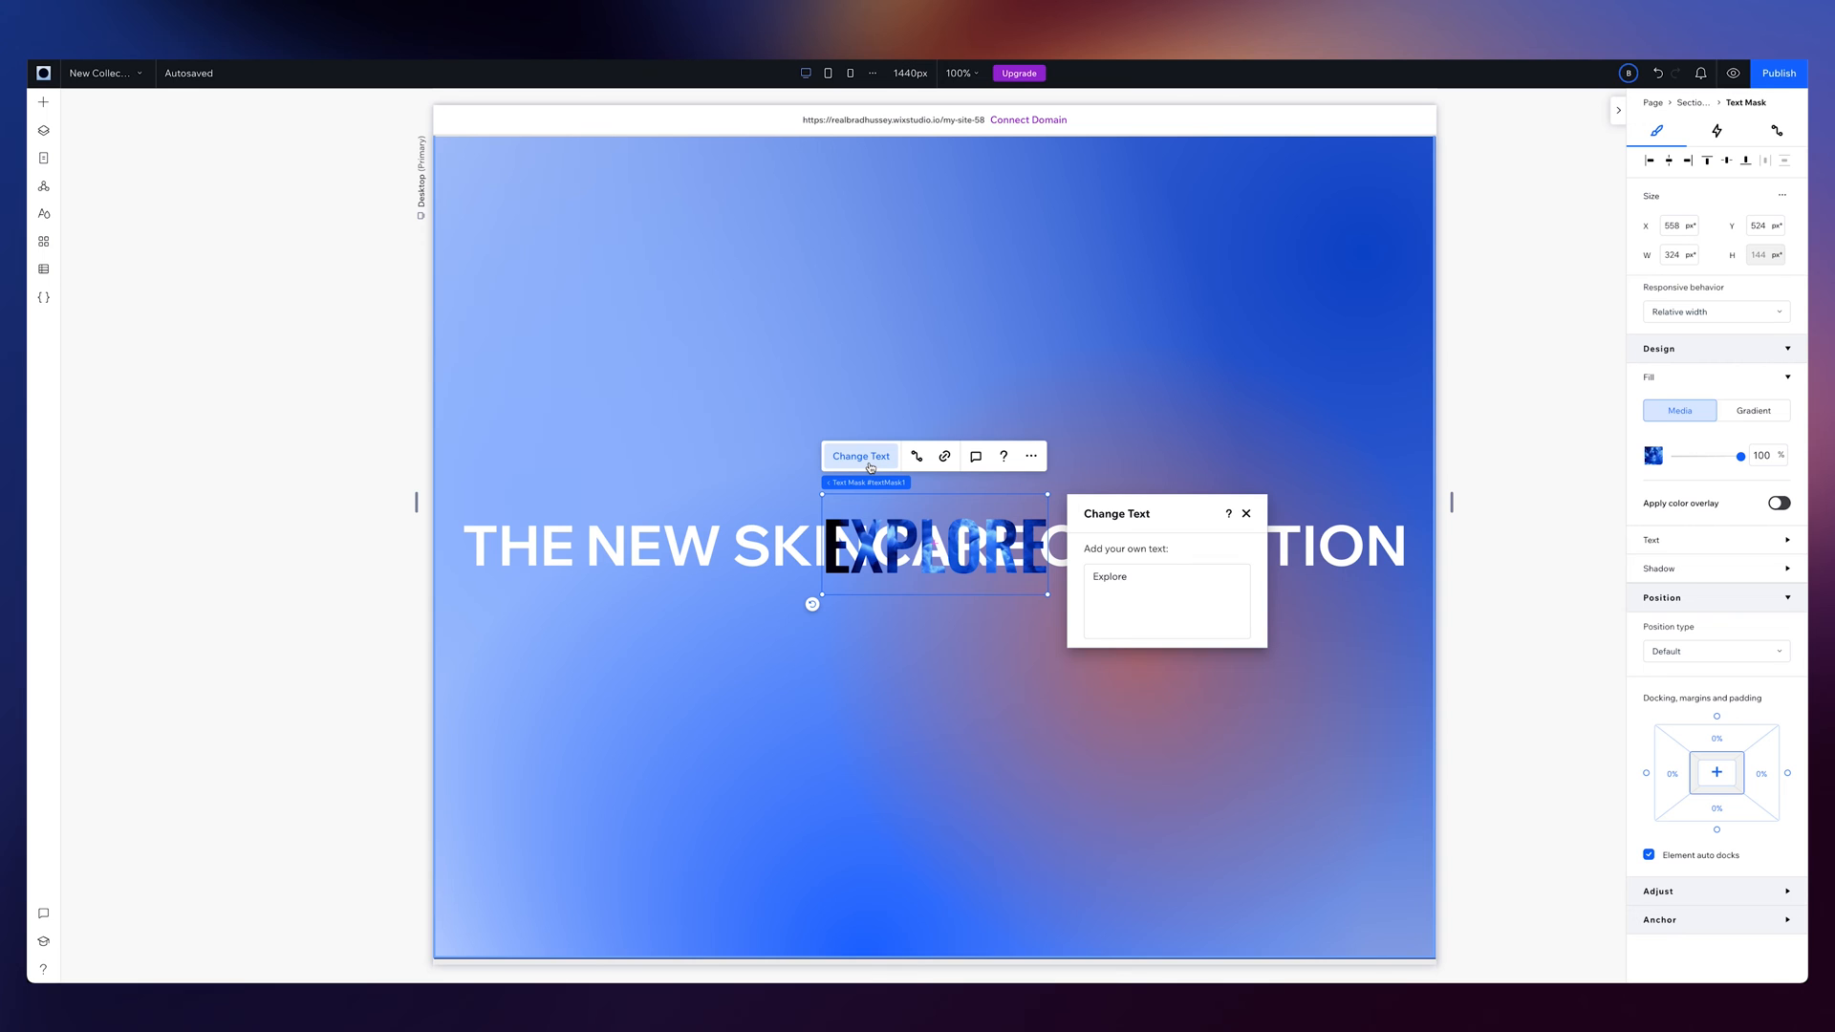
text(AQUA)
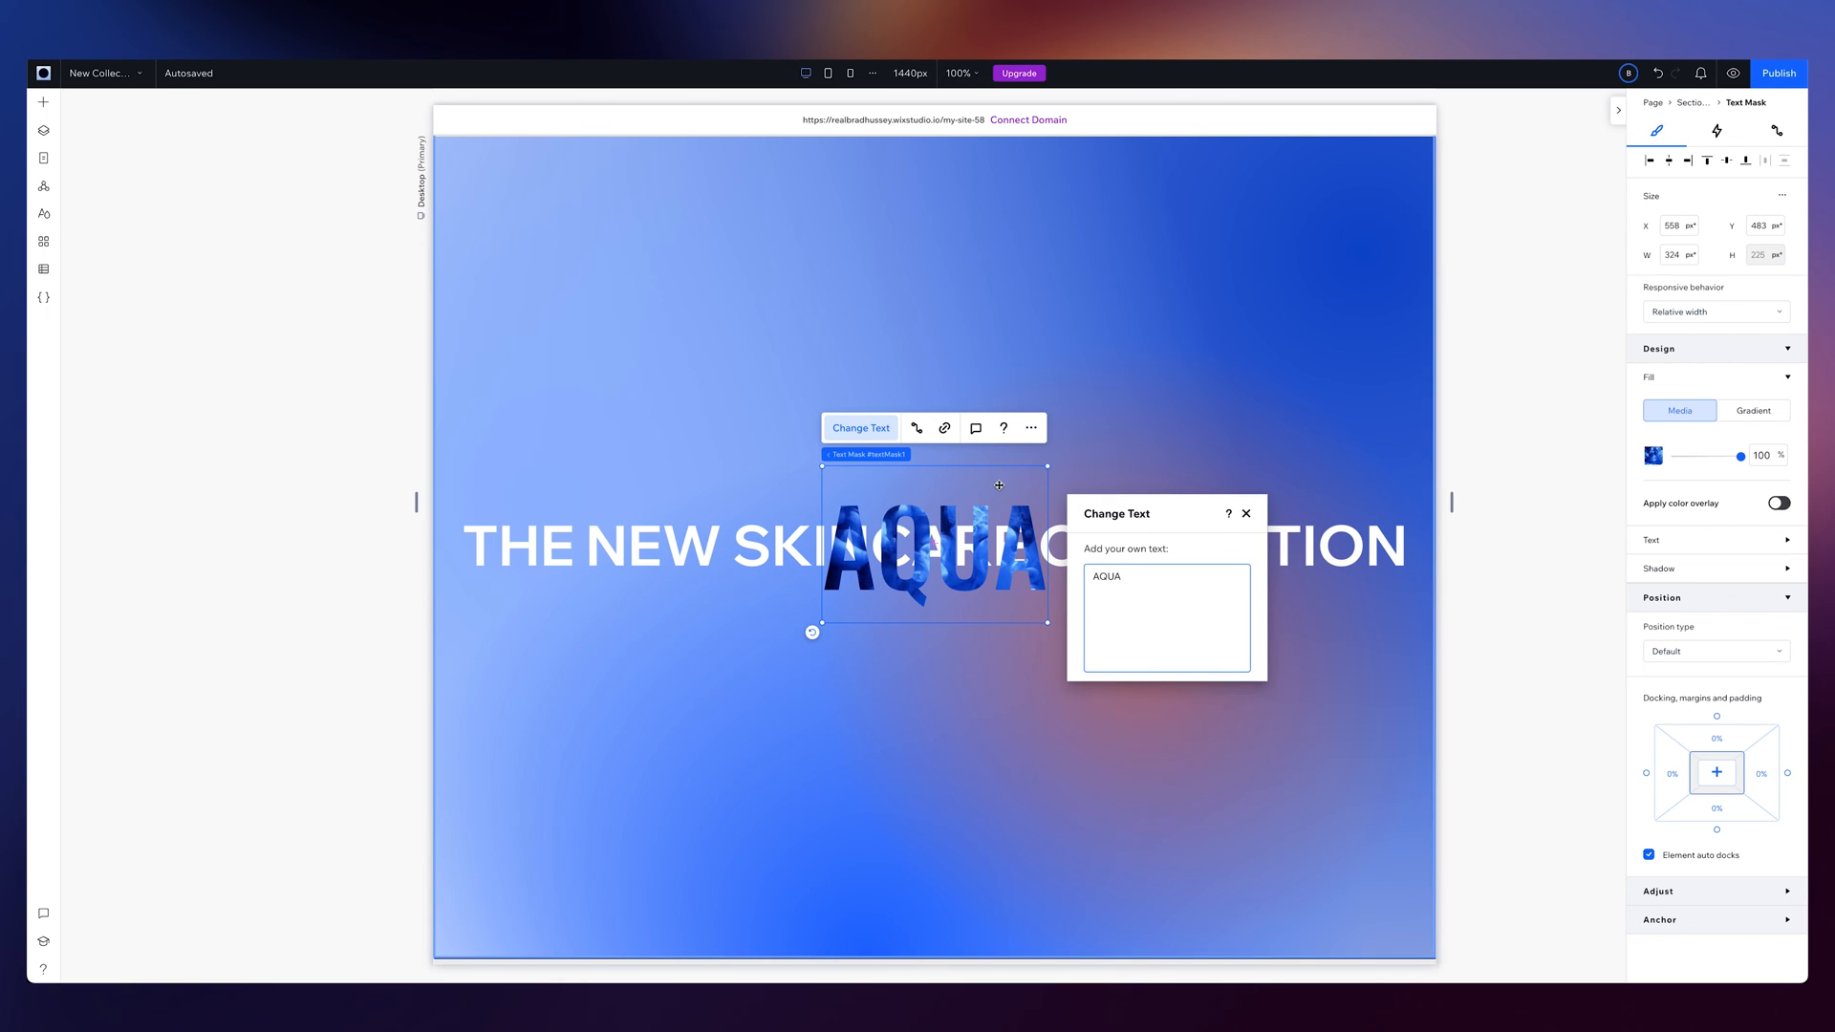
click(1247, 513)
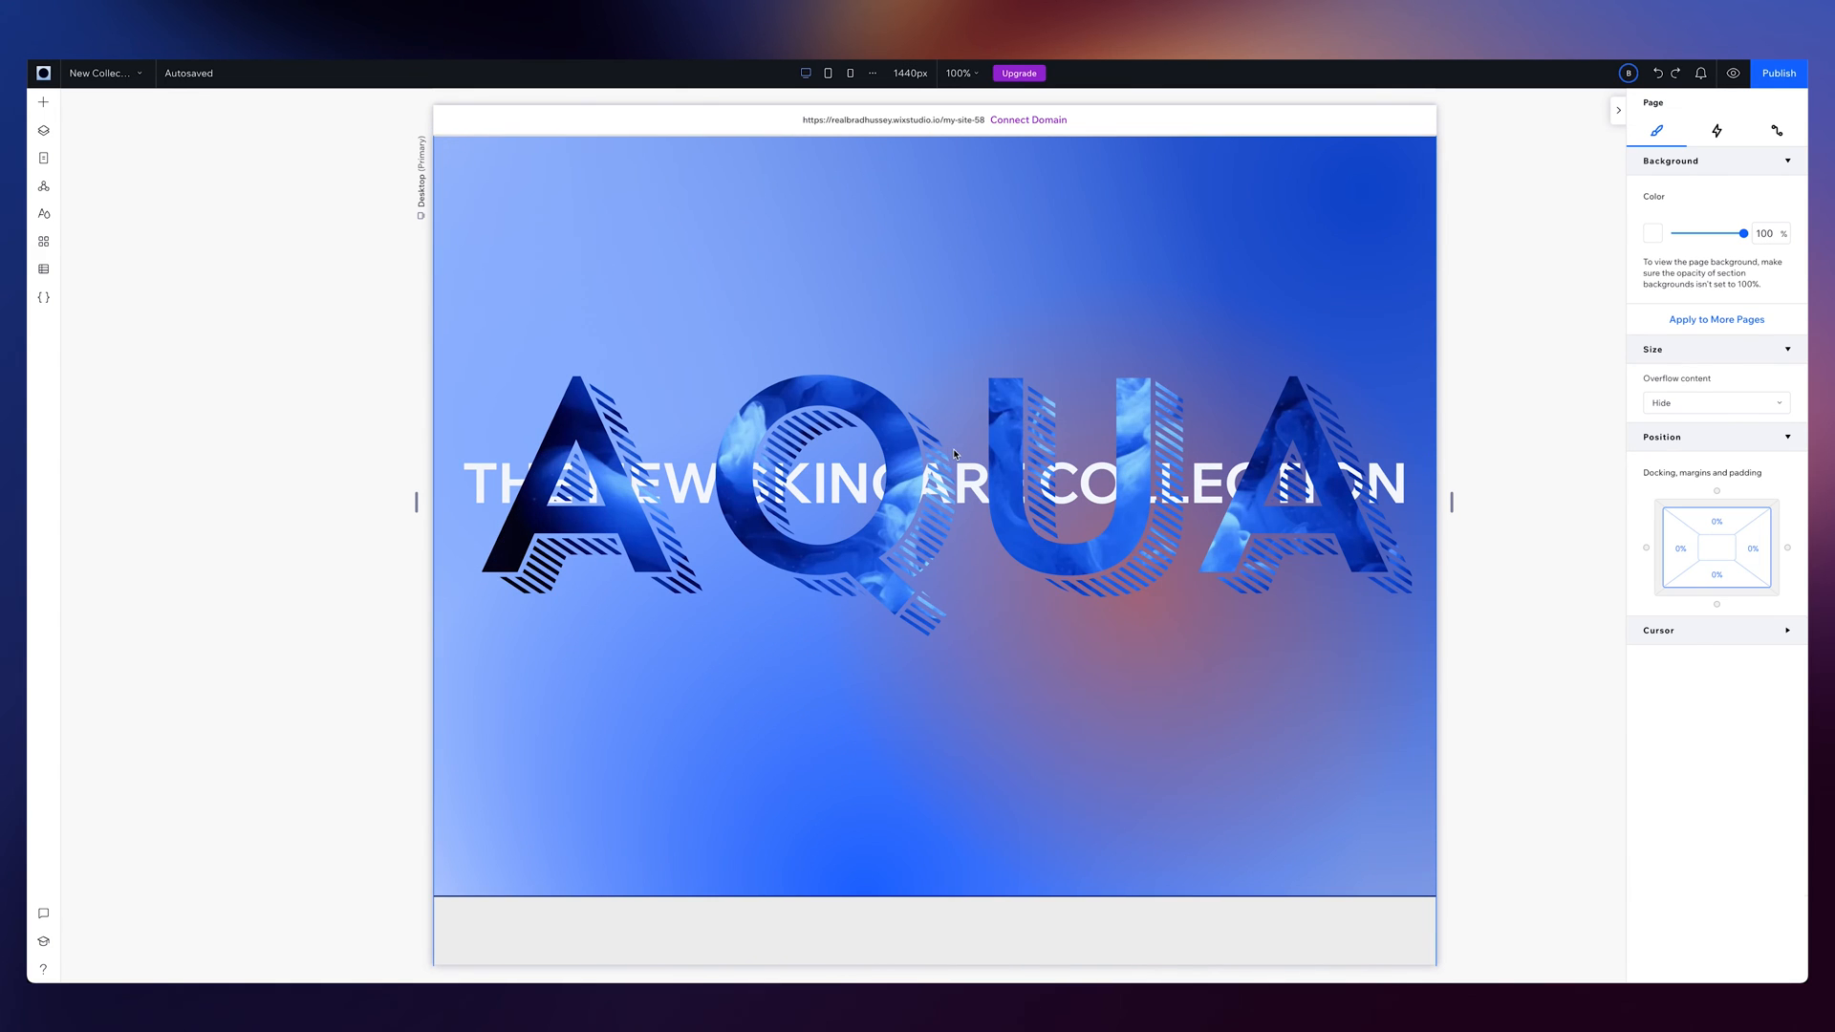
Fill the AQUA mask letters with the Above the Water video found by searching 'water'
click(959, 452)
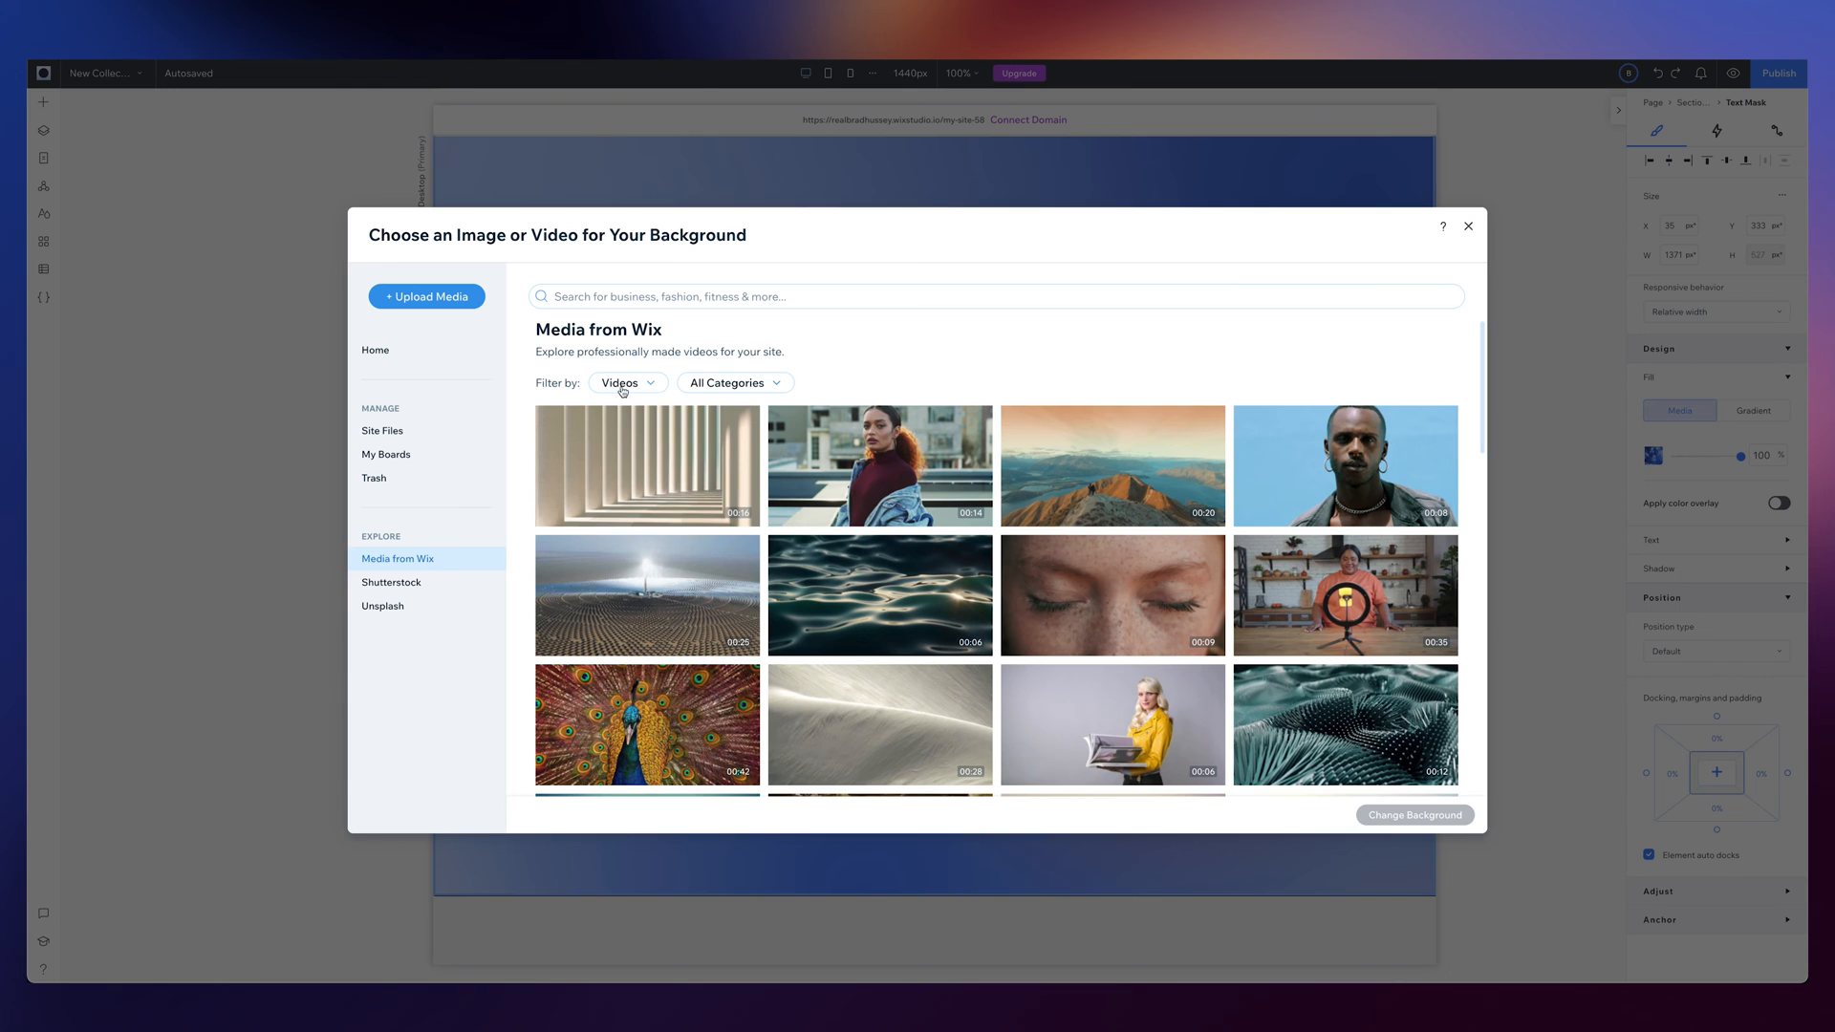
mouse_move(651, 397)
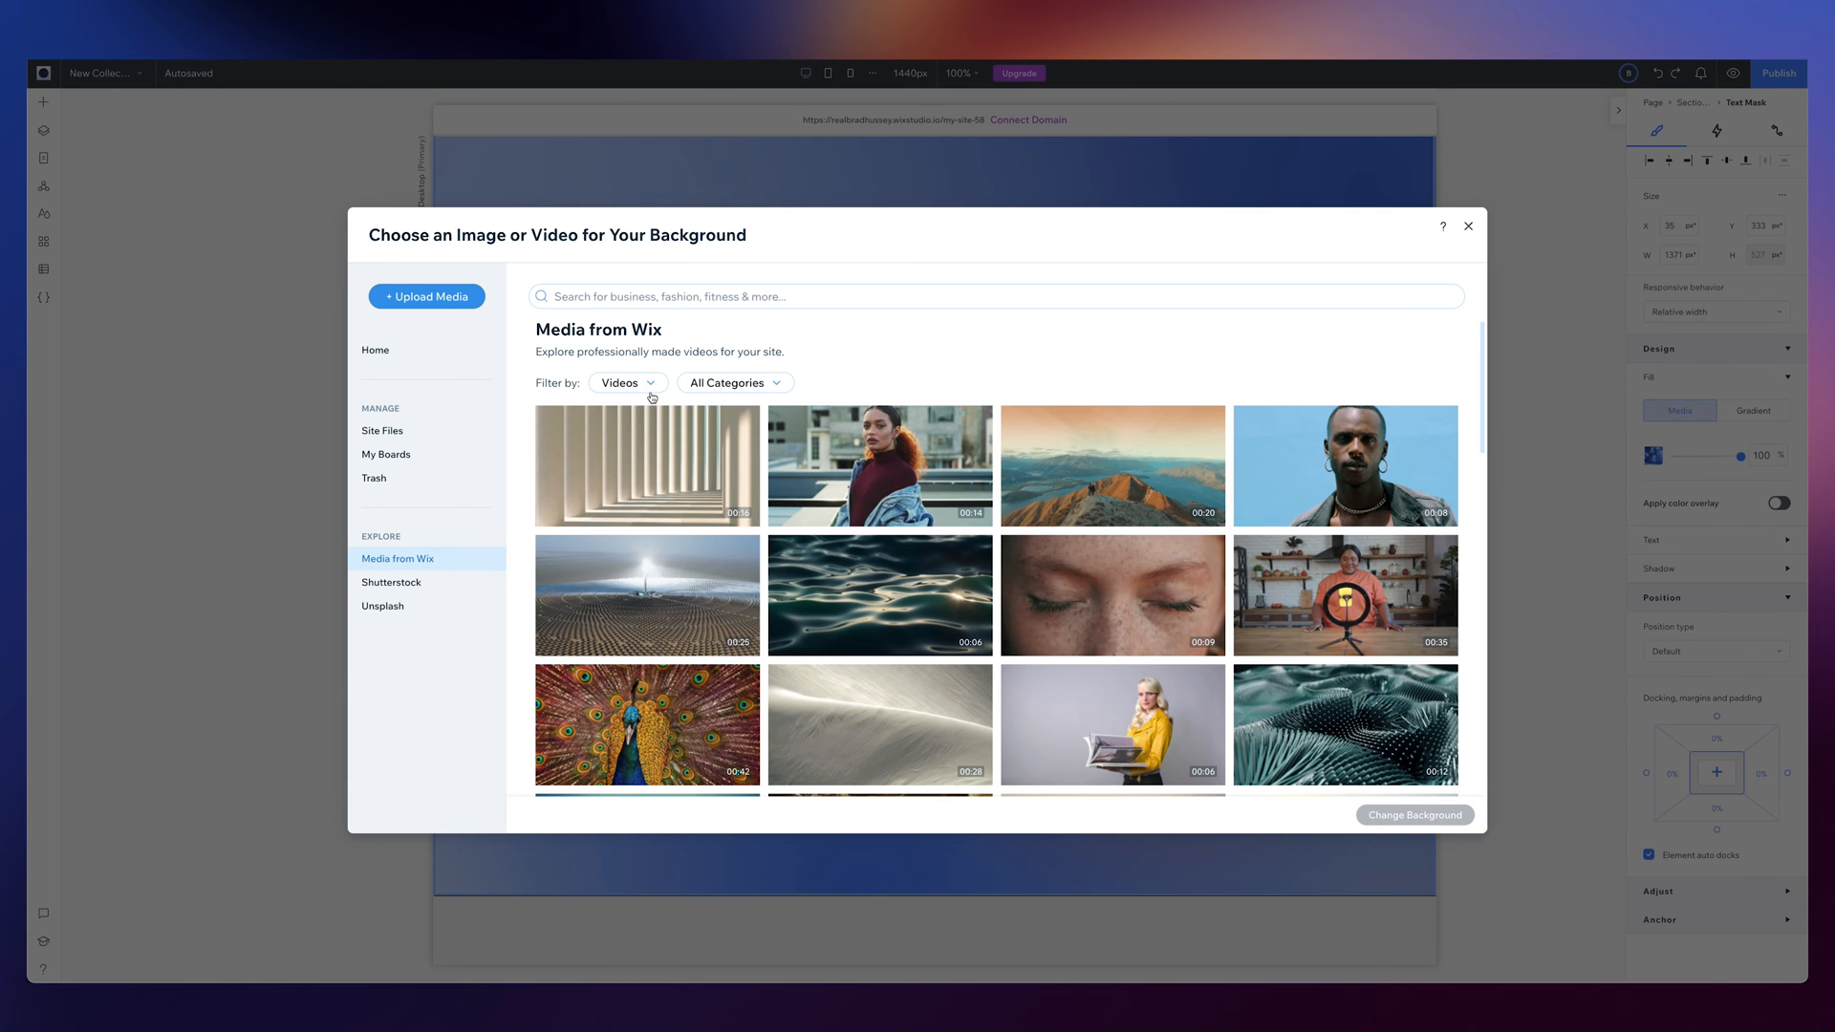
click(939, 297)
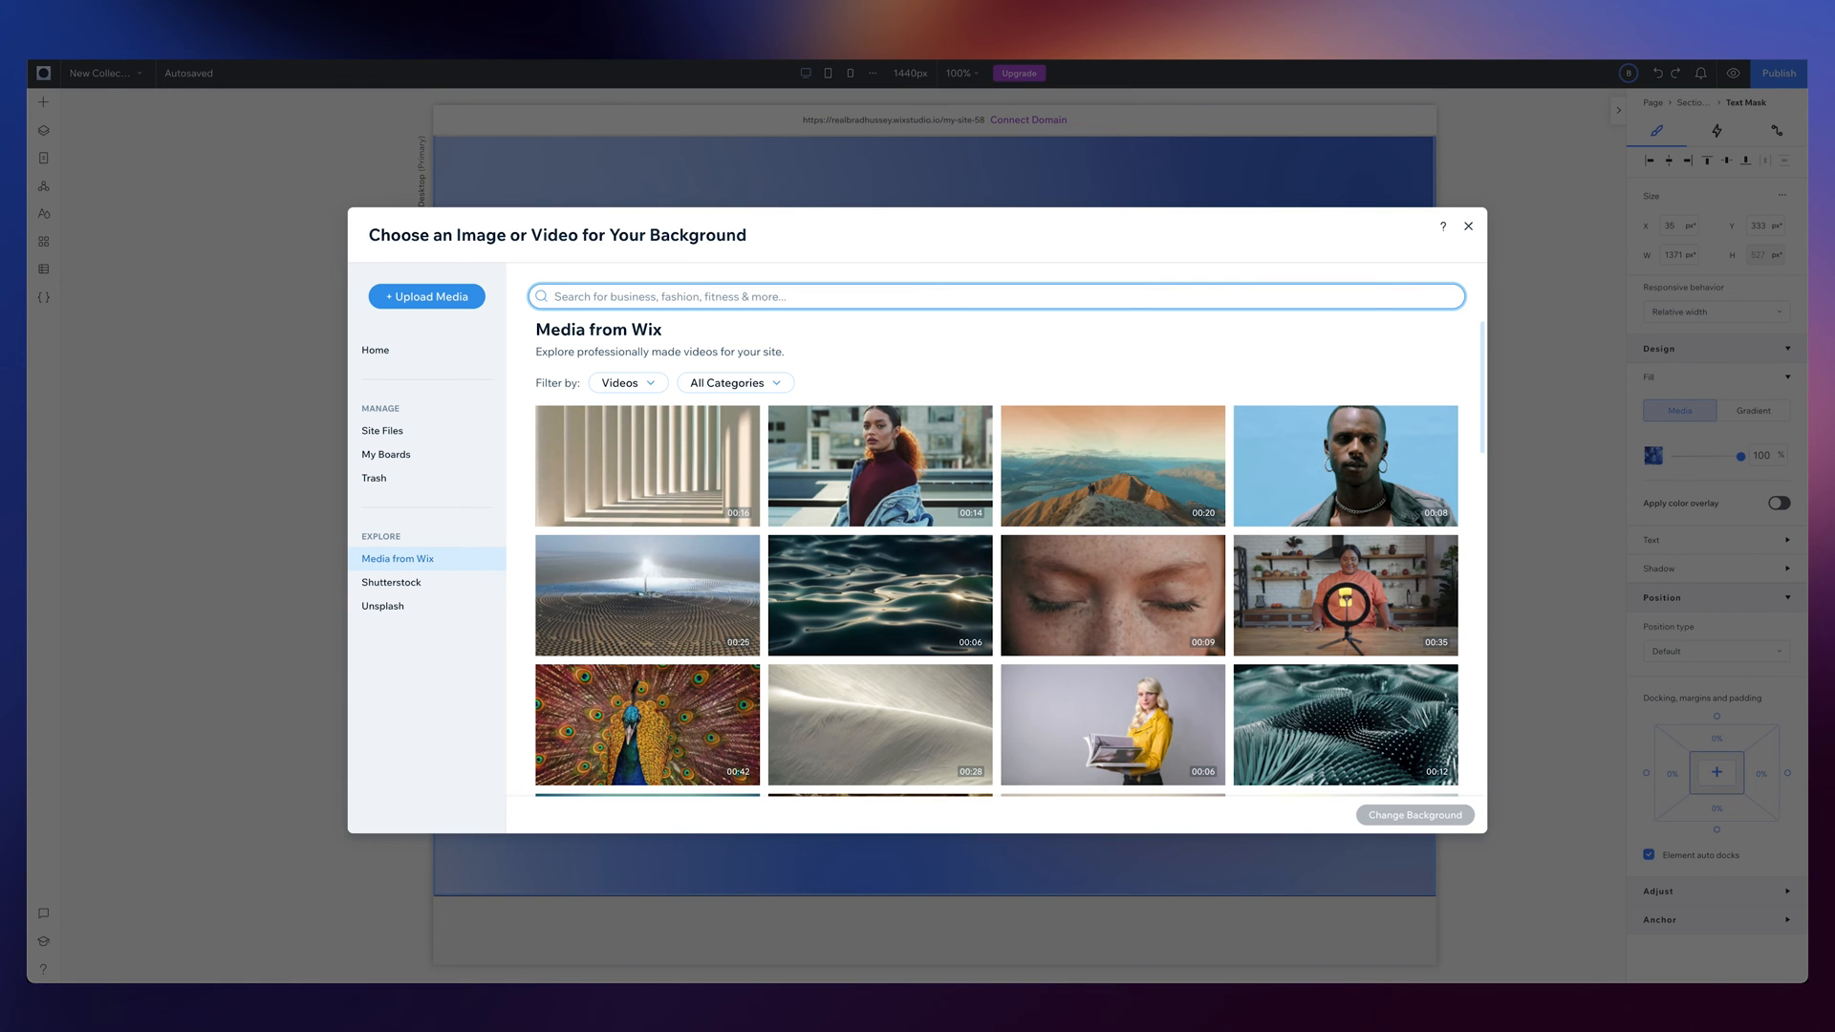
text(water)
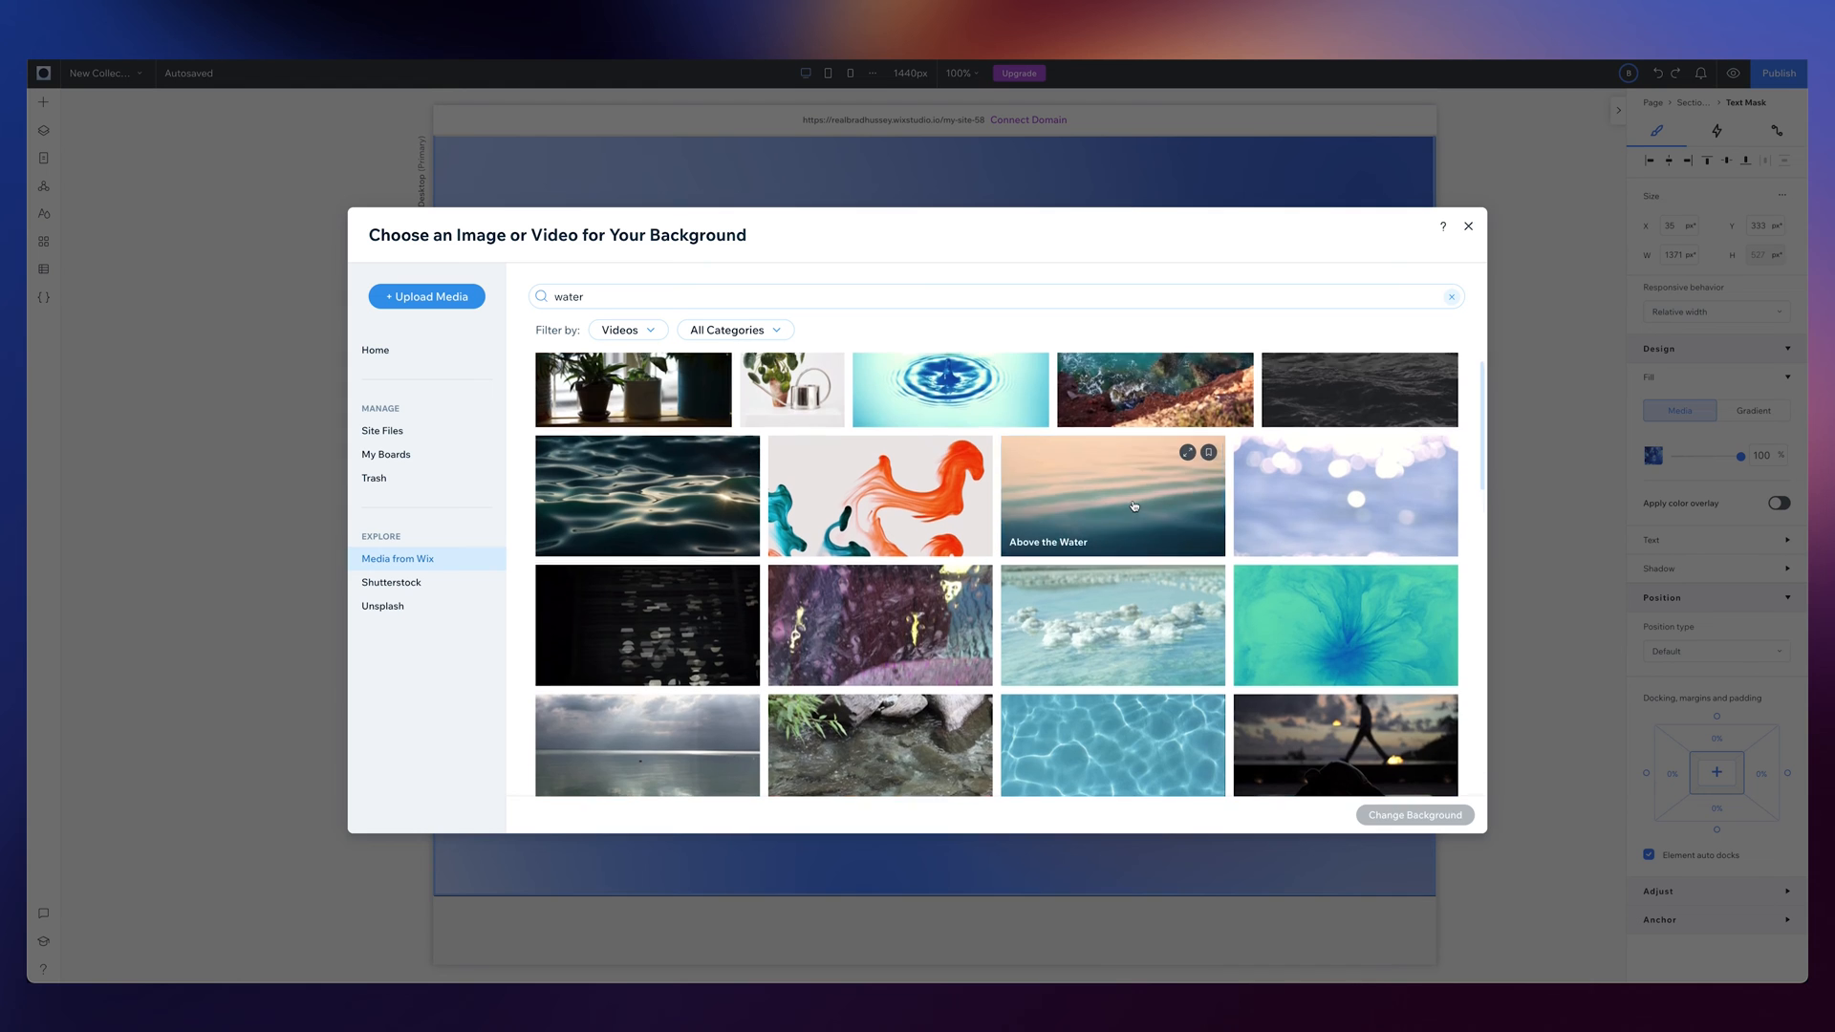
click(1112, 495)
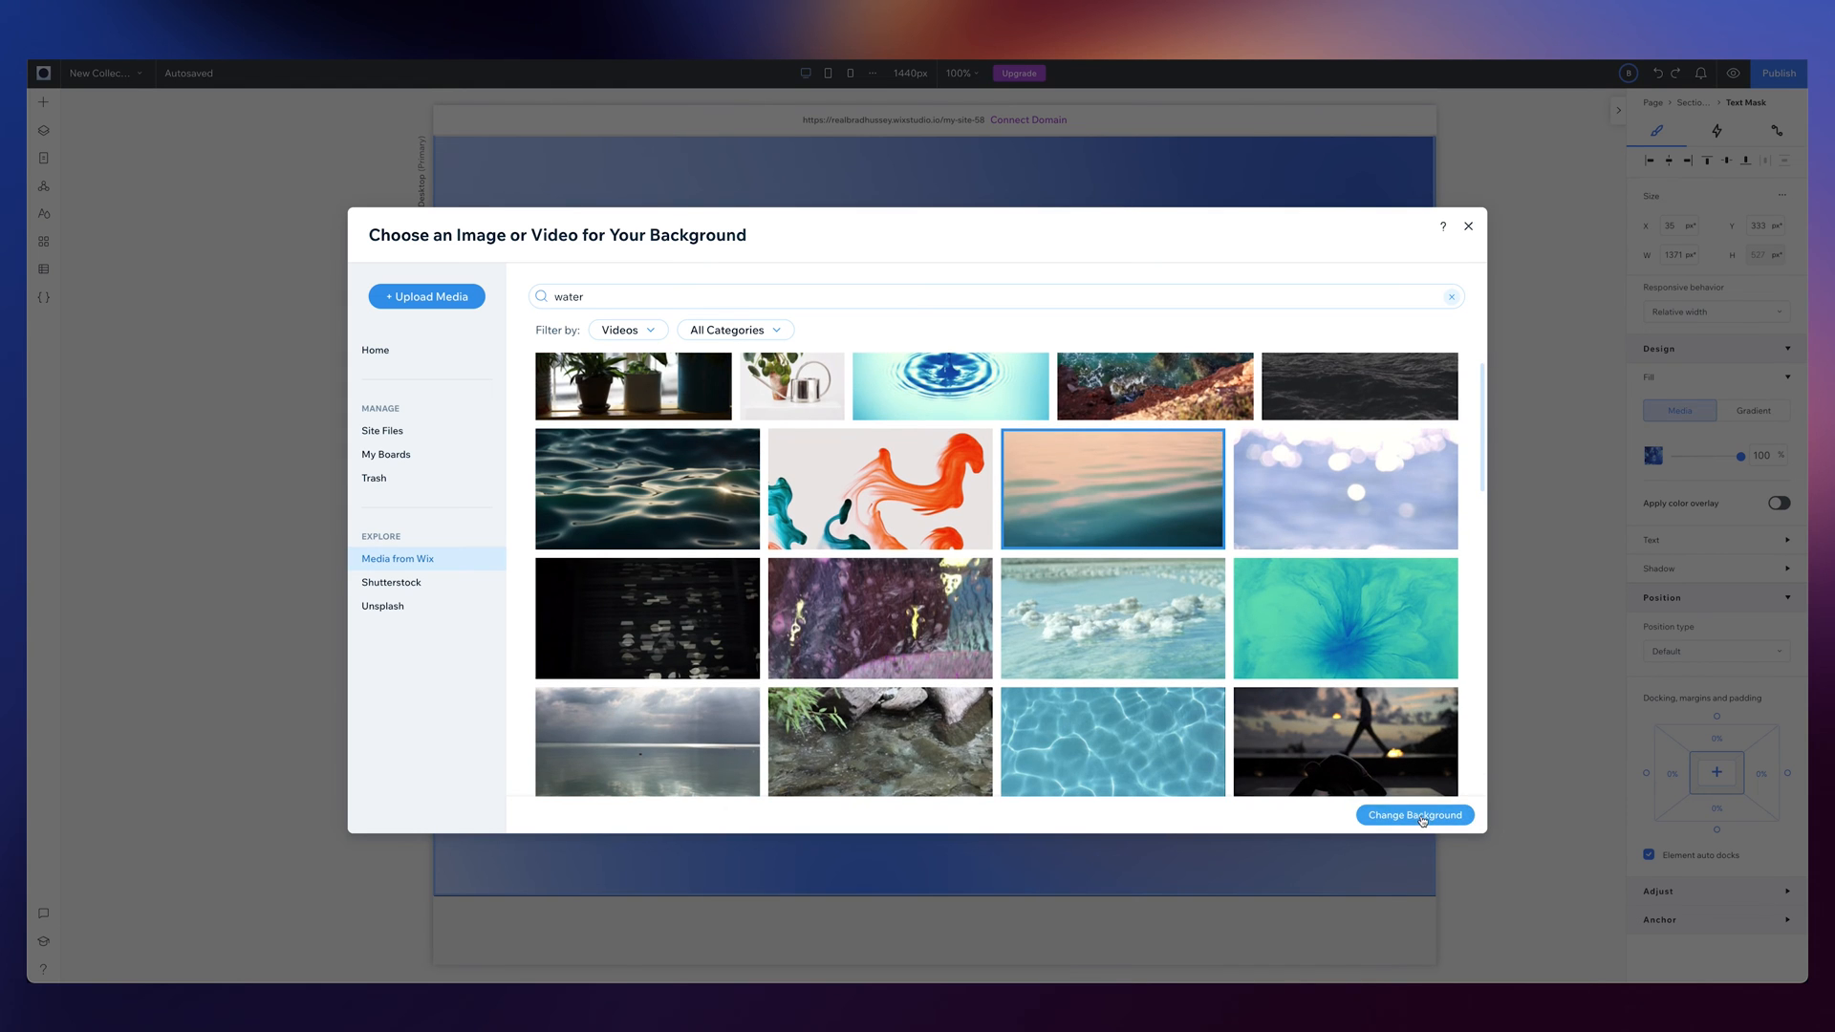
click(1415, 815)
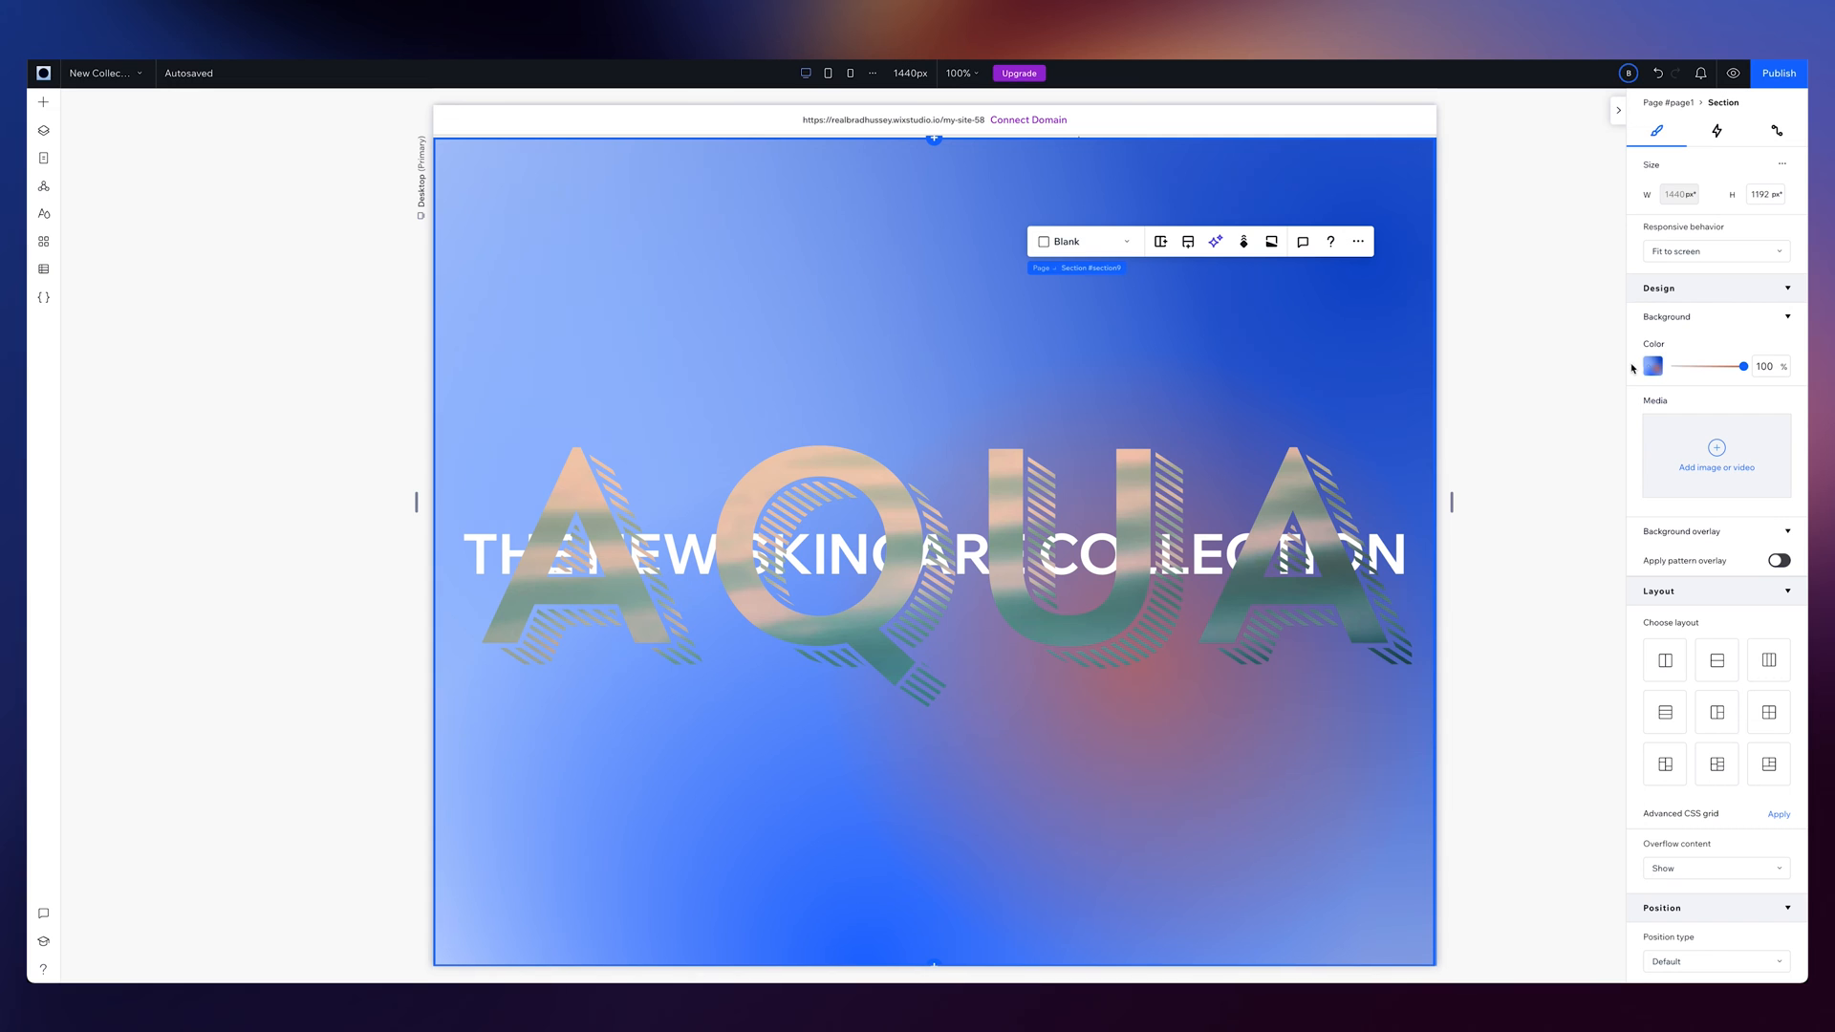
Browse the hero section's background media filtered to Videos for a dark water video
click(1716, 455)
text(water)
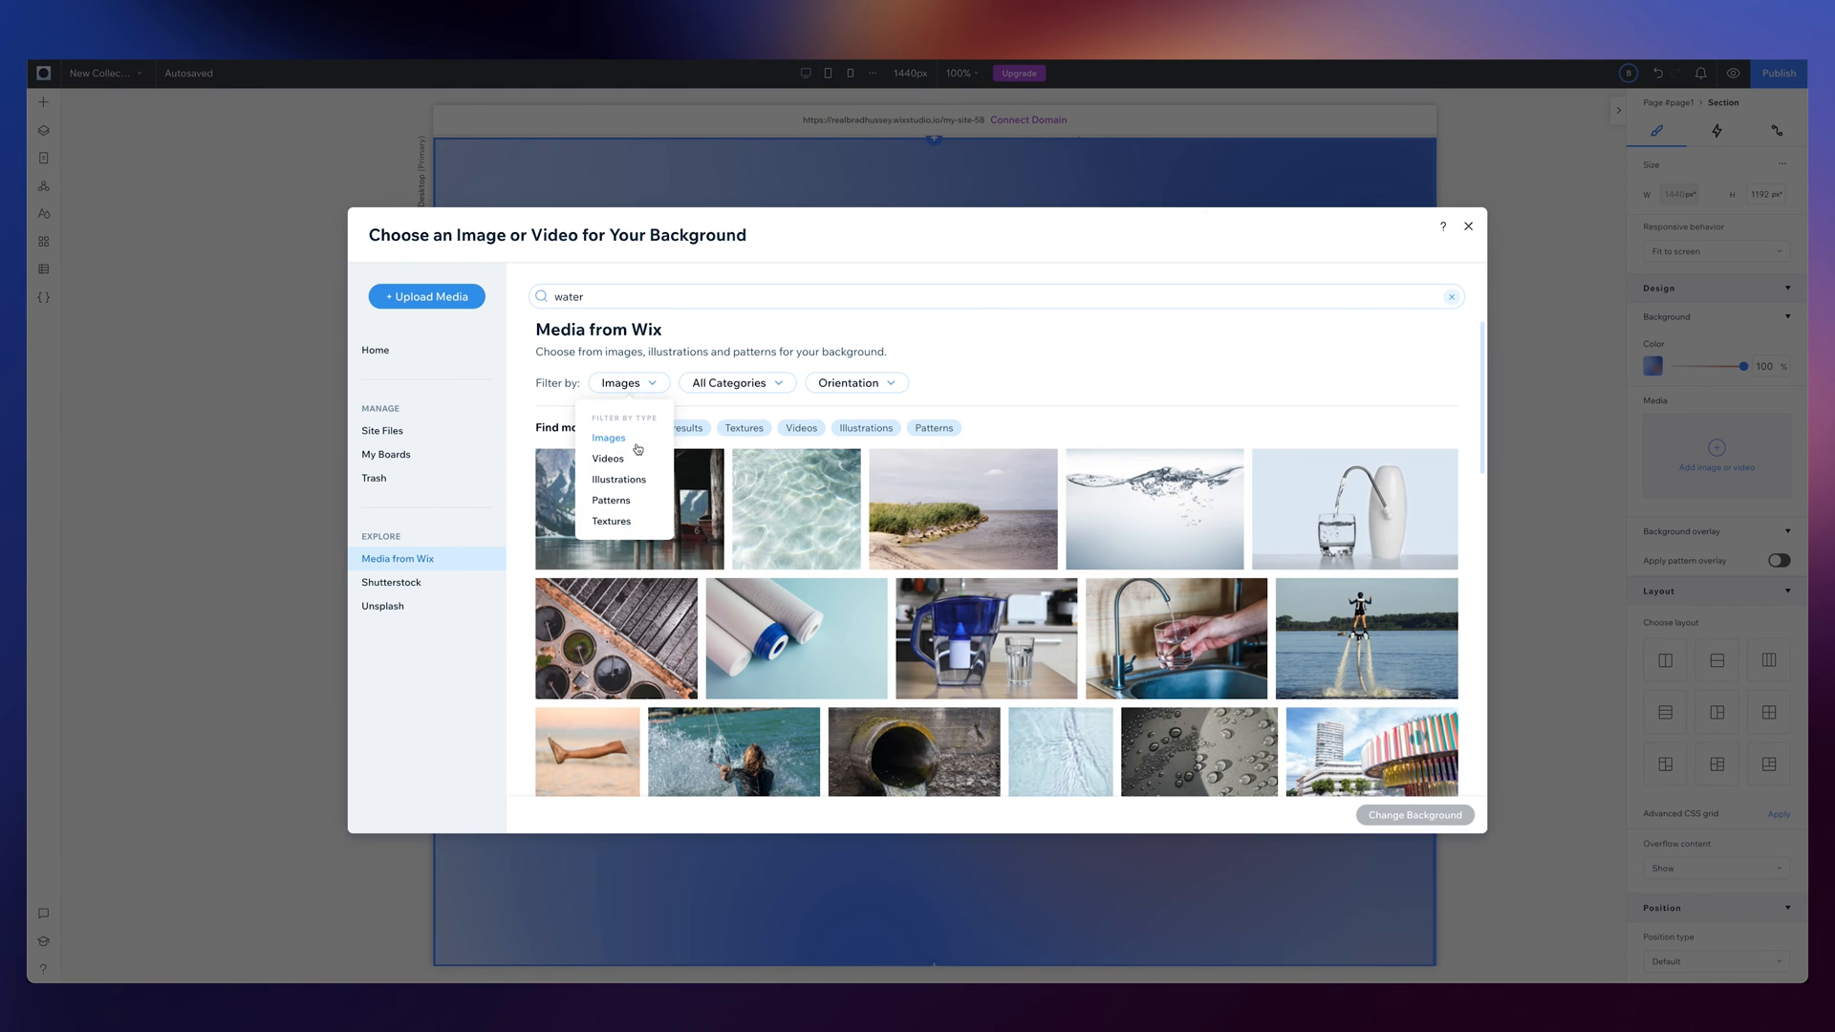
click(606, 457)
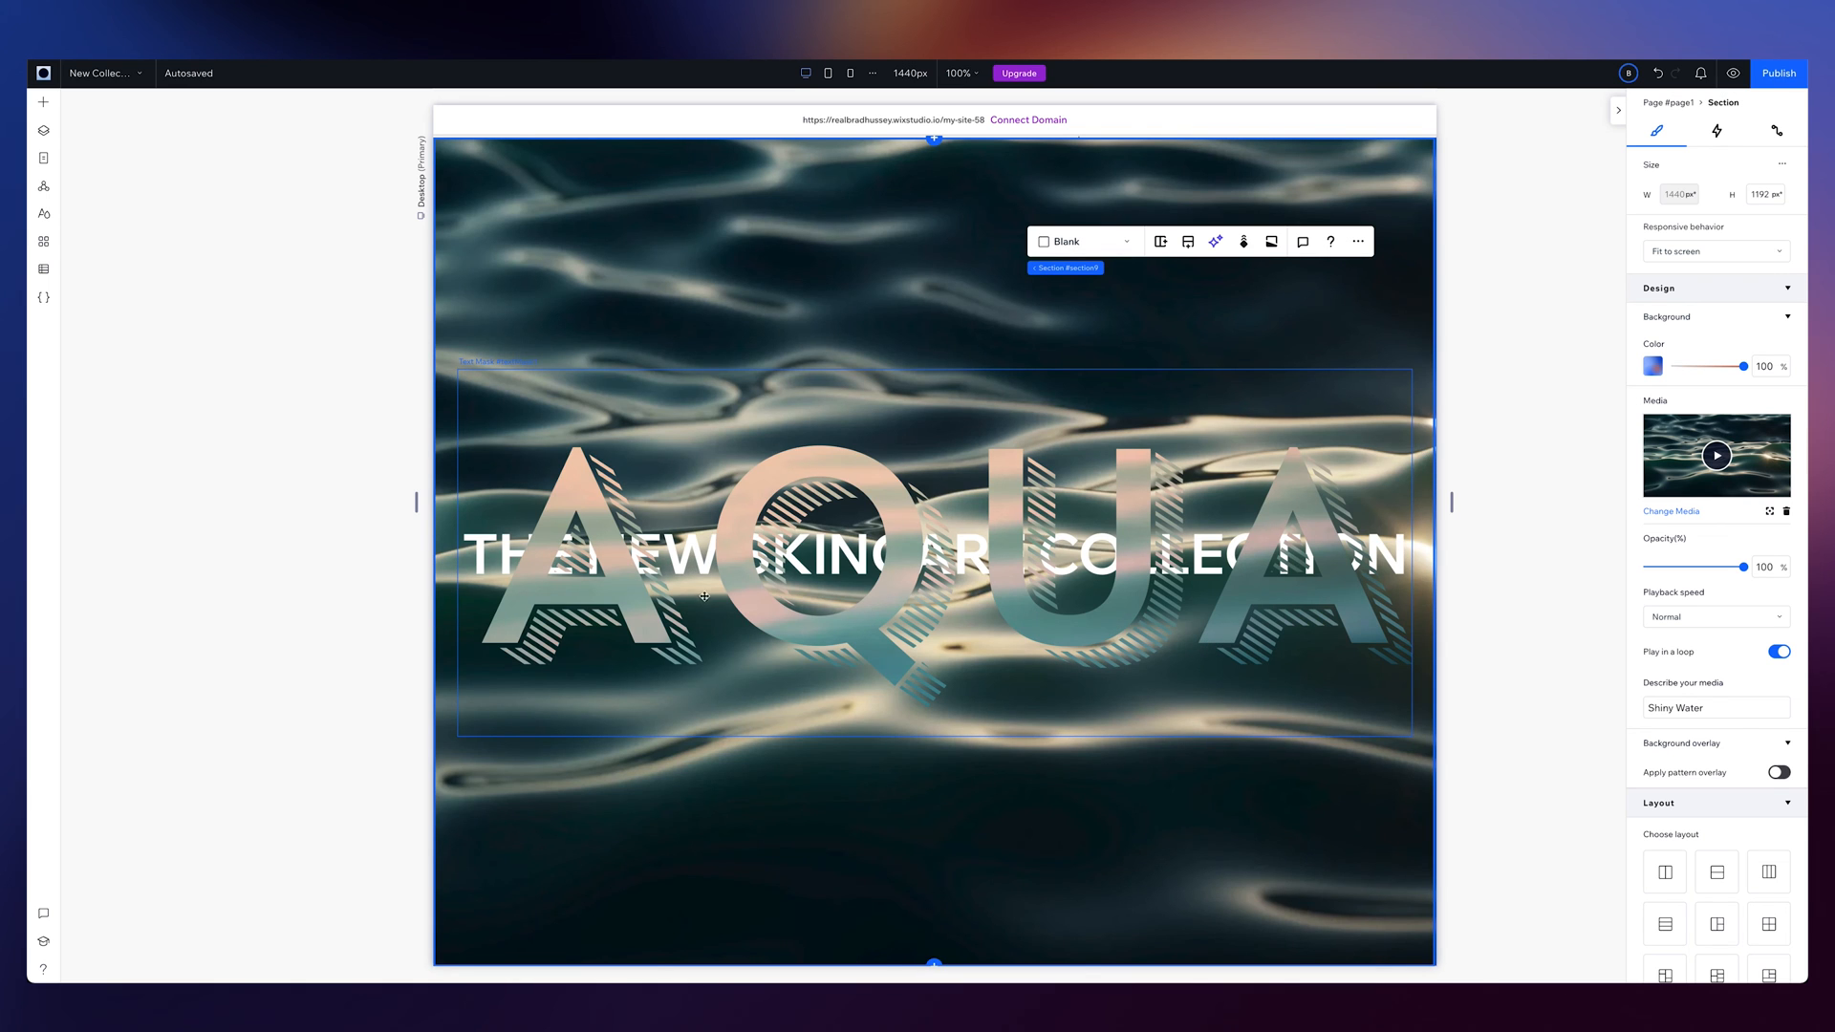
click(706, 596)
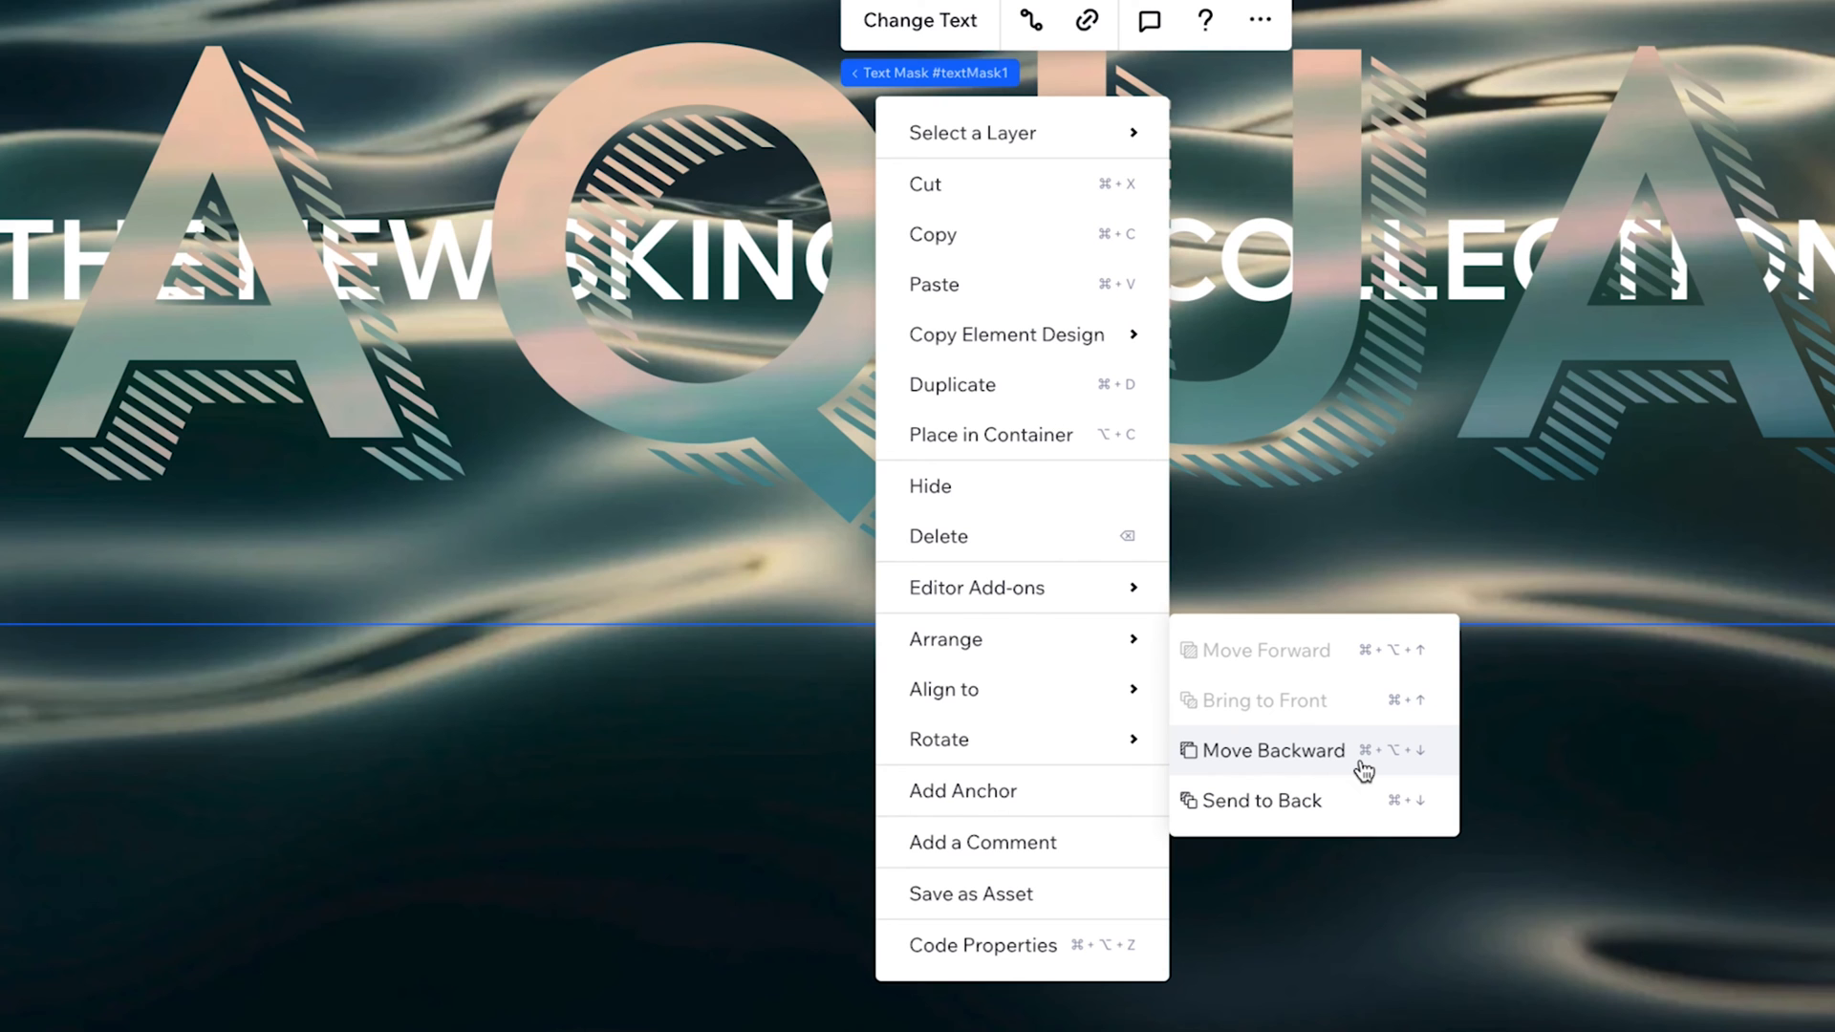
Move the AQUA text mask one layer backward
click(1274, 750)
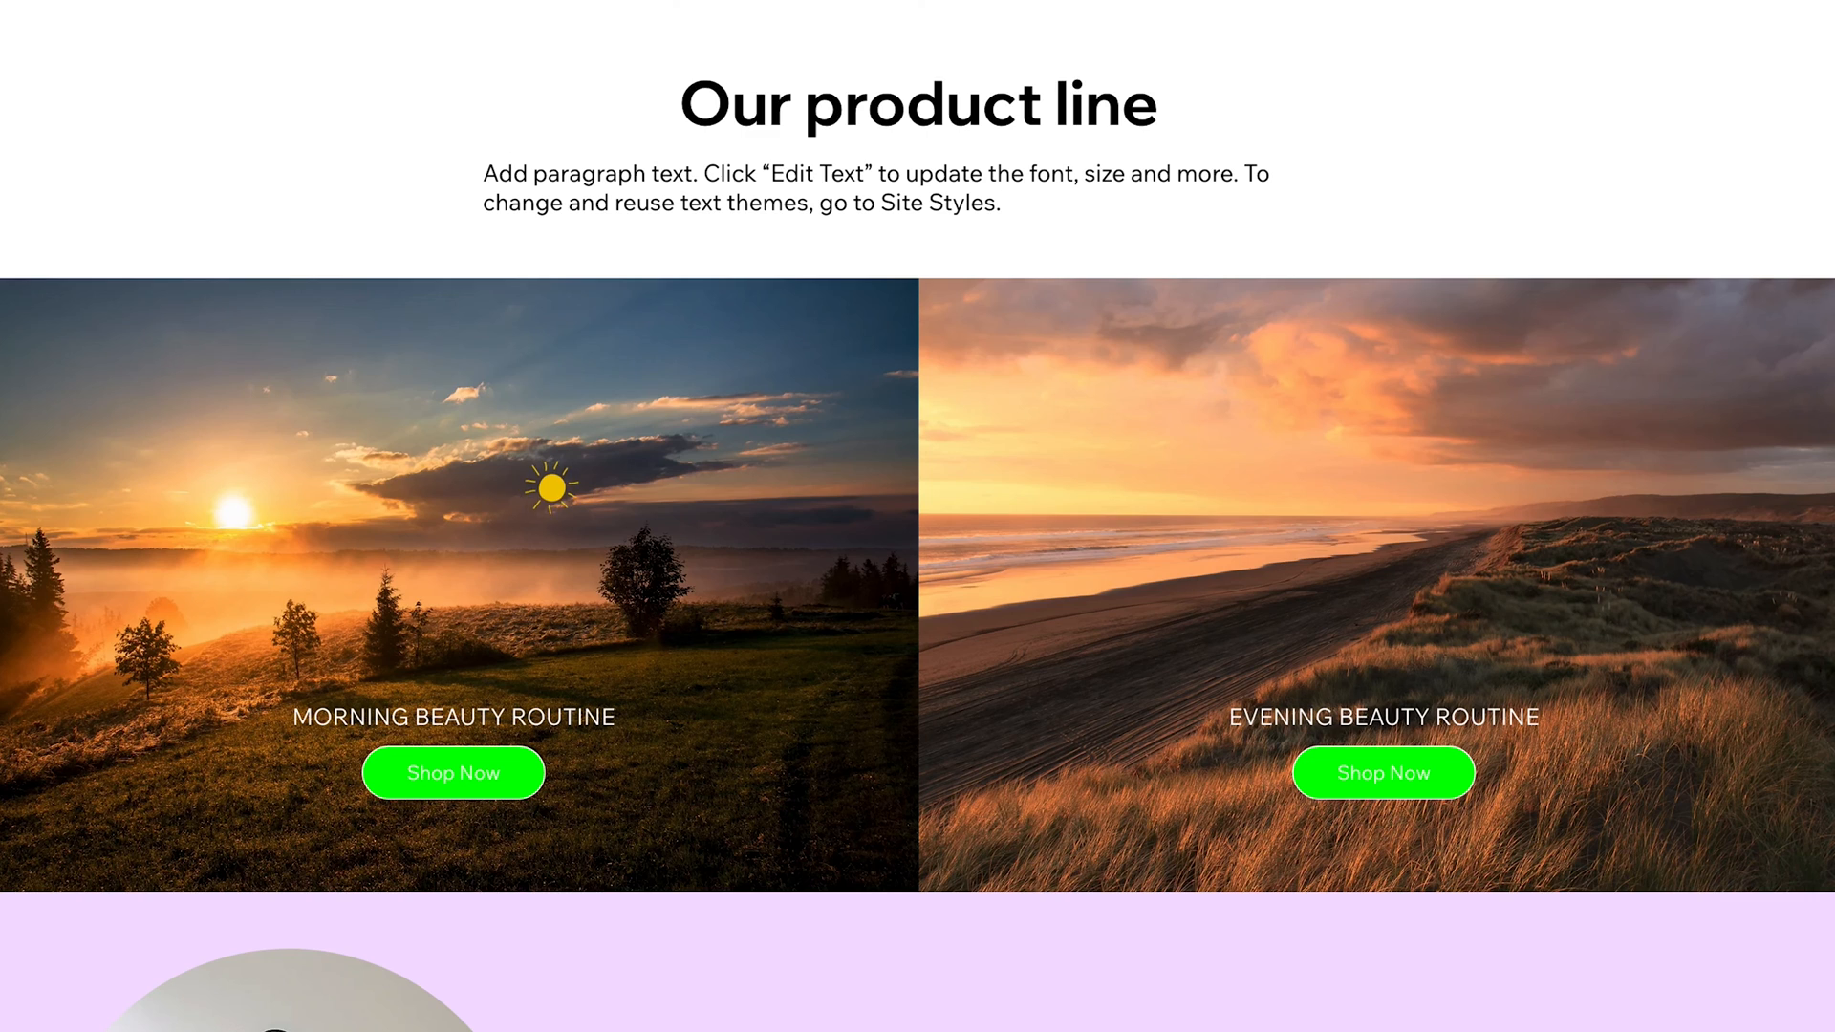
Scroll the product line item's Inspector to reach its custom cursor settings
scroll(down, 3)
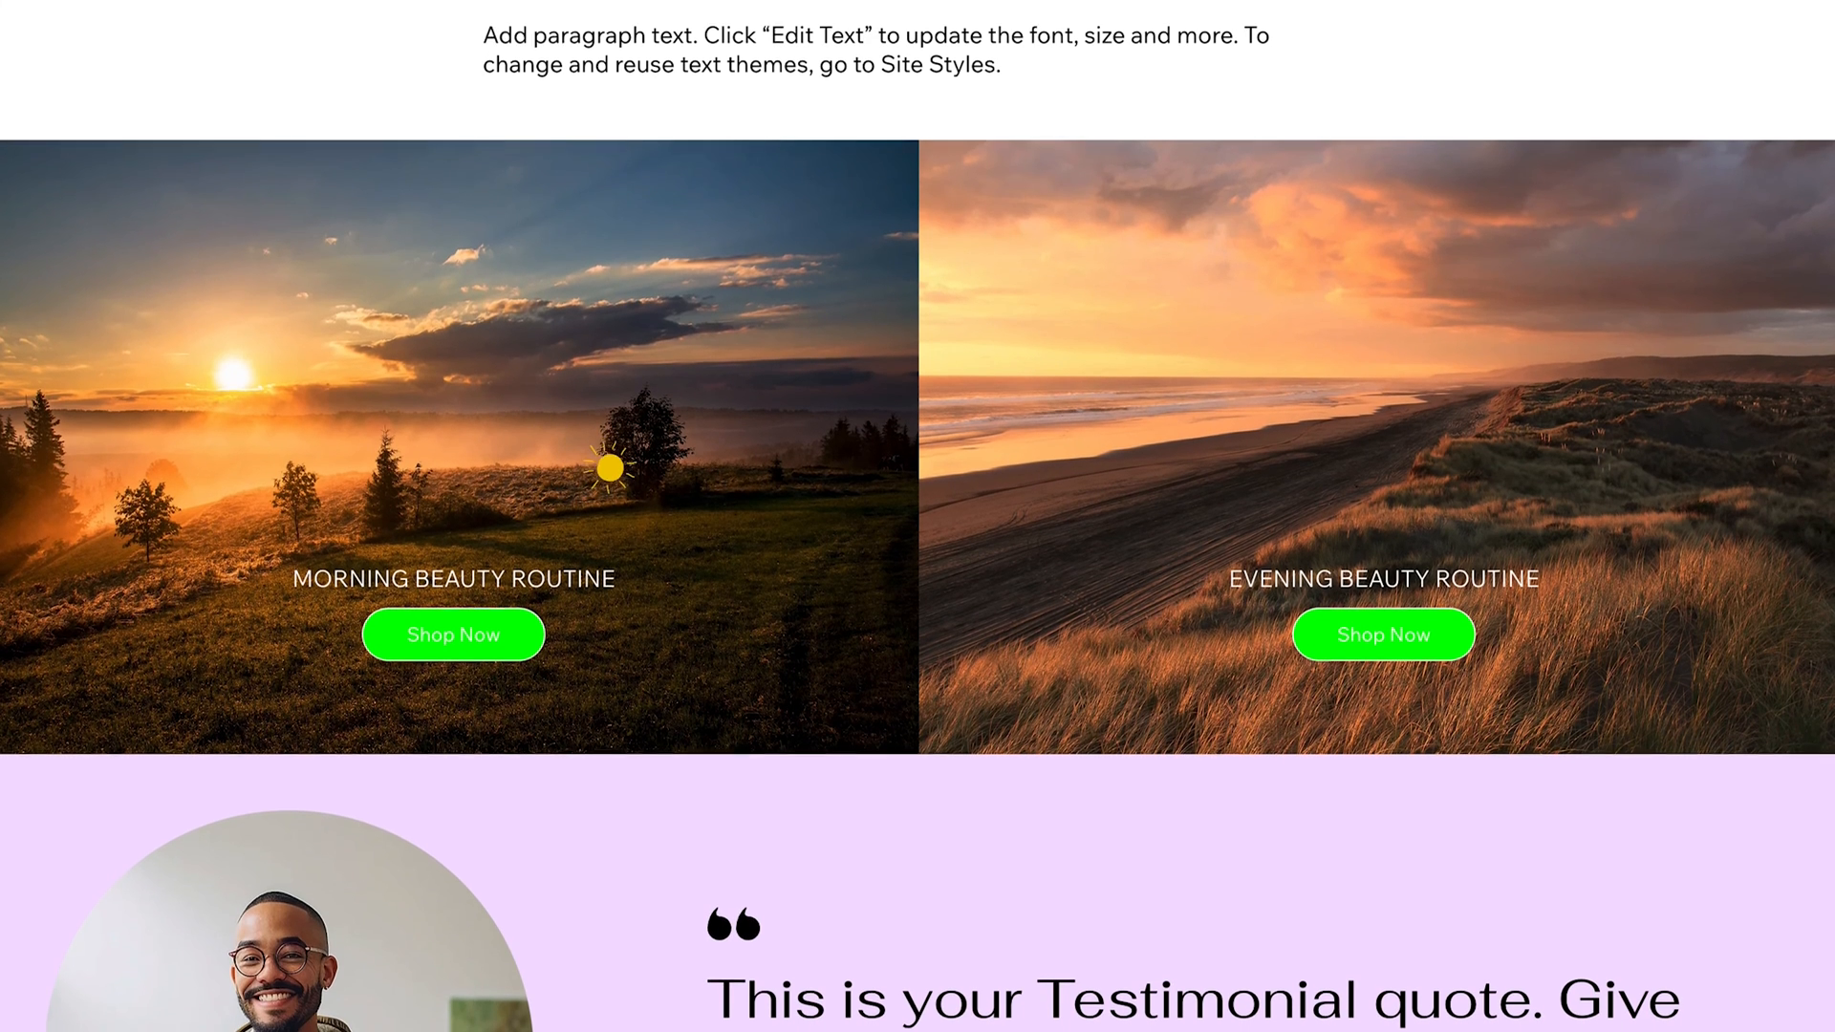
scroll(down, 3)
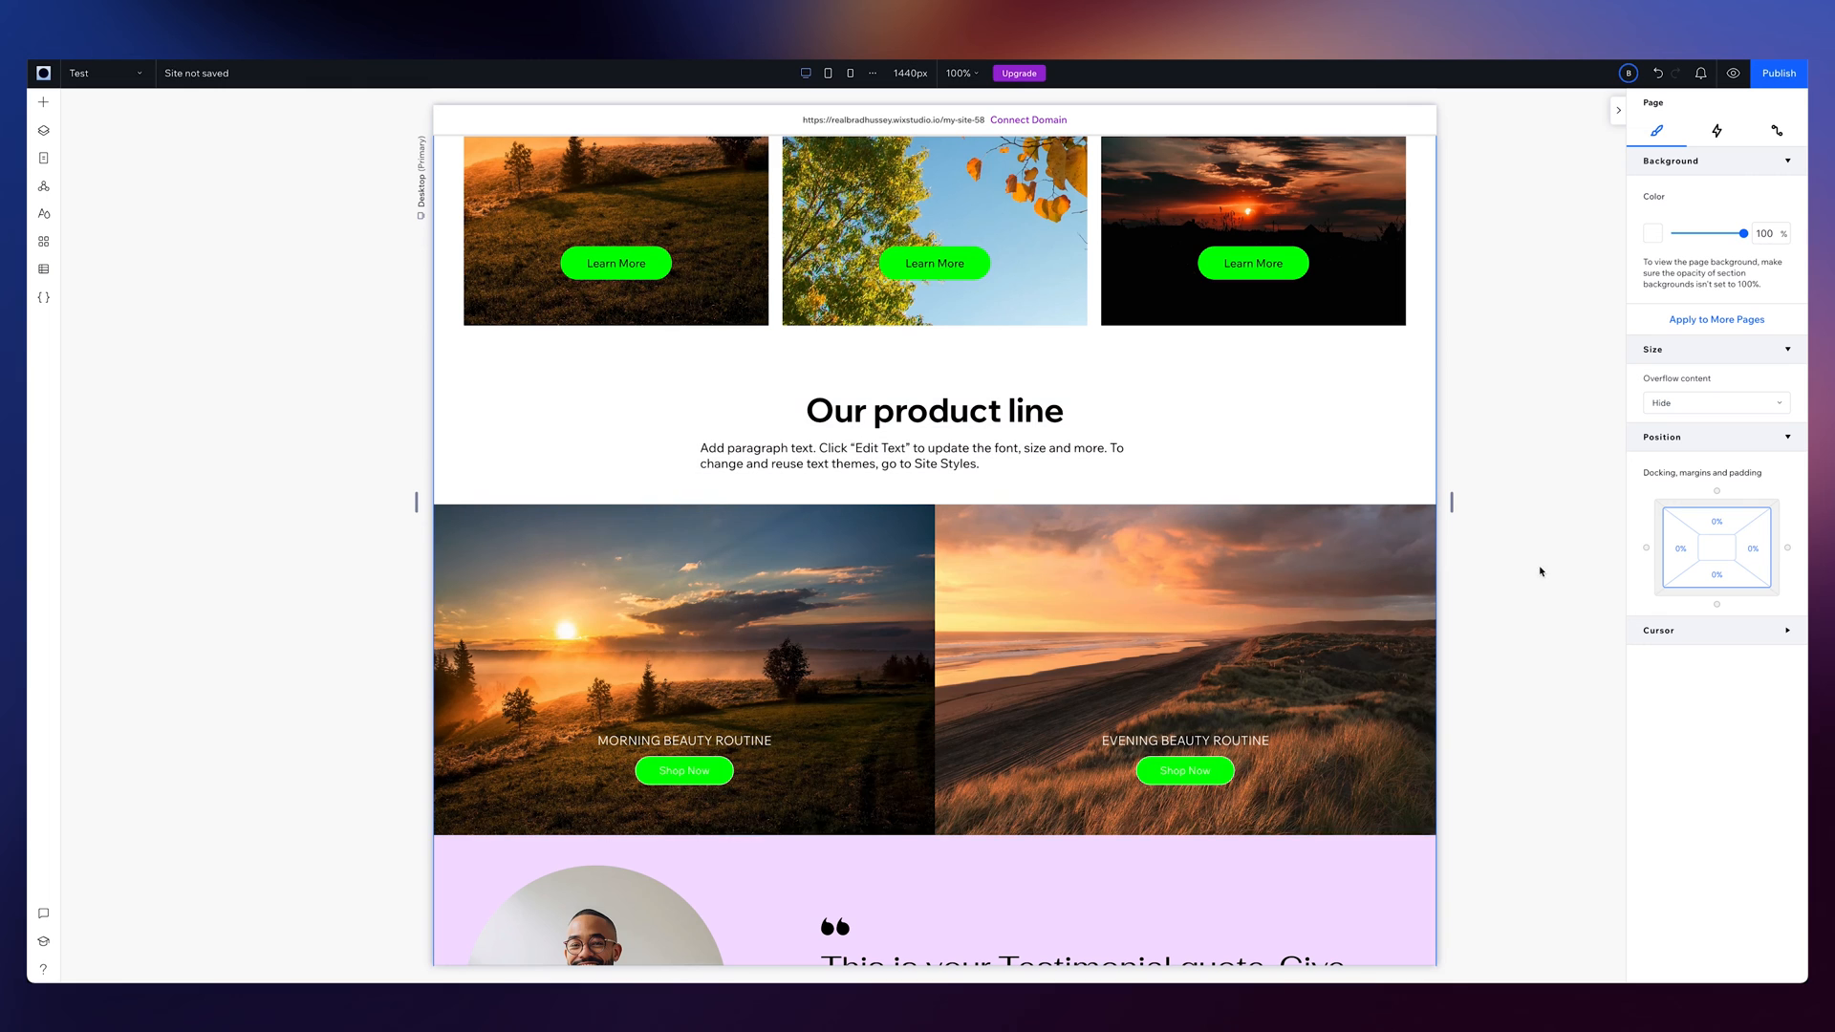
mouse_move(760, 630)
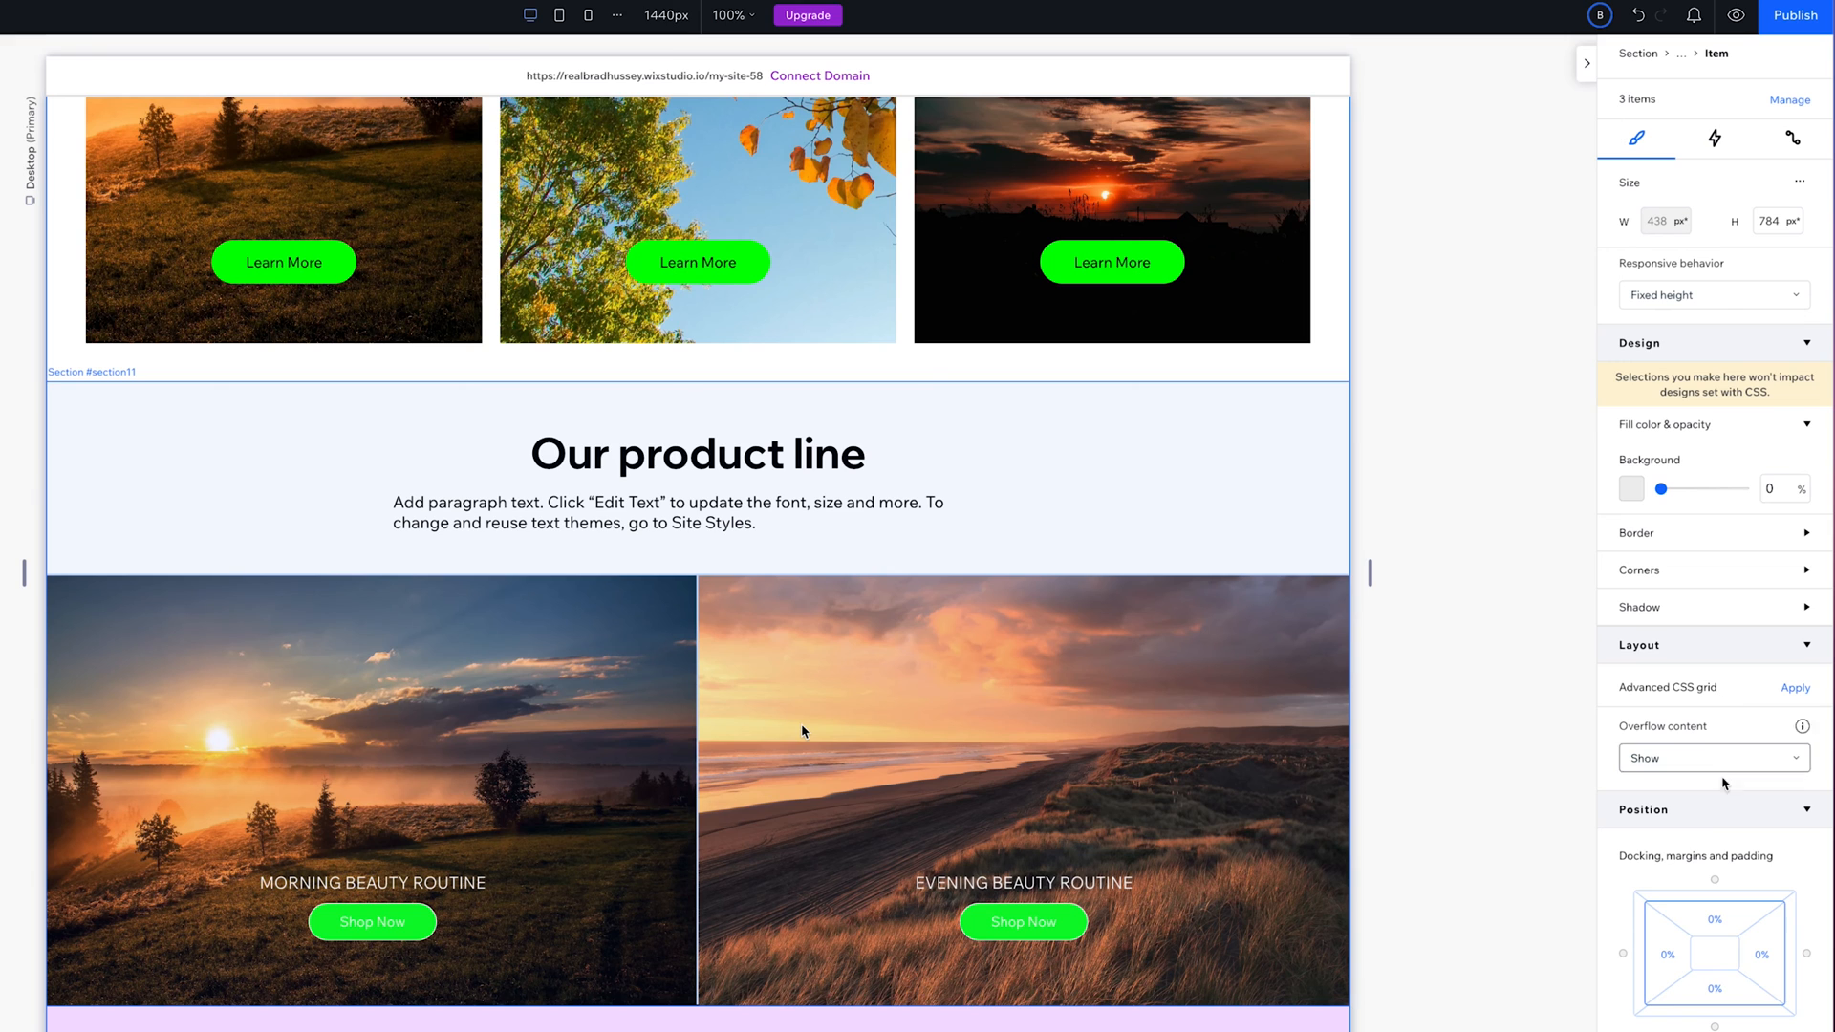
scroll(down, 3)
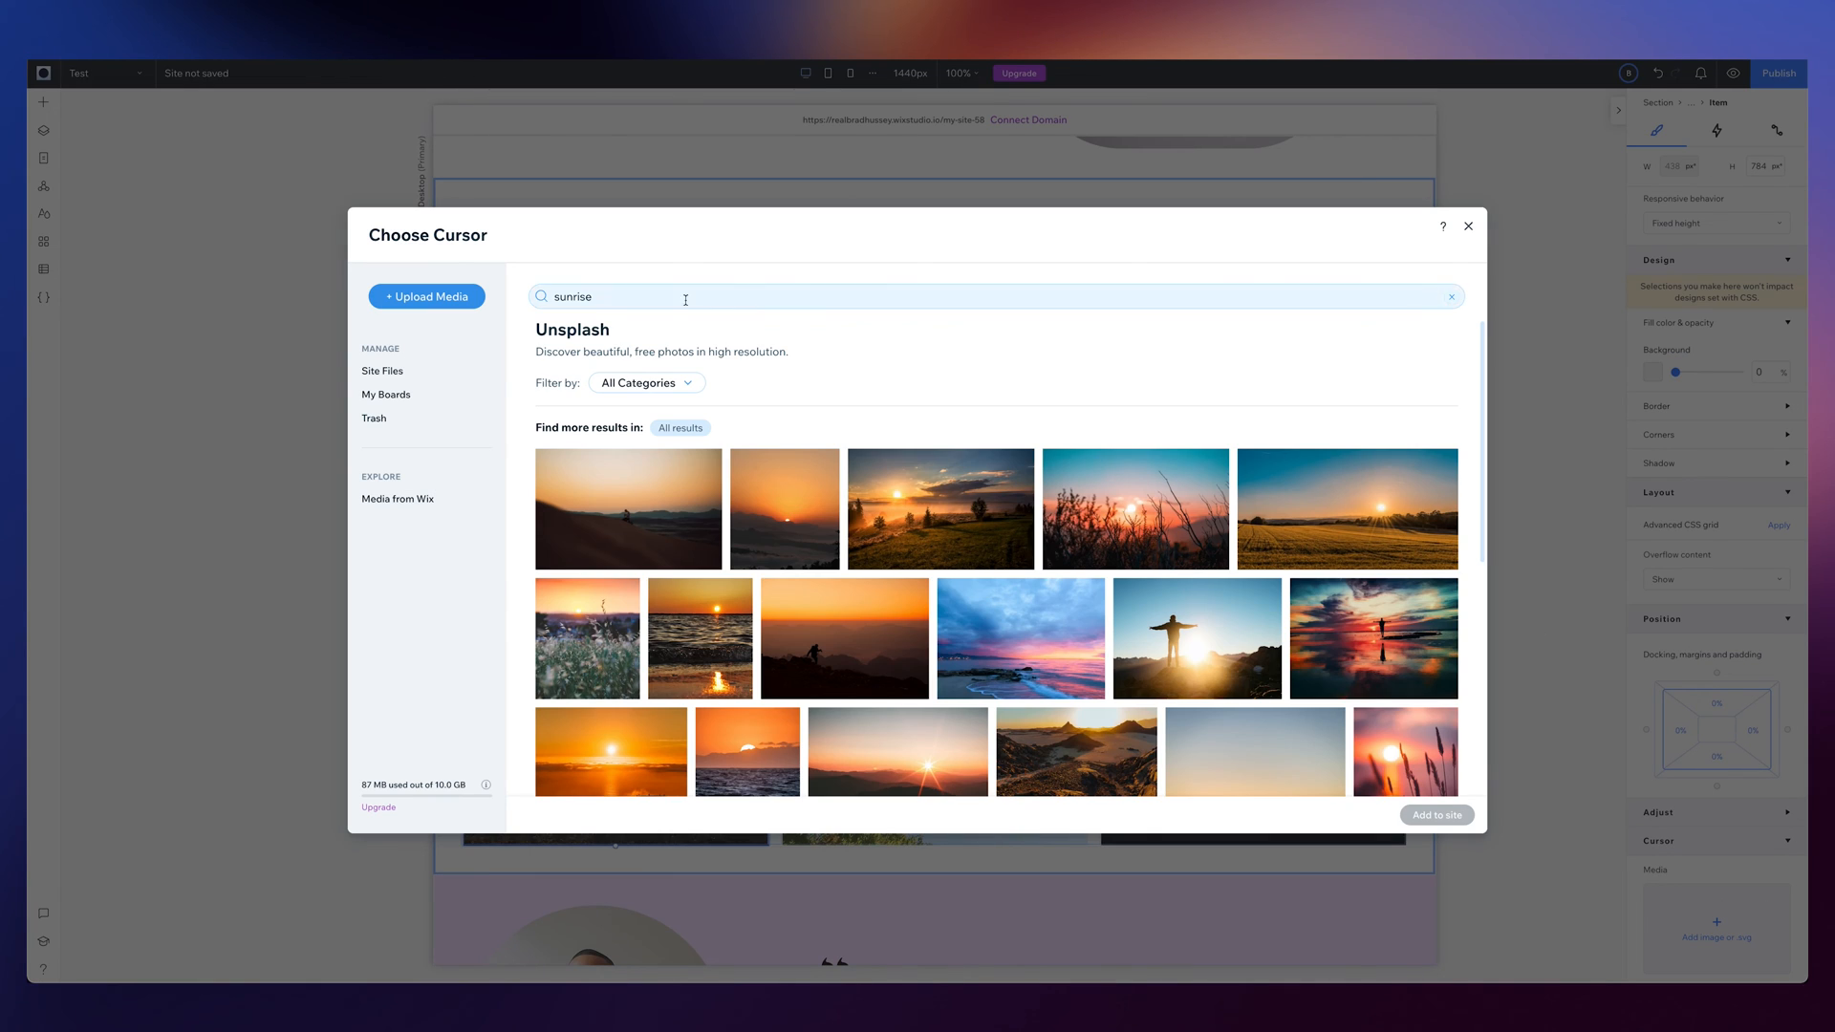
Search 'sunset' then 'sun', switch to Wix vector art, and pick the small Sun art
text(sunset)
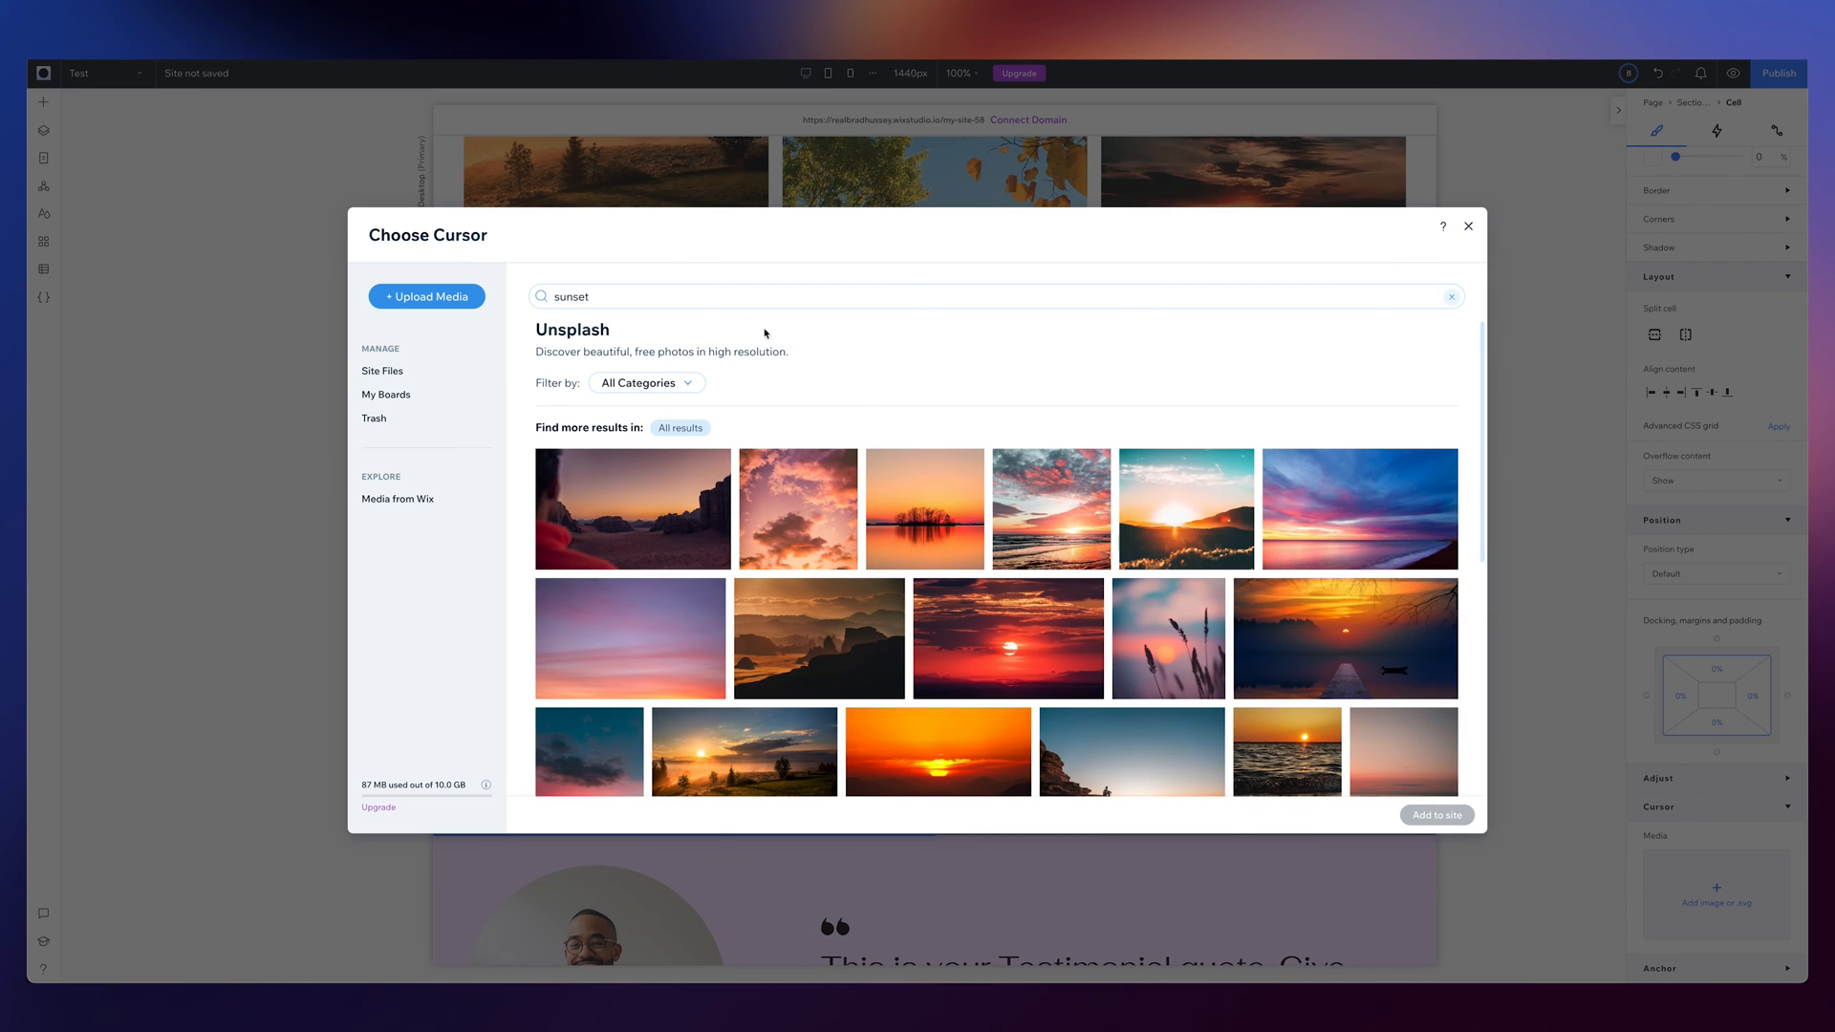
click(724, 297)
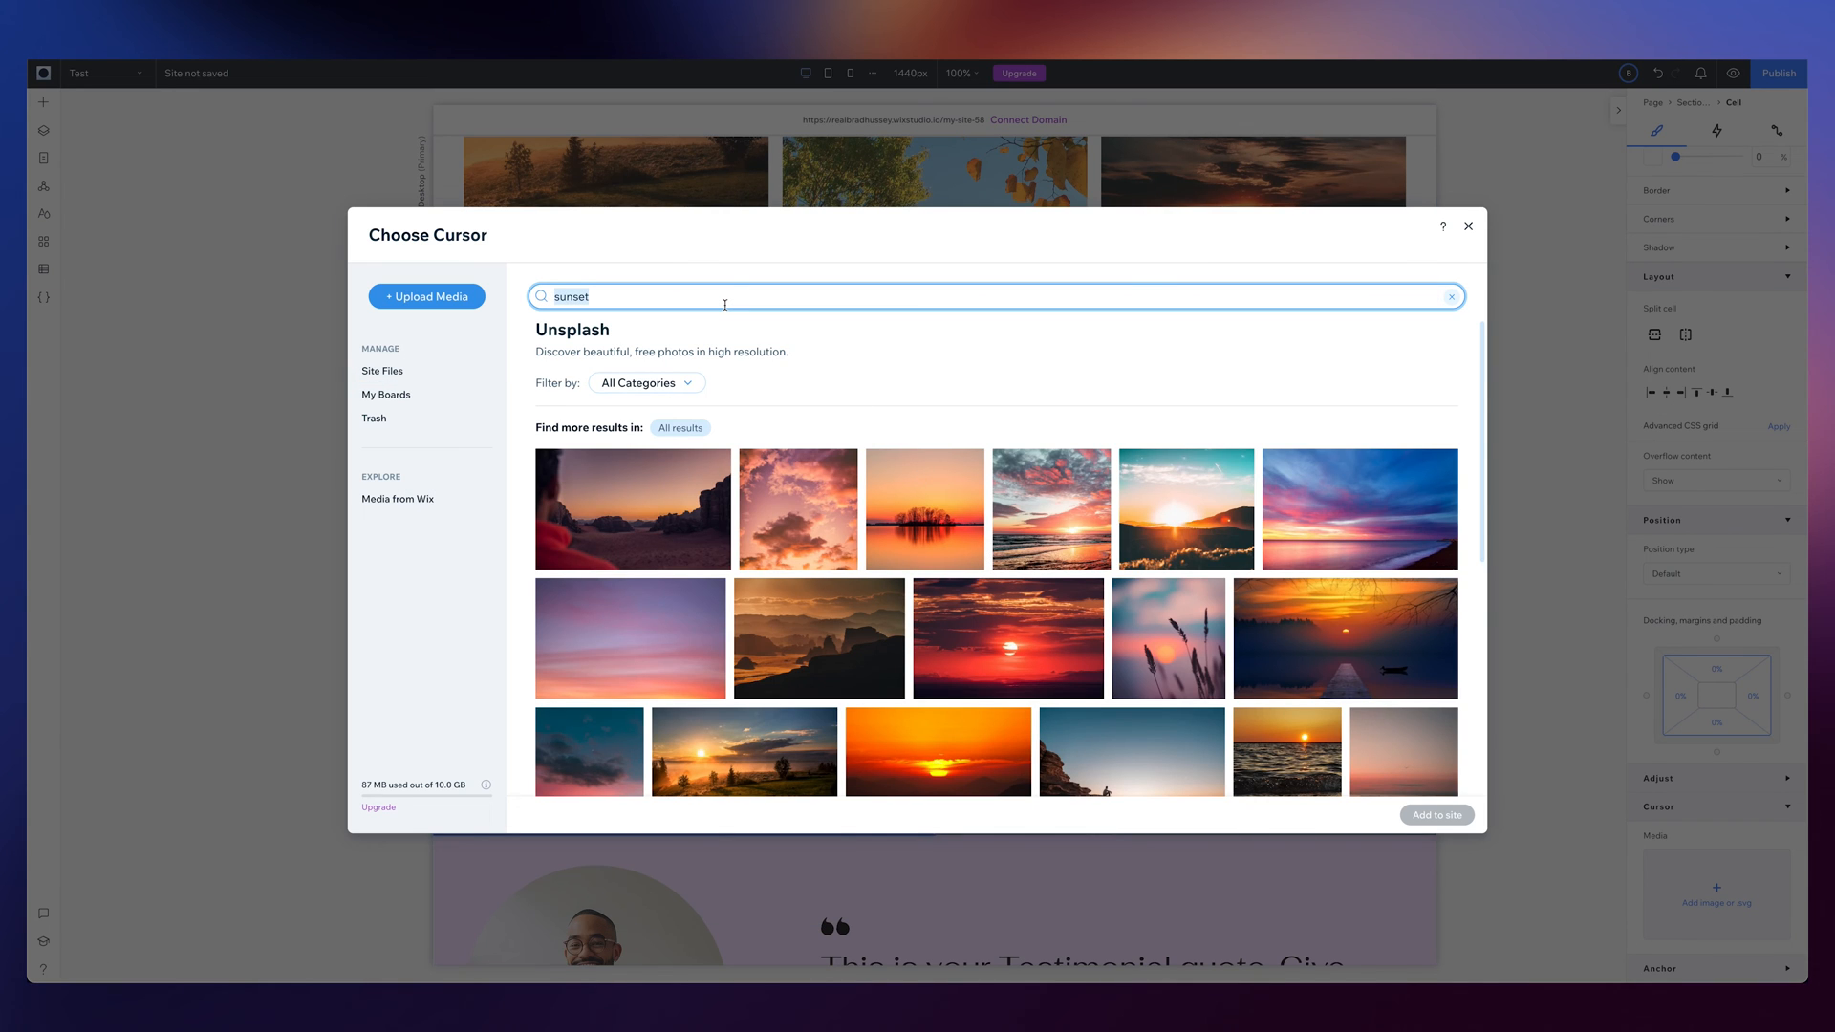
text(sun)
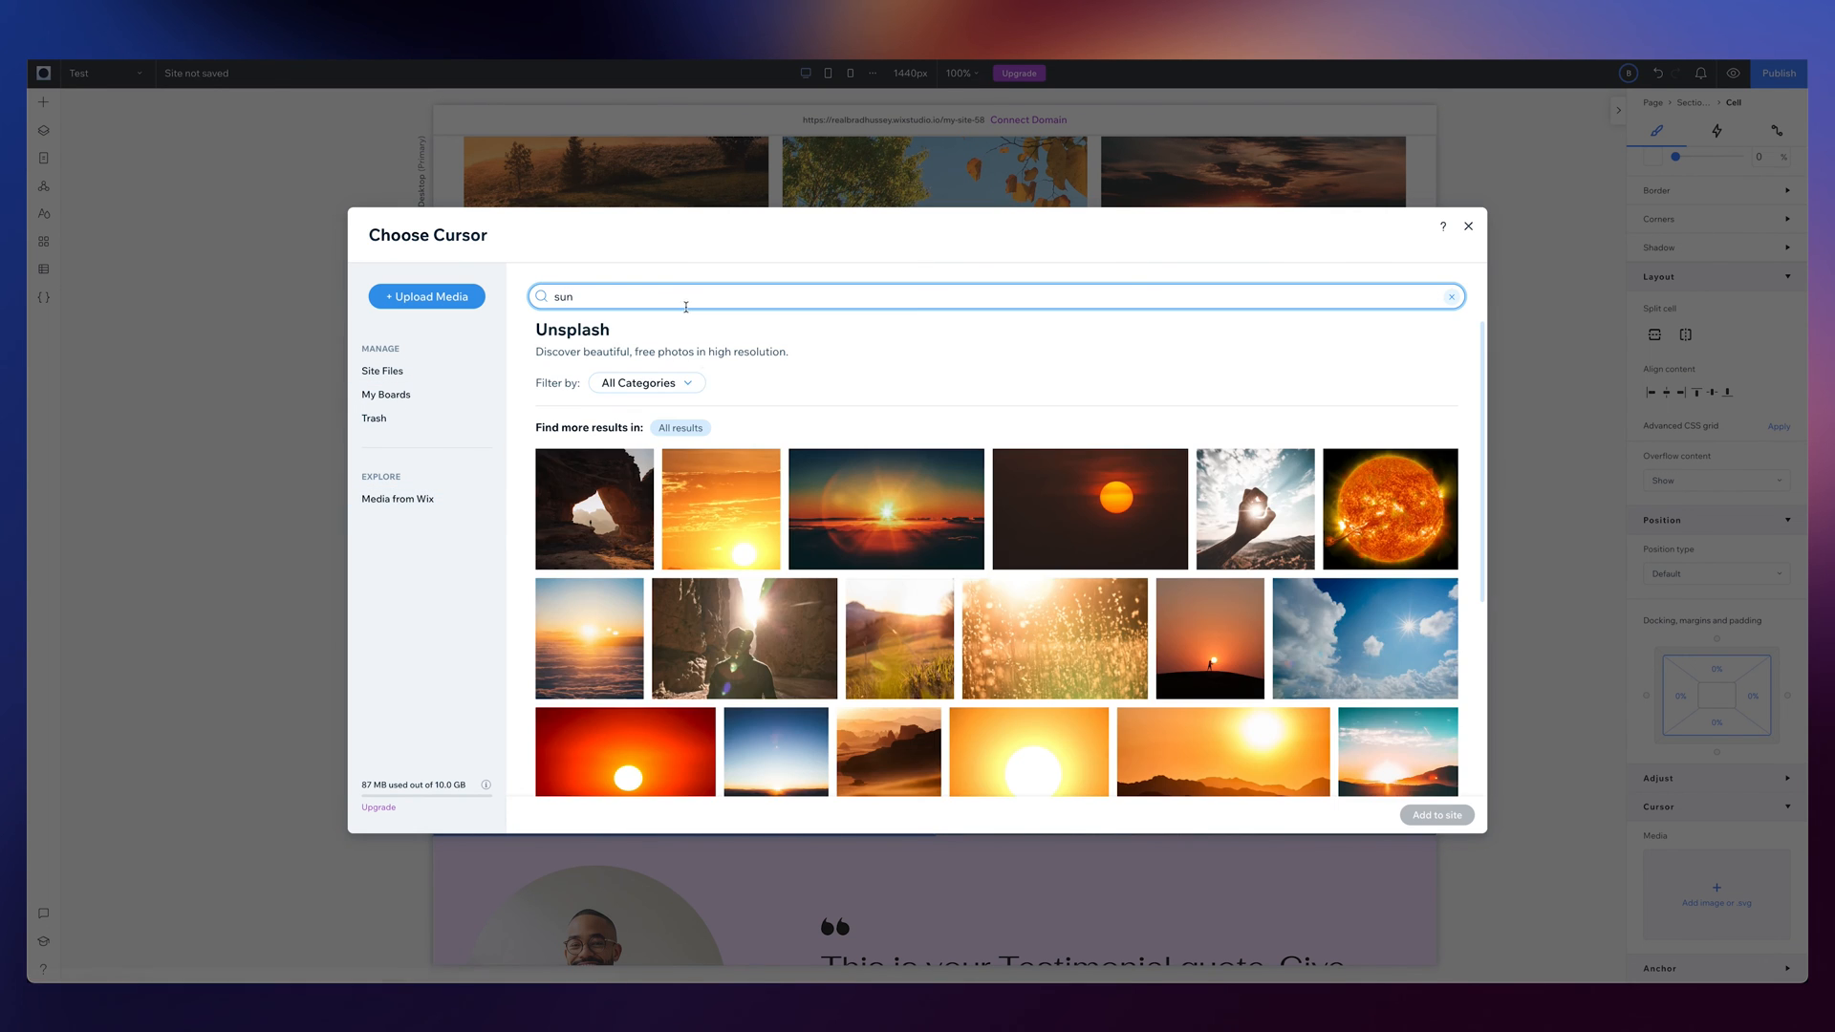
click(398, 498)
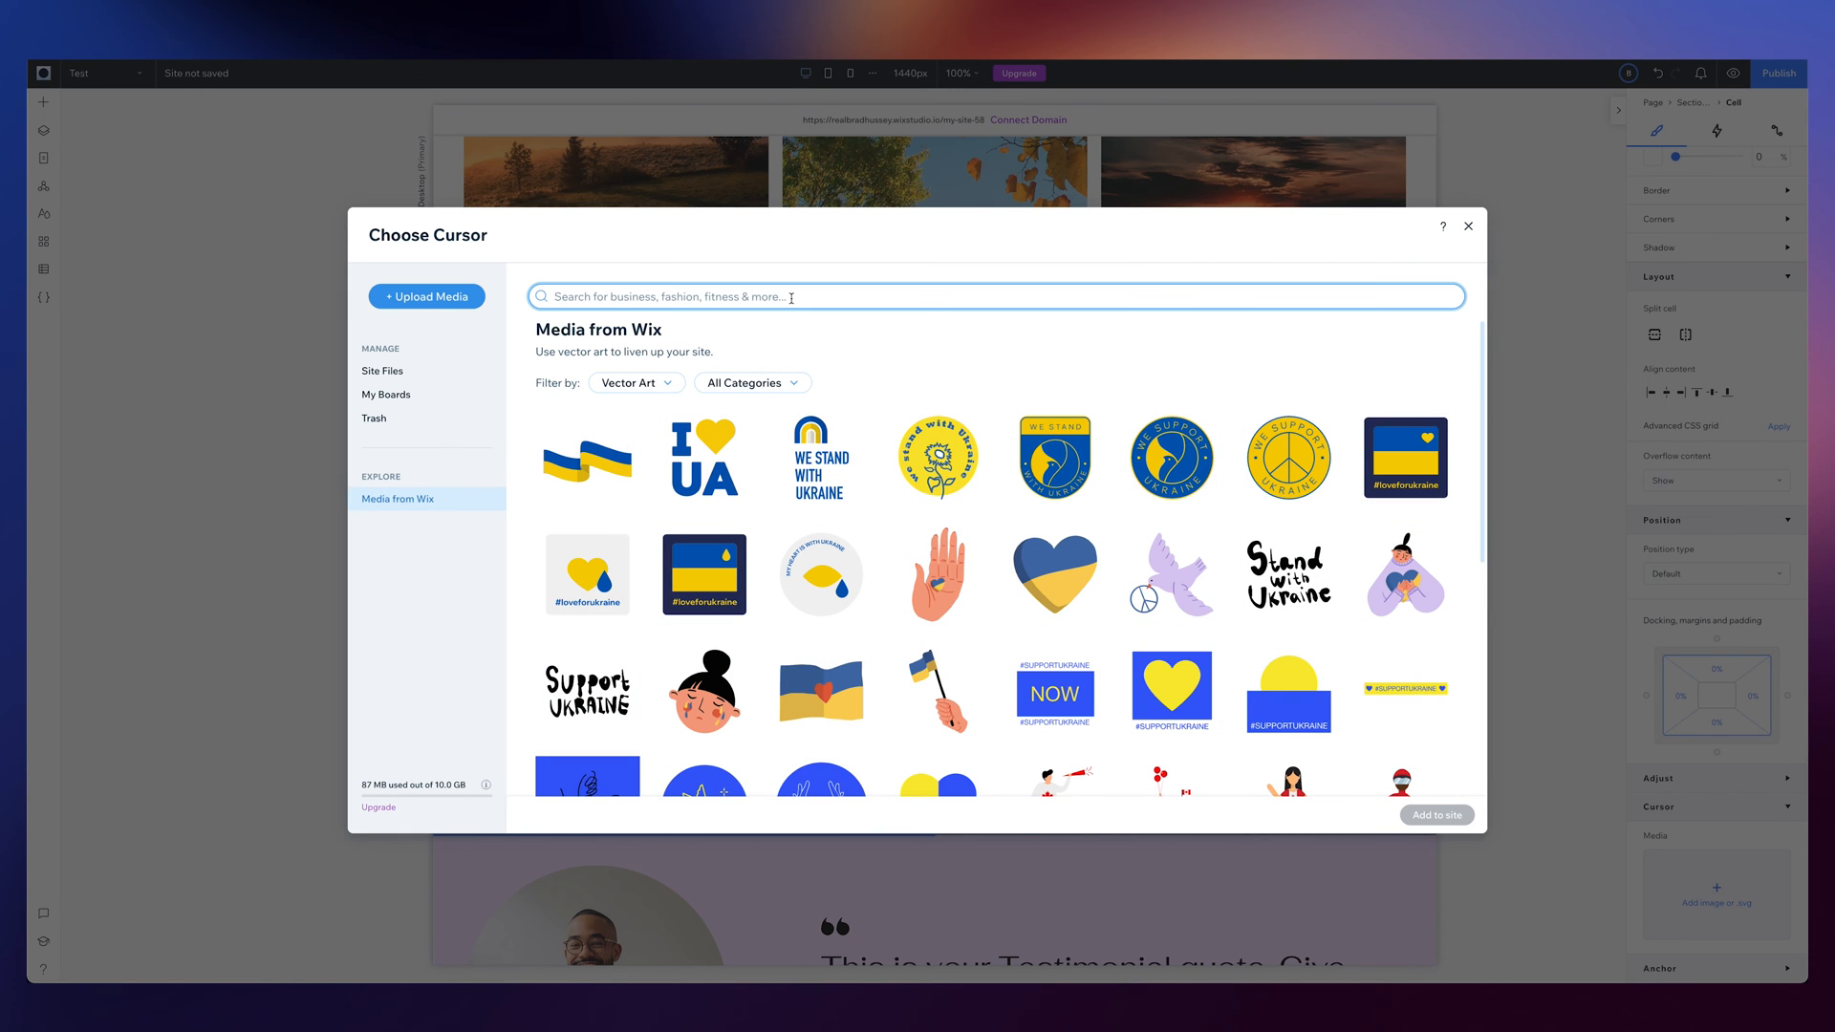
text(sun)
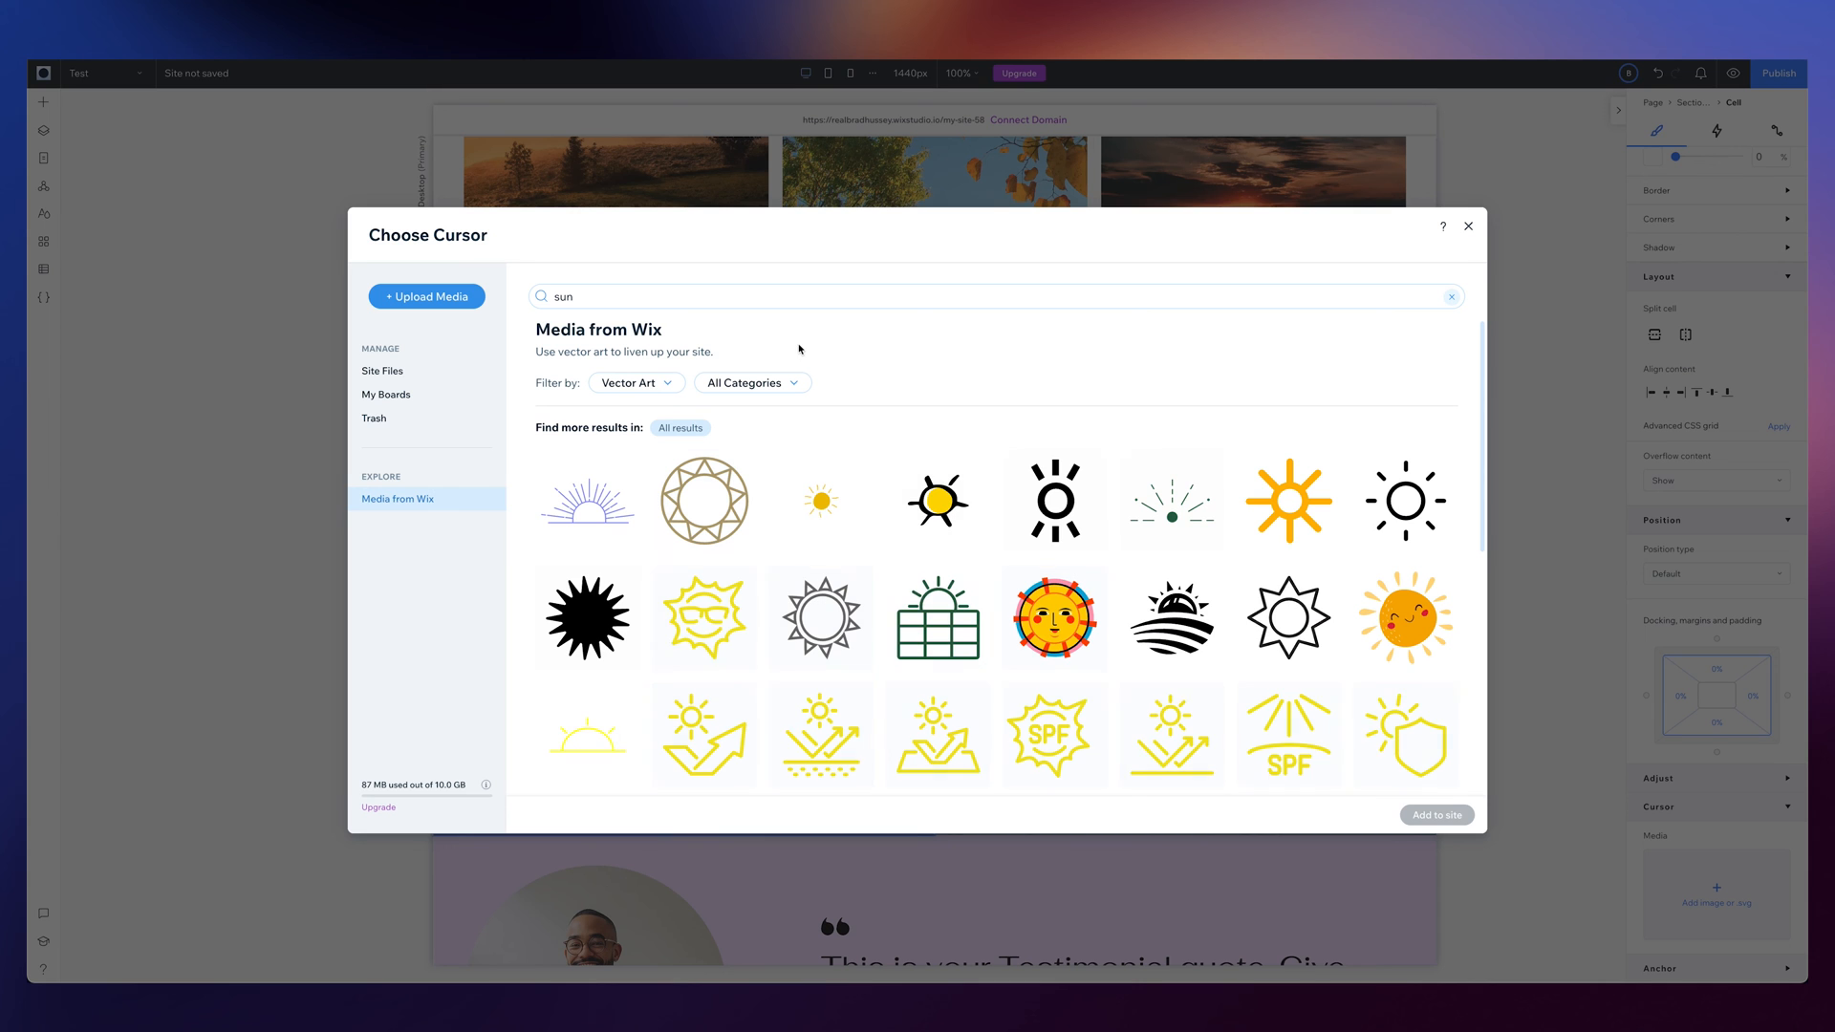
mouse_move(837, 508)
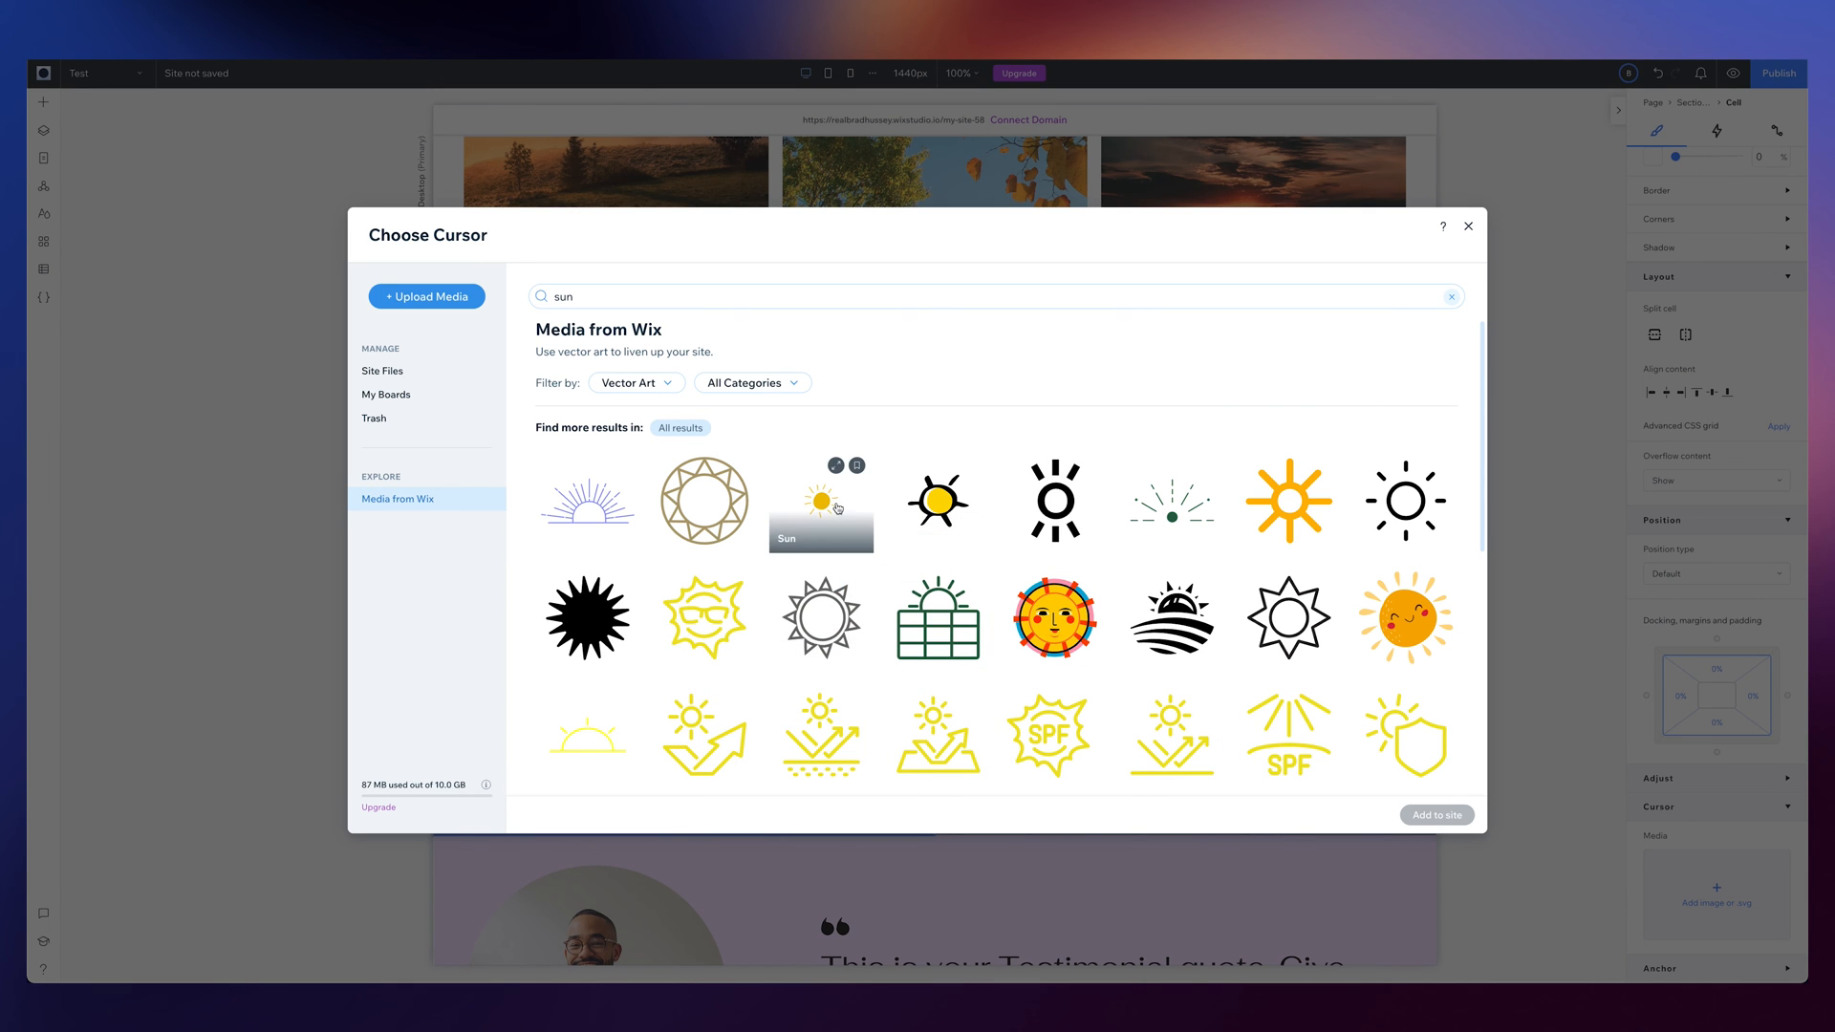
click(1467, 226)
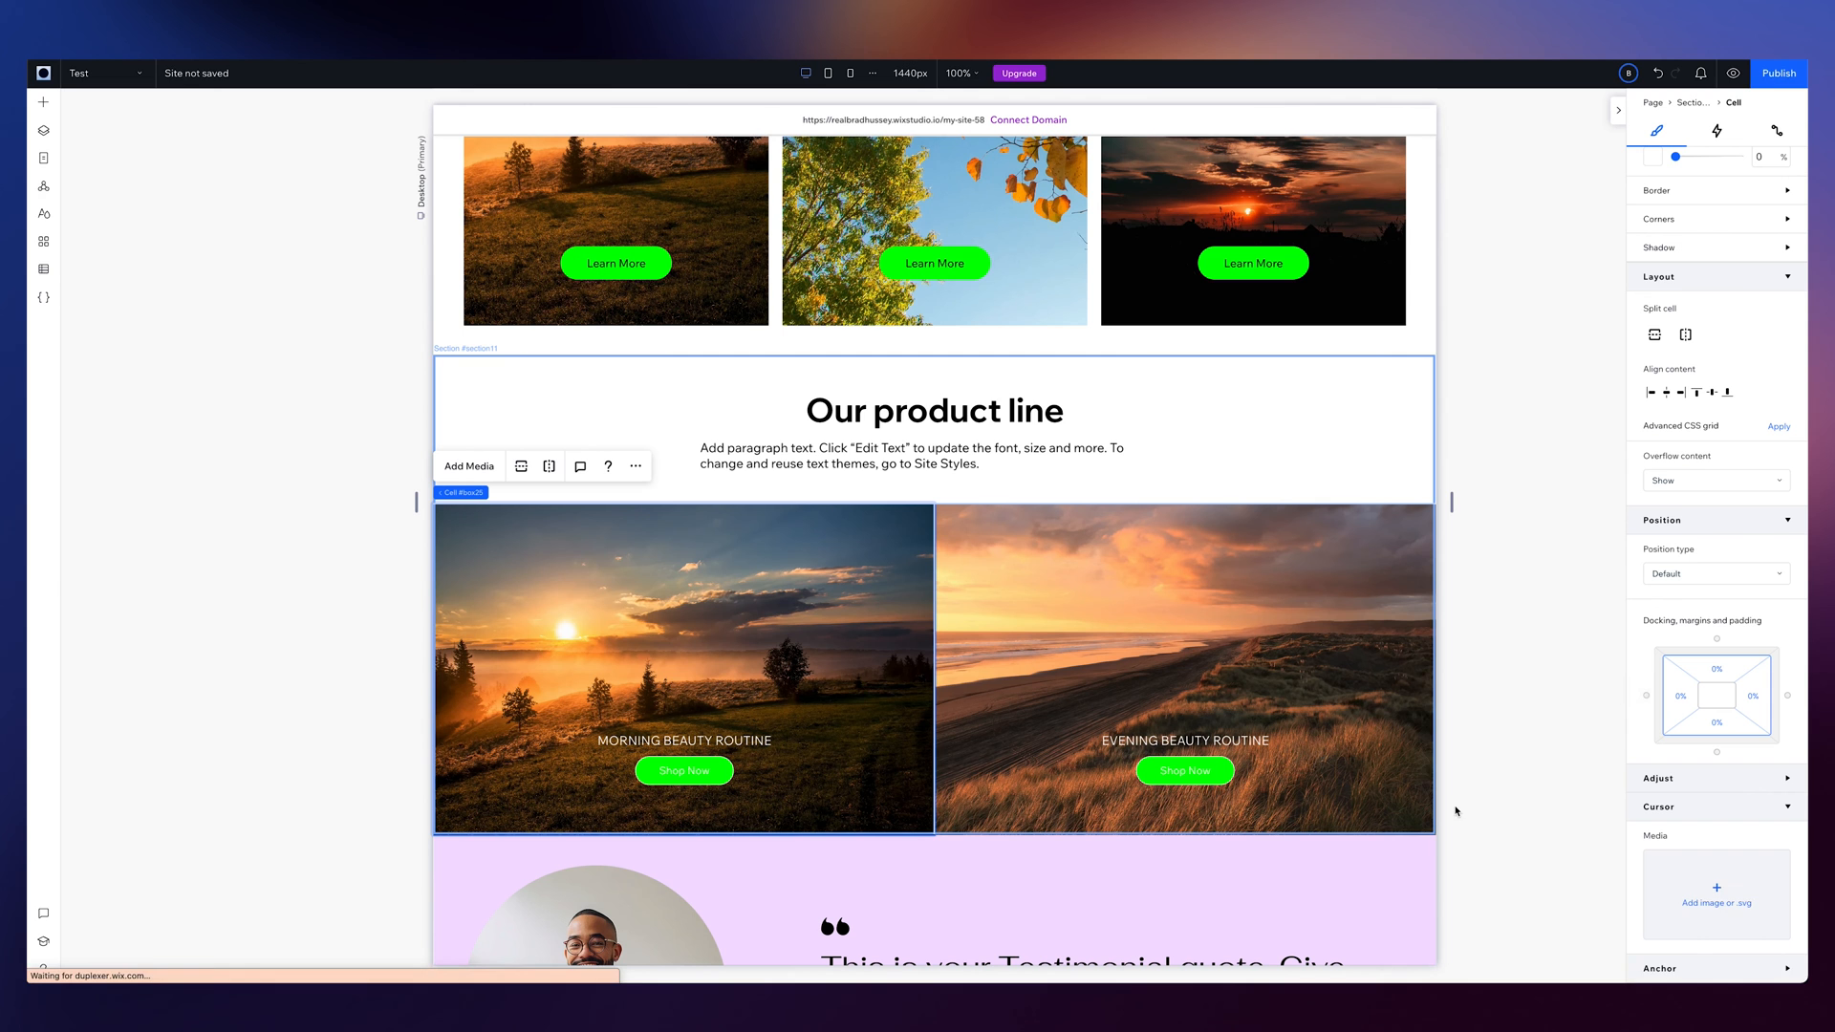
Reopen the cursor media picker, search 'moon', and add the moon art to the site
click(1160, 645)
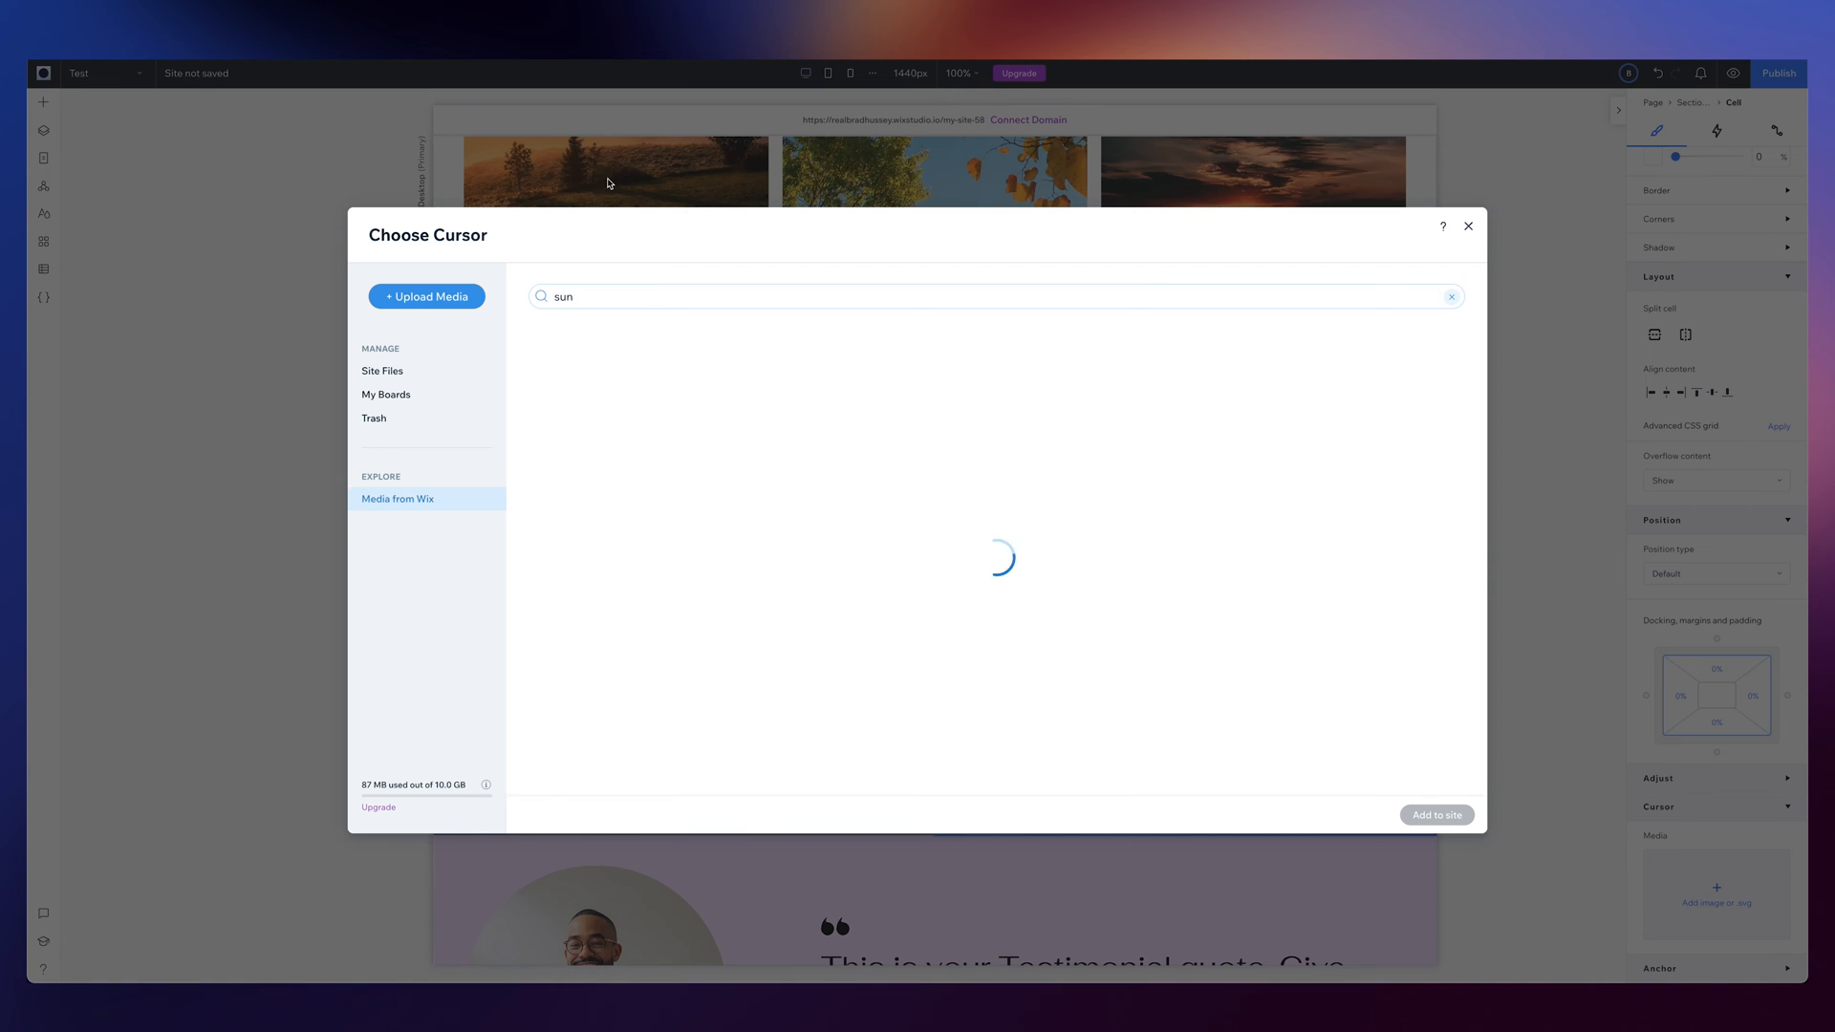
text(moon)
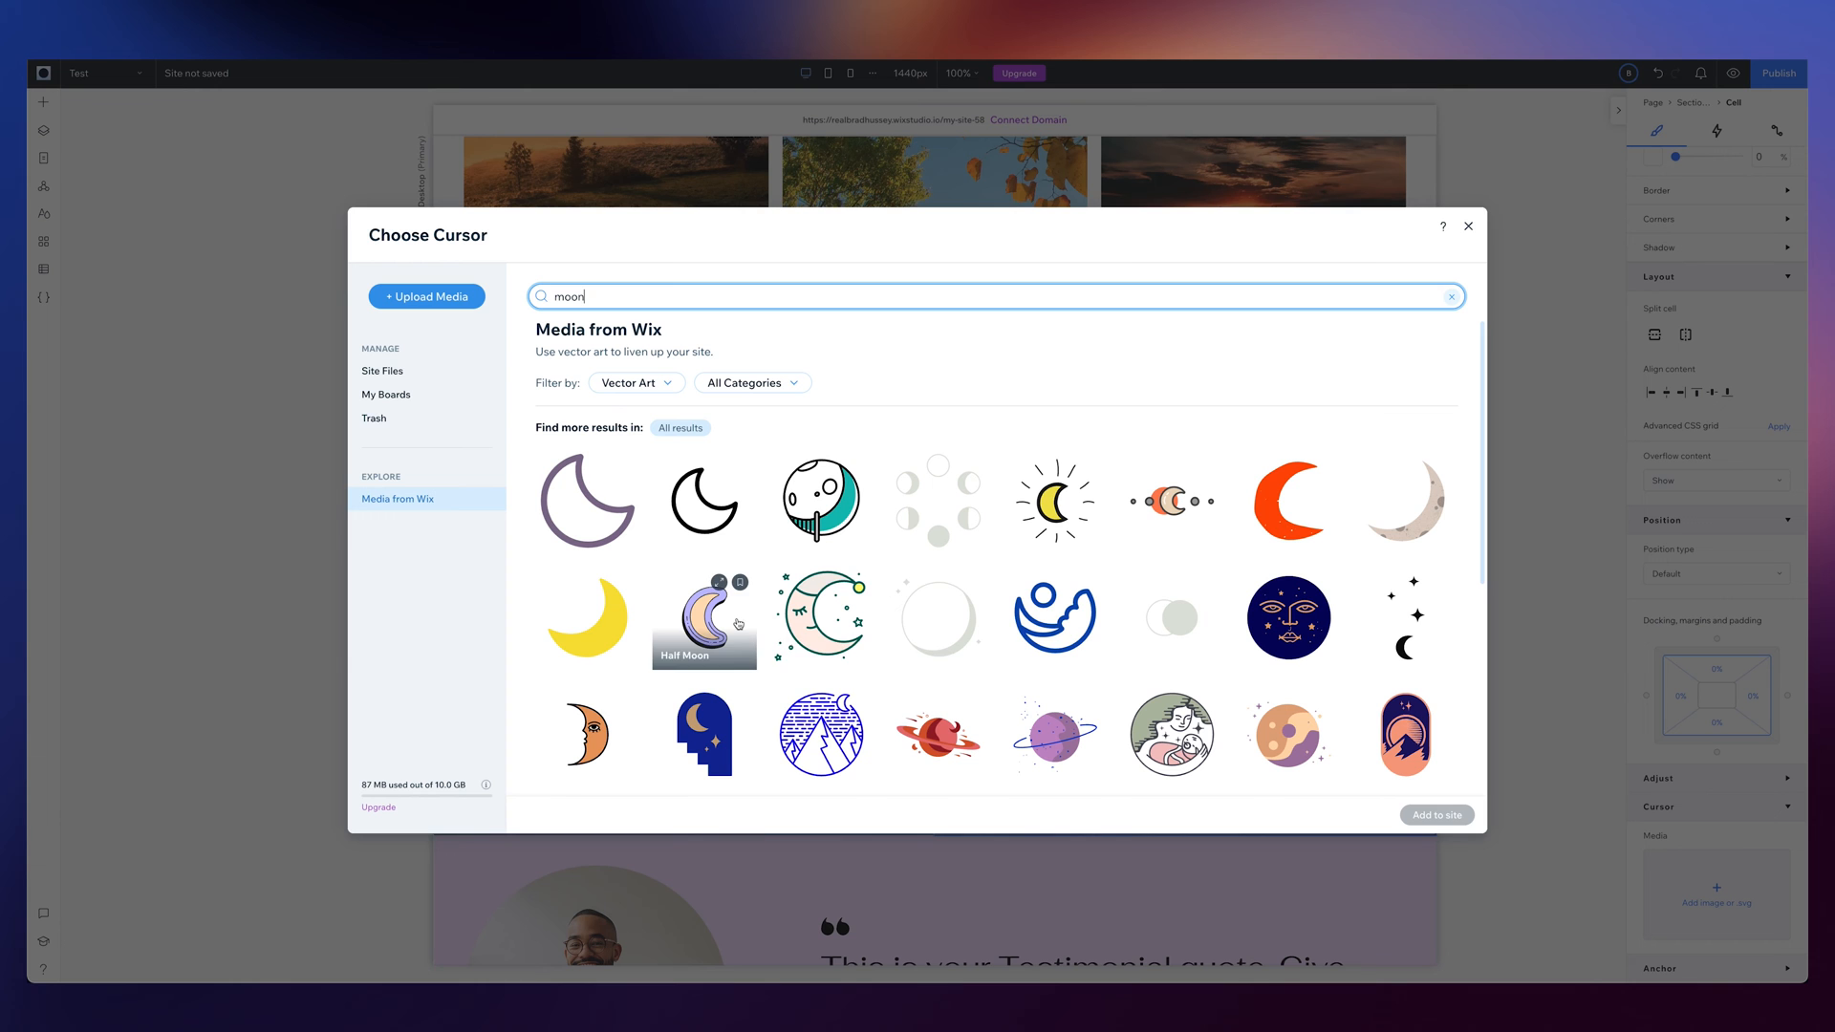
click(820, 618)
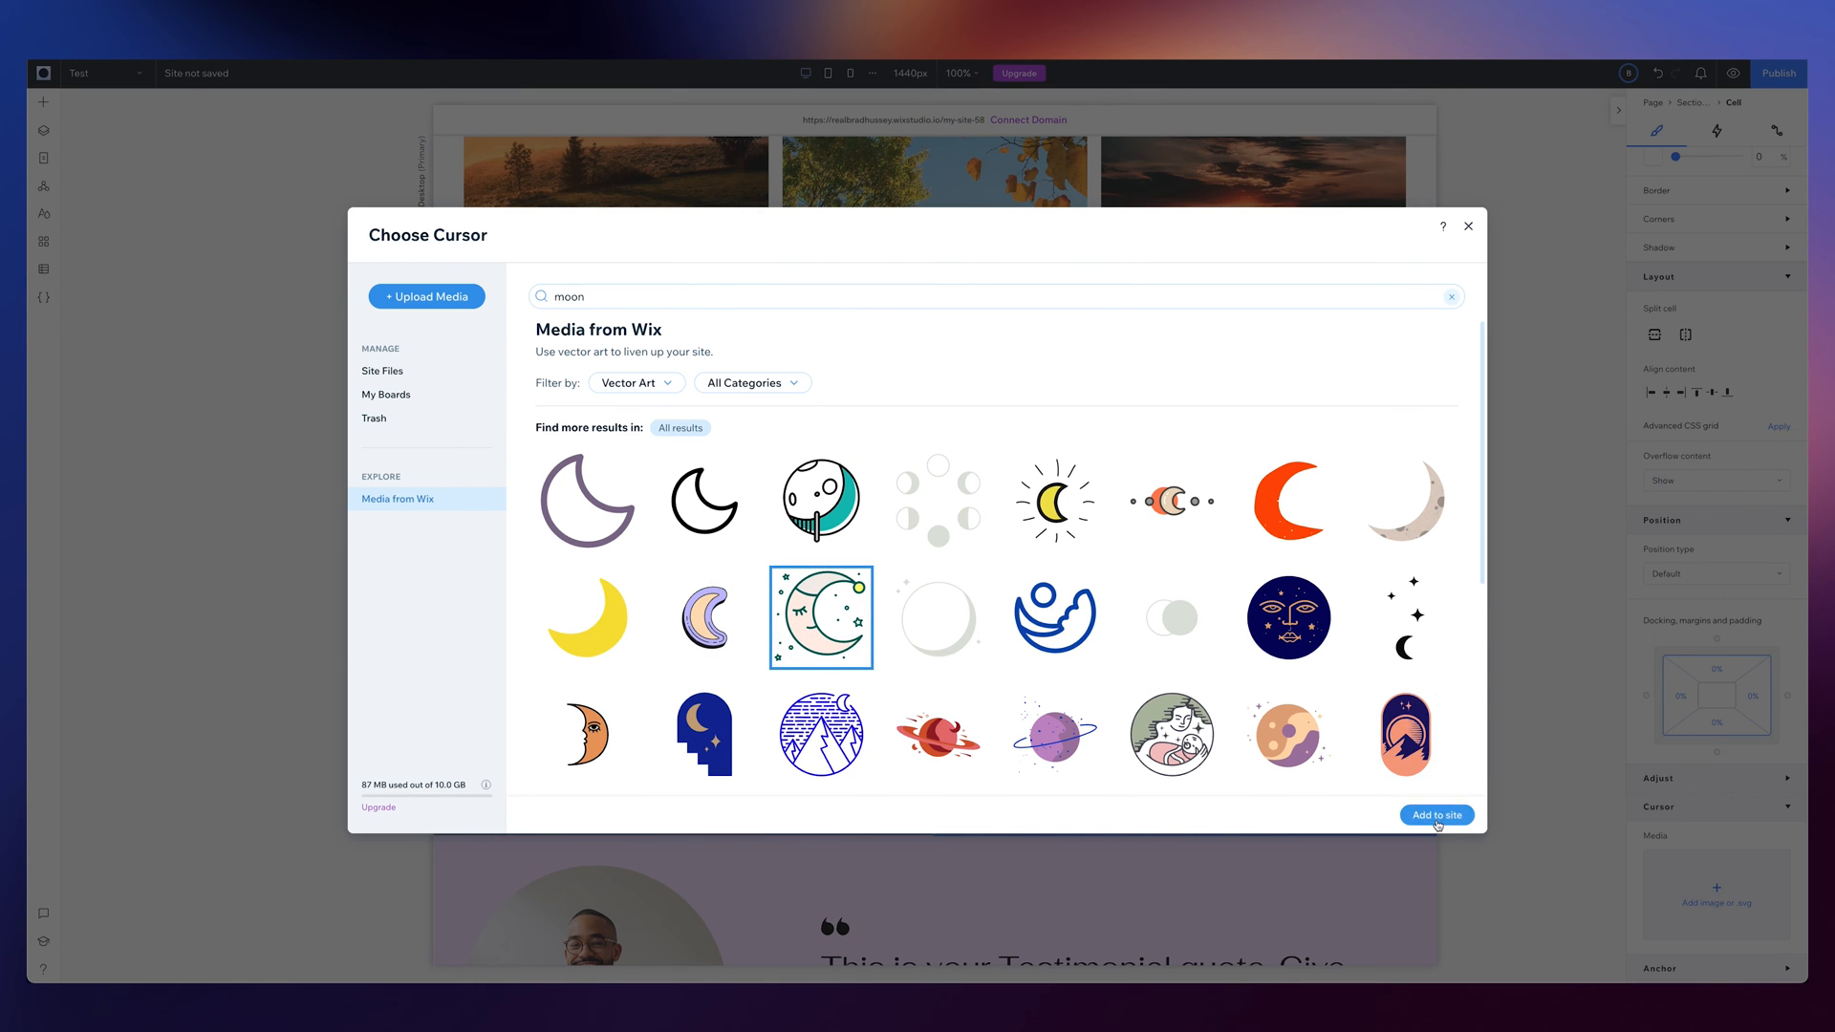
click(1436, 815)
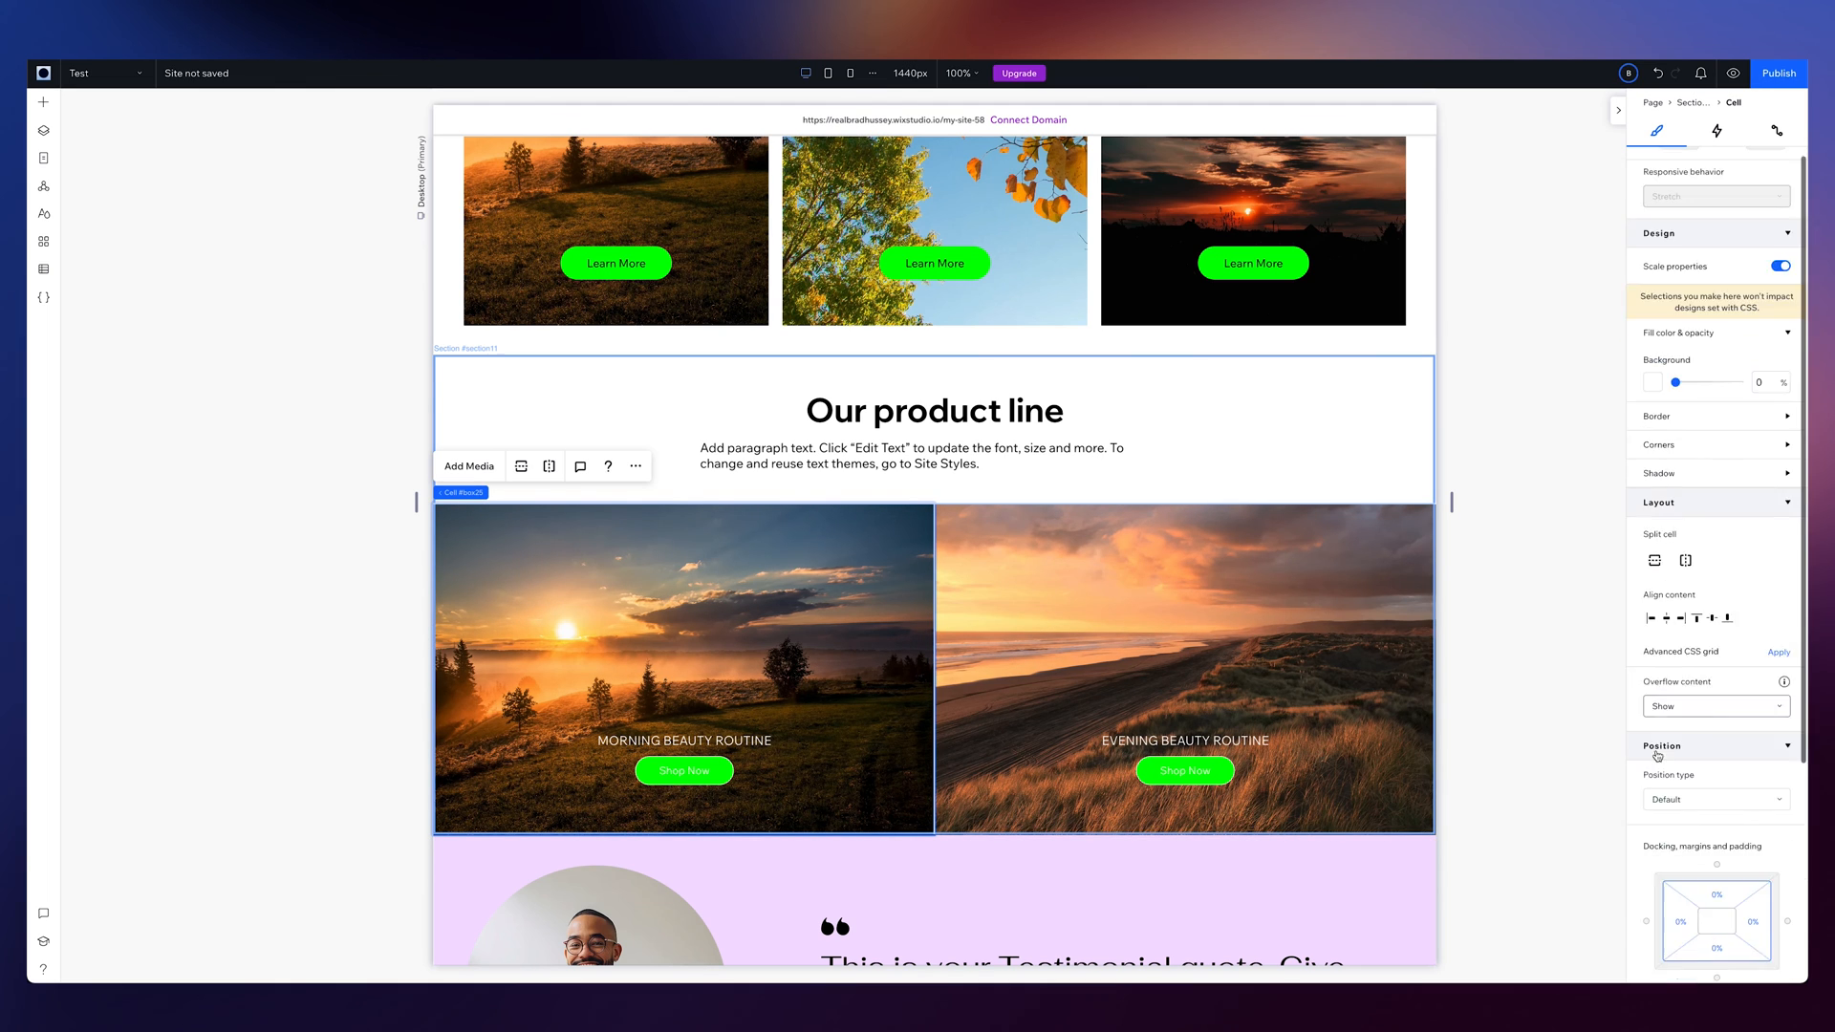
Scroll the Inspector to Cursor and adjust the Size slider to 32 px
scroll(down, 3)
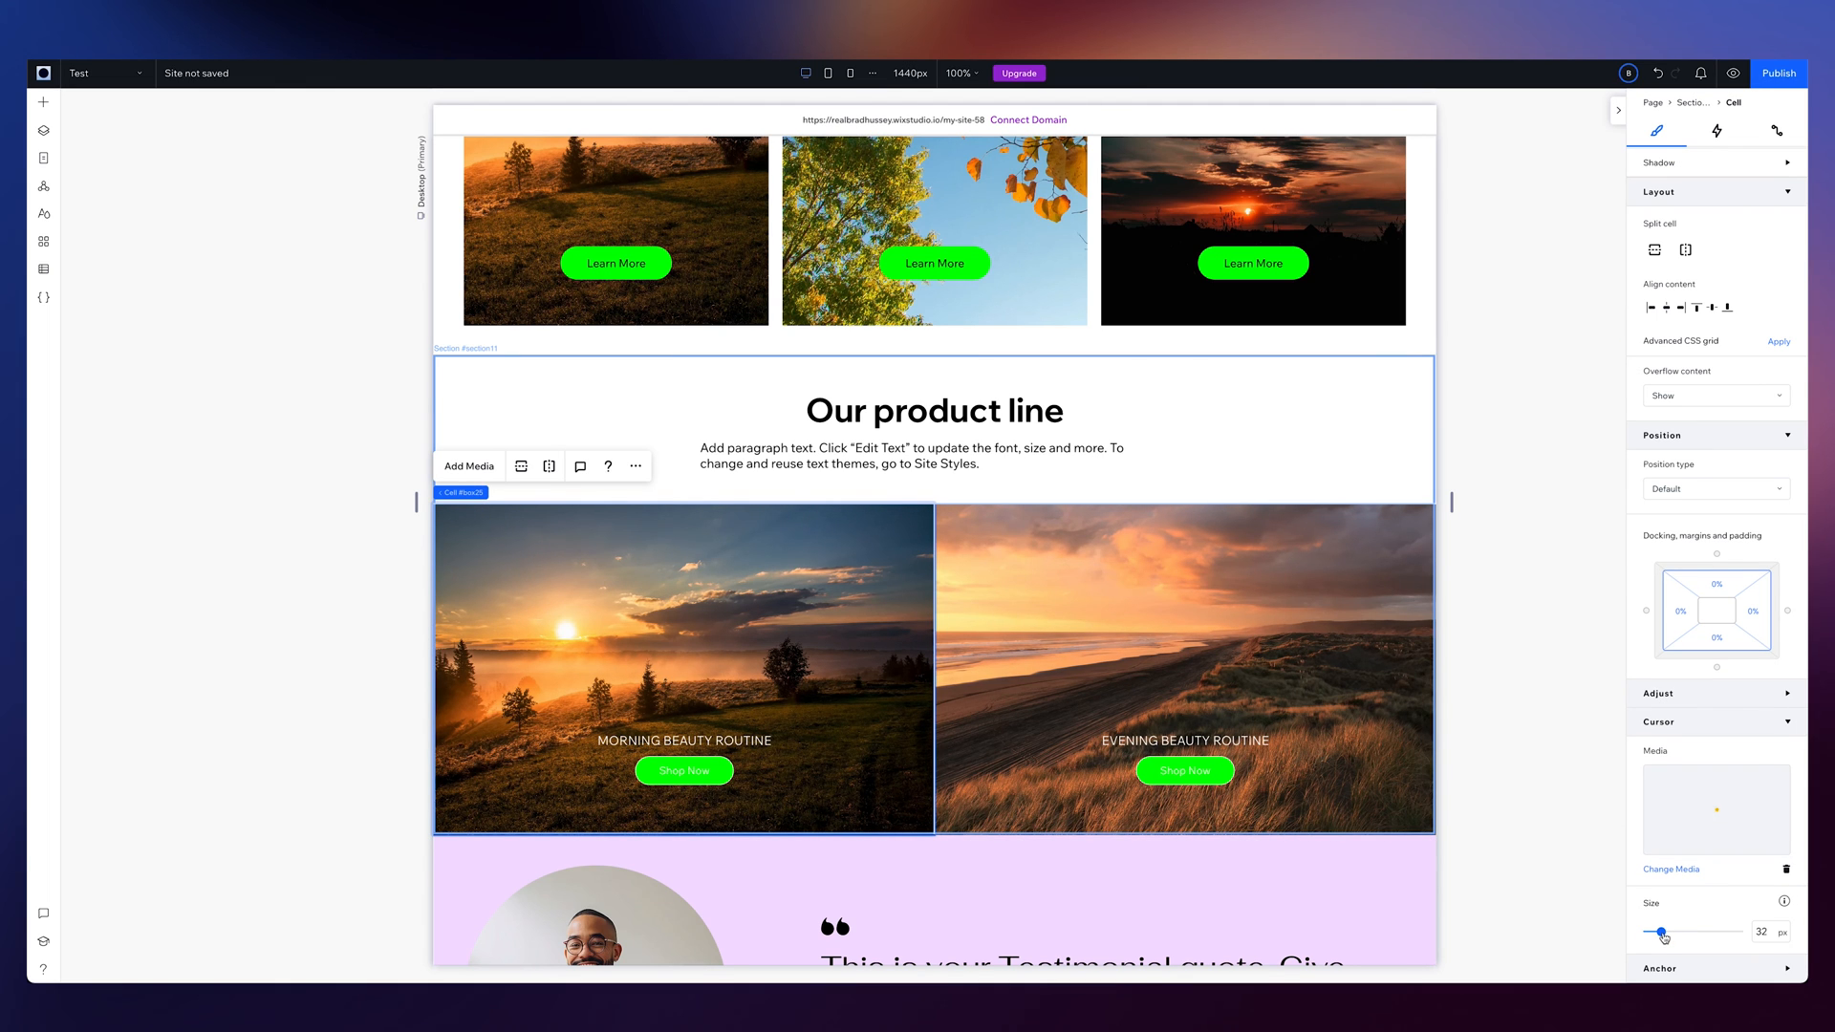
drag(1662, 932, 1742, 933)
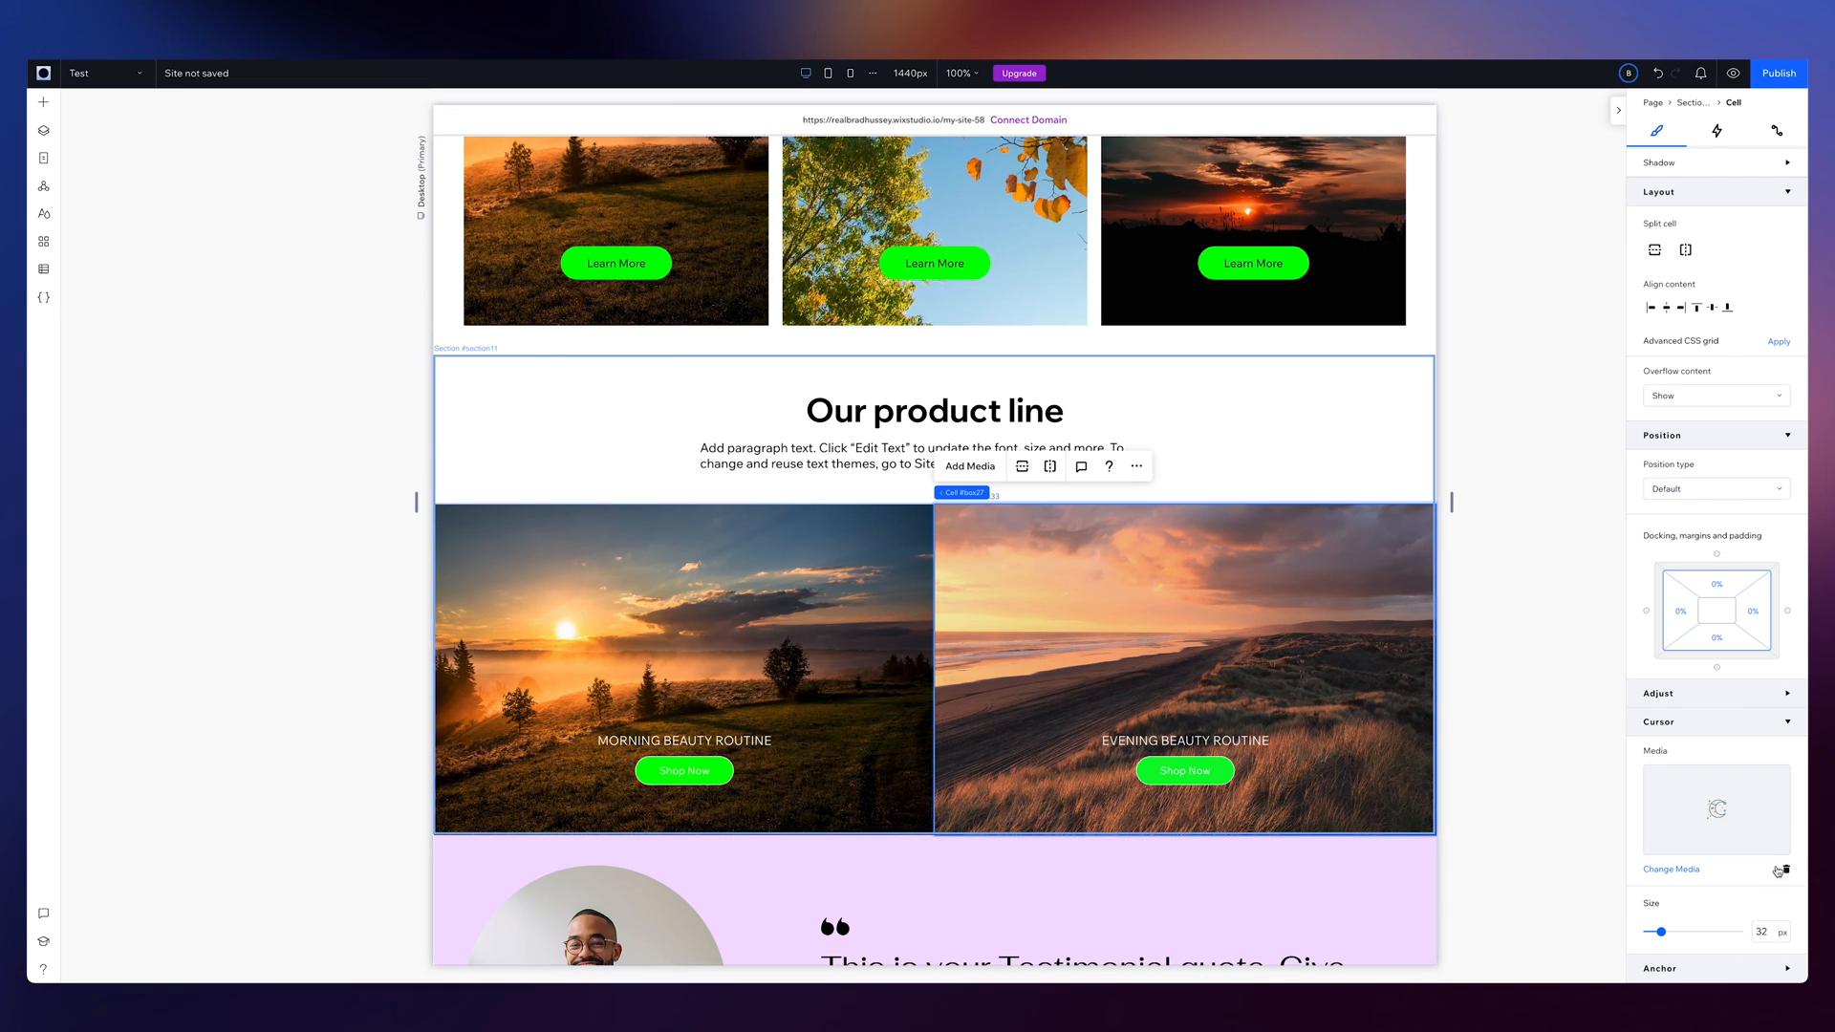
drag(1653, 931, 1675, 932)
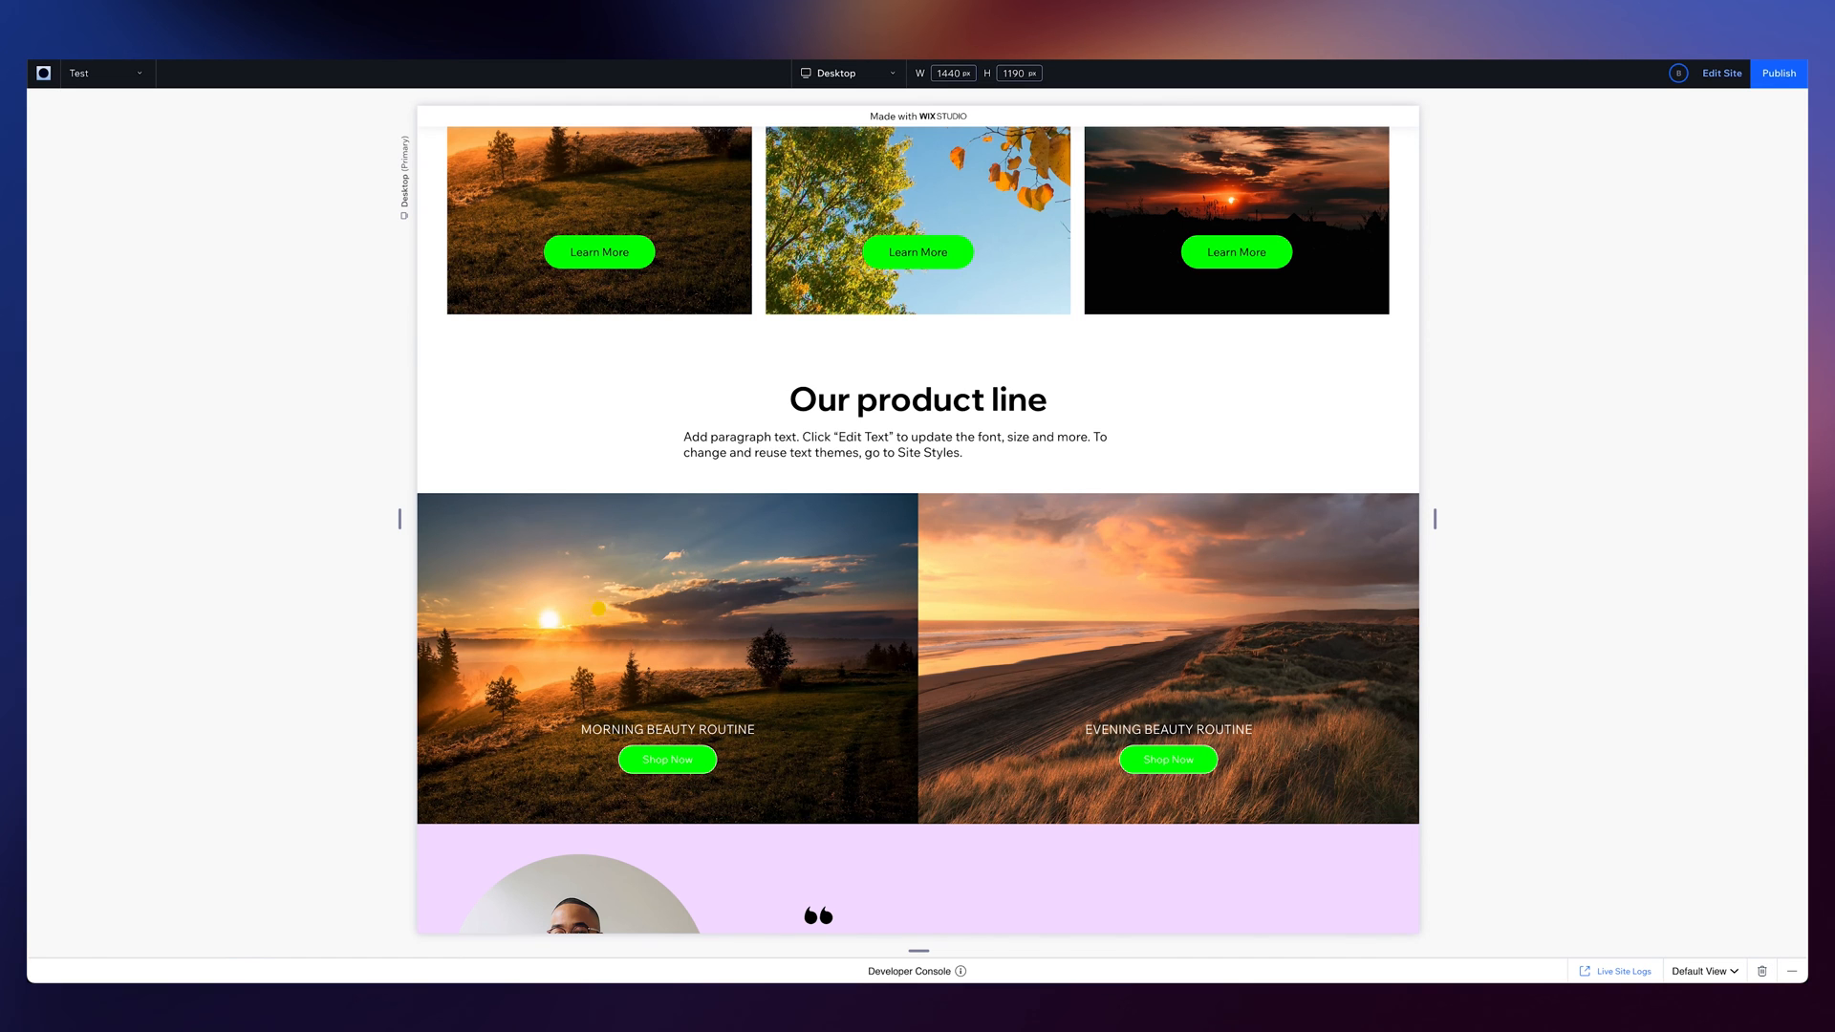
scroll(down, 3)
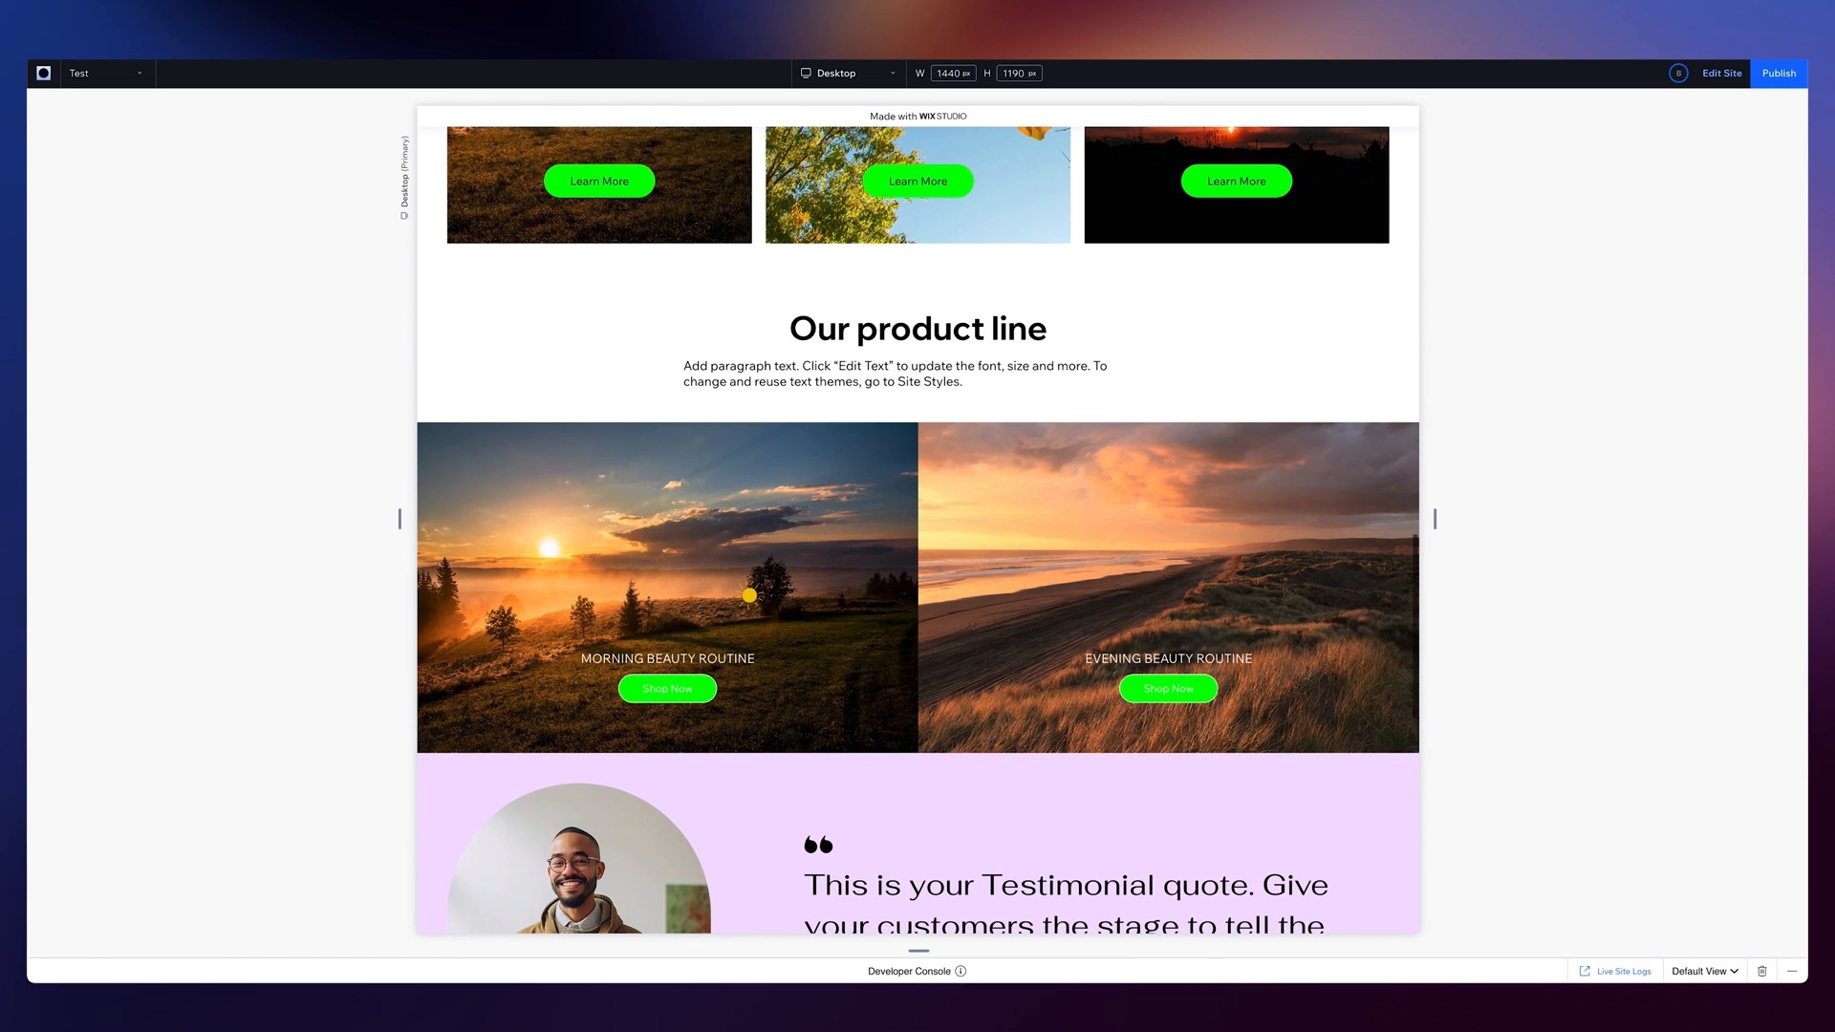
scroll(down, 3)
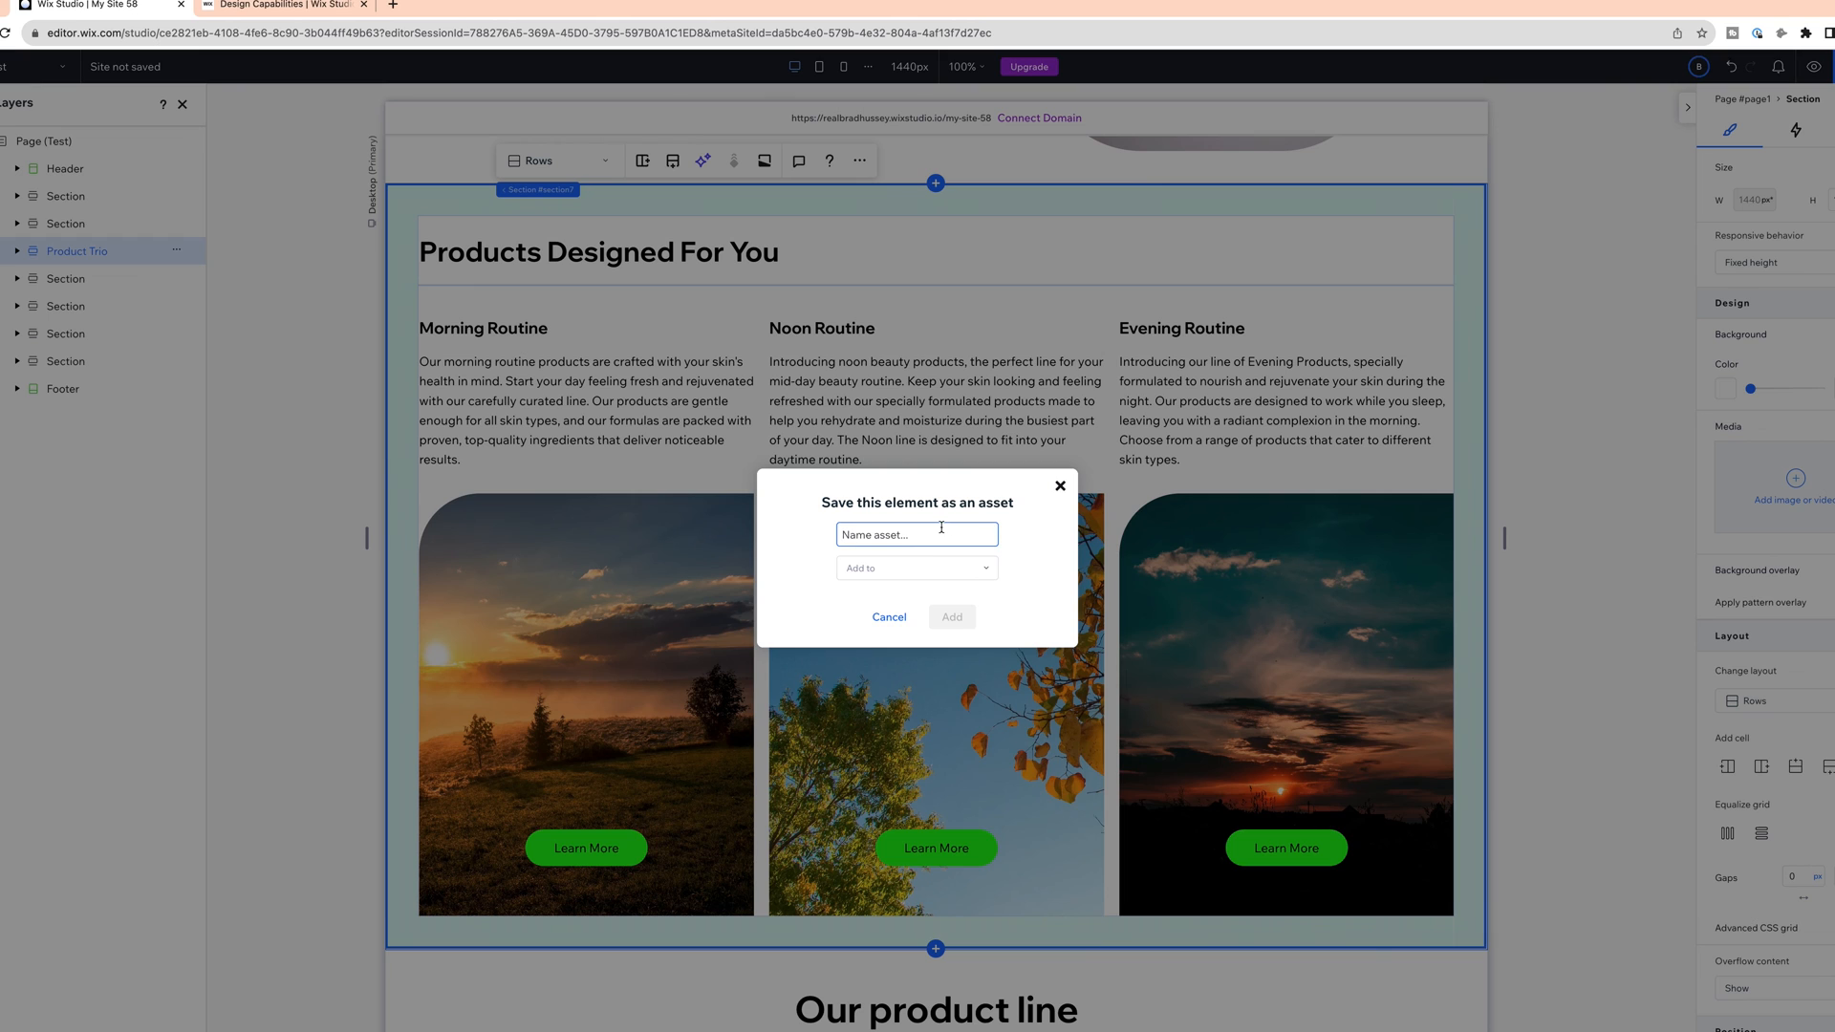
Enter 'Product Tro' as the asset name and open the Add to library dropdown
text(Product Tro)
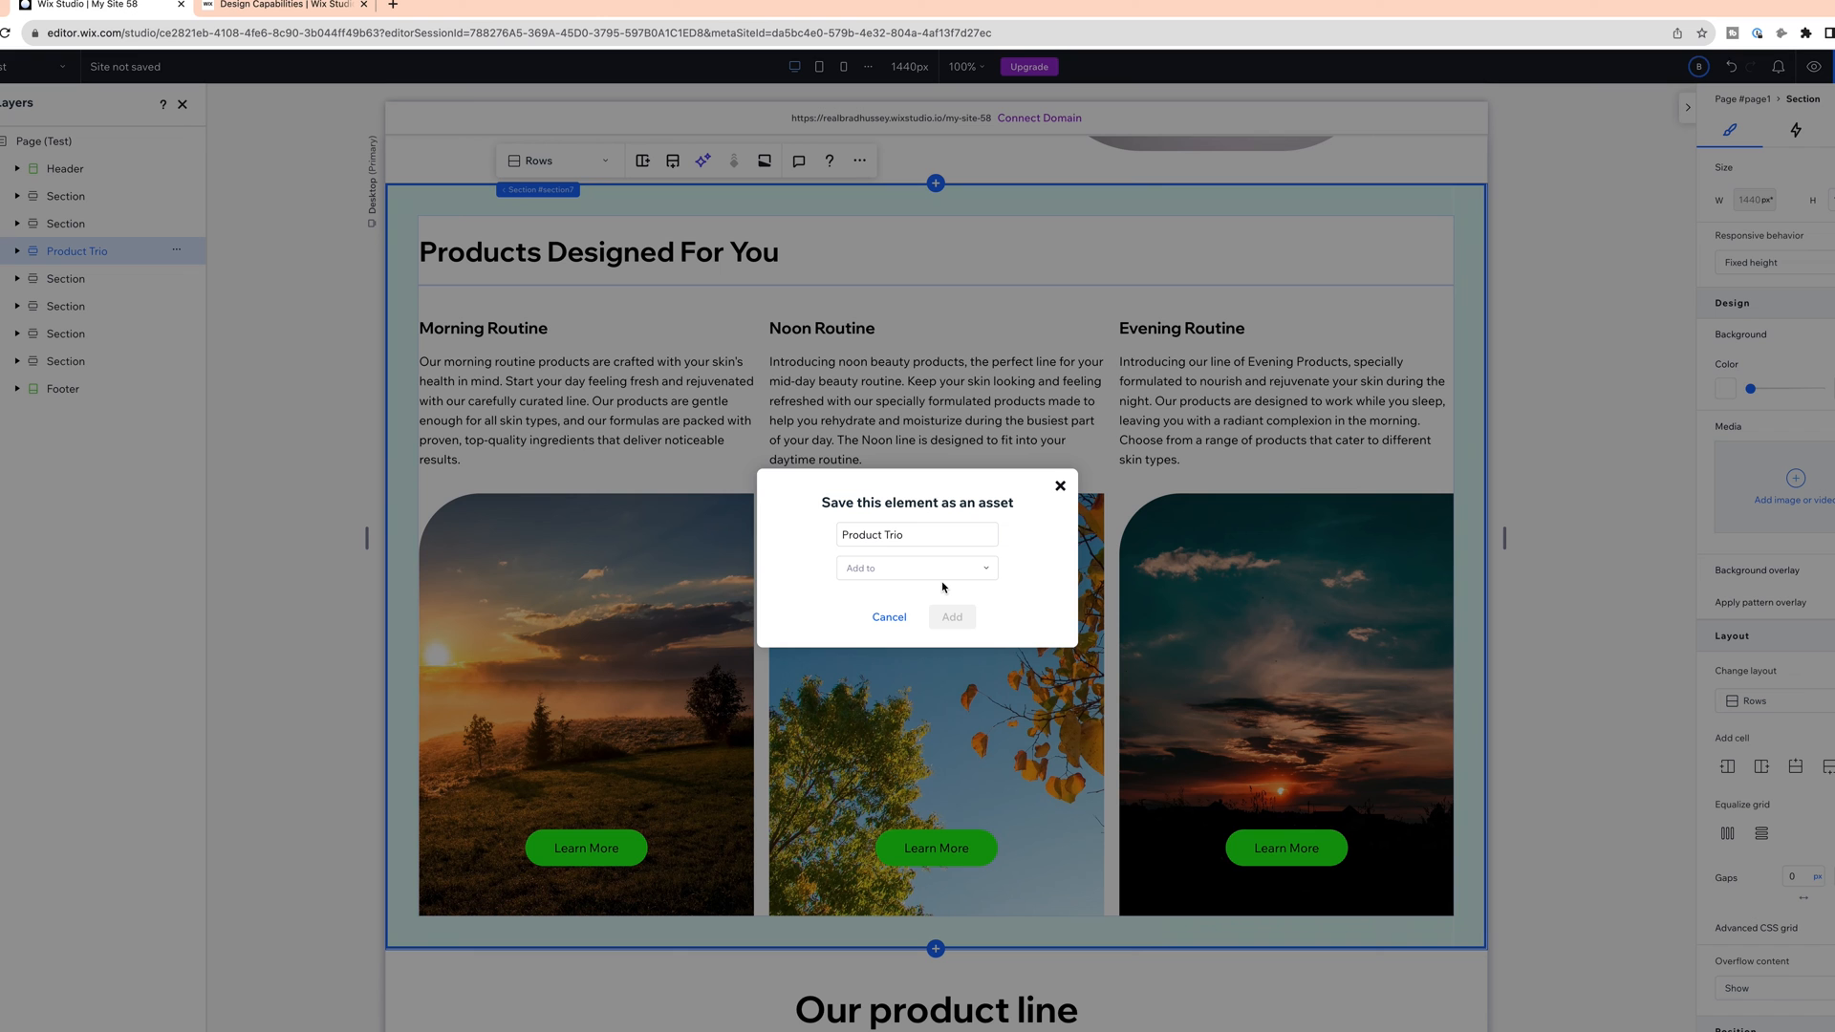
click(916, 567)
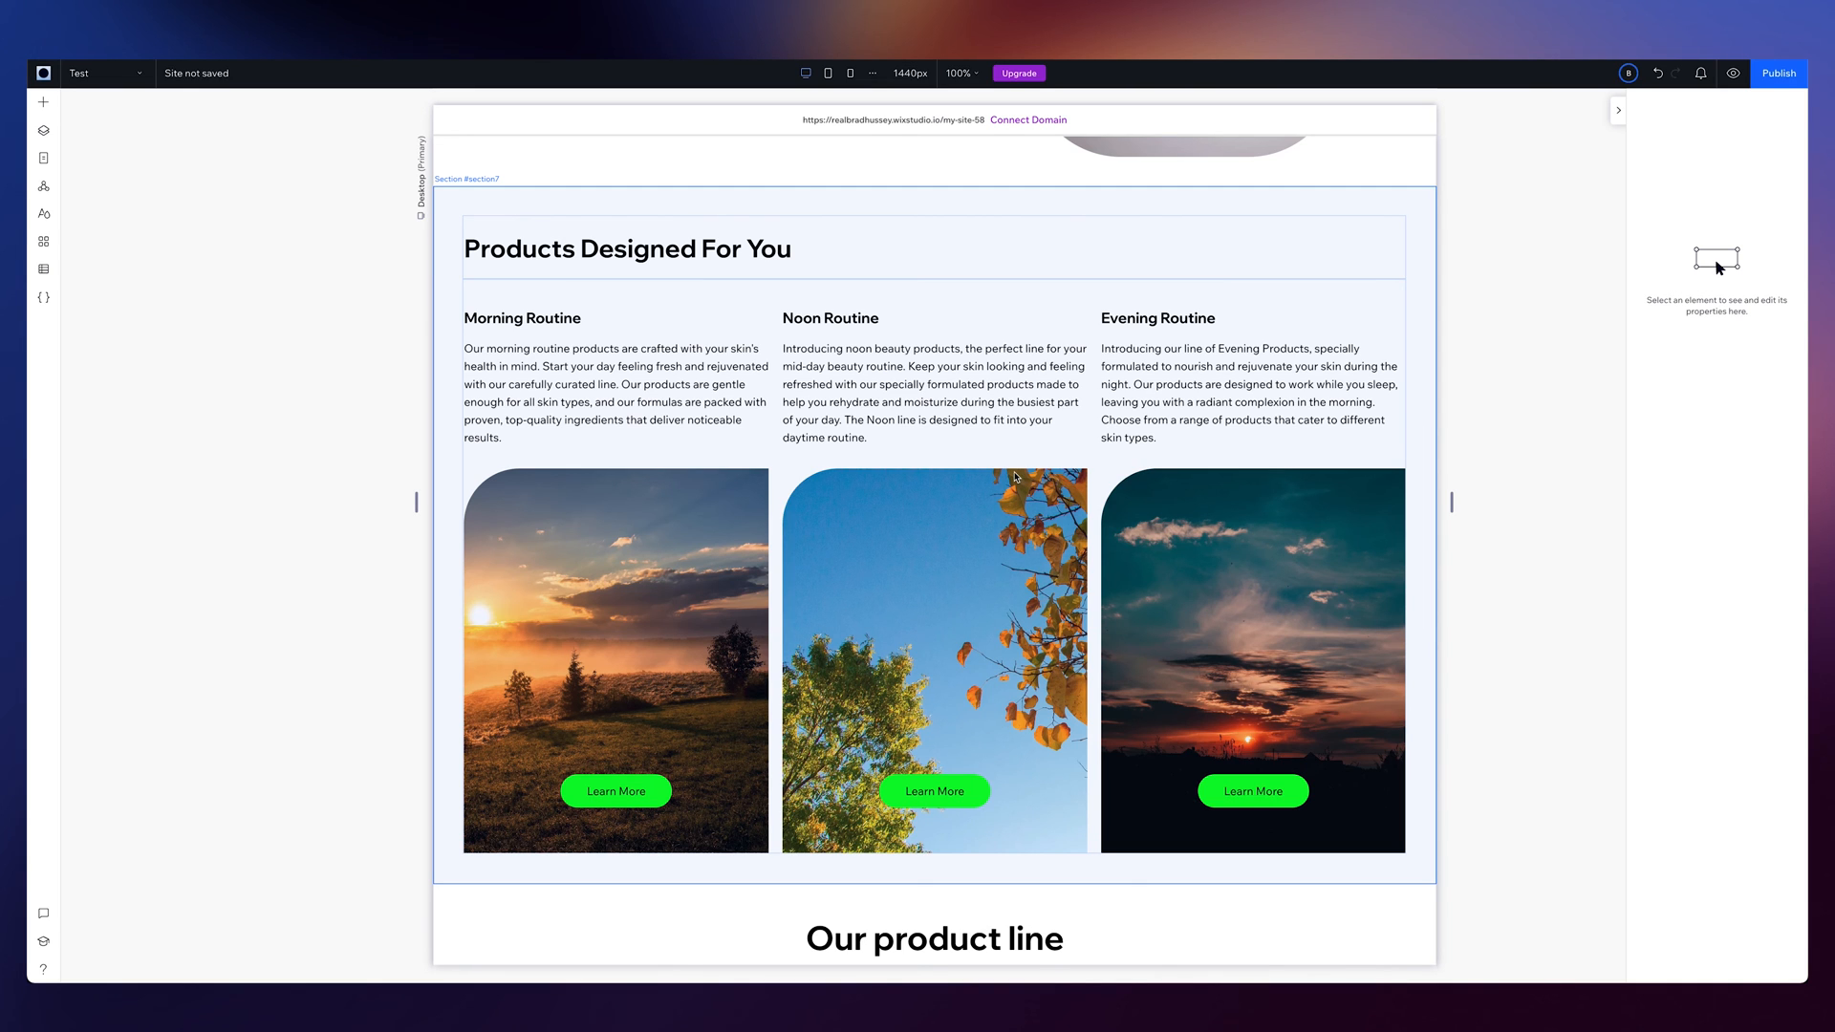
mouse_move(748, 370)
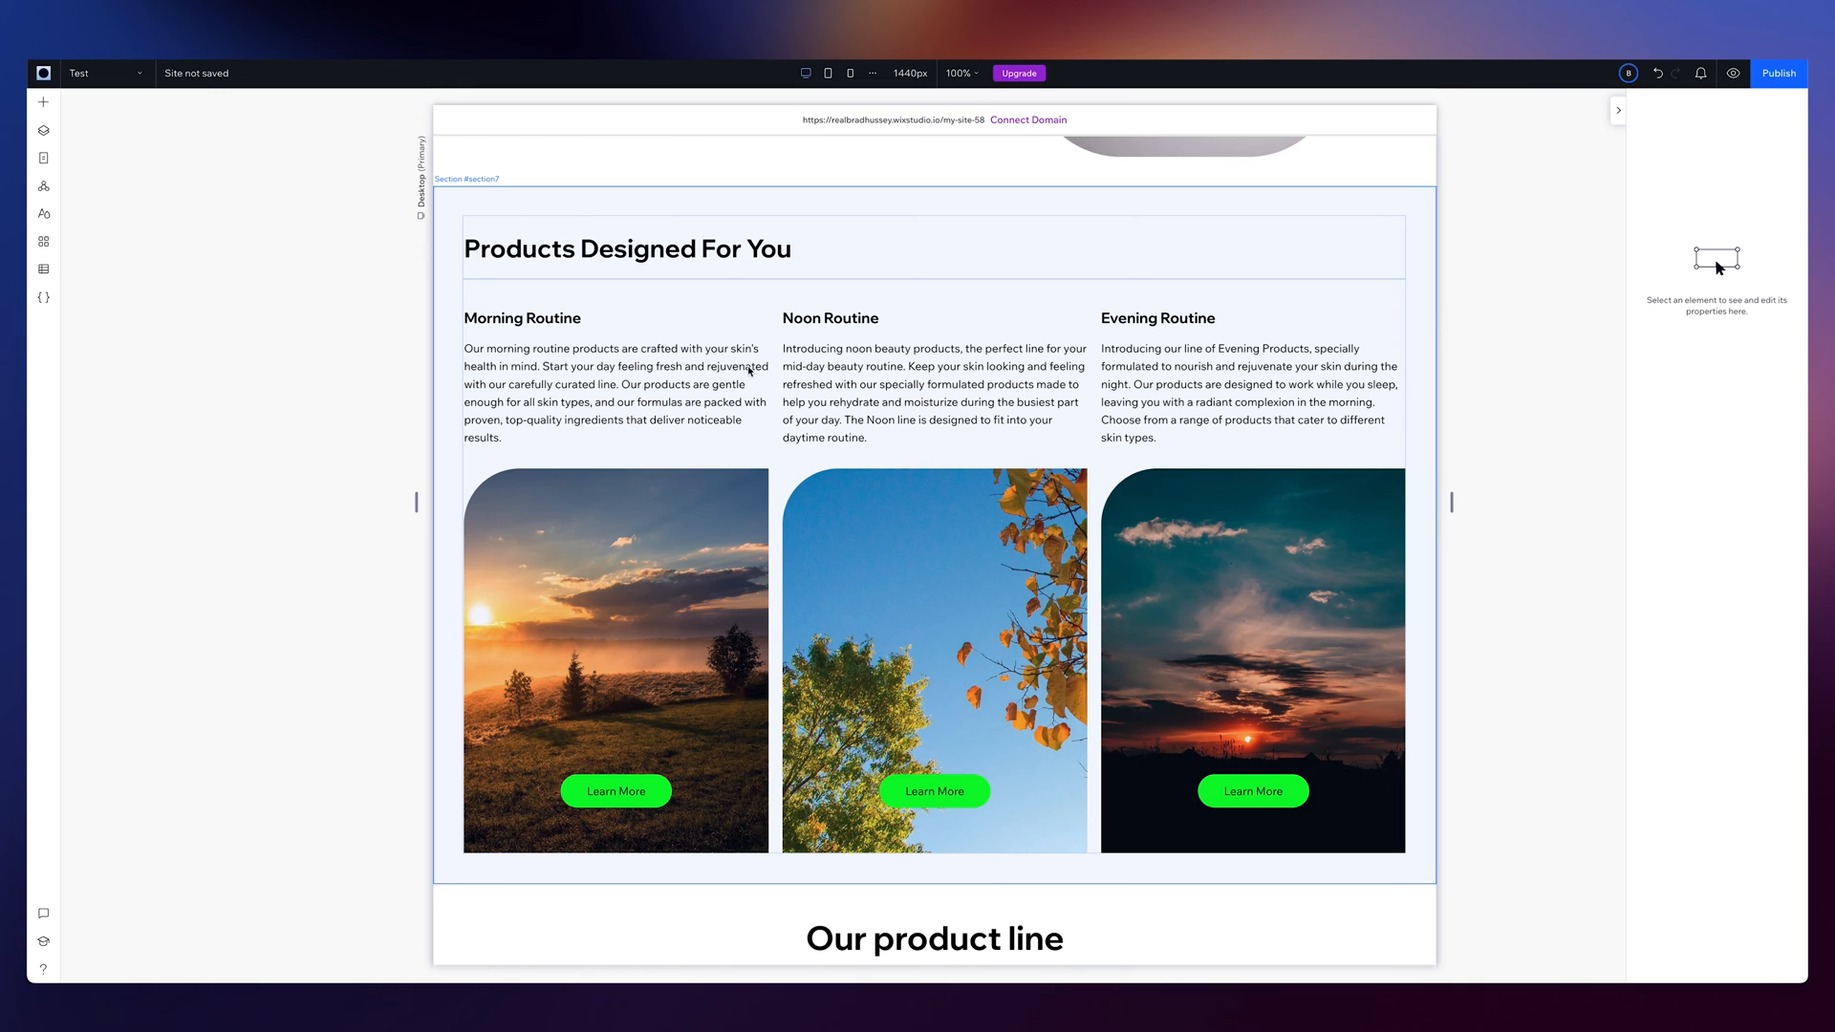
scroll(down, 3)
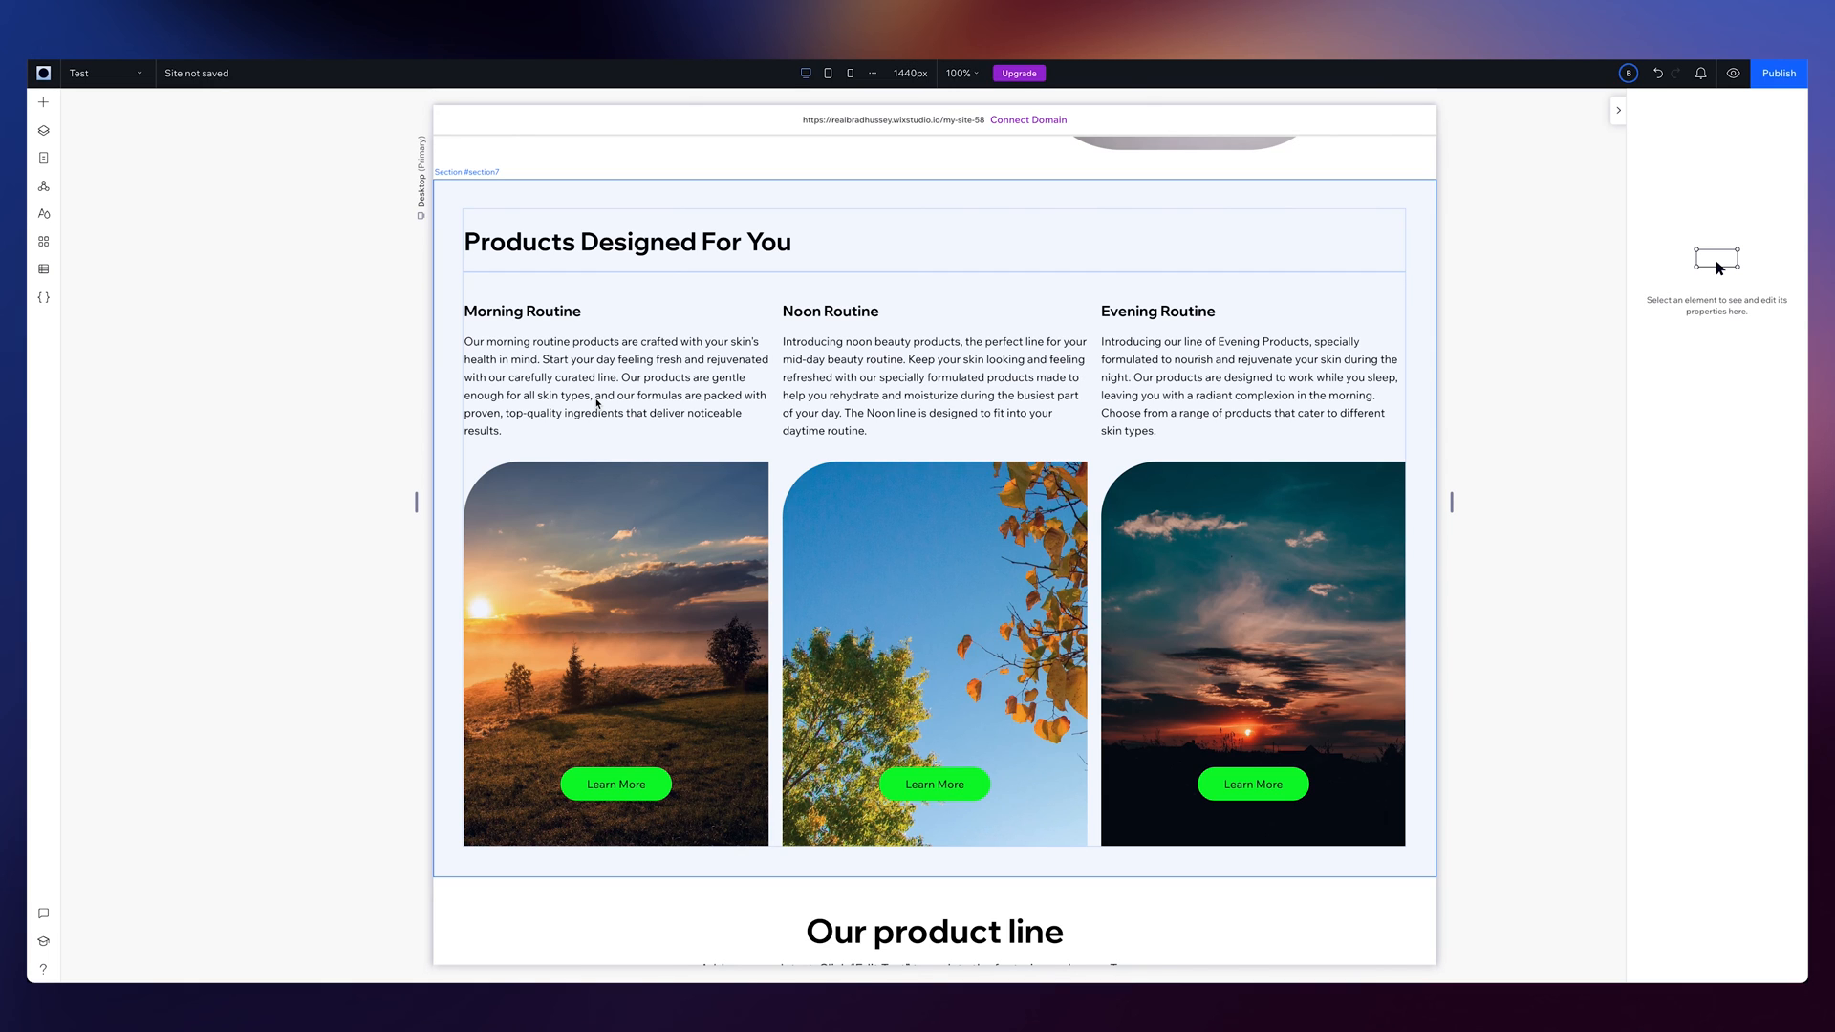
mouse_move(826, 394)
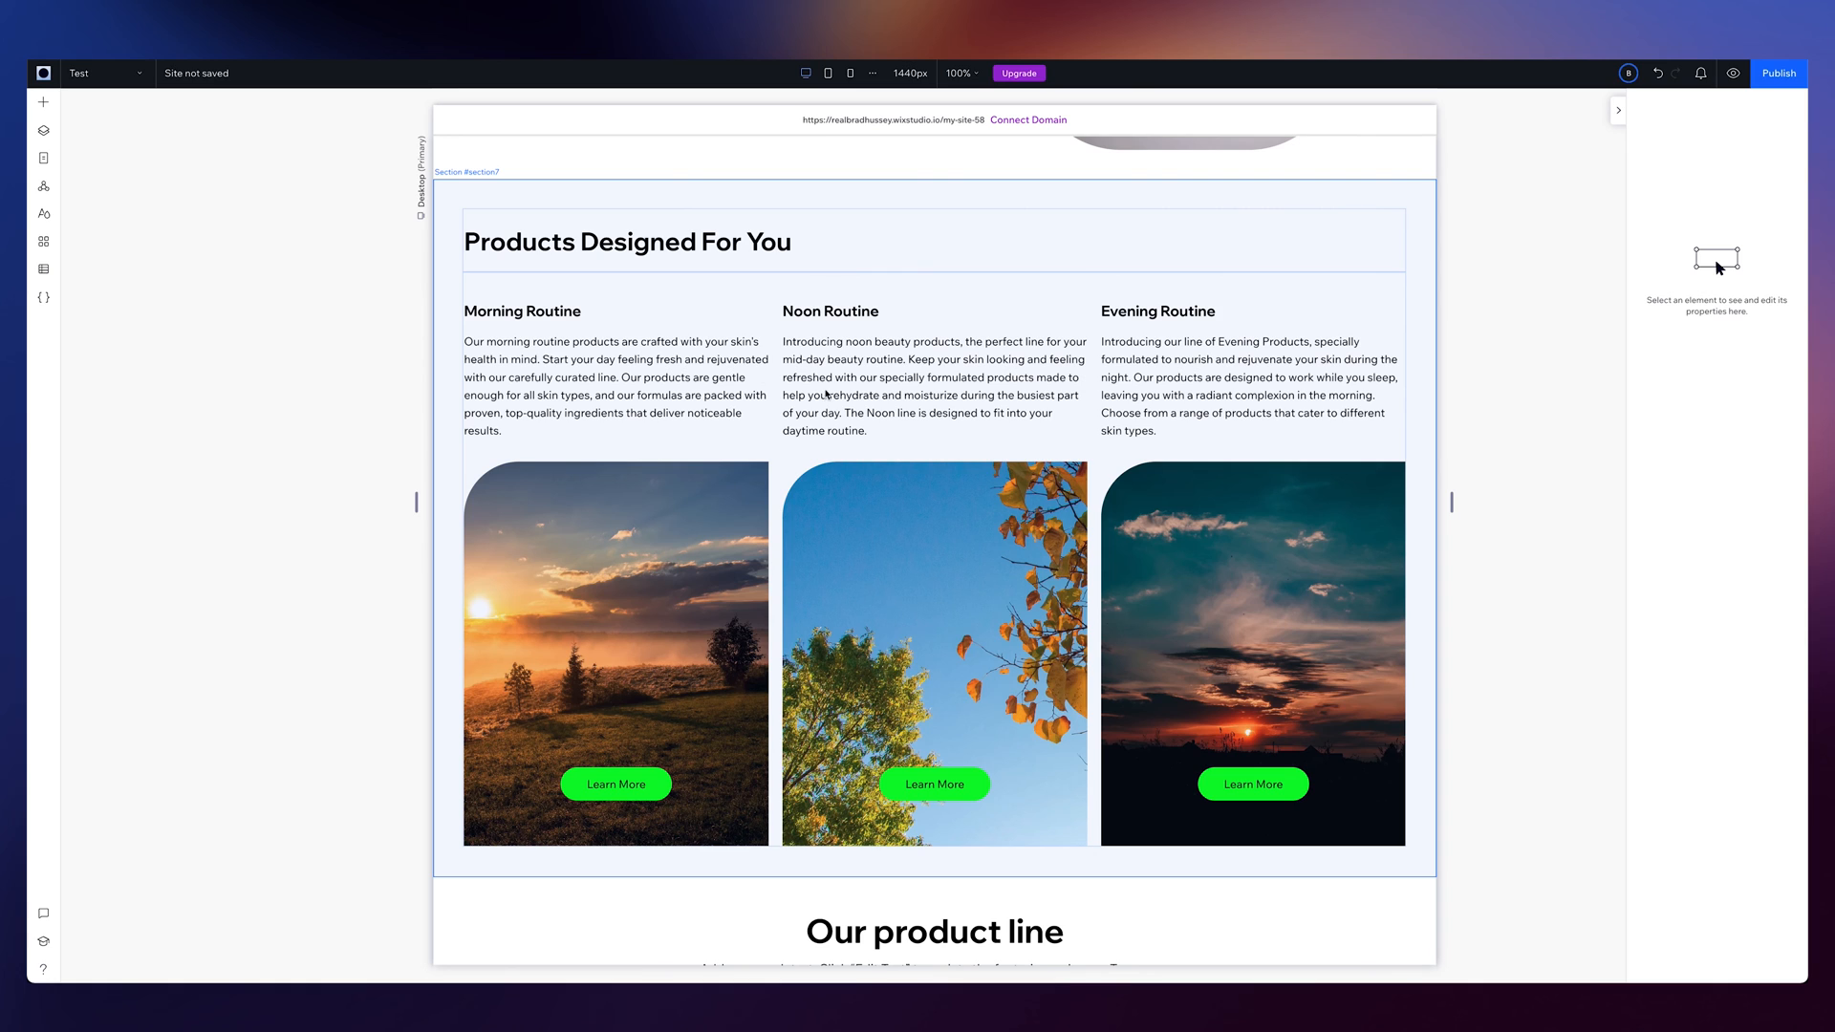
mouse_move(907, 465)
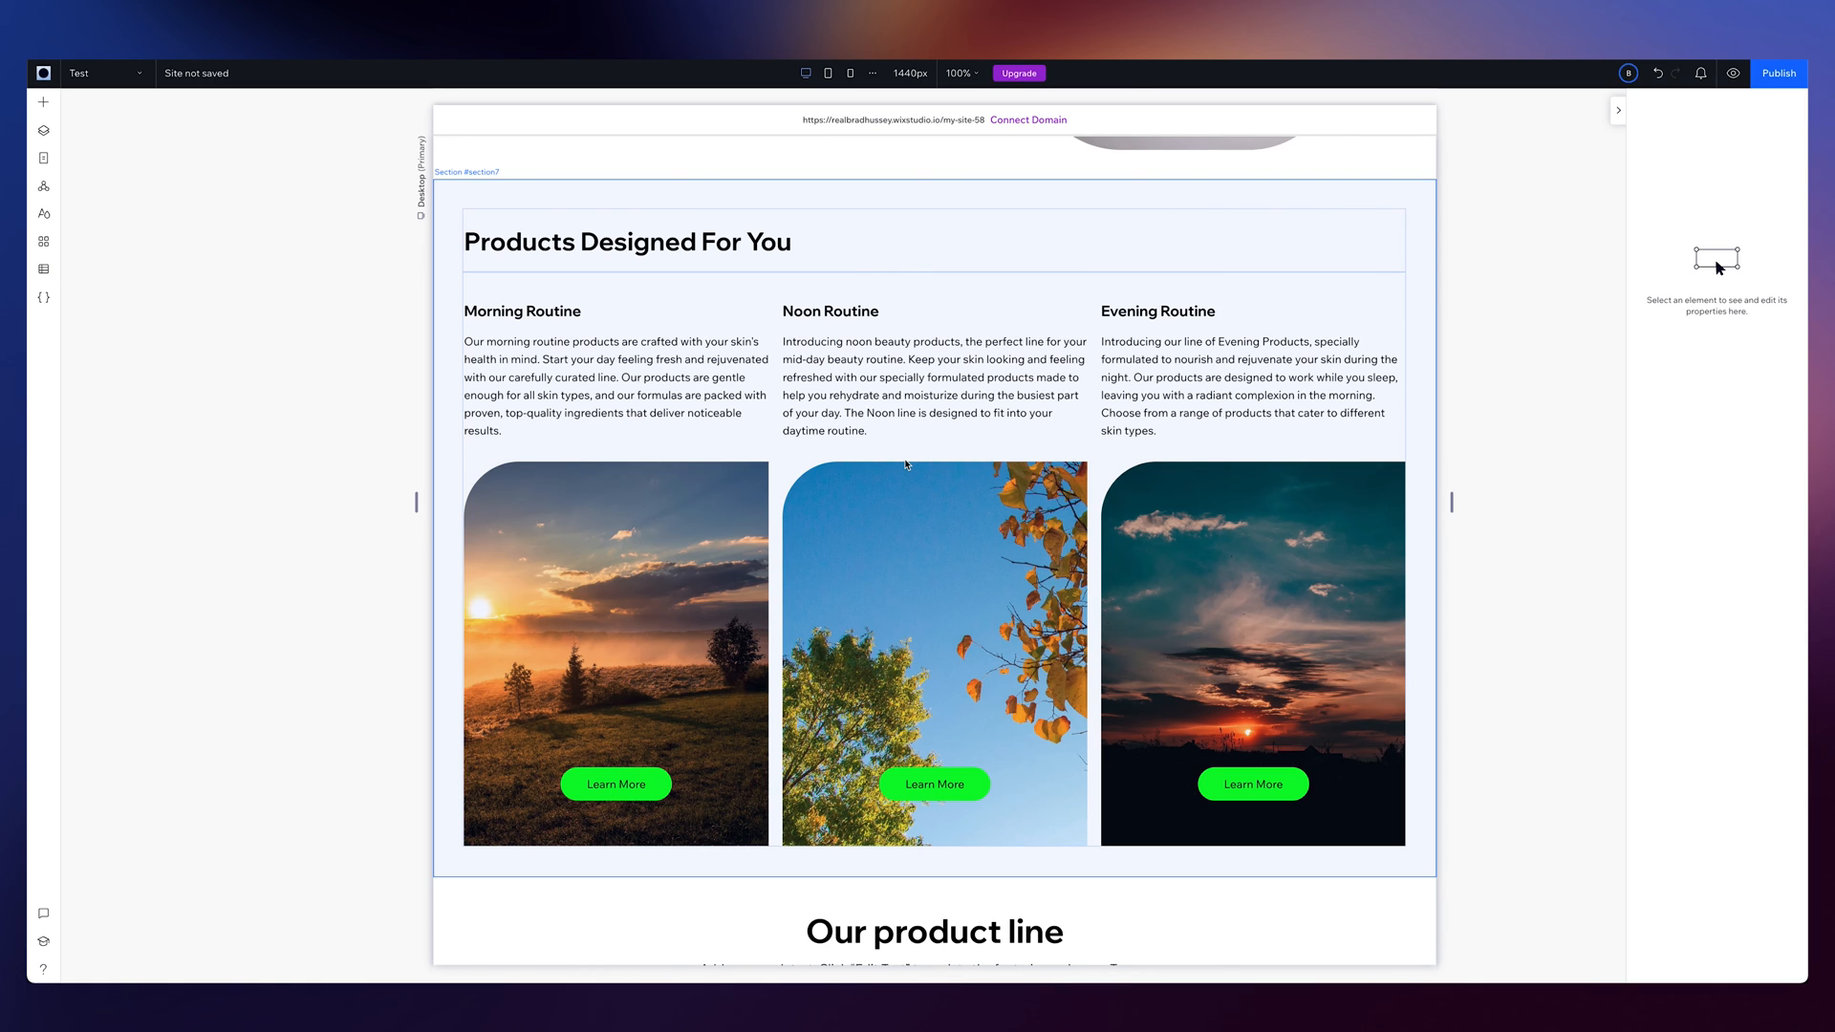
mouse_move(941, 455)
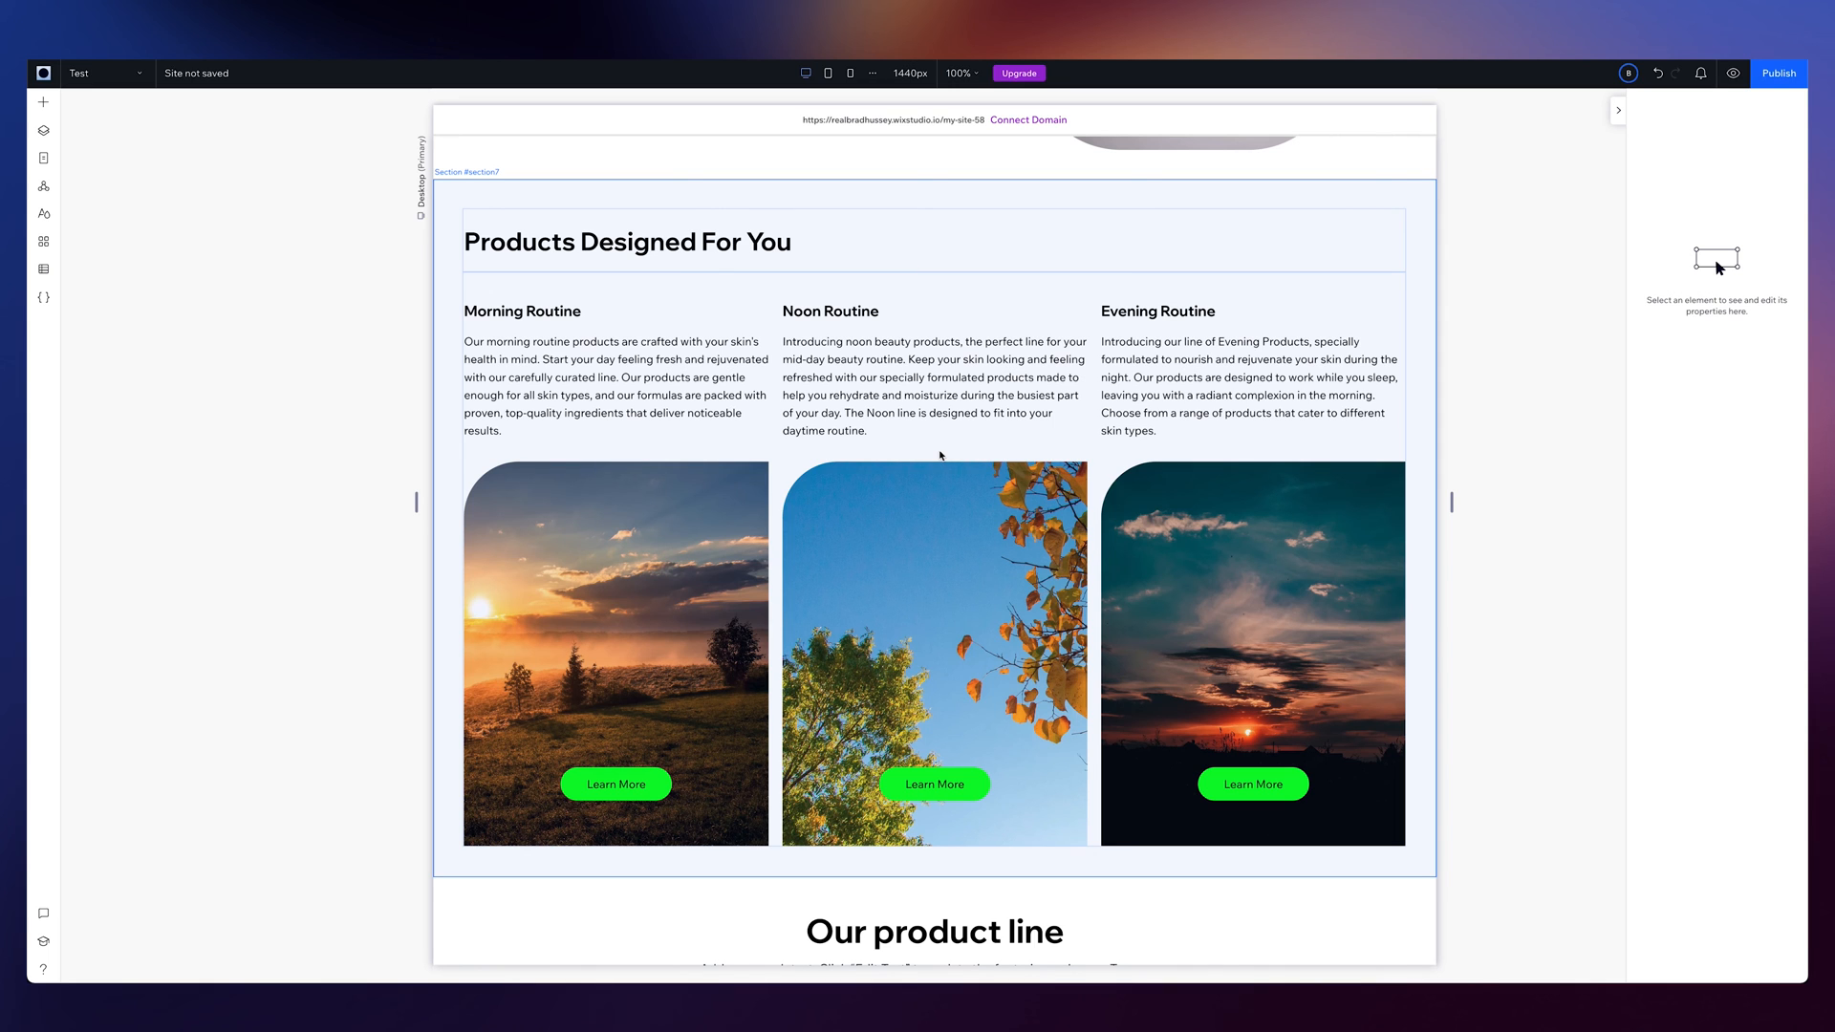
mouse_move(612, 258)
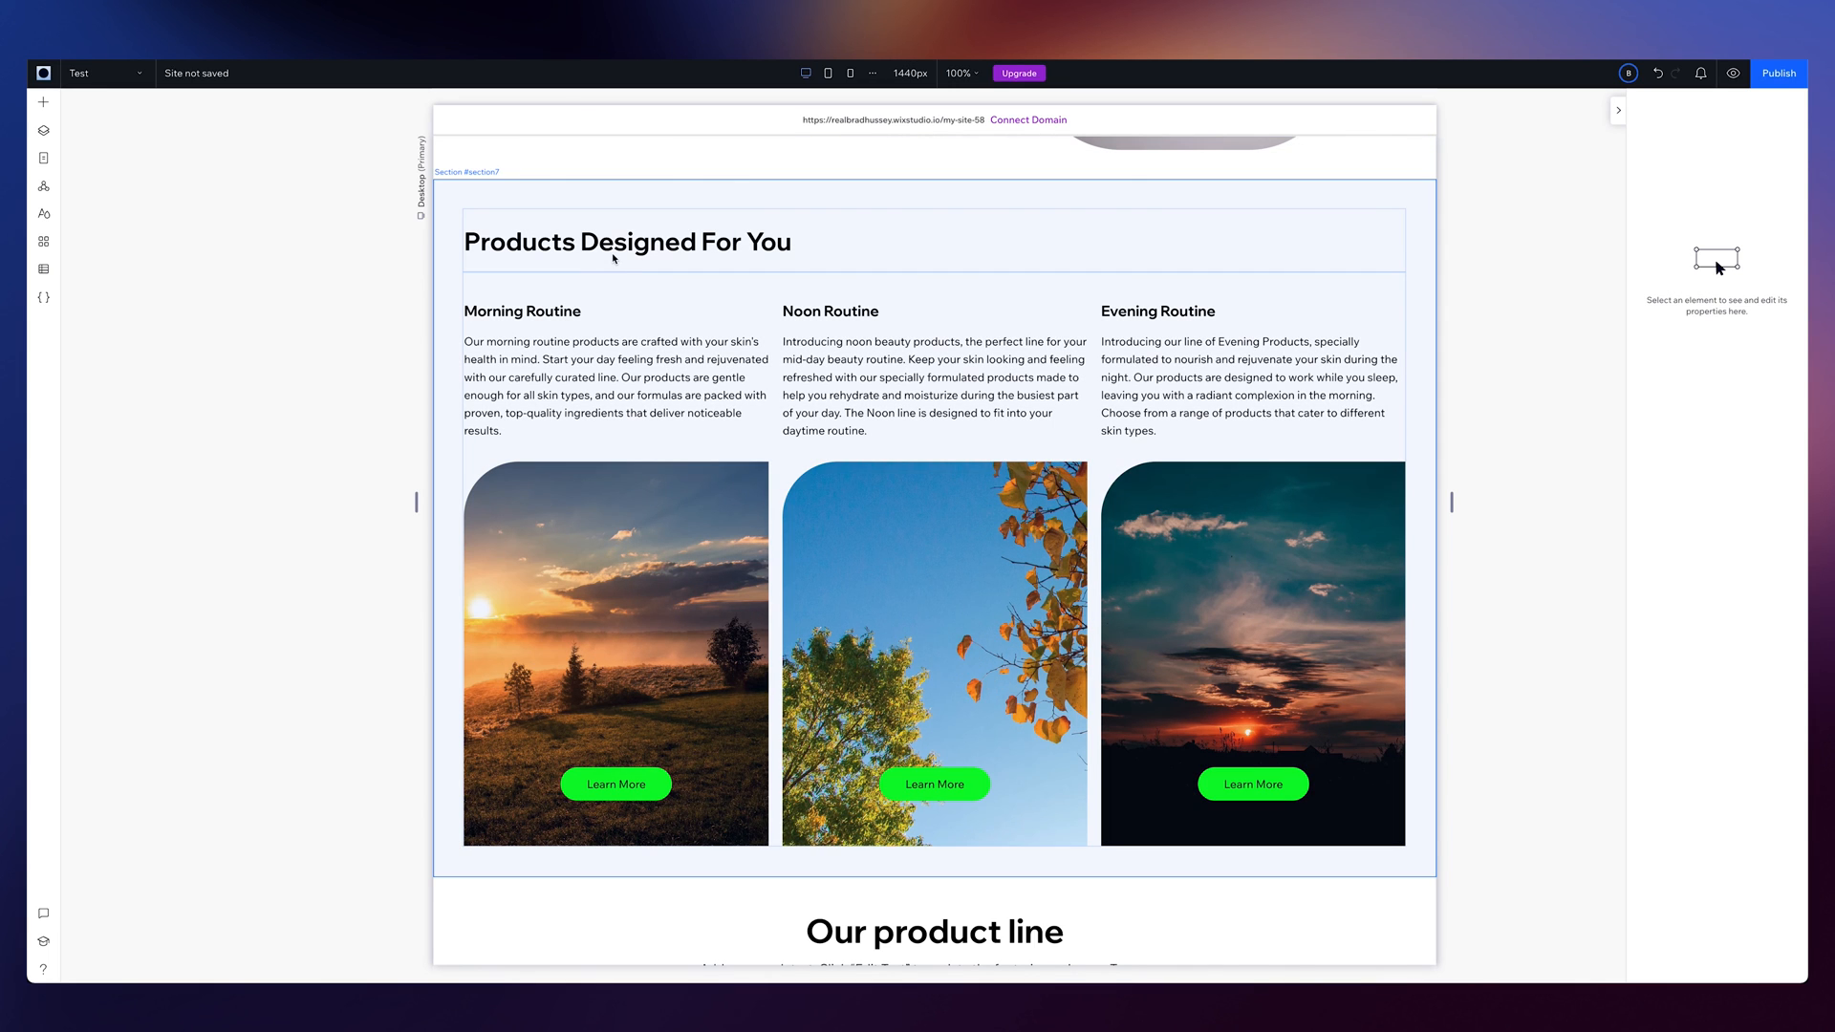
mouse_move(968, 302)
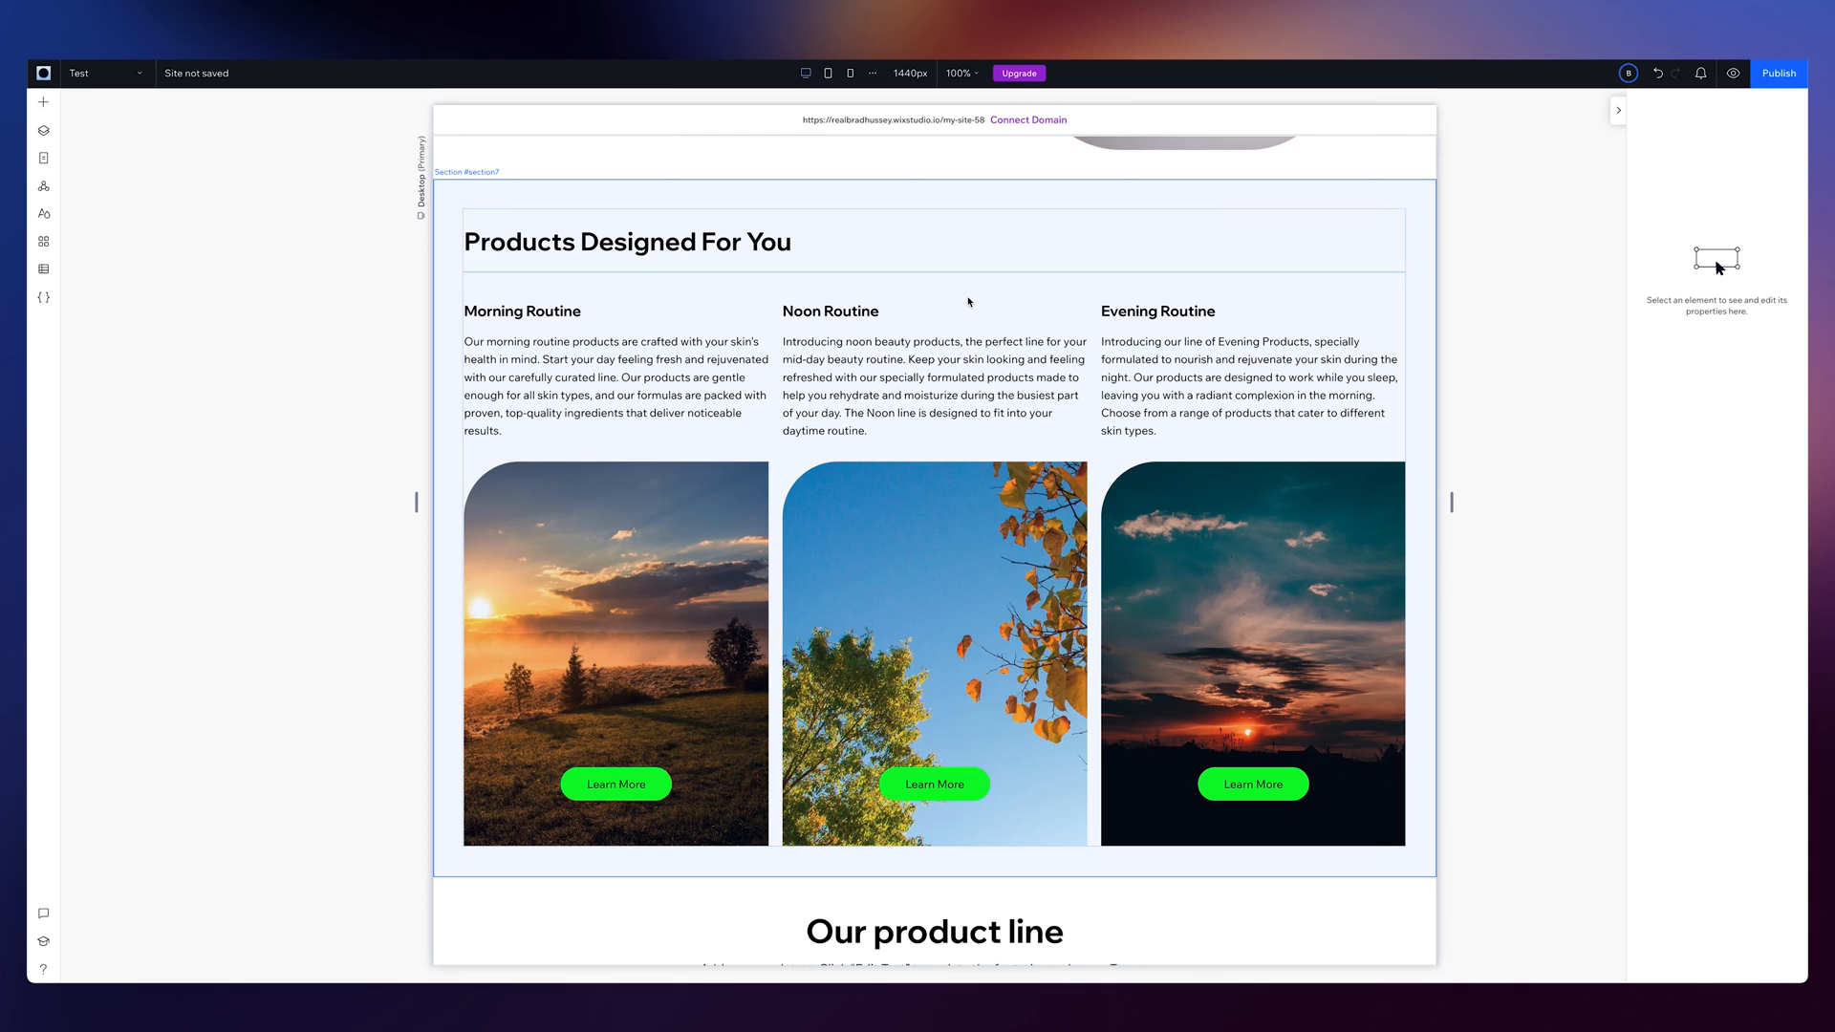
mouse_move(974, 300)
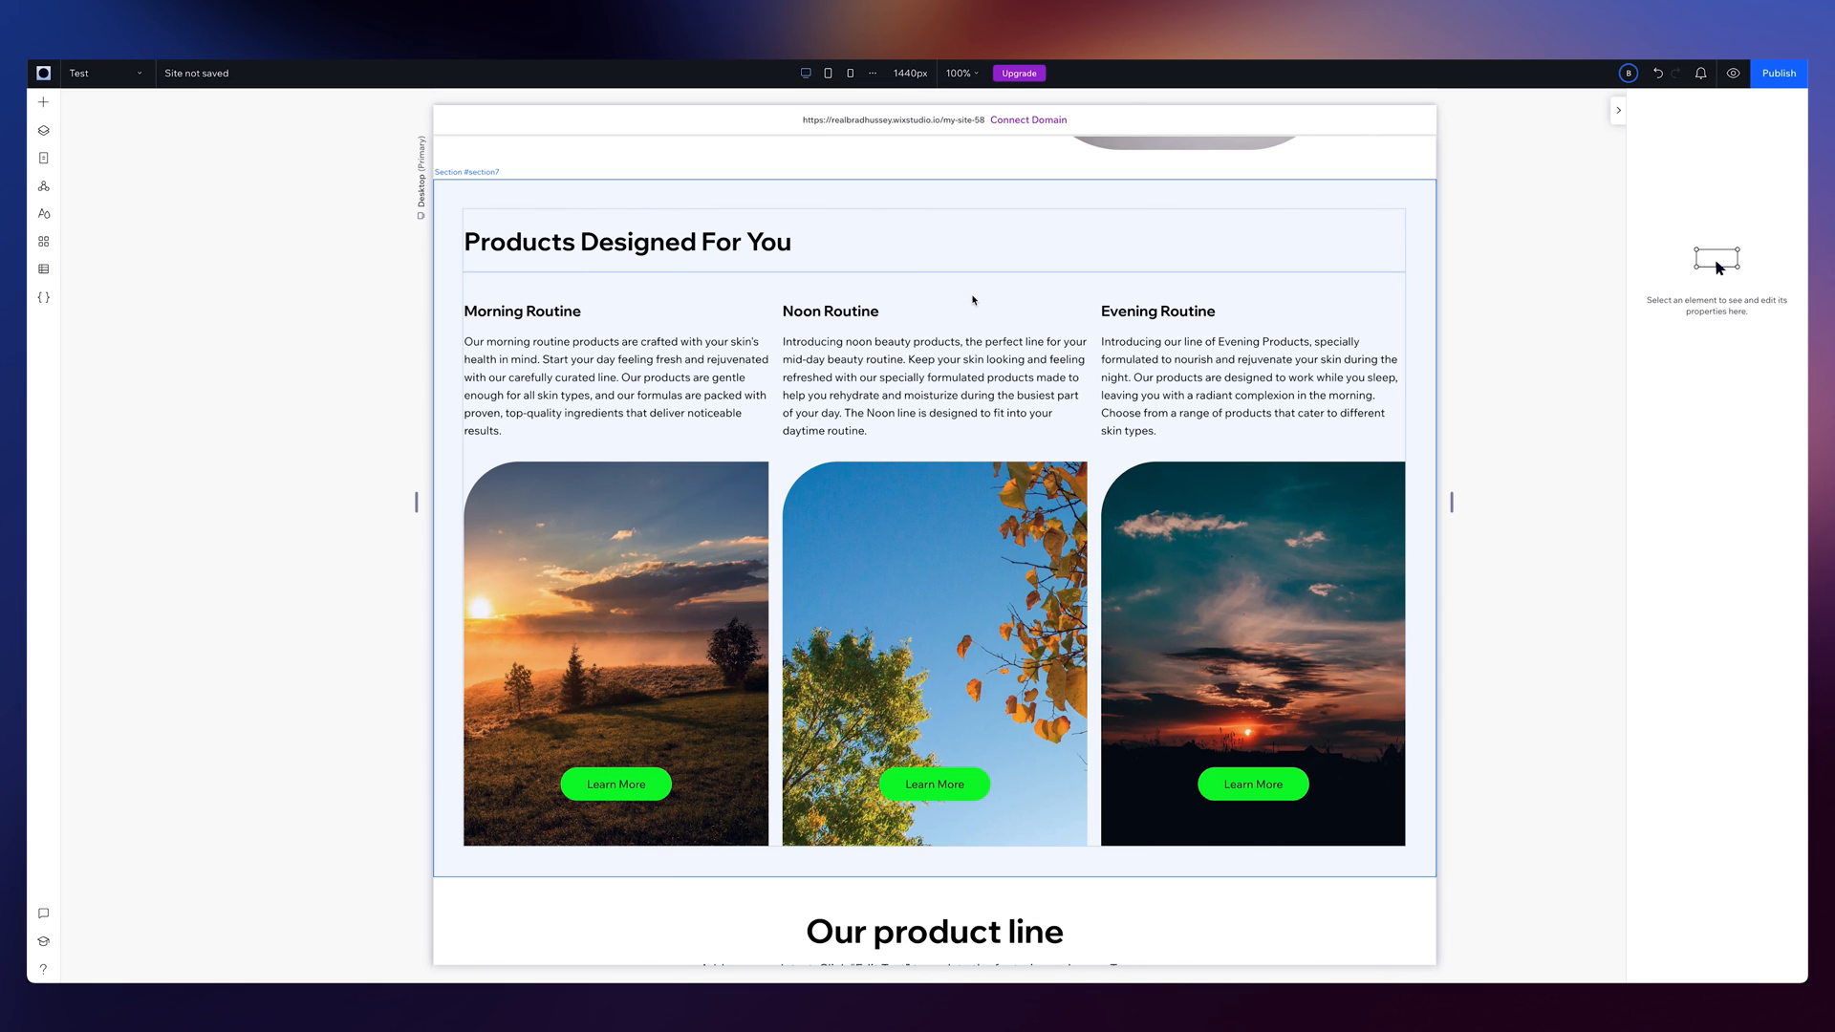
mouse_move(885, 273)
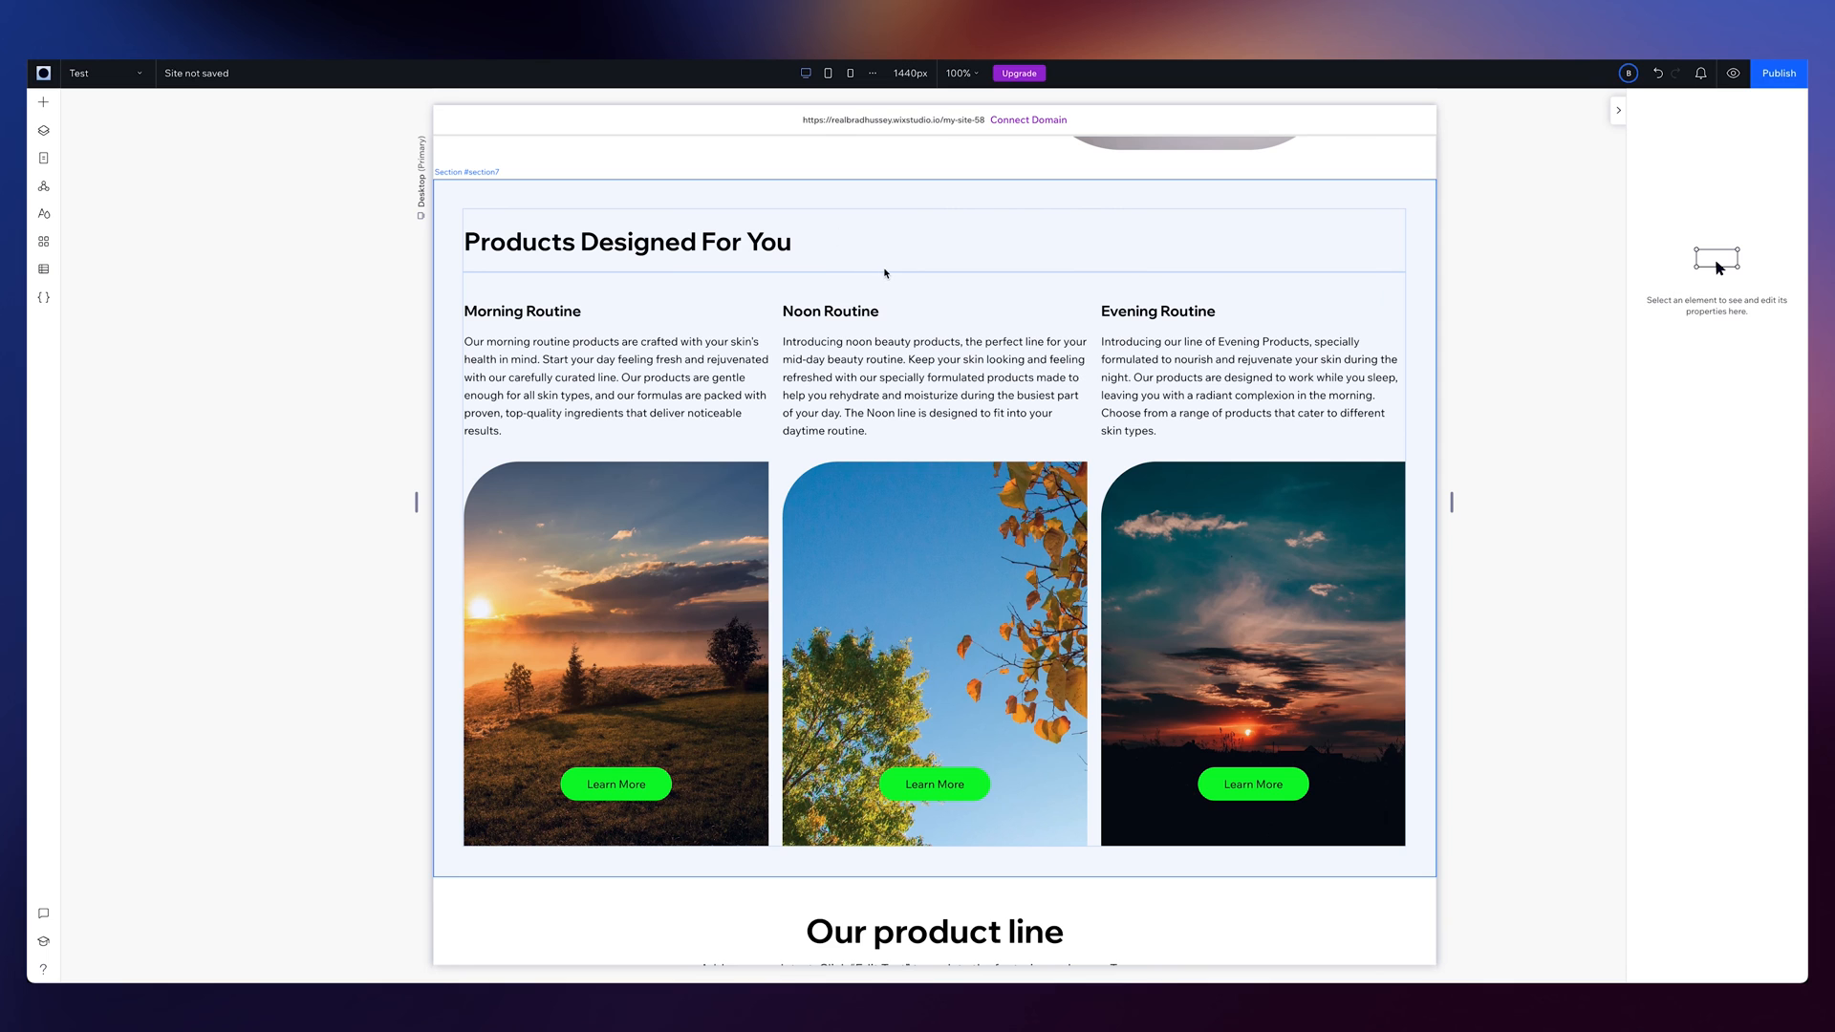
click(884, 273)
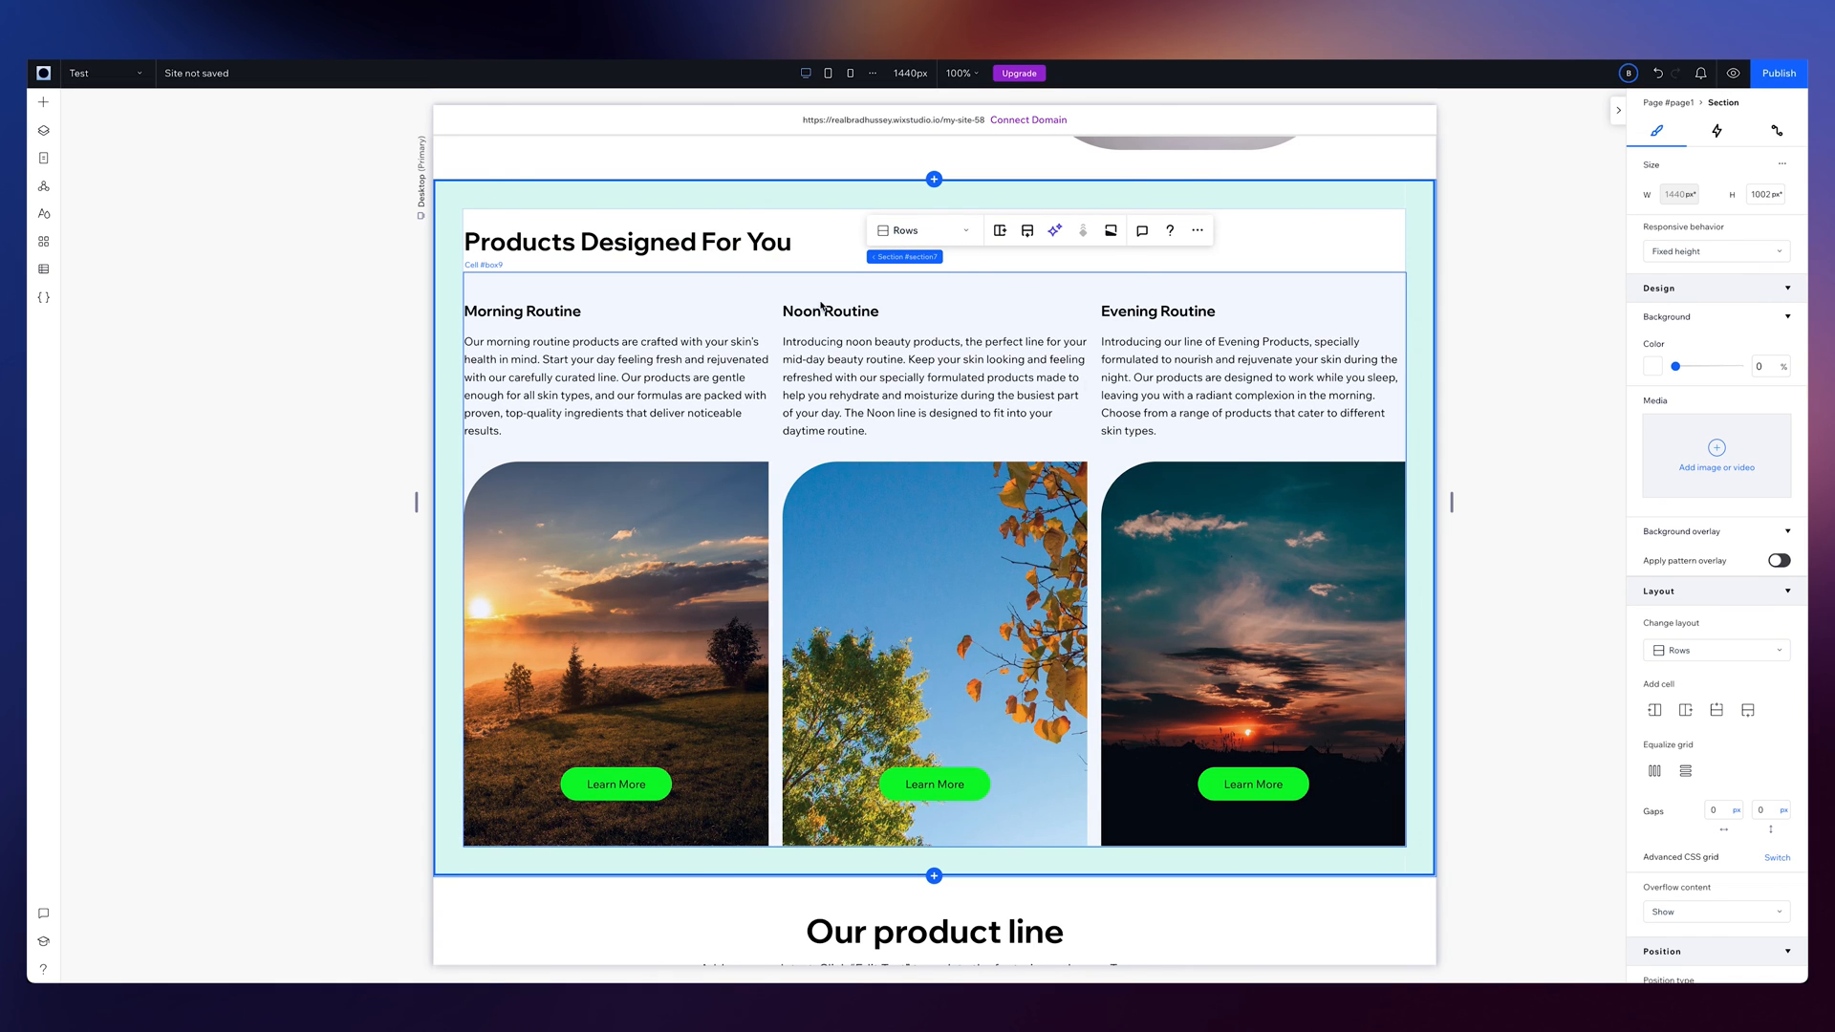
mouse_move(42, 127)
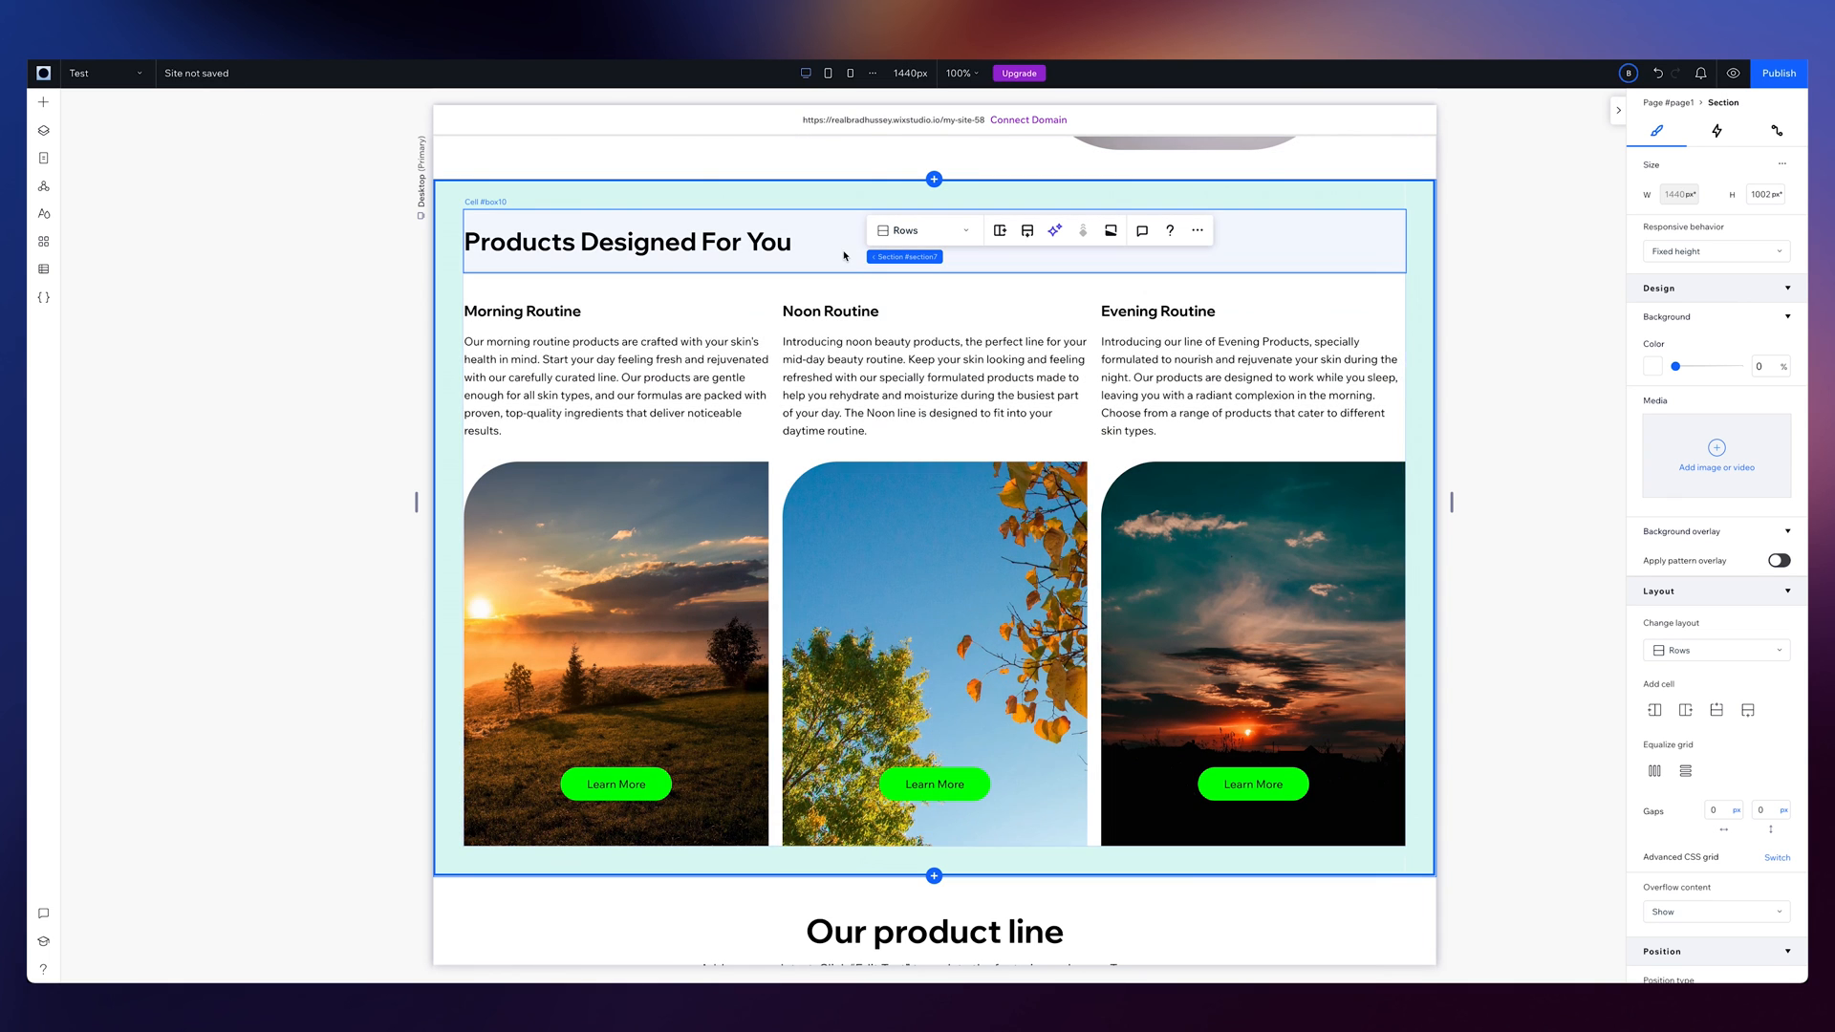
right_click(811, 311)
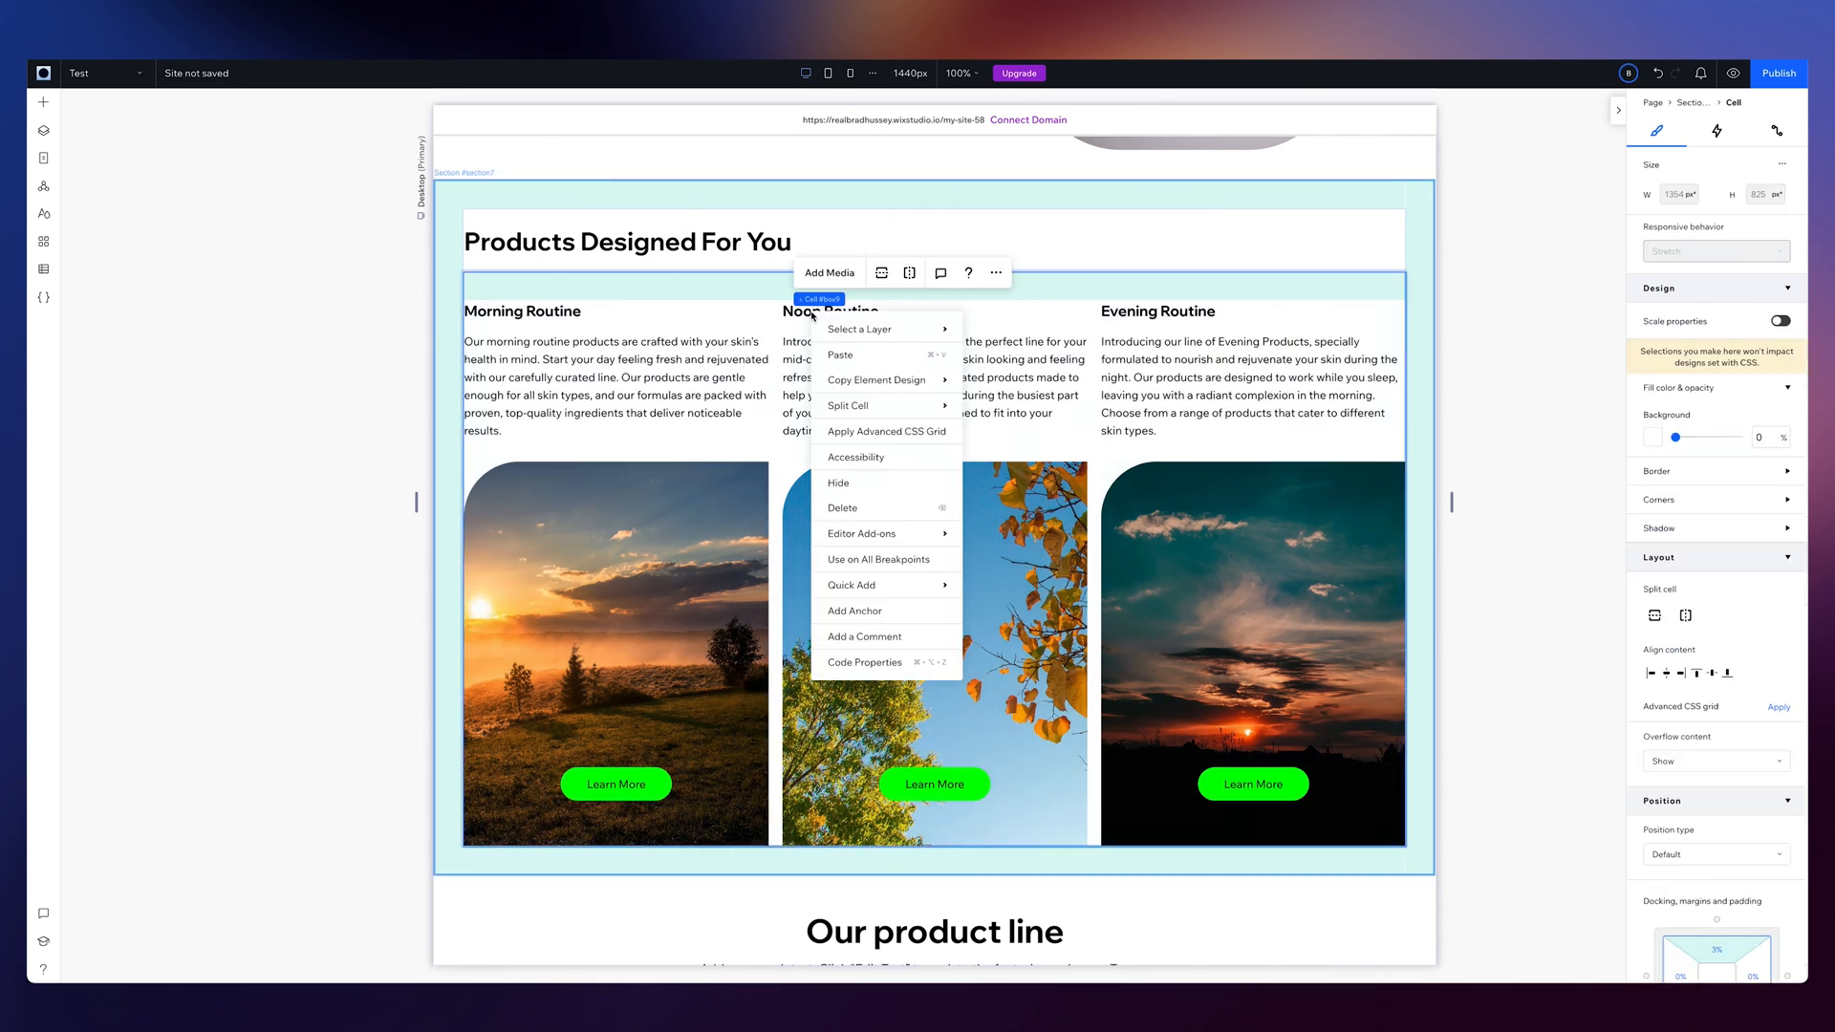
mouse_move(885, 585)
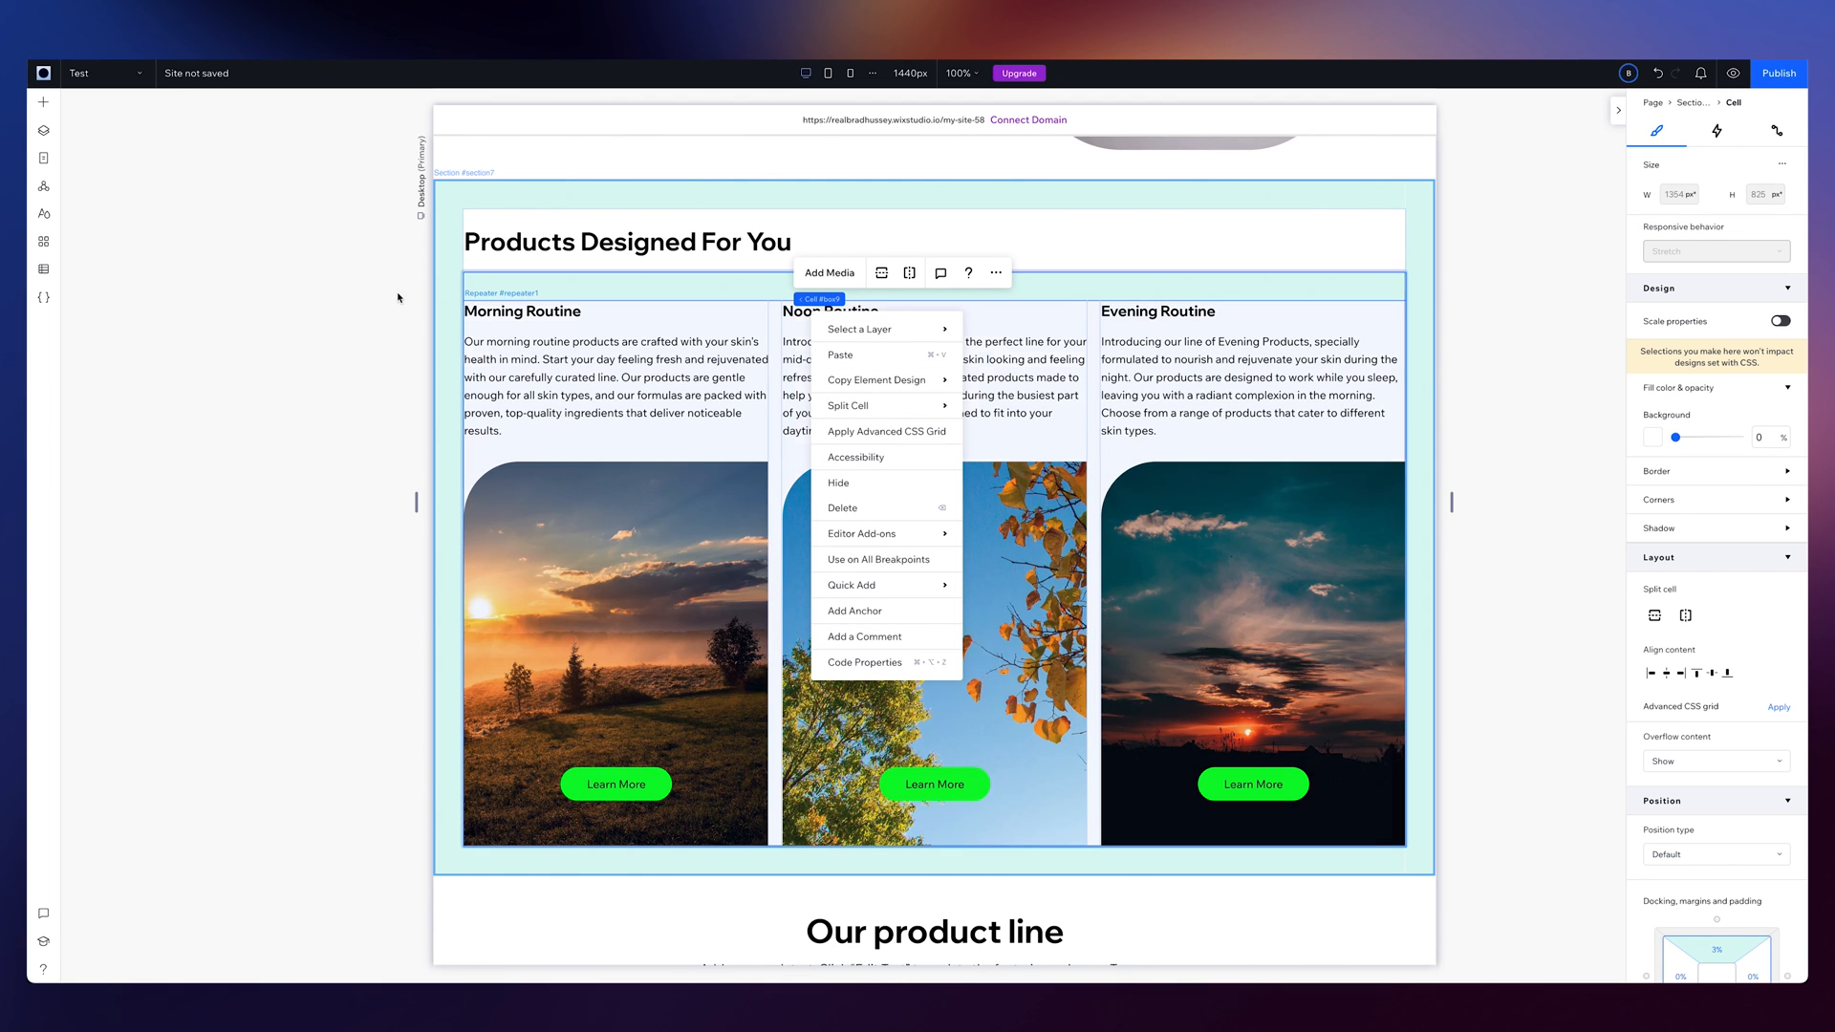
click(630, 271)
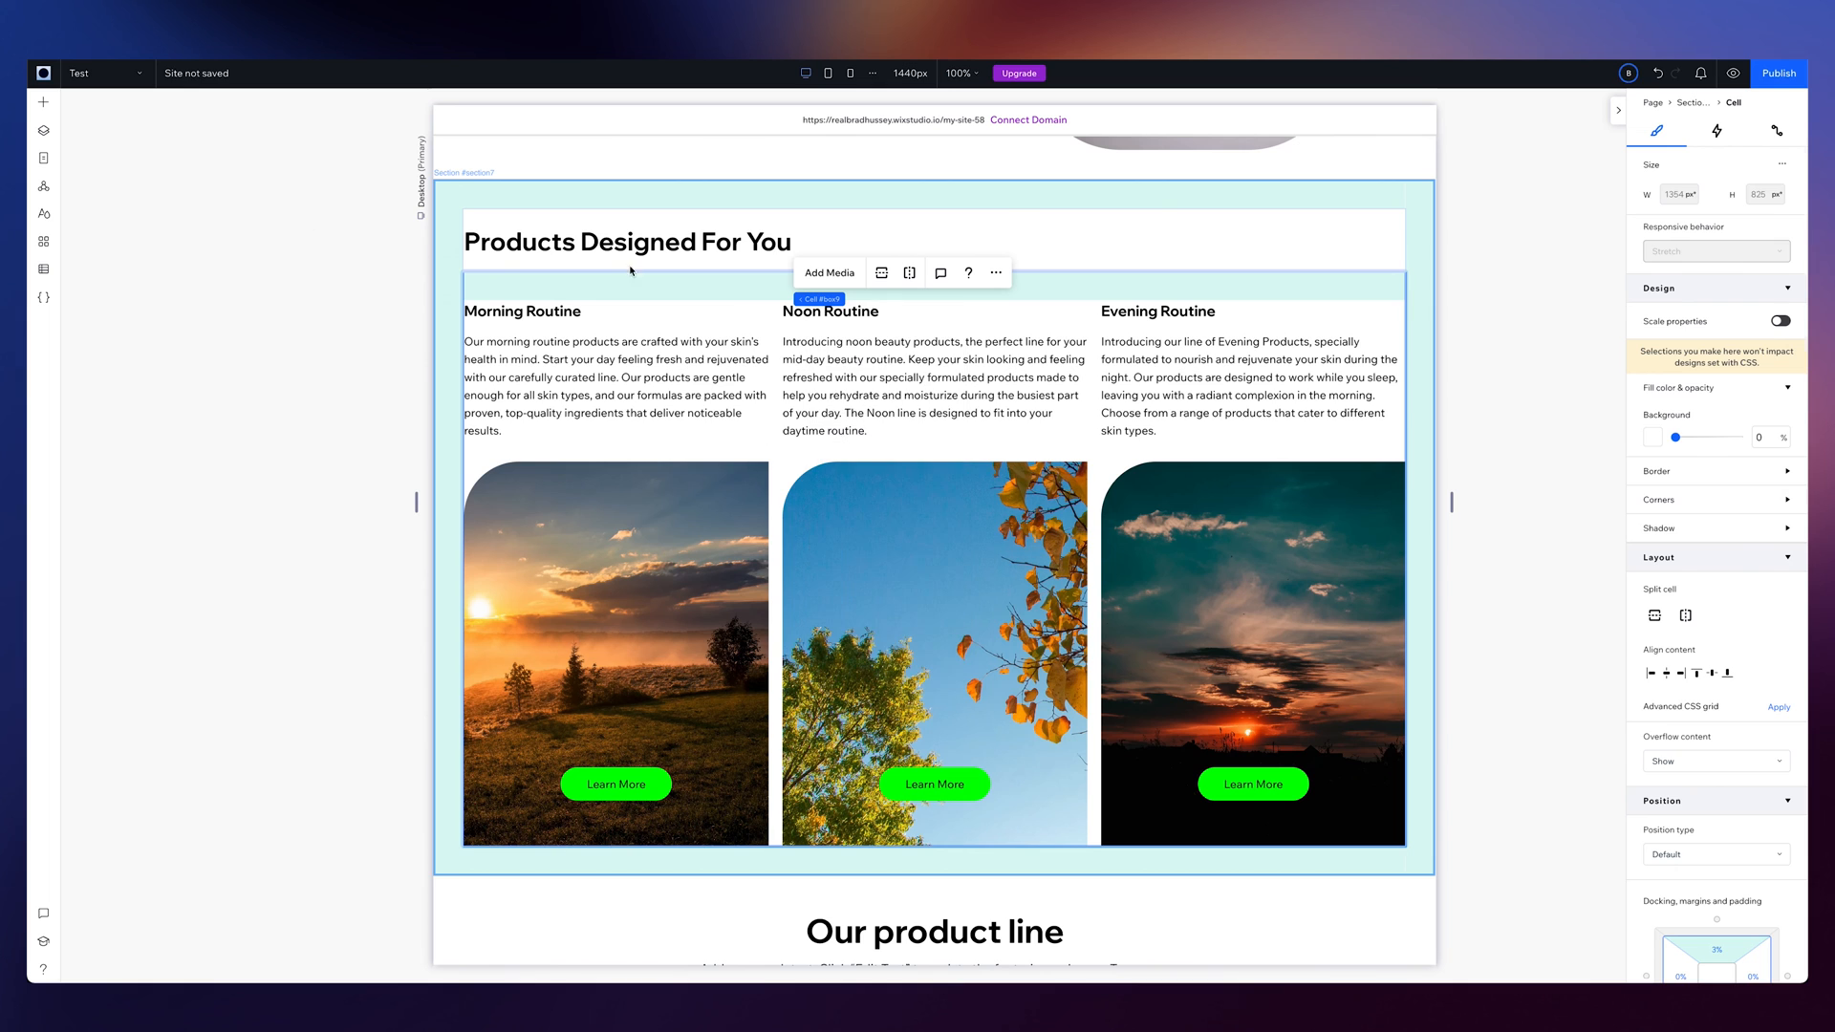
click(553, 201)
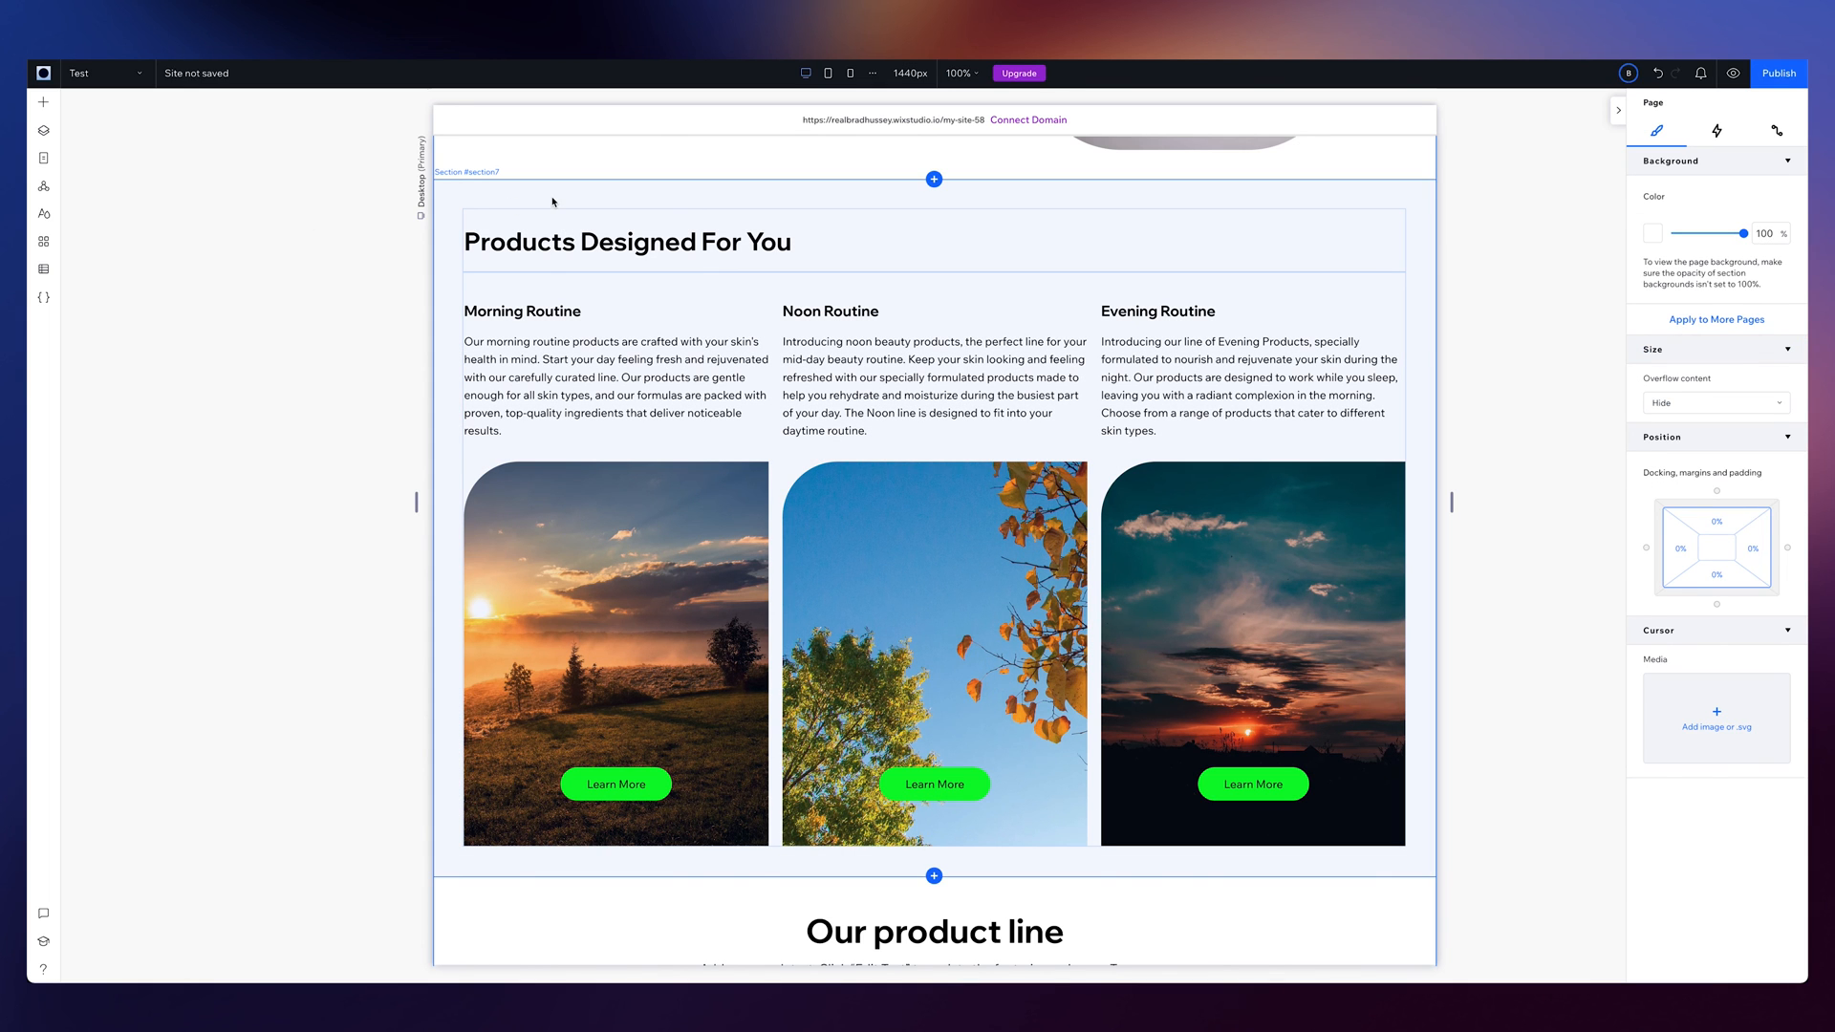
right_click(503, 196)
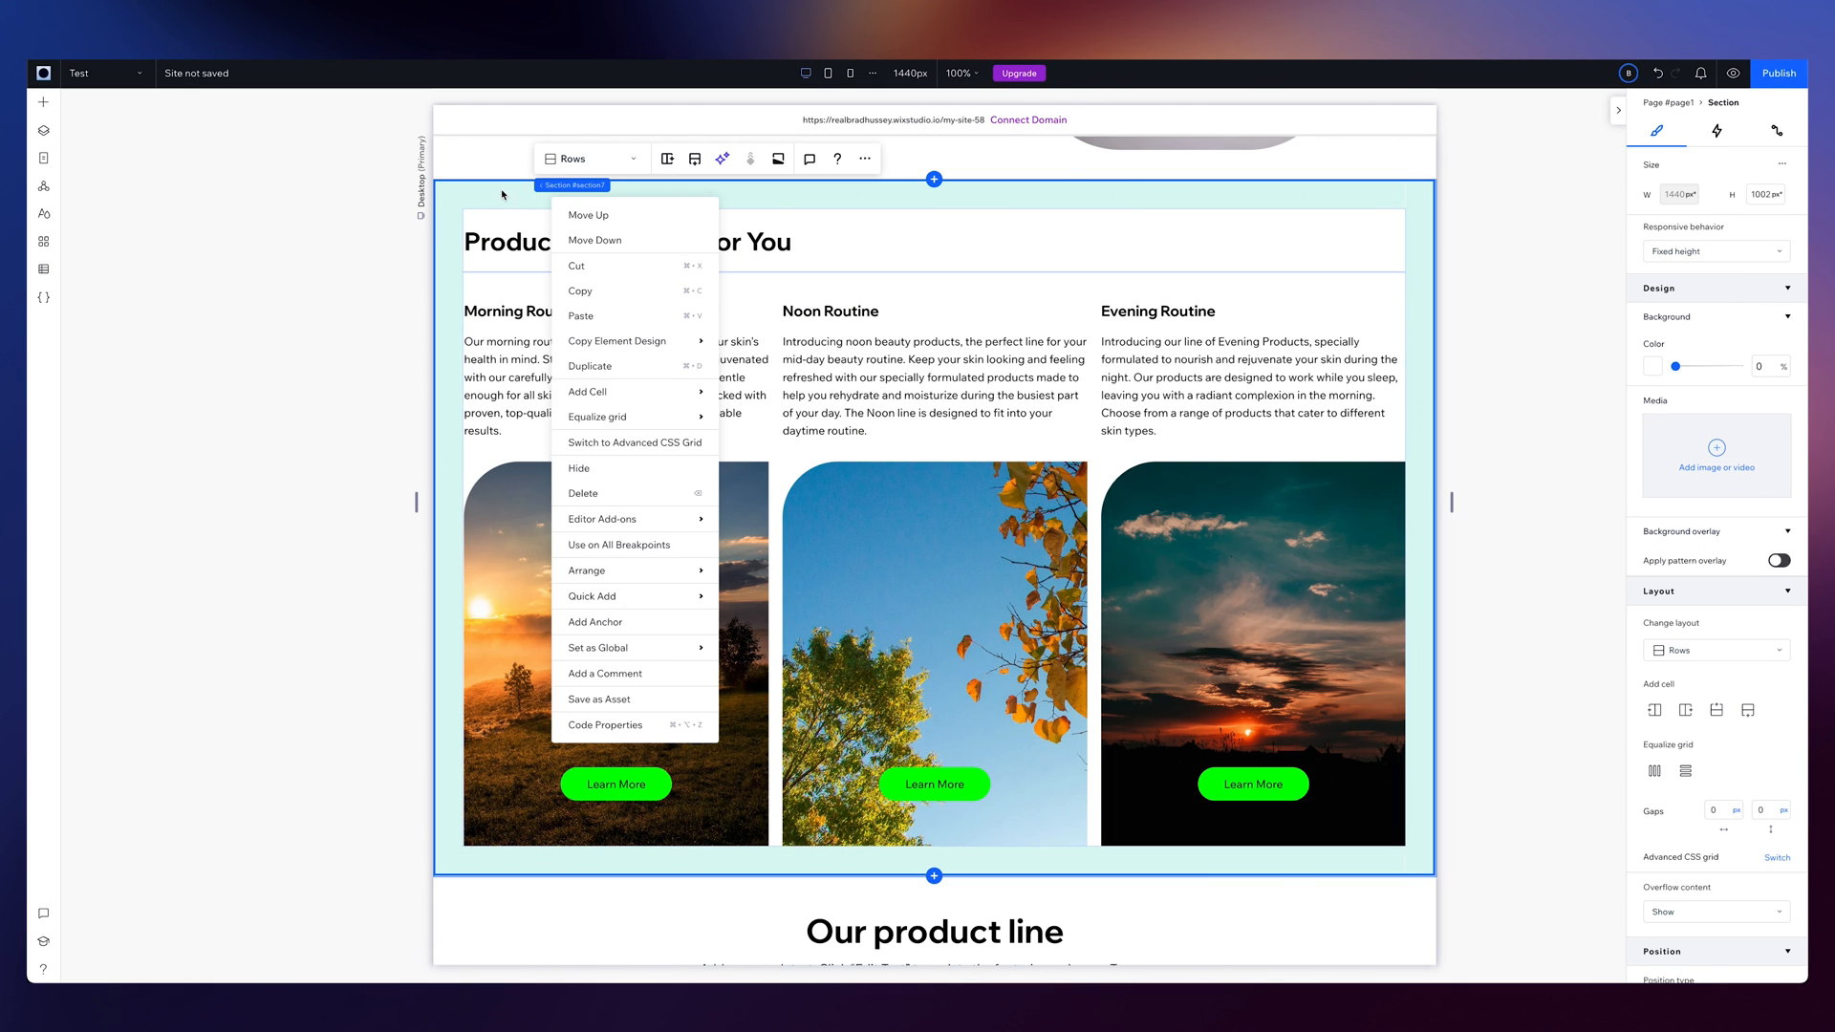
mouse_move(530, 195)
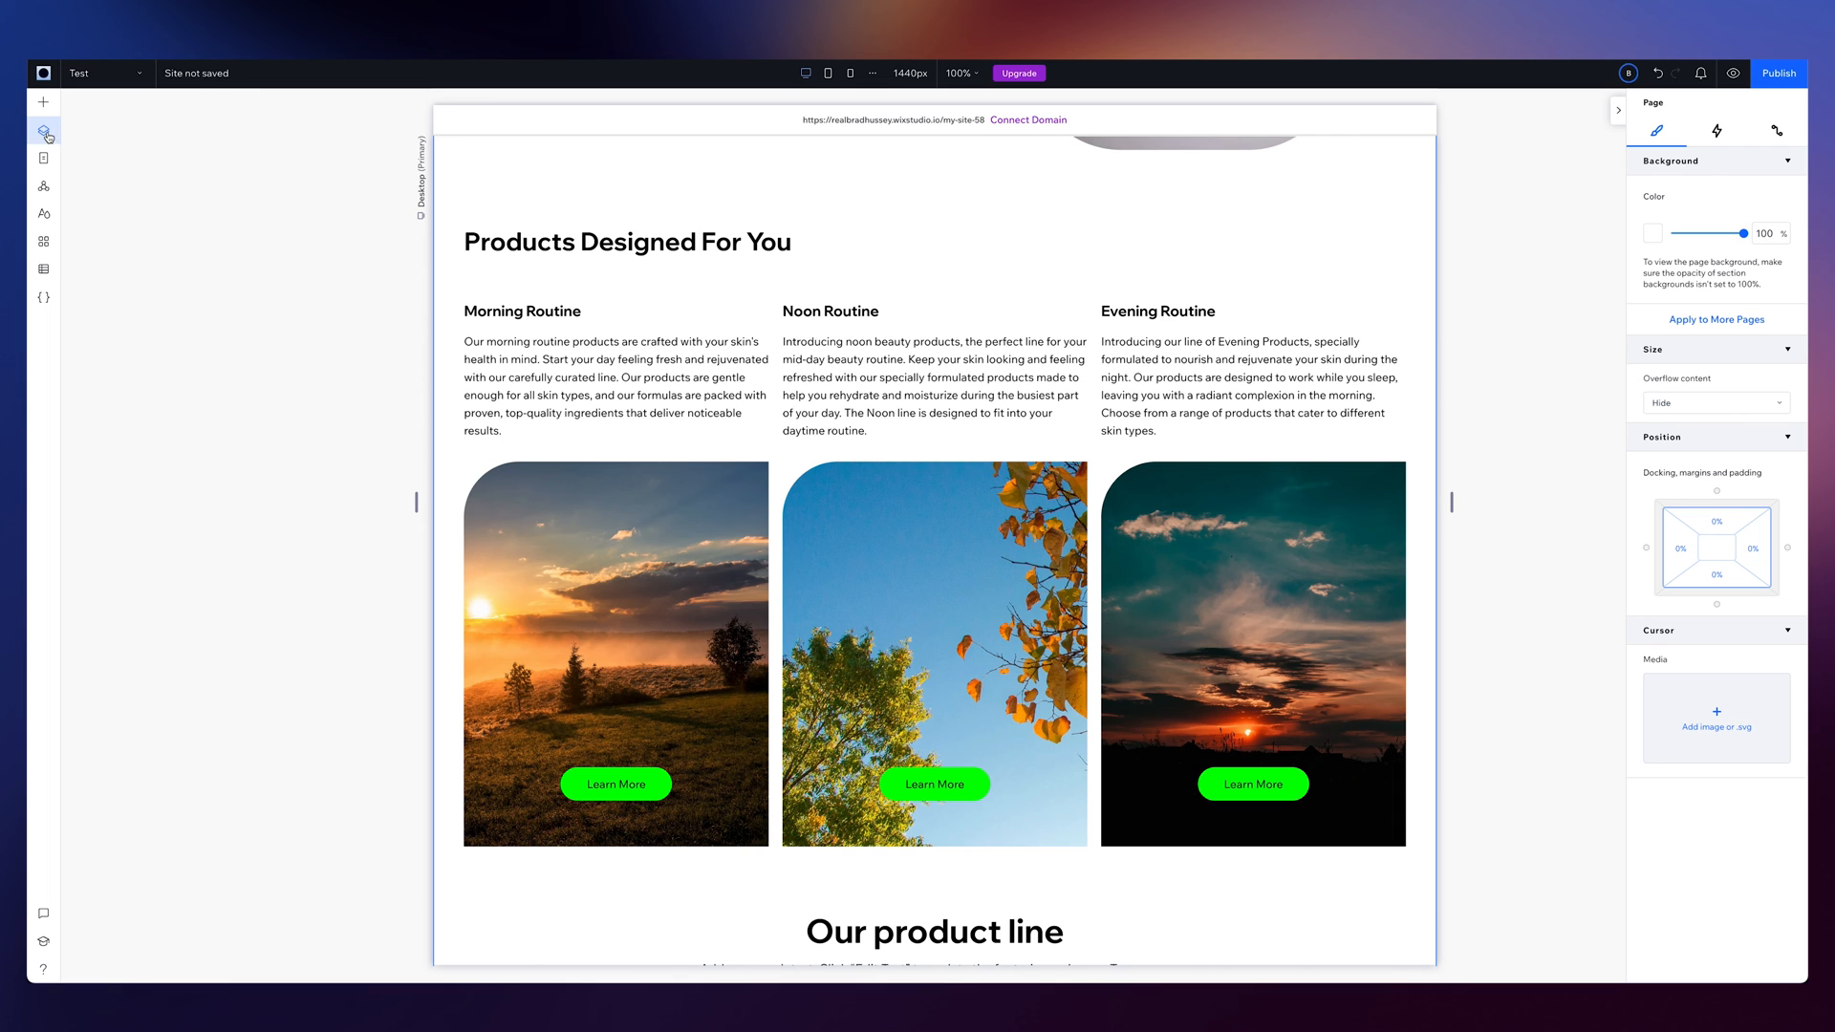
Rename the products section layer to 'Product Lineup' in the Layers panel
click(44, 131)
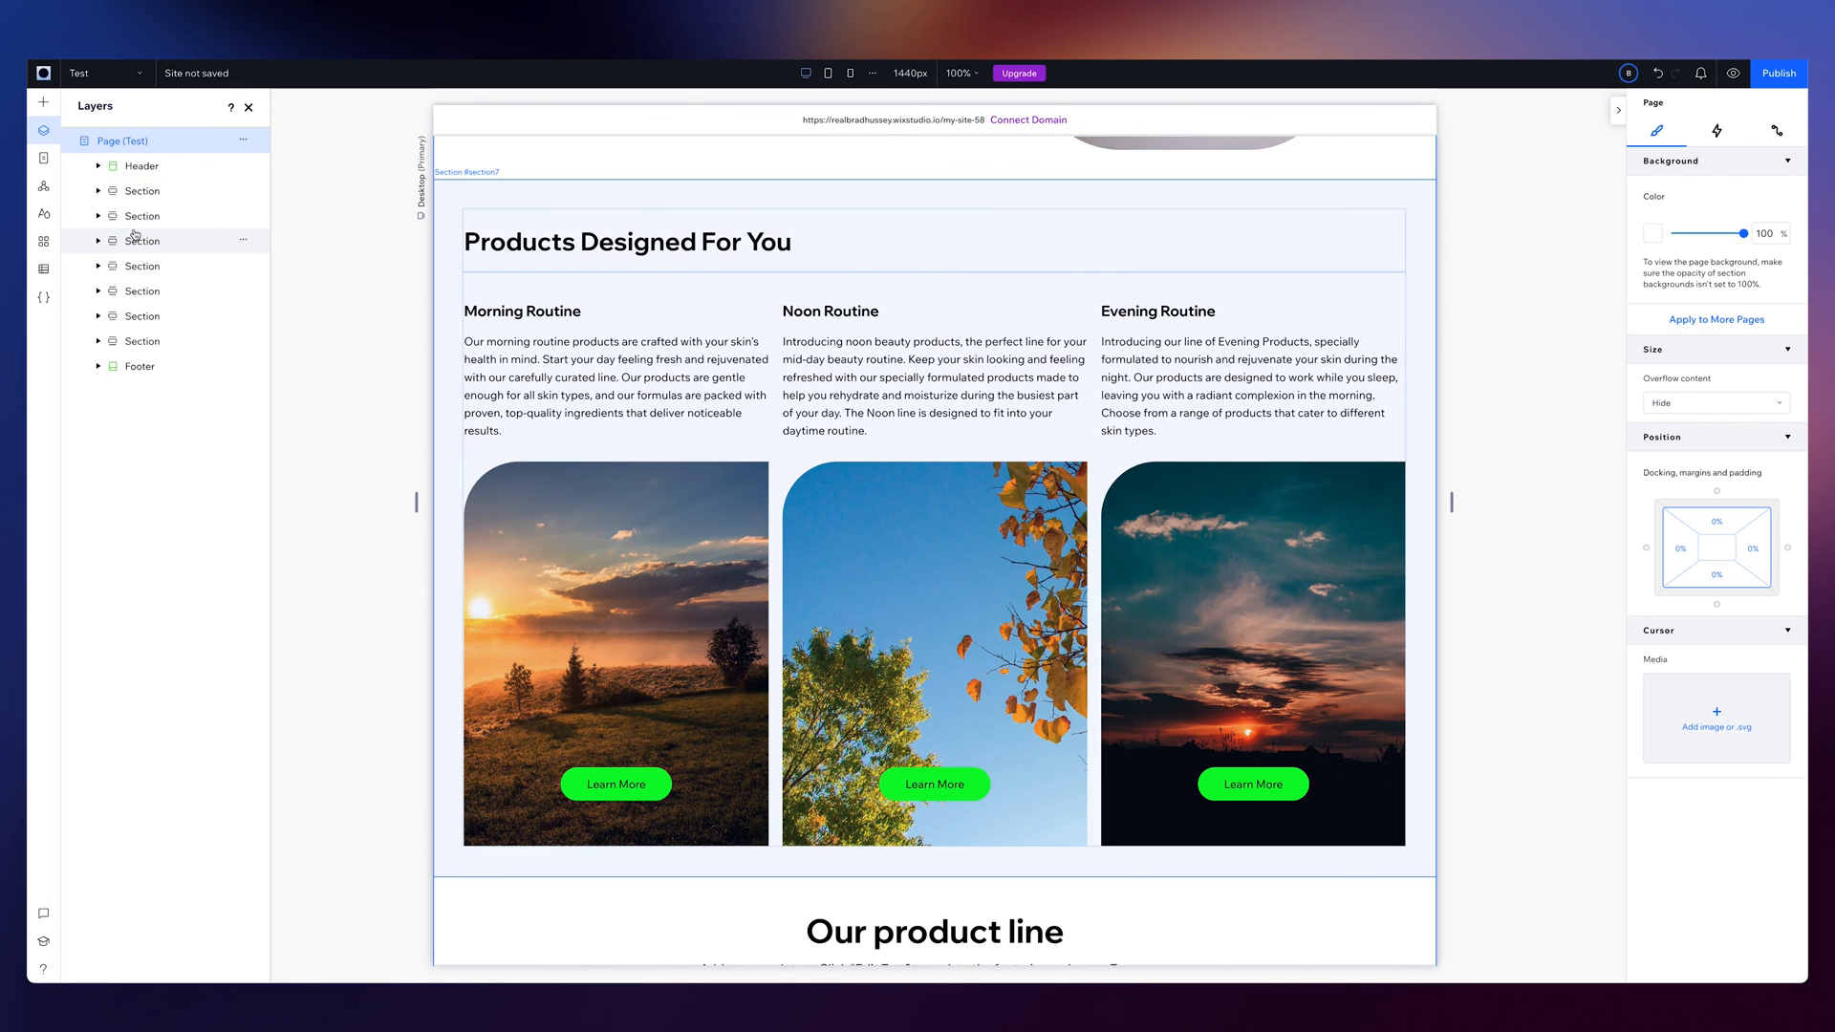
click(143, 240)
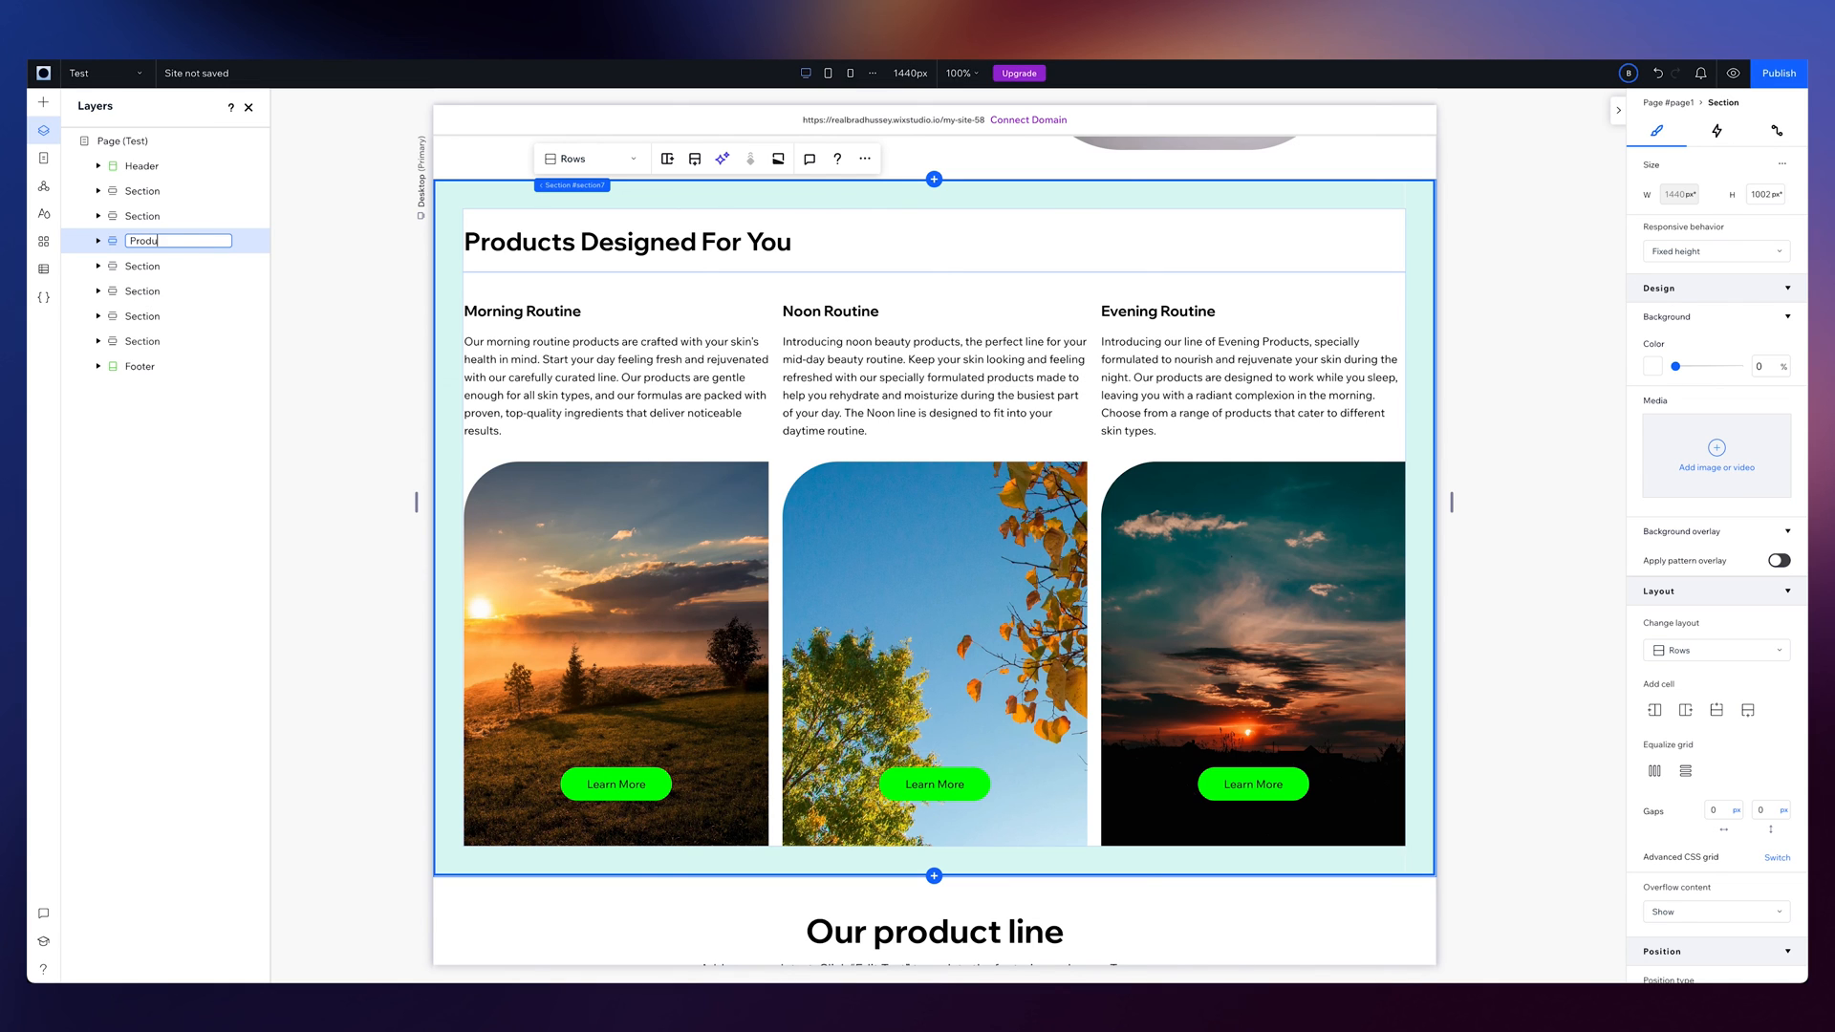
text(Product Lineup)
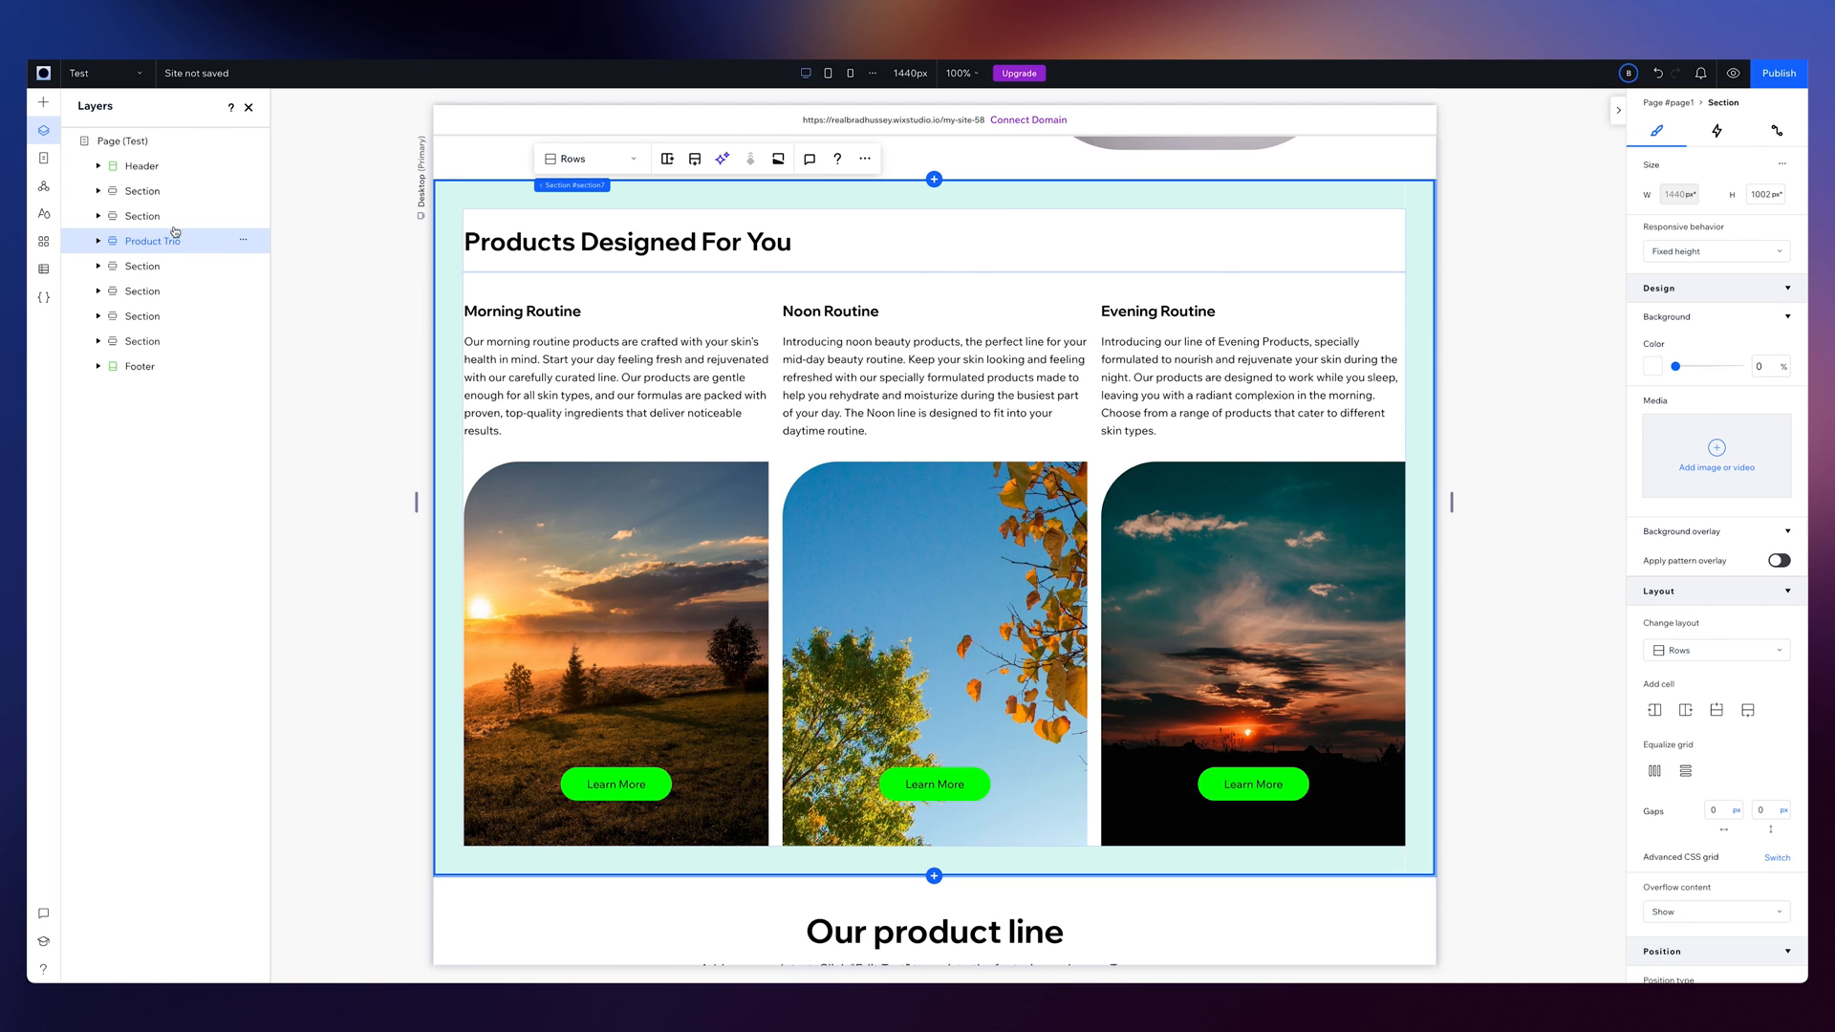
click(242, 240)
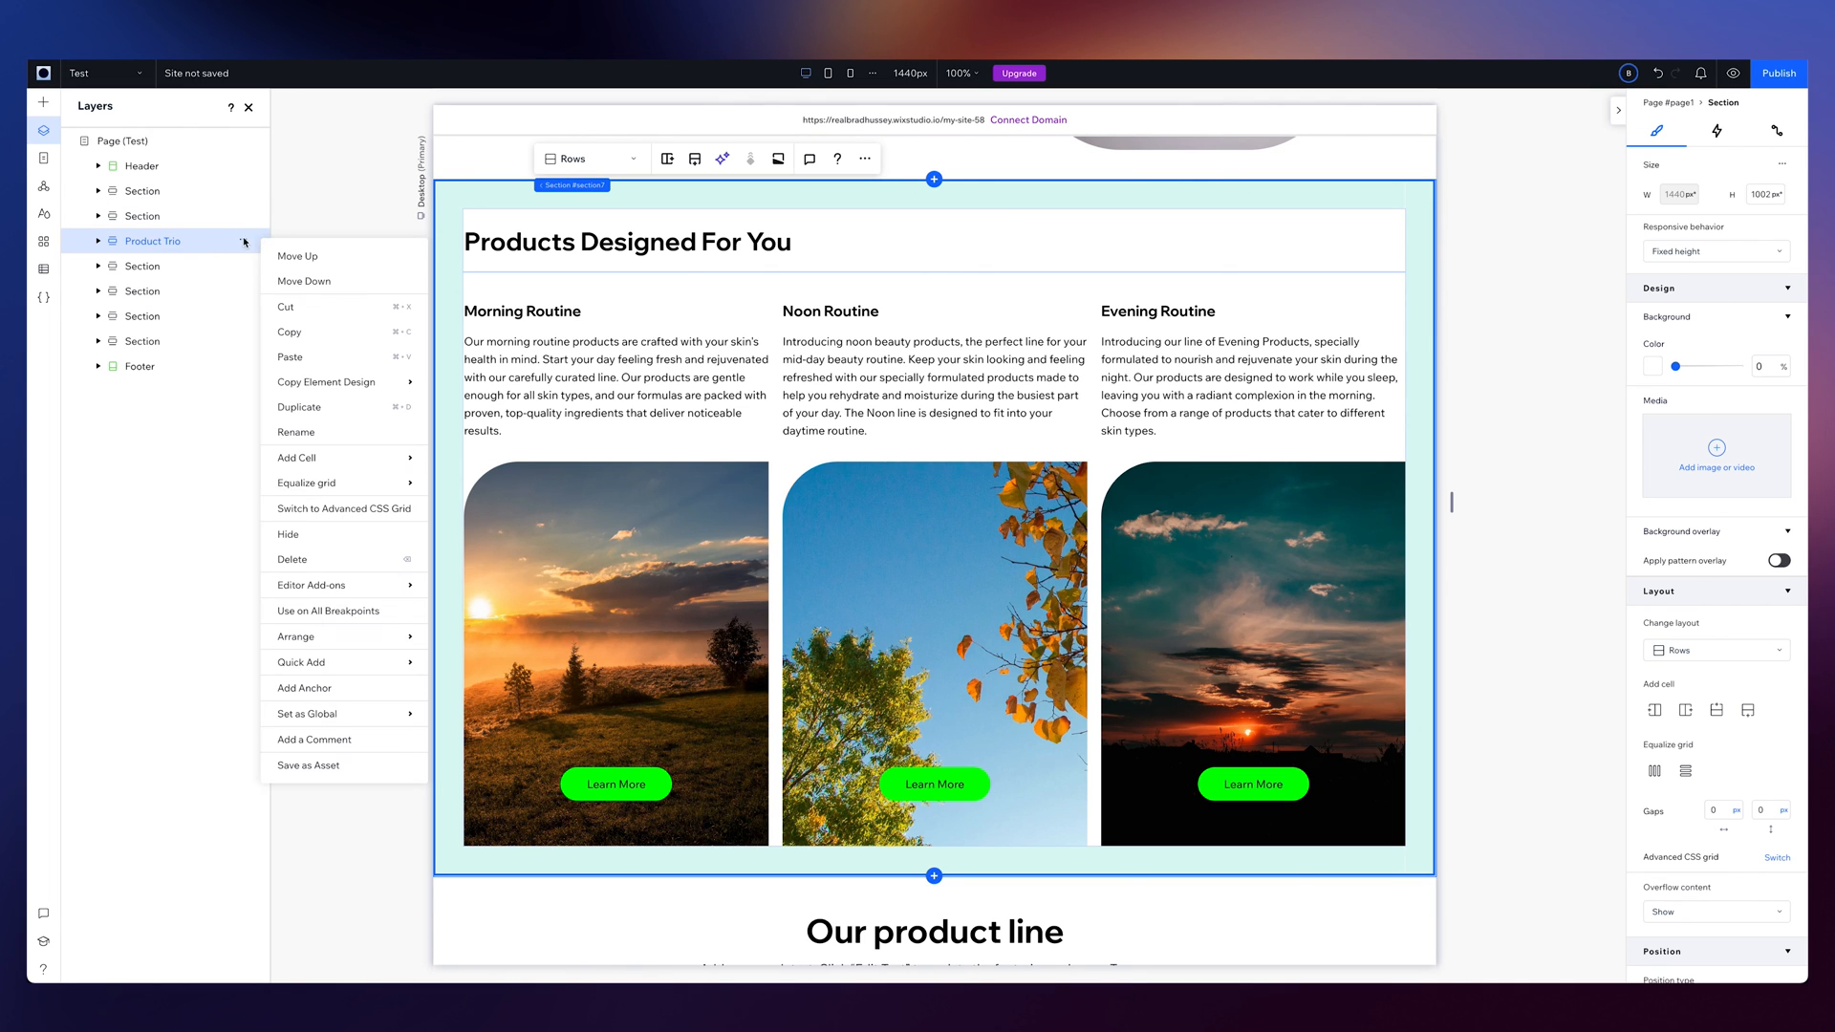
mouse_move(337, 745)
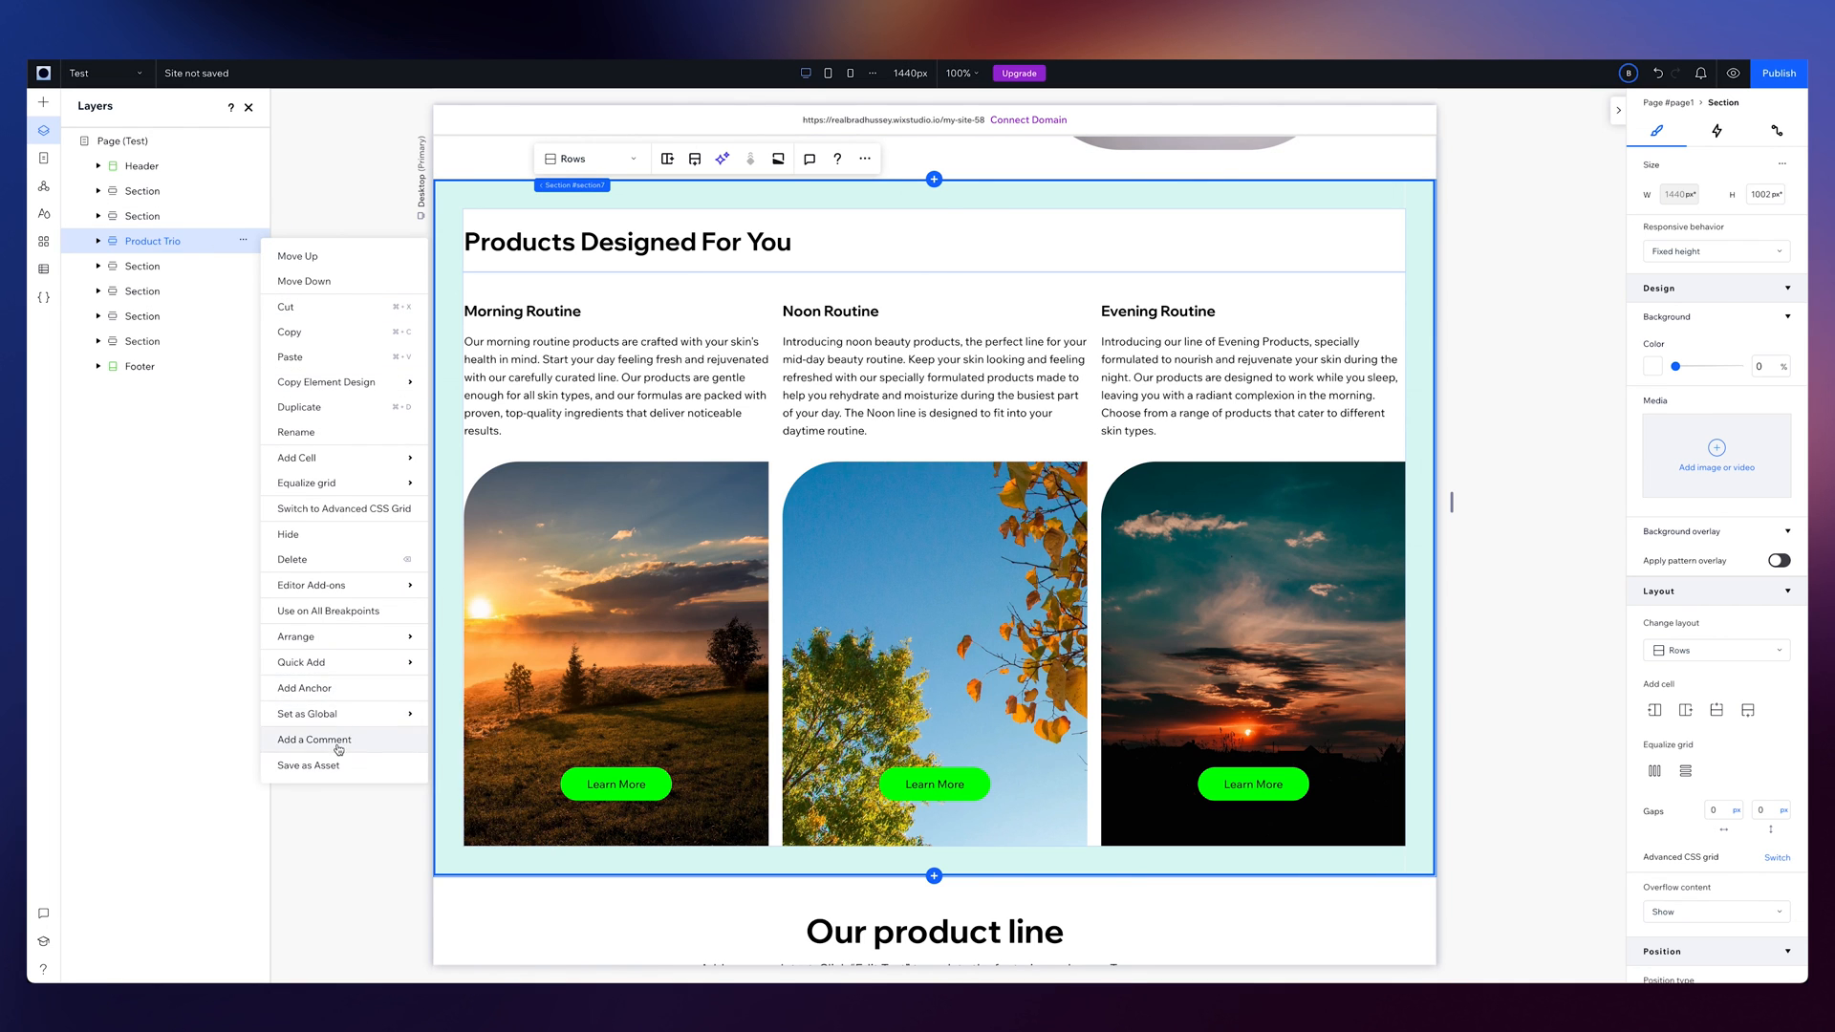
Save the section as asset 'Product Trio' and start a new library named 'Beauty Bran'
click(308, 765)
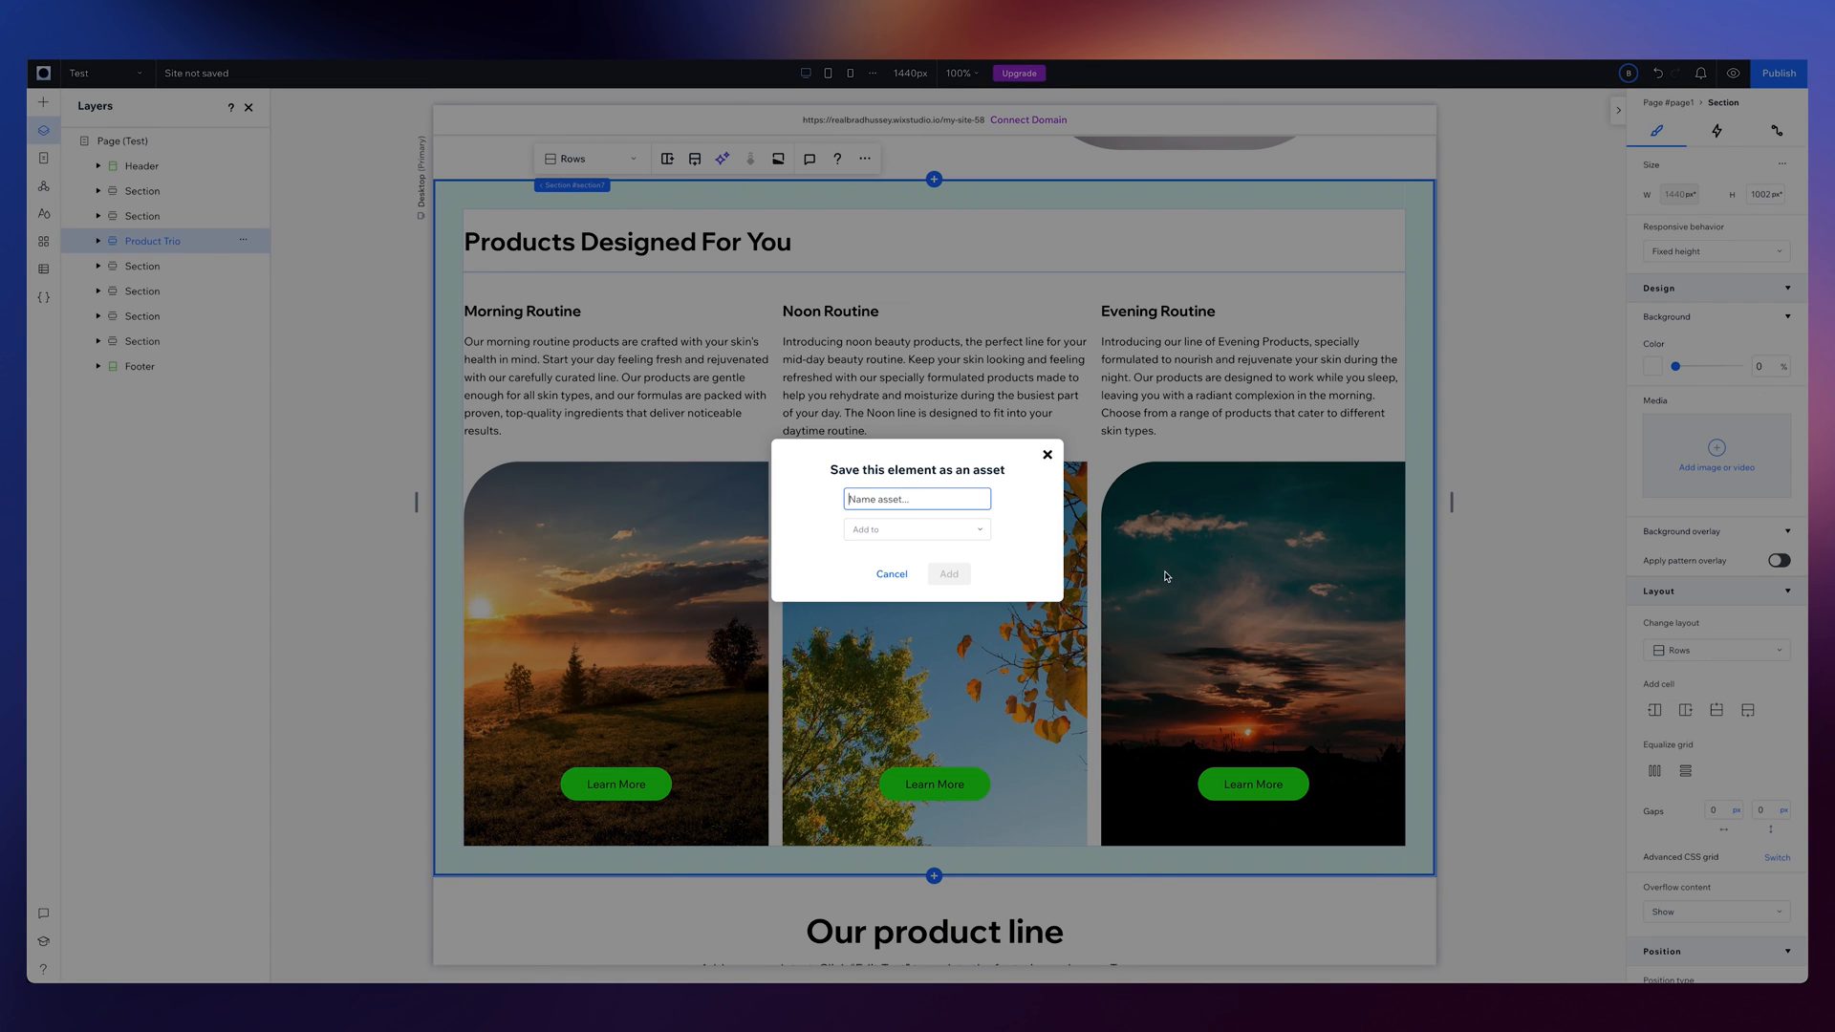
text(Produc)
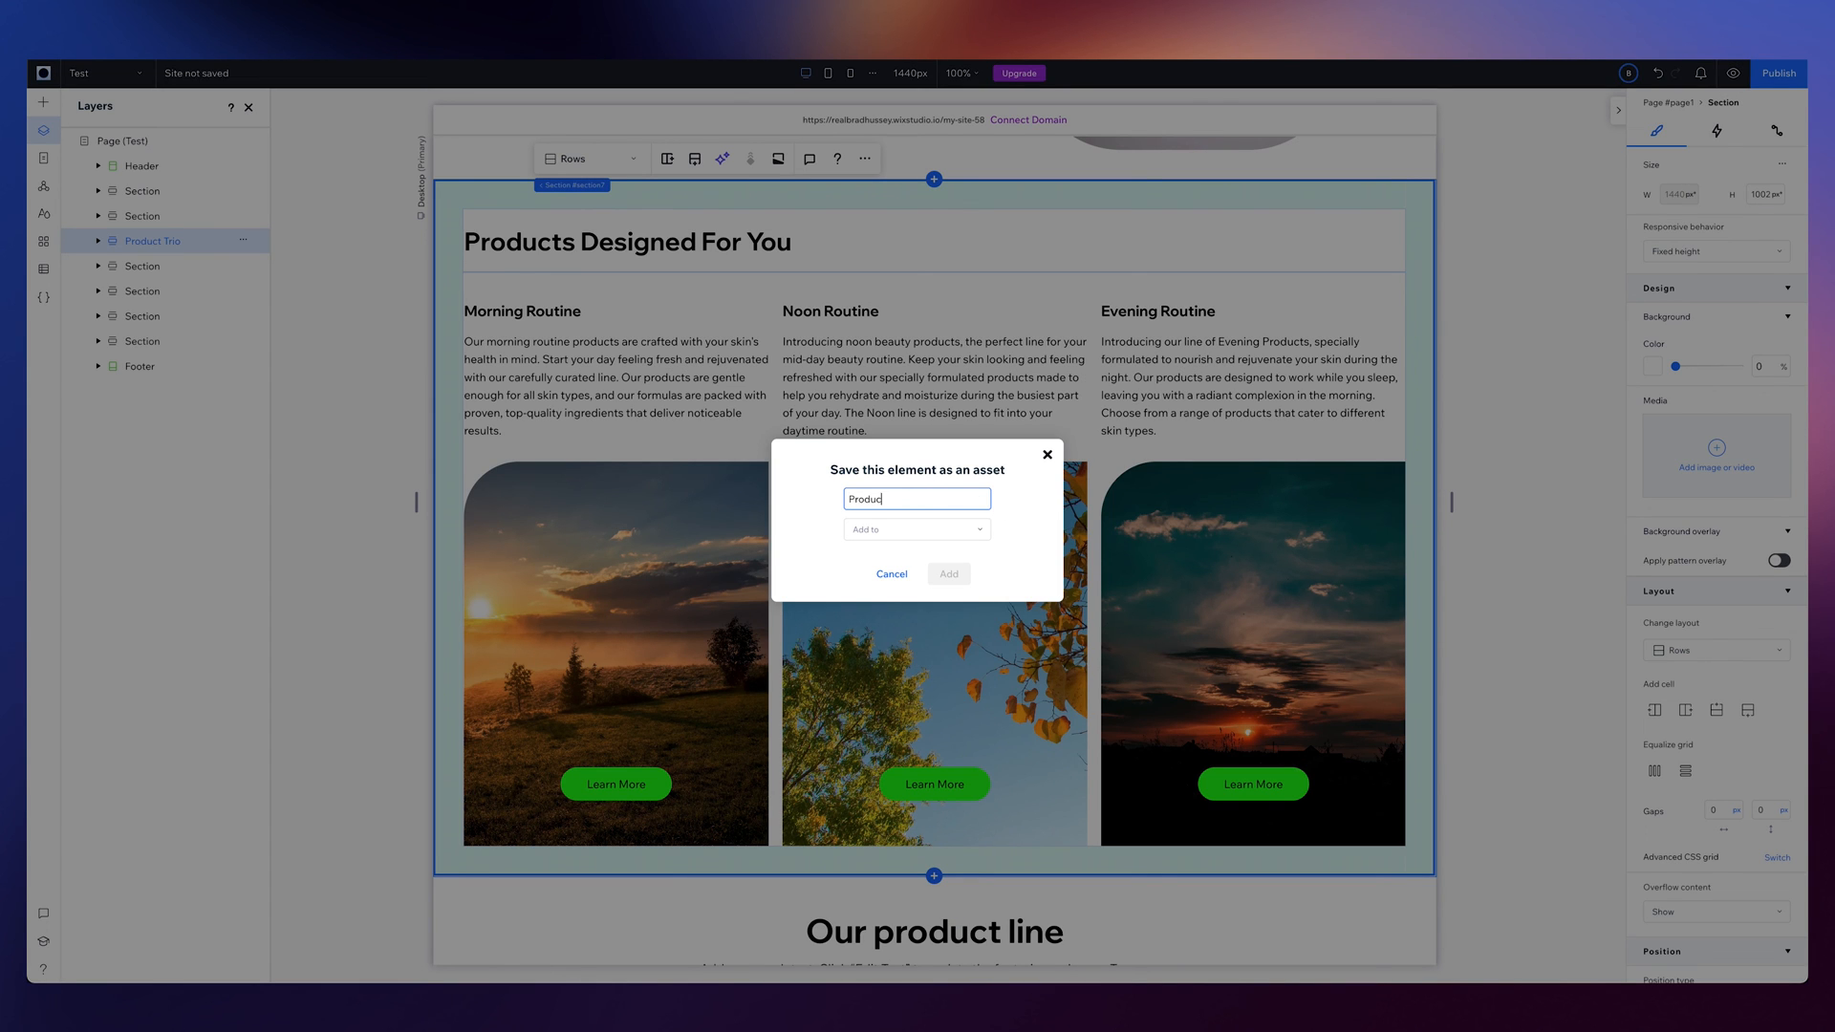
text(Product Trio)
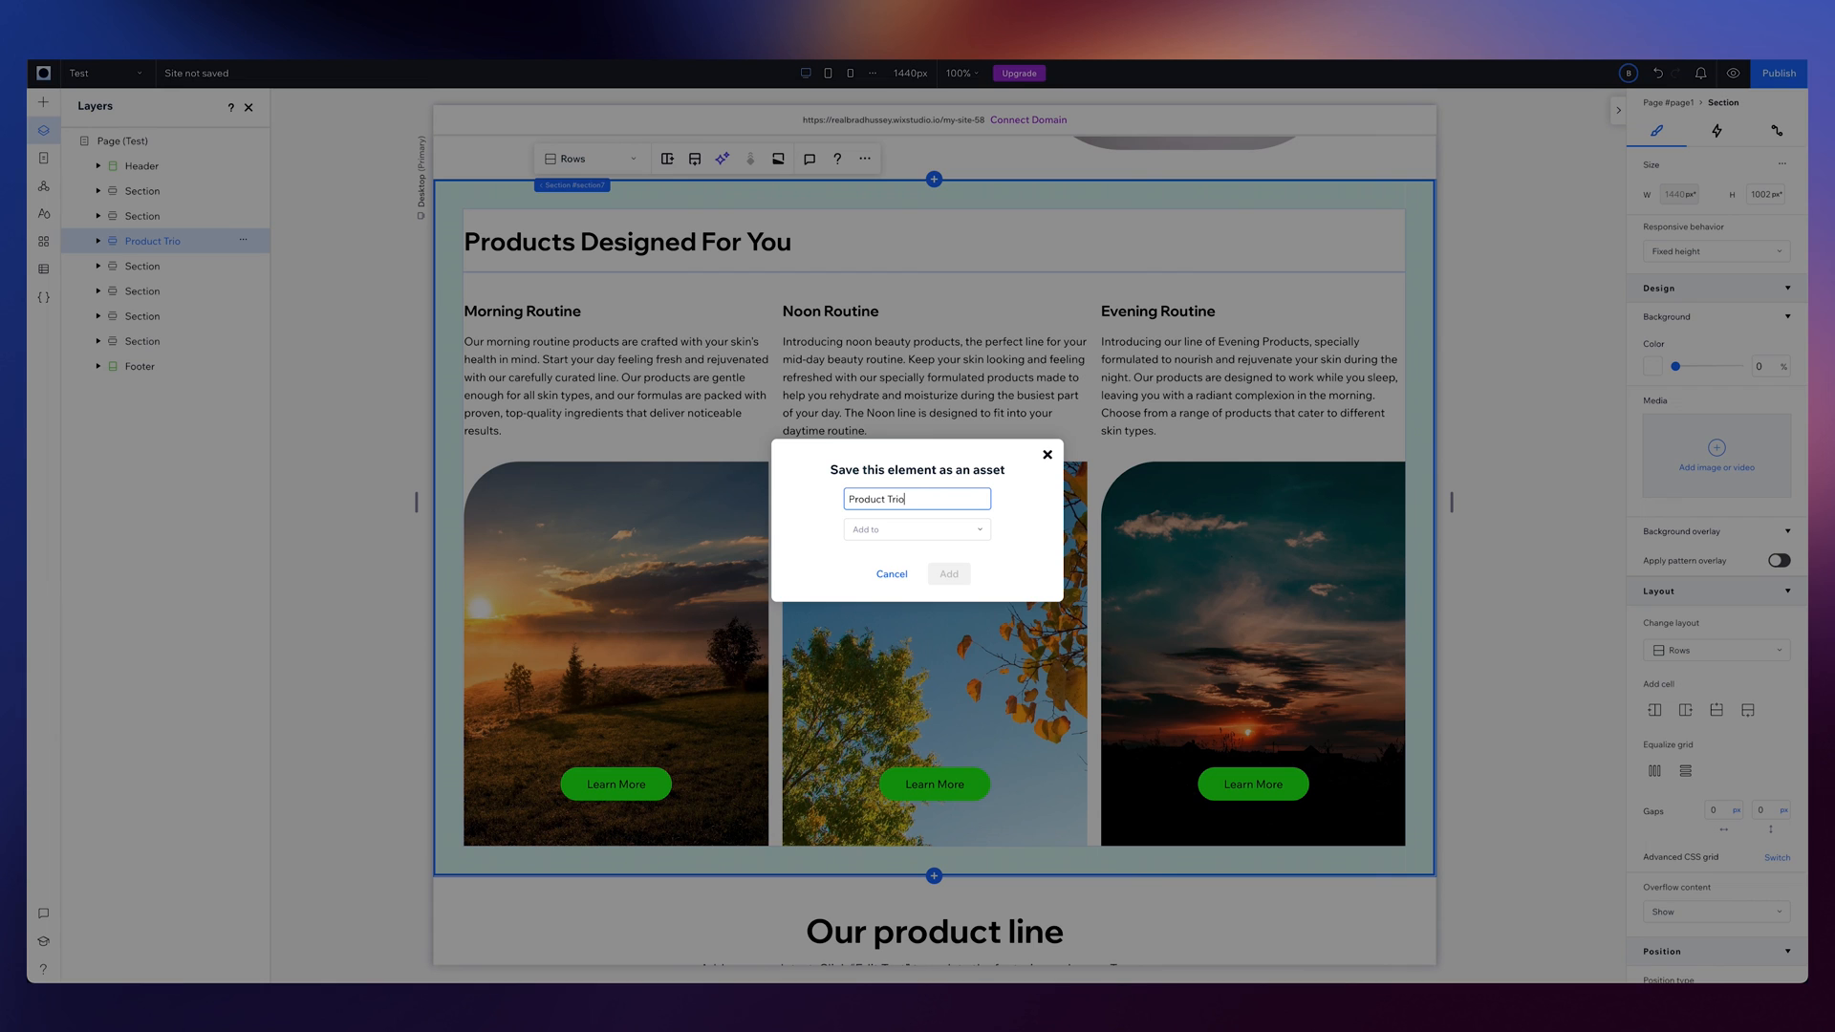
click(916, 529)
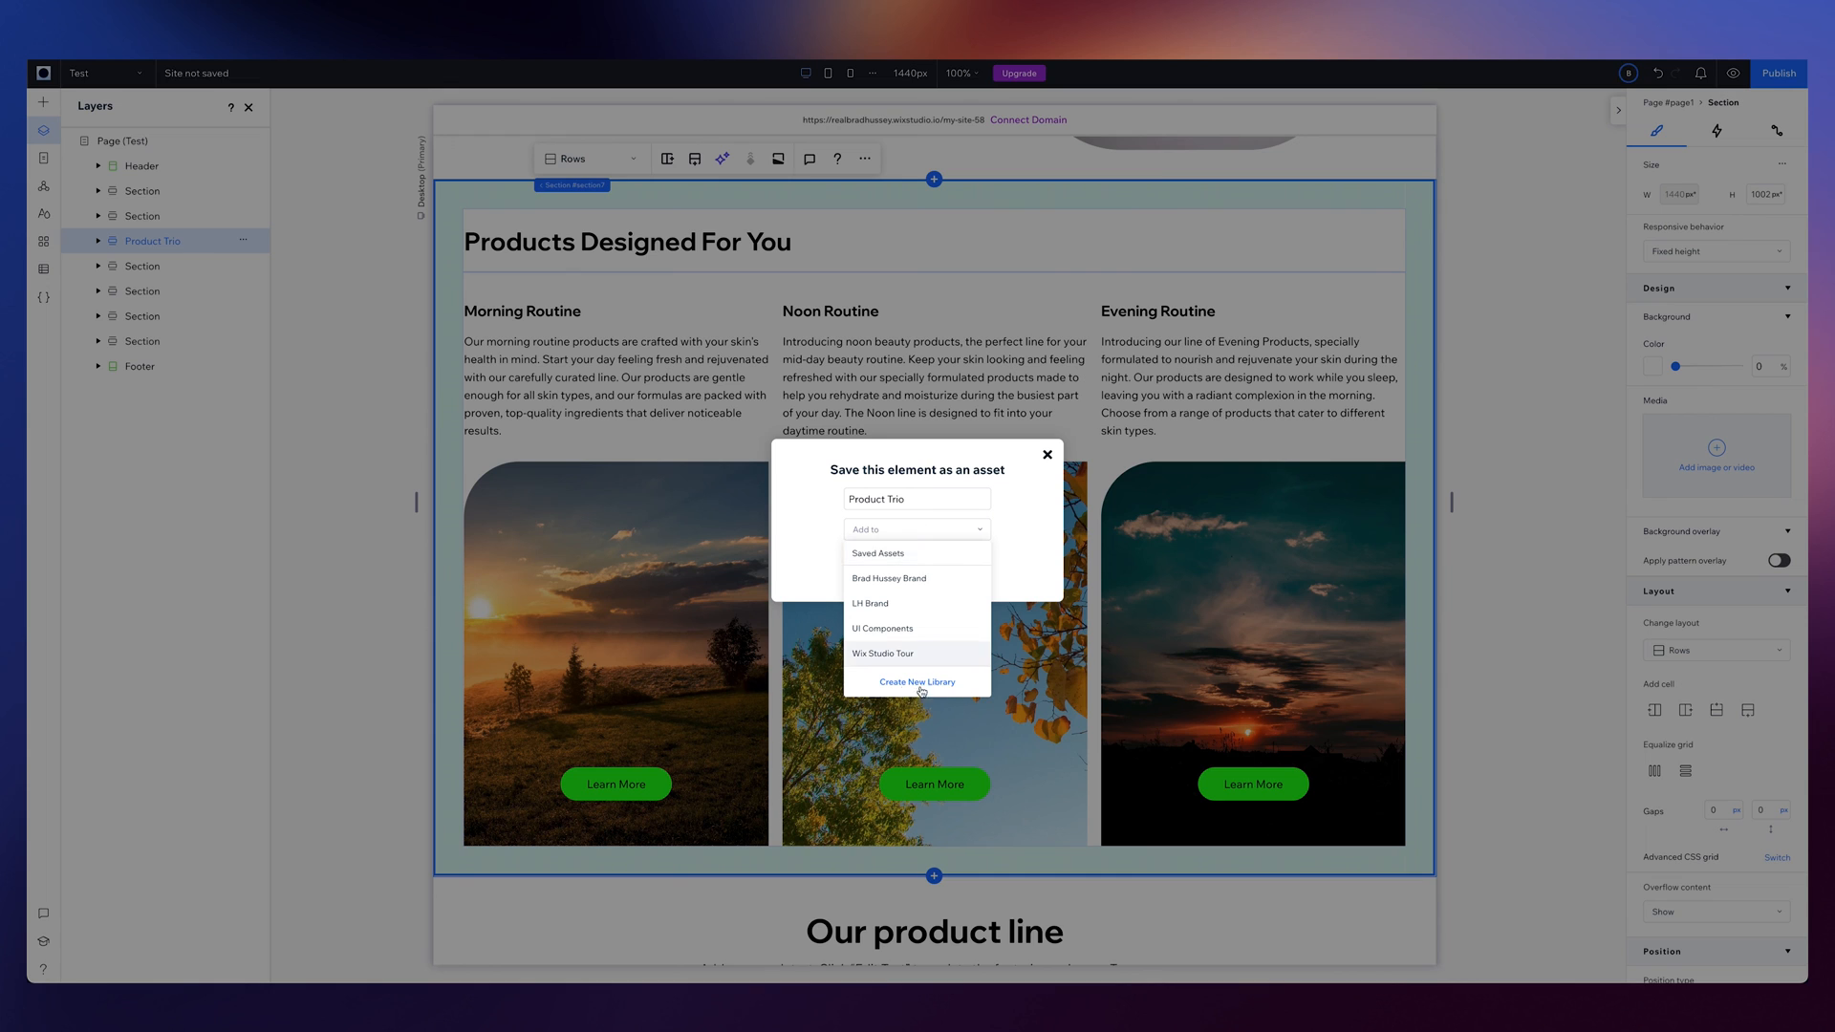
click(916, 681)
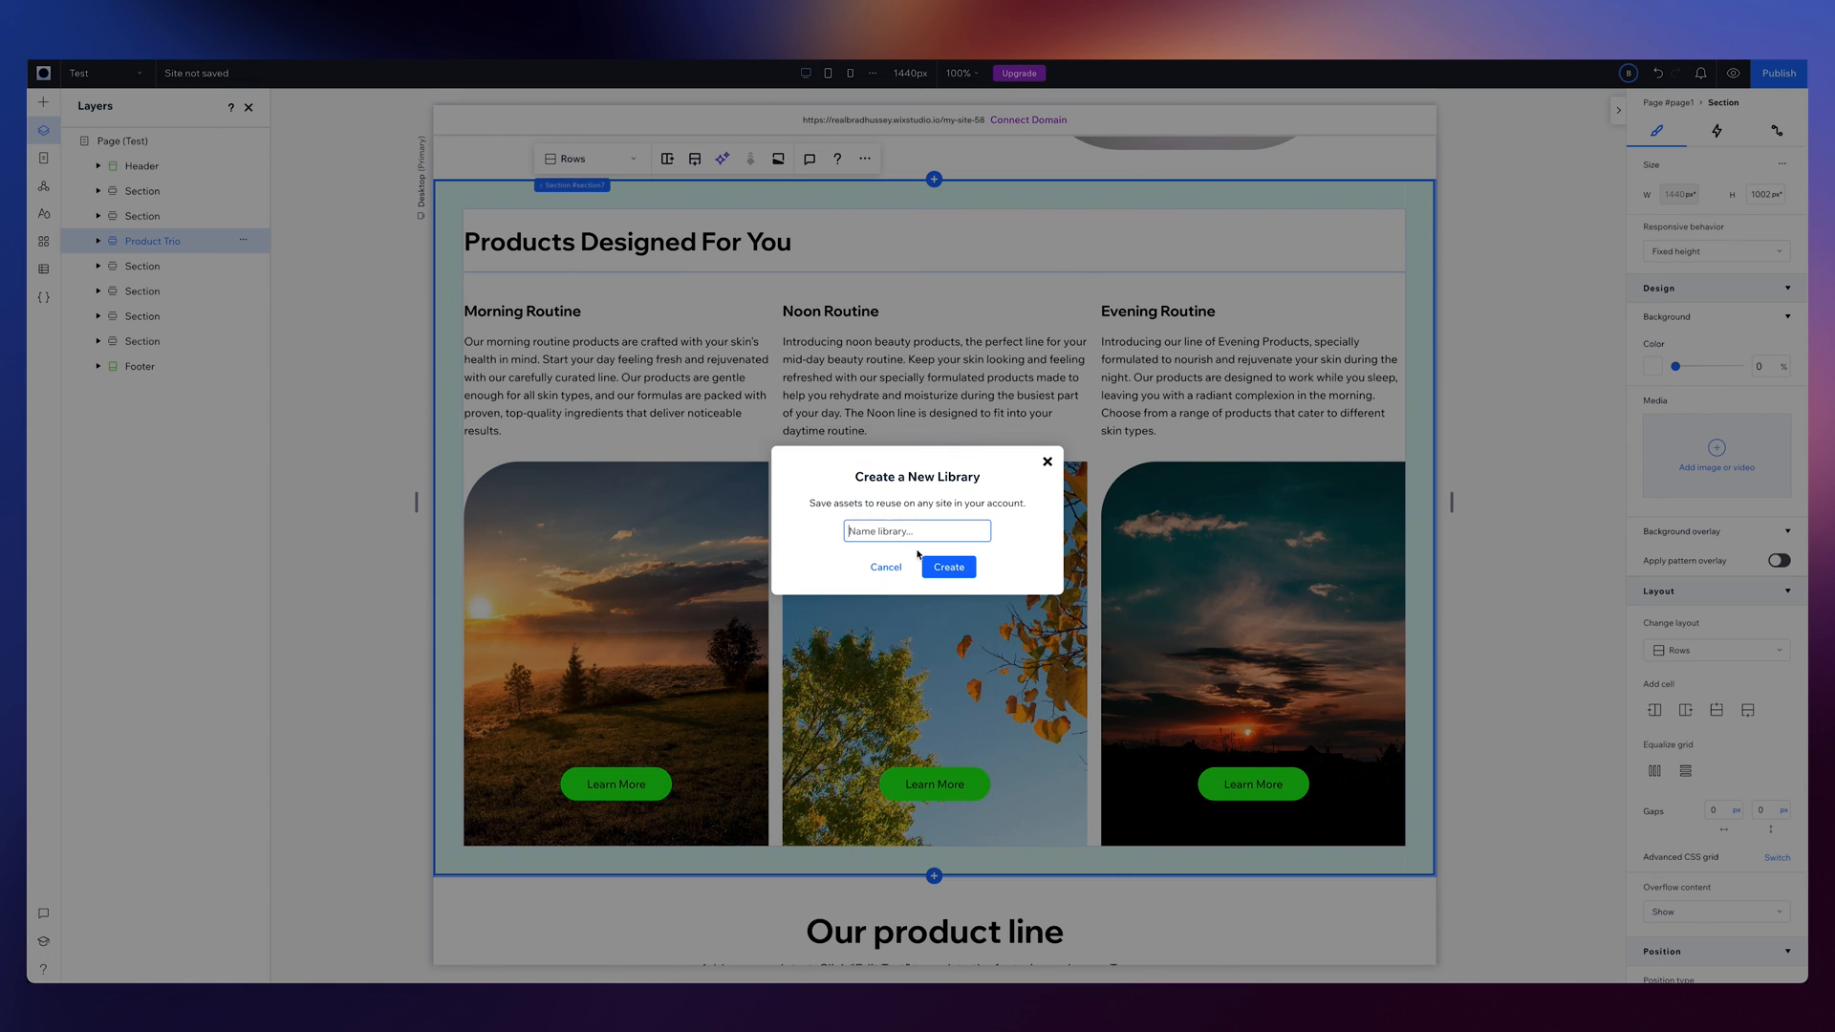
text(Beauty Bran)
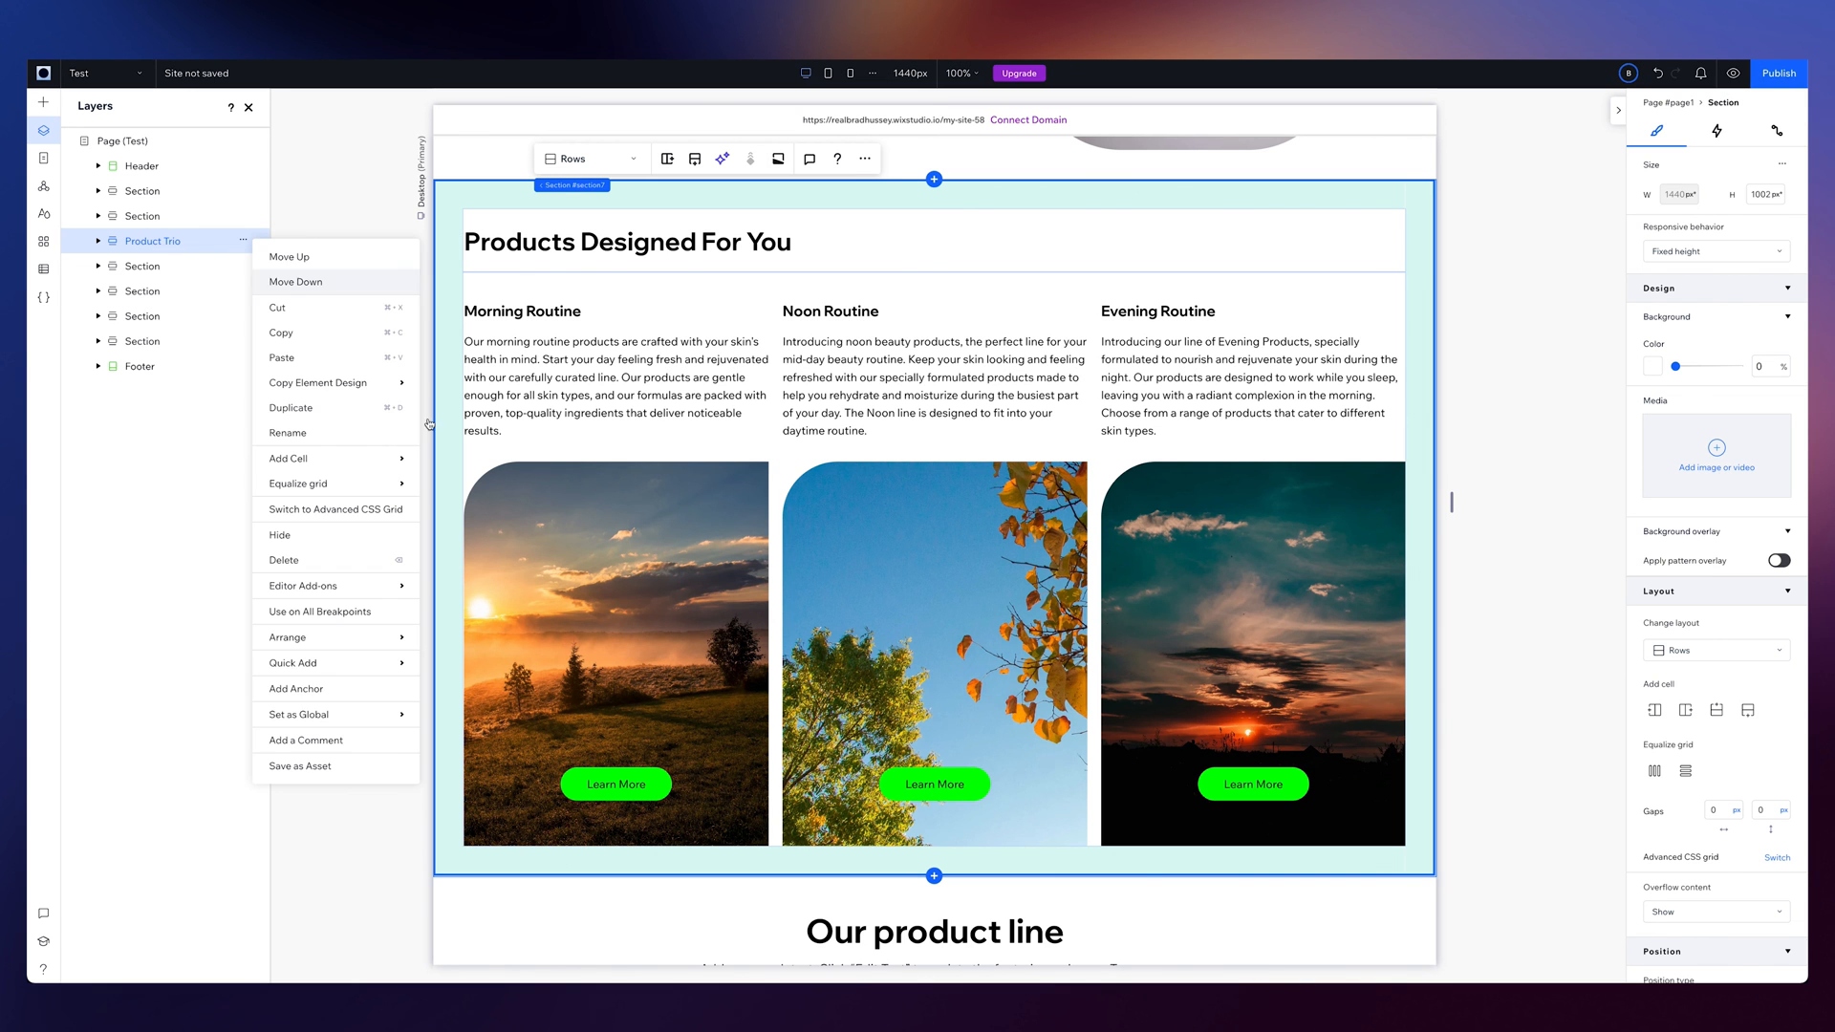
Check the Beauty Brand library's assets in Add Elements, then return to saved assets
click(299, 766)
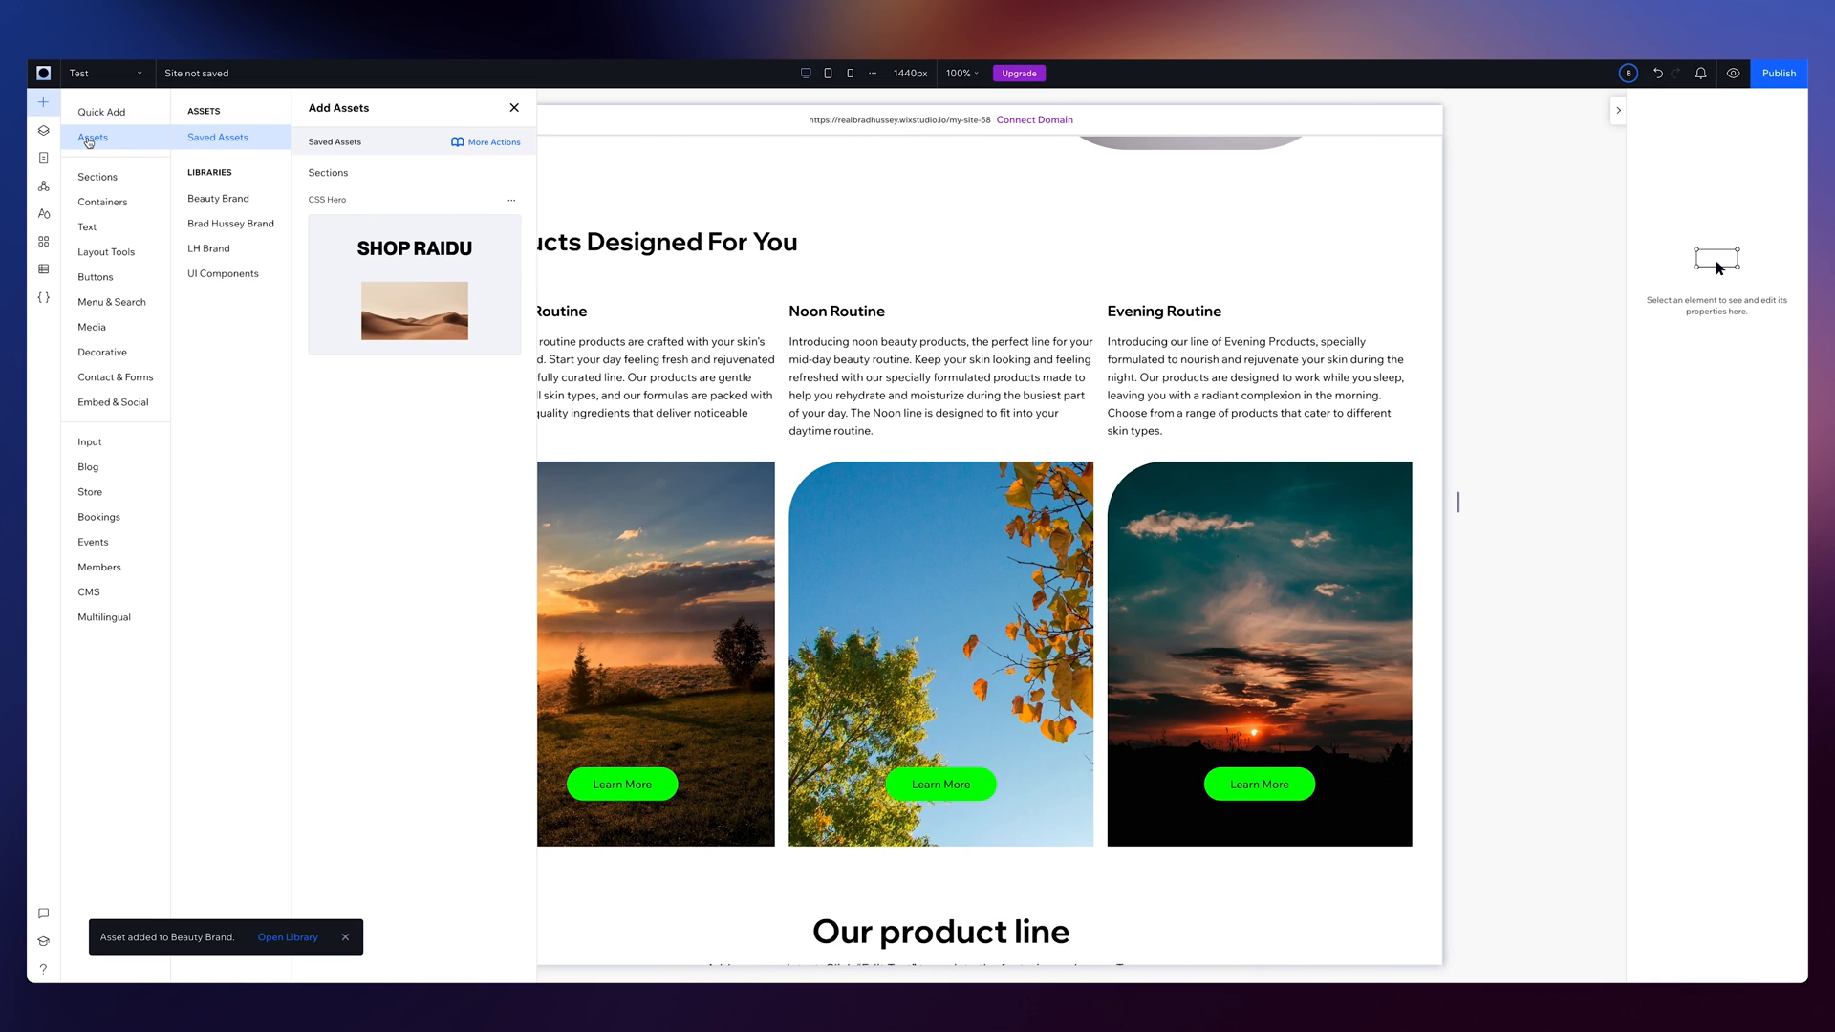
click(218, 199)
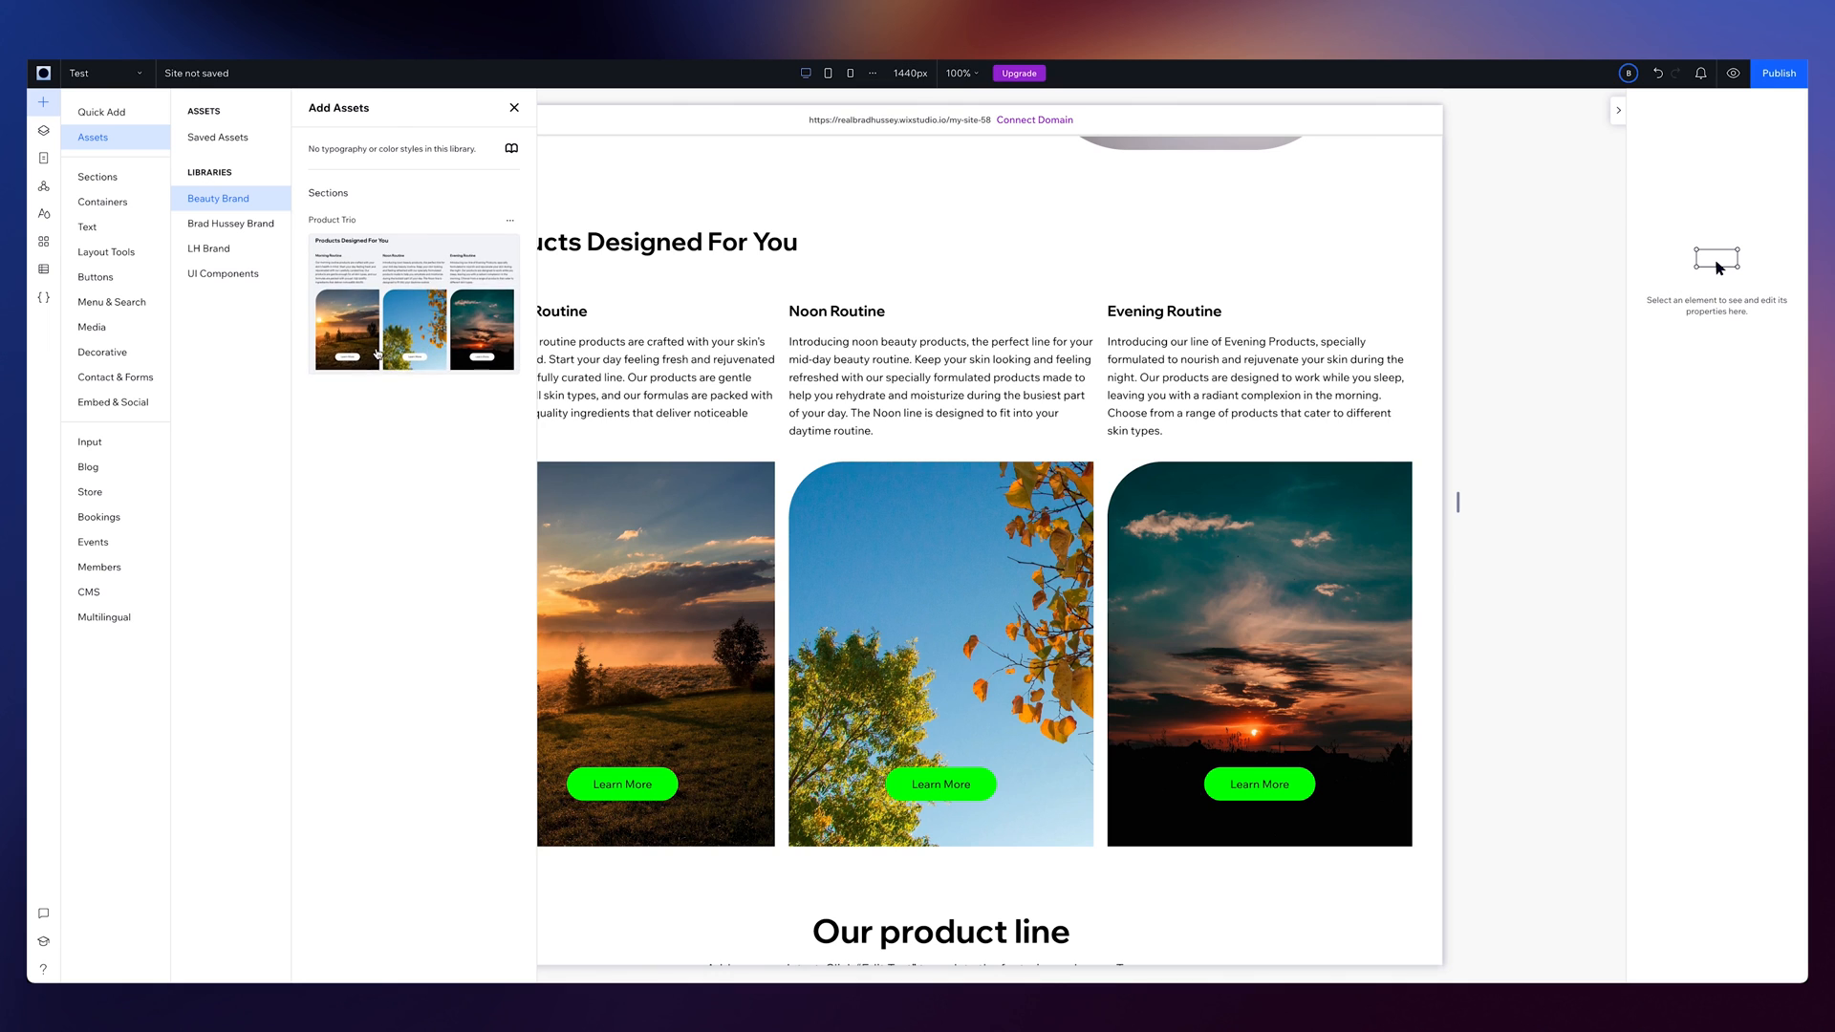
click(218, 136)
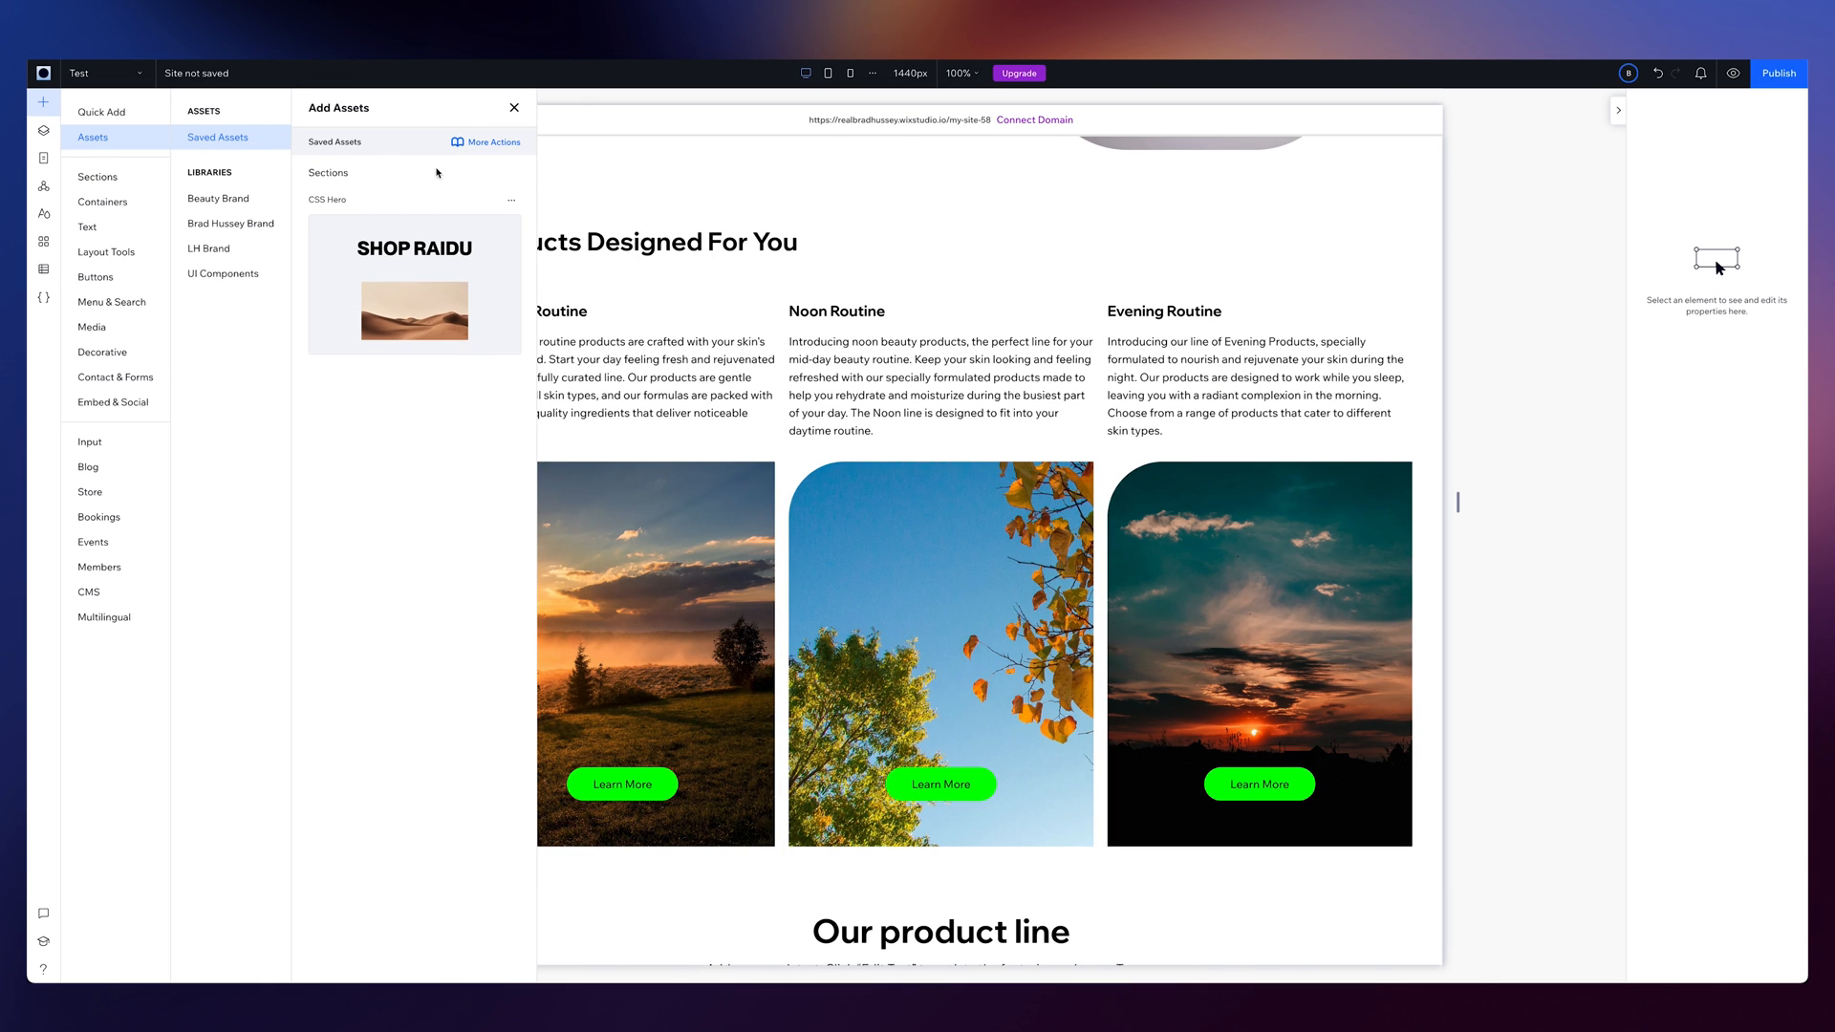
Try Add Assets to Library from saved assets' More Actions, then cancel and close
click(486, 141)
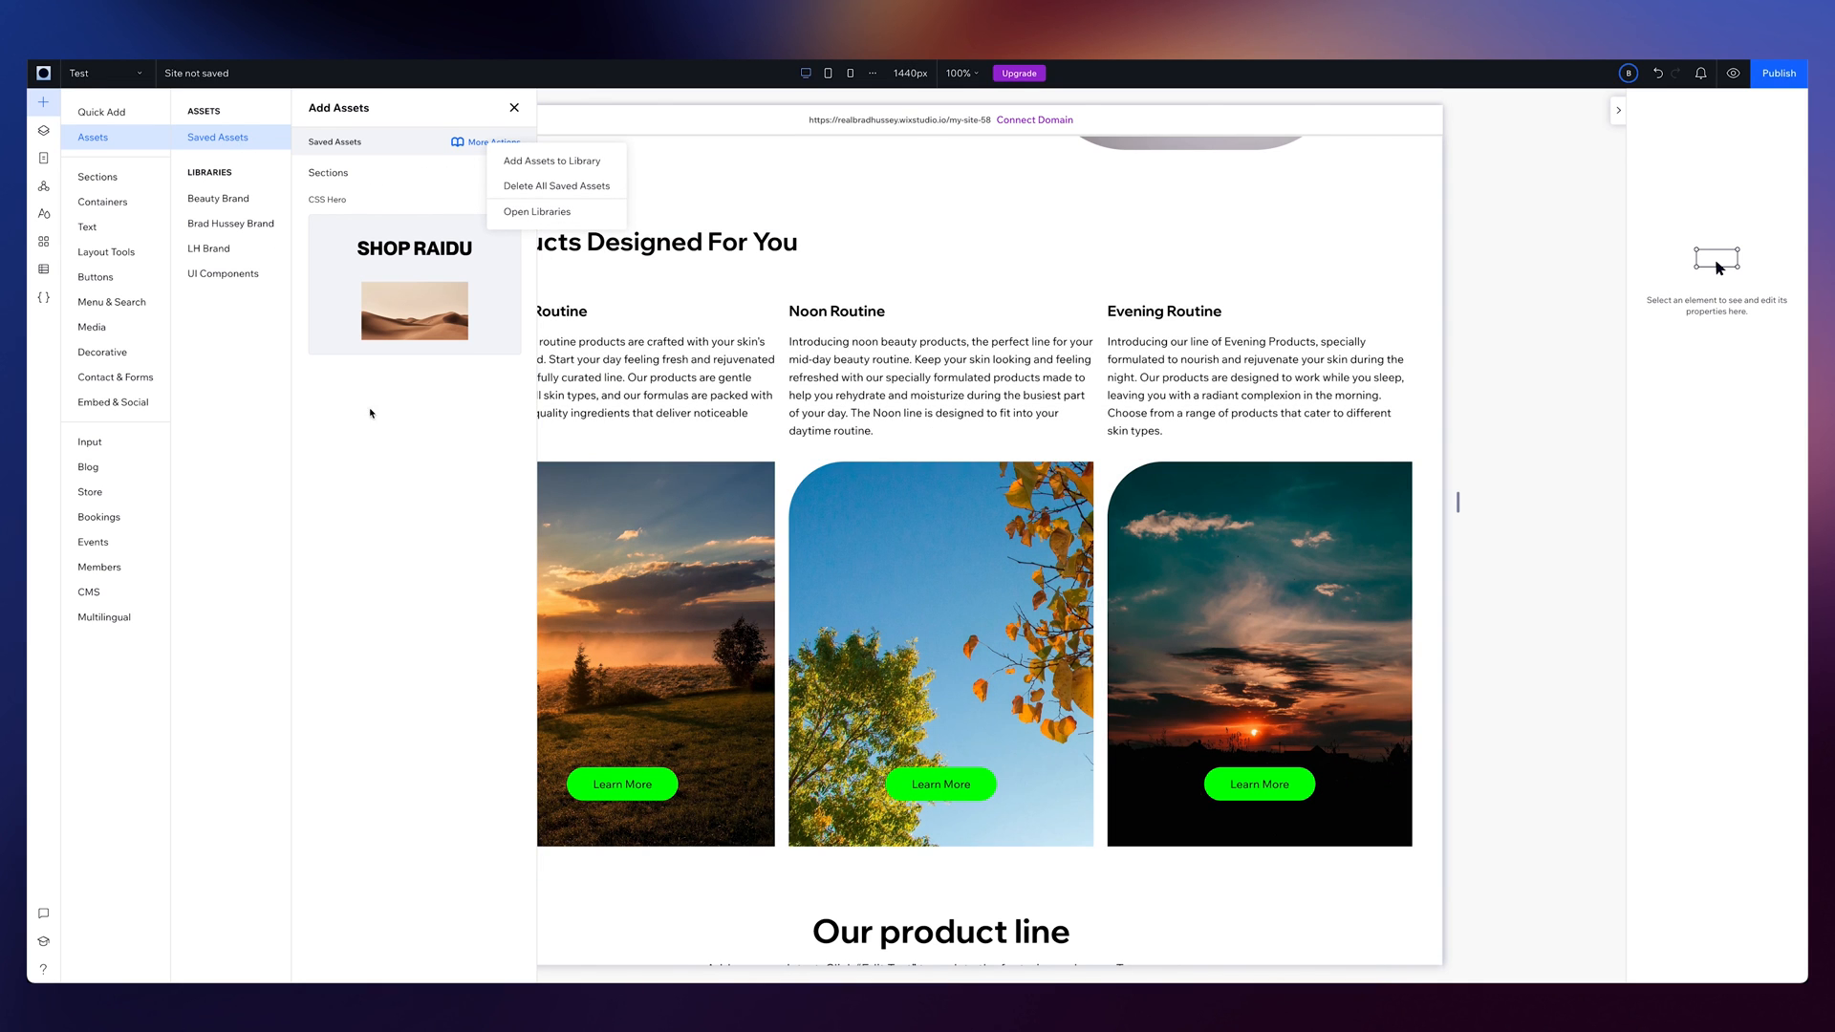
click(441, 670)
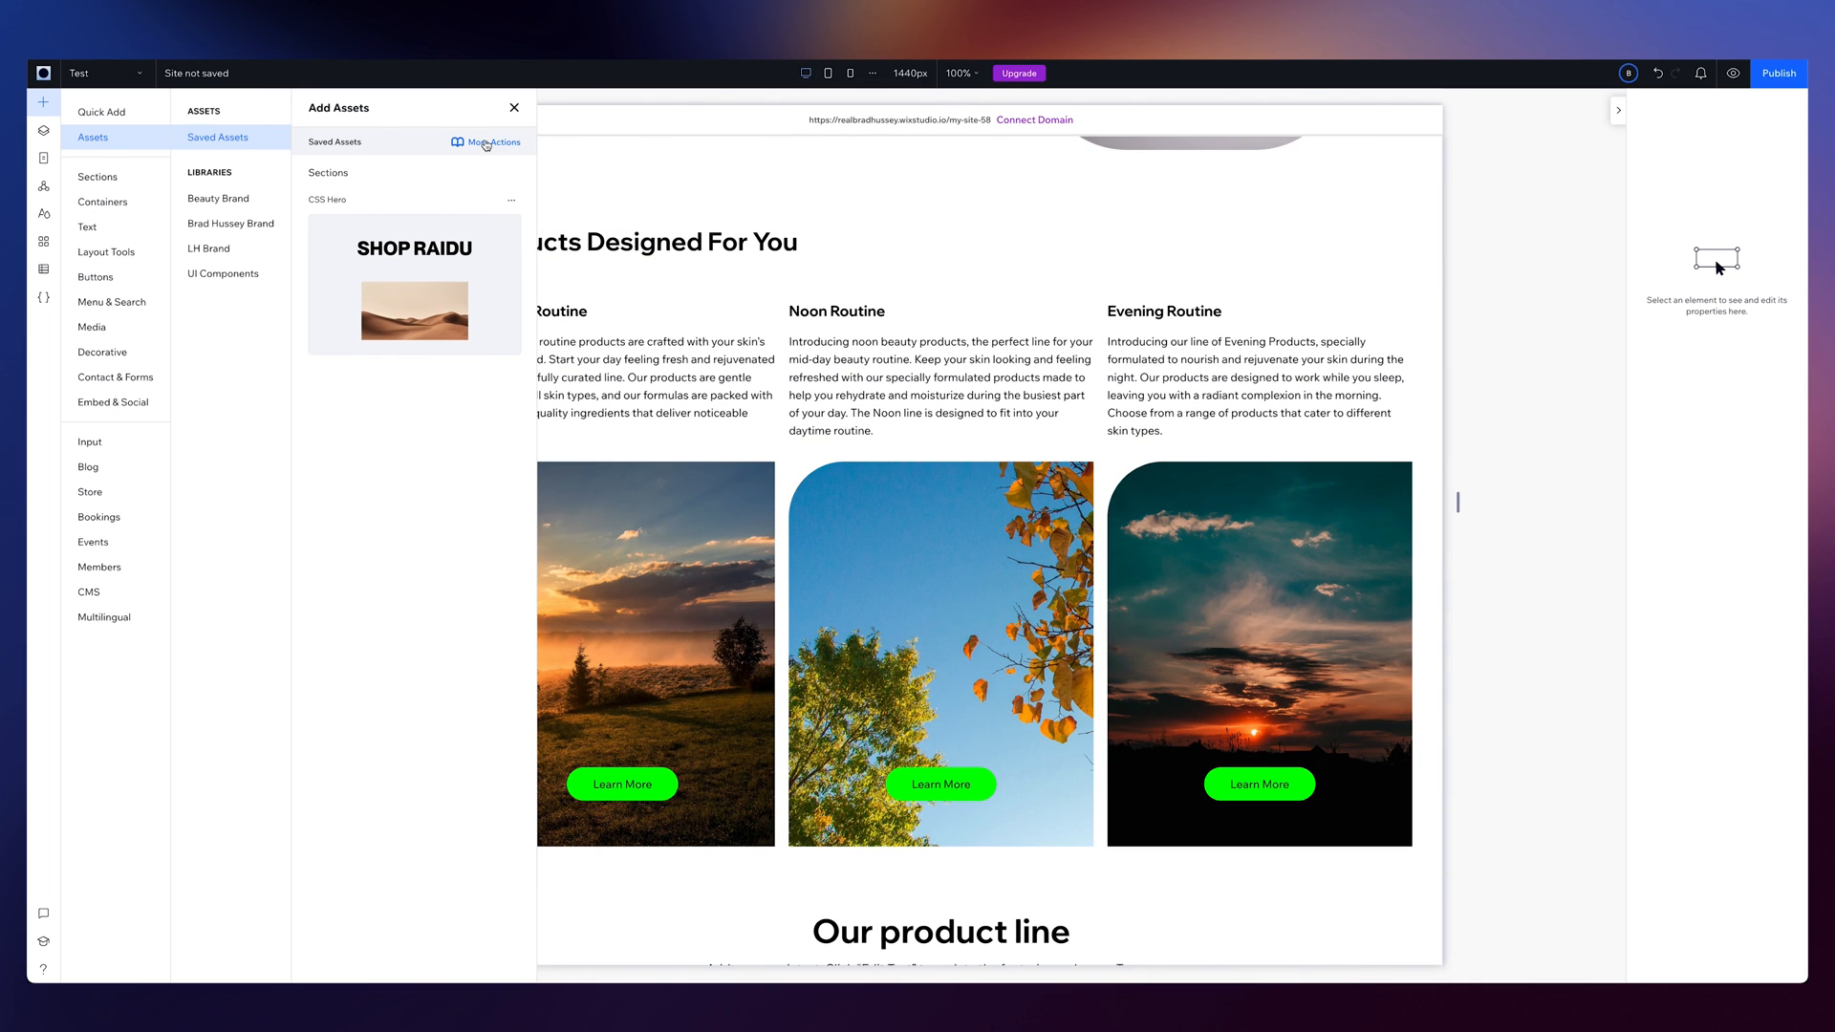
click(485, 142)
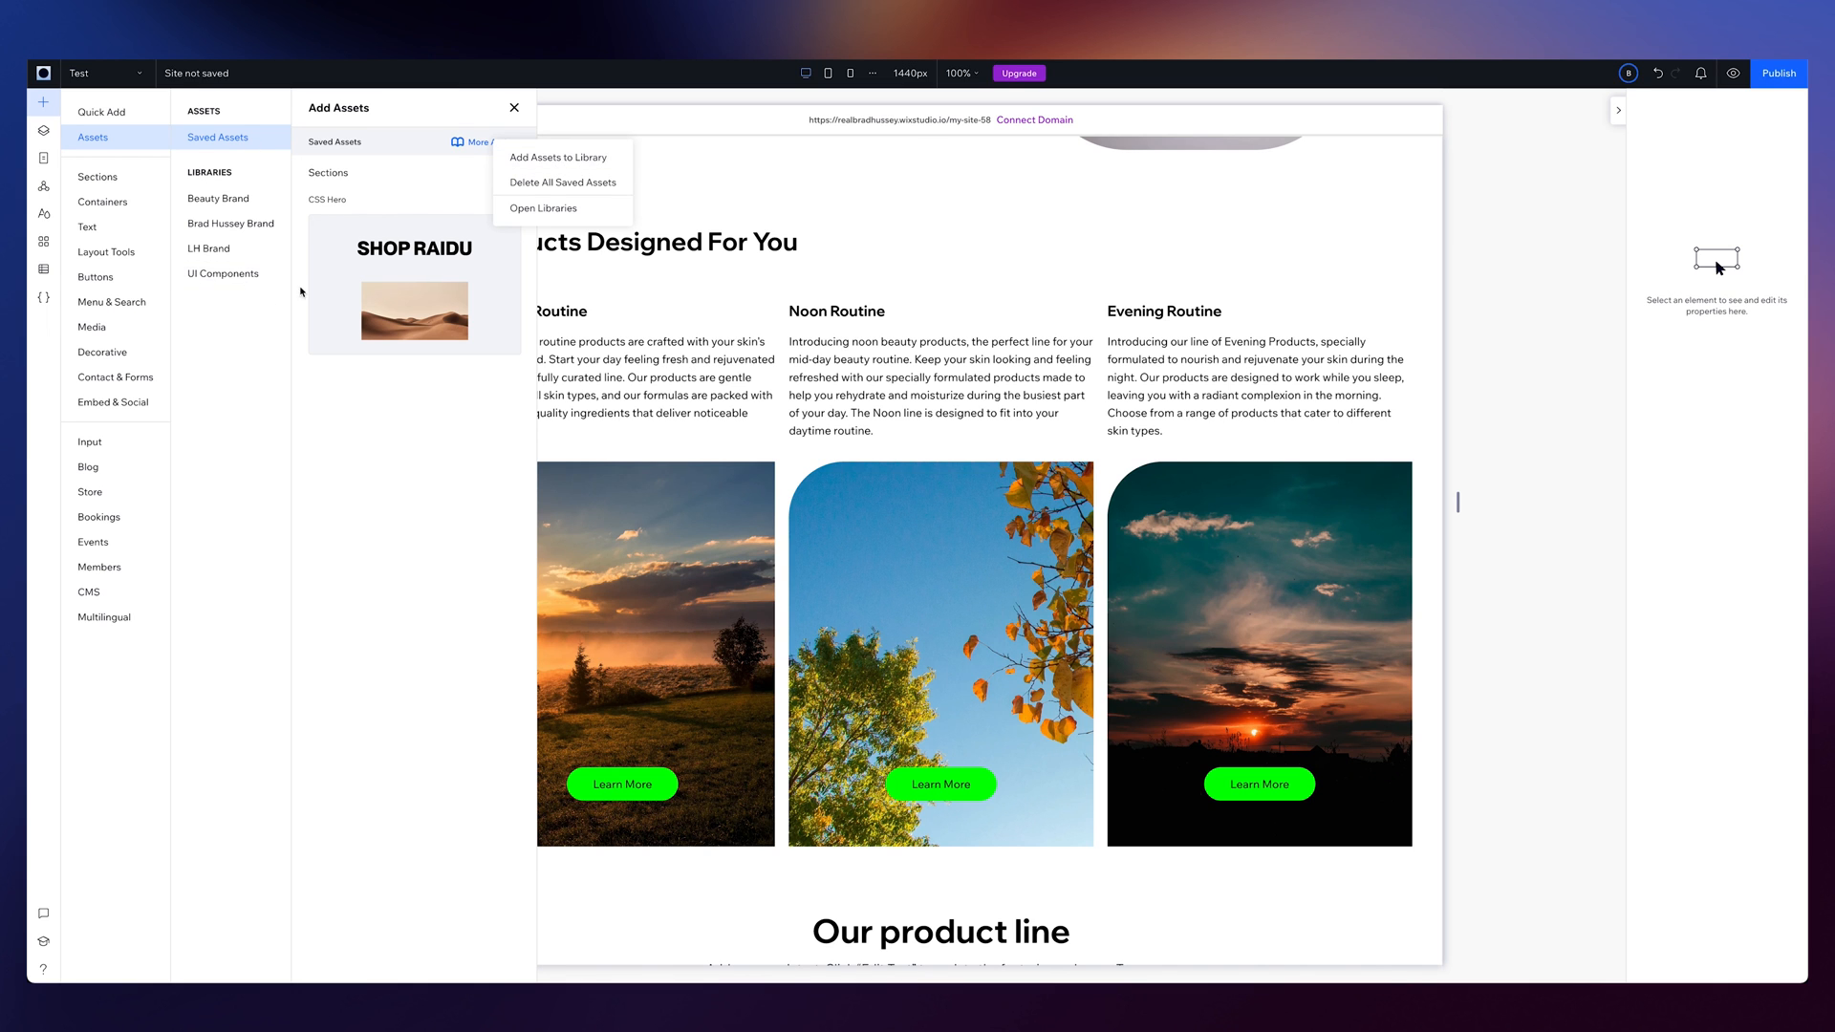
click(559, 157)
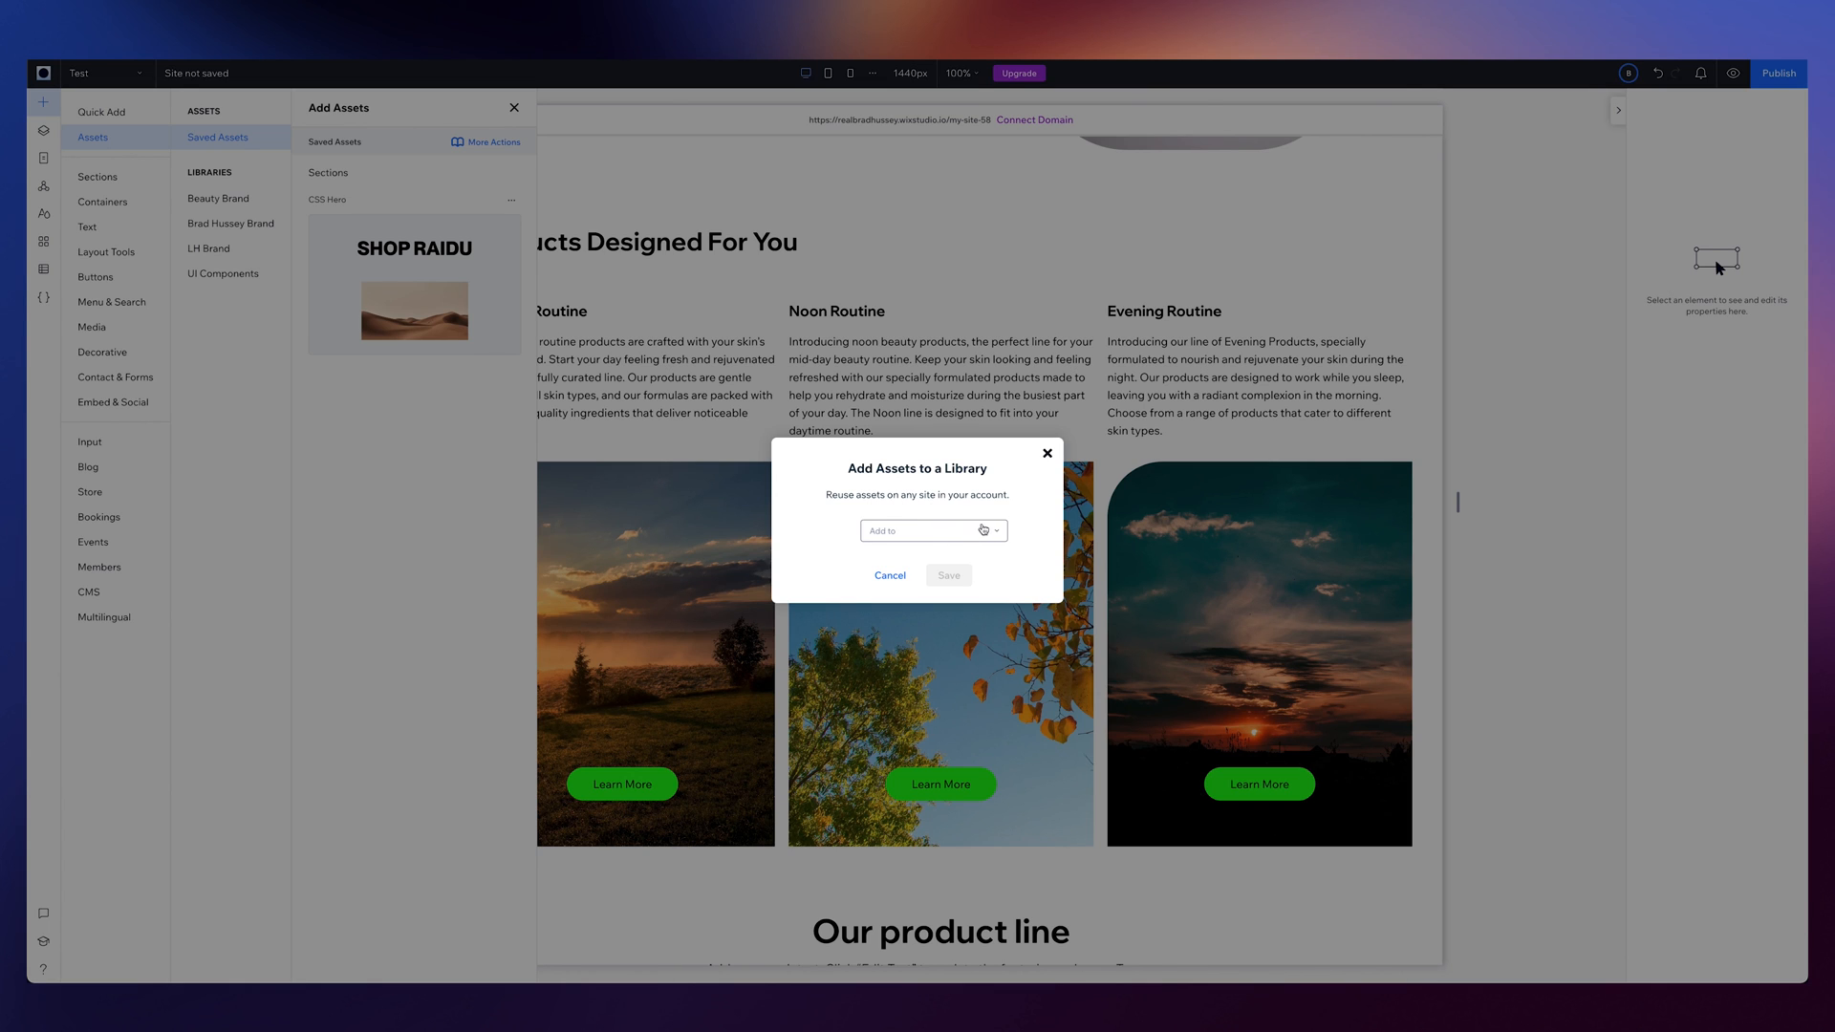
click(933, 530)
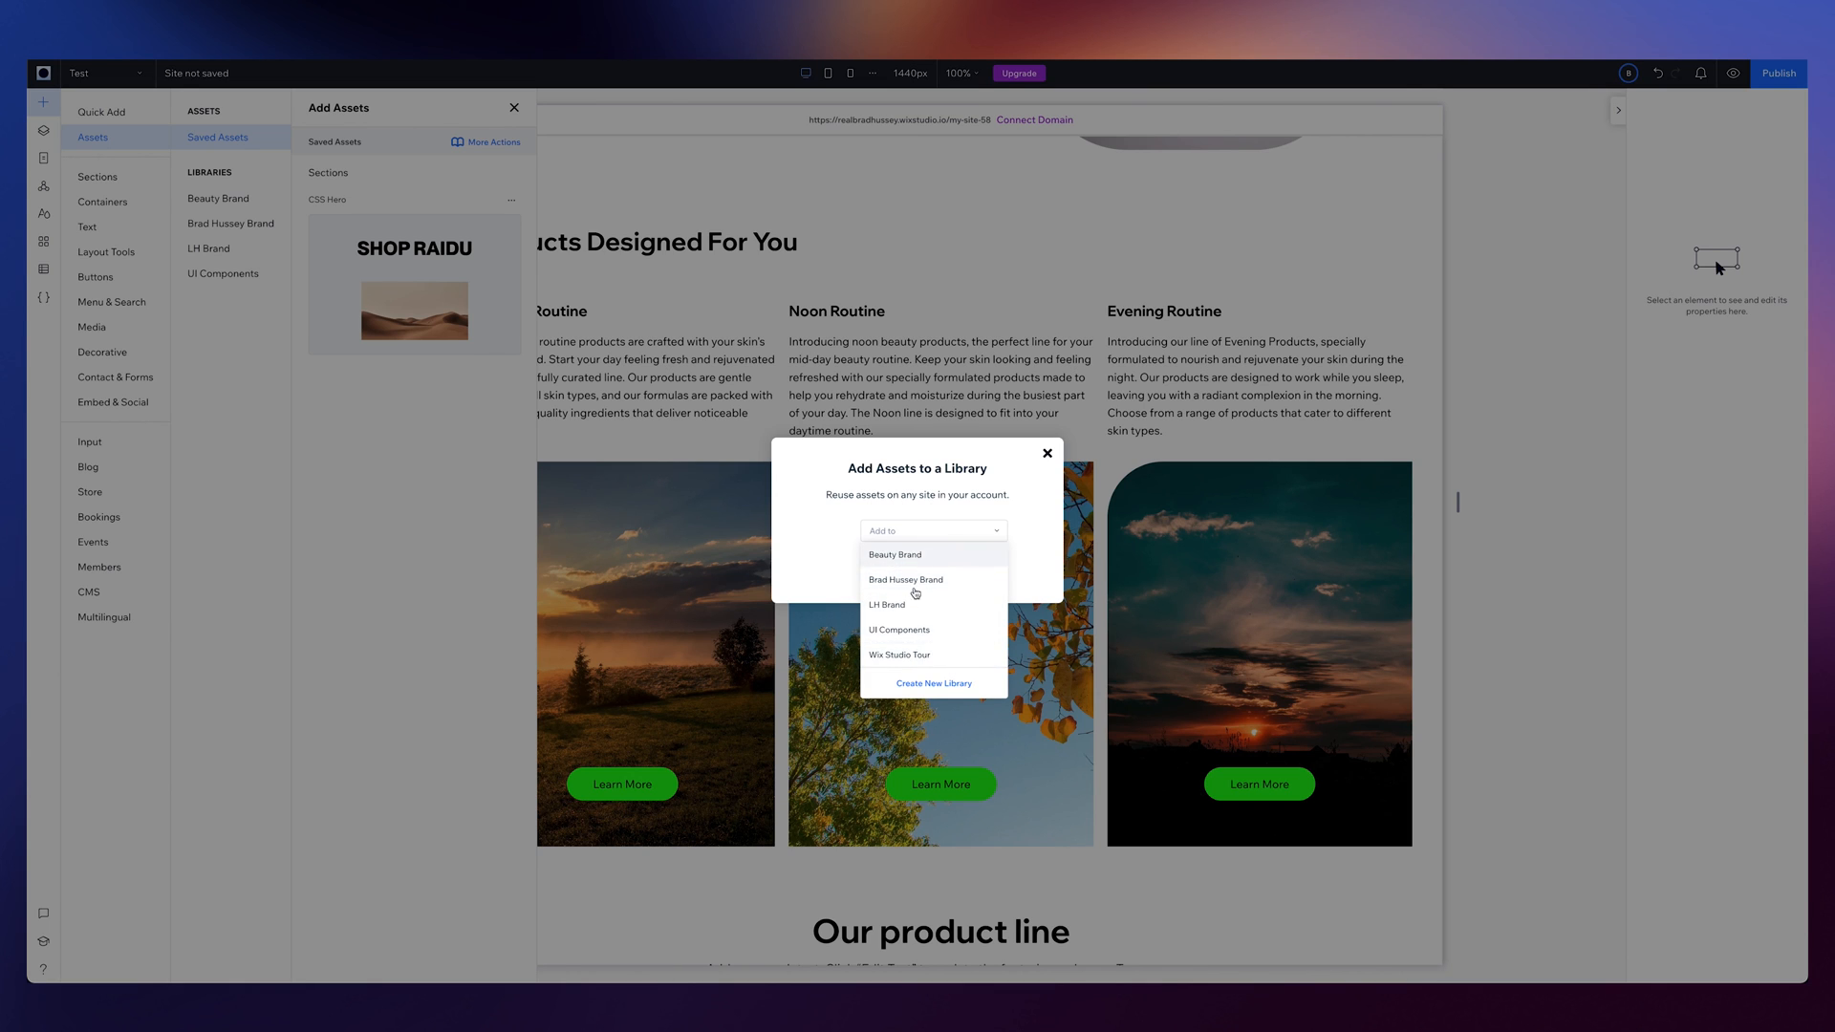
click(1048, 453)
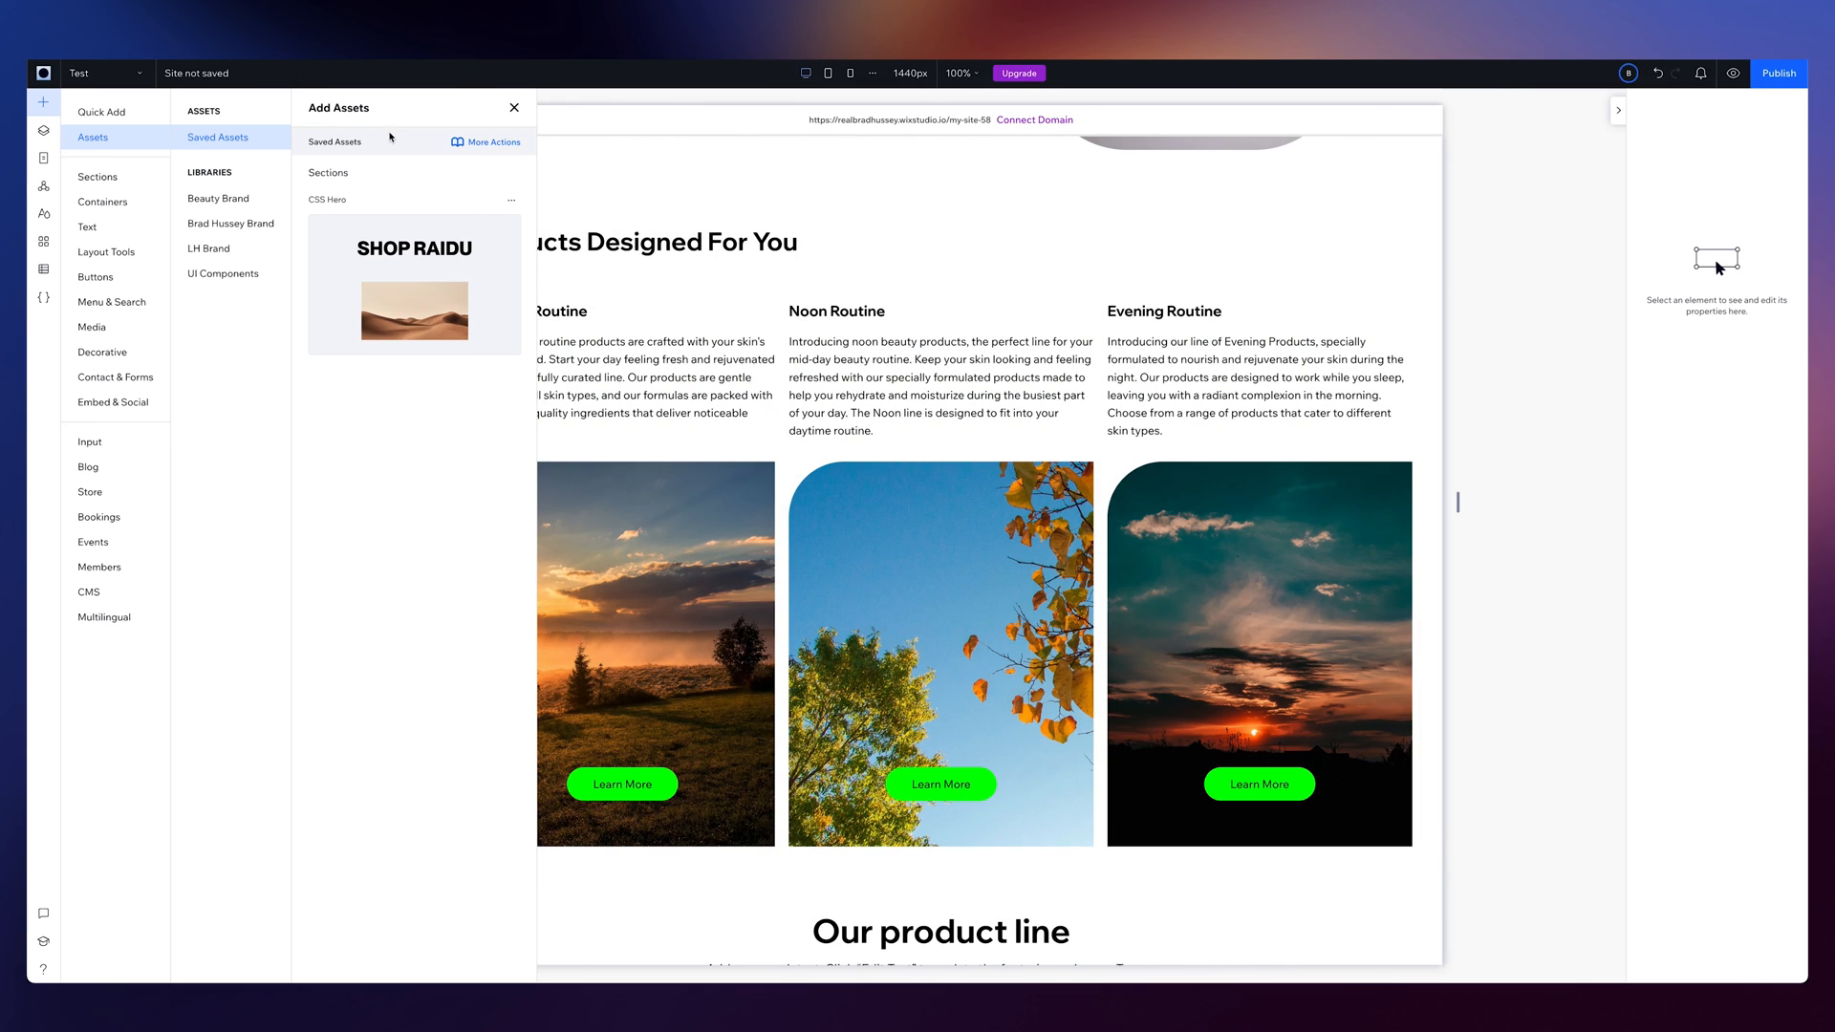
click(514, 107)
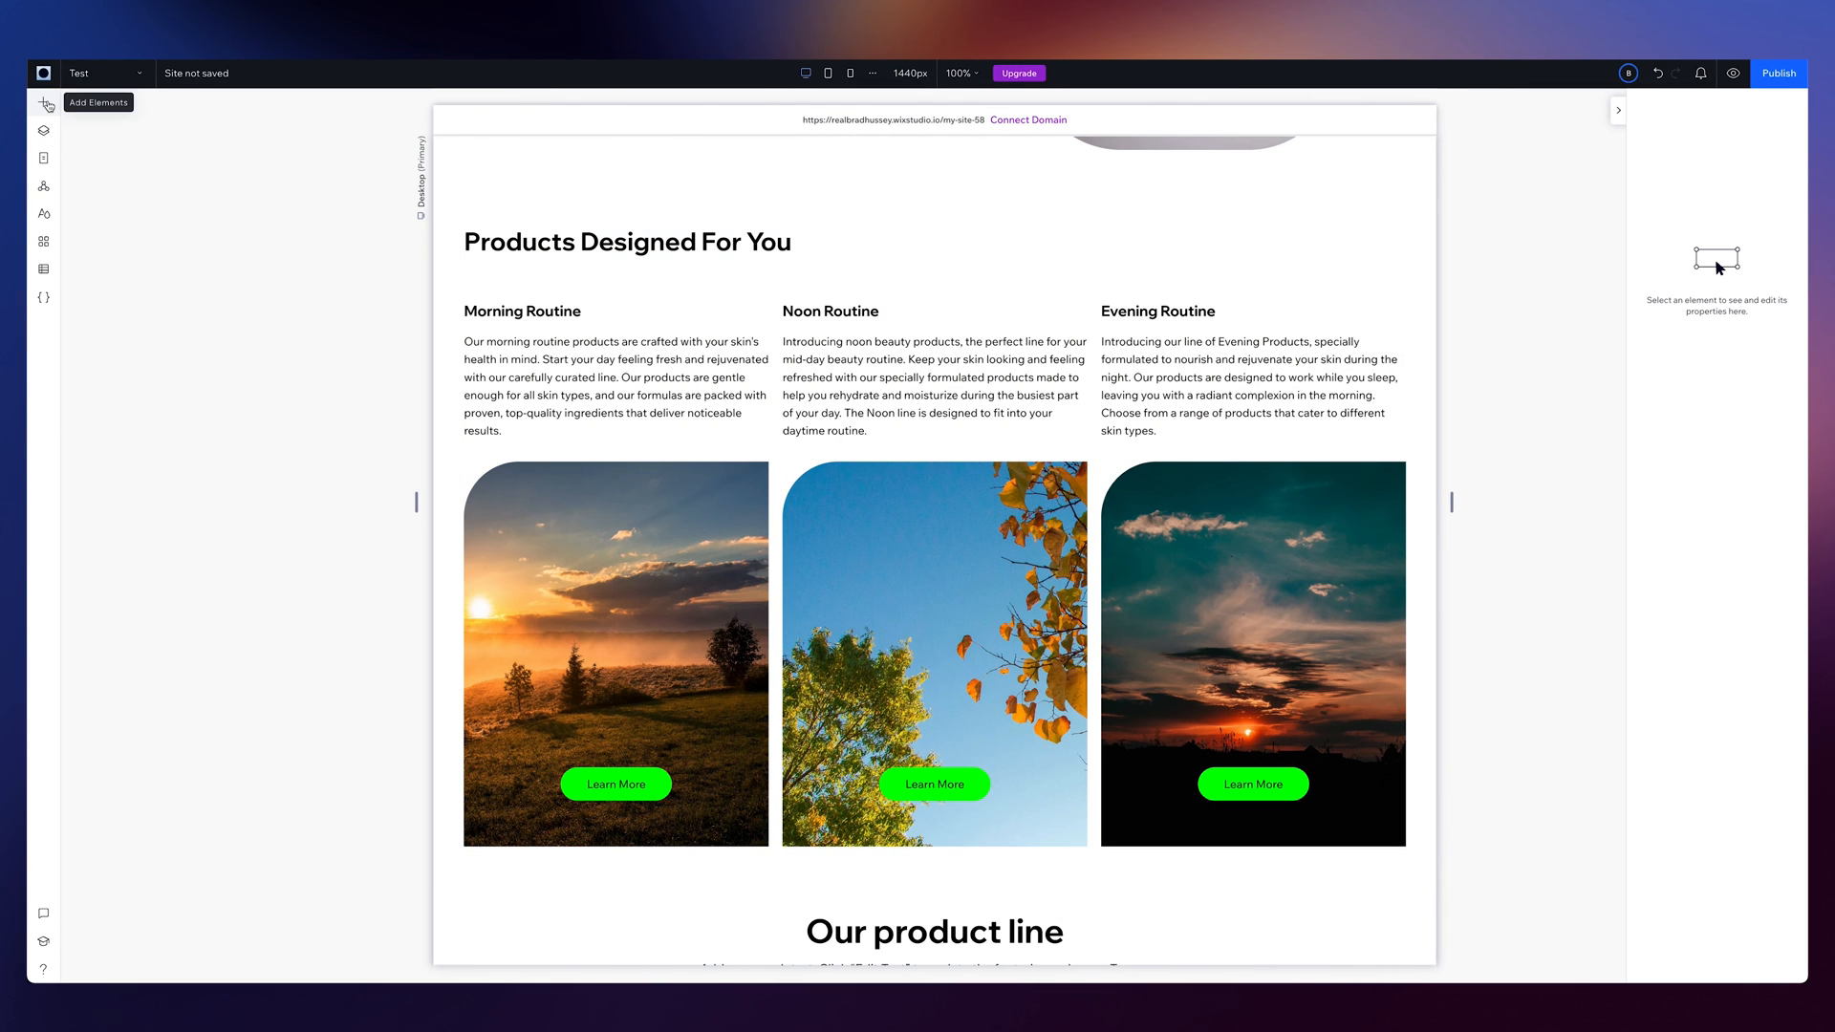
Add a blank page and place Product Trio from the Beauty Brand library on it
click(42, 158)
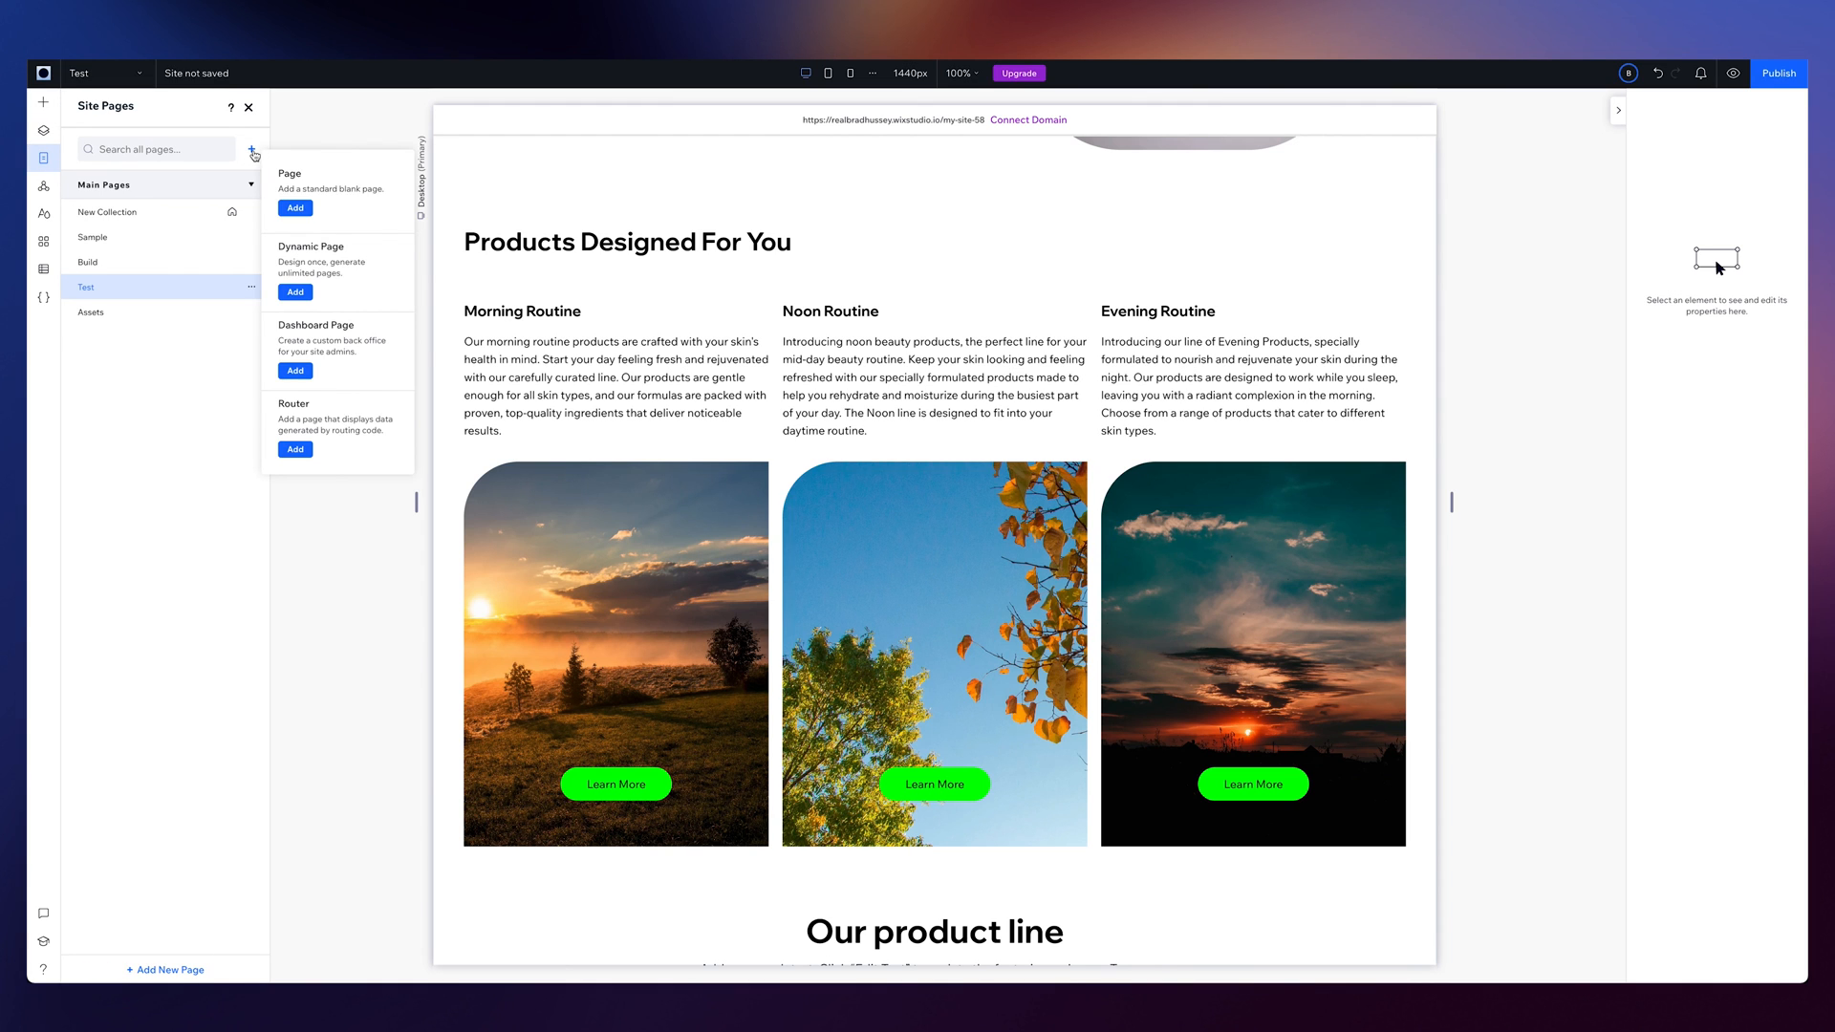
click(295, 208)
text(Ttest 2)
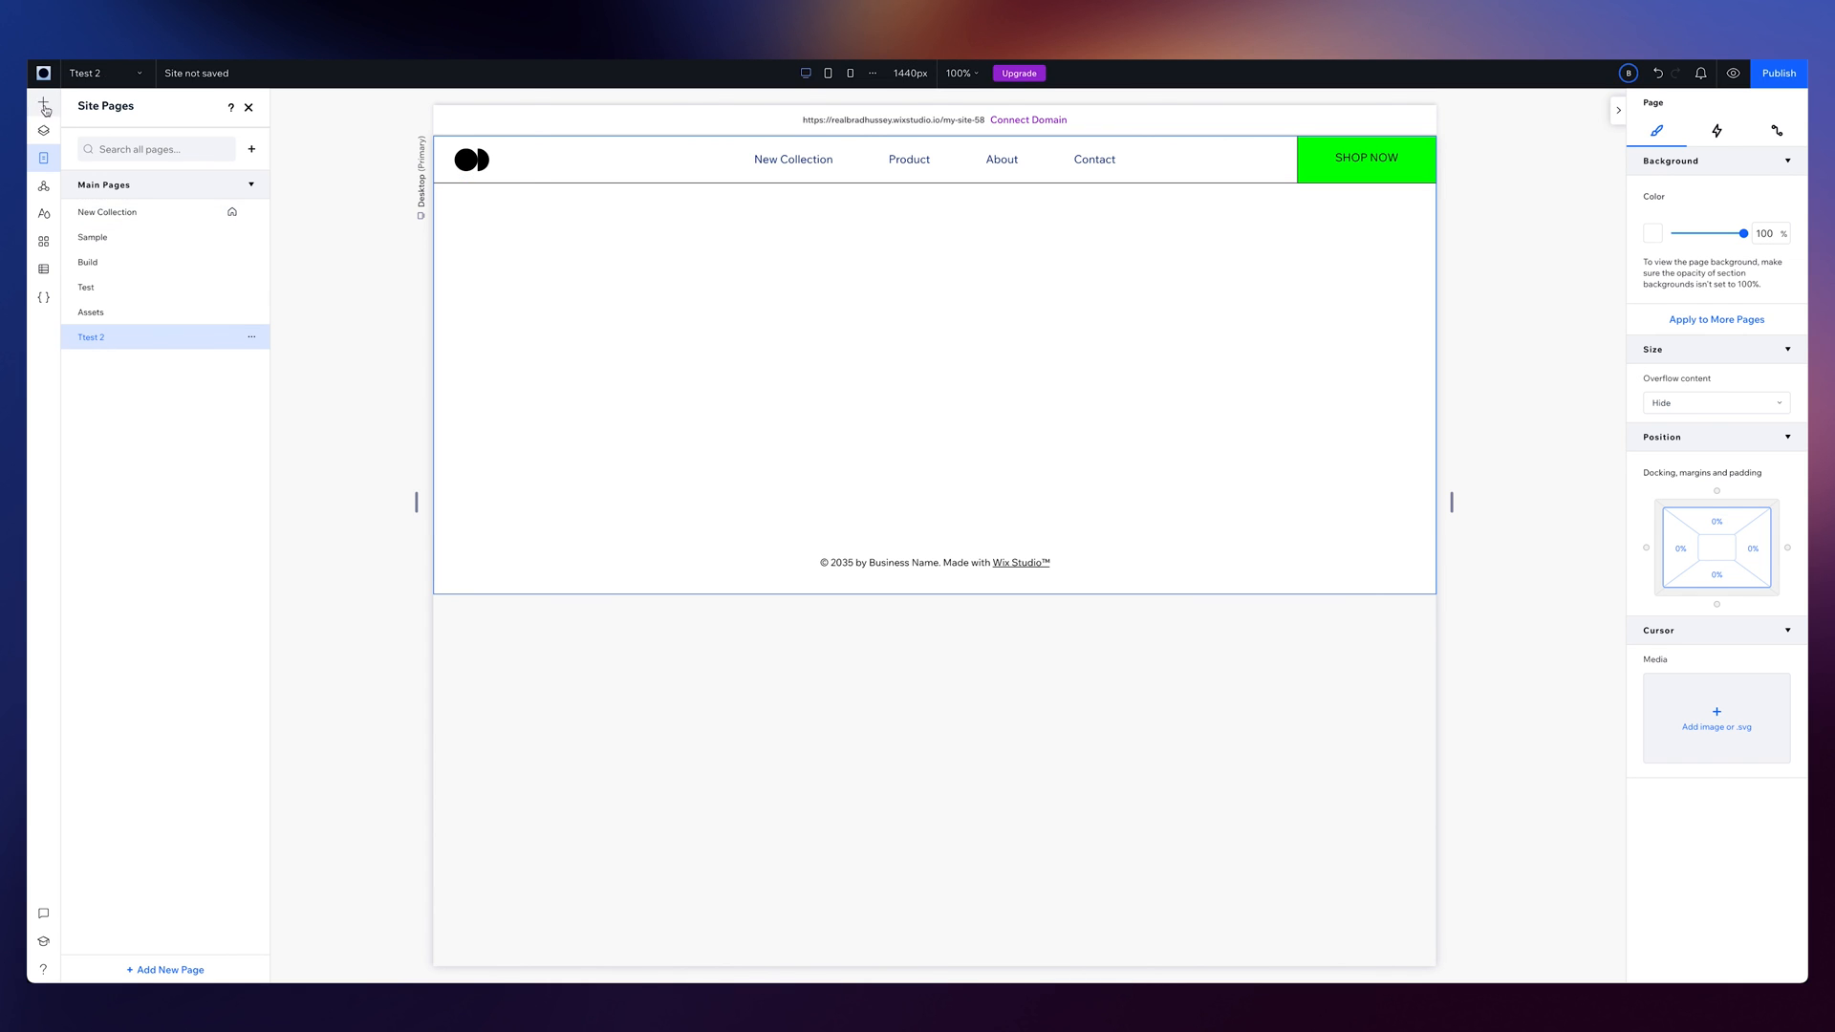
click(43, 103)
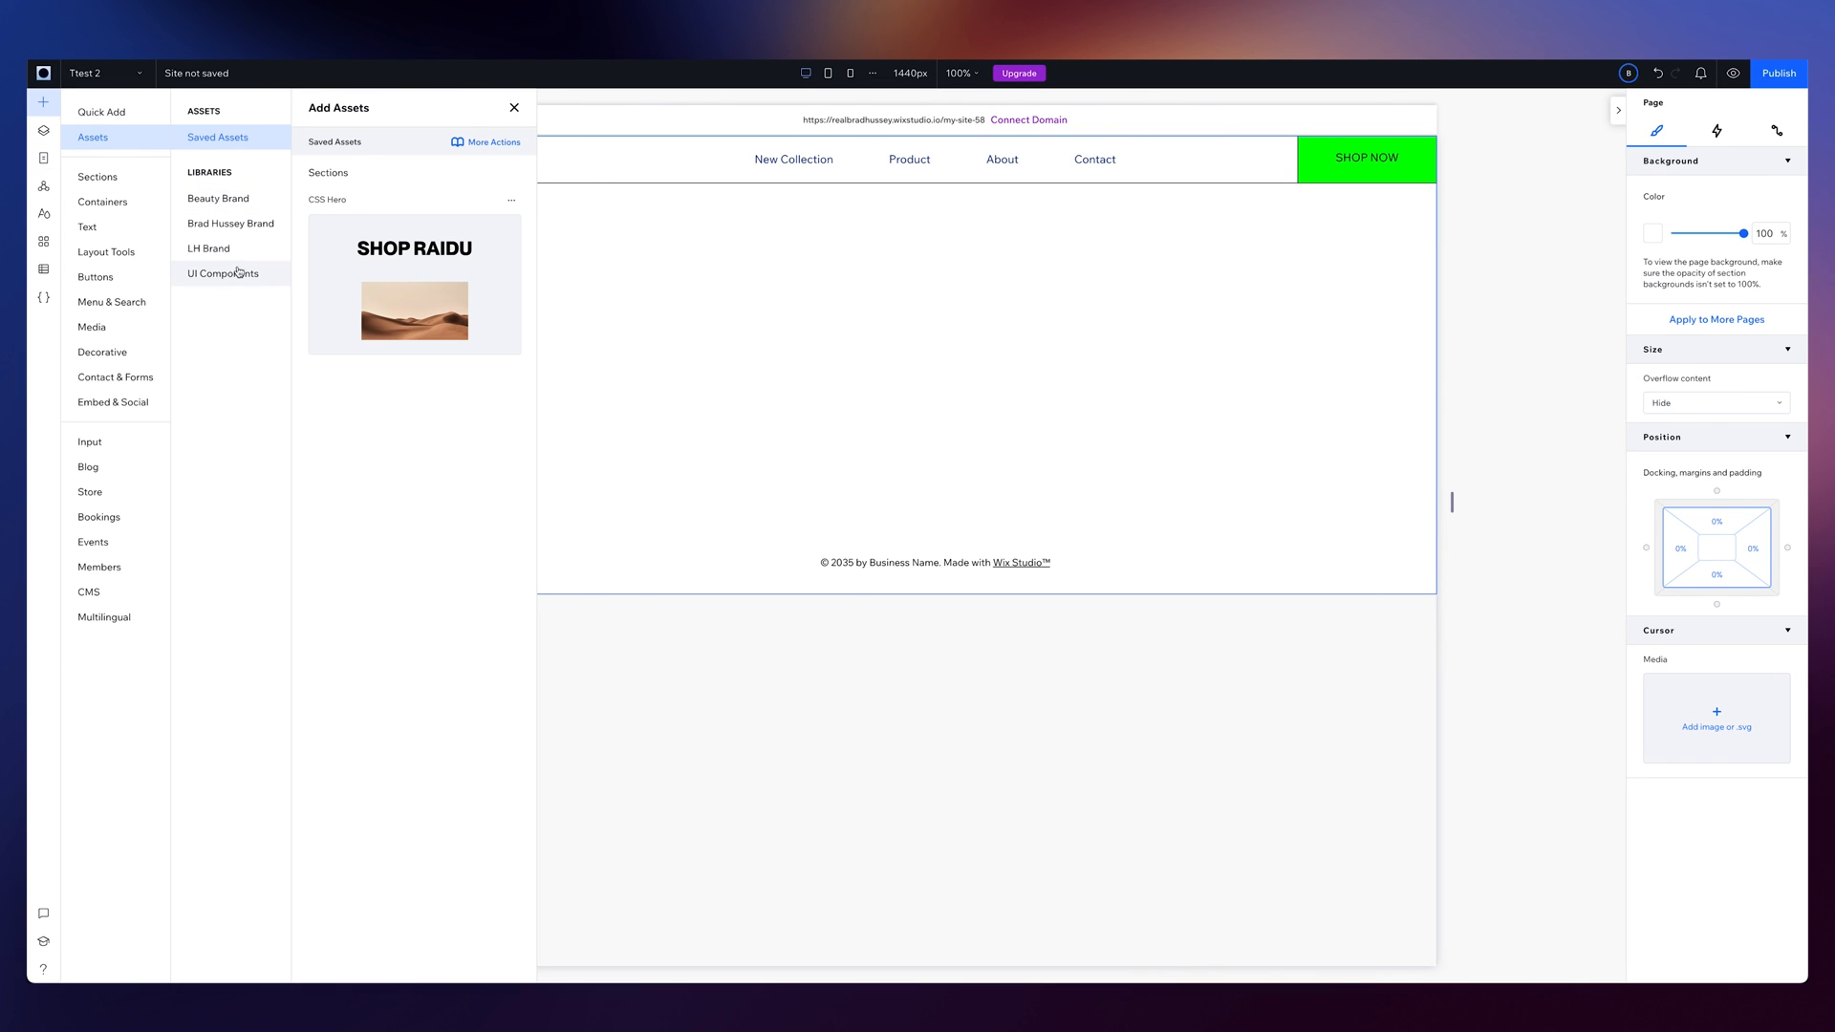
click(218, 198)
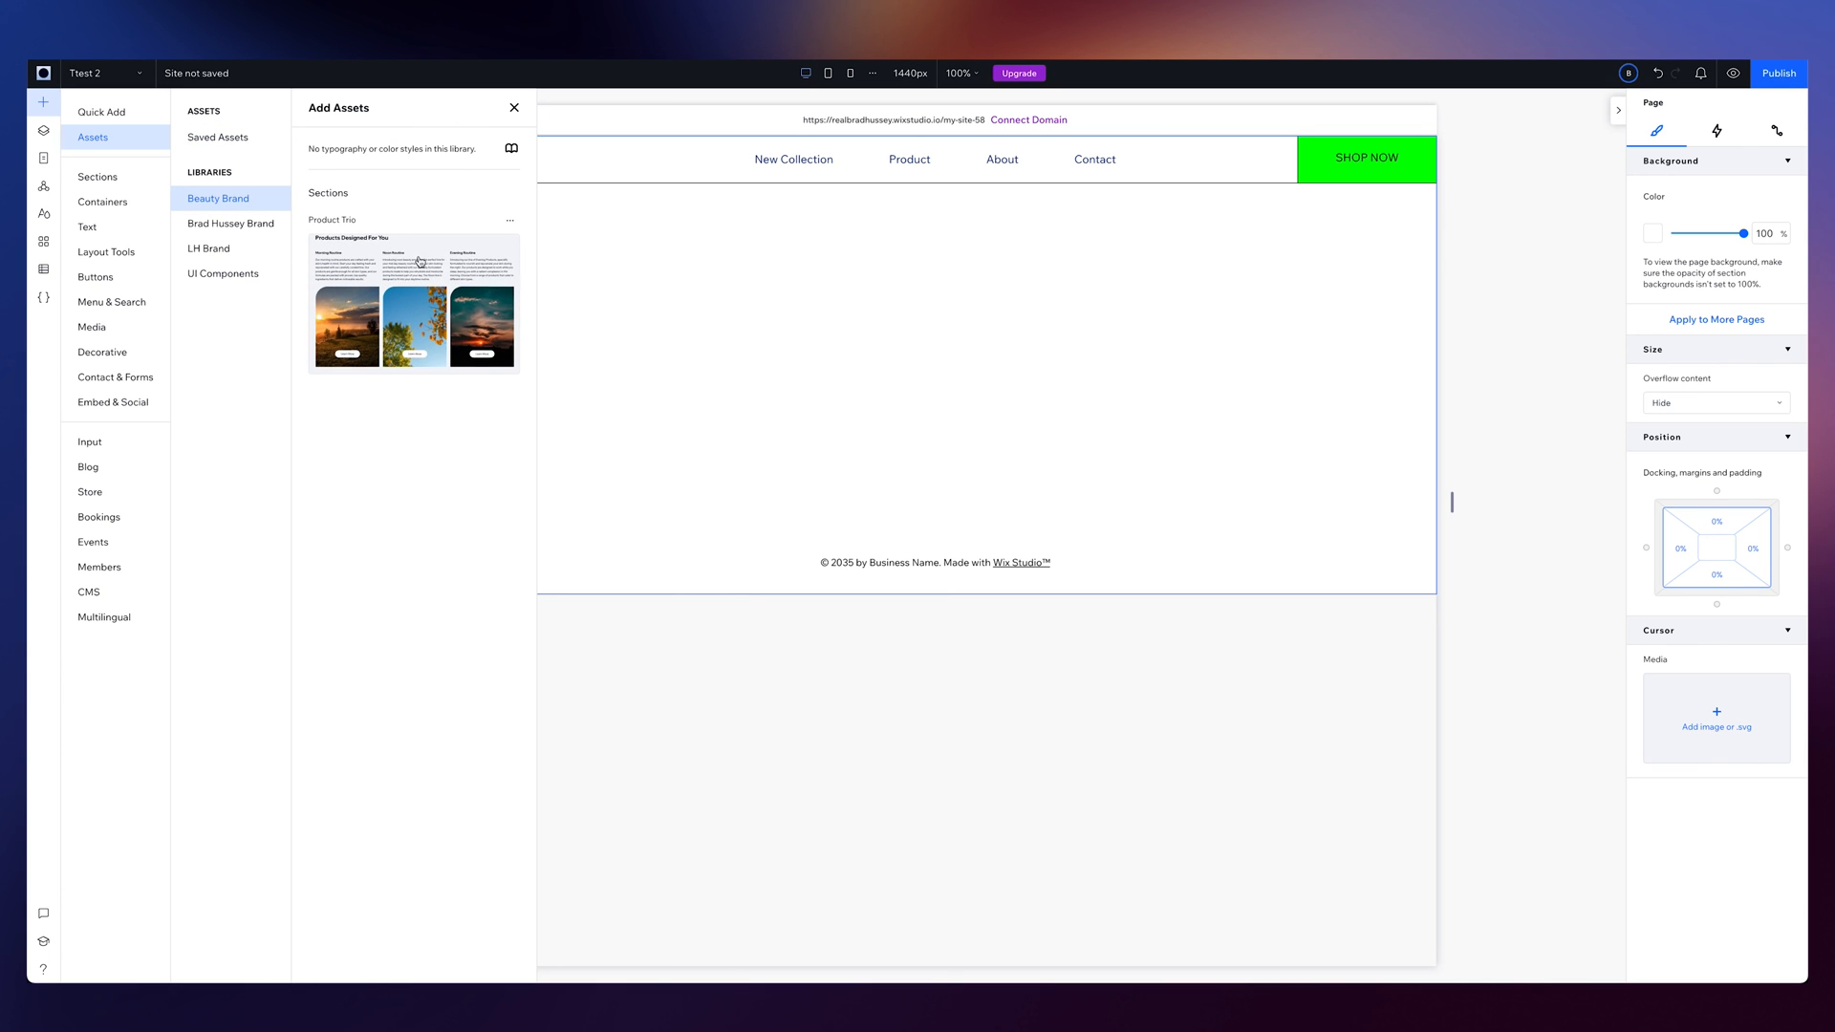
click(512, 107)
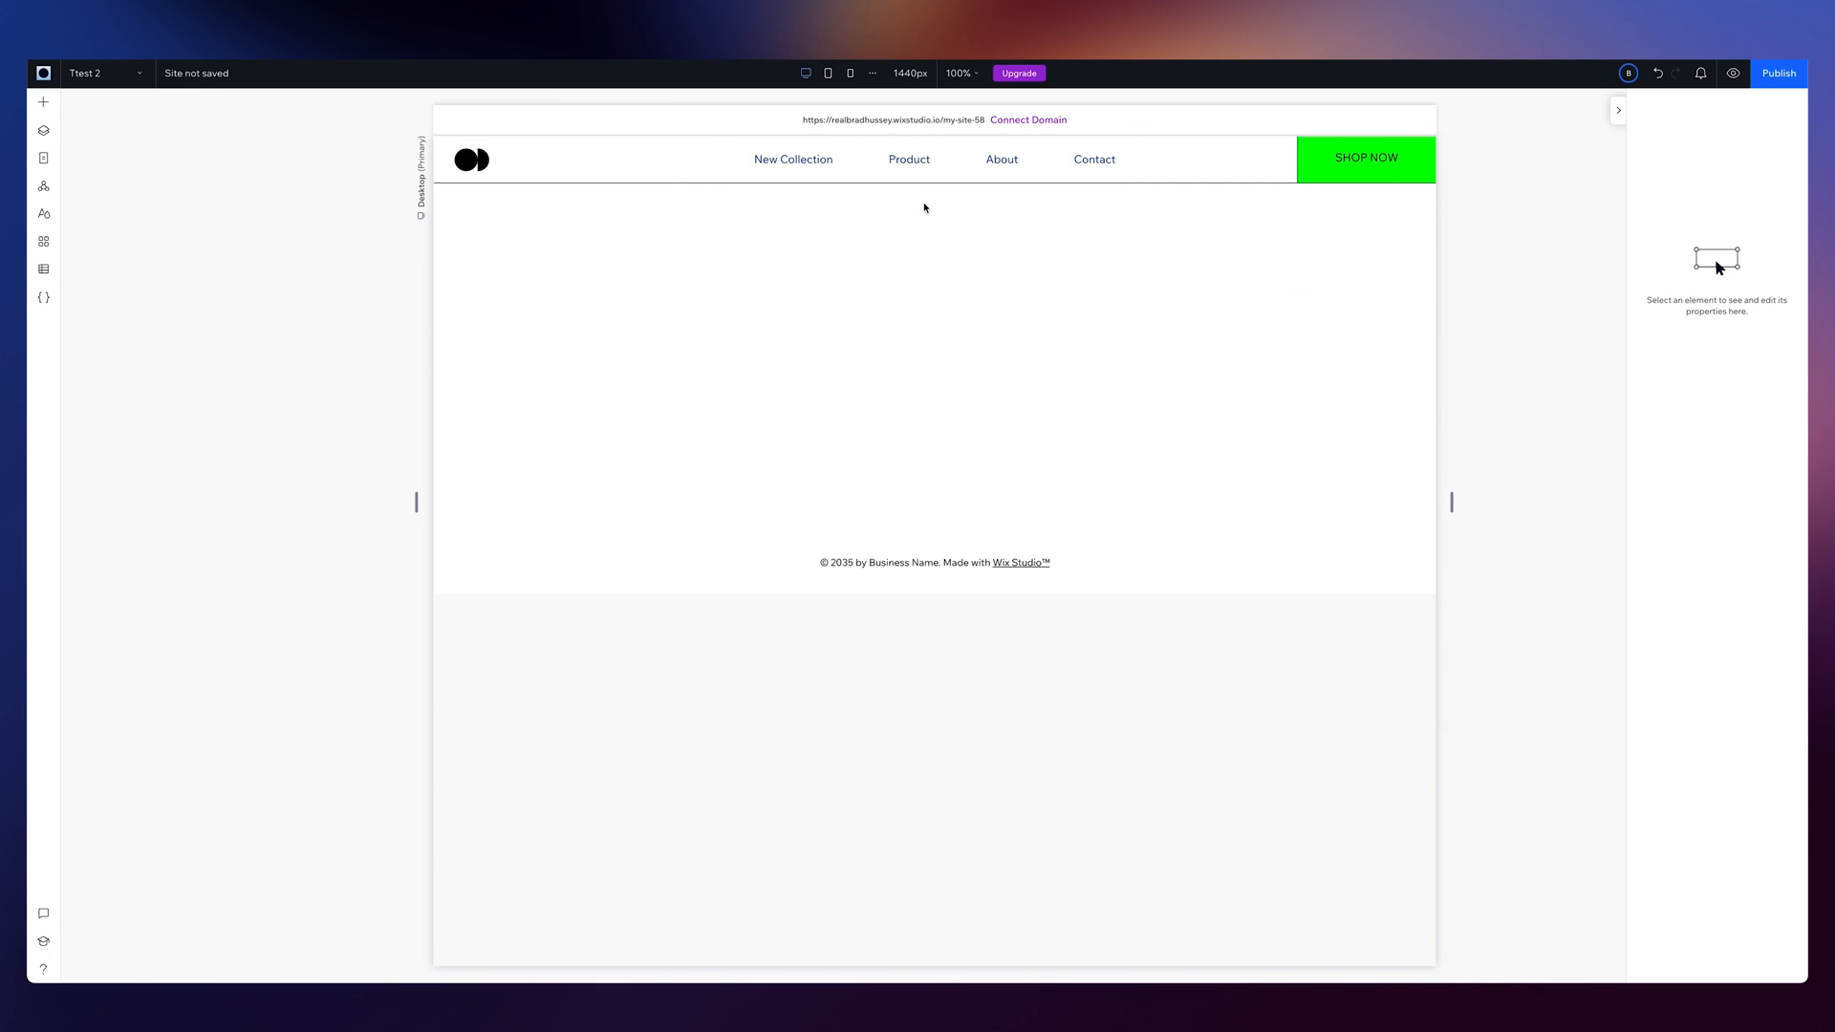